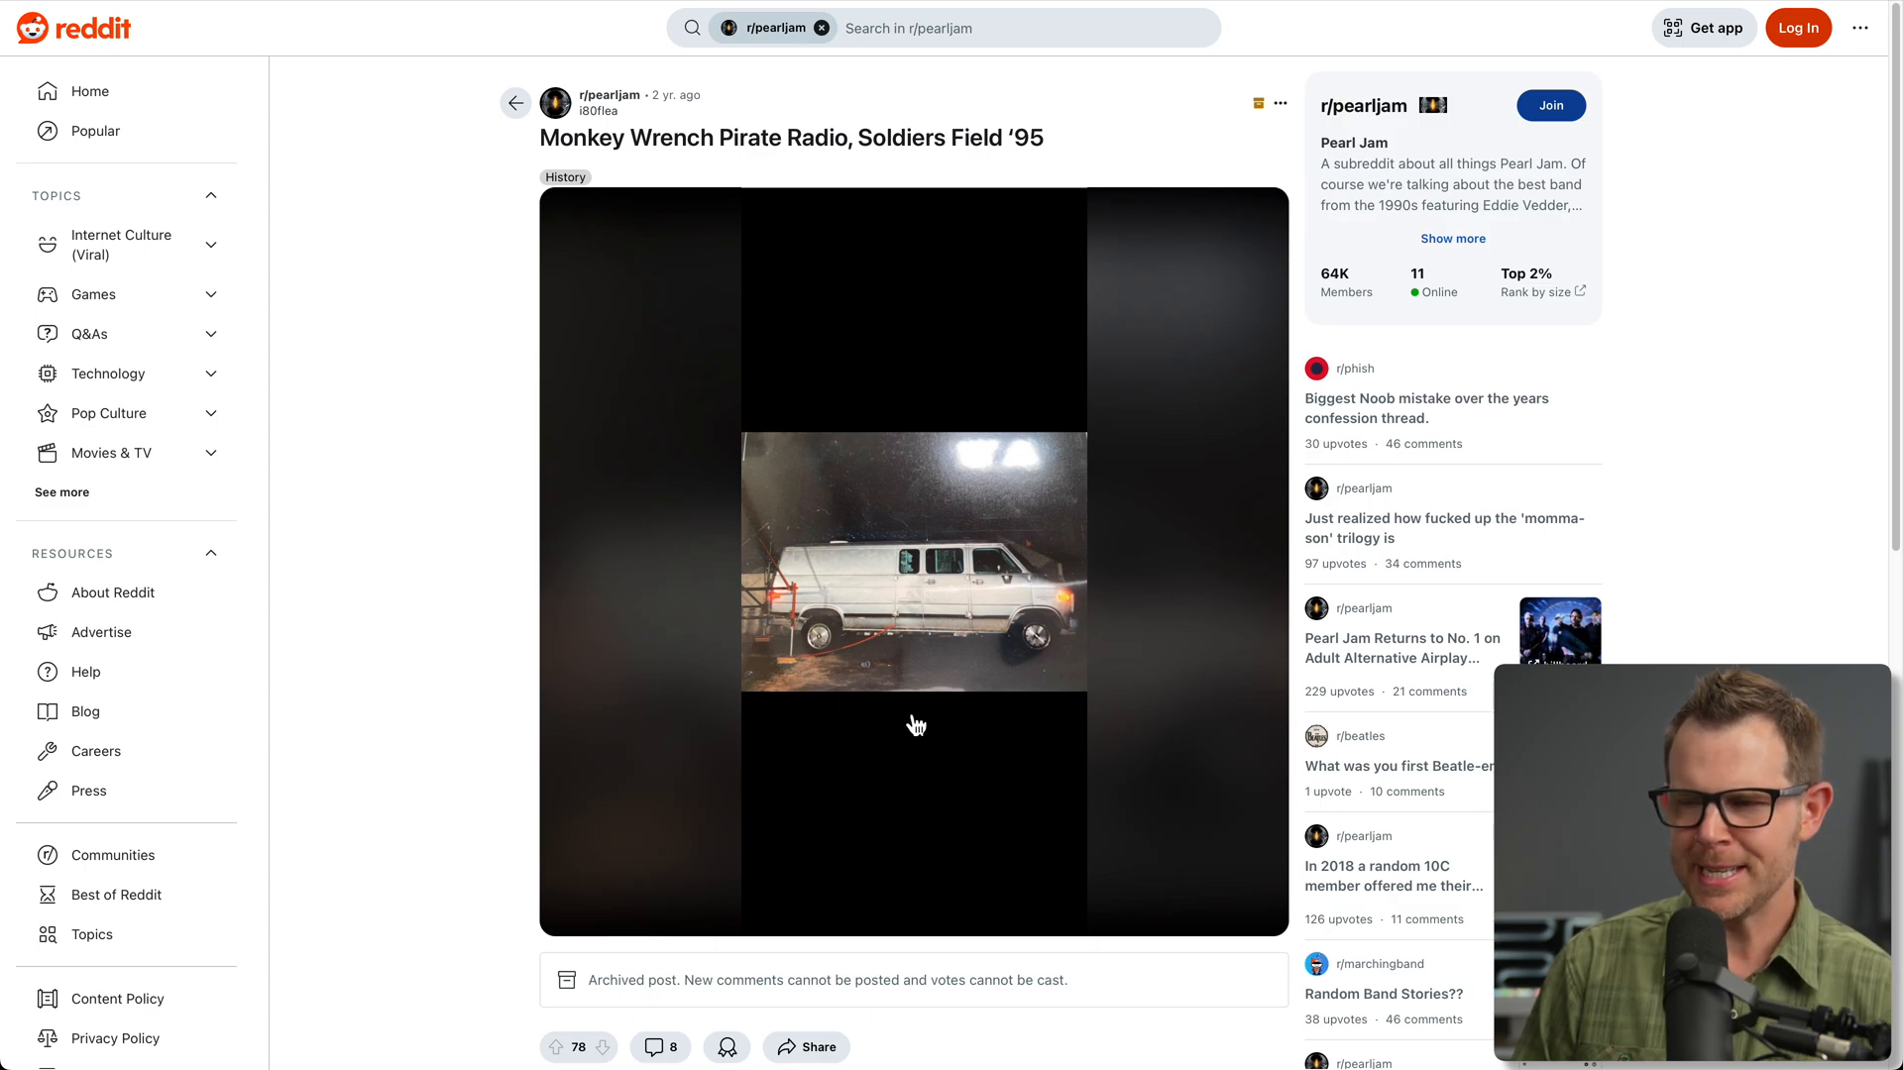
pyautogui.moveTo(1027, 163)
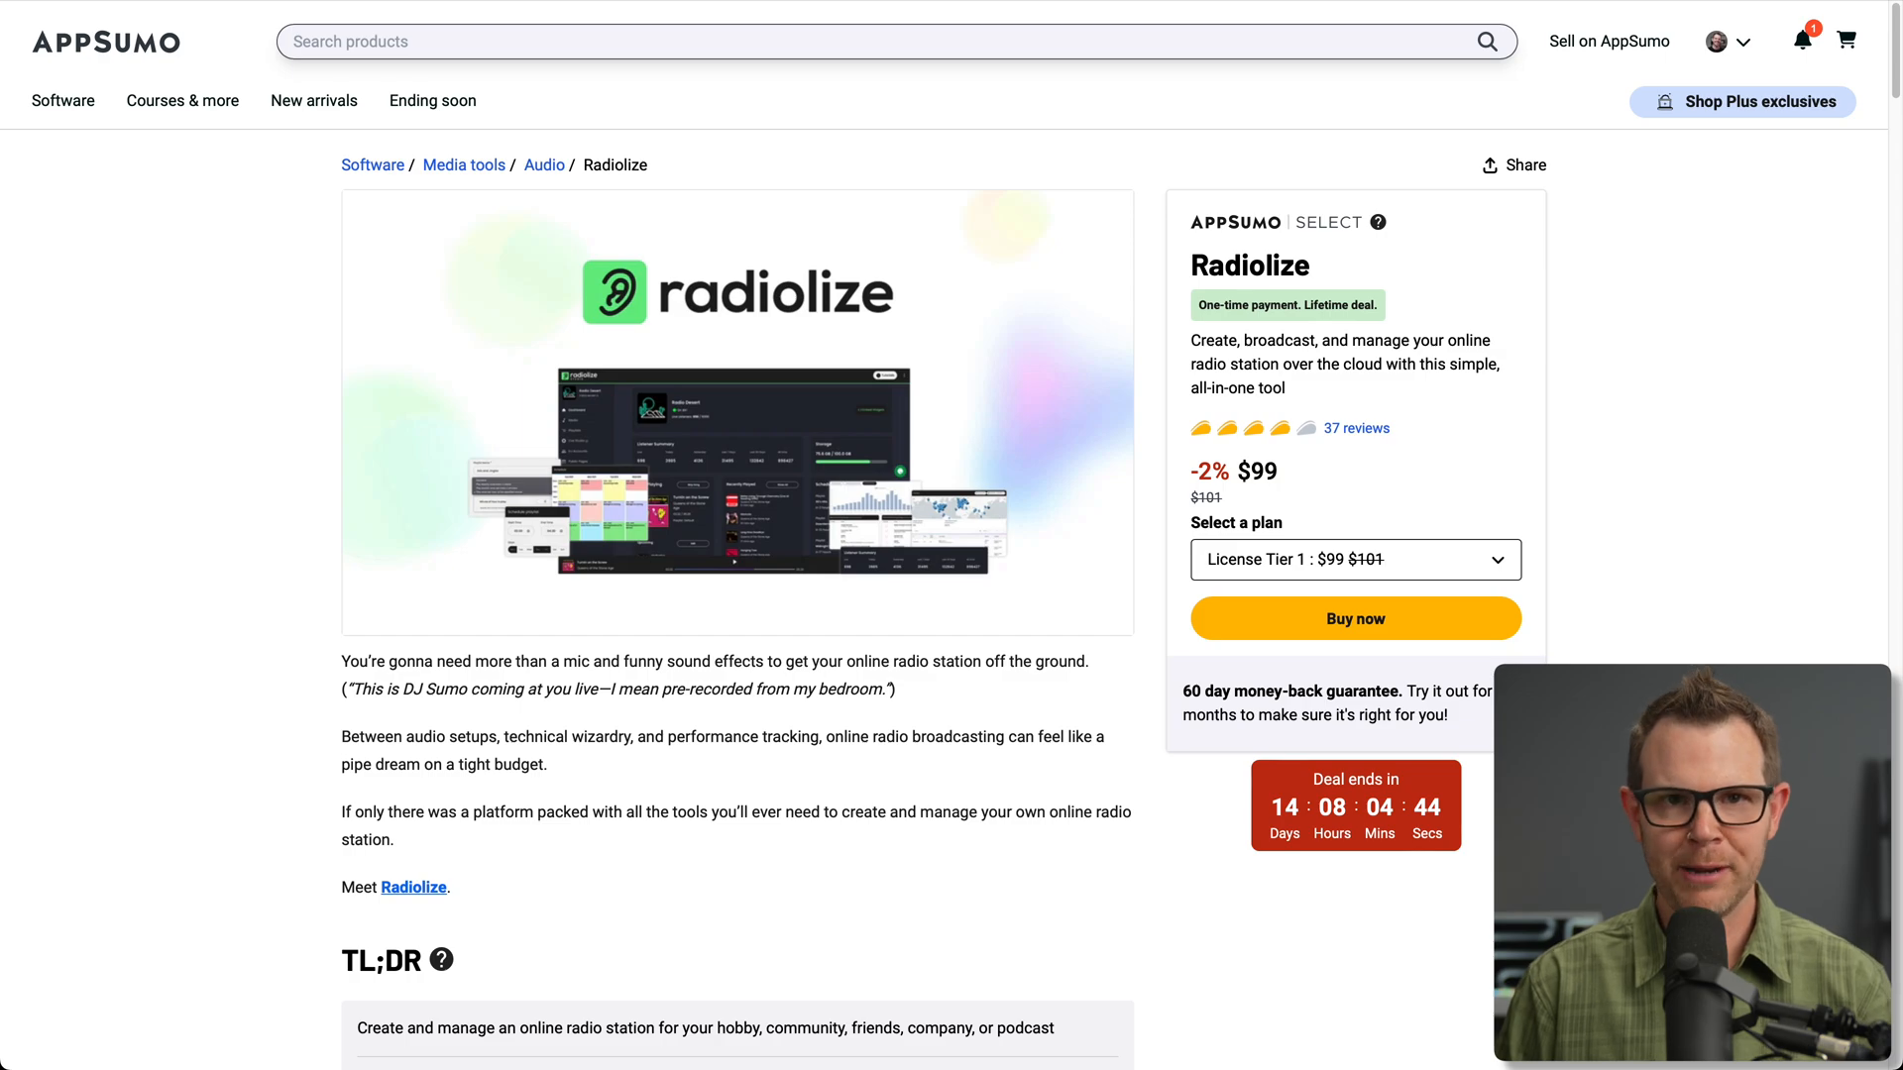
# Review the Radiolize License Tier cards and switch the third card to License Tier 4 ($499, 200 GB).
pyautogui.scroll(-3)
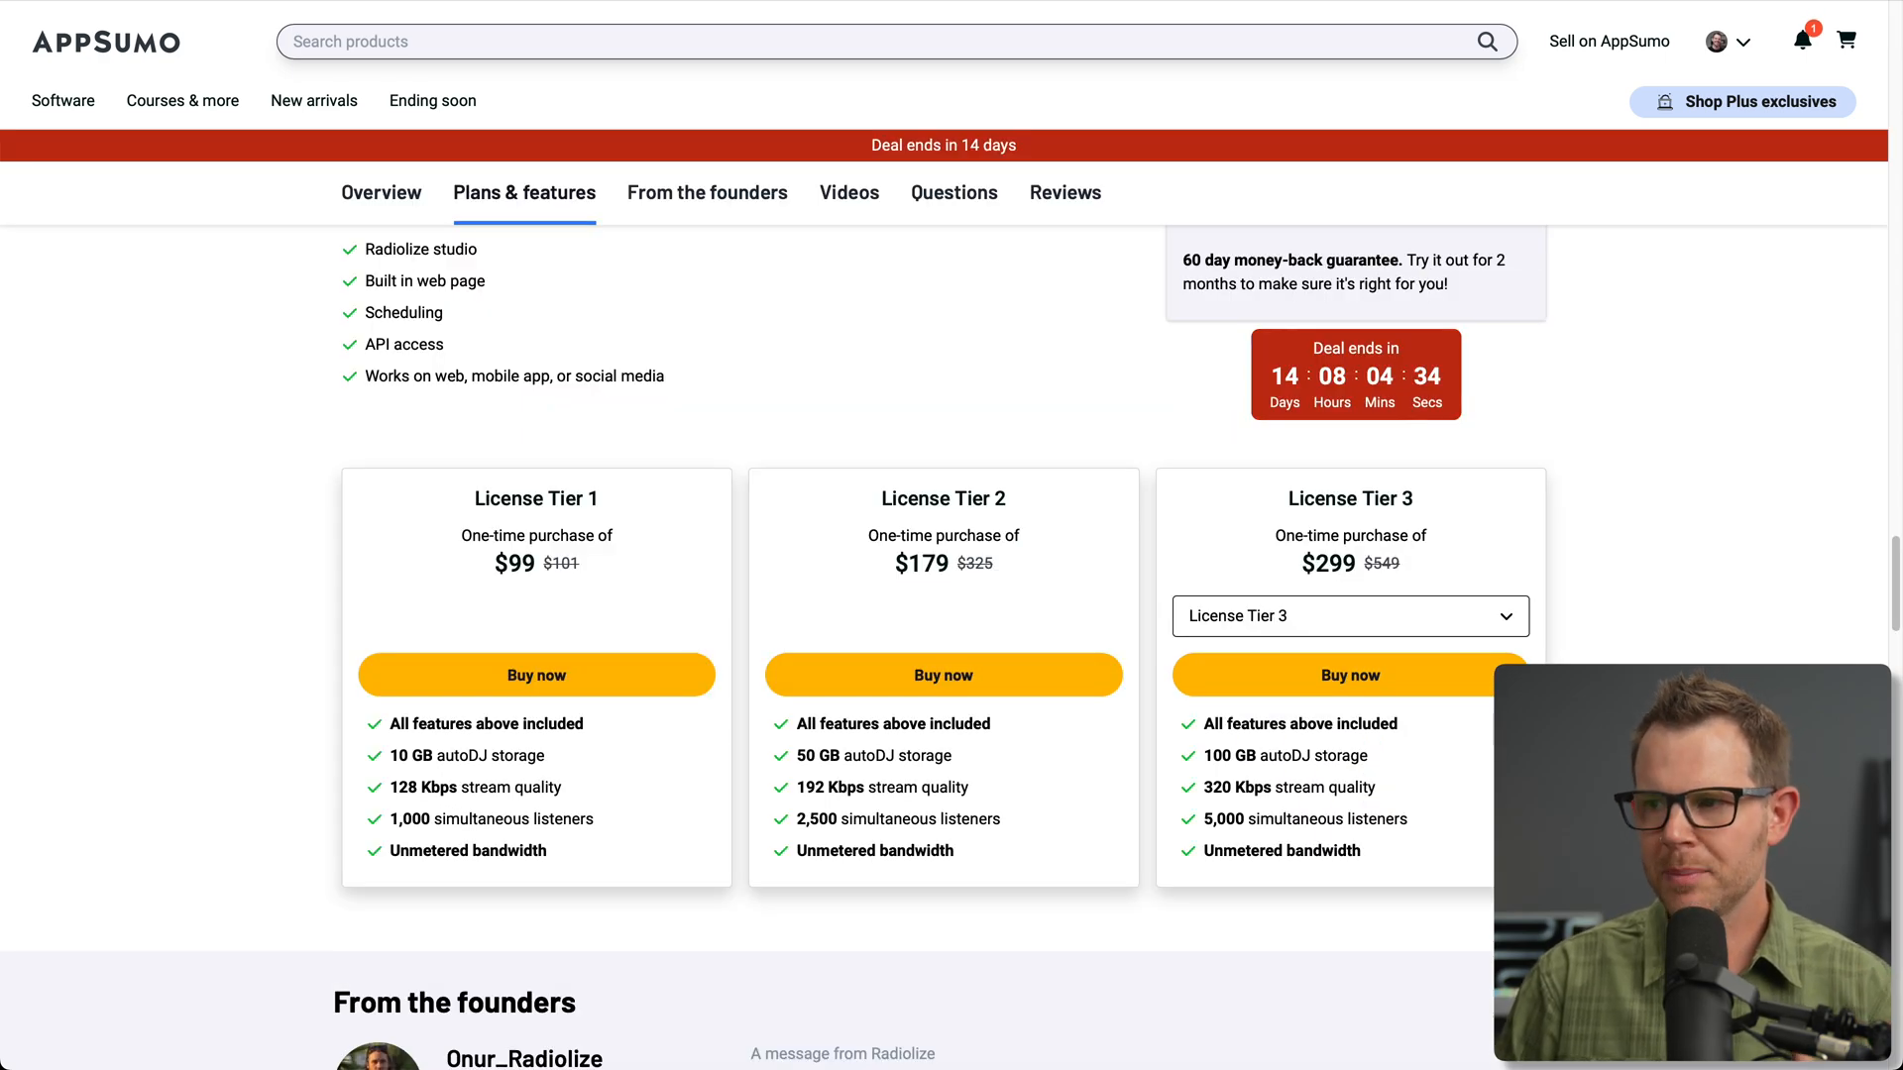
pyautogui.scroll(-3)
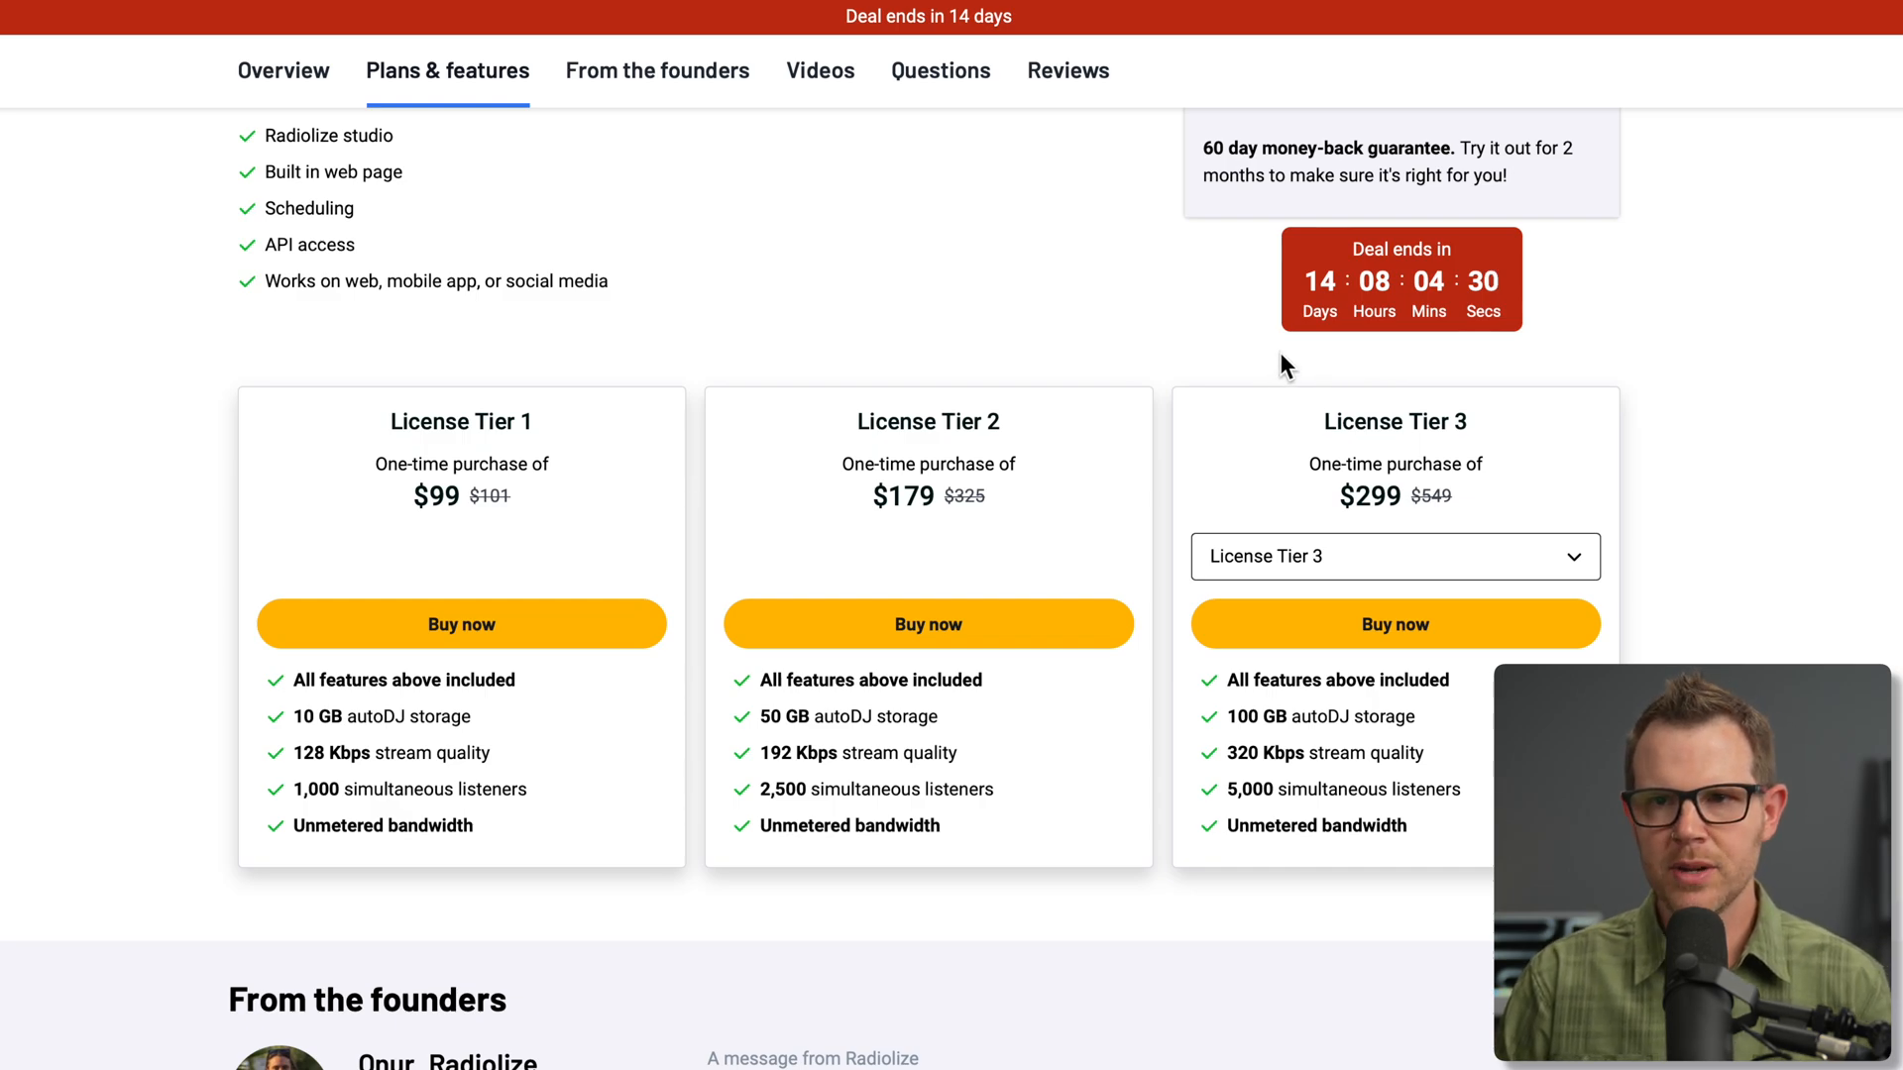
pyautogui.moveTo(1443, 359)
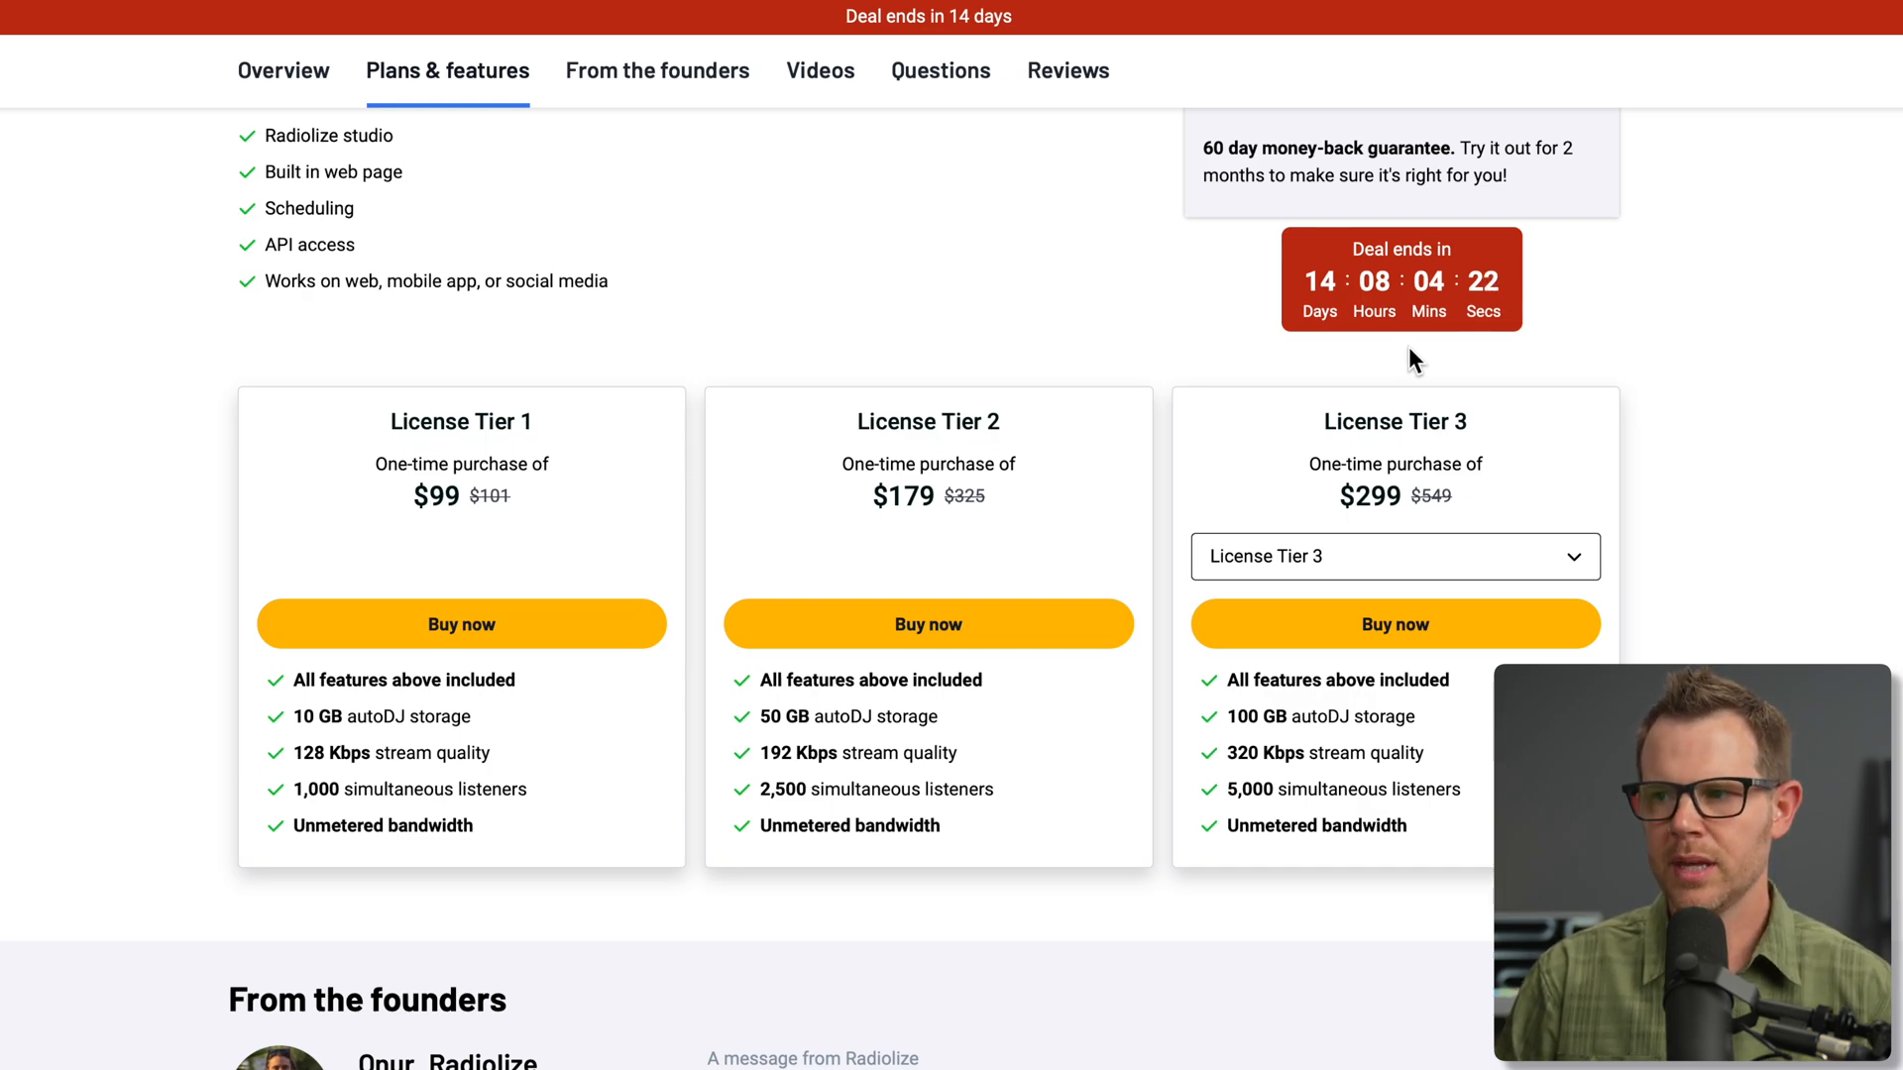
pyautogui.moveTo(1312, 359)
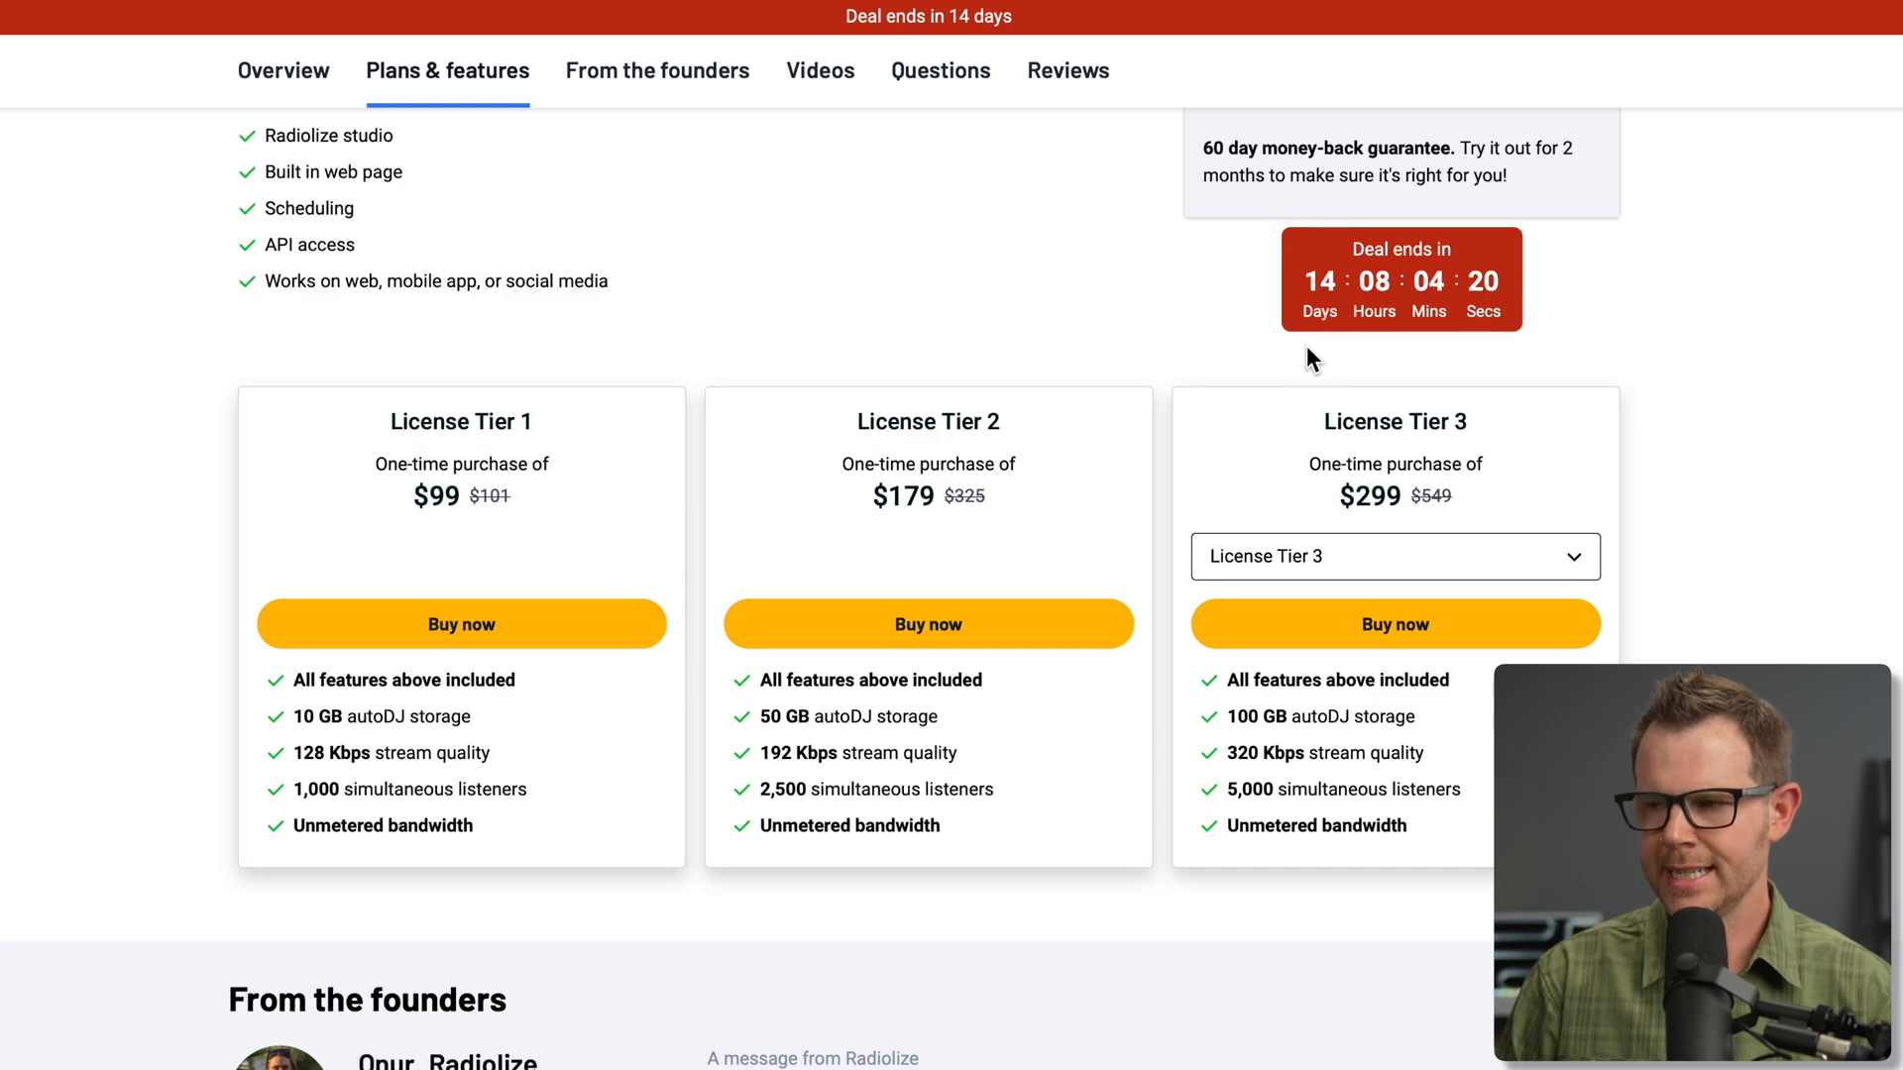
pyautogui.moveTo(1375, 353)
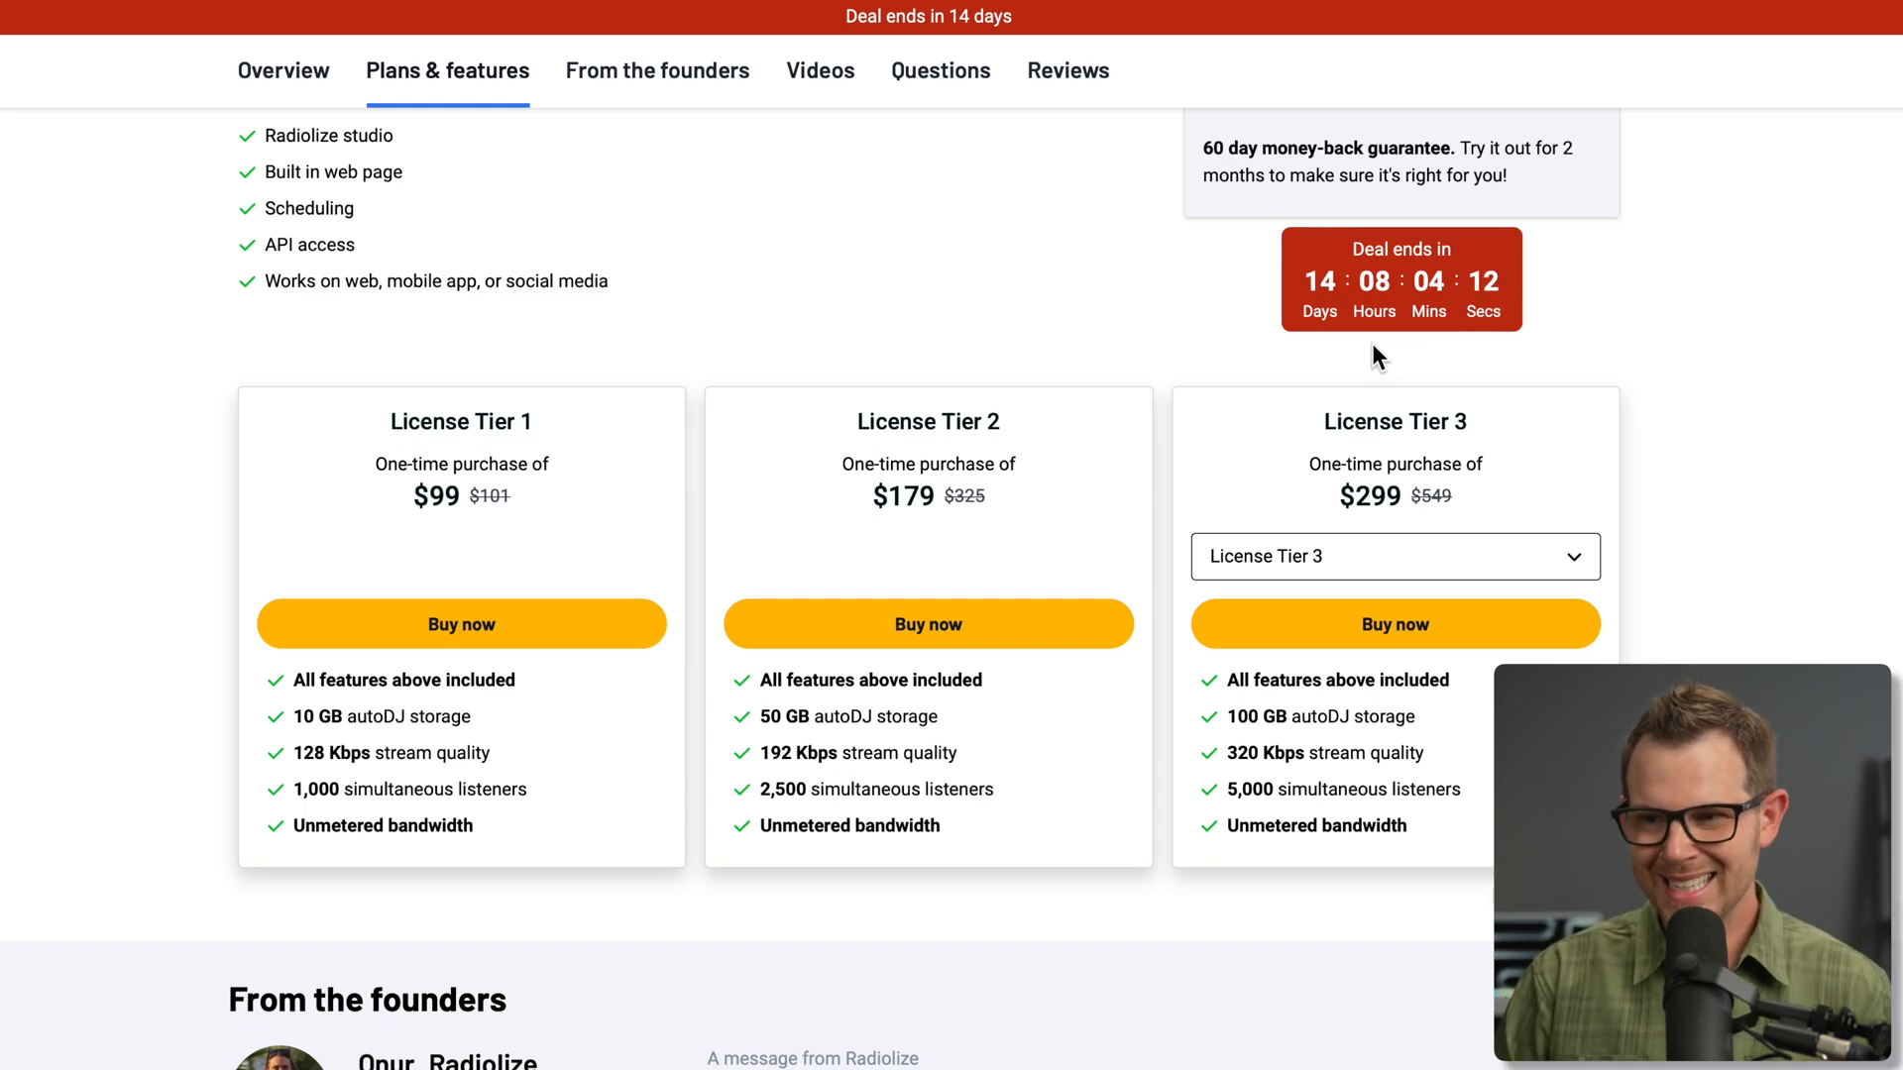
pyautogui.moveTo(289, 903)
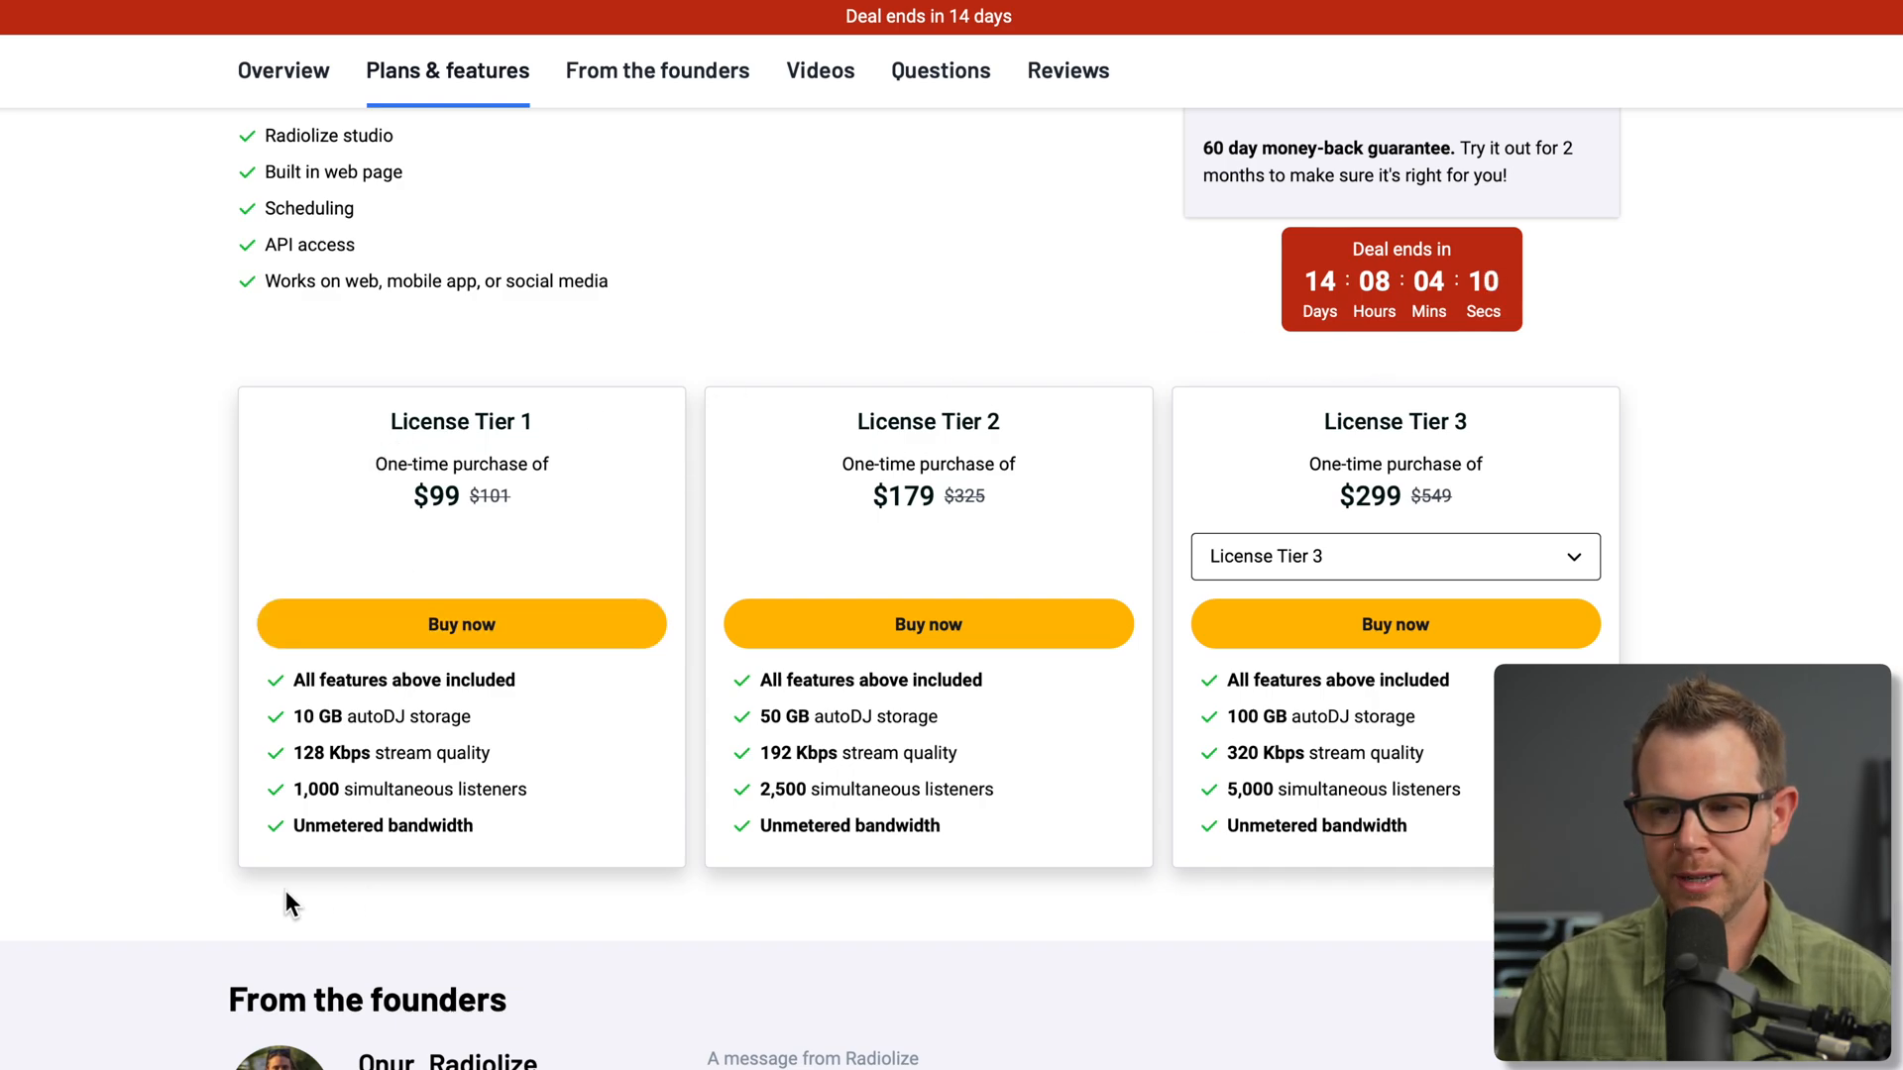
pyautogui.moveTo(1030, 864)
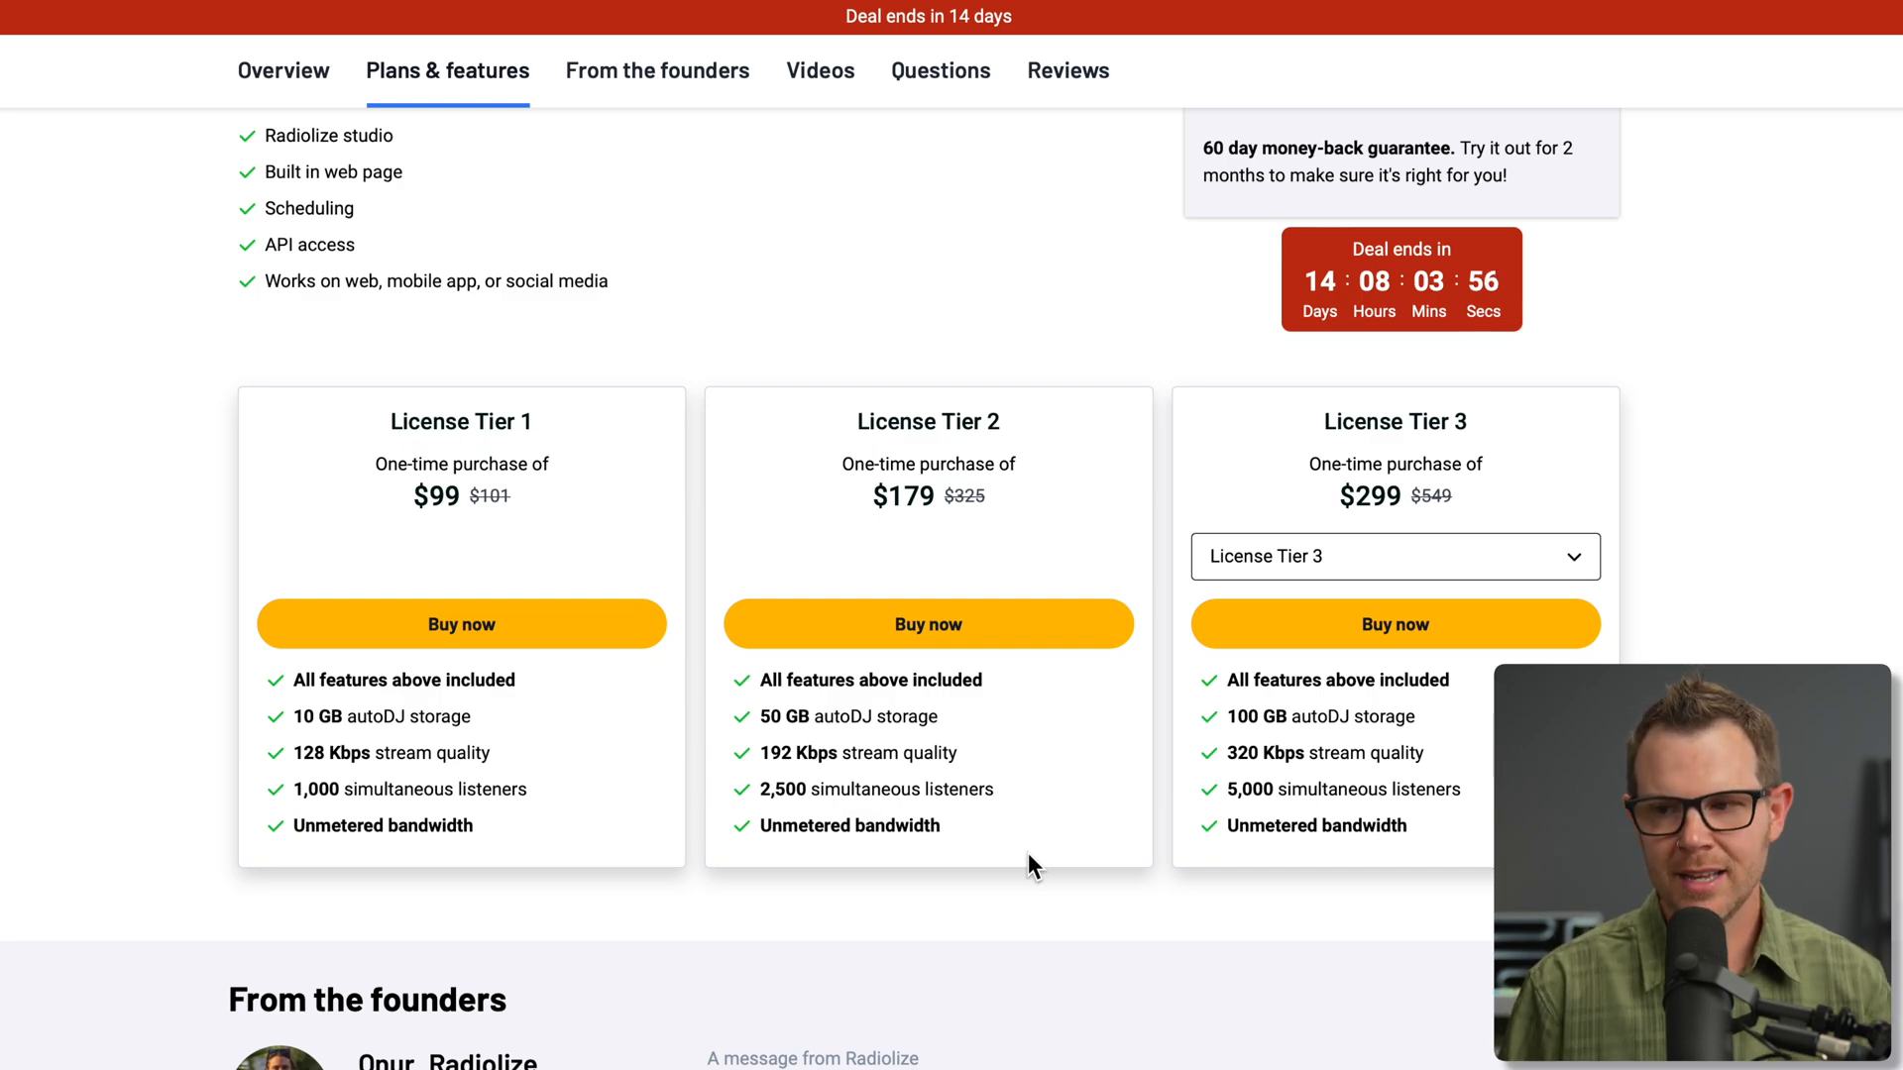
pyautogui.moveTo(1112, 812)
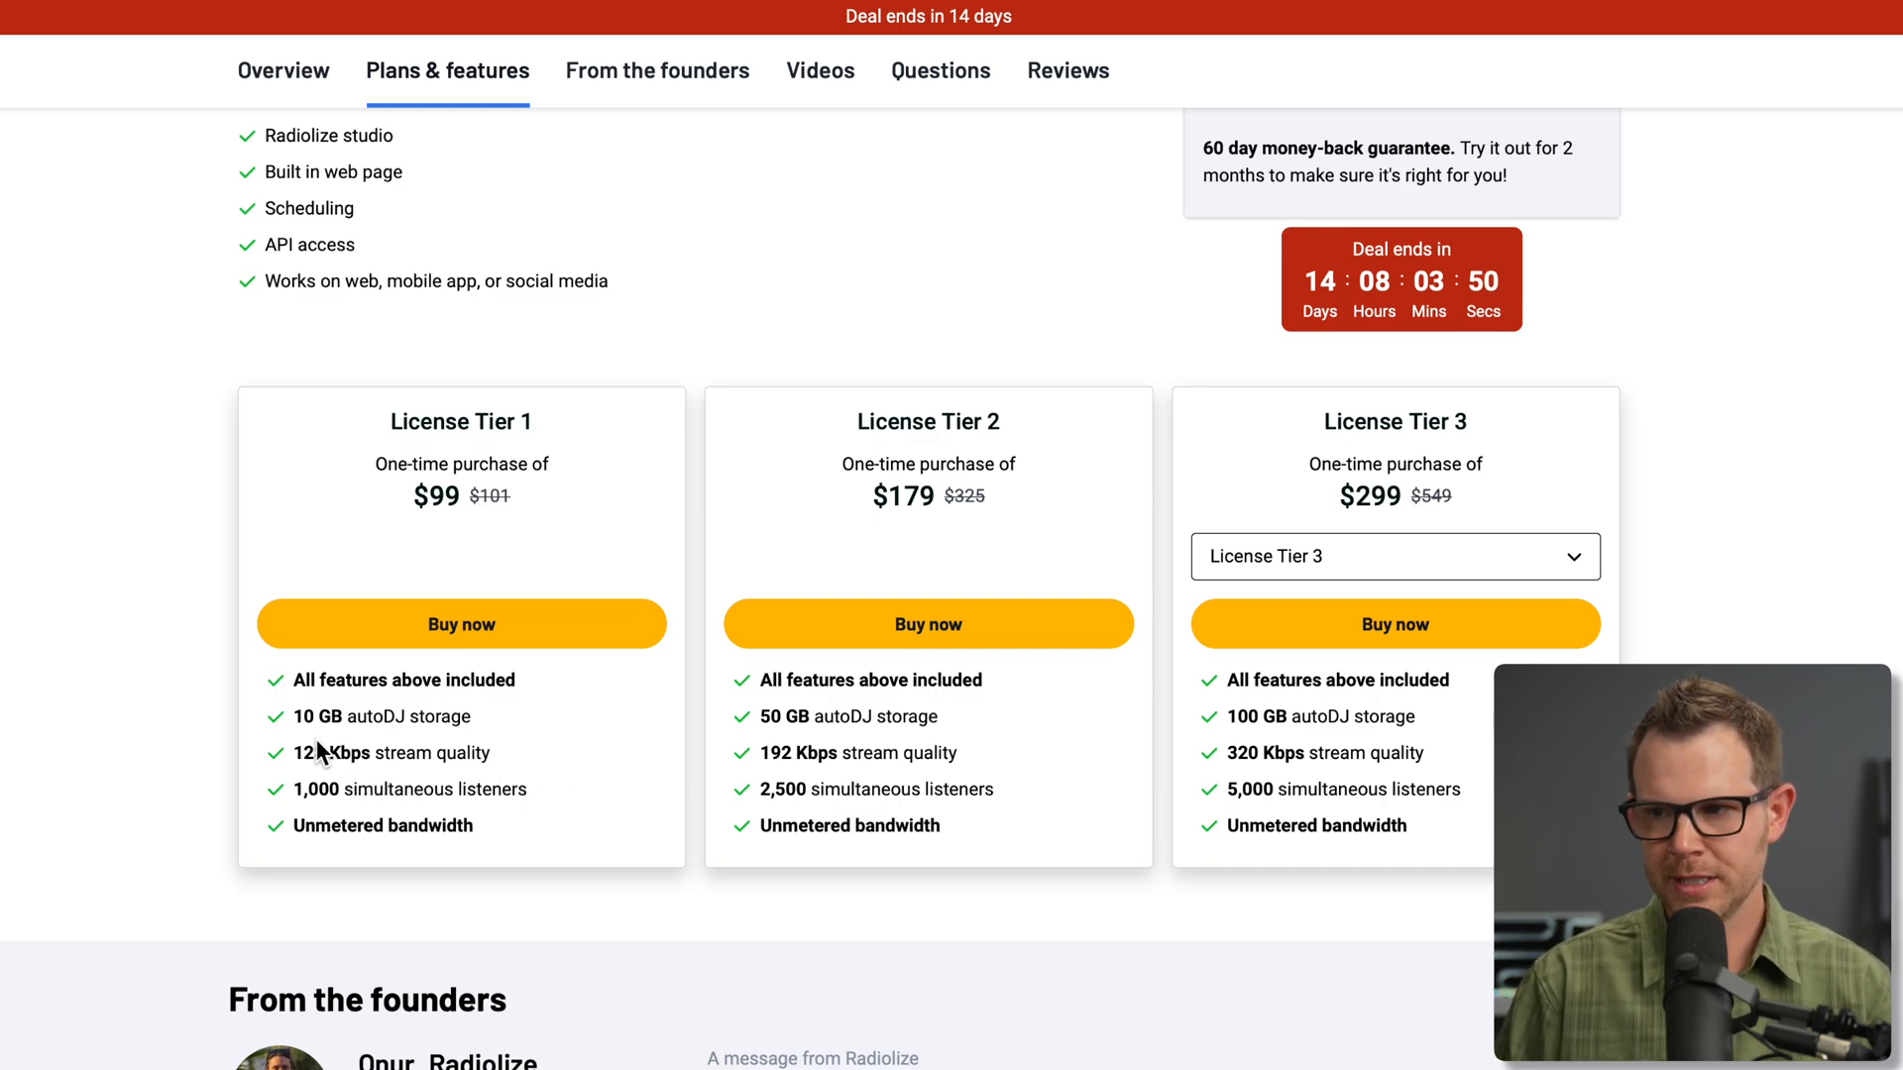
pyautogui.moveTo(1324, 749)
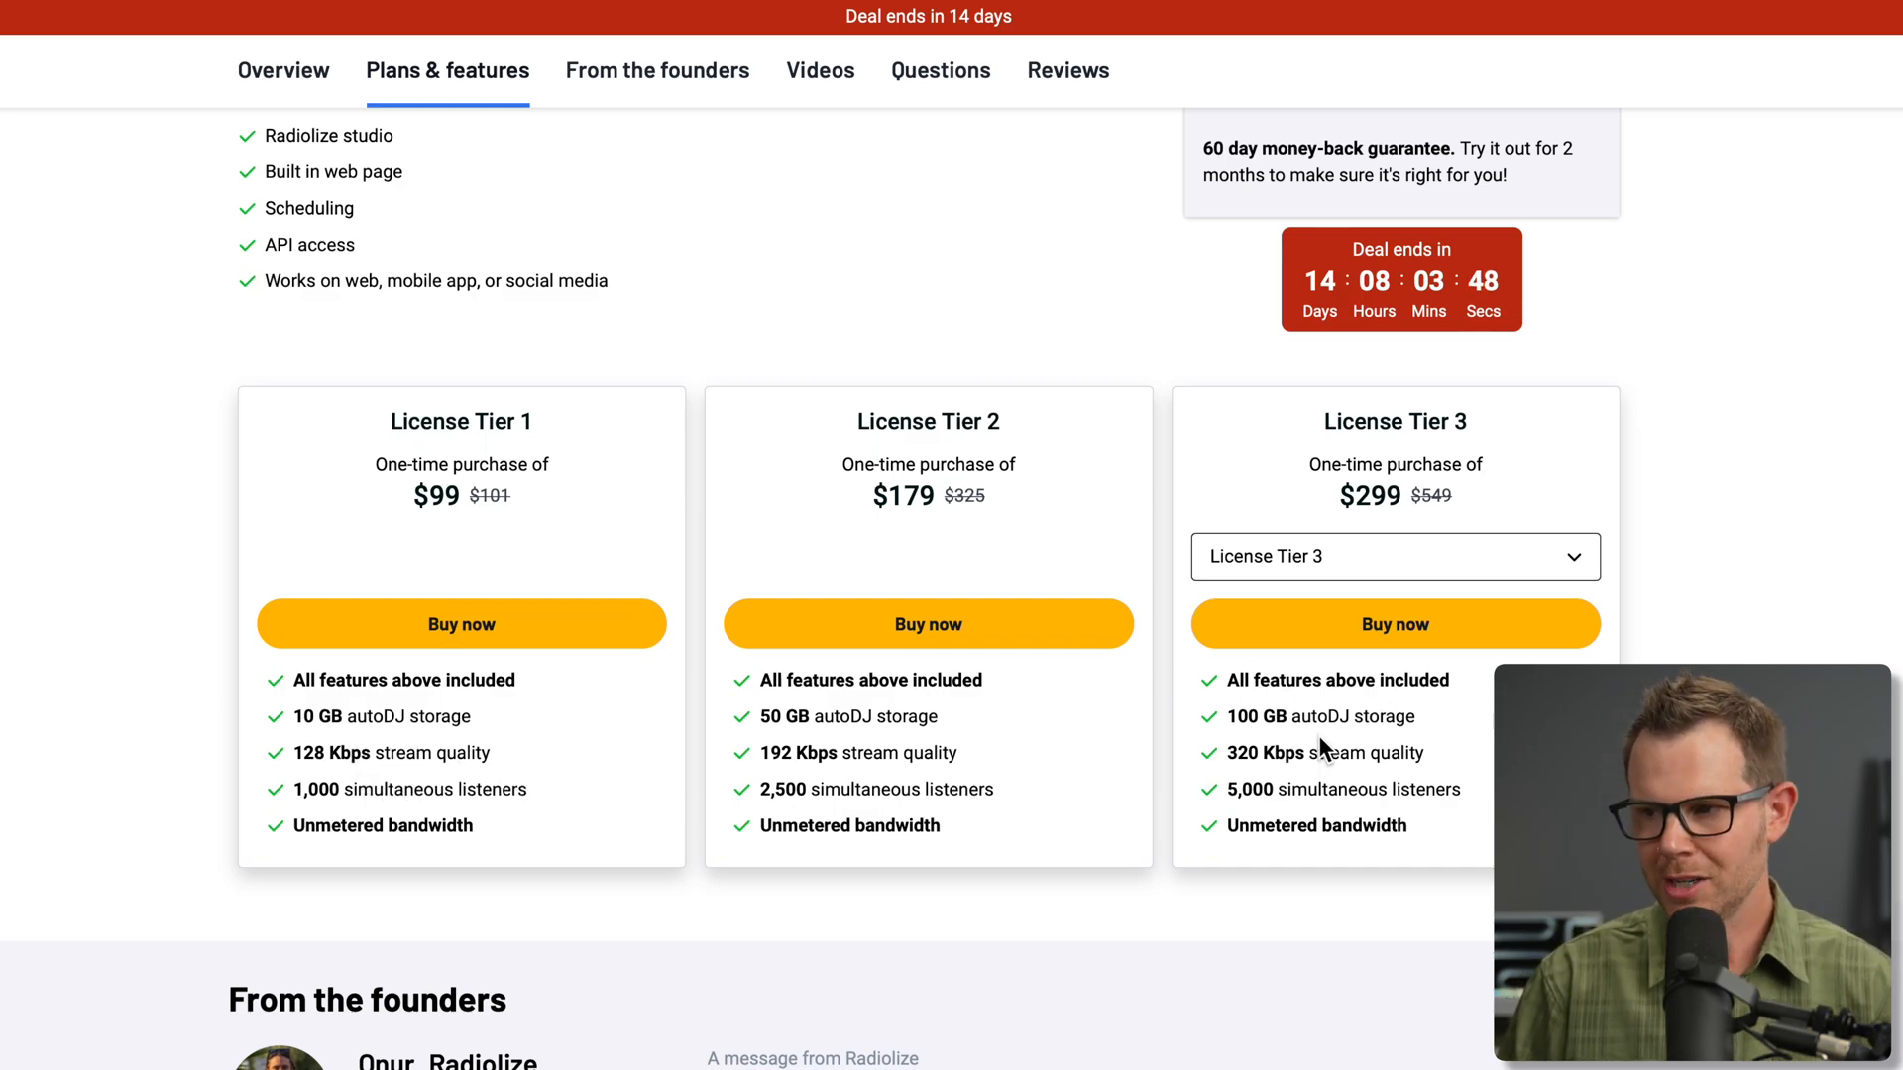
pyautogui.click(1395, 554)
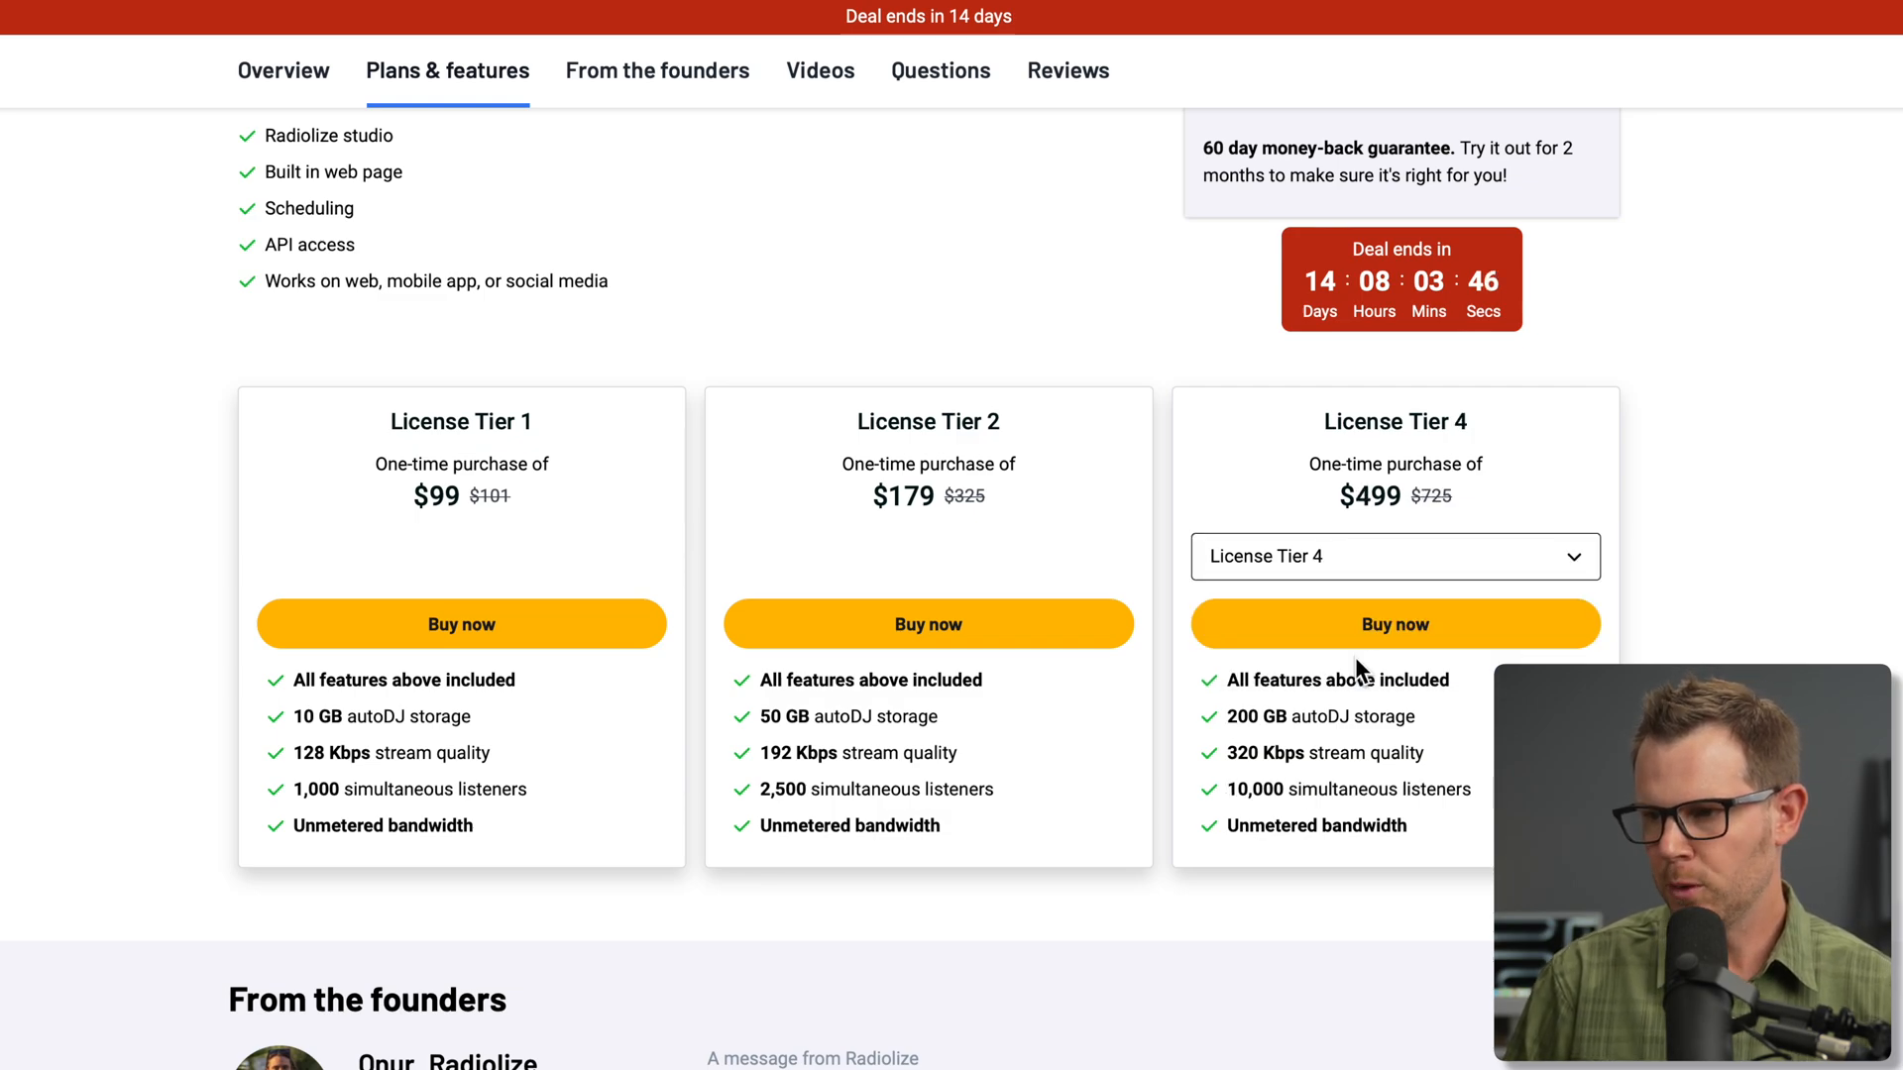
pyautogui.moveTo(1447, 745)
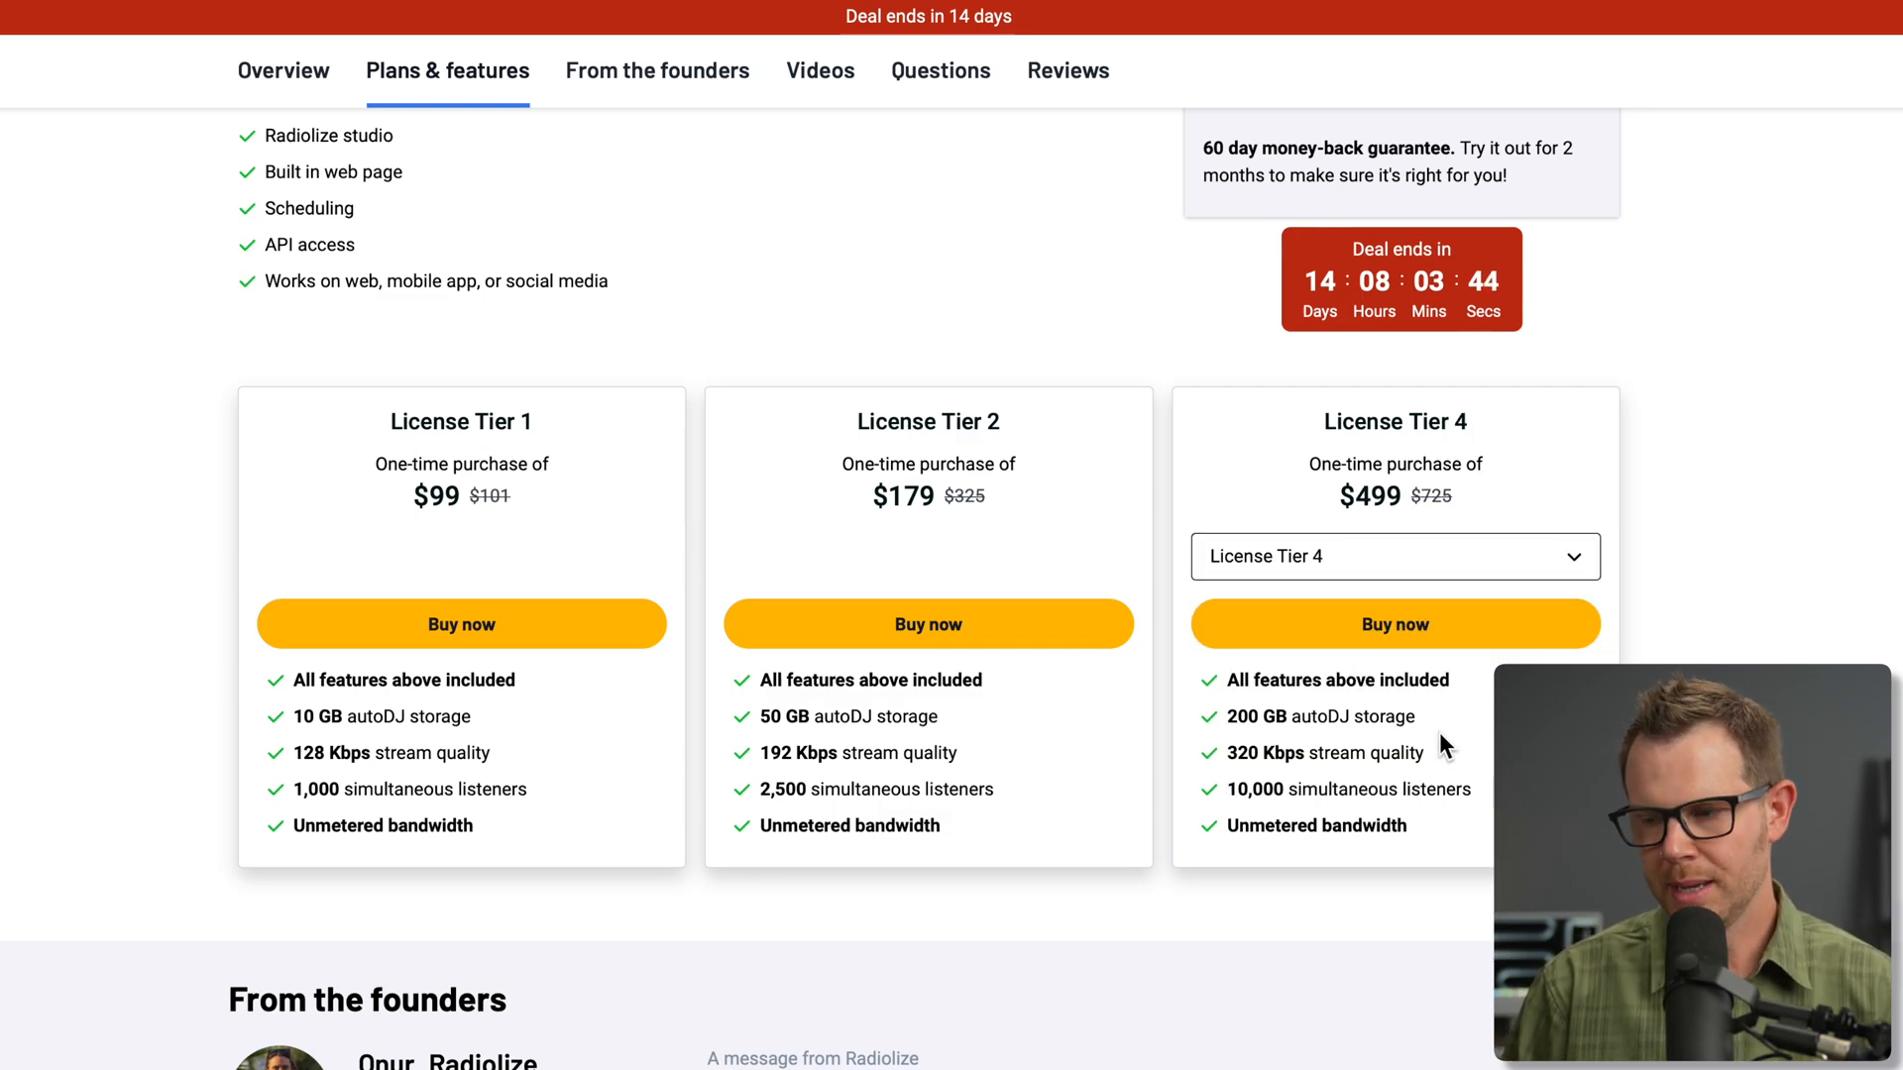
pyautogui.moveTo(1376, 534)
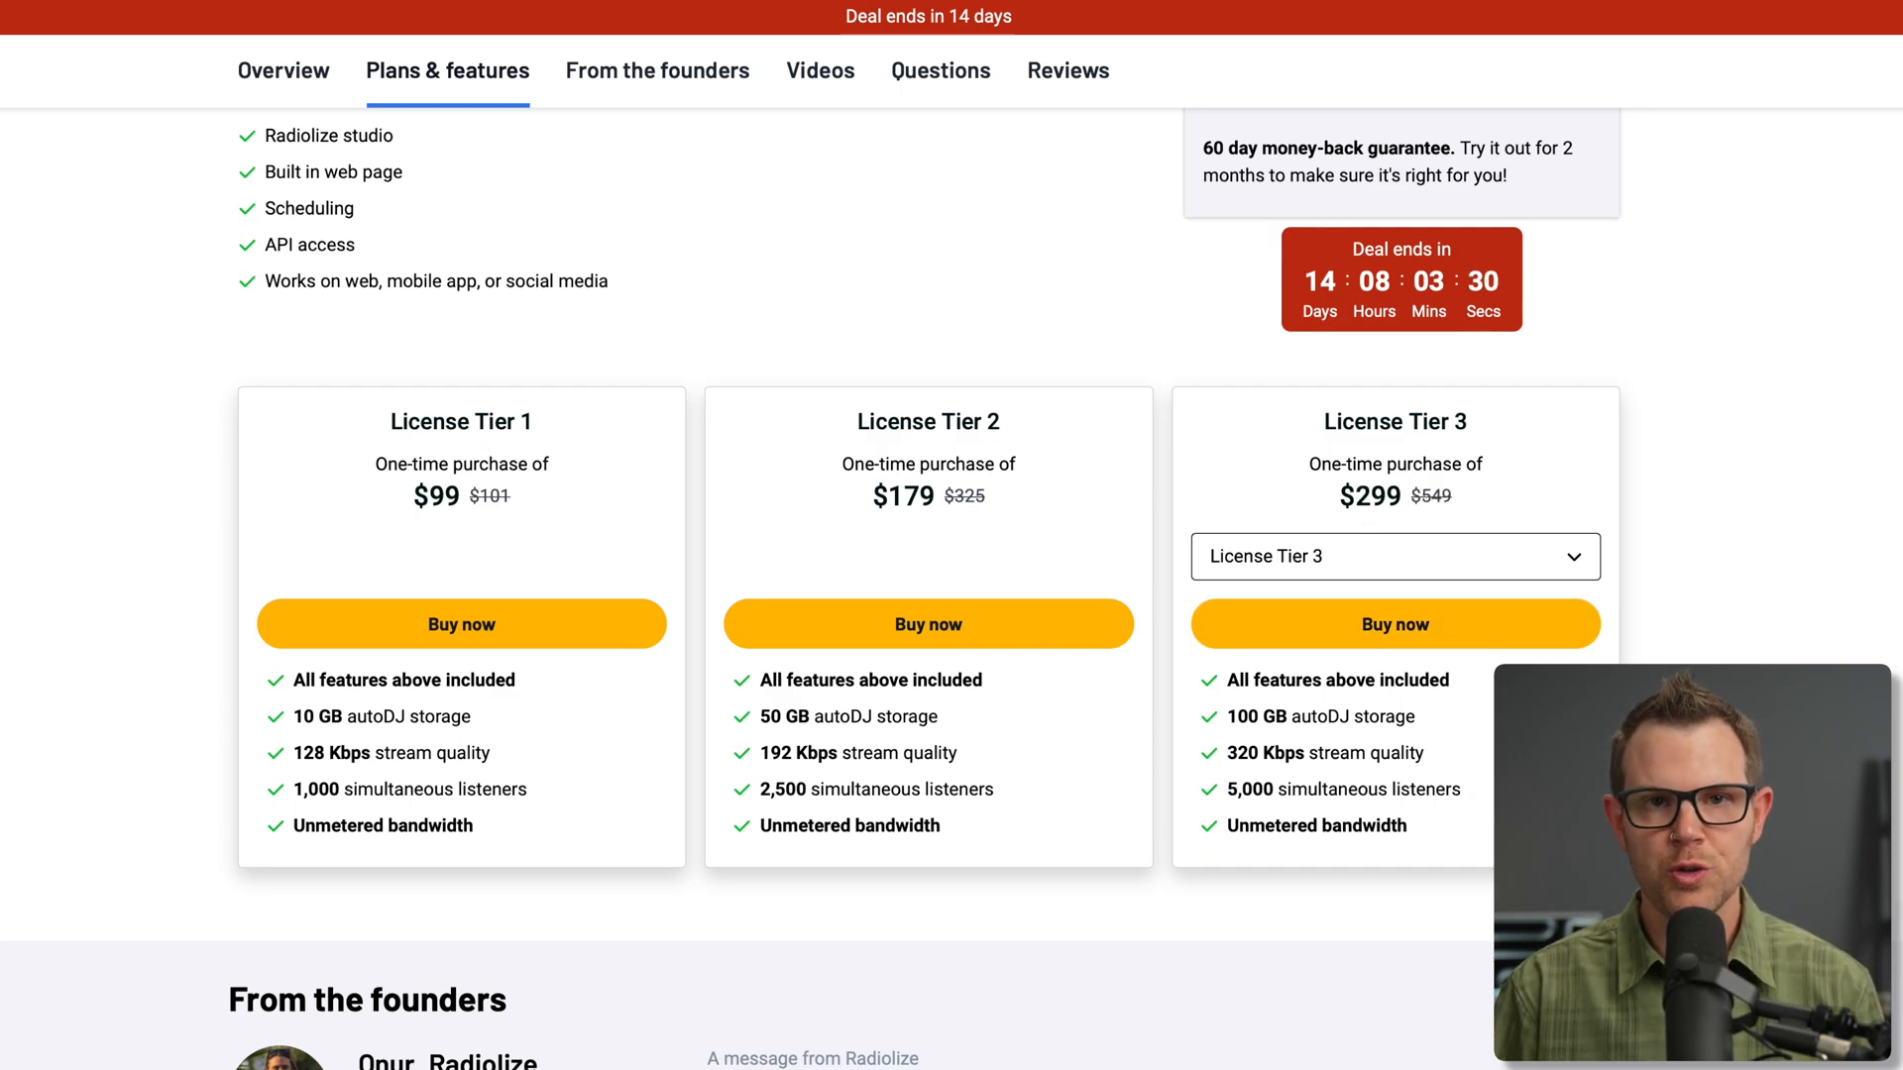
pyautogui.moveTo(1290, 1026)
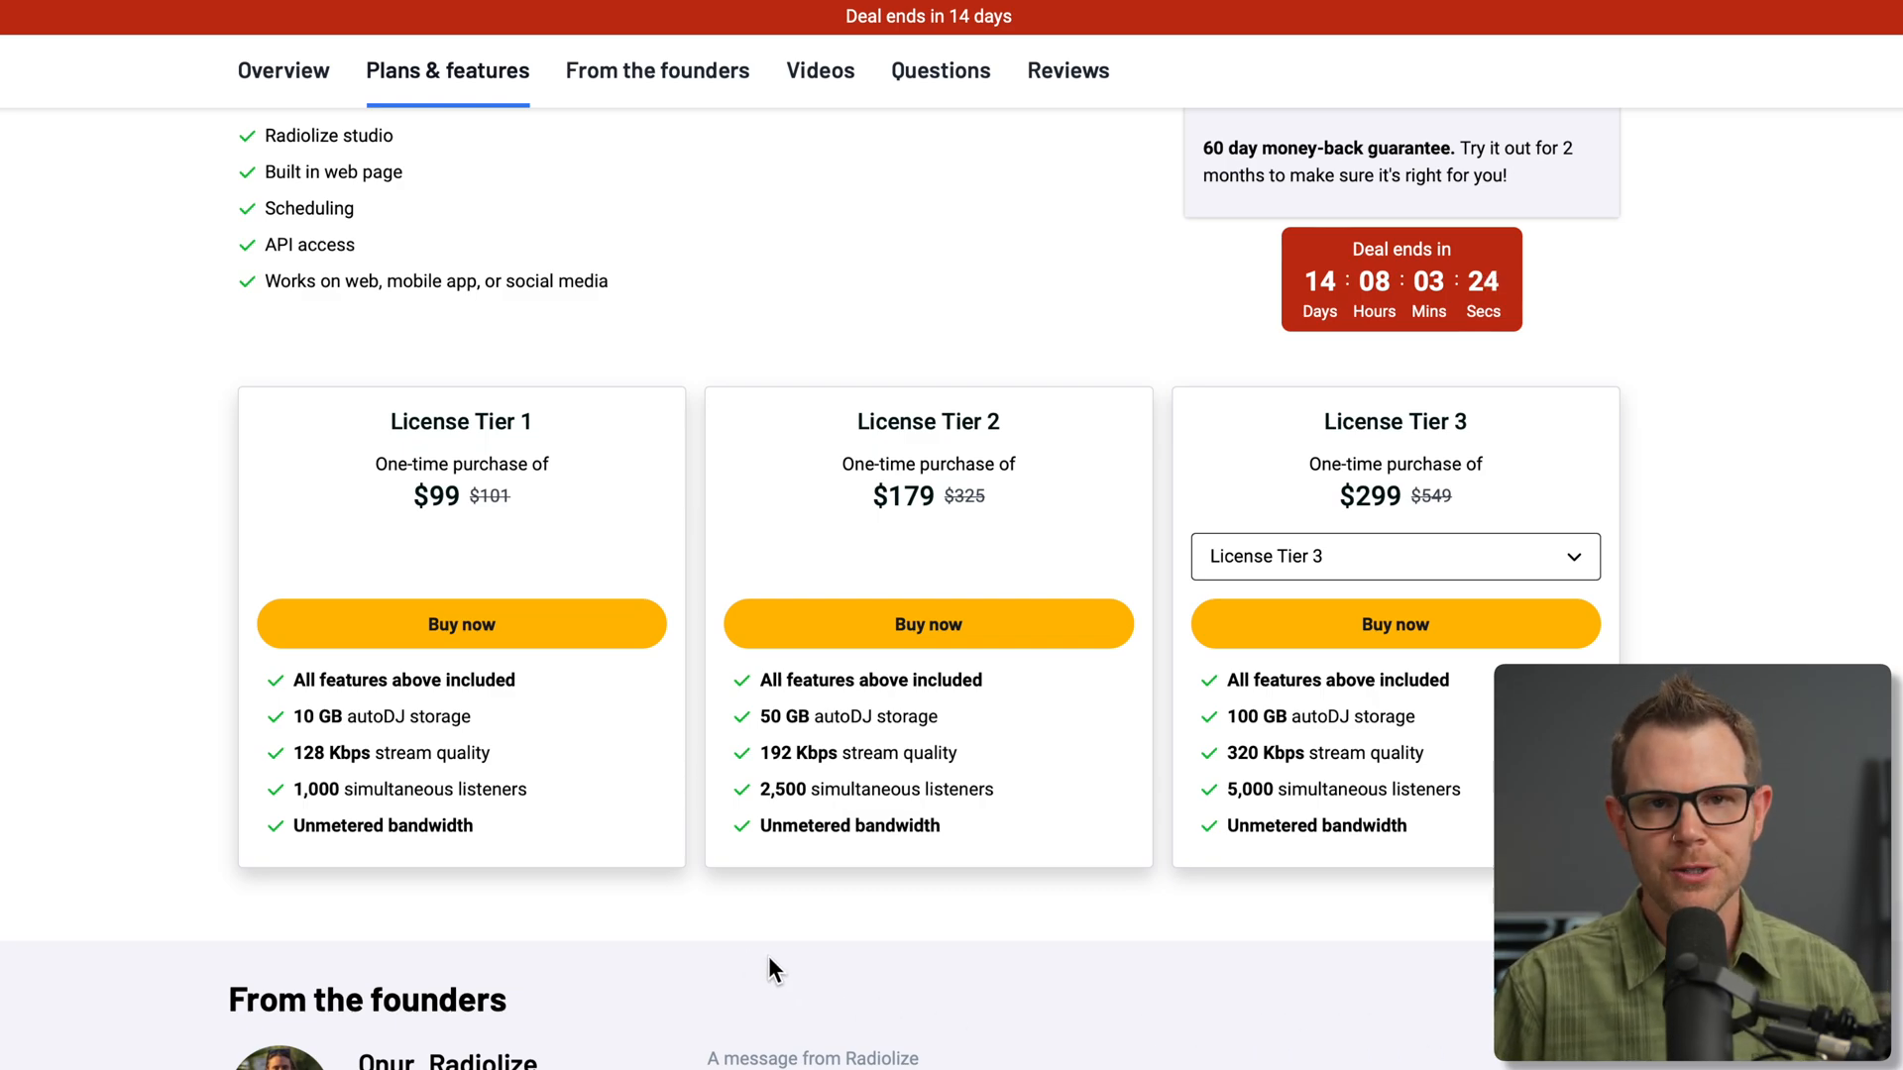
pyautogui.moveTo(537, 876)
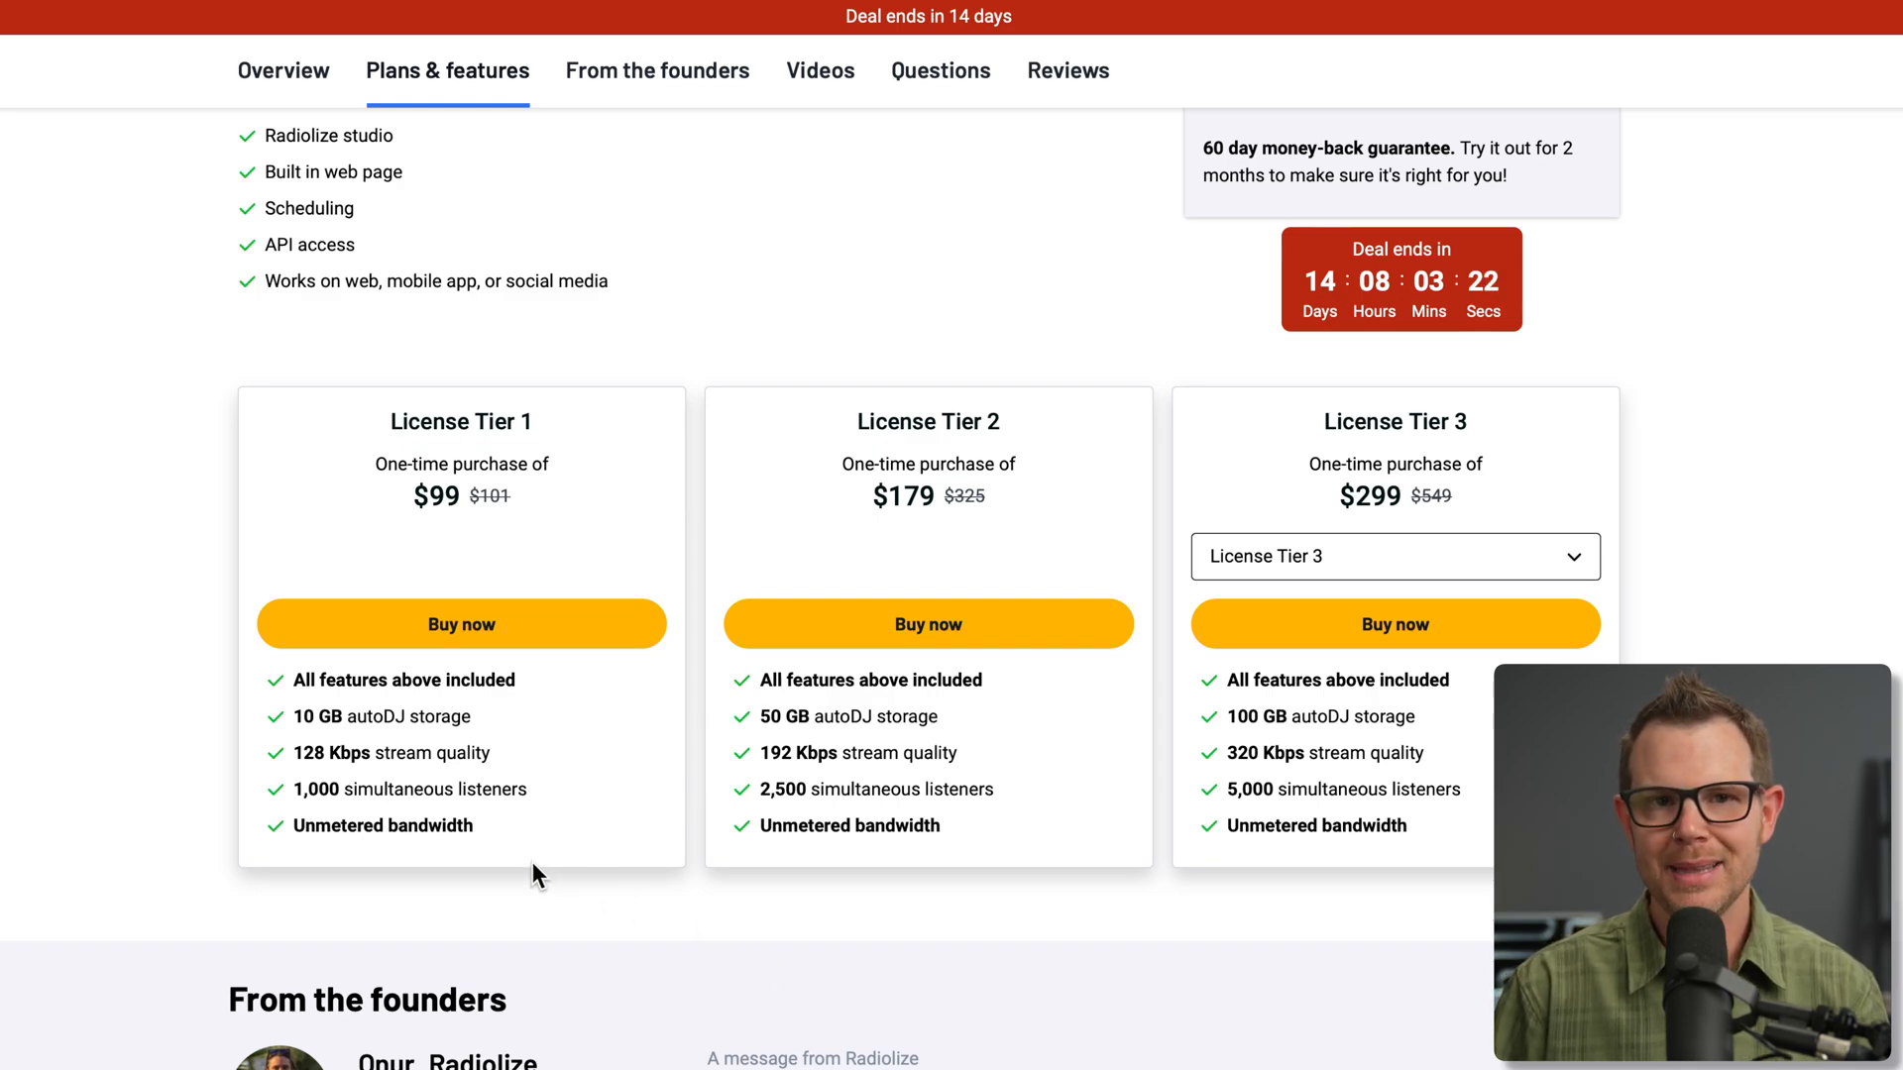
pyautogui.moveTo(547, 880)
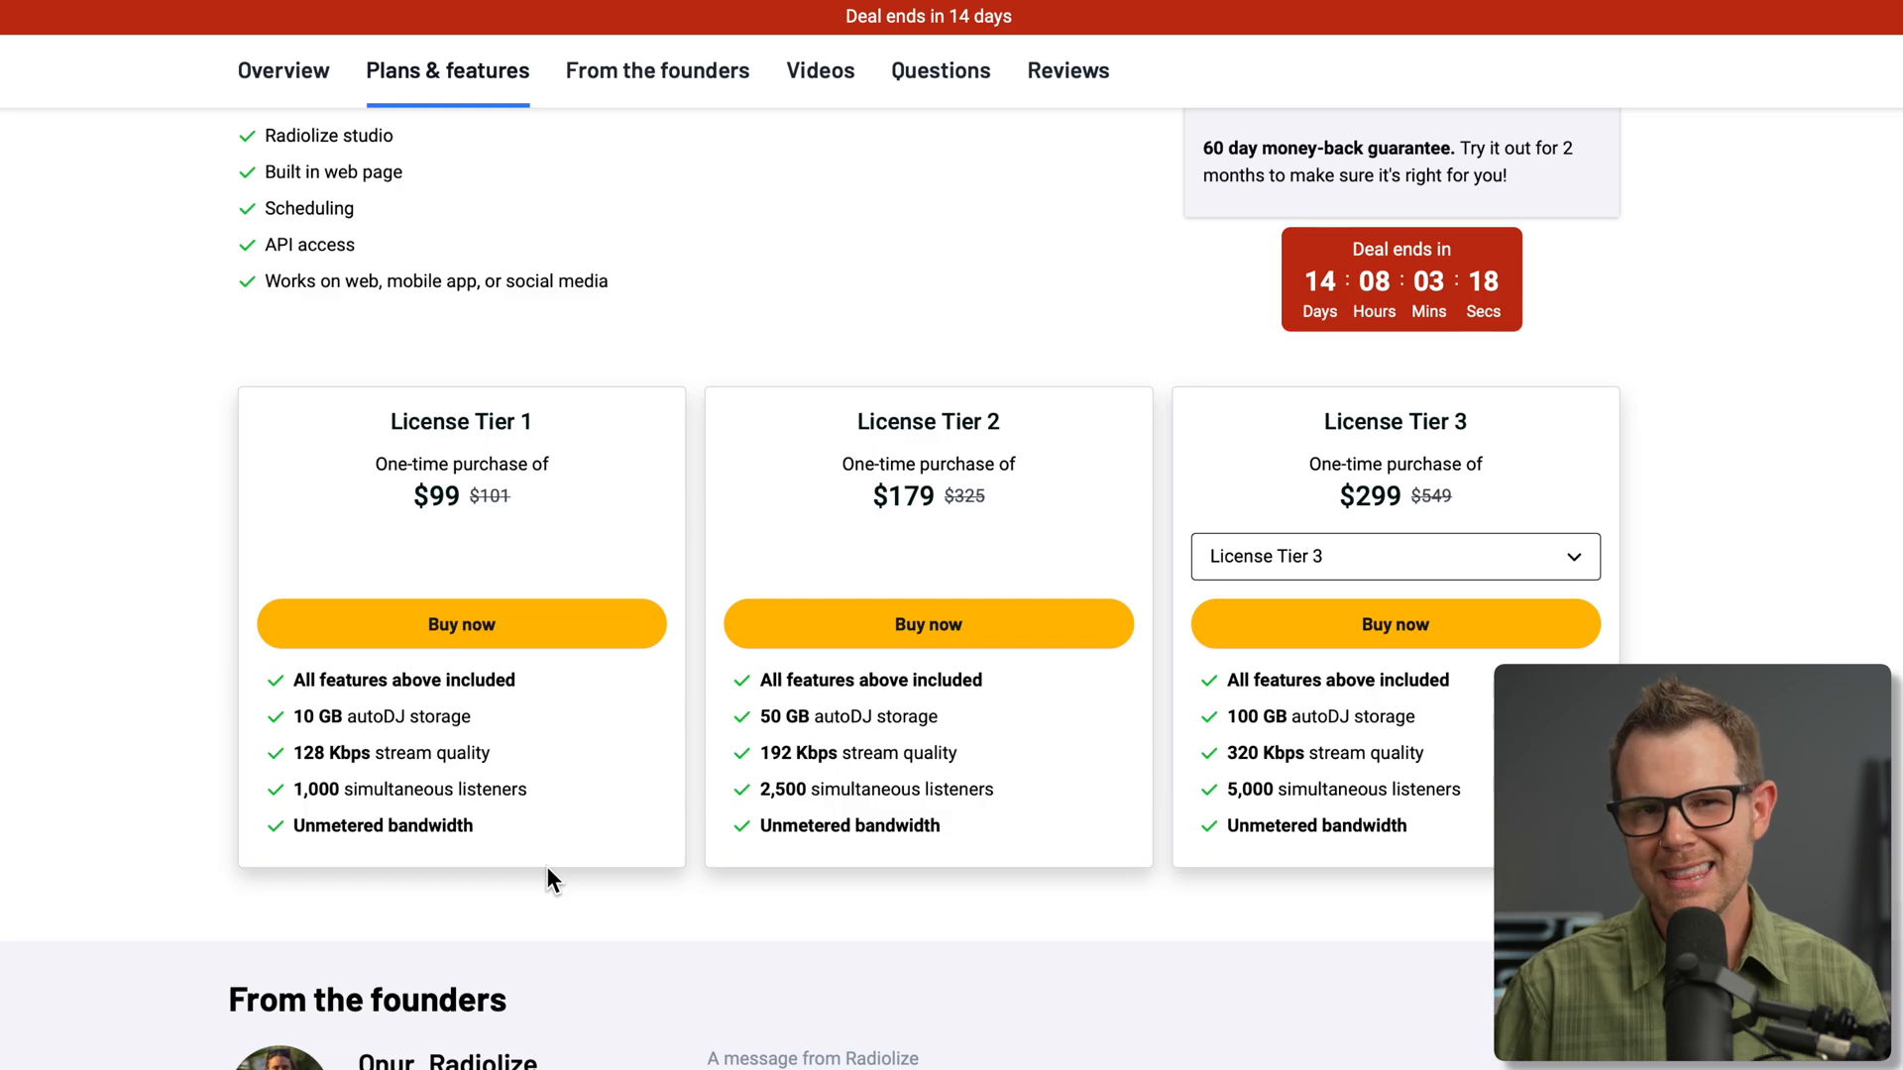
pyautogui.moveTo(701, 909)
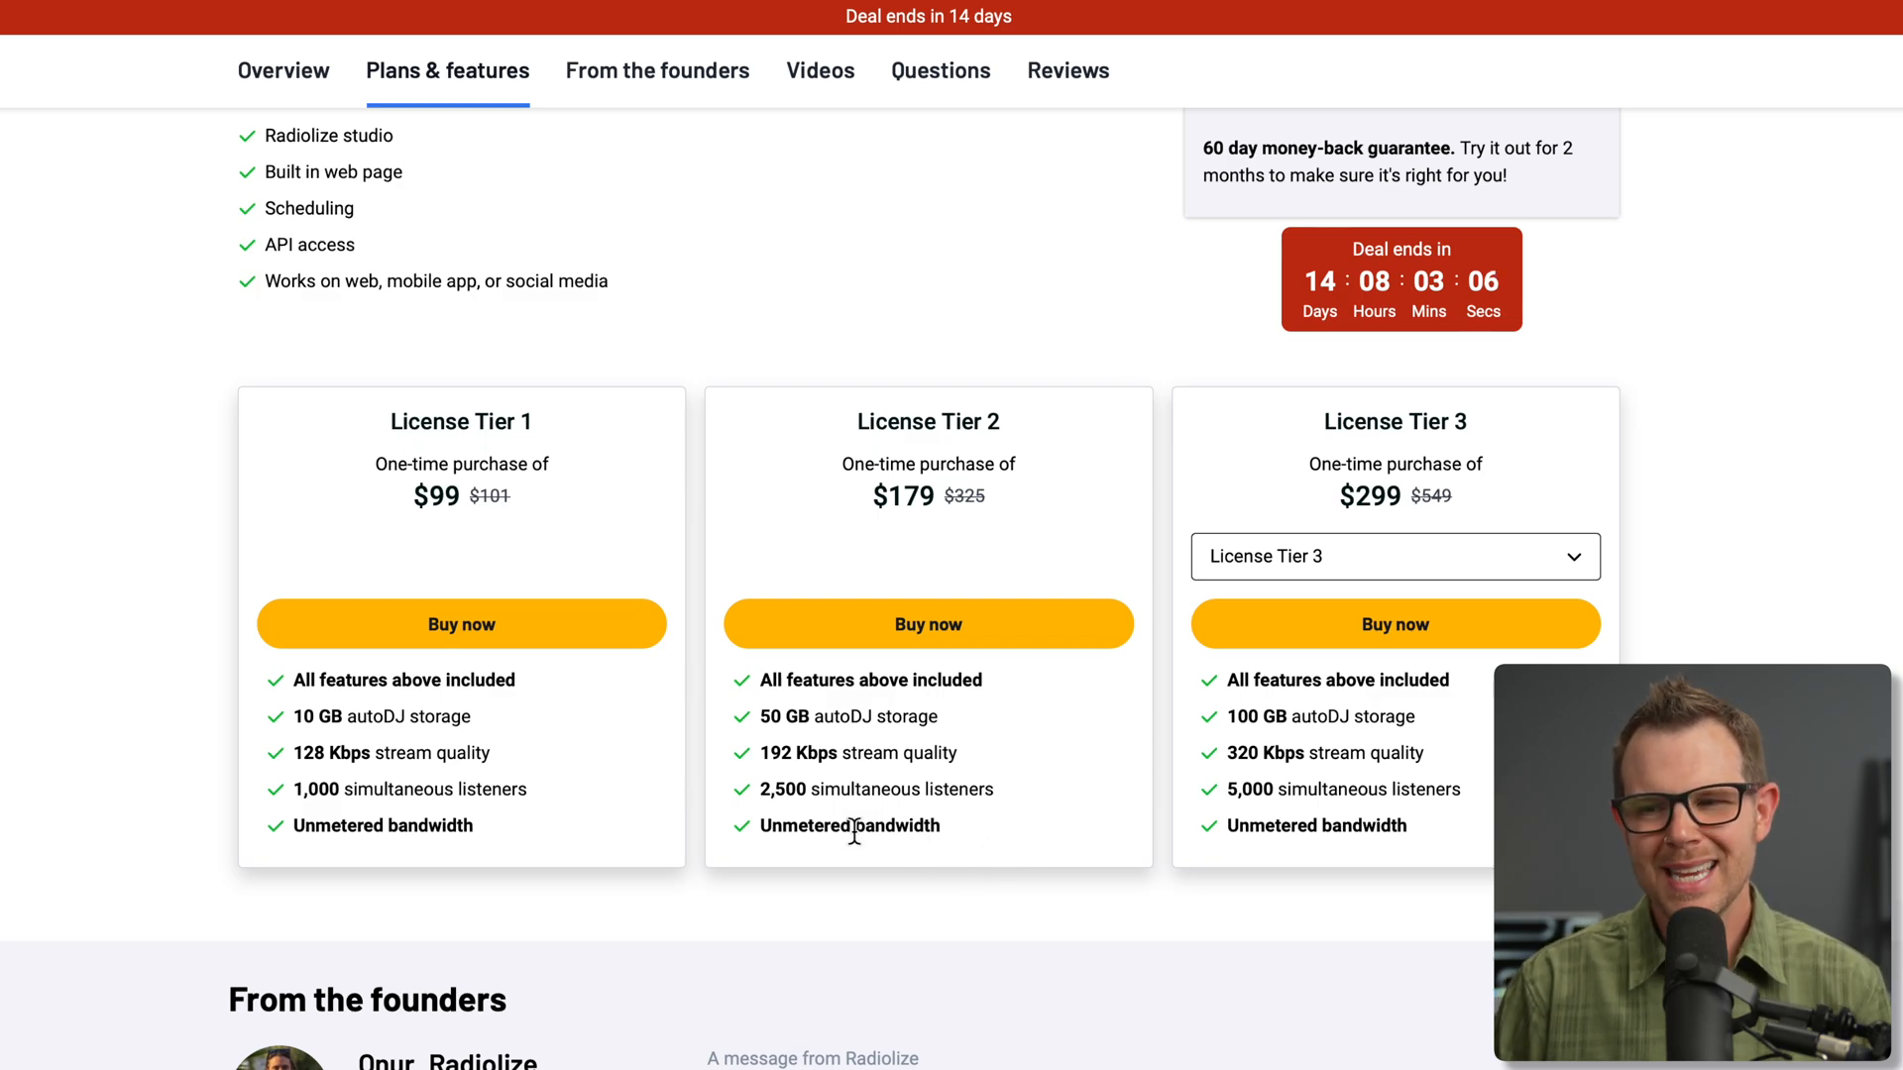
pyautogui.moveTo(791, 816)
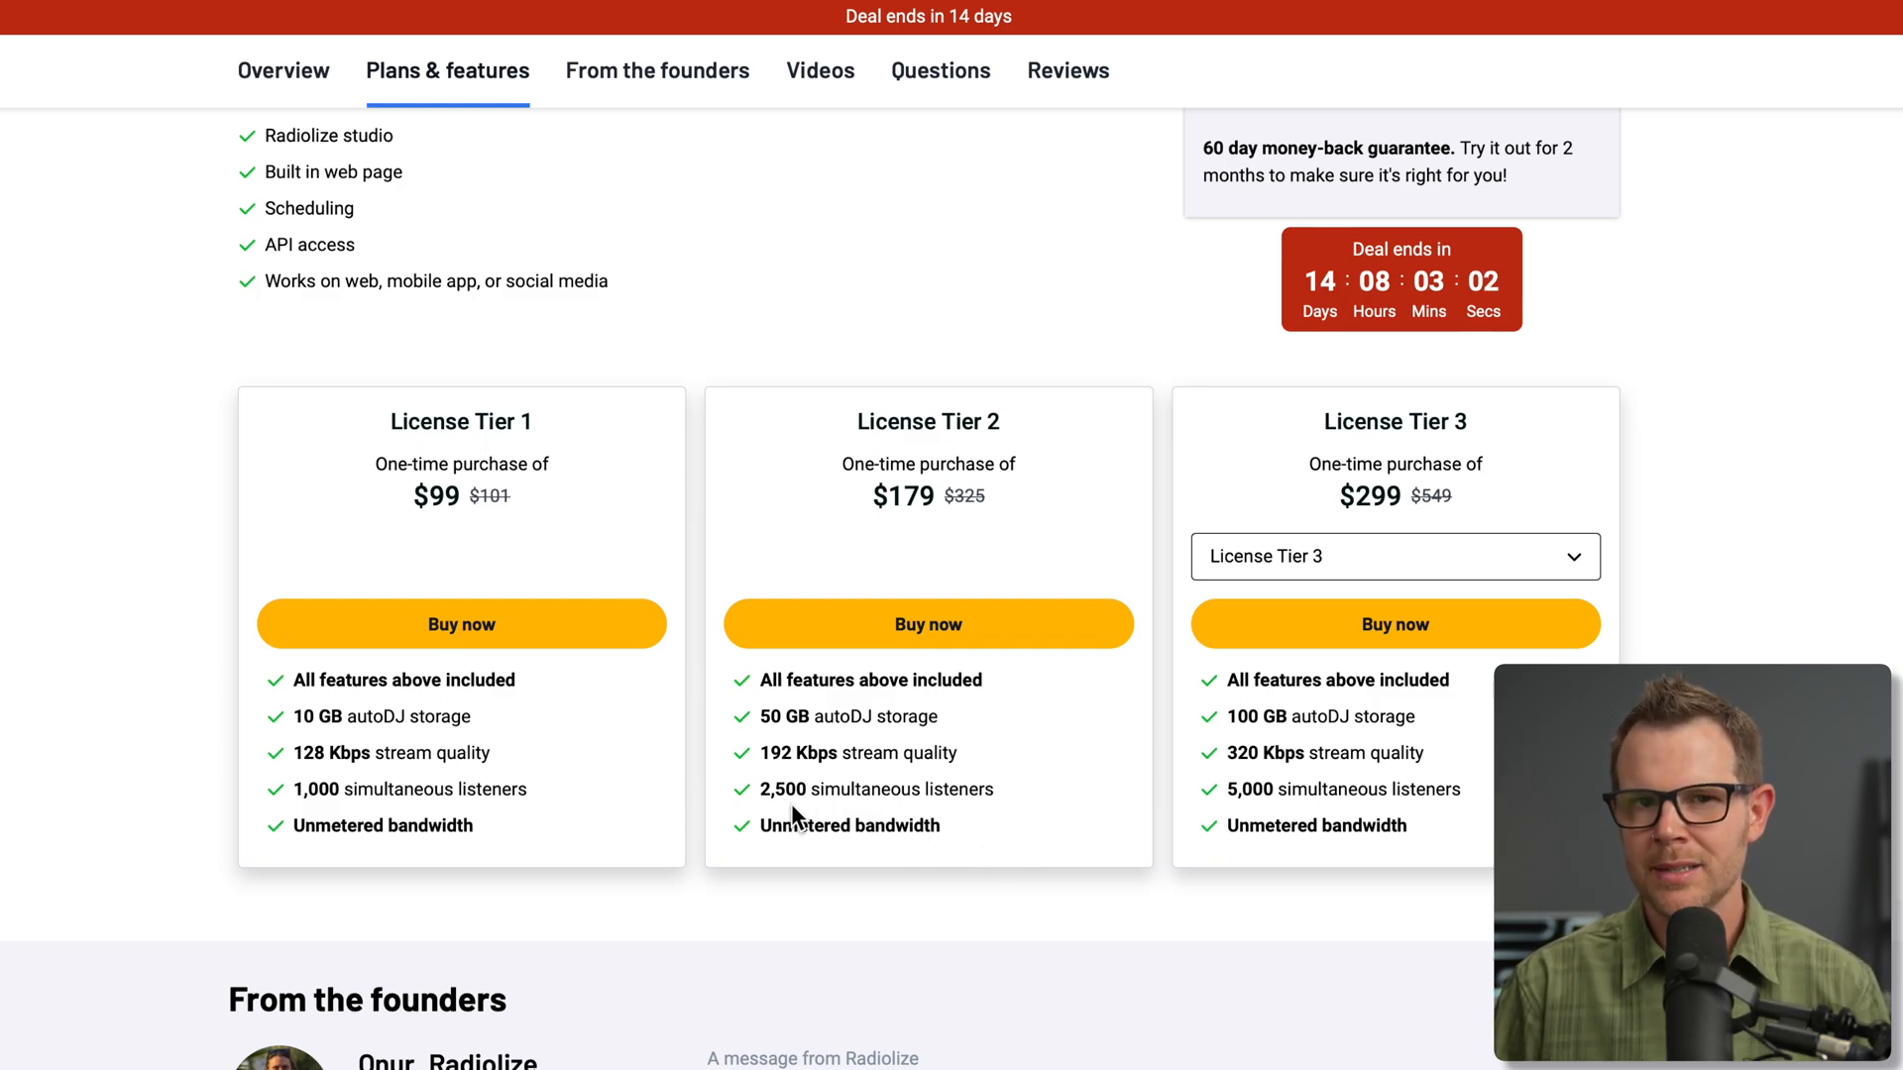
pyautogui.moveTo(300, 789)
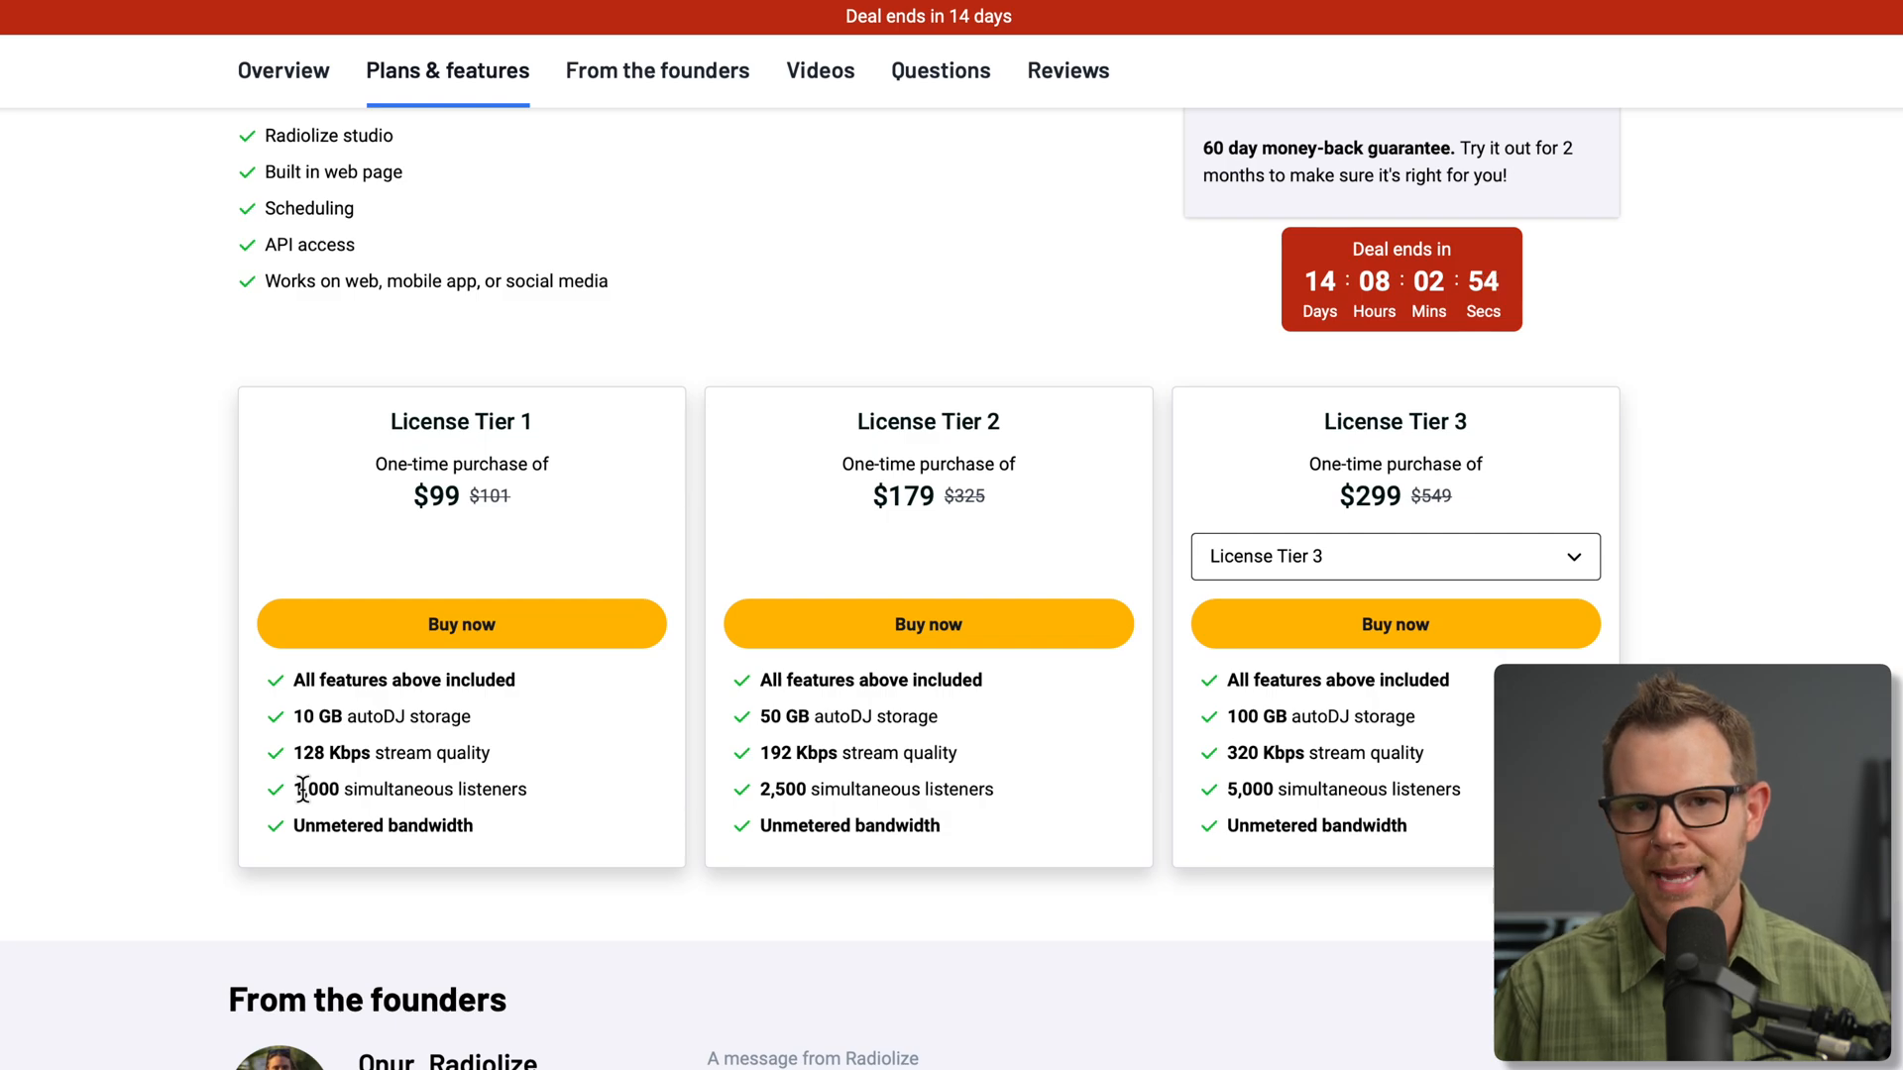
pyautogui.moveTo(315, 783)
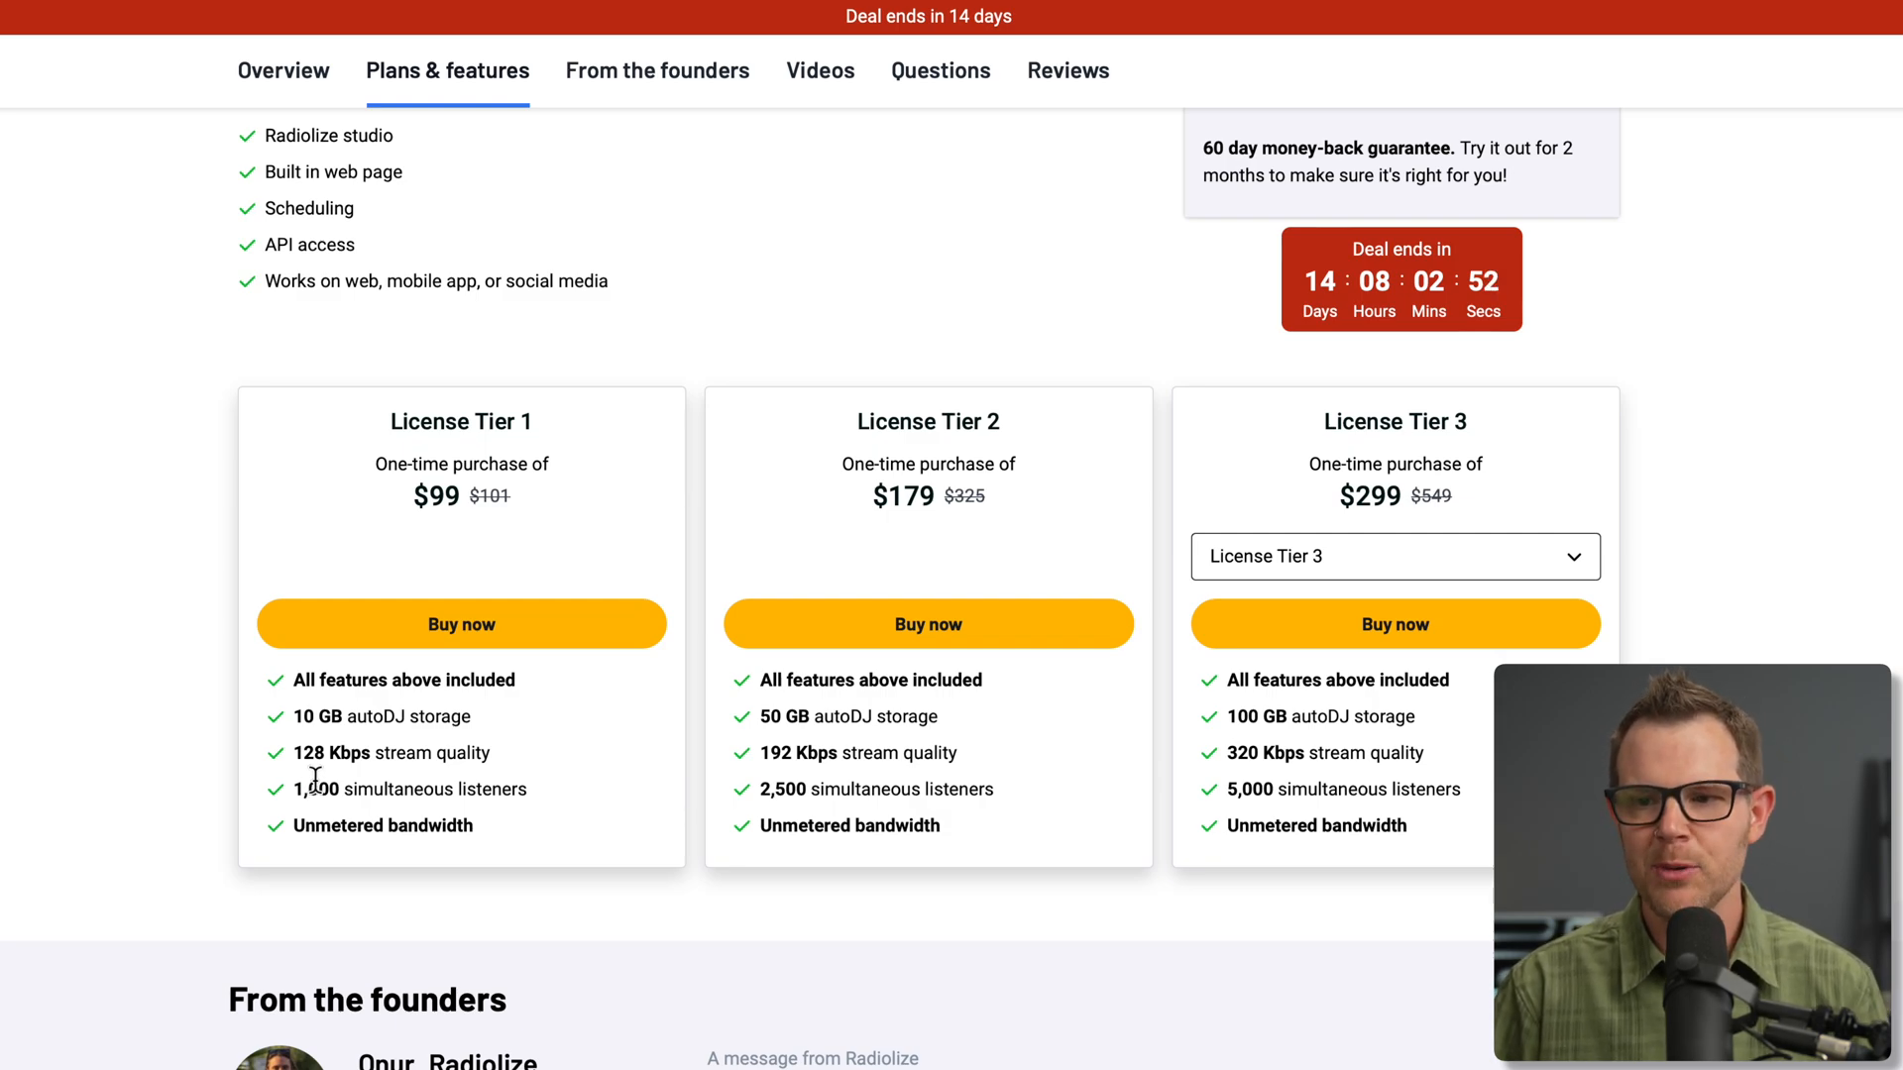
pyautogui.moveTo(541, 899)
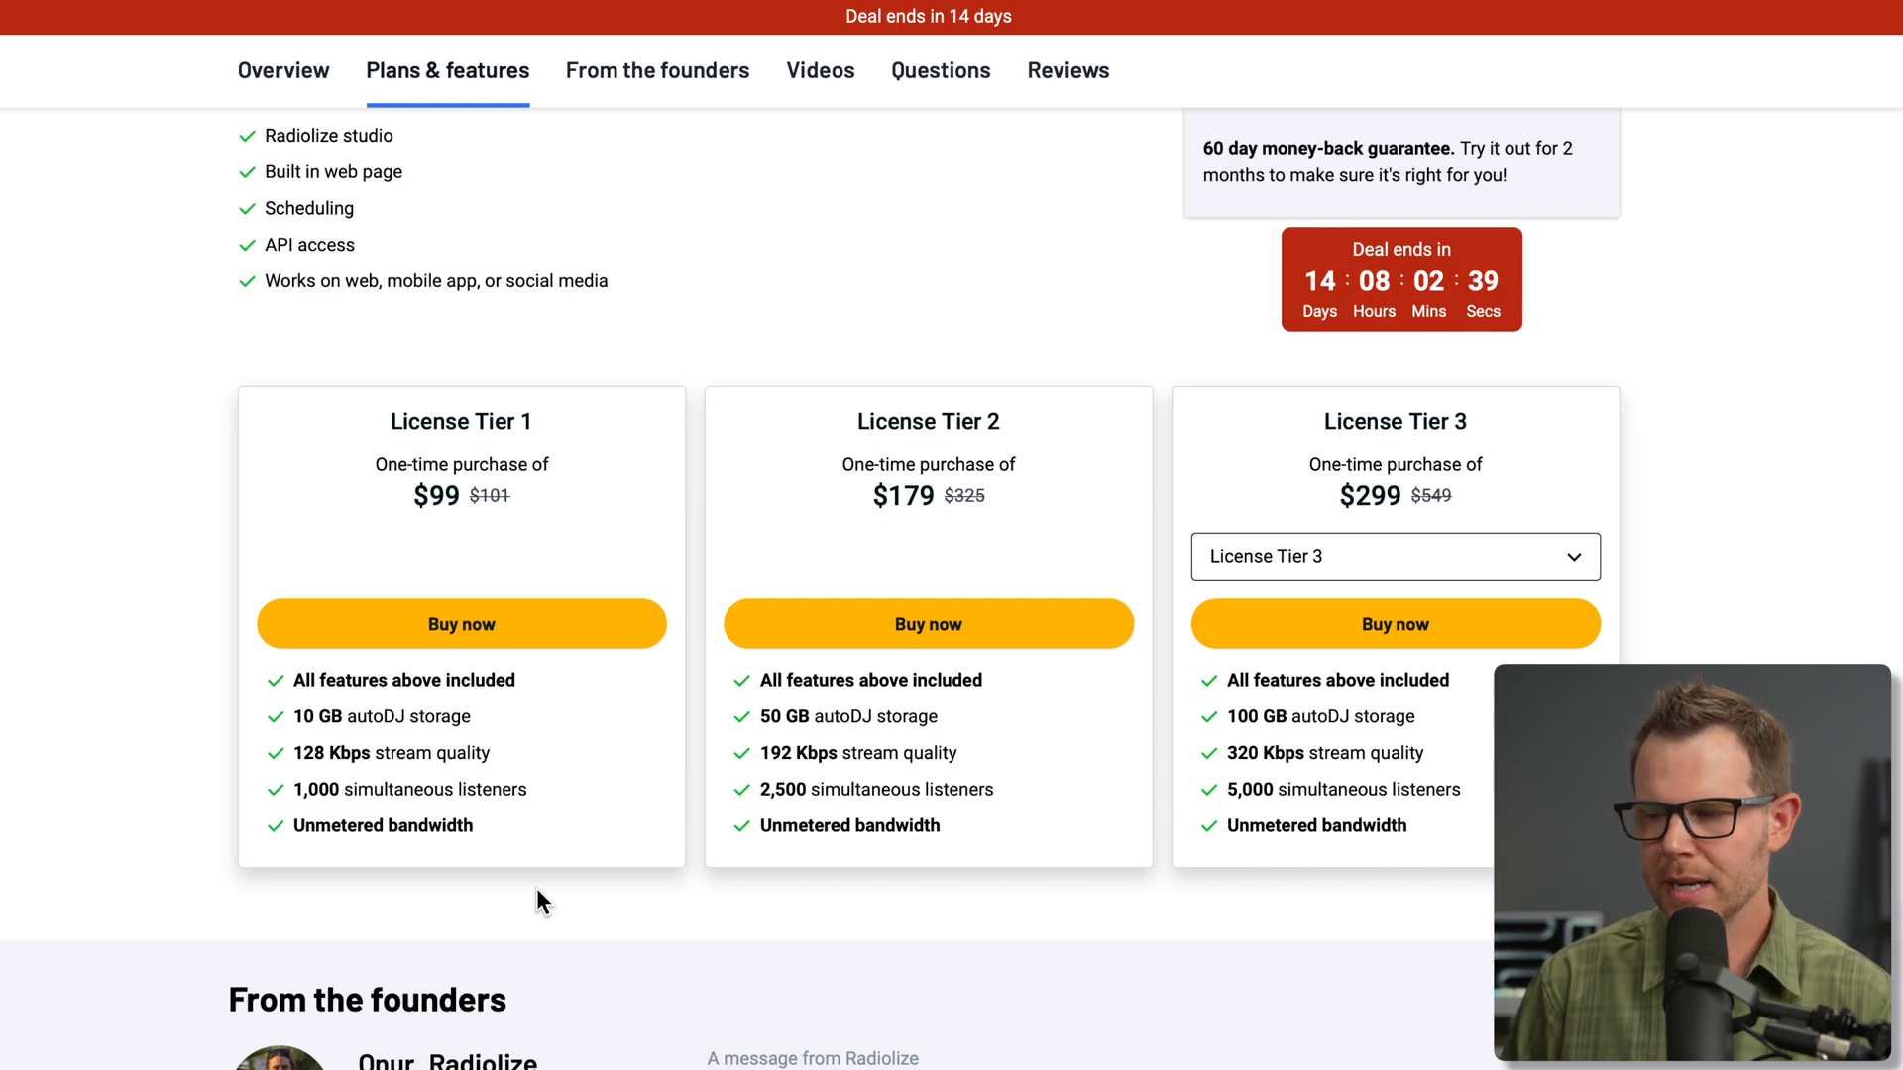
# Compare License Tier 4 against Tier 3 in the third card, leaving it on Tier 3 at $299.
pyautogui.click(1395, 556)
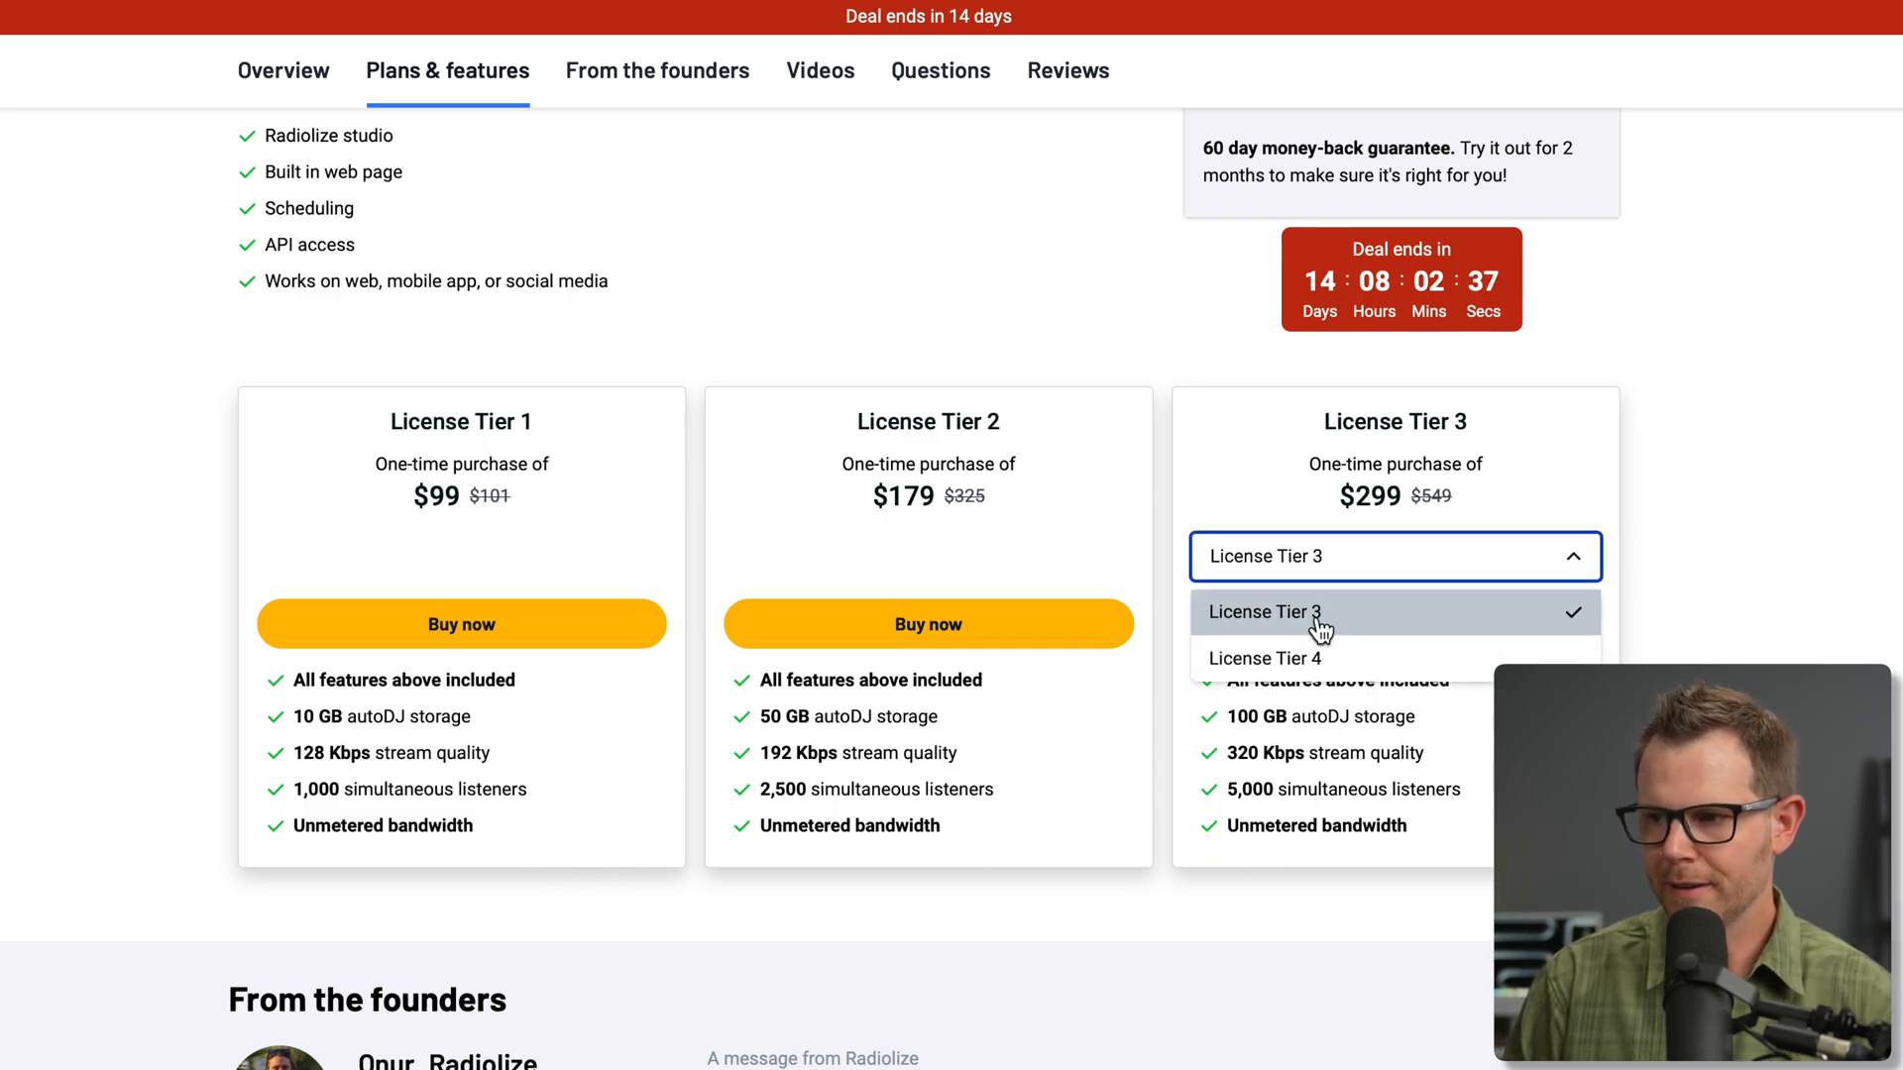
pyautogui.click(1265, 658)
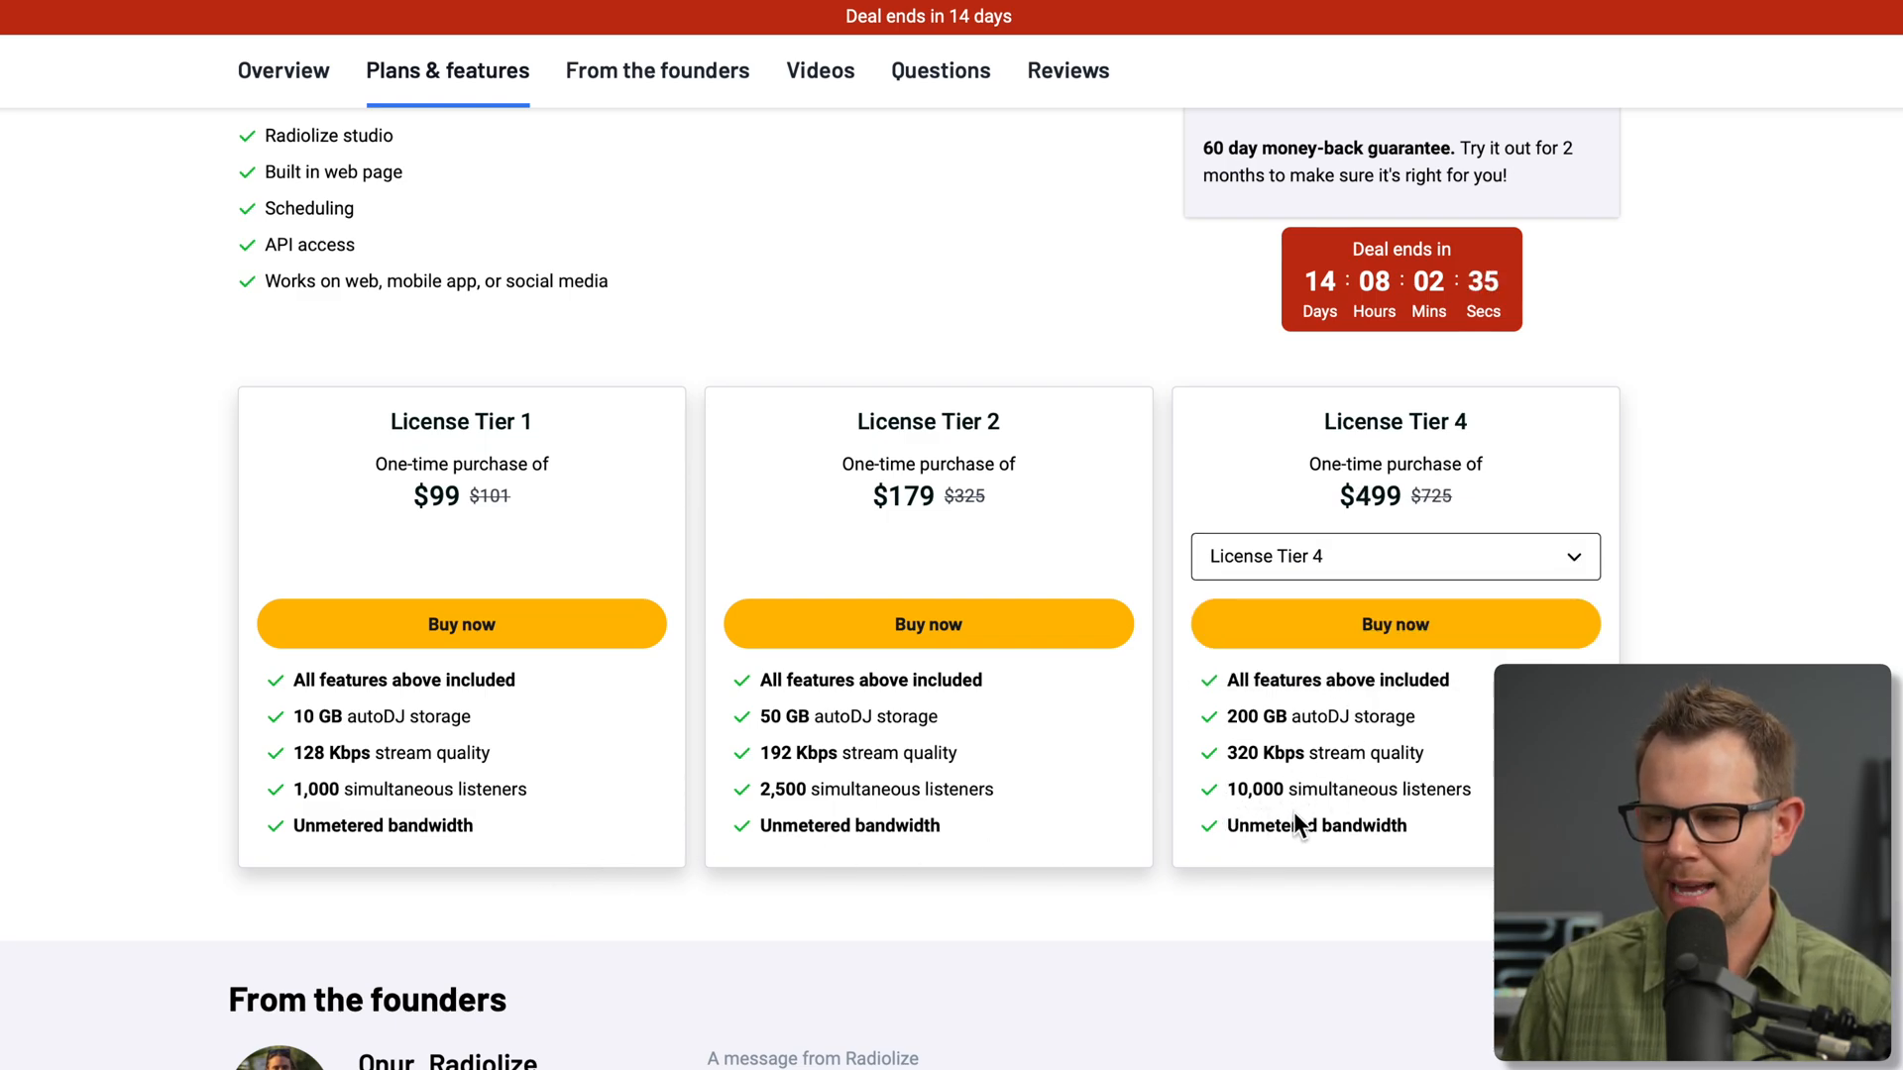
pyautogui.click(1396, 555)
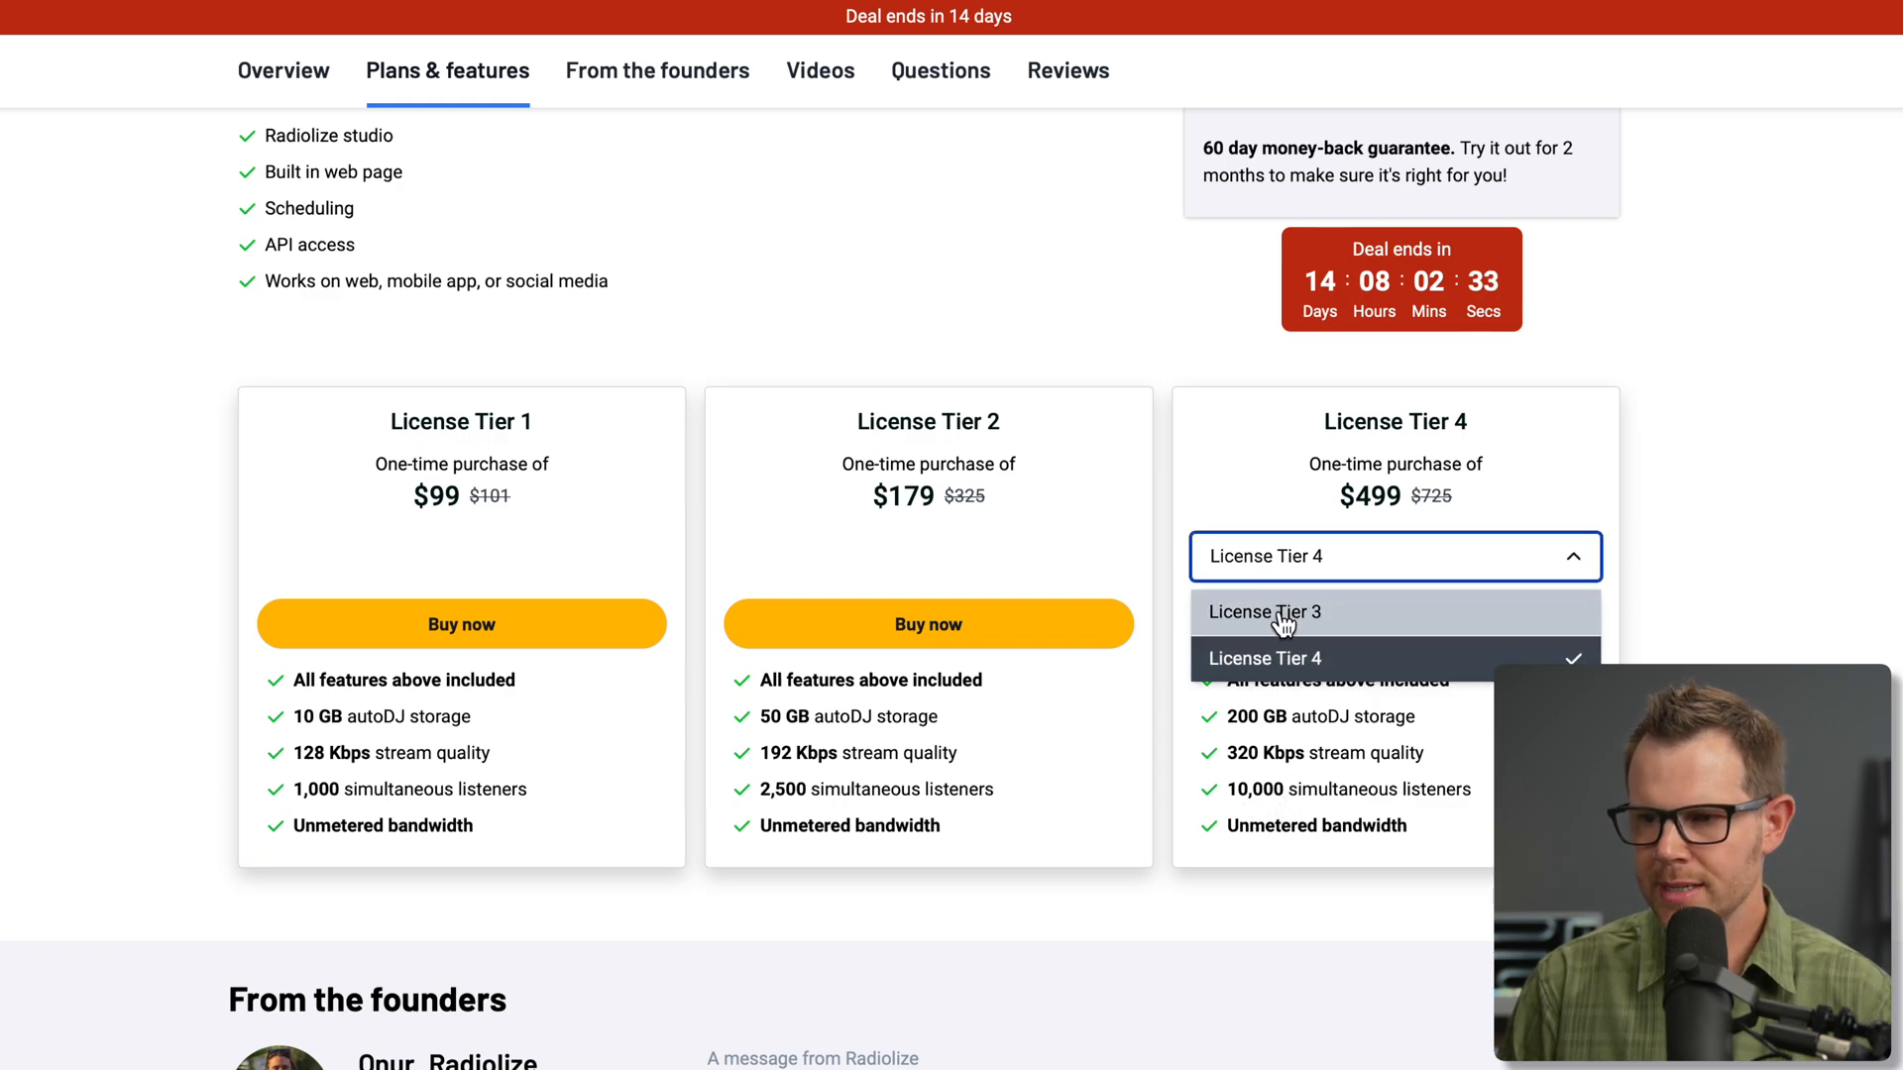
pyautogui.click(1265, 611)
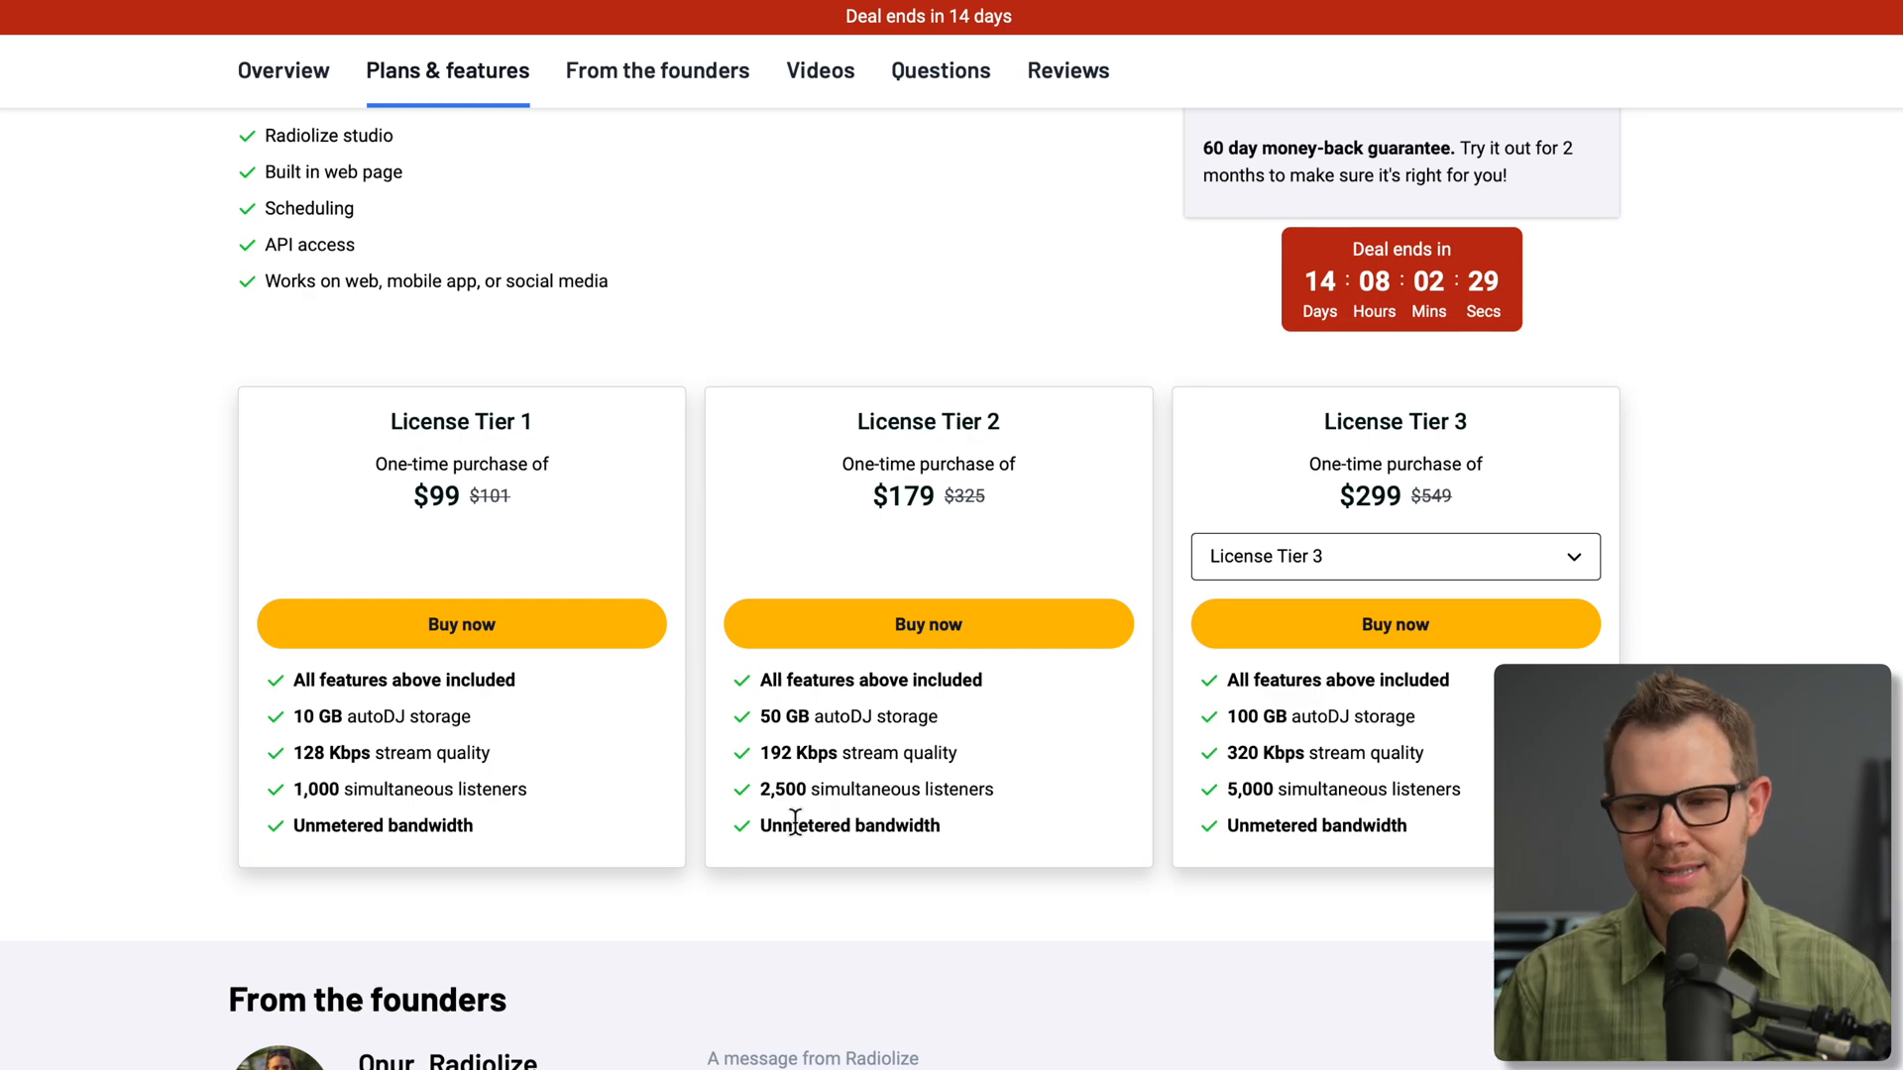
pyautogui.moveTo(317, 822)
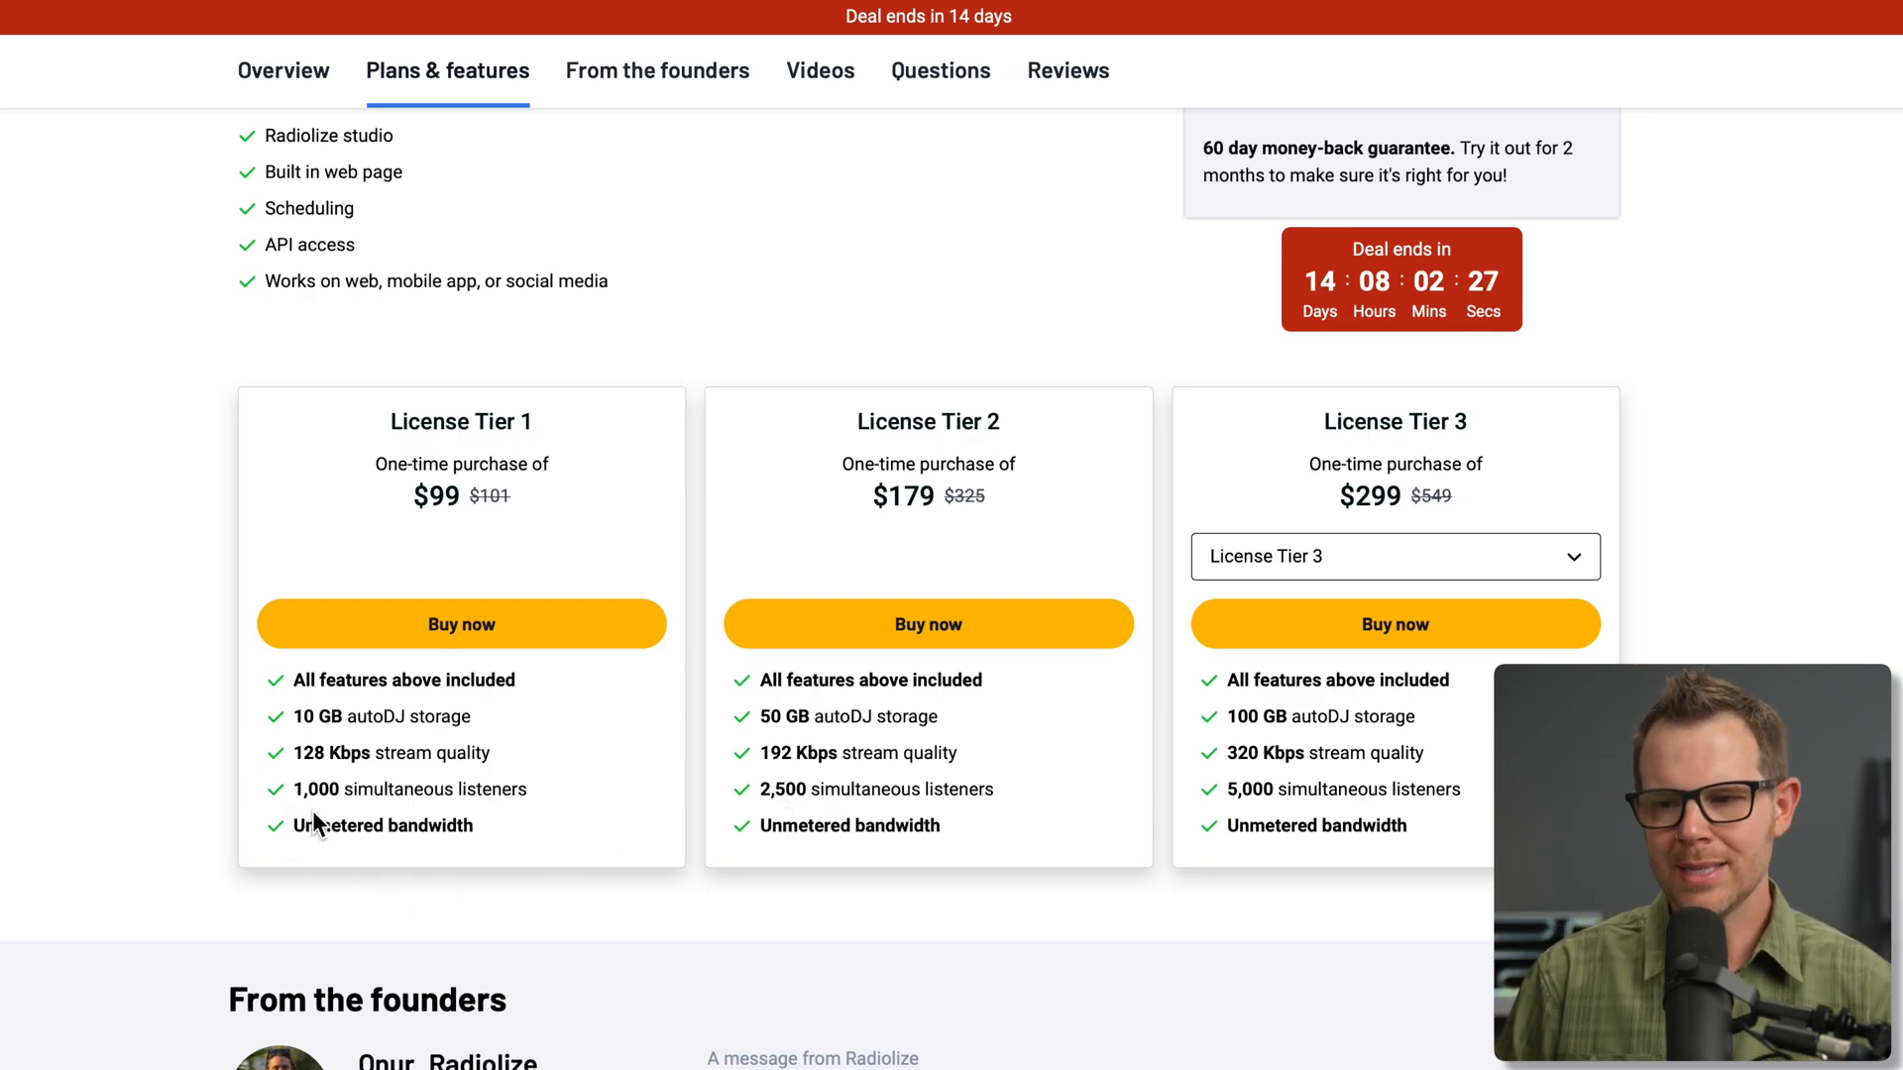
pyautogui.moveTo(472, 815)
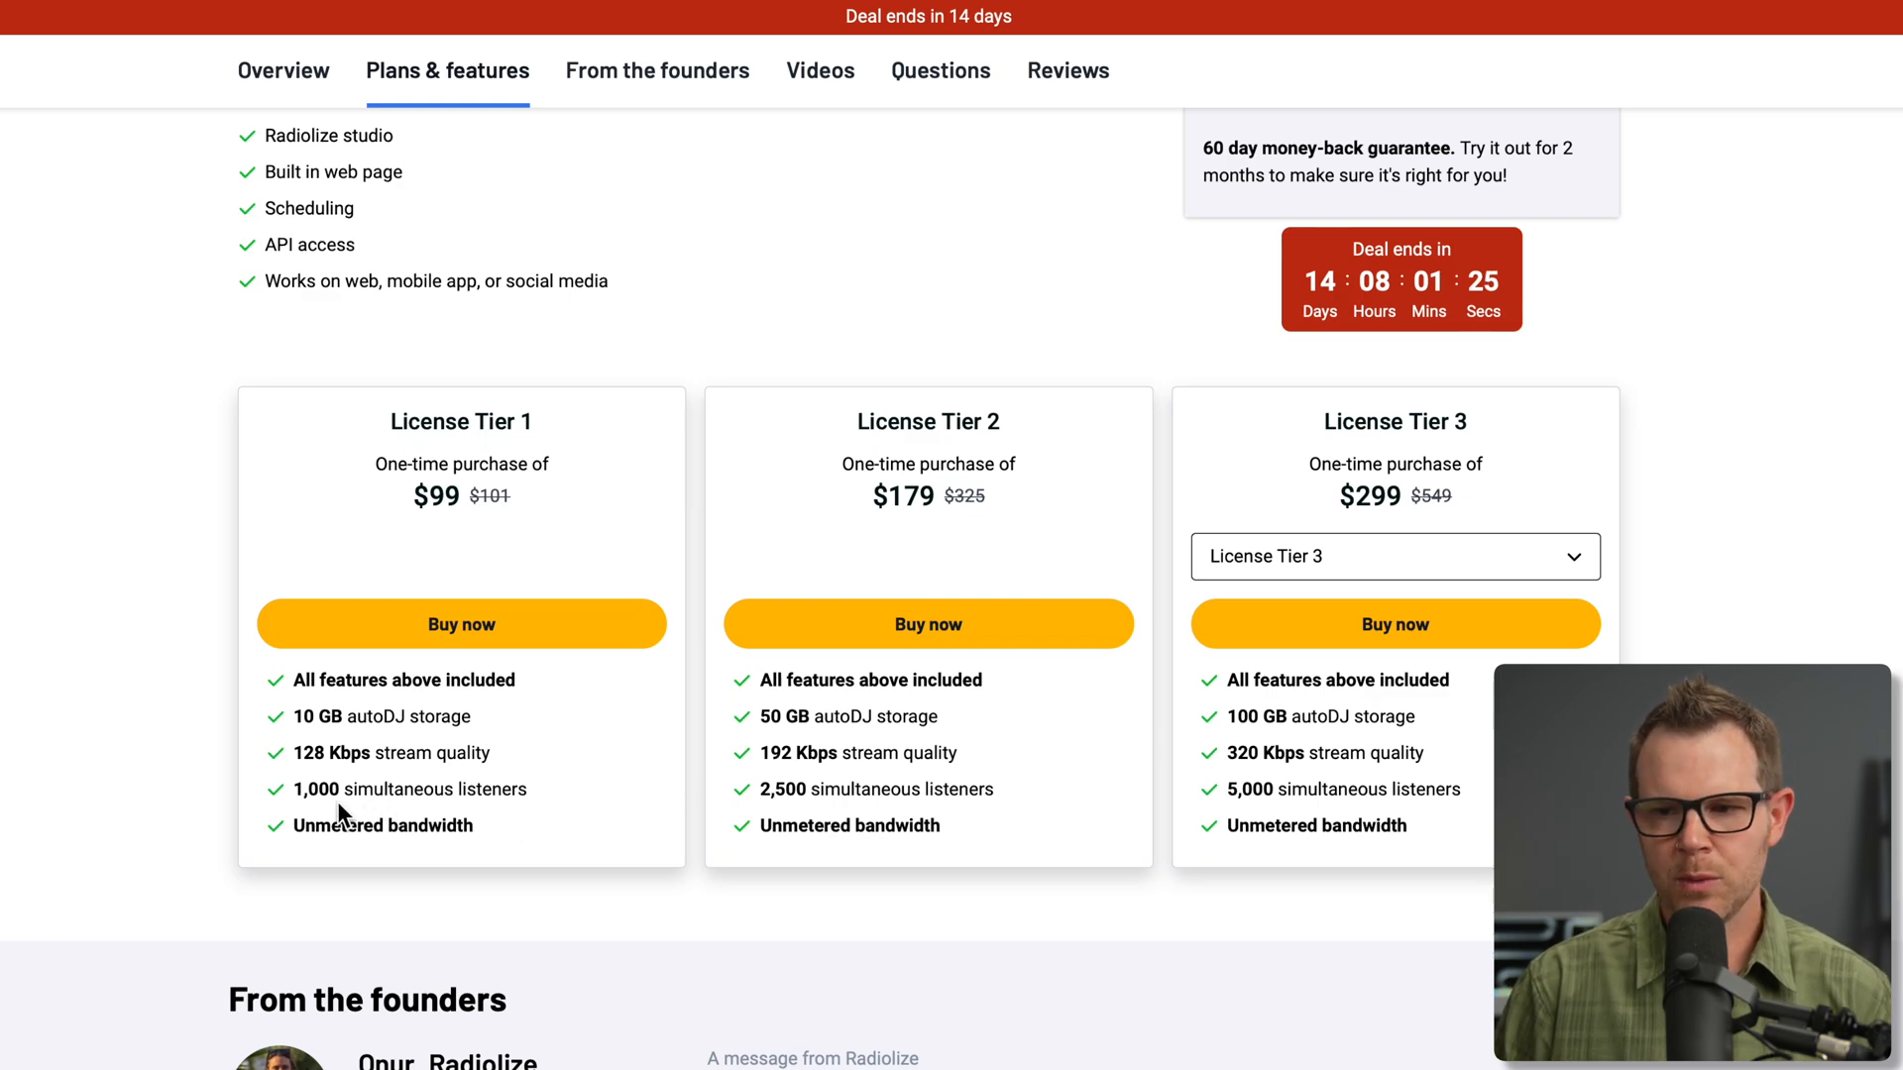
pyautogui.moveTo(408, 783)
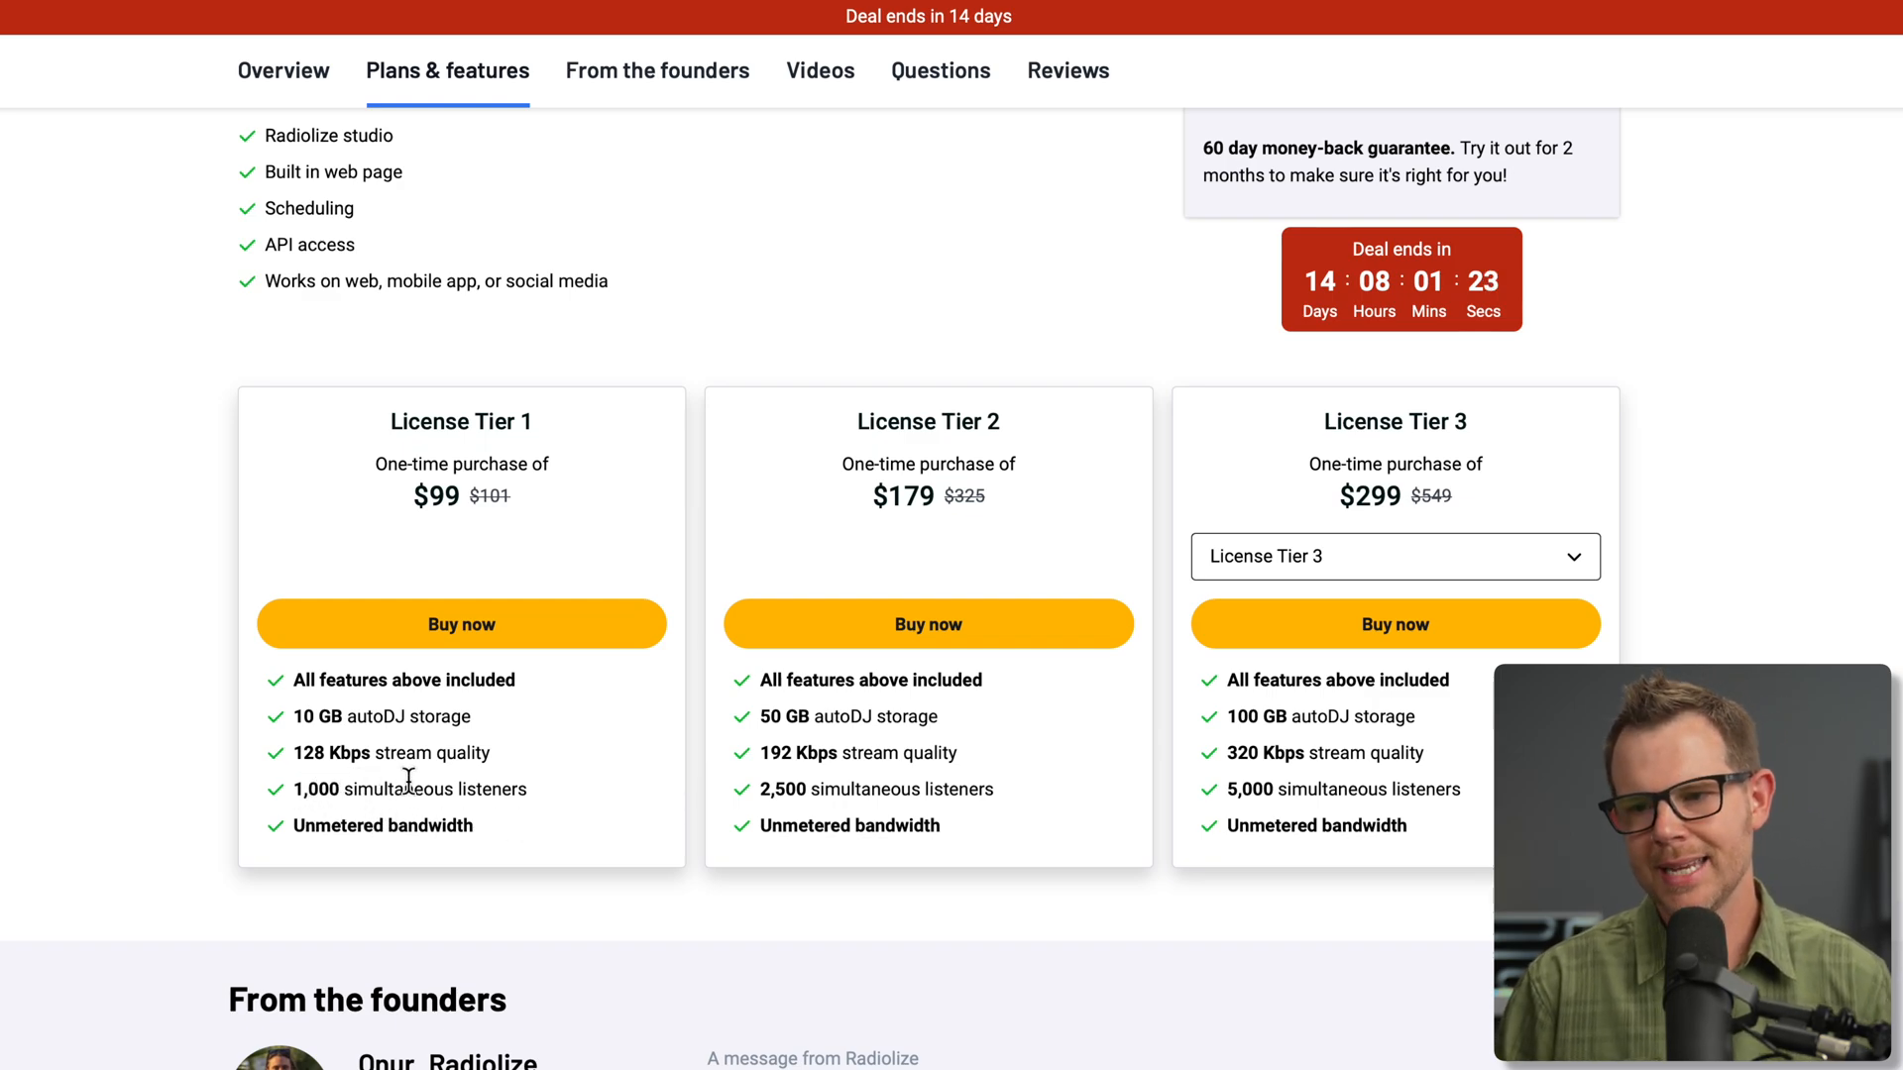
pyautogui.moveTo(489, 631)
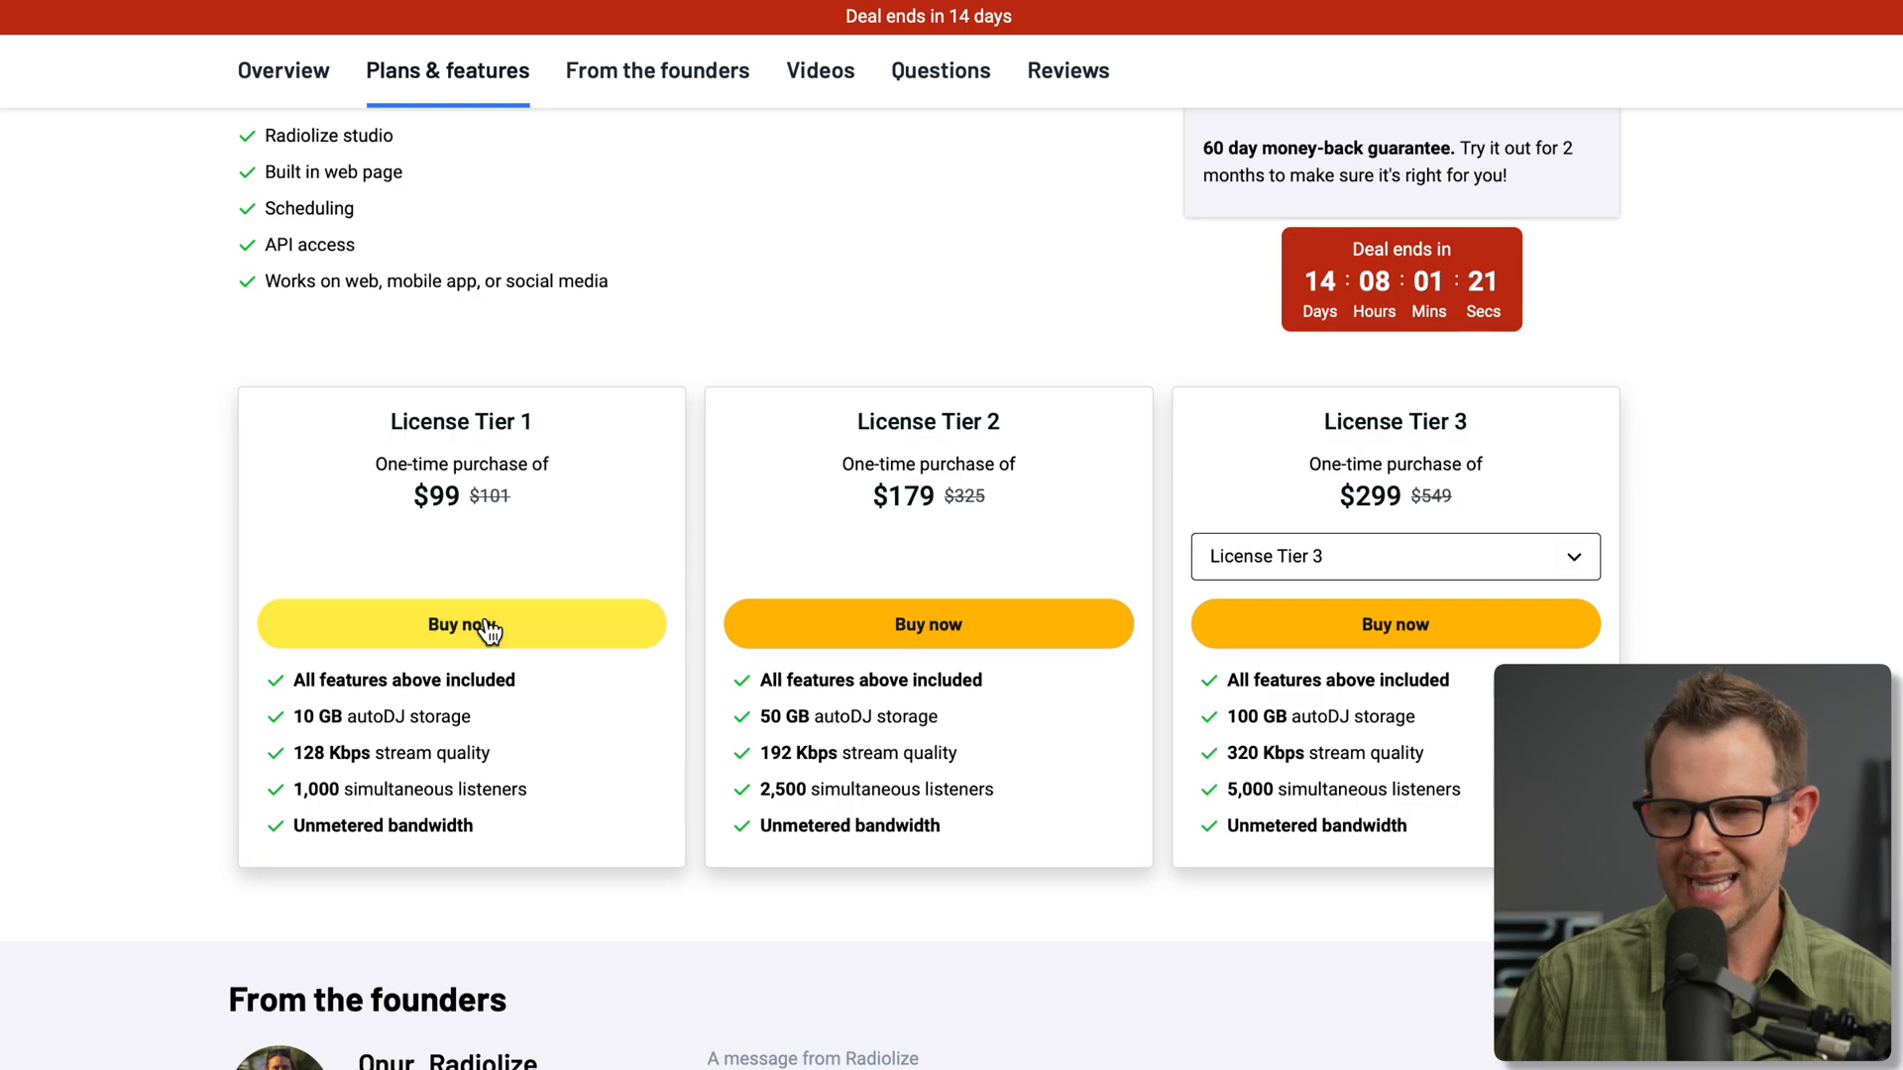
# Start buying the $99 License Tier 1 Radiolize deal.
pyautogui.click(460, 625)
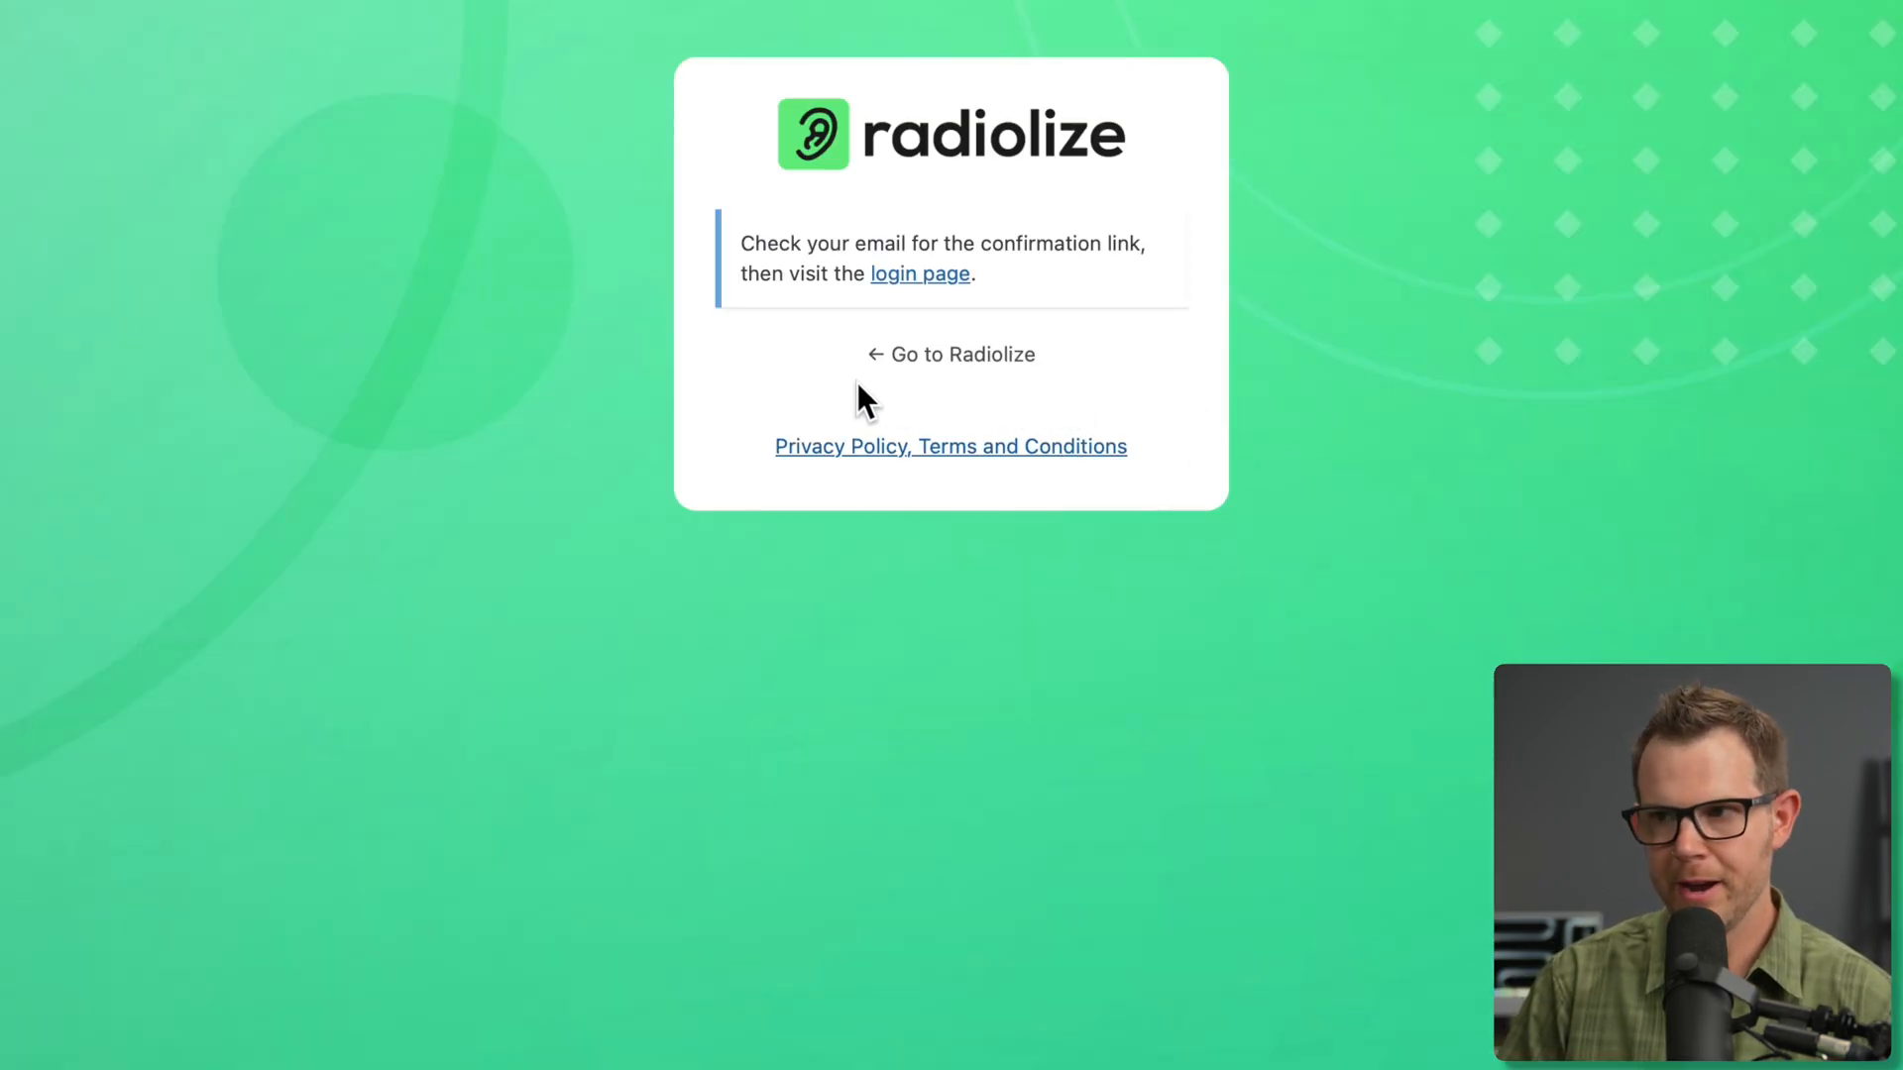
pyautogui.moveTo(829, 327)
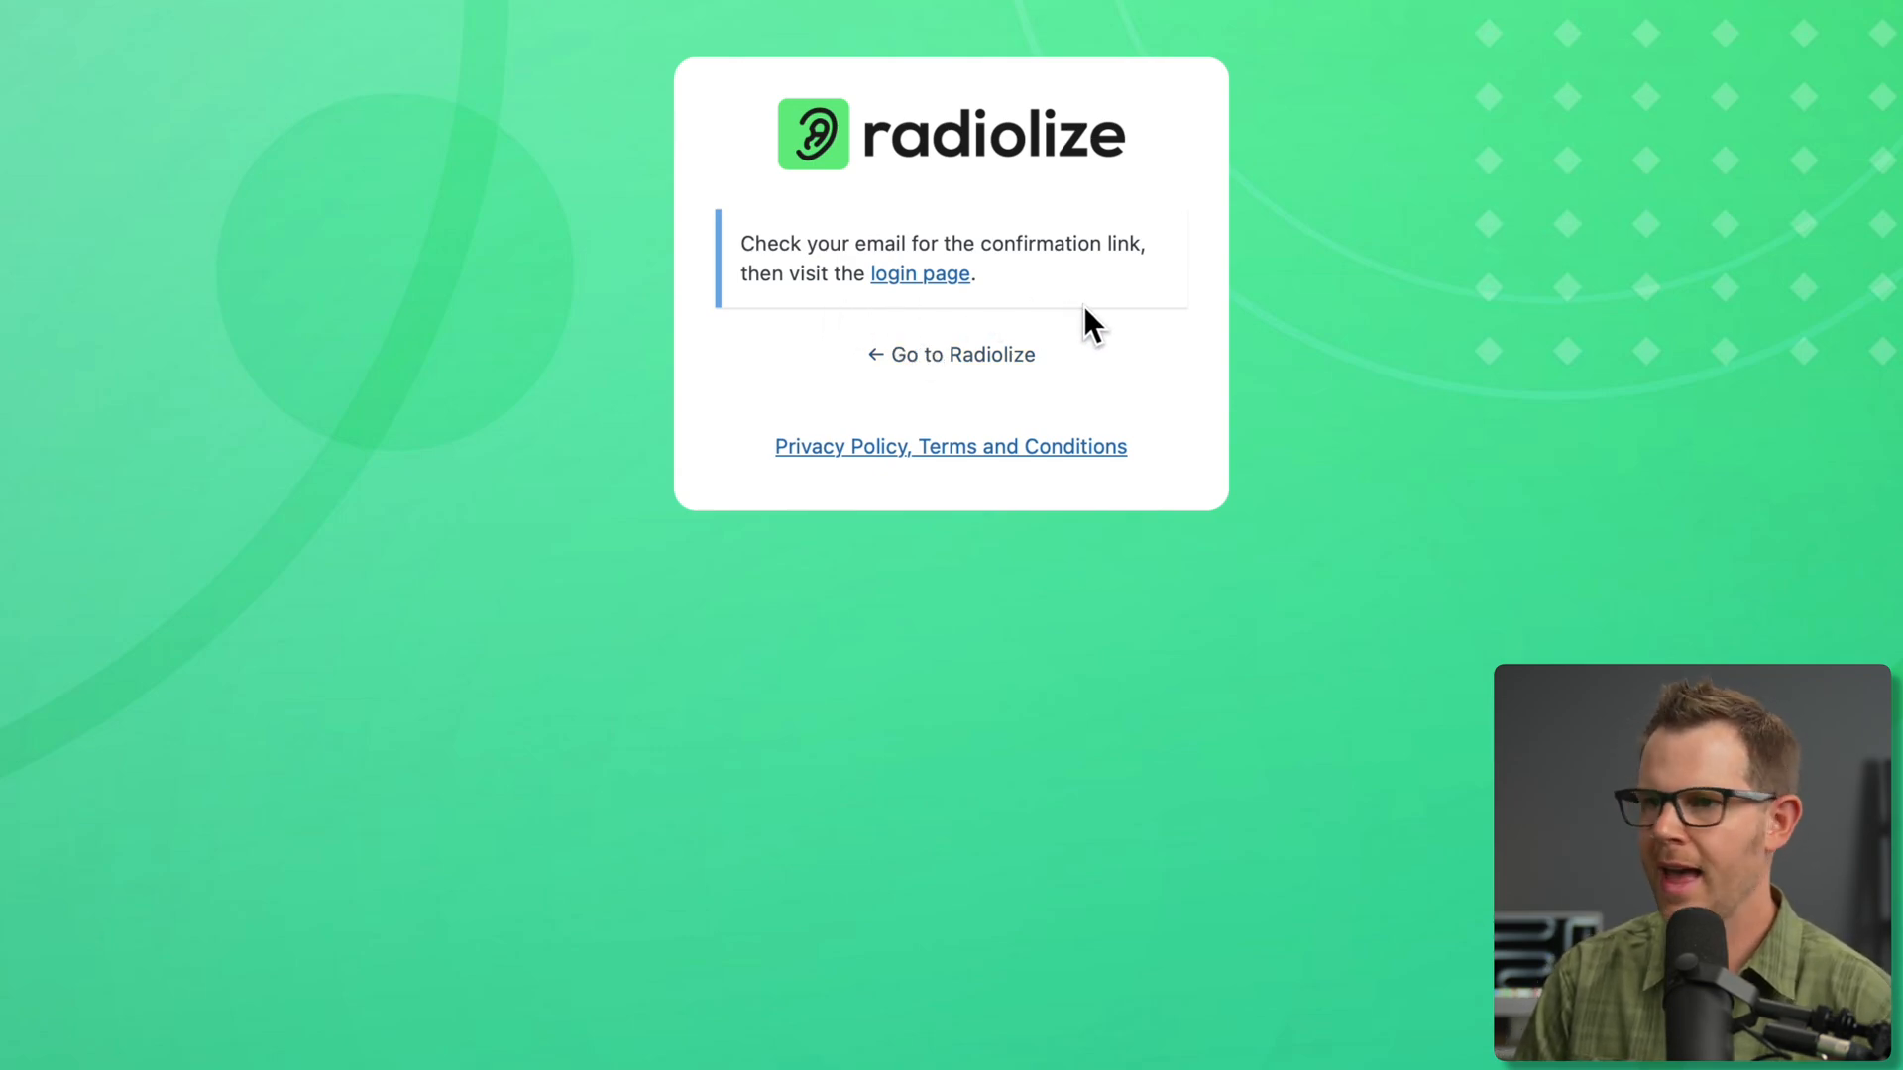
pyautogui.moveTo(1027, 337)
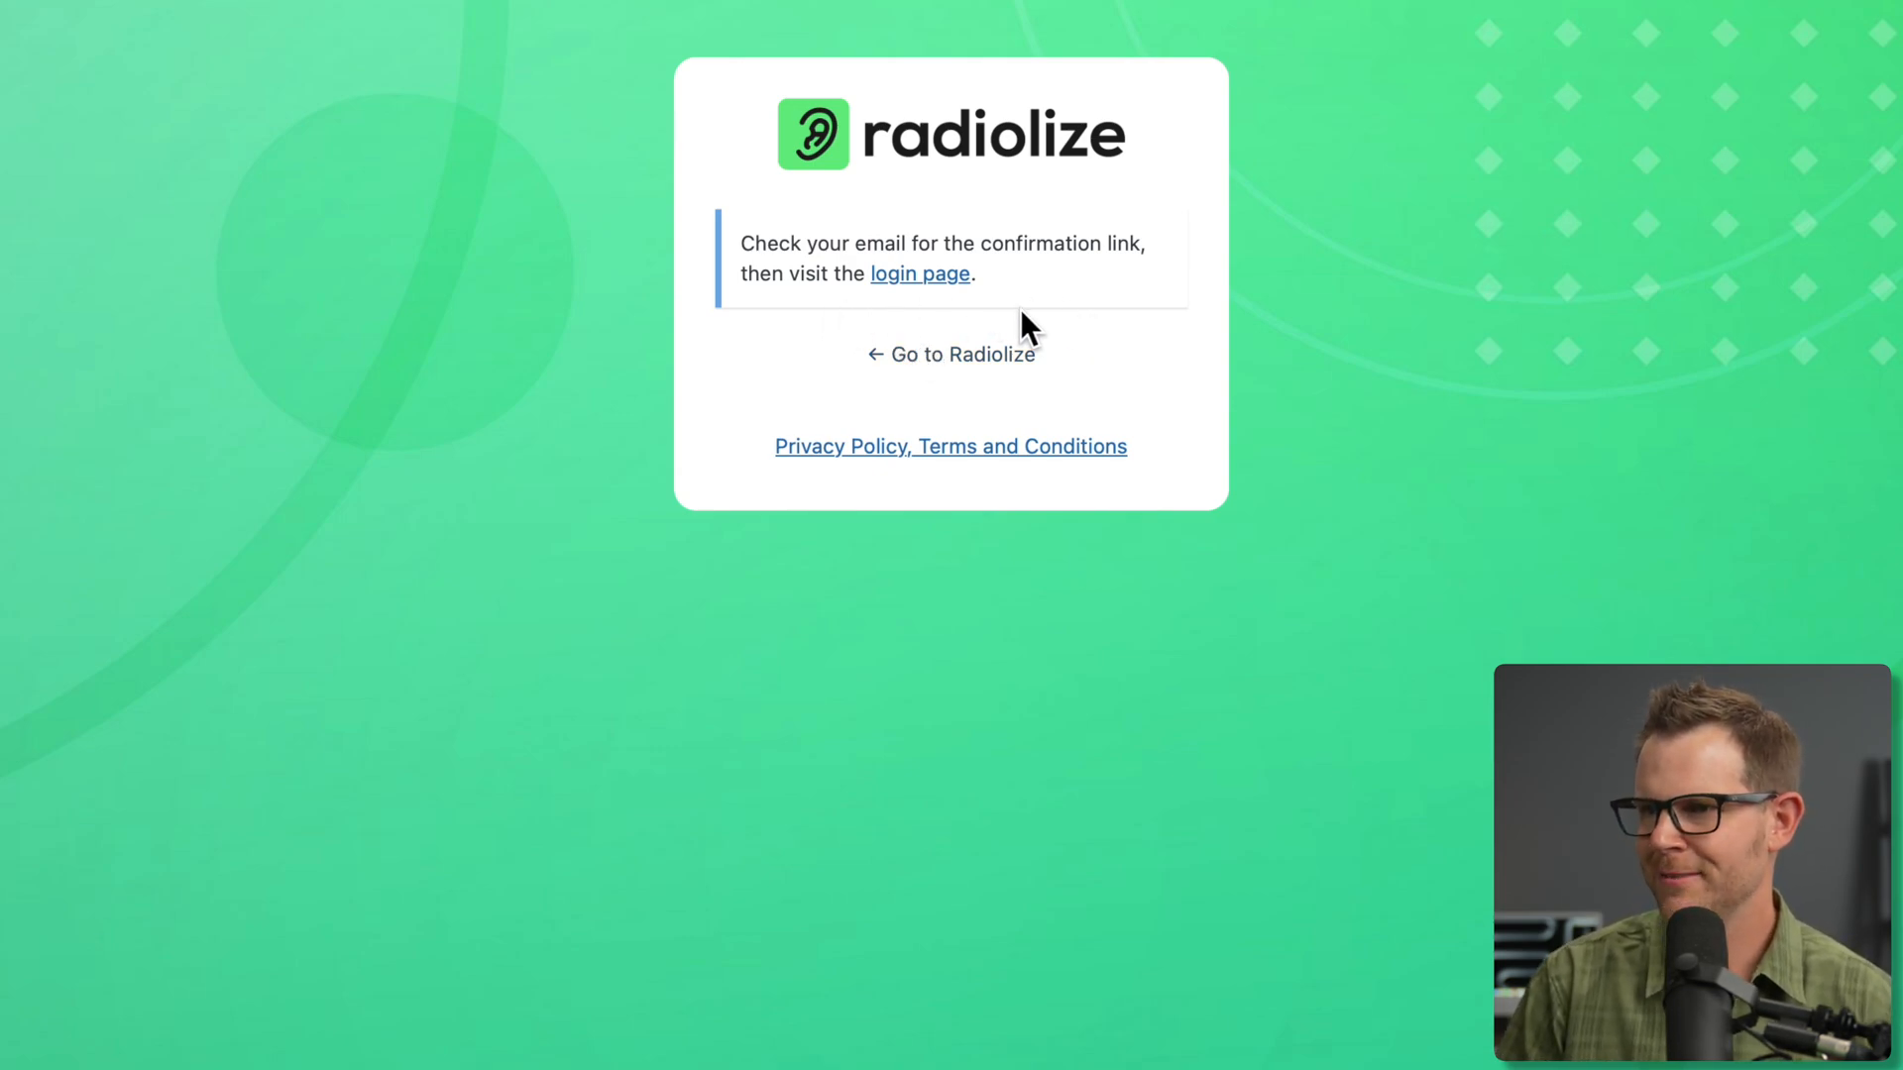
# Go to the Radiolize login page and begin entering the account credentials.
pyautogui.click(920, 274)
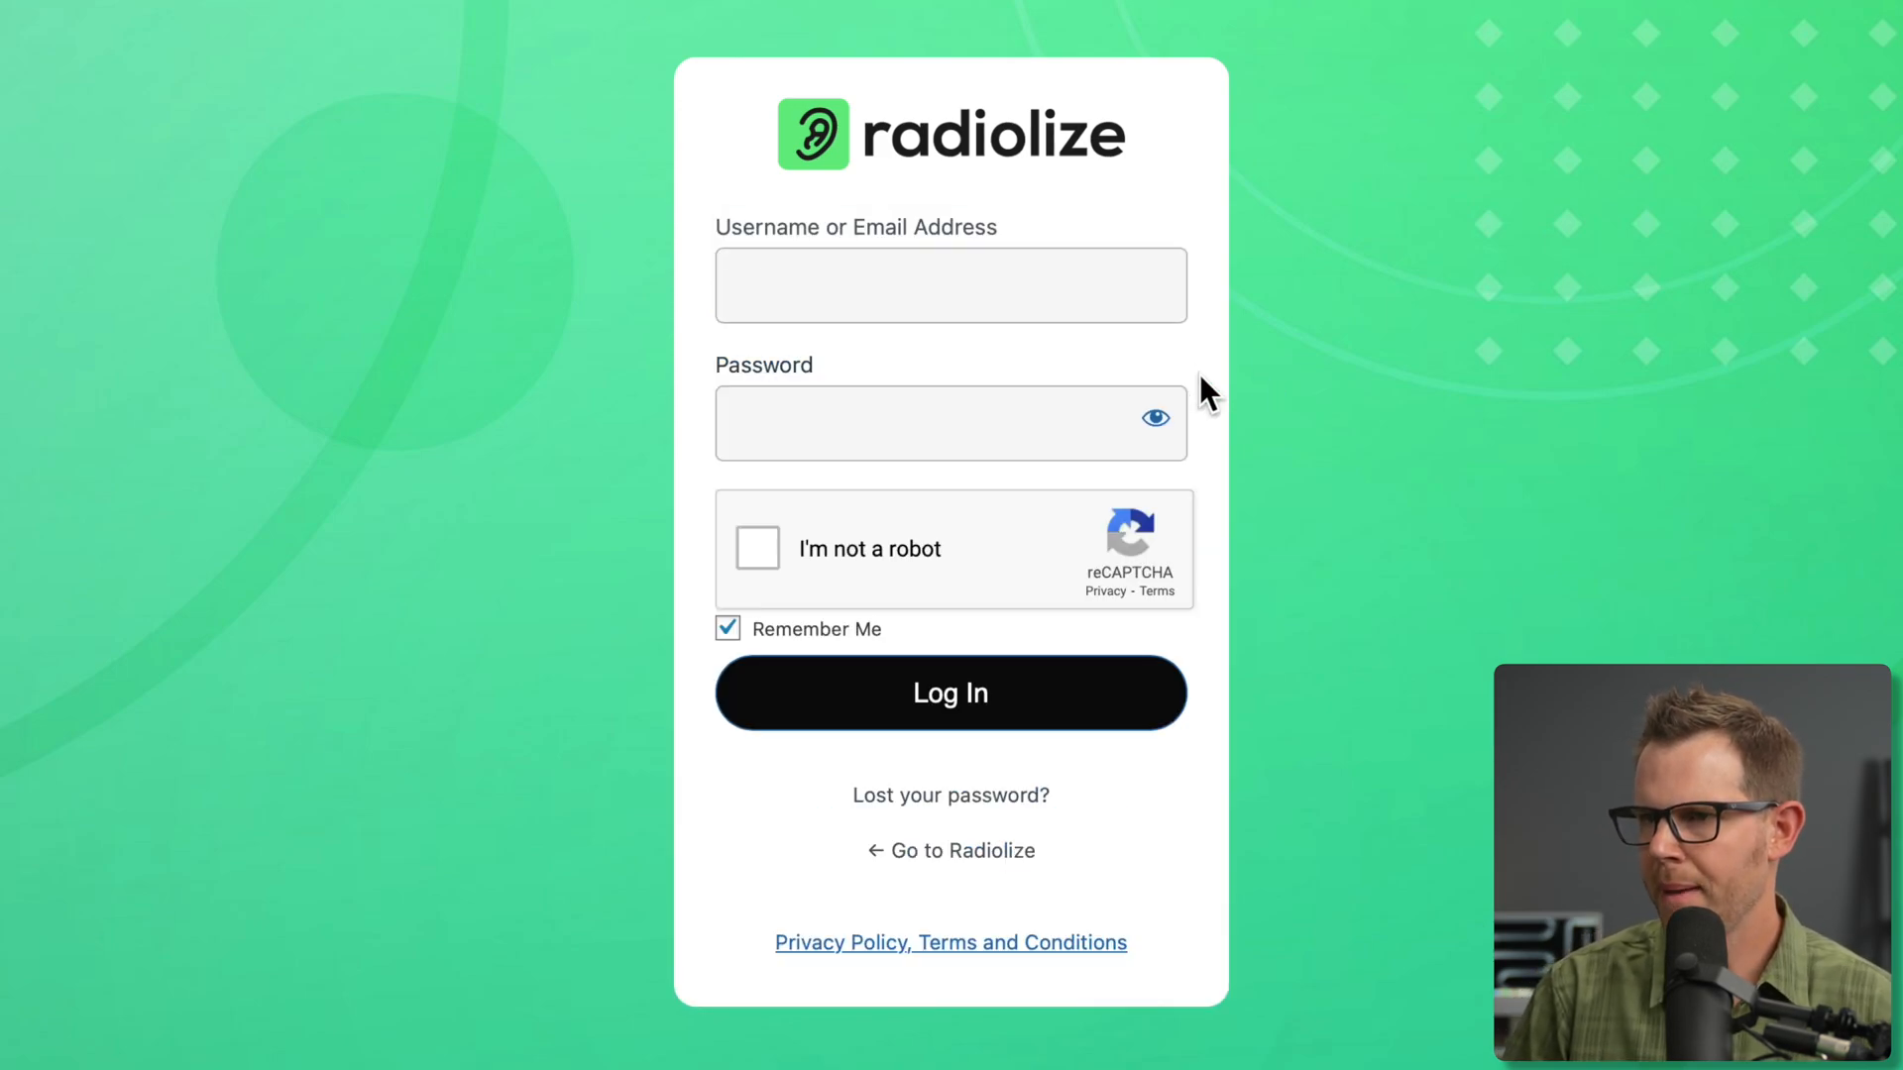
pyautogui.click(952, 694)
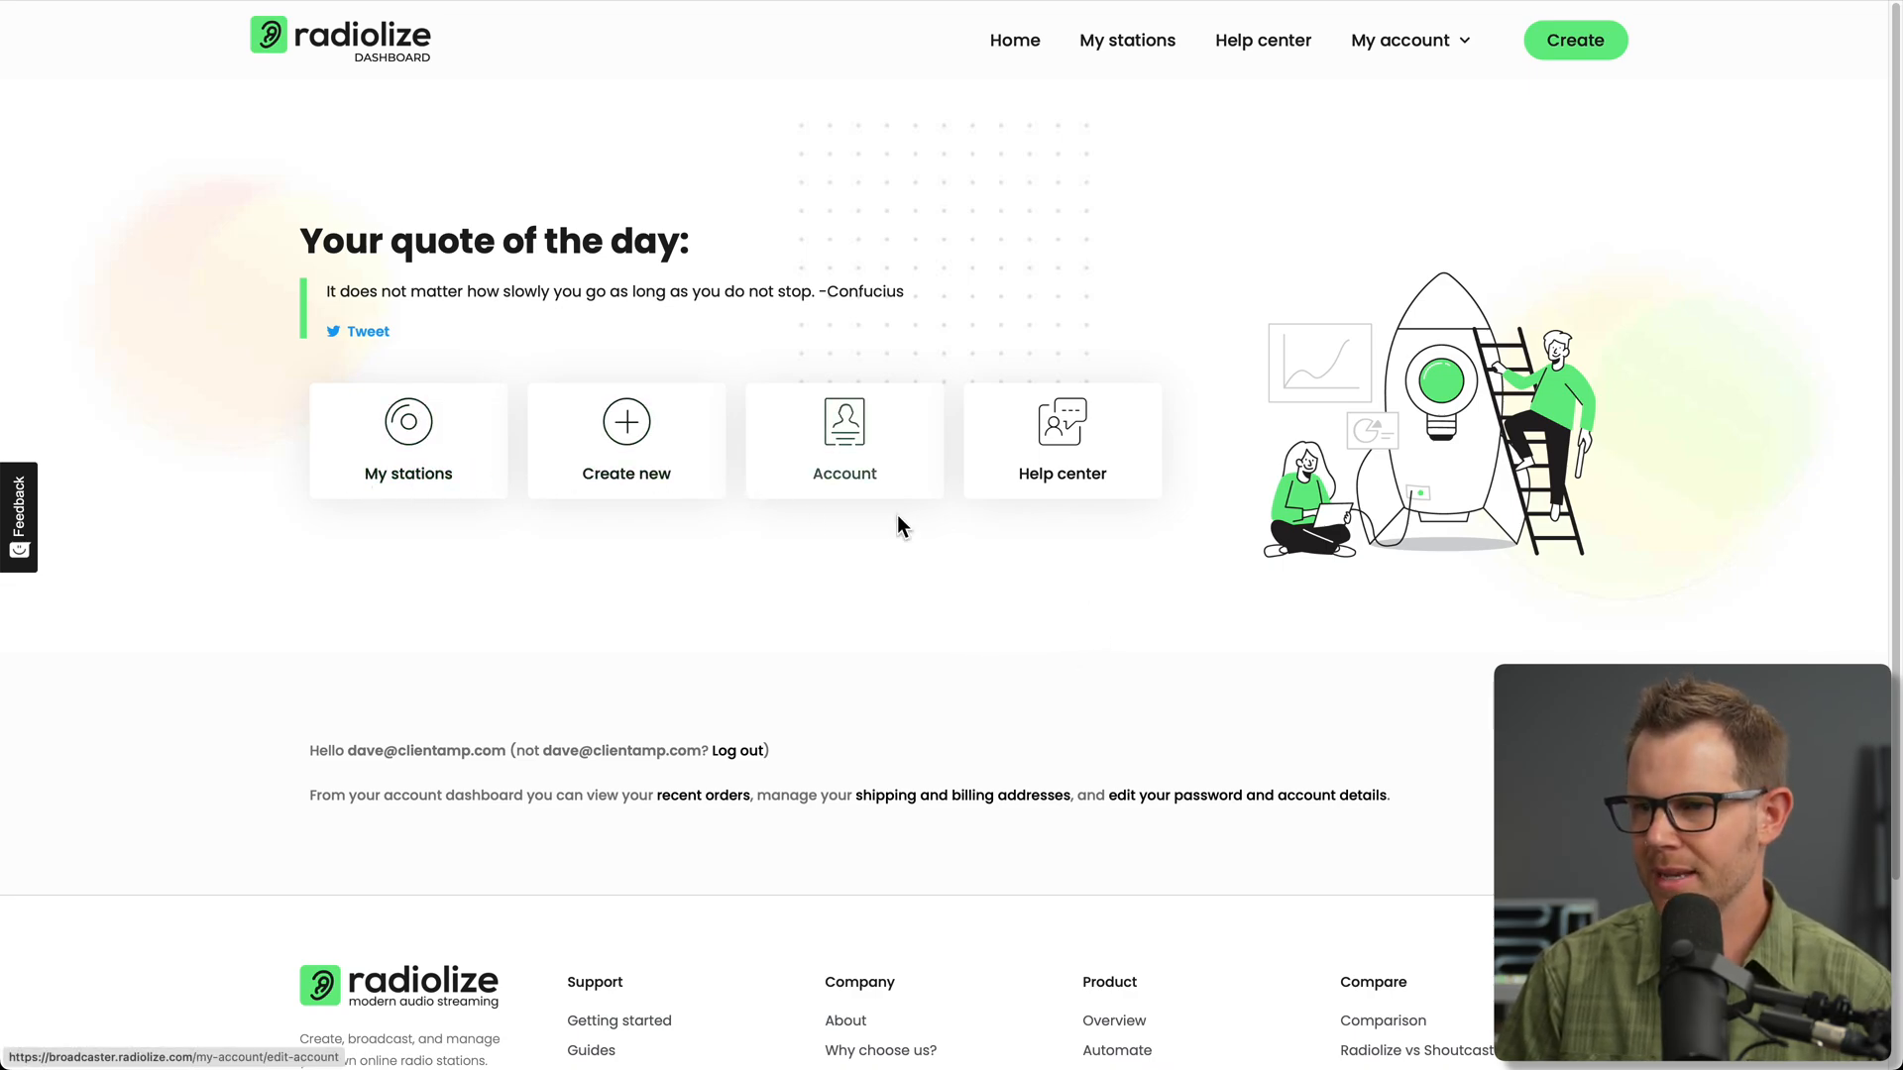
# Show My account details with name, display name, email and password fields.
pyautogui.scroll(-3)
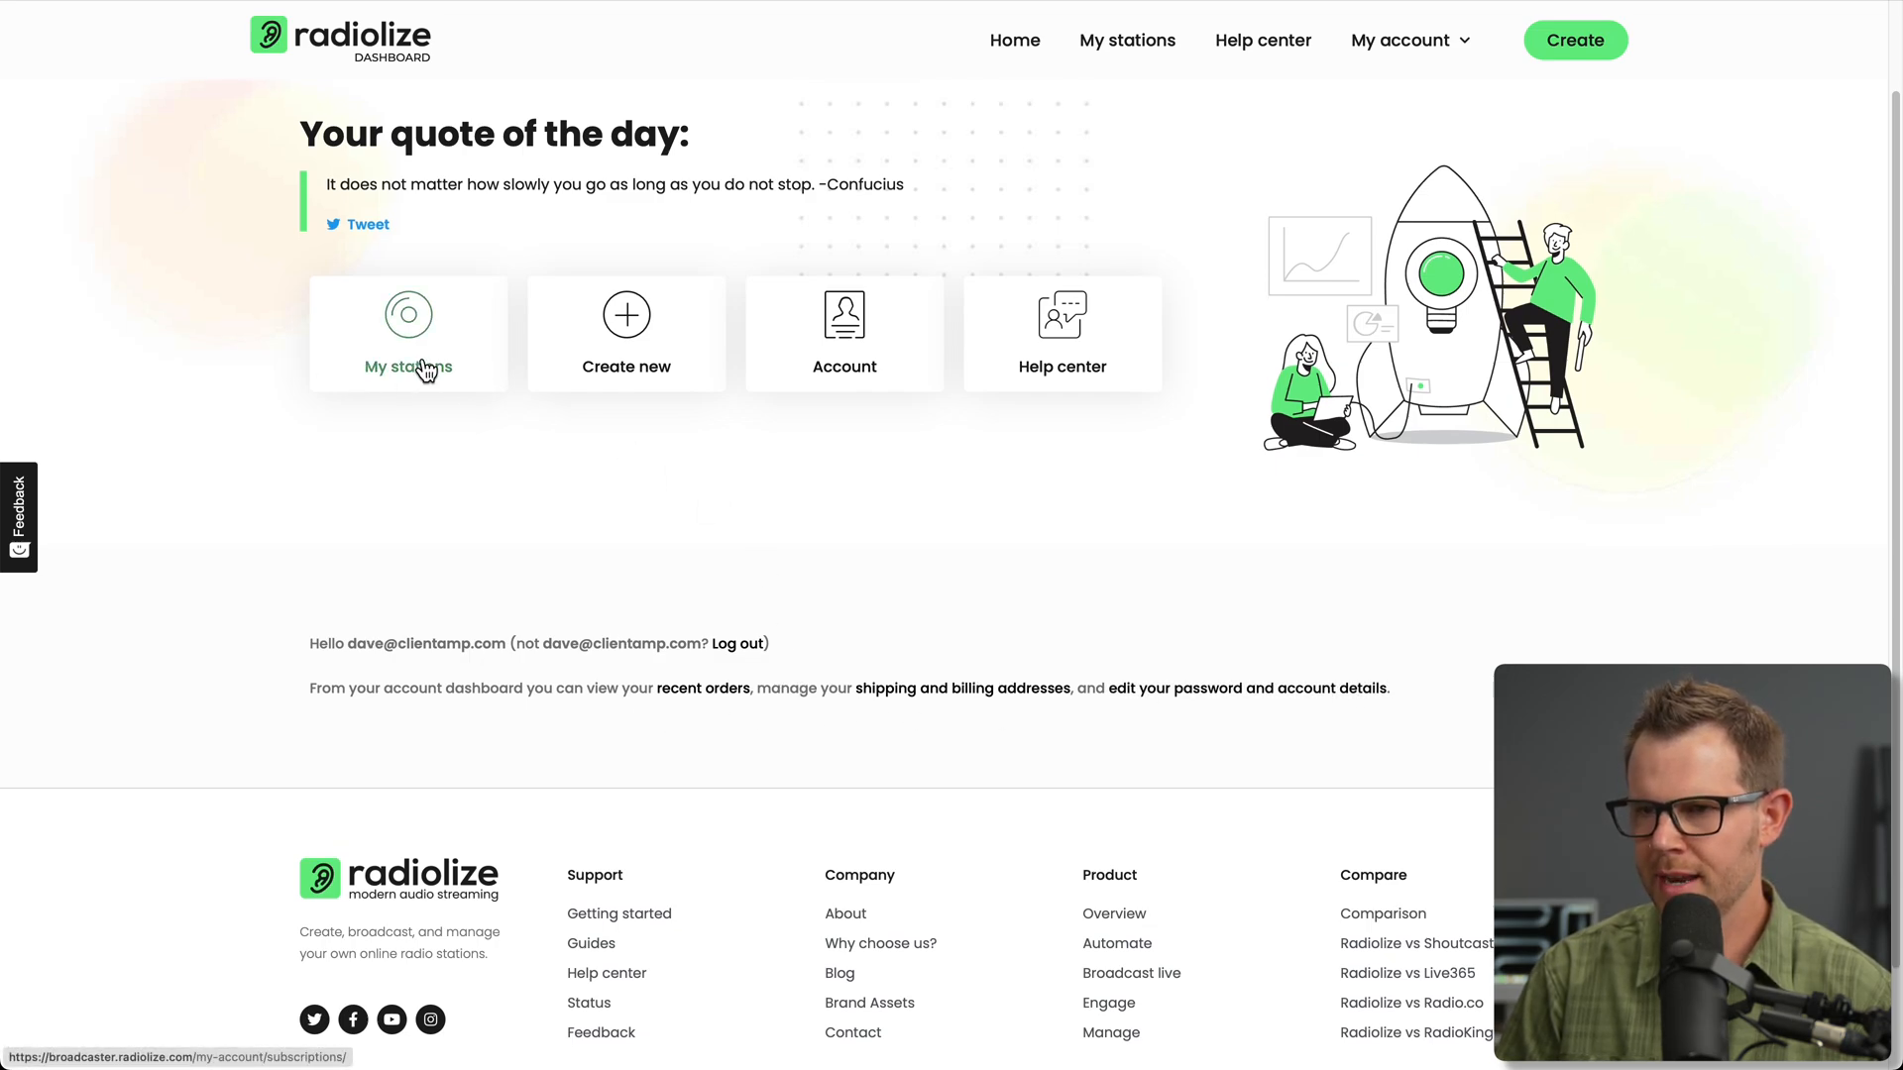
pyautogui.moveTo(884, 356)
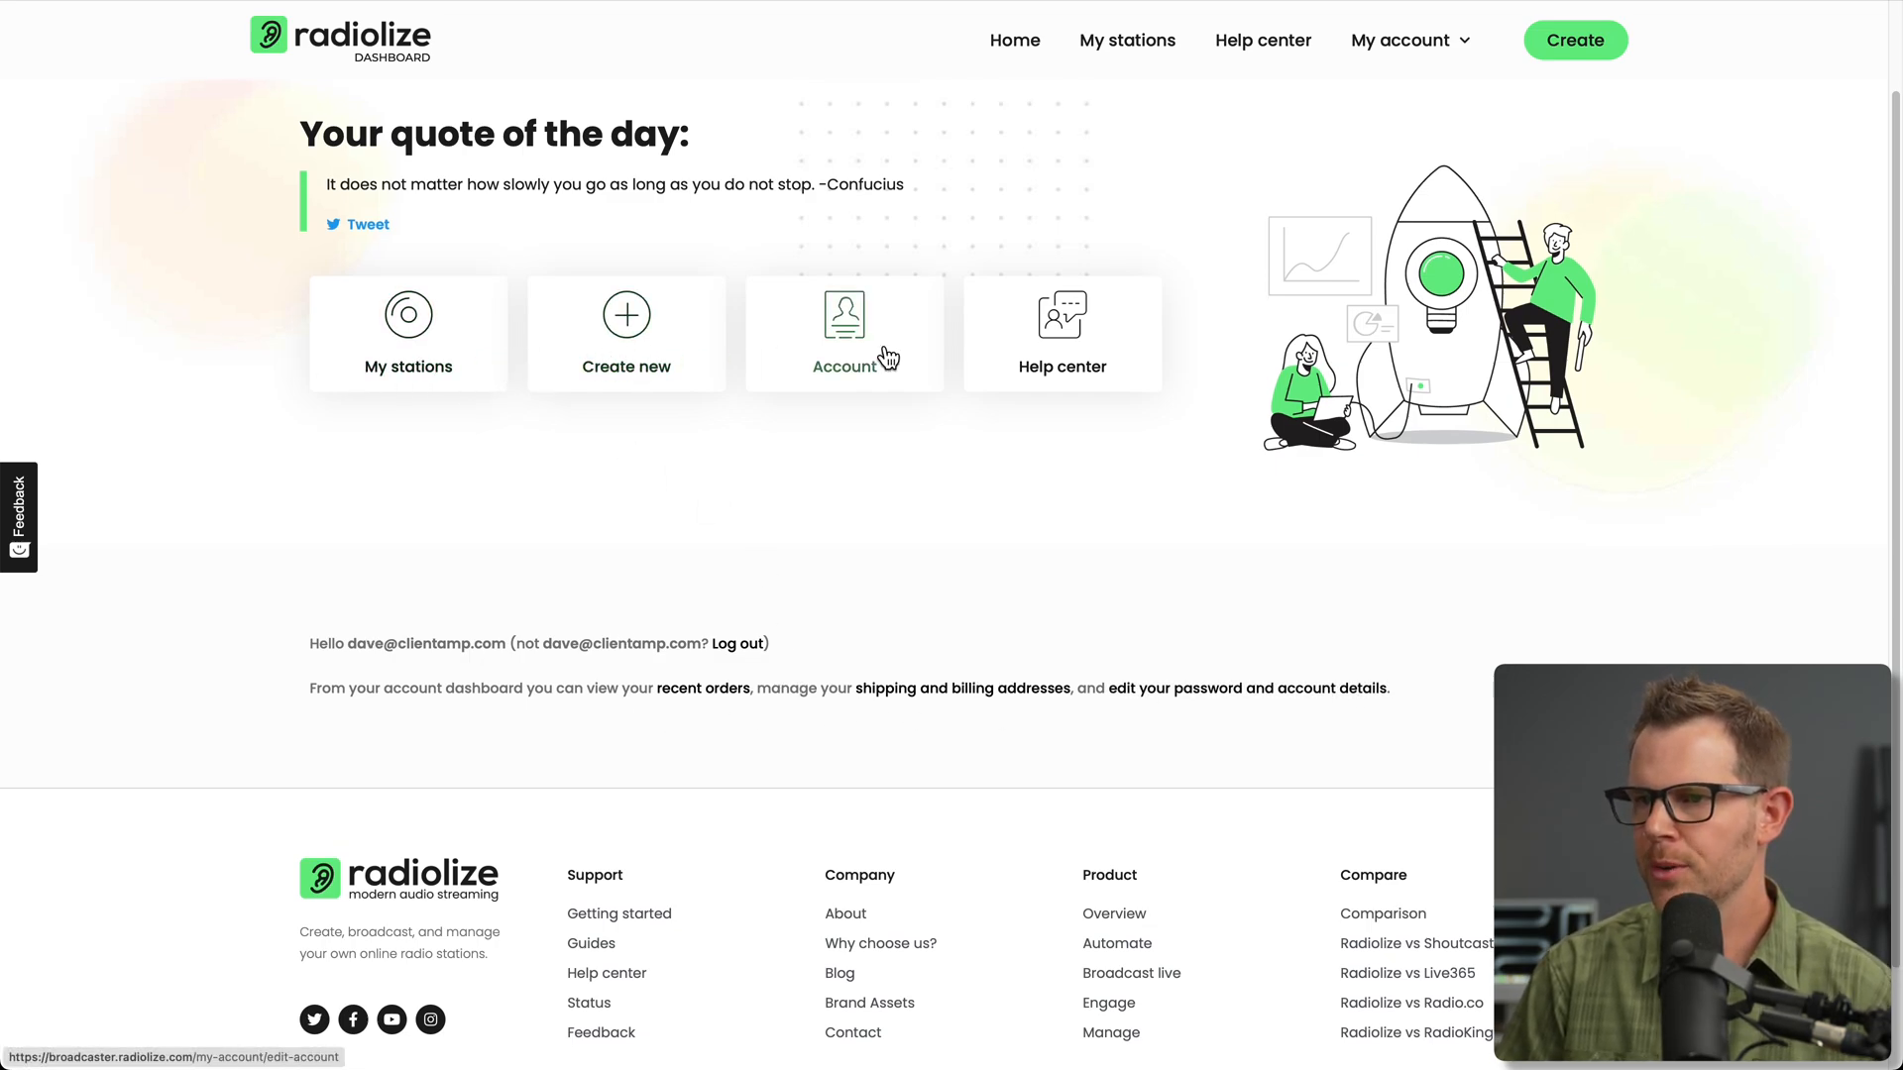
pyautogui.moveTo(543, 529)
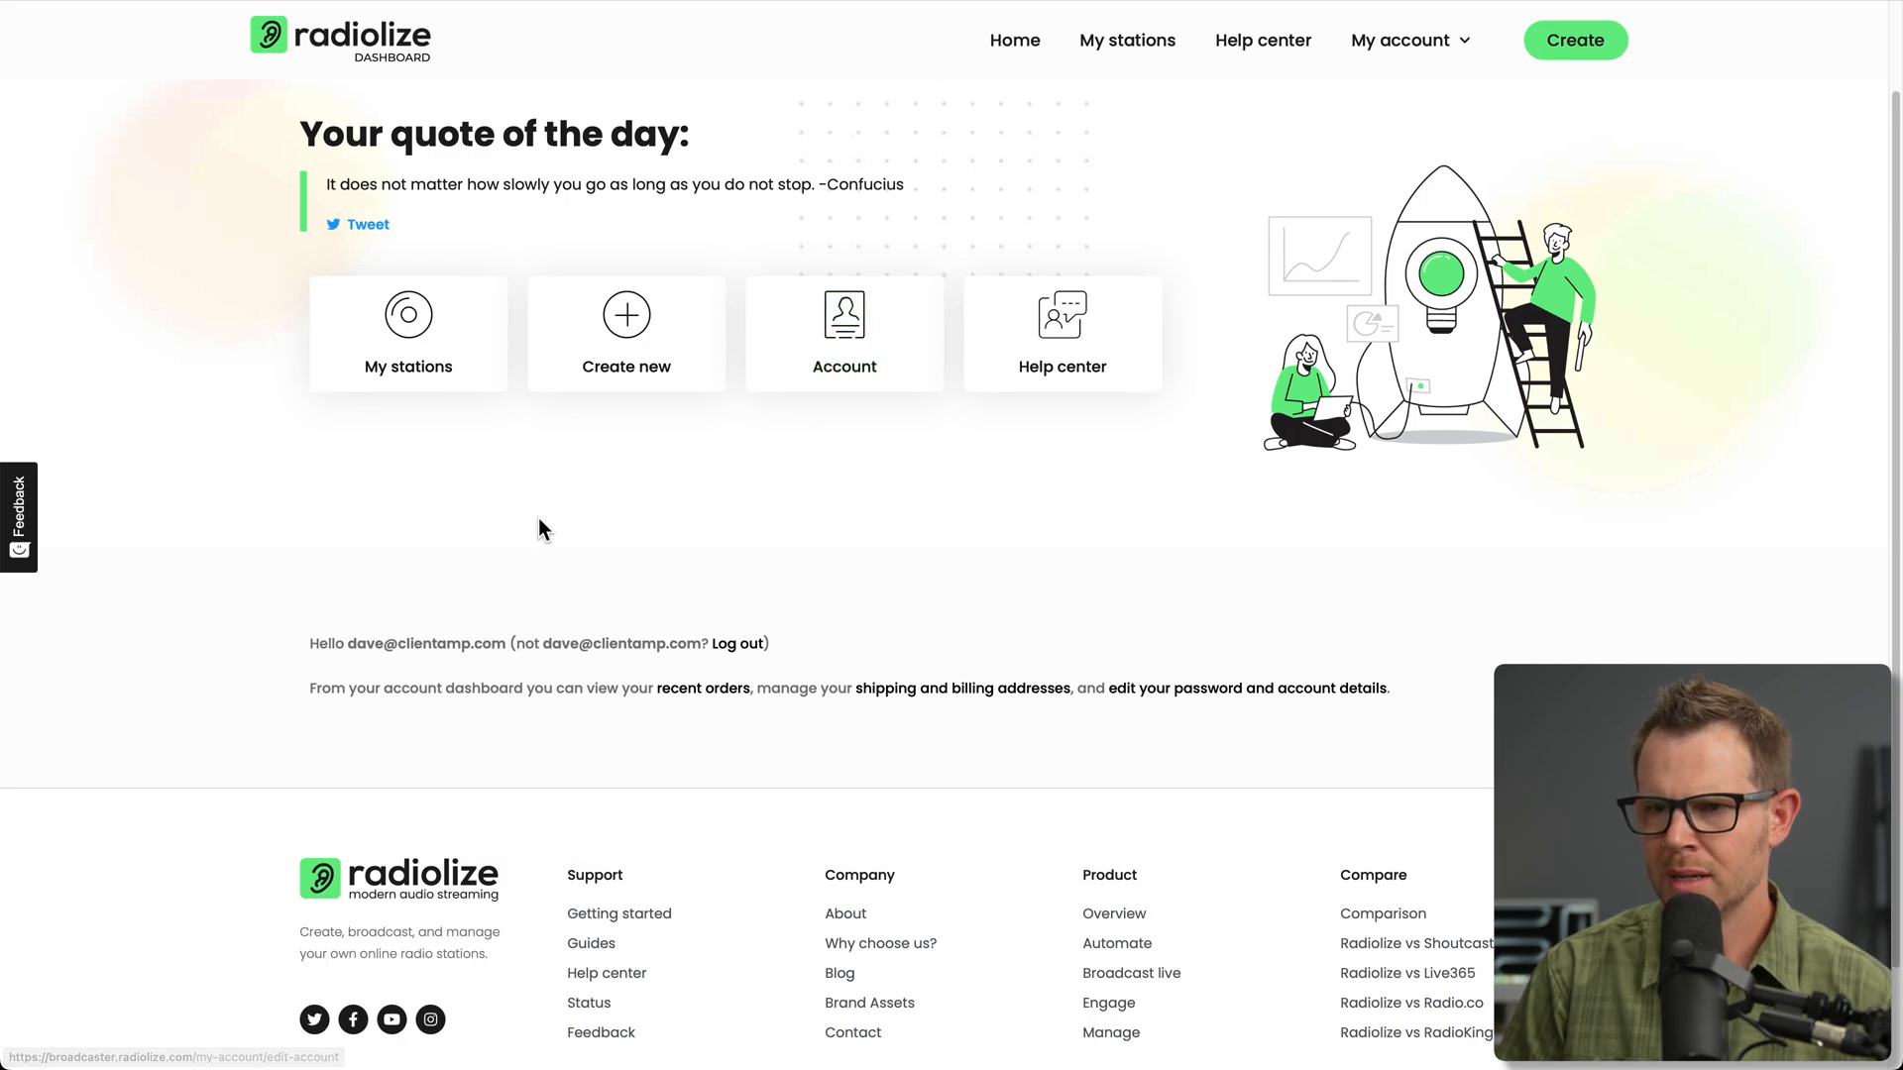
pyautogui.moveTo(626, 420)
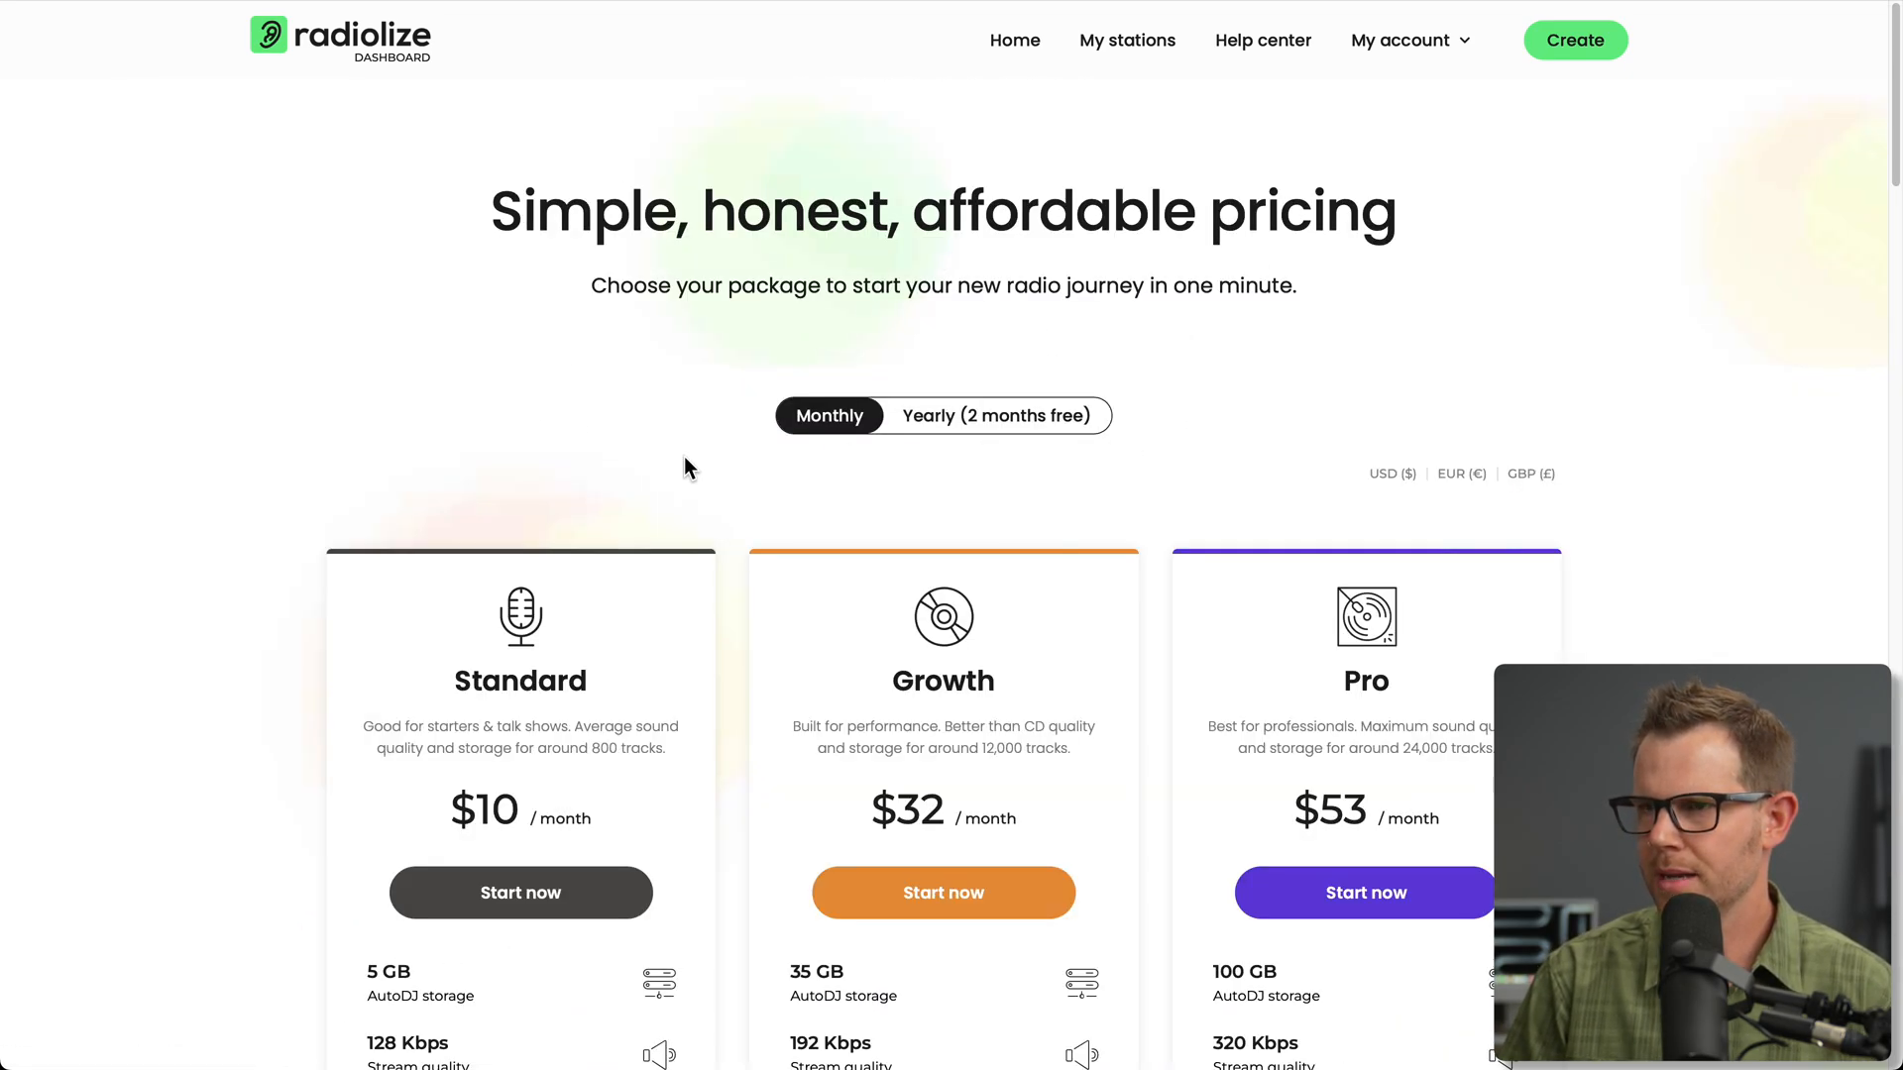
pyautogui.moveTo(1328, 9)
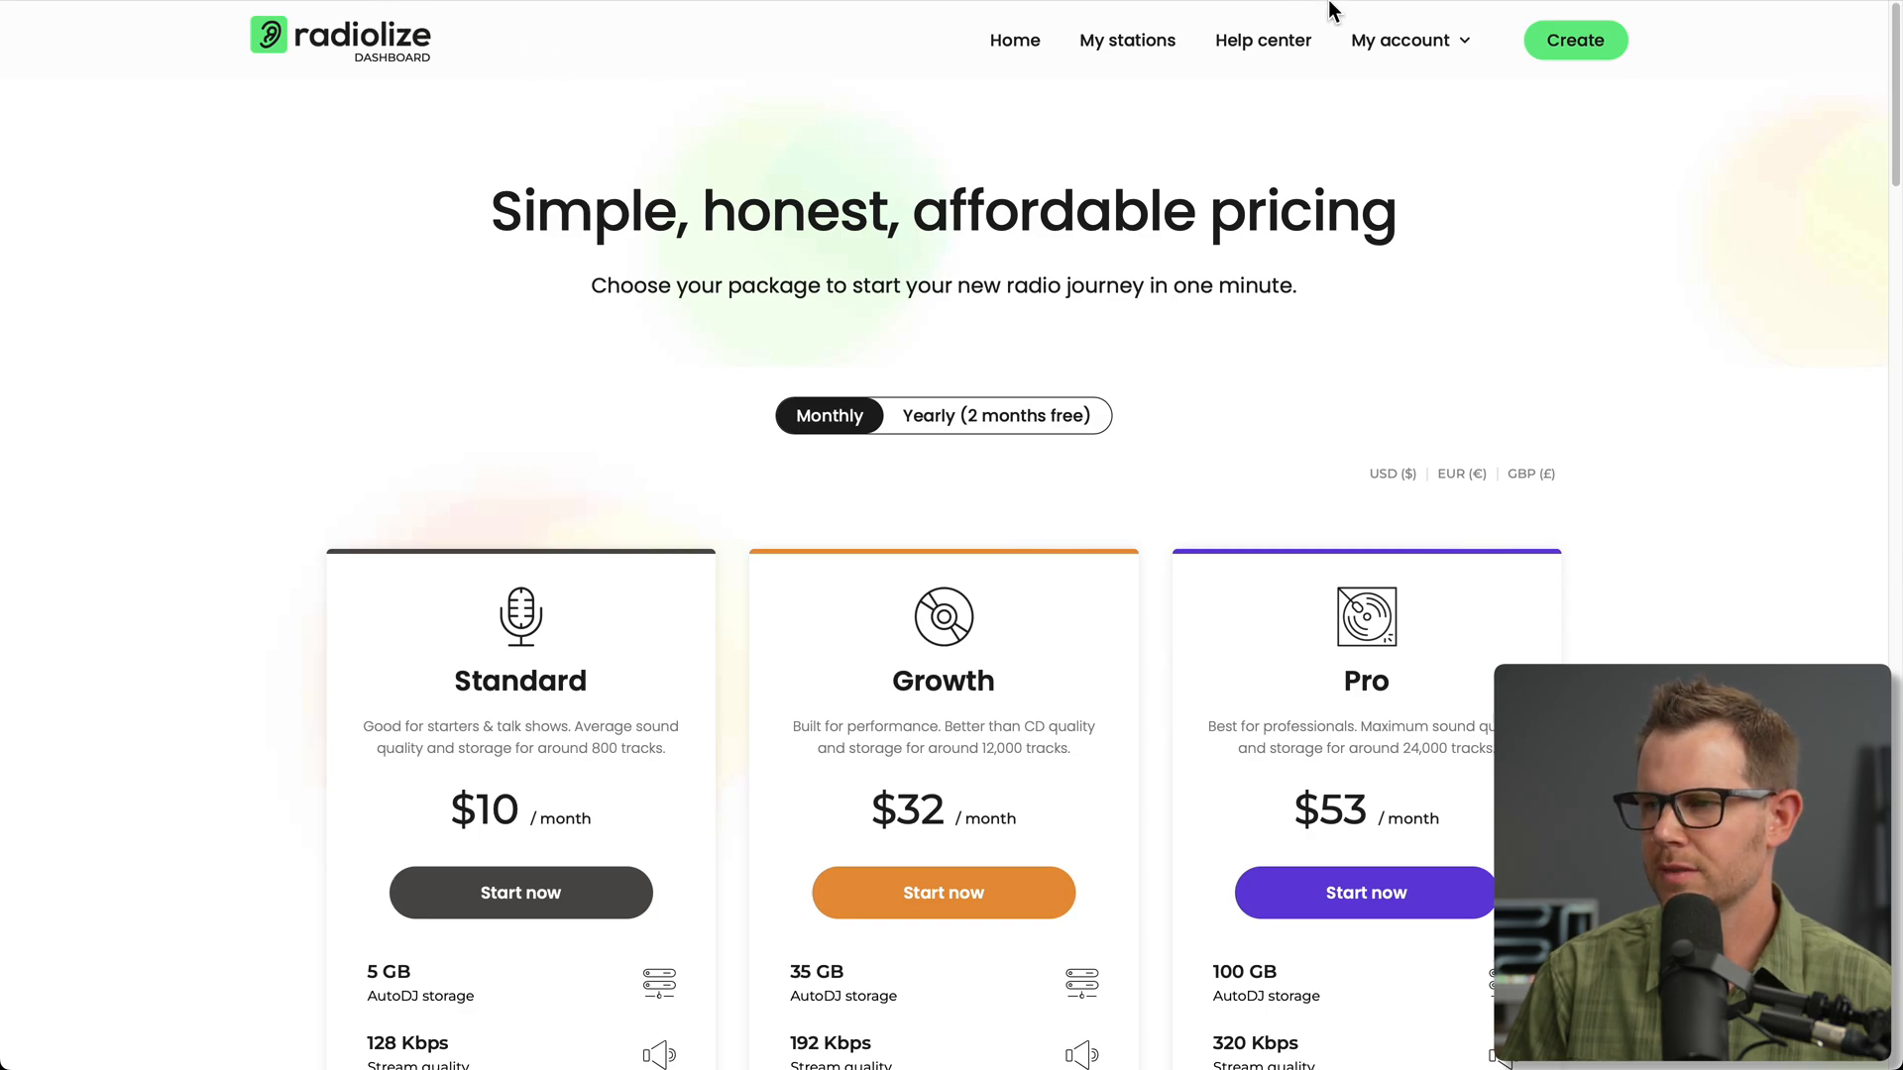
pyautogui.click(1399, 40)
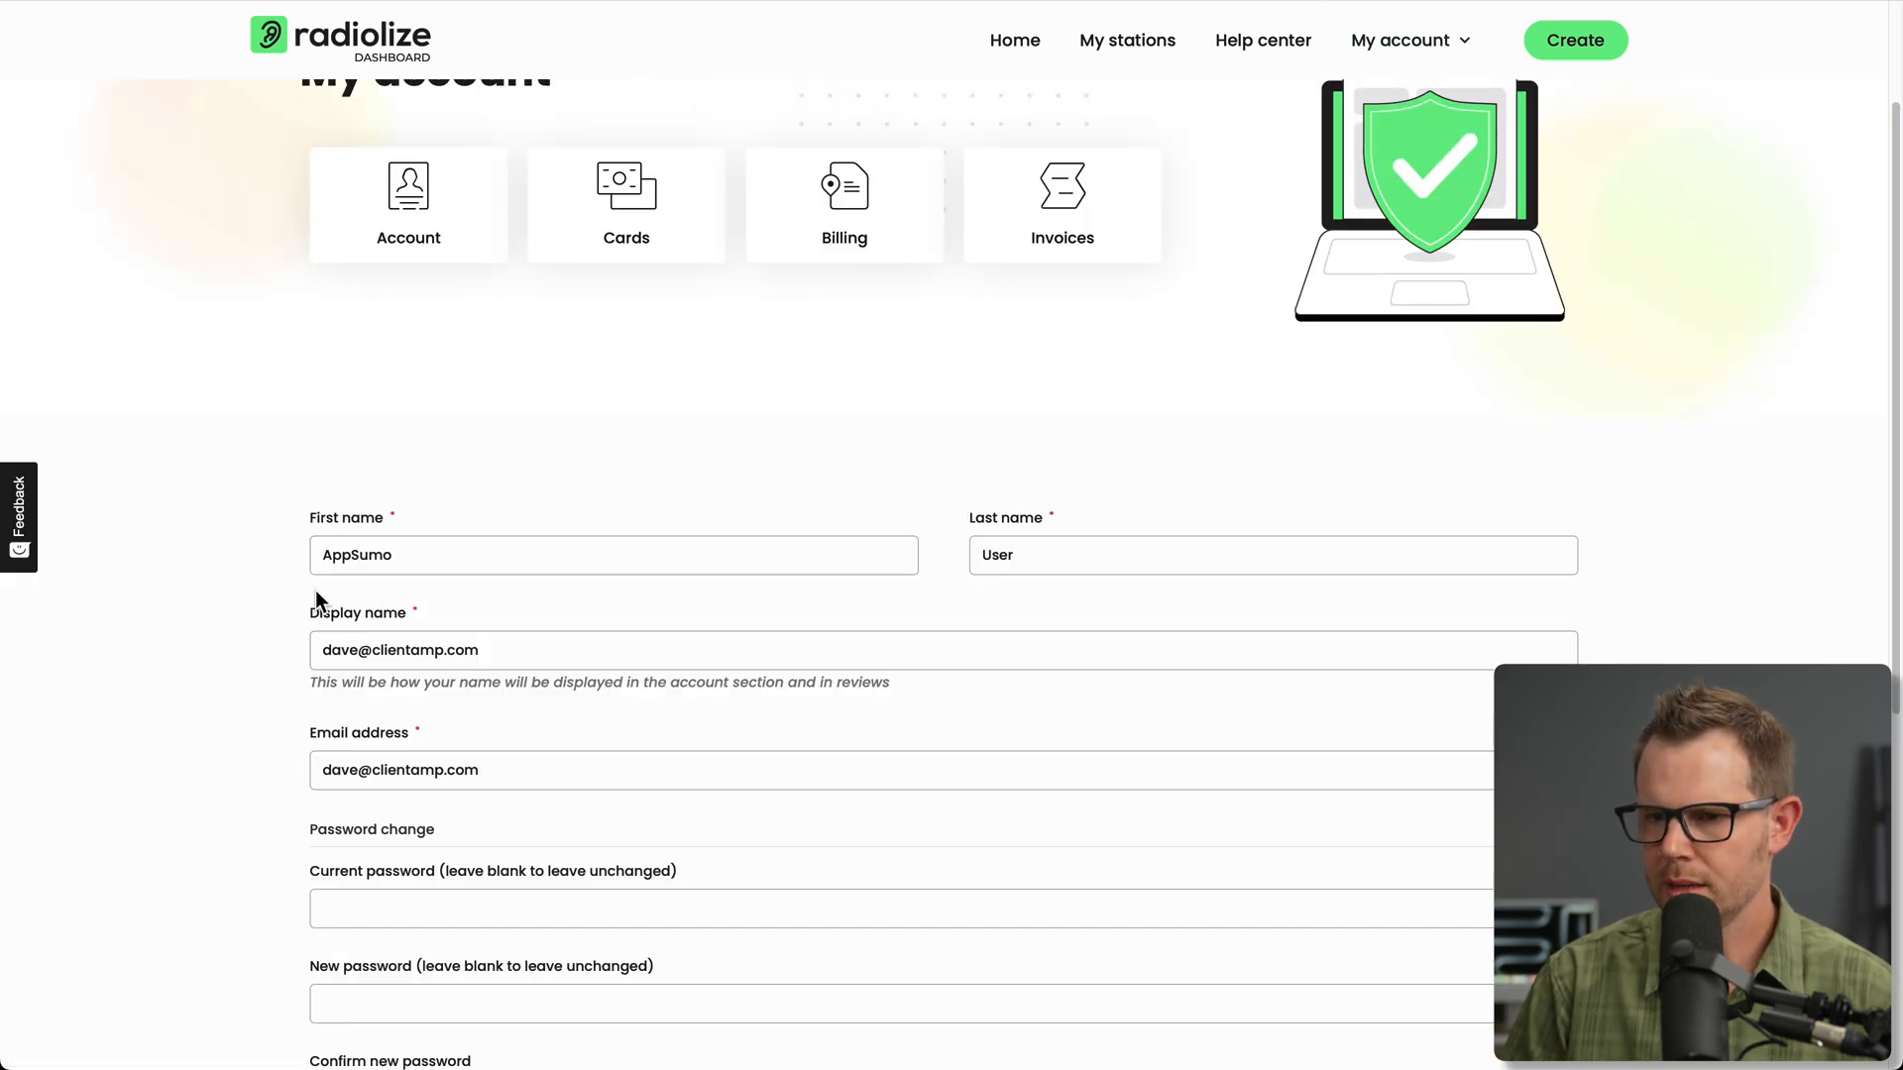
pyautogui.scroll(-3)
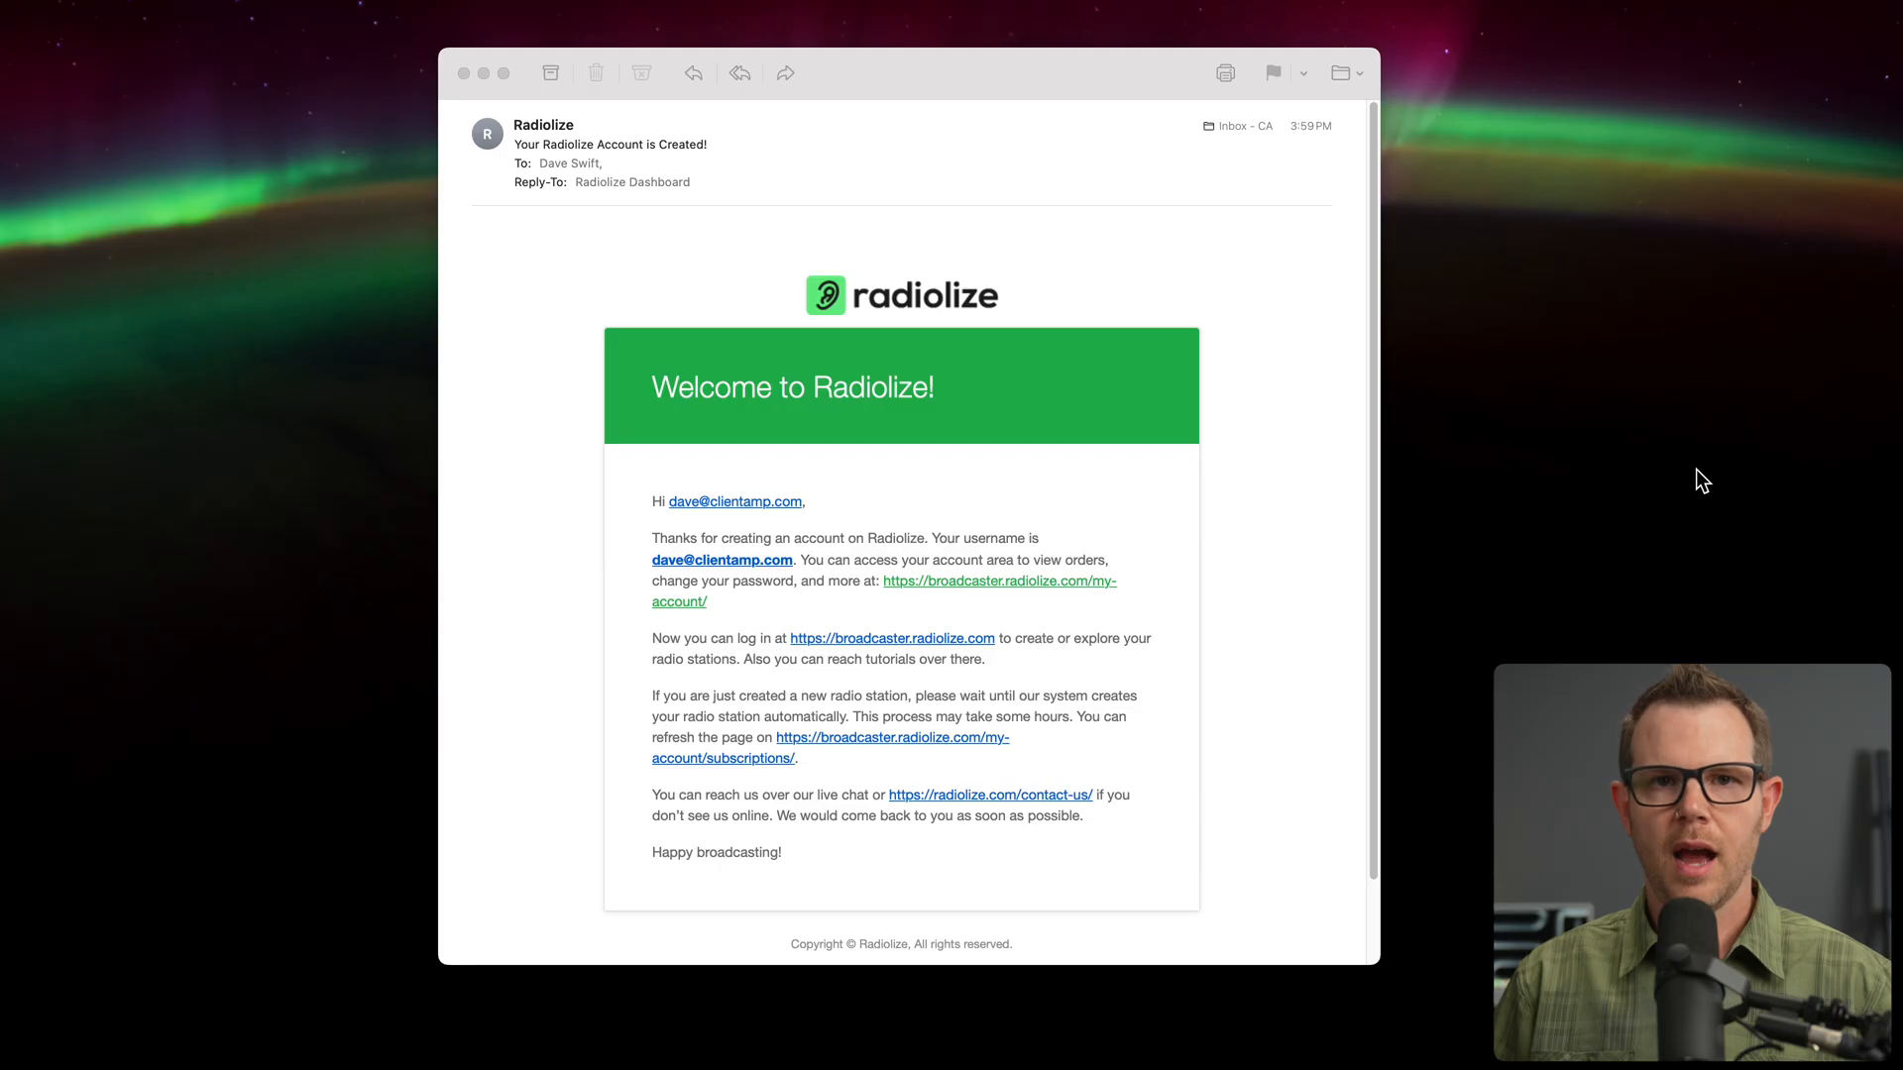
pyautogui.moveTo(1684, 444)
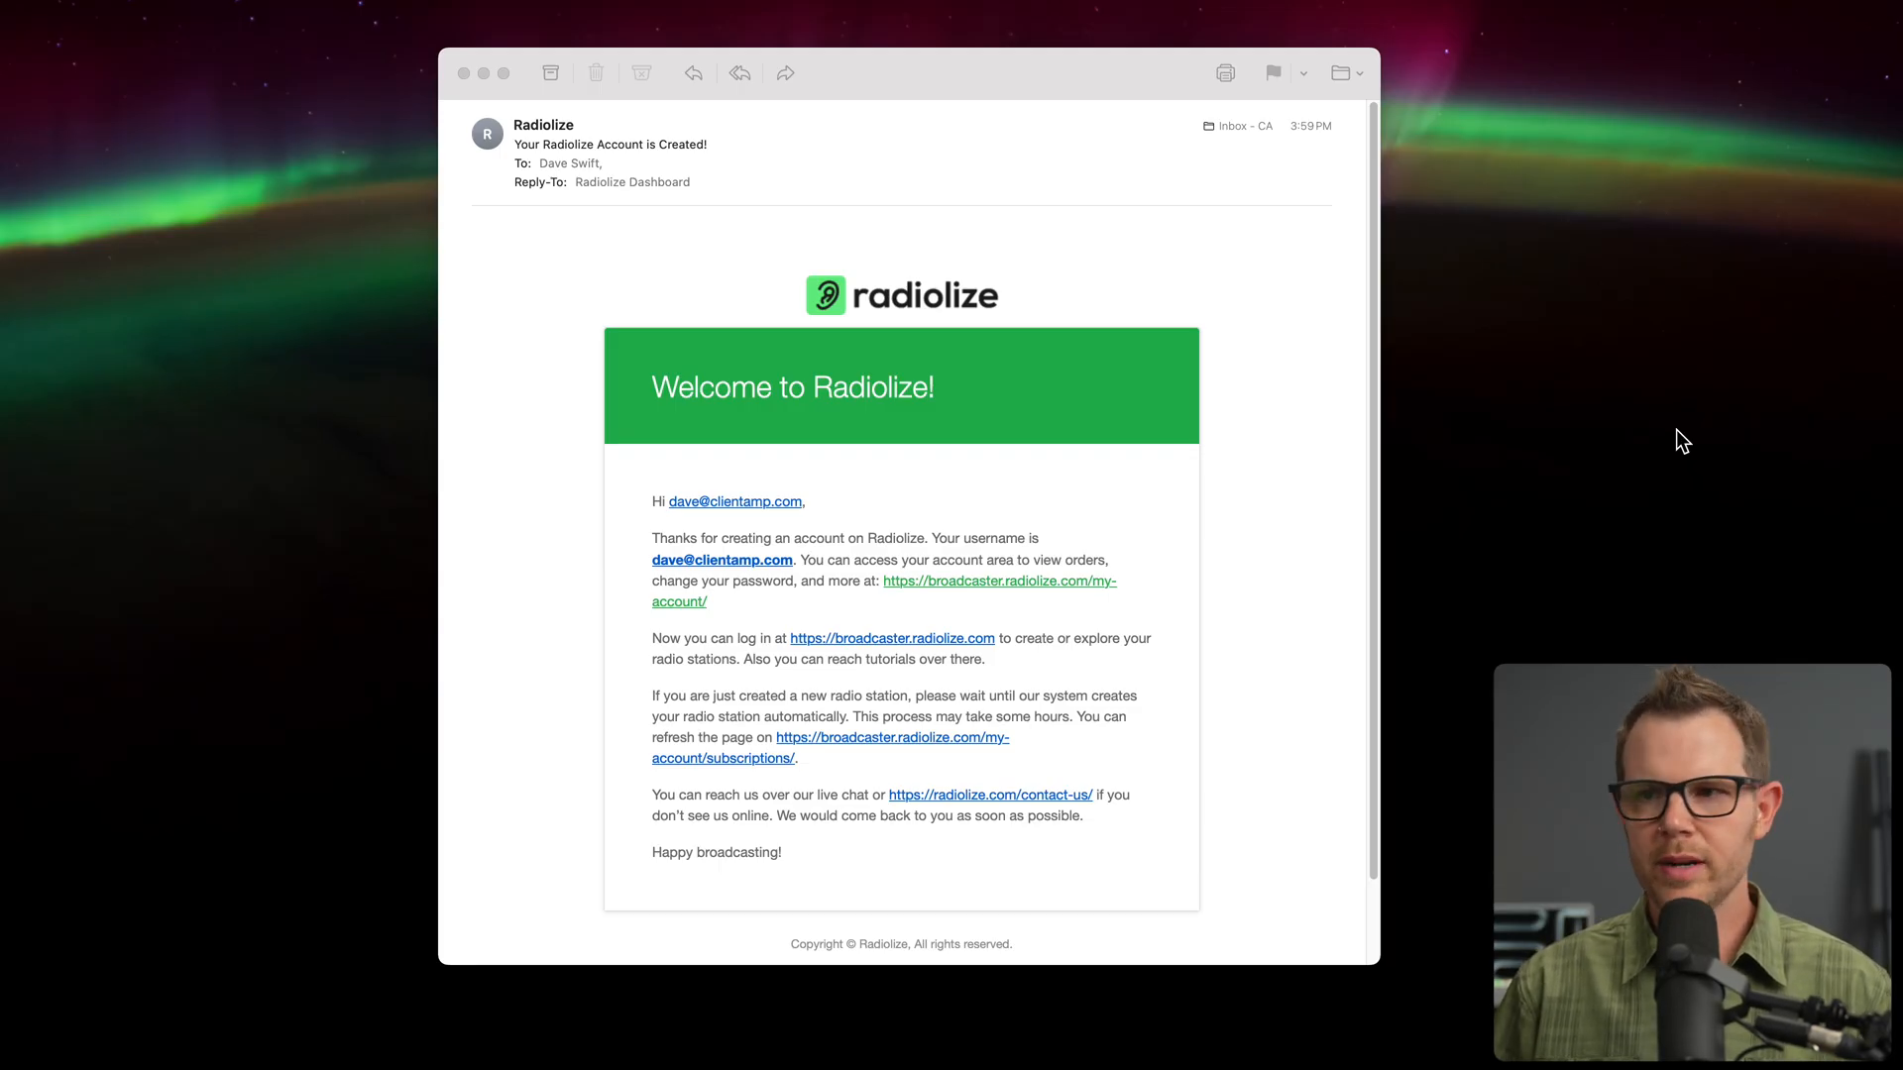
pyautogui.moveTo(1669, 430)
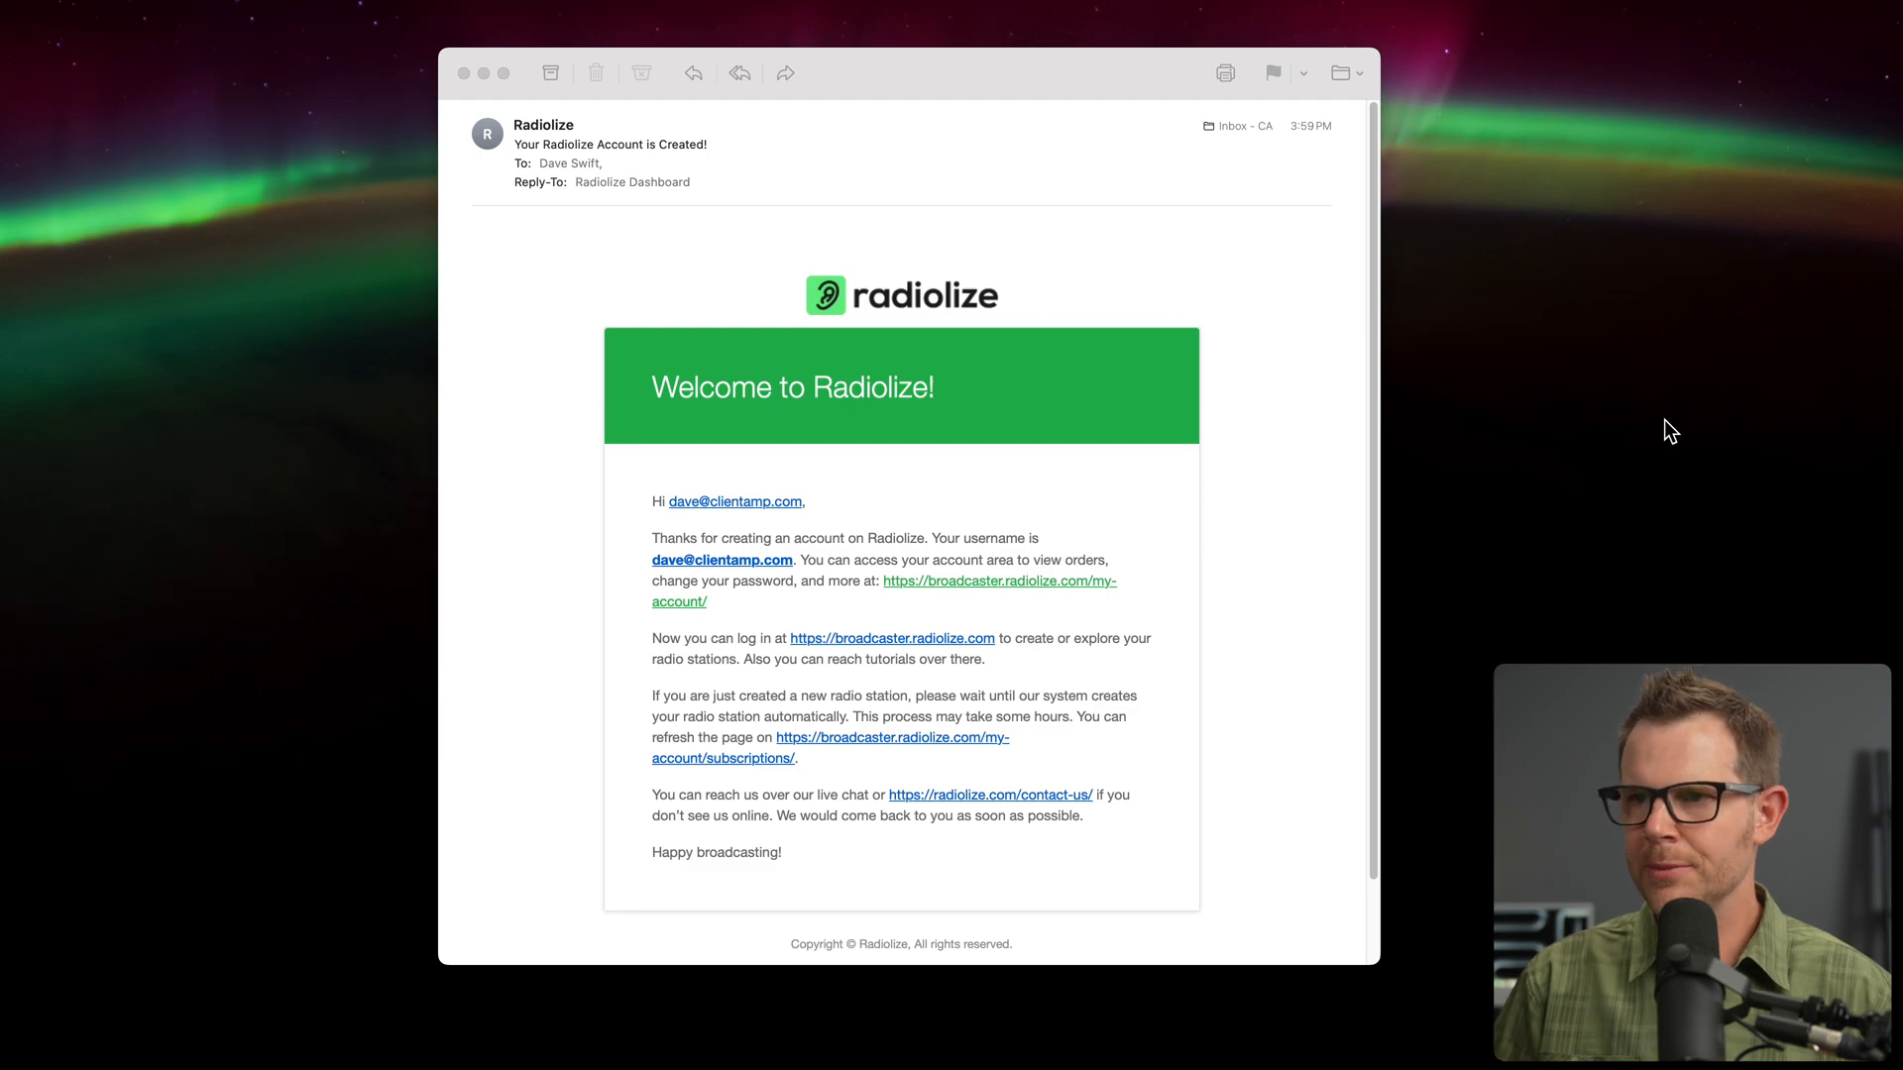
pyautogui.moveTo(617, 222)
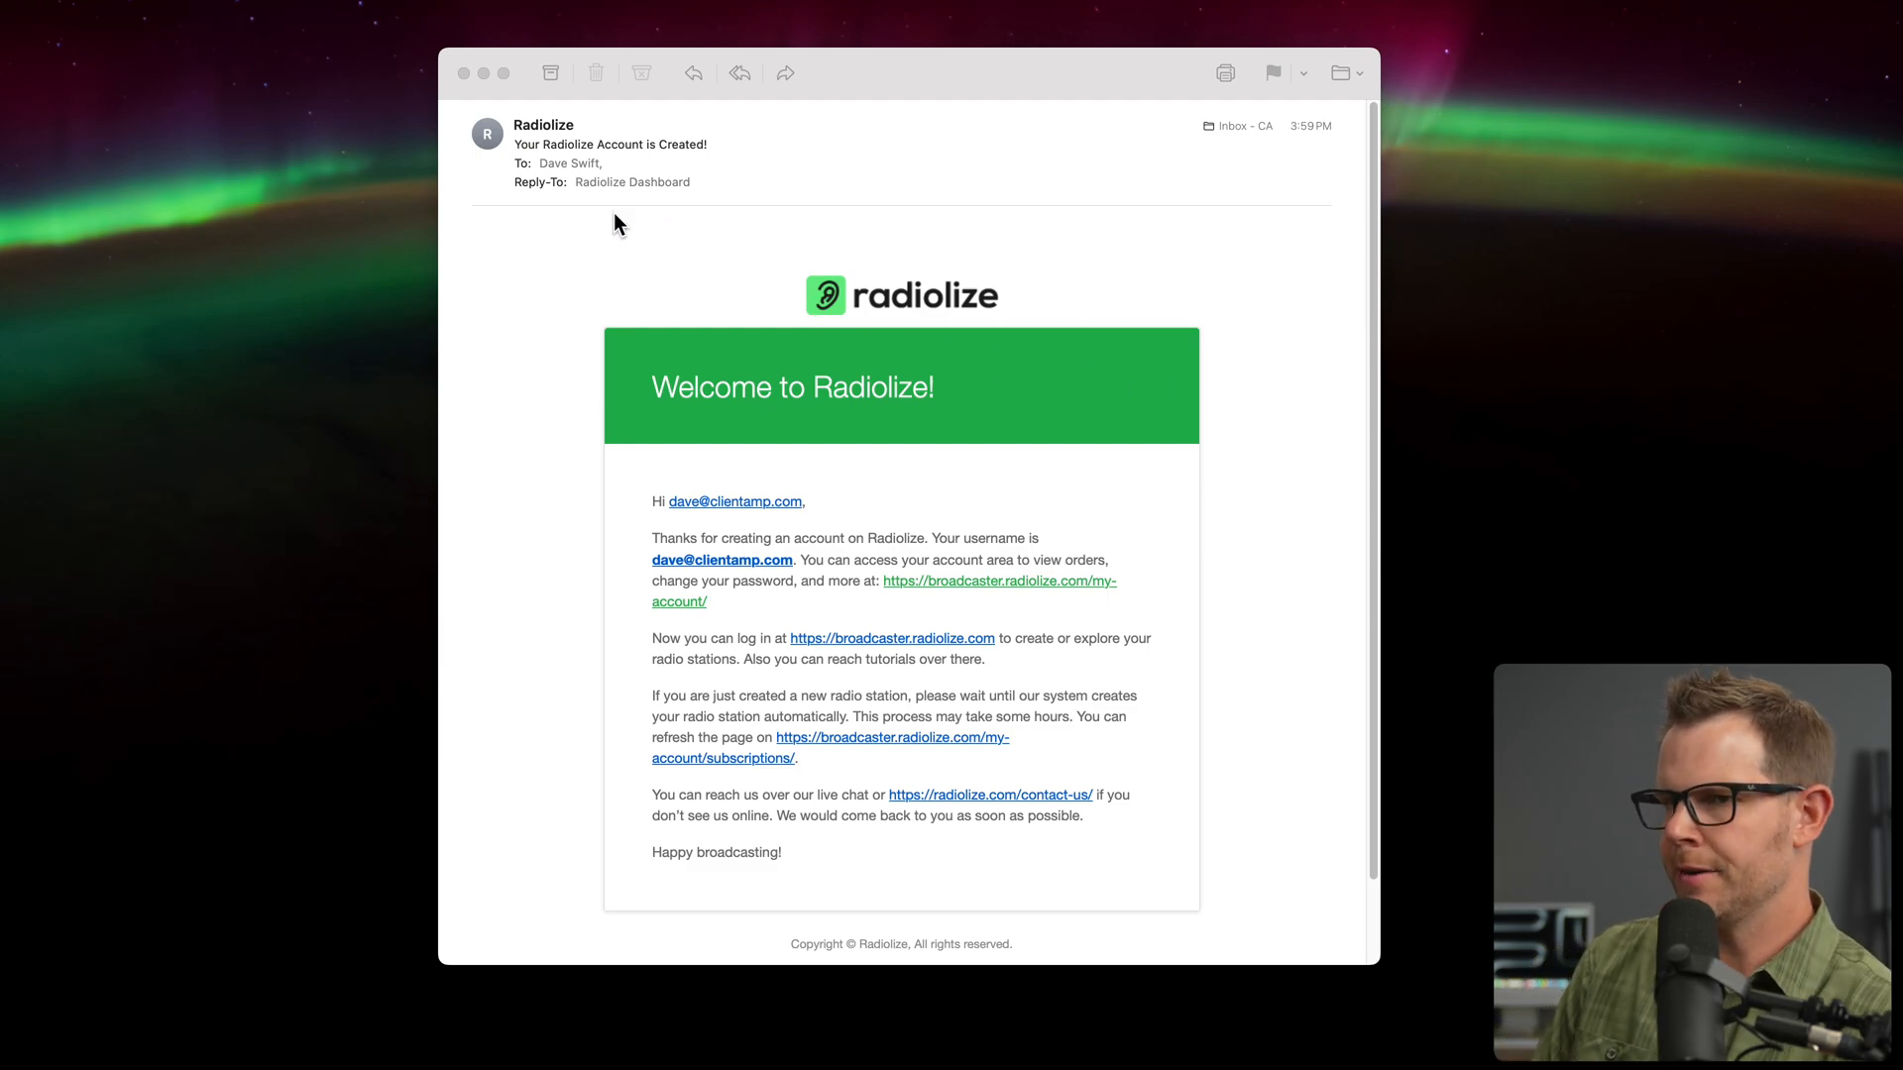
pyautogui.moveTo(1102, 696)
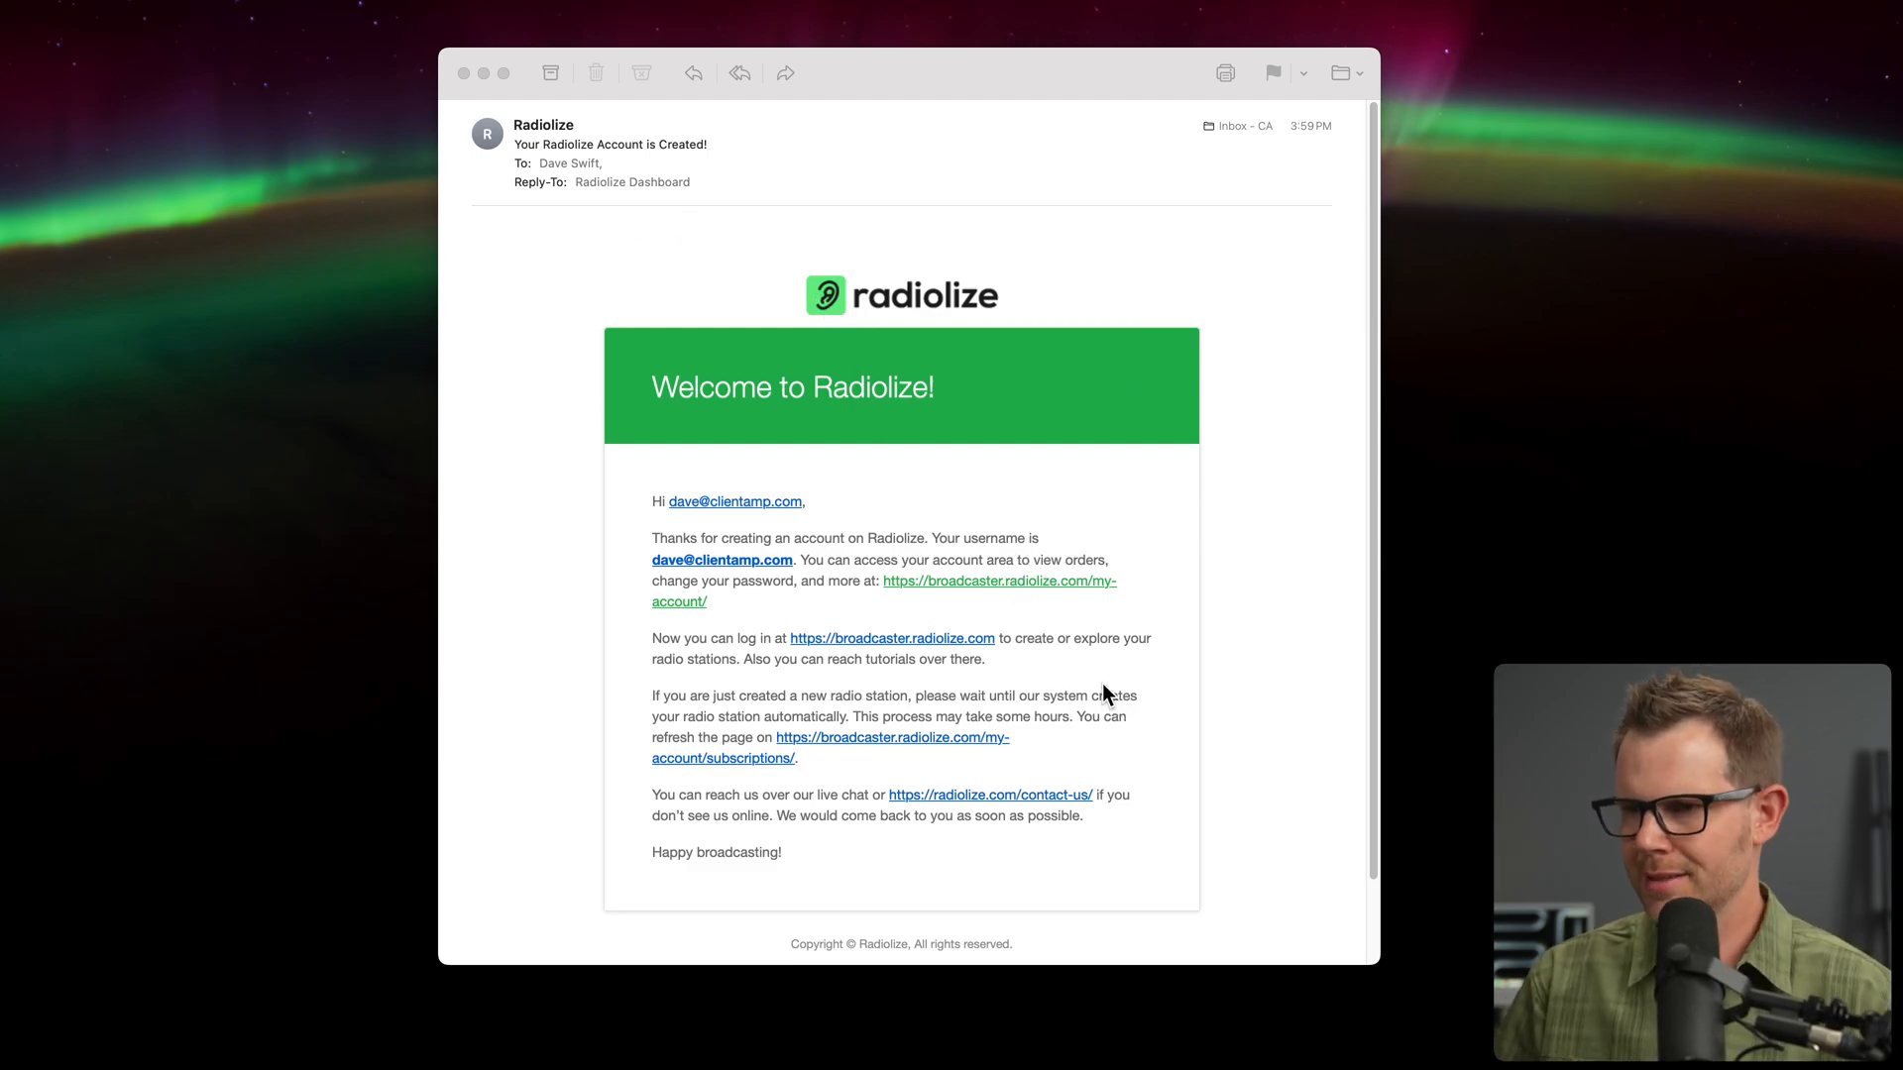
pyautogui.moveTo(1086, 689)
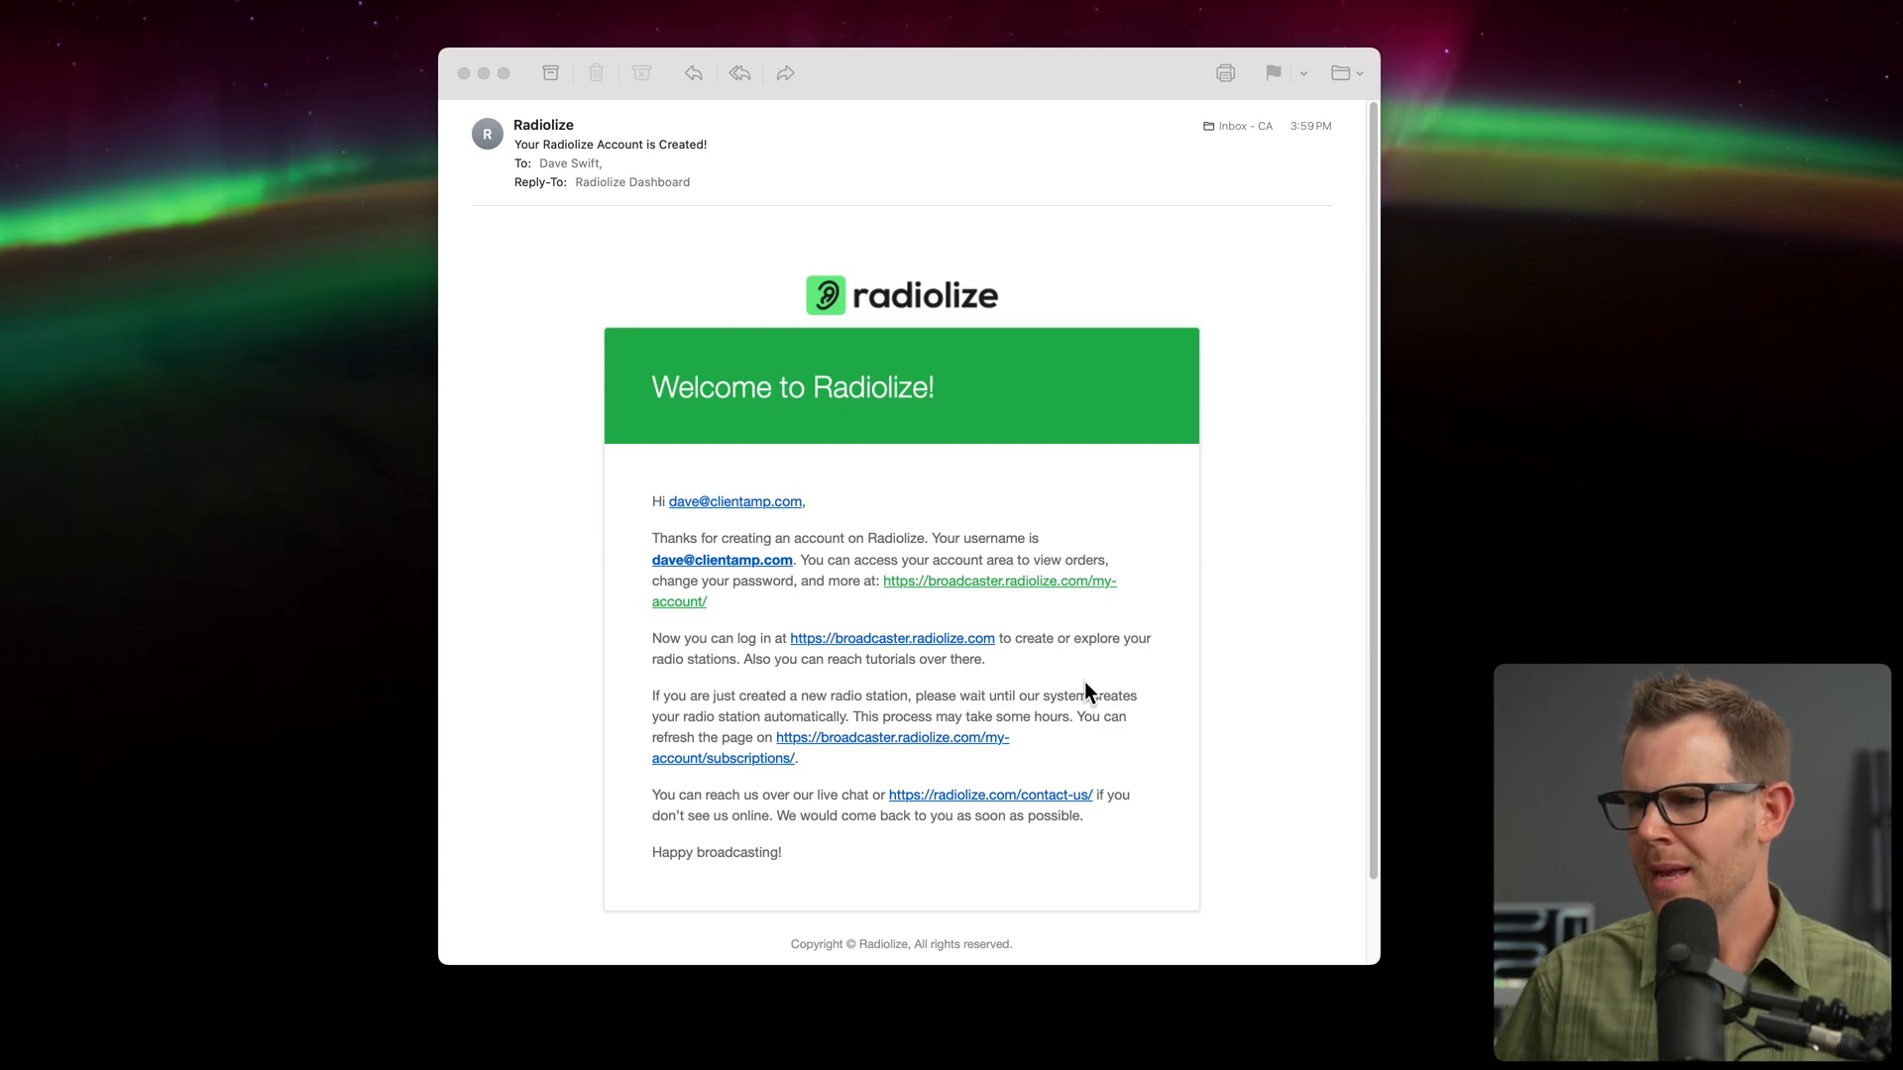
pyautogui.moveTo(721, 718)
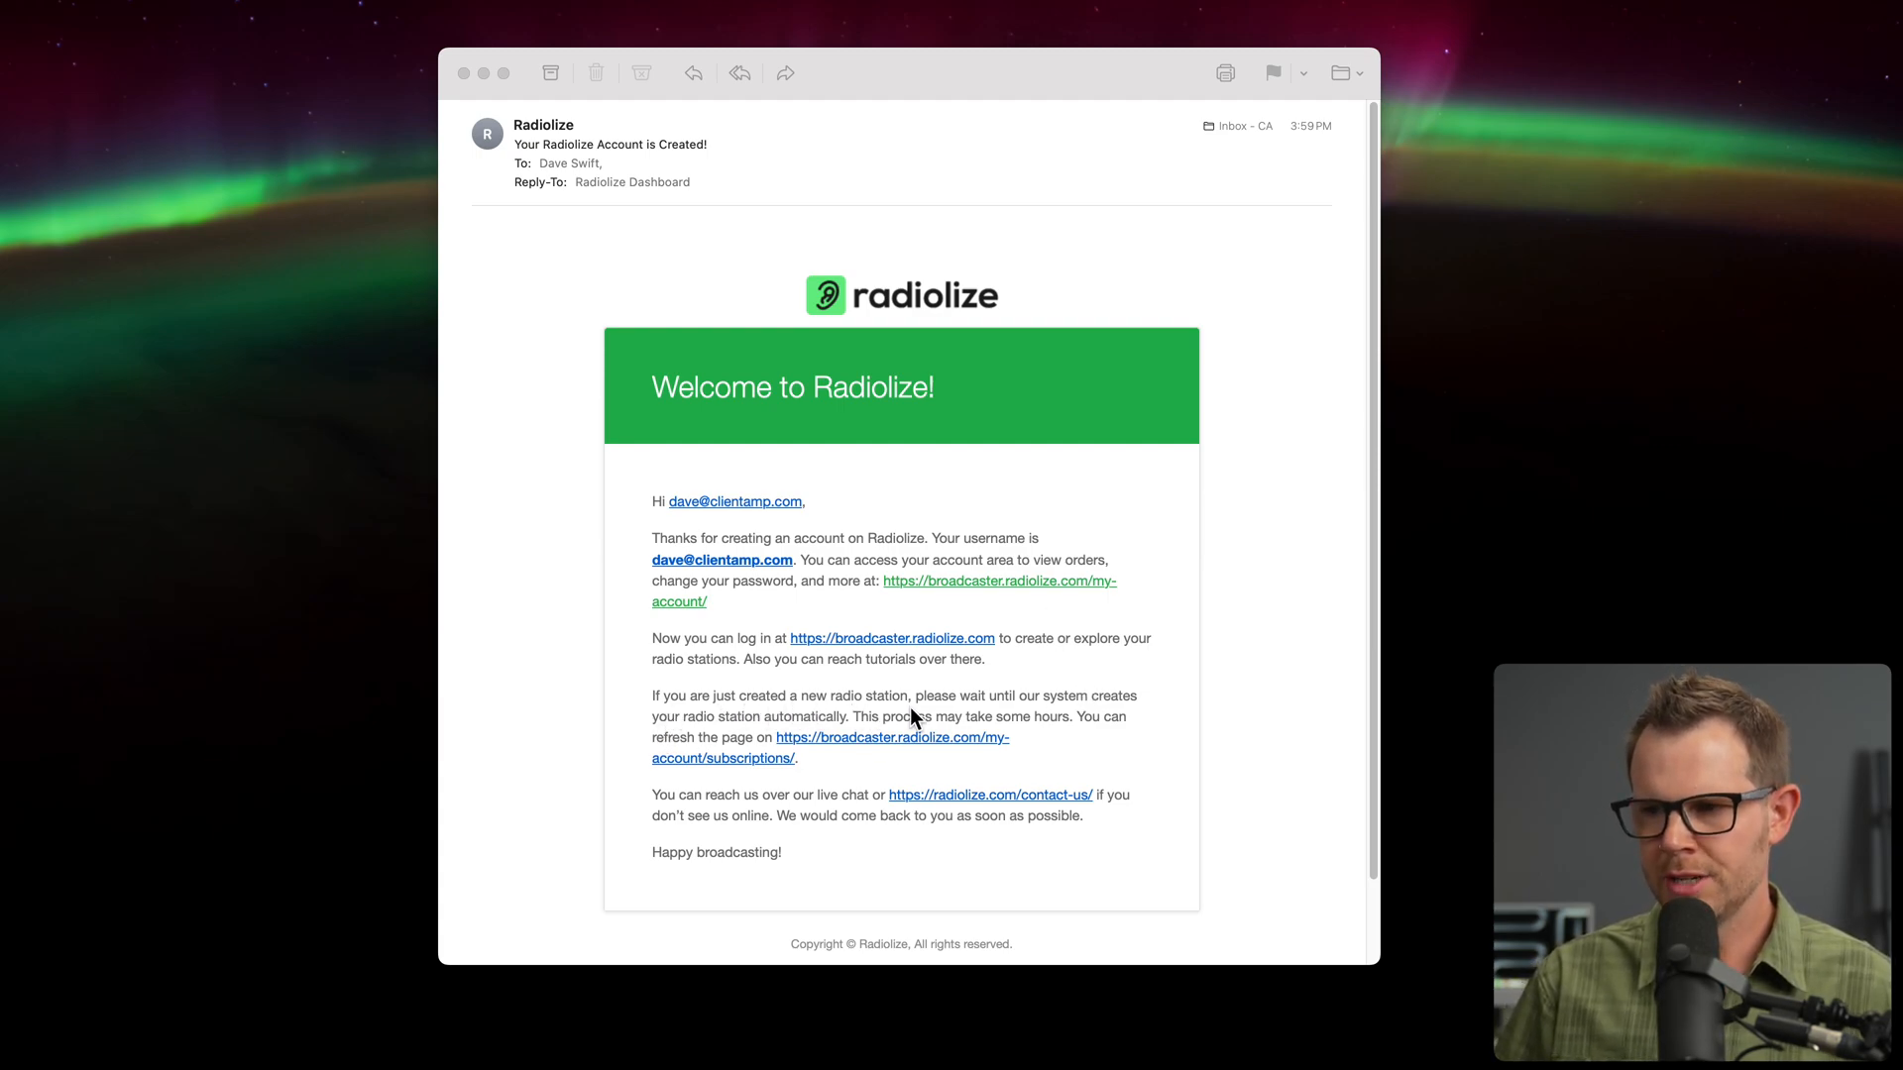
pyautogui.moveTo(1080, 676)
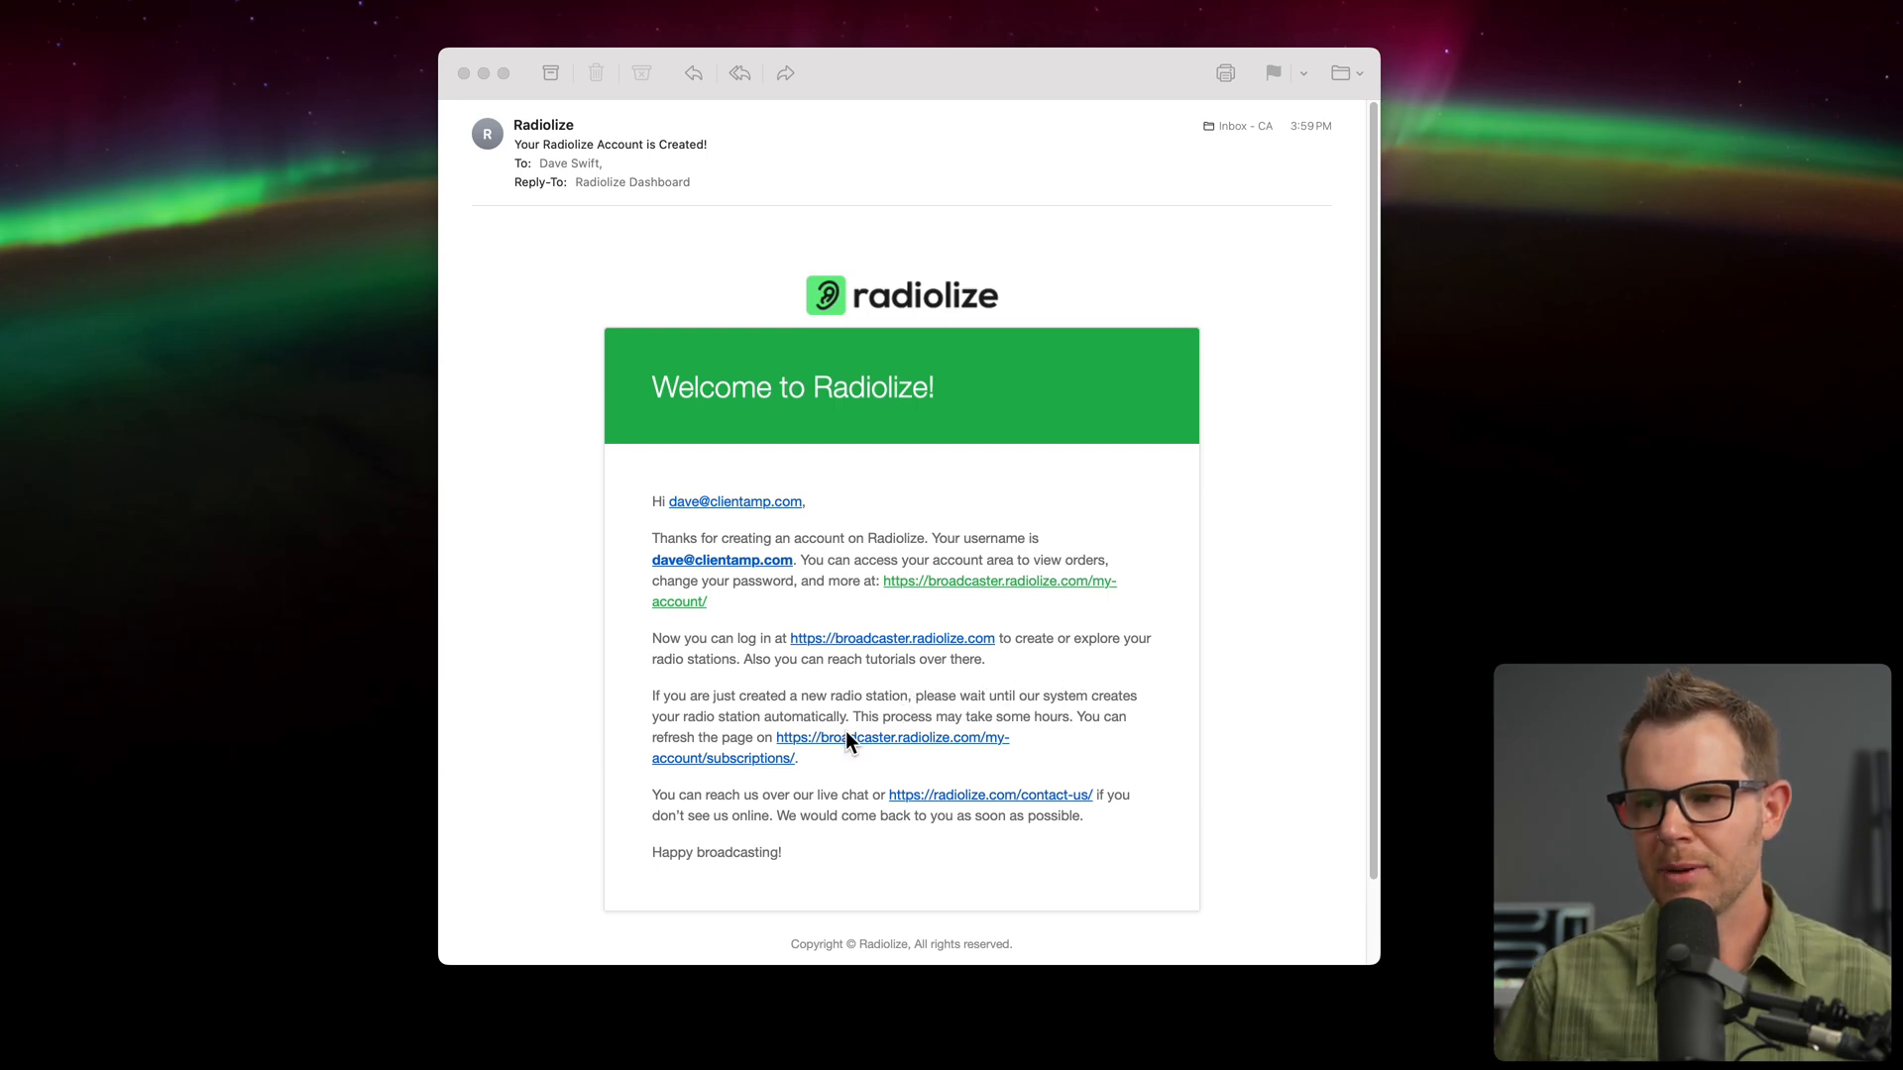
pyautogui.moveTo(1082, 733)
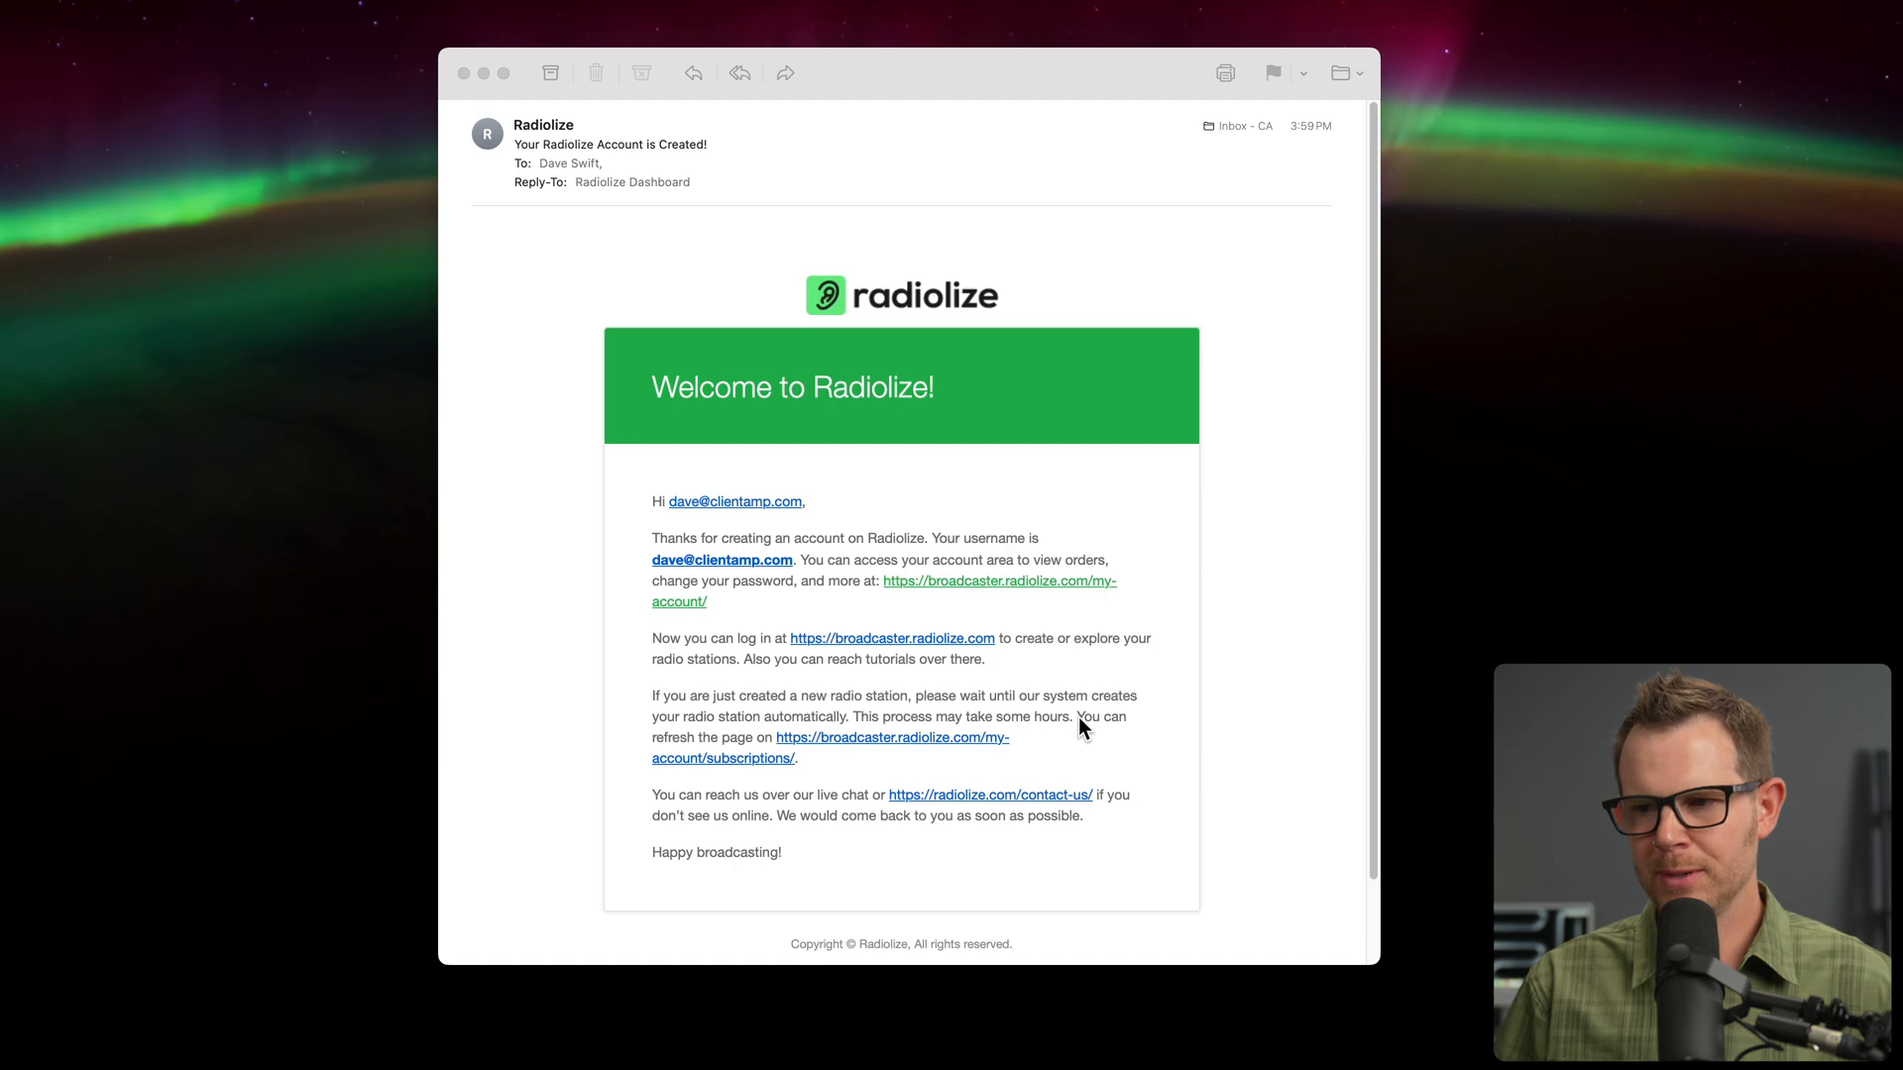
pyautogui.moveTo(936, 749)
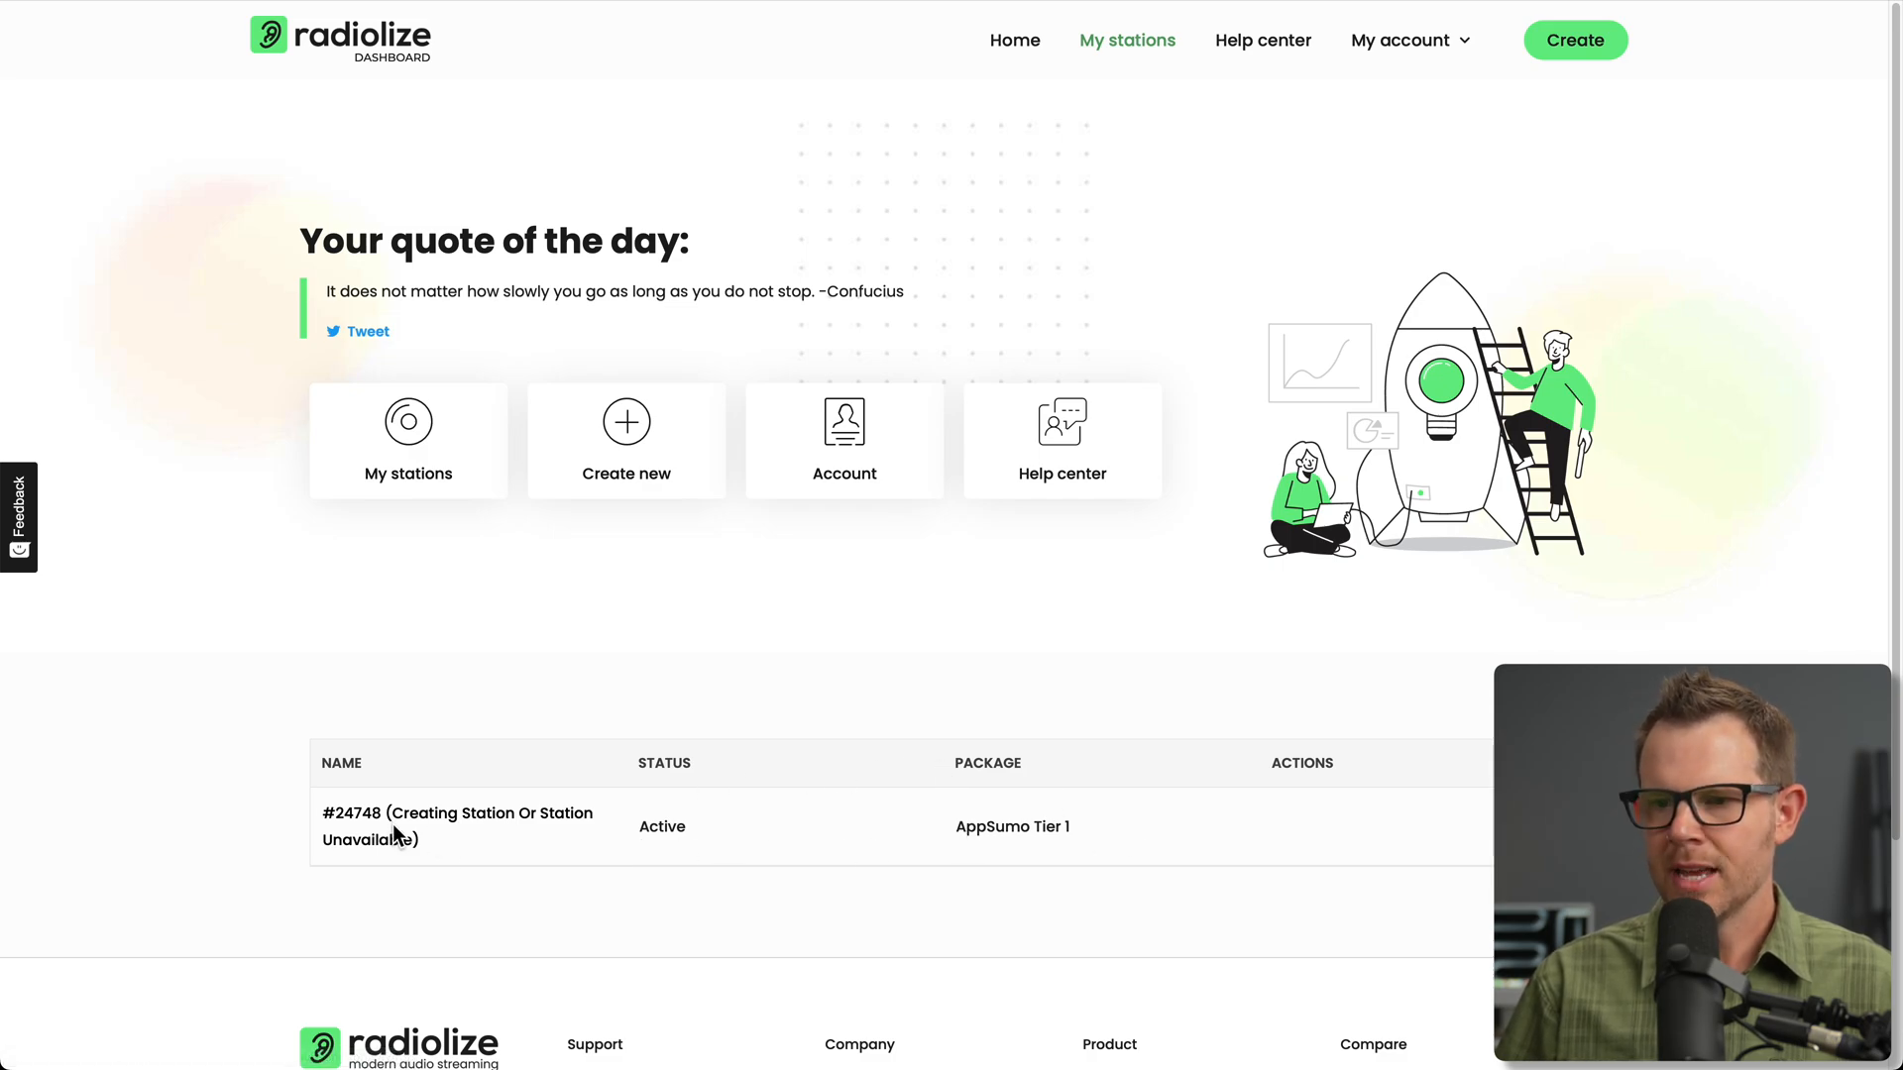
pyautogui.moveTo(333, 880)
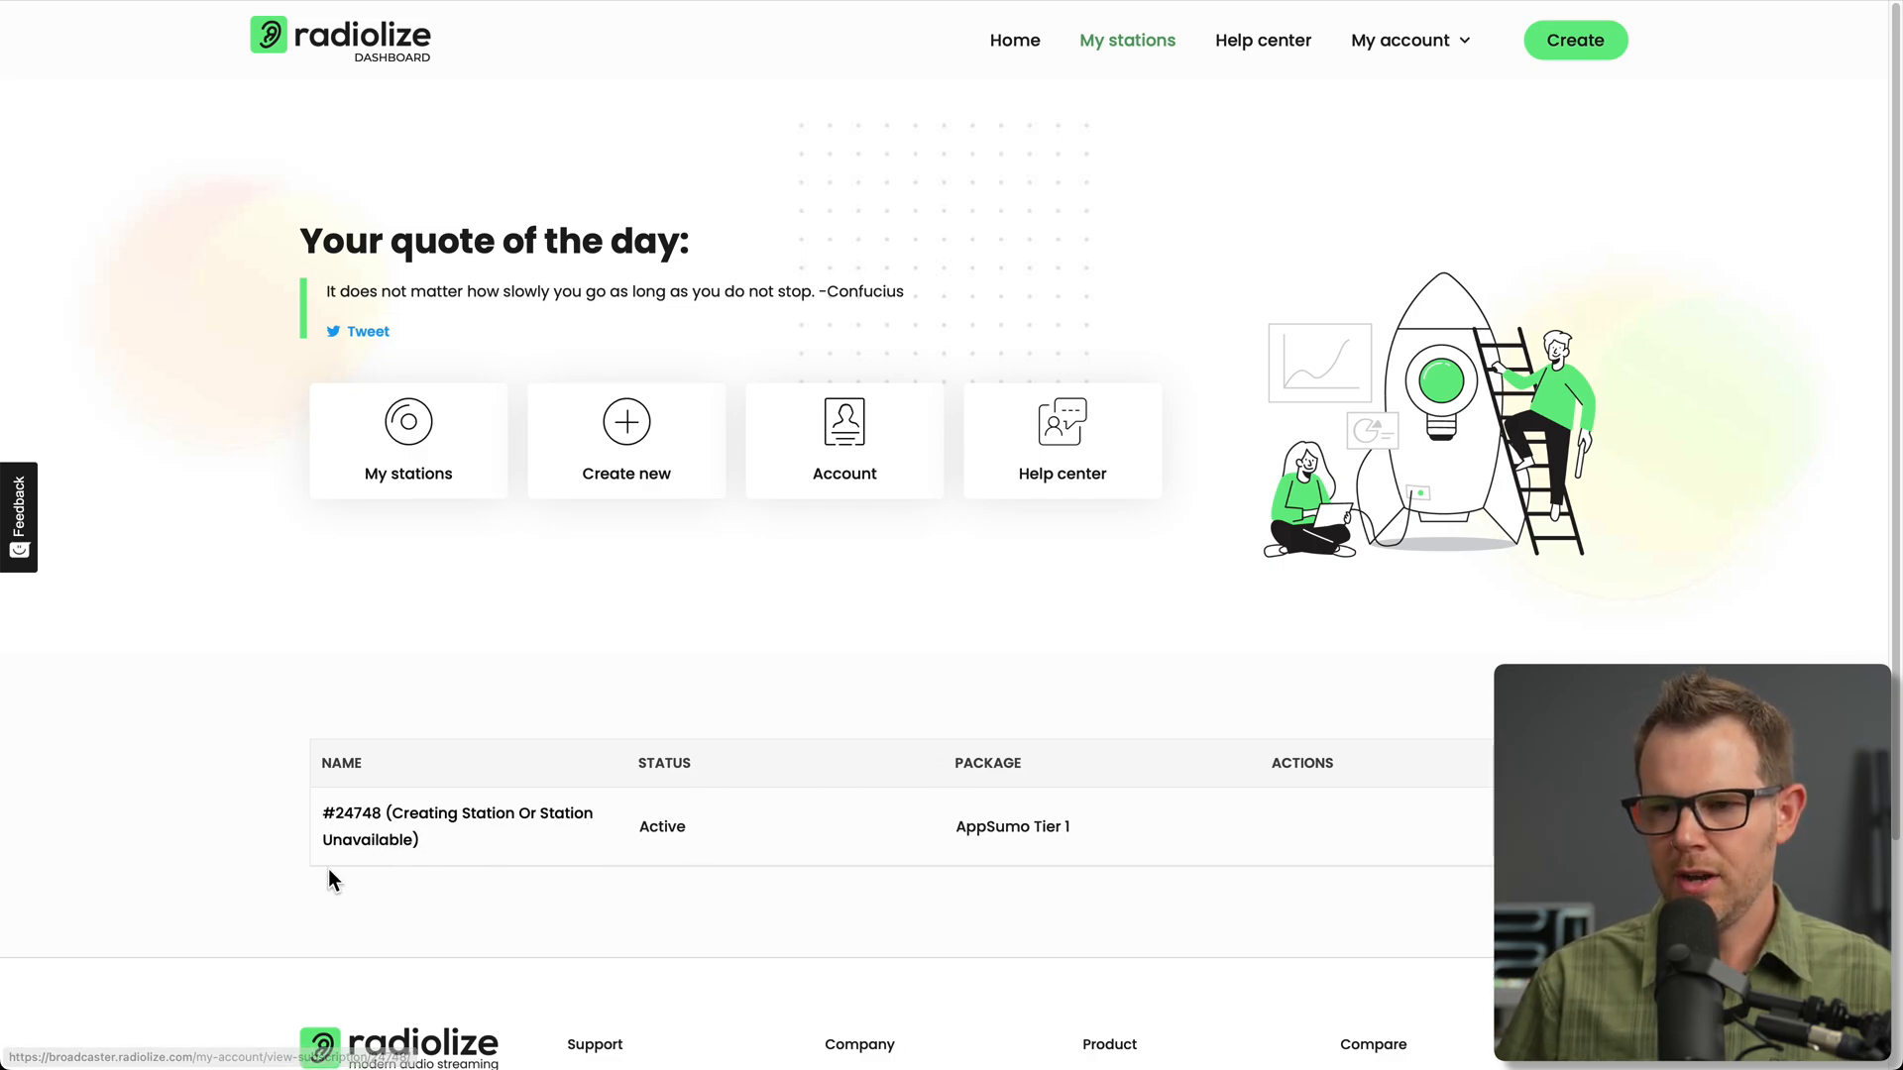
pyautogui.moveTo(432, 872)
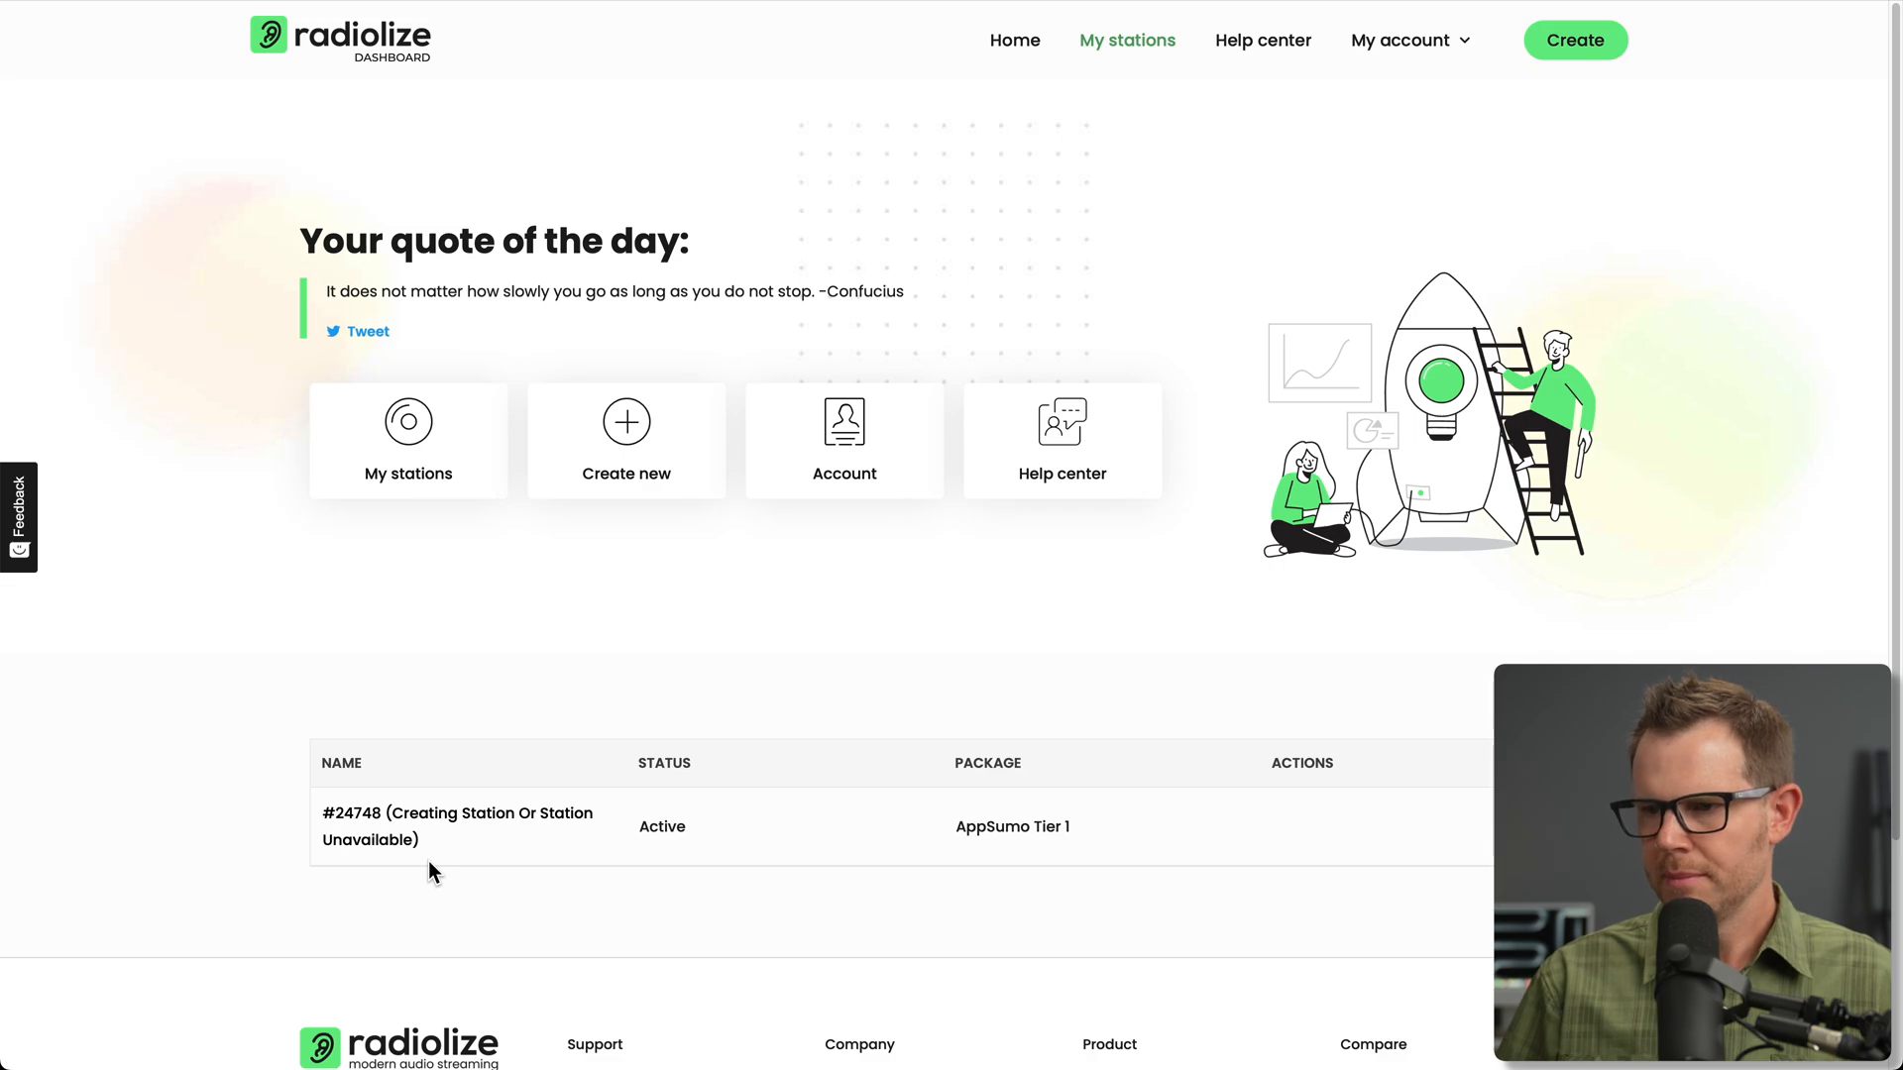
pyautogui.moveTo(650, 434)
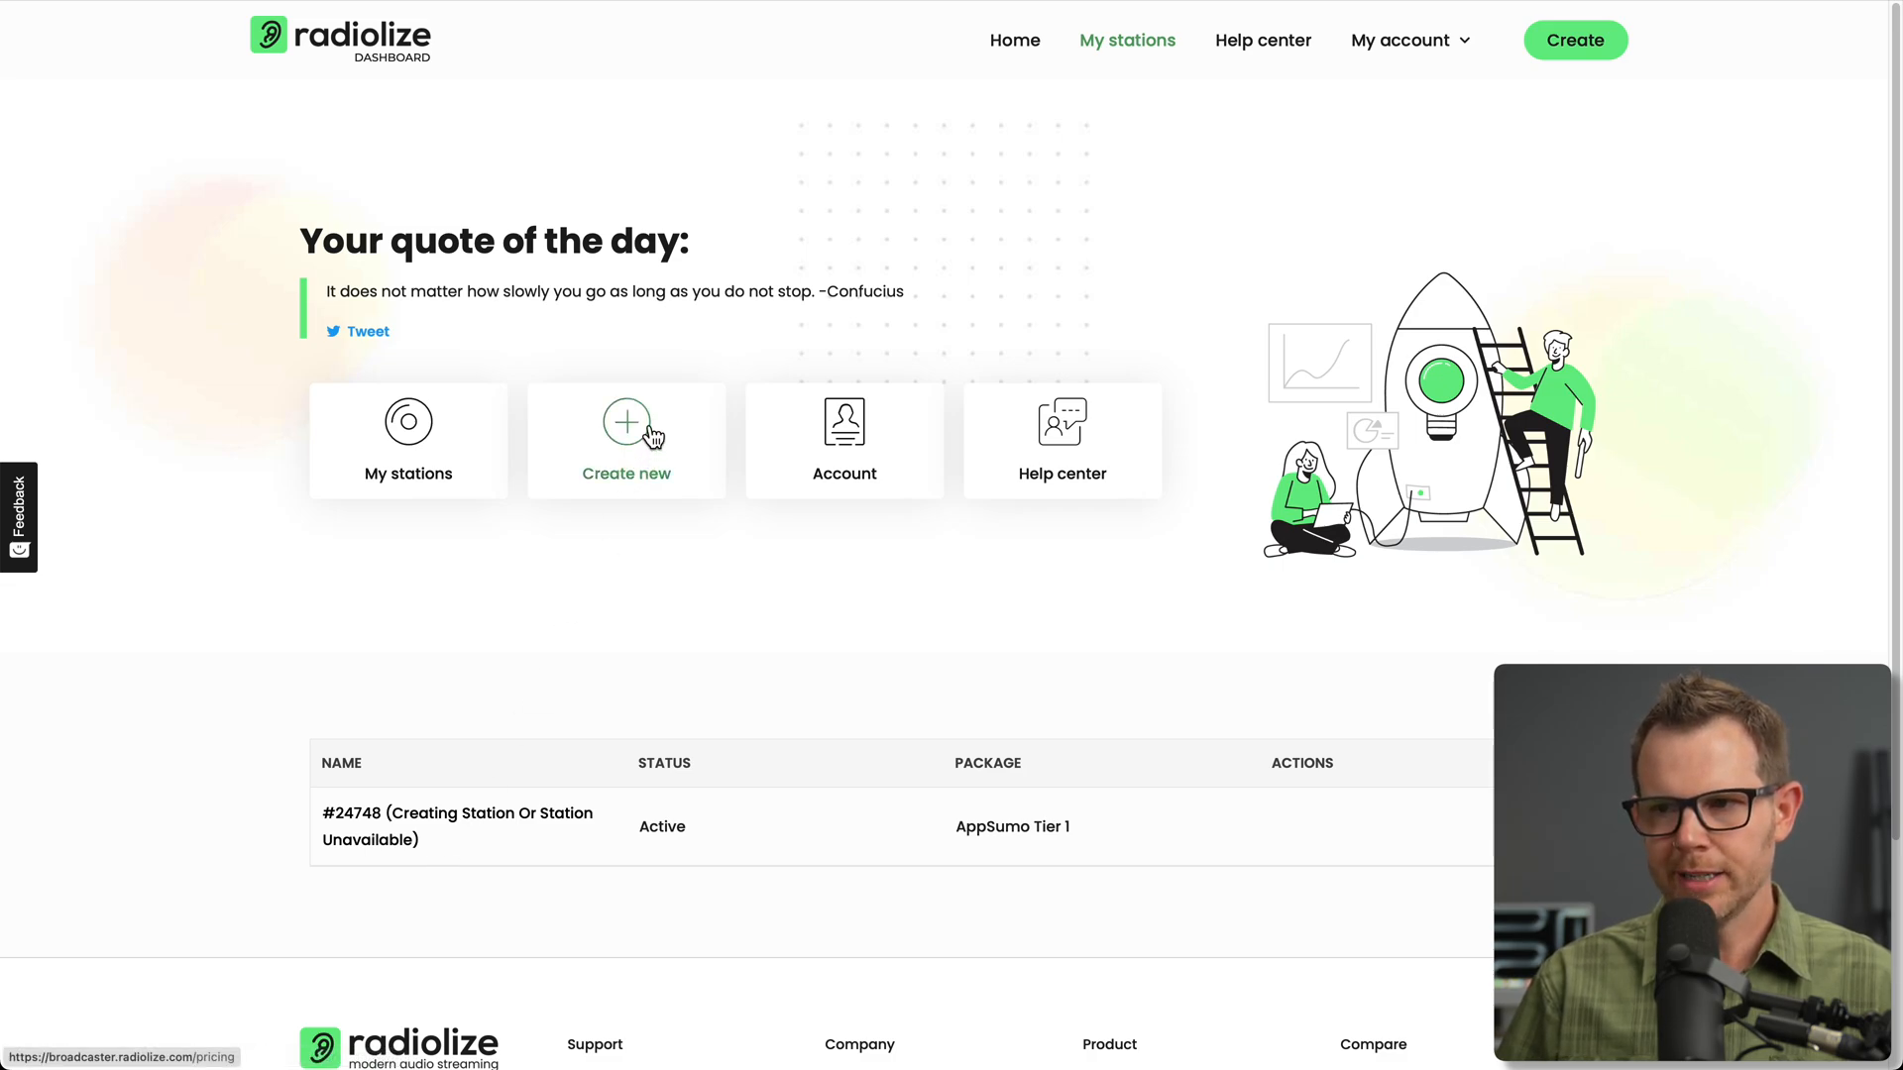
# Check the Create new packages, then return to My stations where AppSumo__D0M0ny is now active.
pyautogui.click(626, 423)
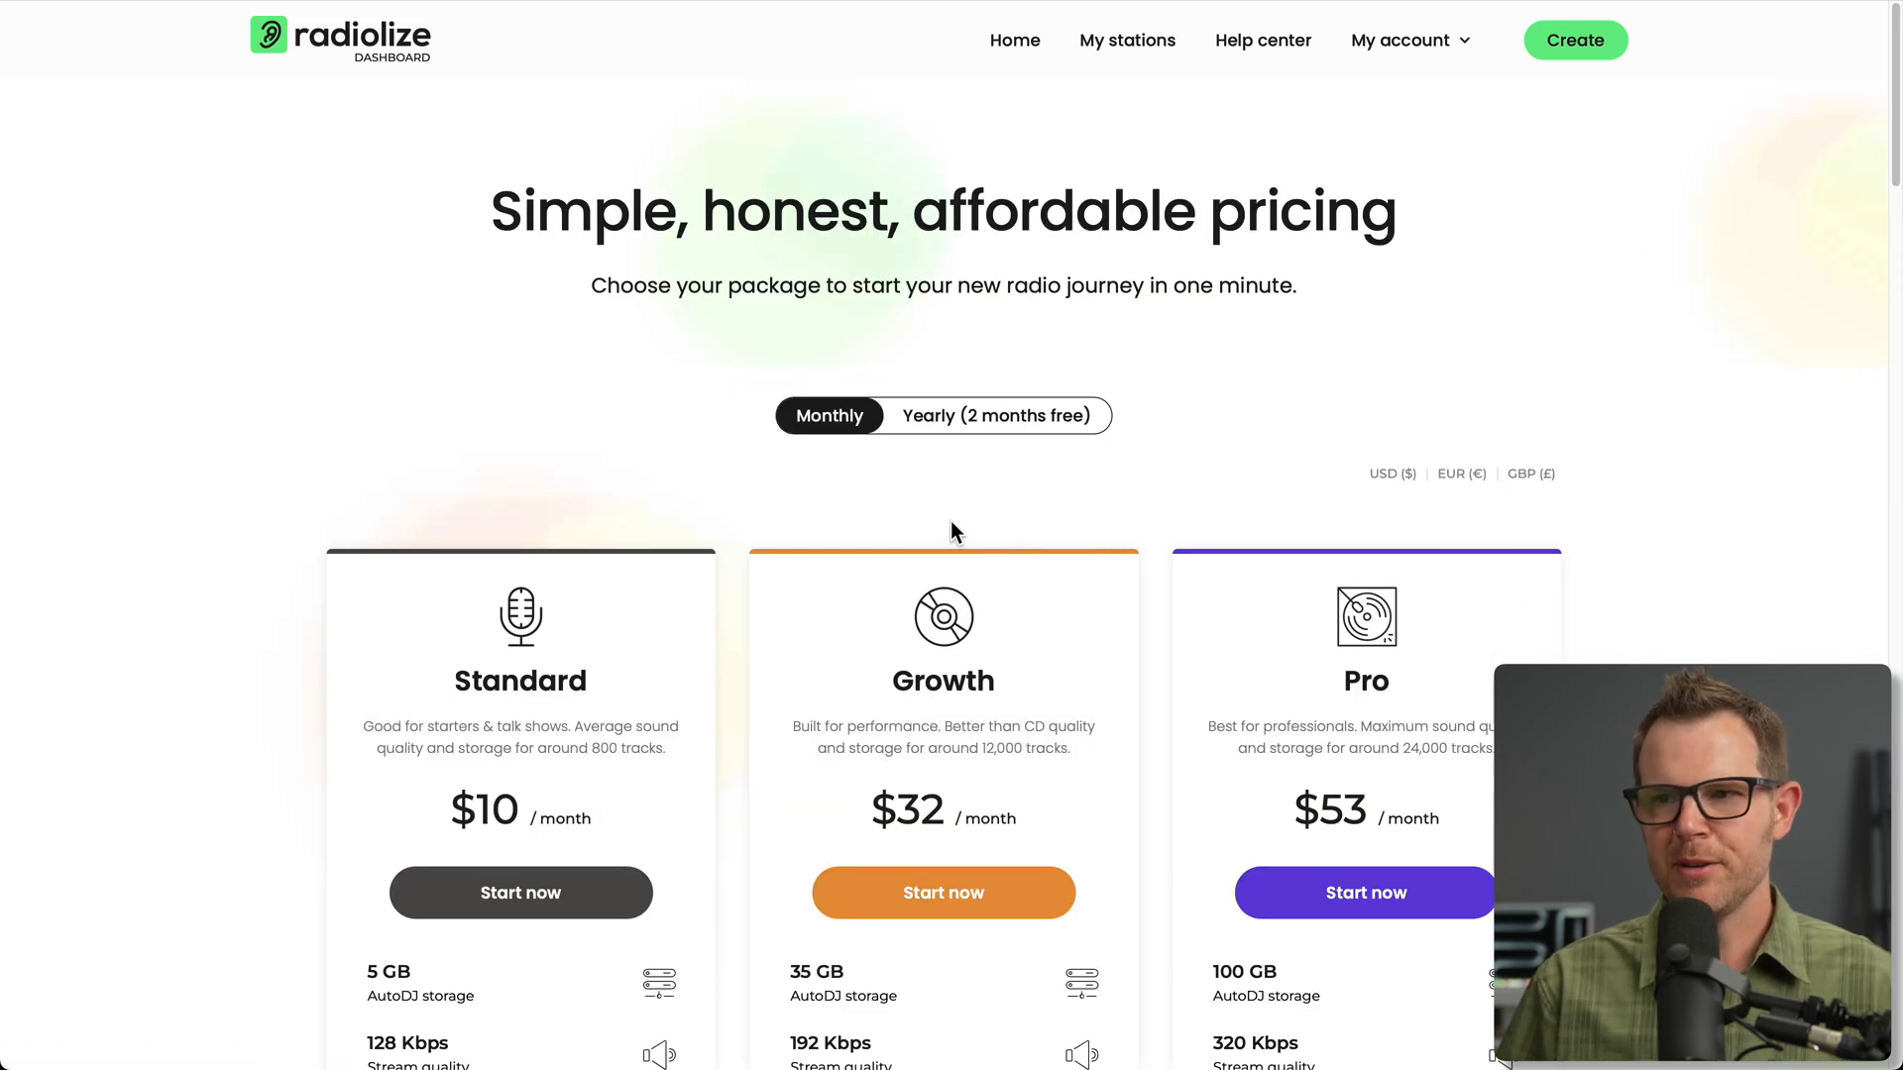
pyautogui.click(1126, 39)
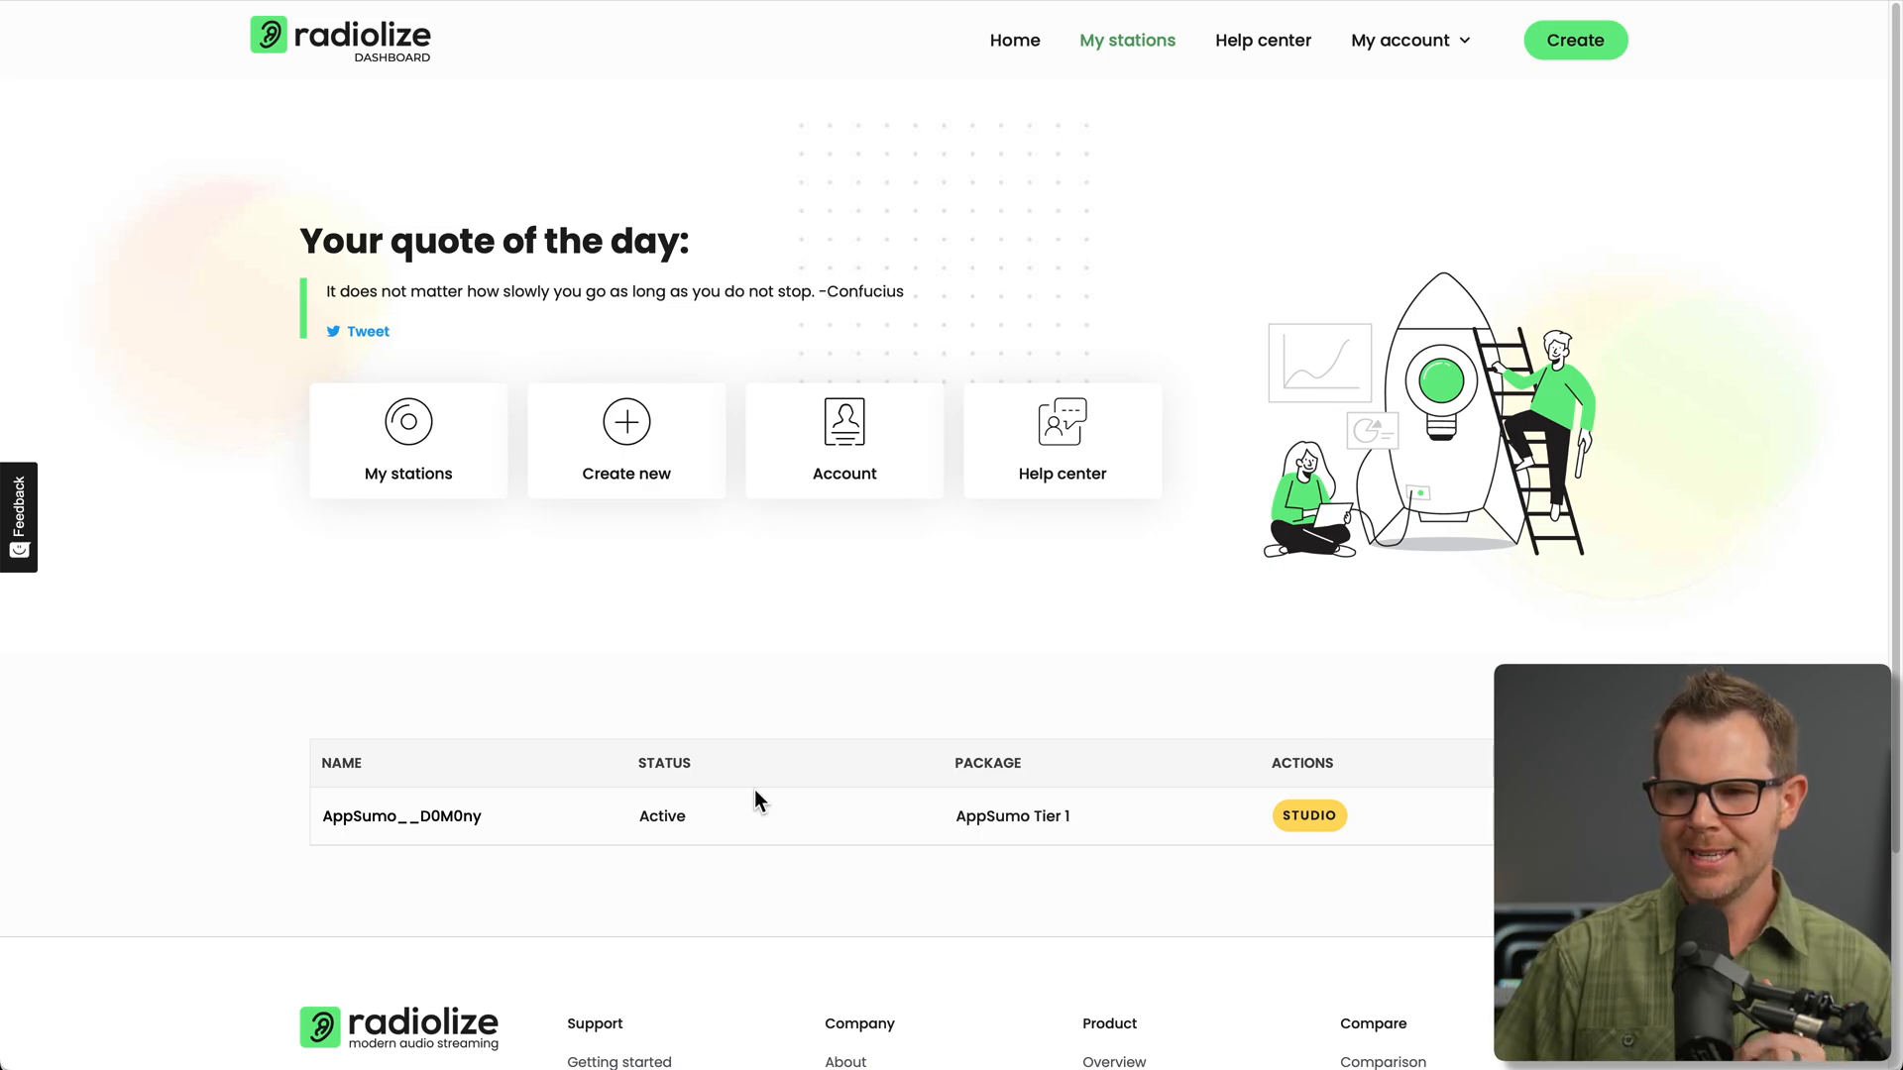
pyautogui.moveTo(848, 888)
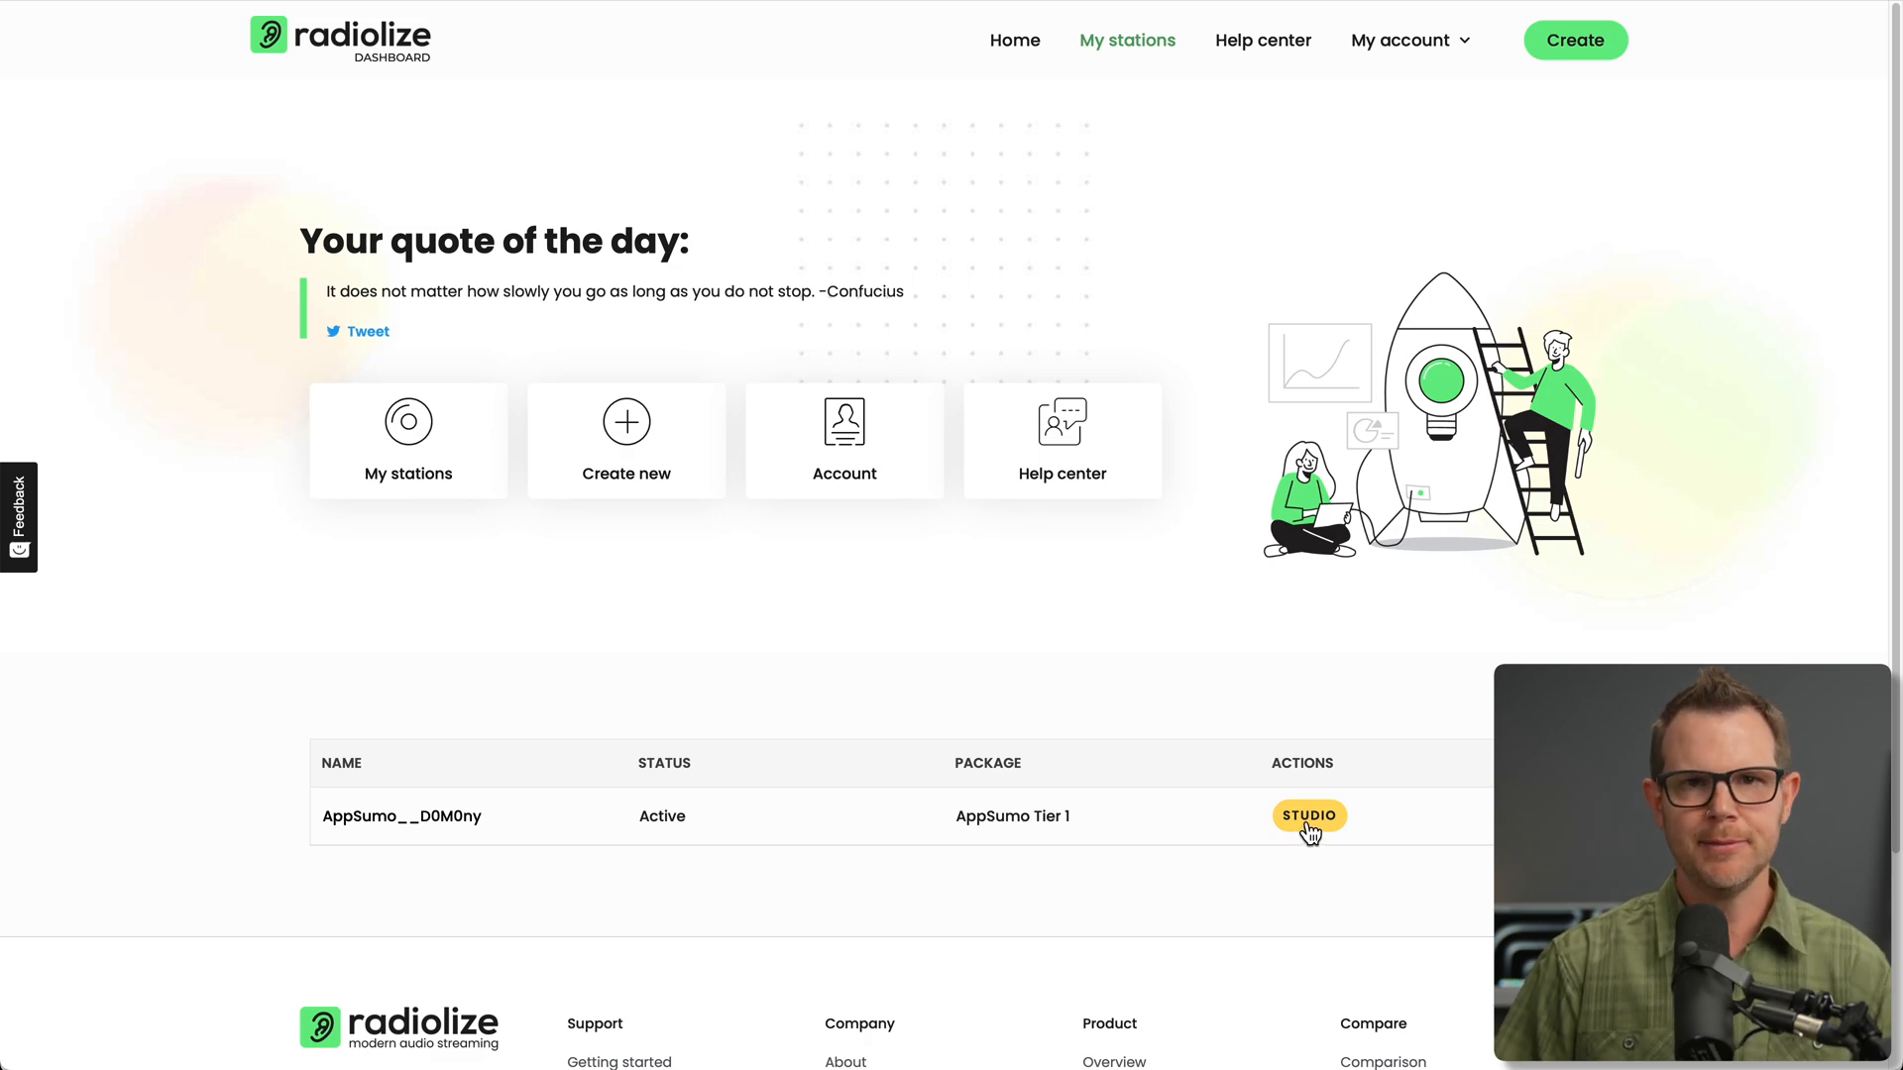
# Enter the Studio dashboard for the AppSumo__D0M0ny station.
pyautogui.click(1308, 817)
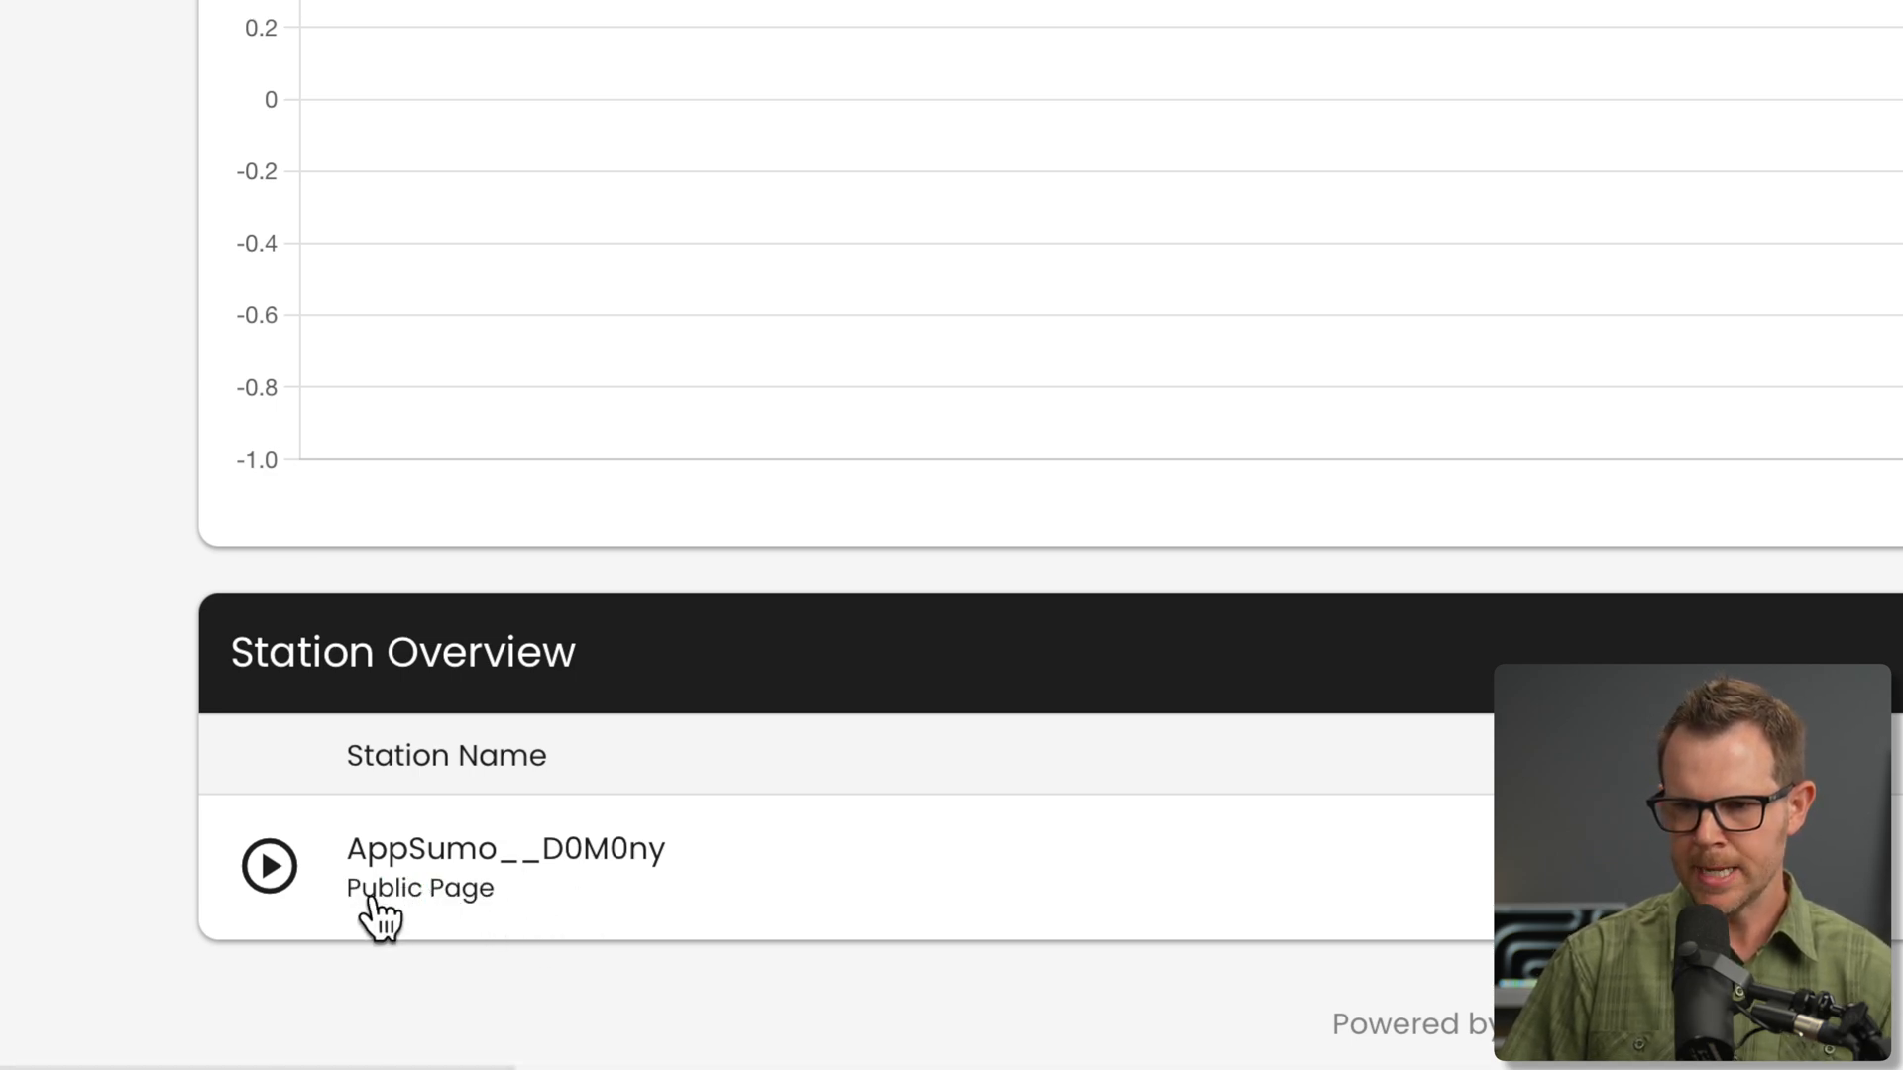
pyautogui.moveTo(422, 924)
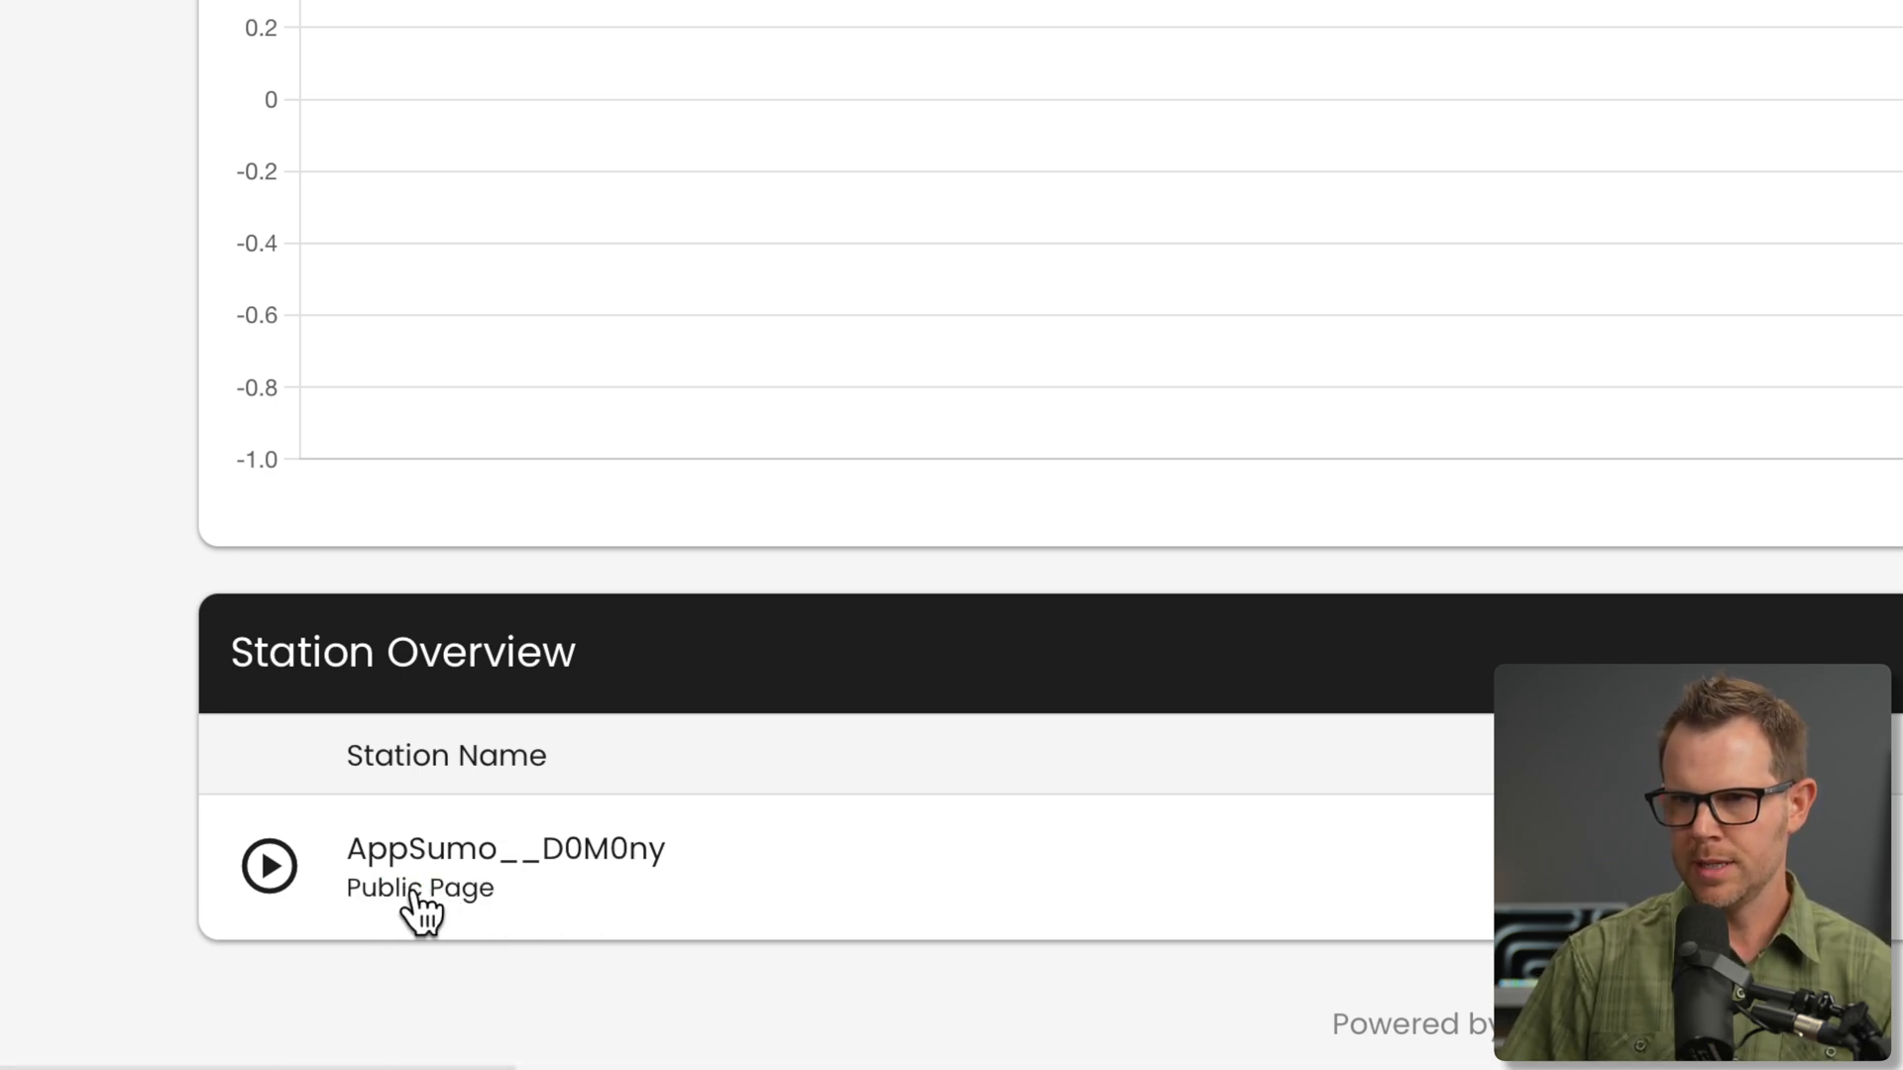
# Play AppSumo__D0M0ny's live stream on its public listening page to confirm the station is online.
pyautogui.click(419, 888)
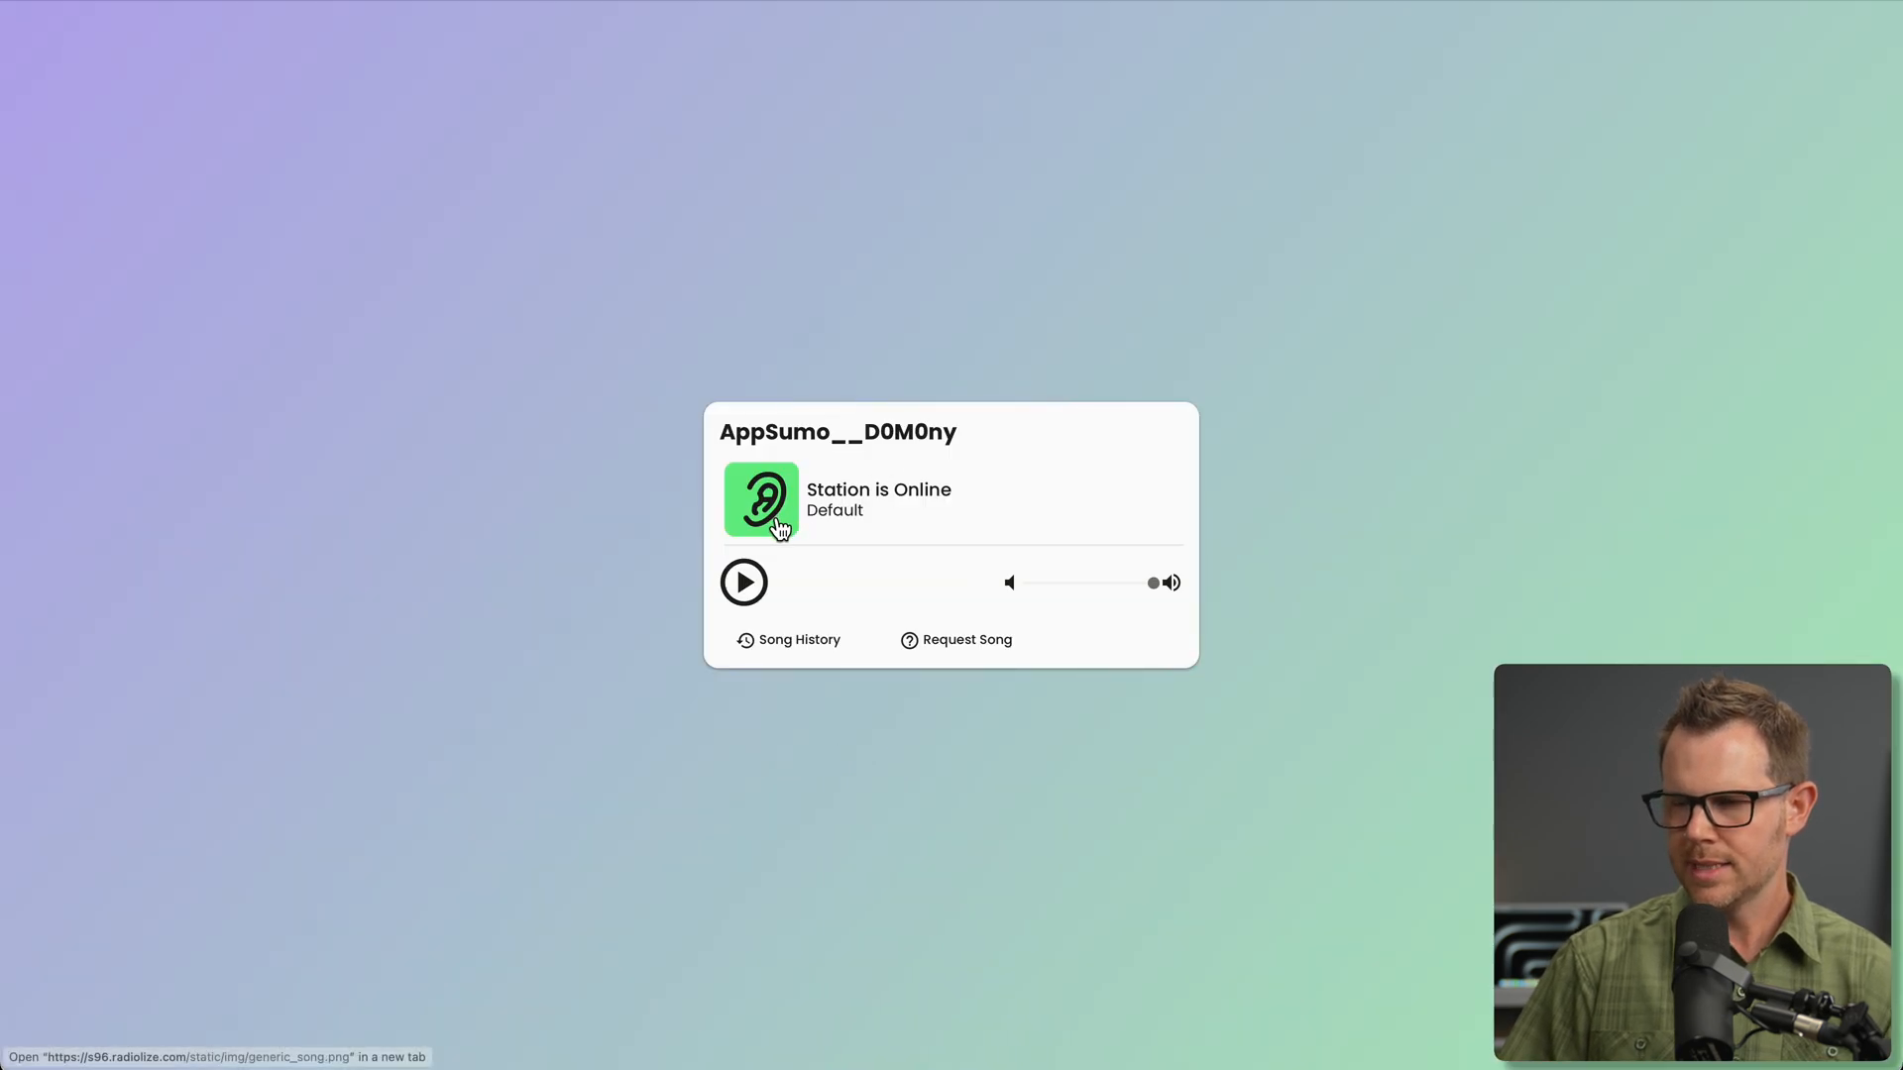
pyautogui.click(743, 583)
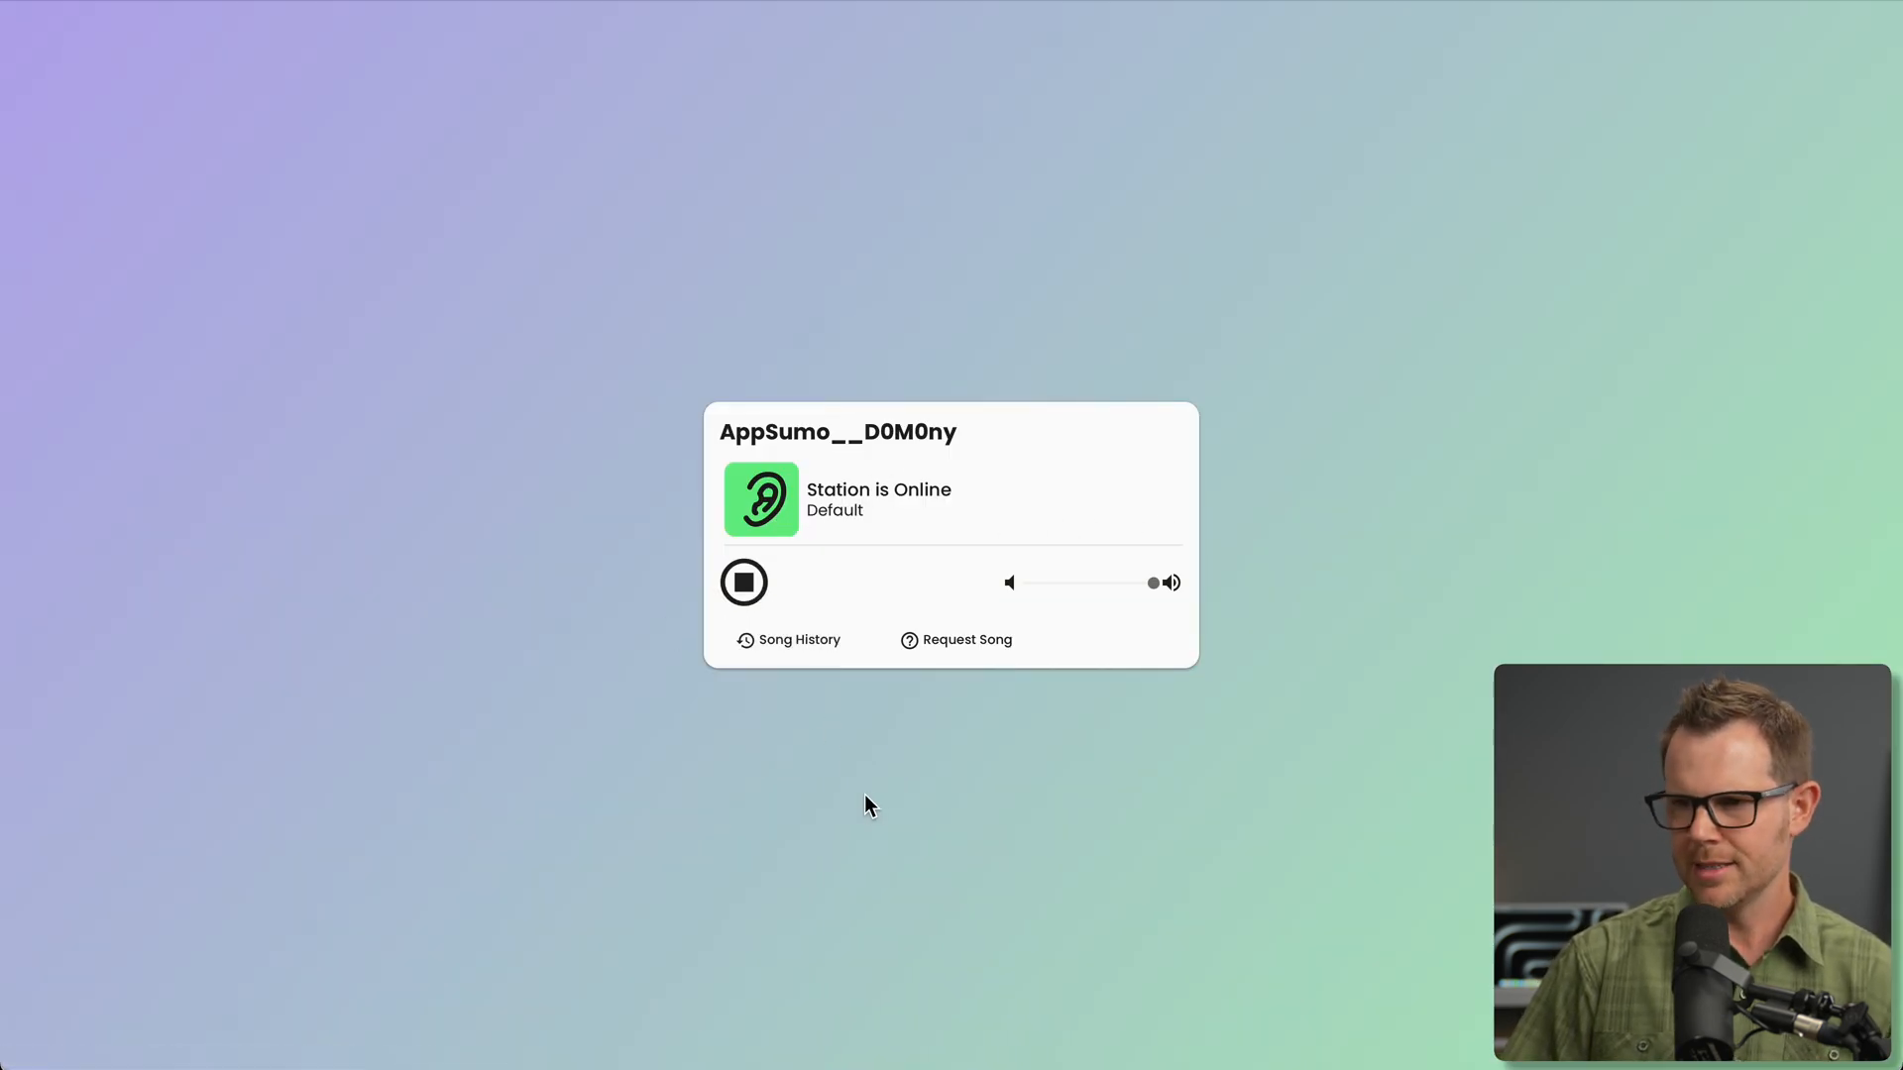
pyautogui.moveTo(813, 642)
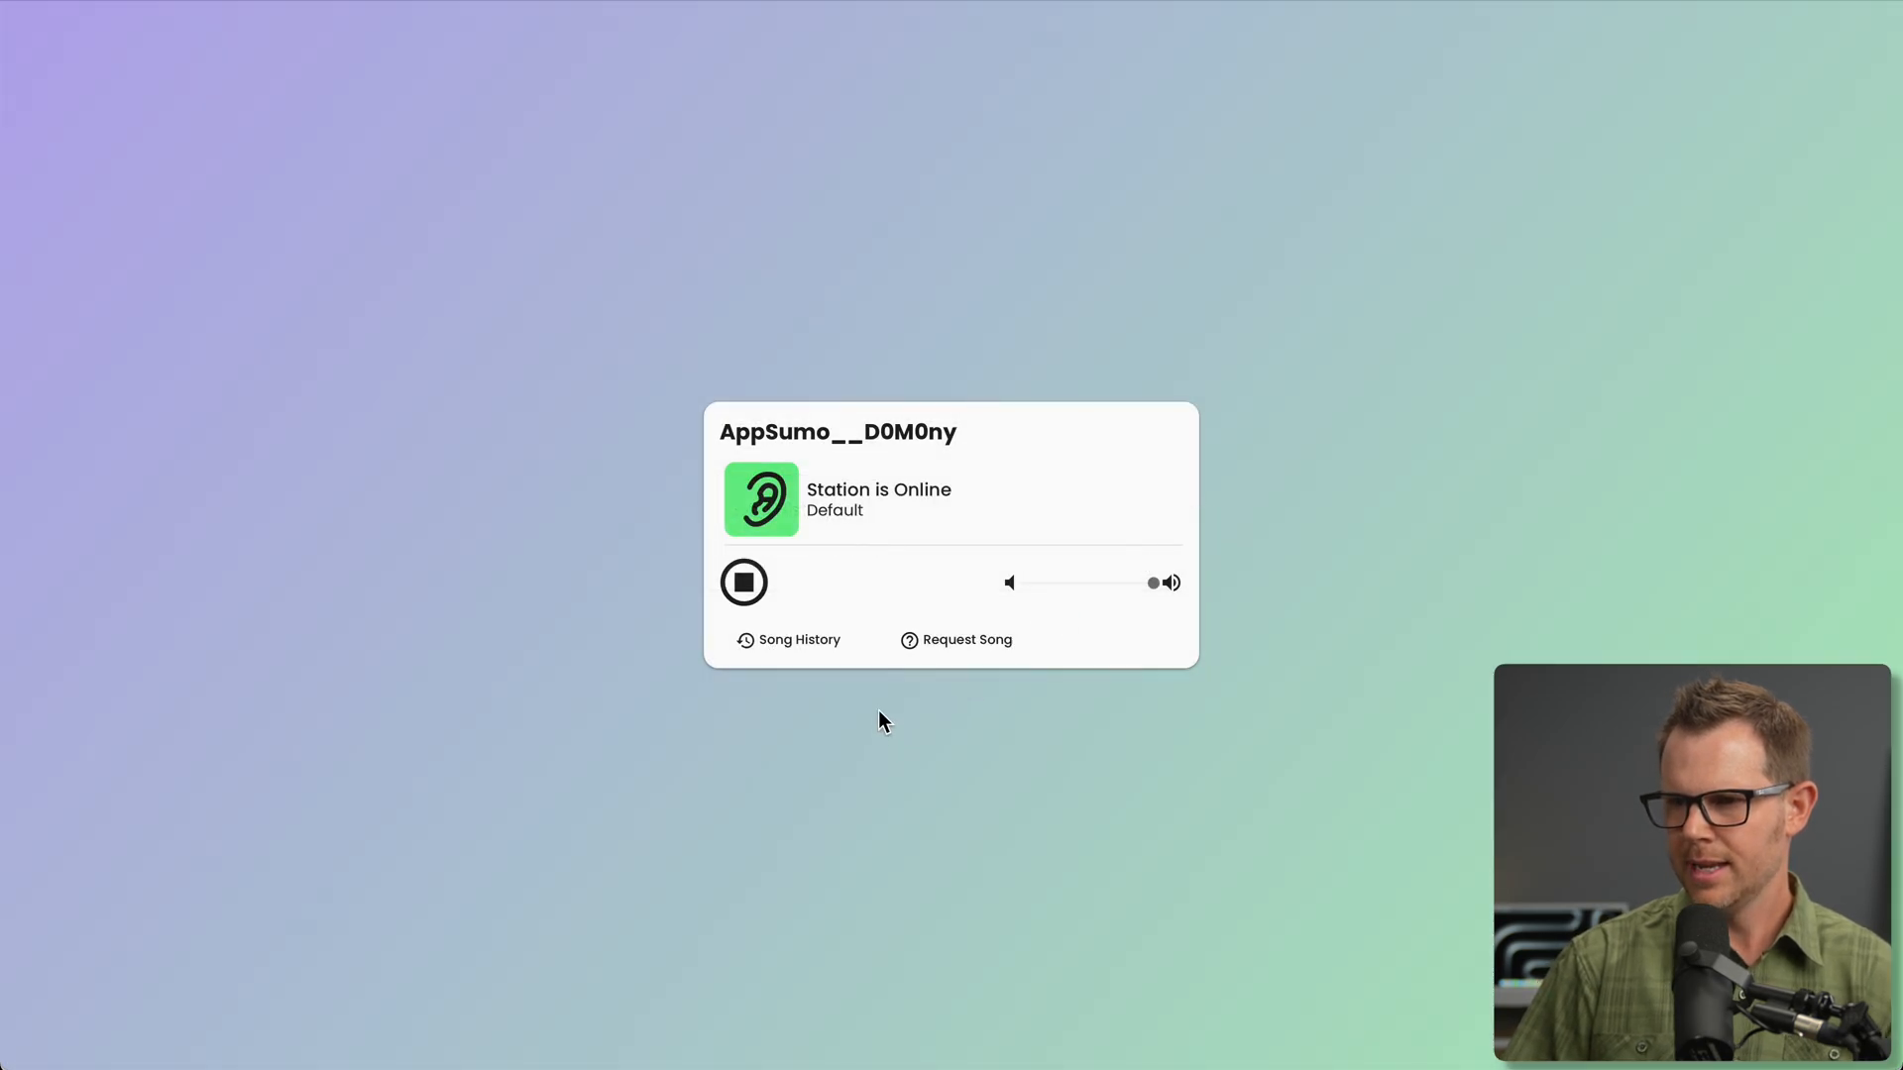
pyautogui.click(957, 640)
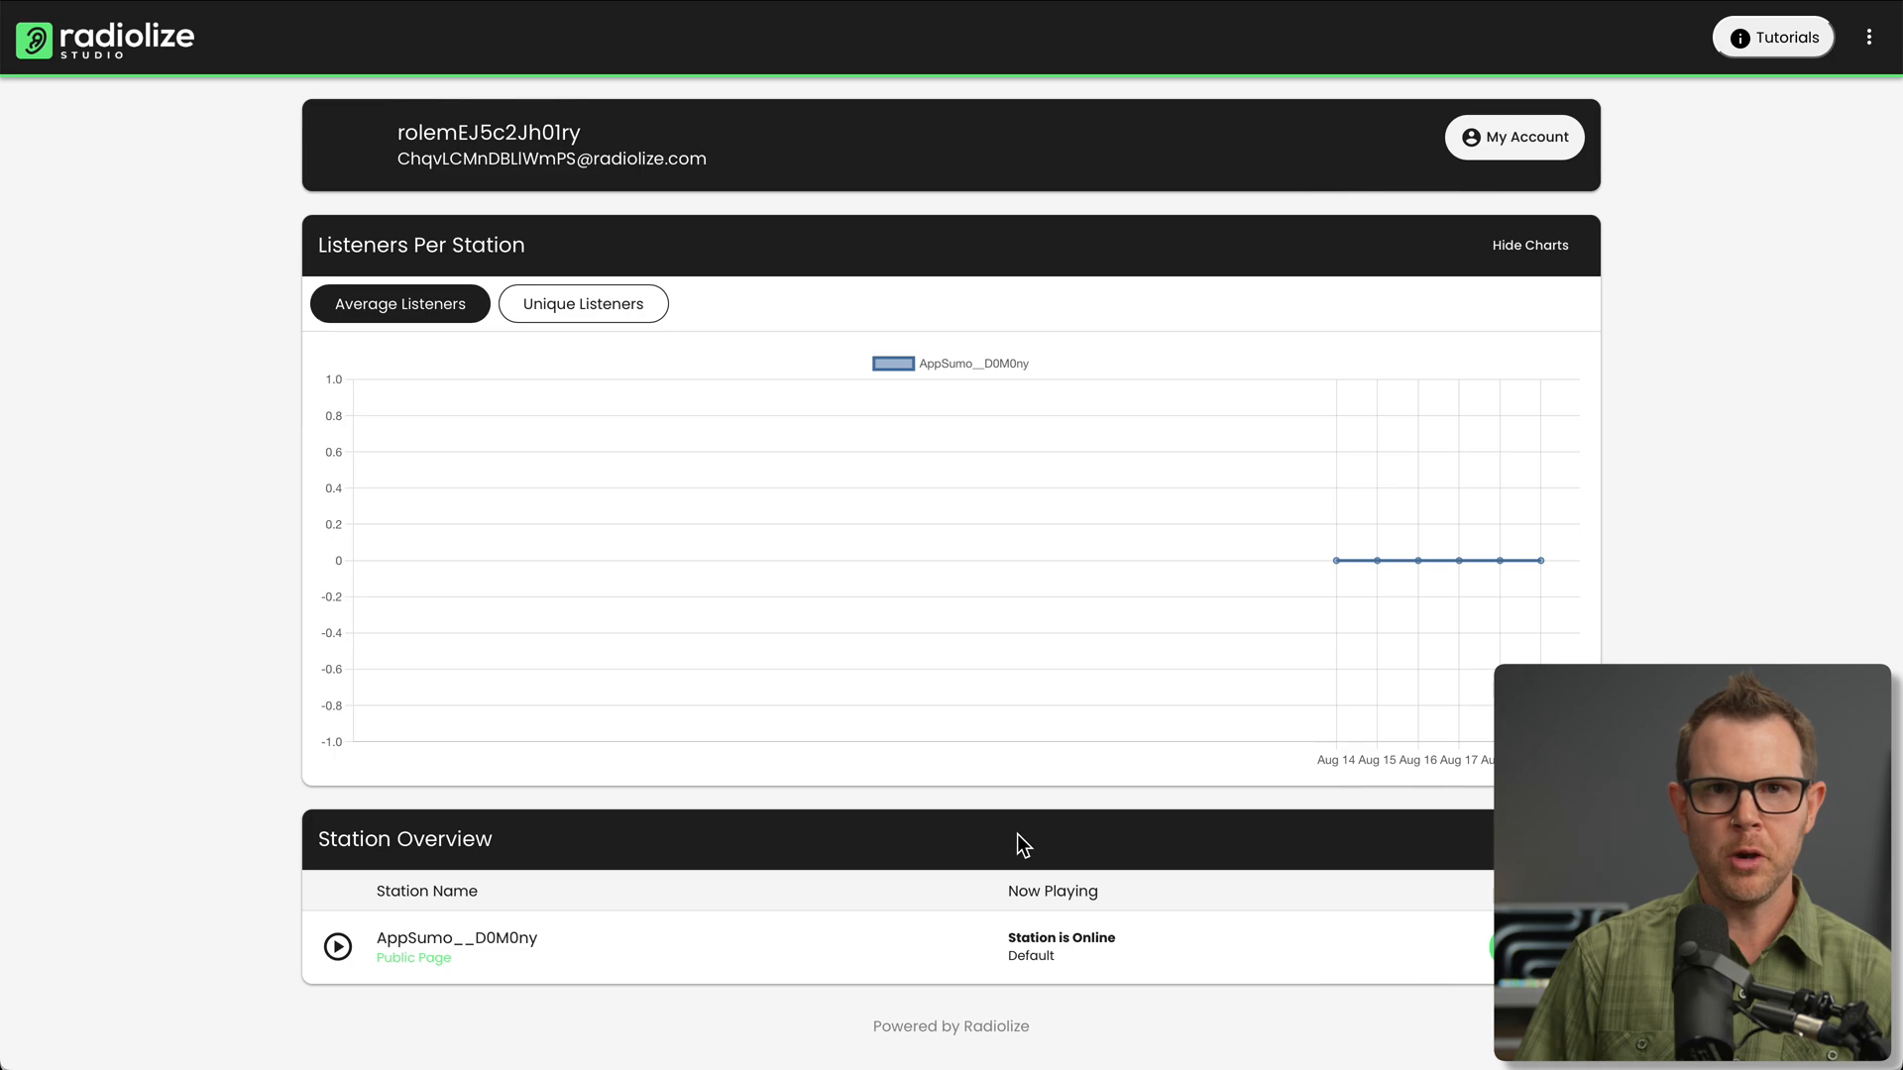
pyautogui.moveTo(1798, 40)
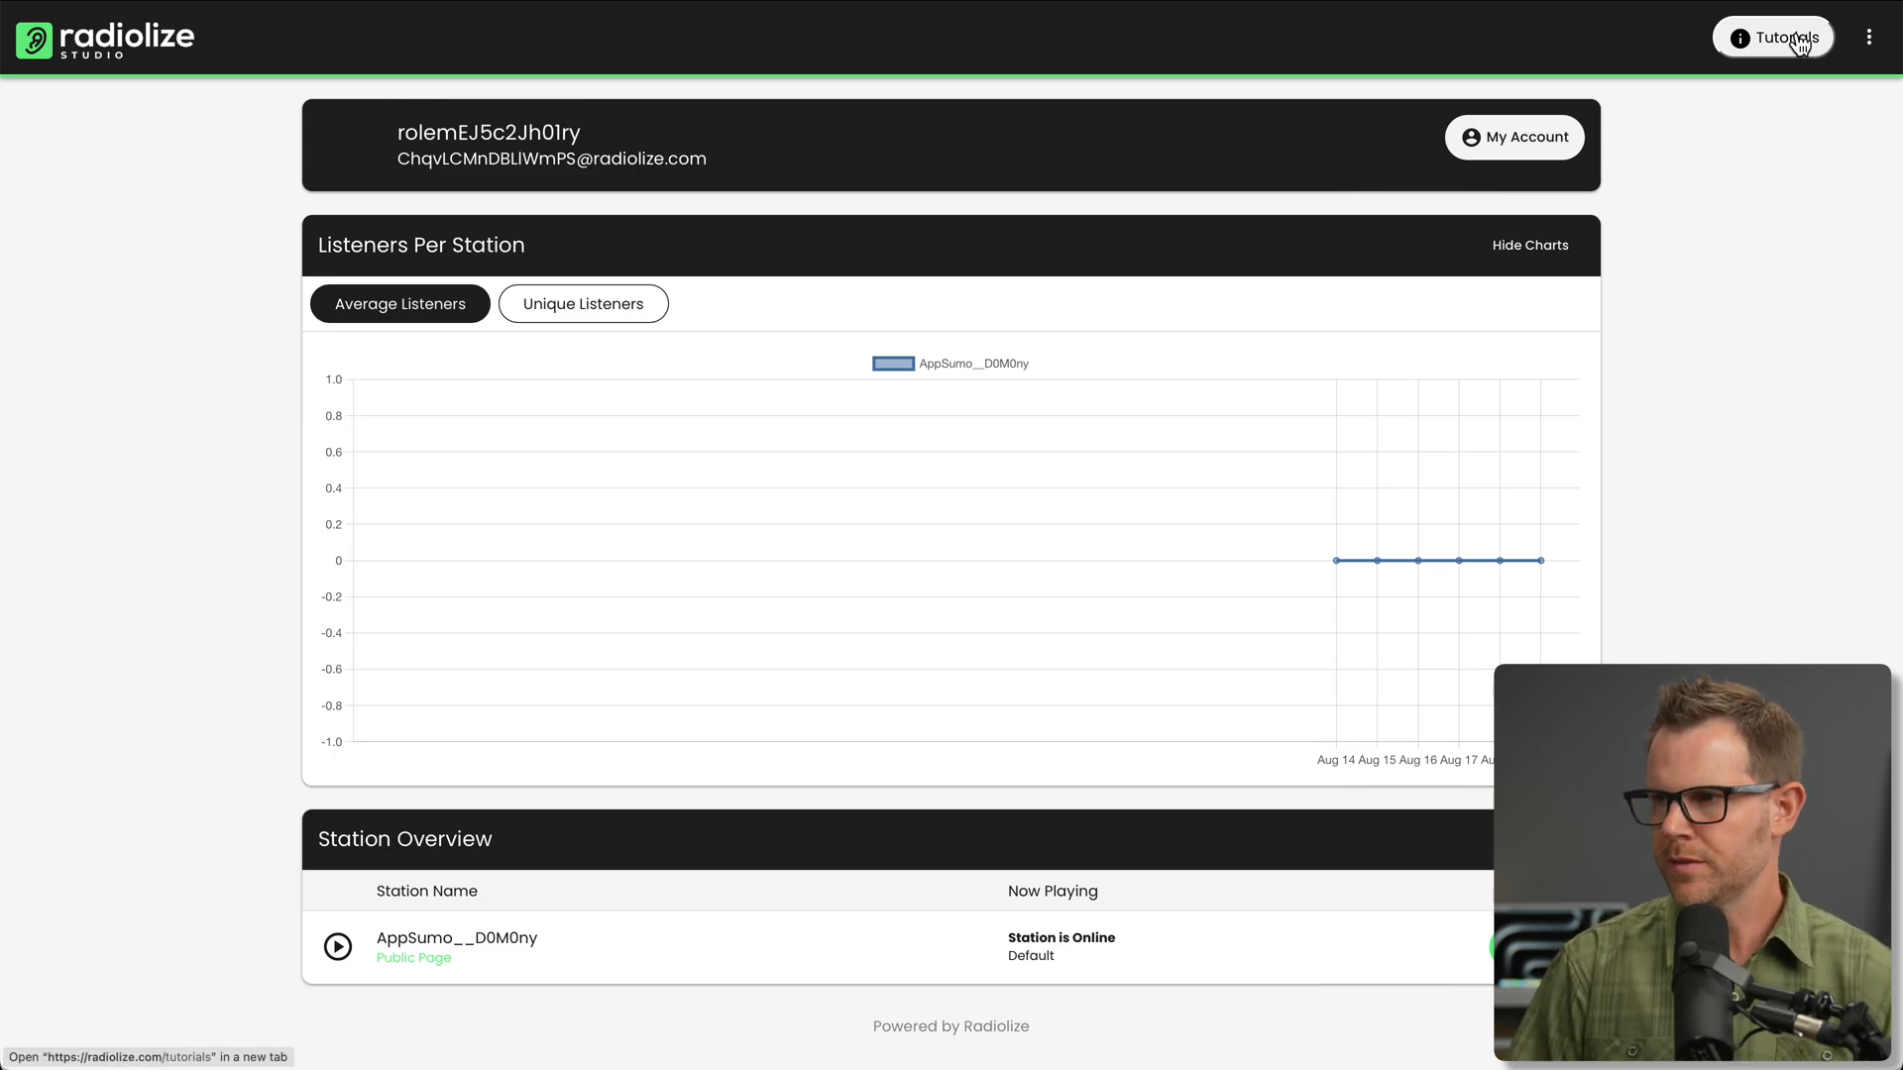
# Browse the Studio Guides on playlists, jingles, WebDJ and uploads, then return to the account dashboard.
pyautogui.click(1796, 35)
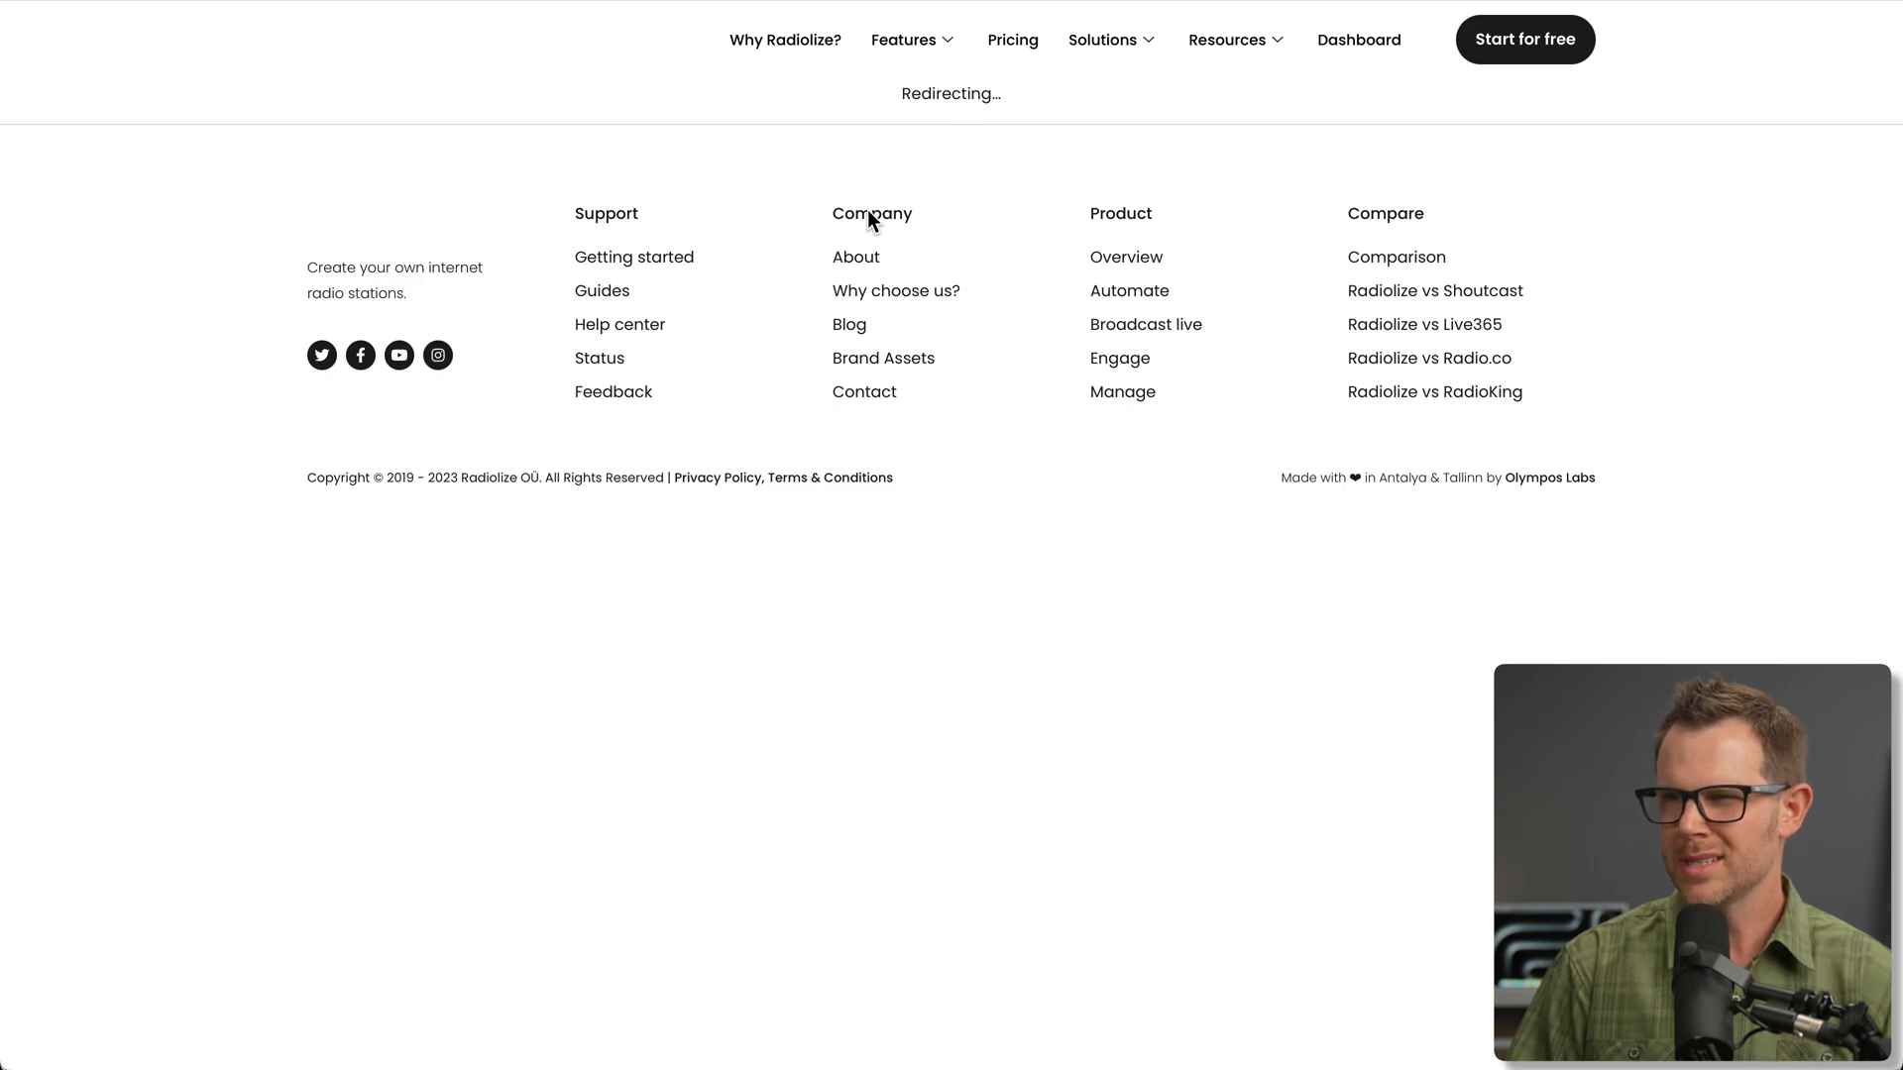
pyautogui.click(600, 289)
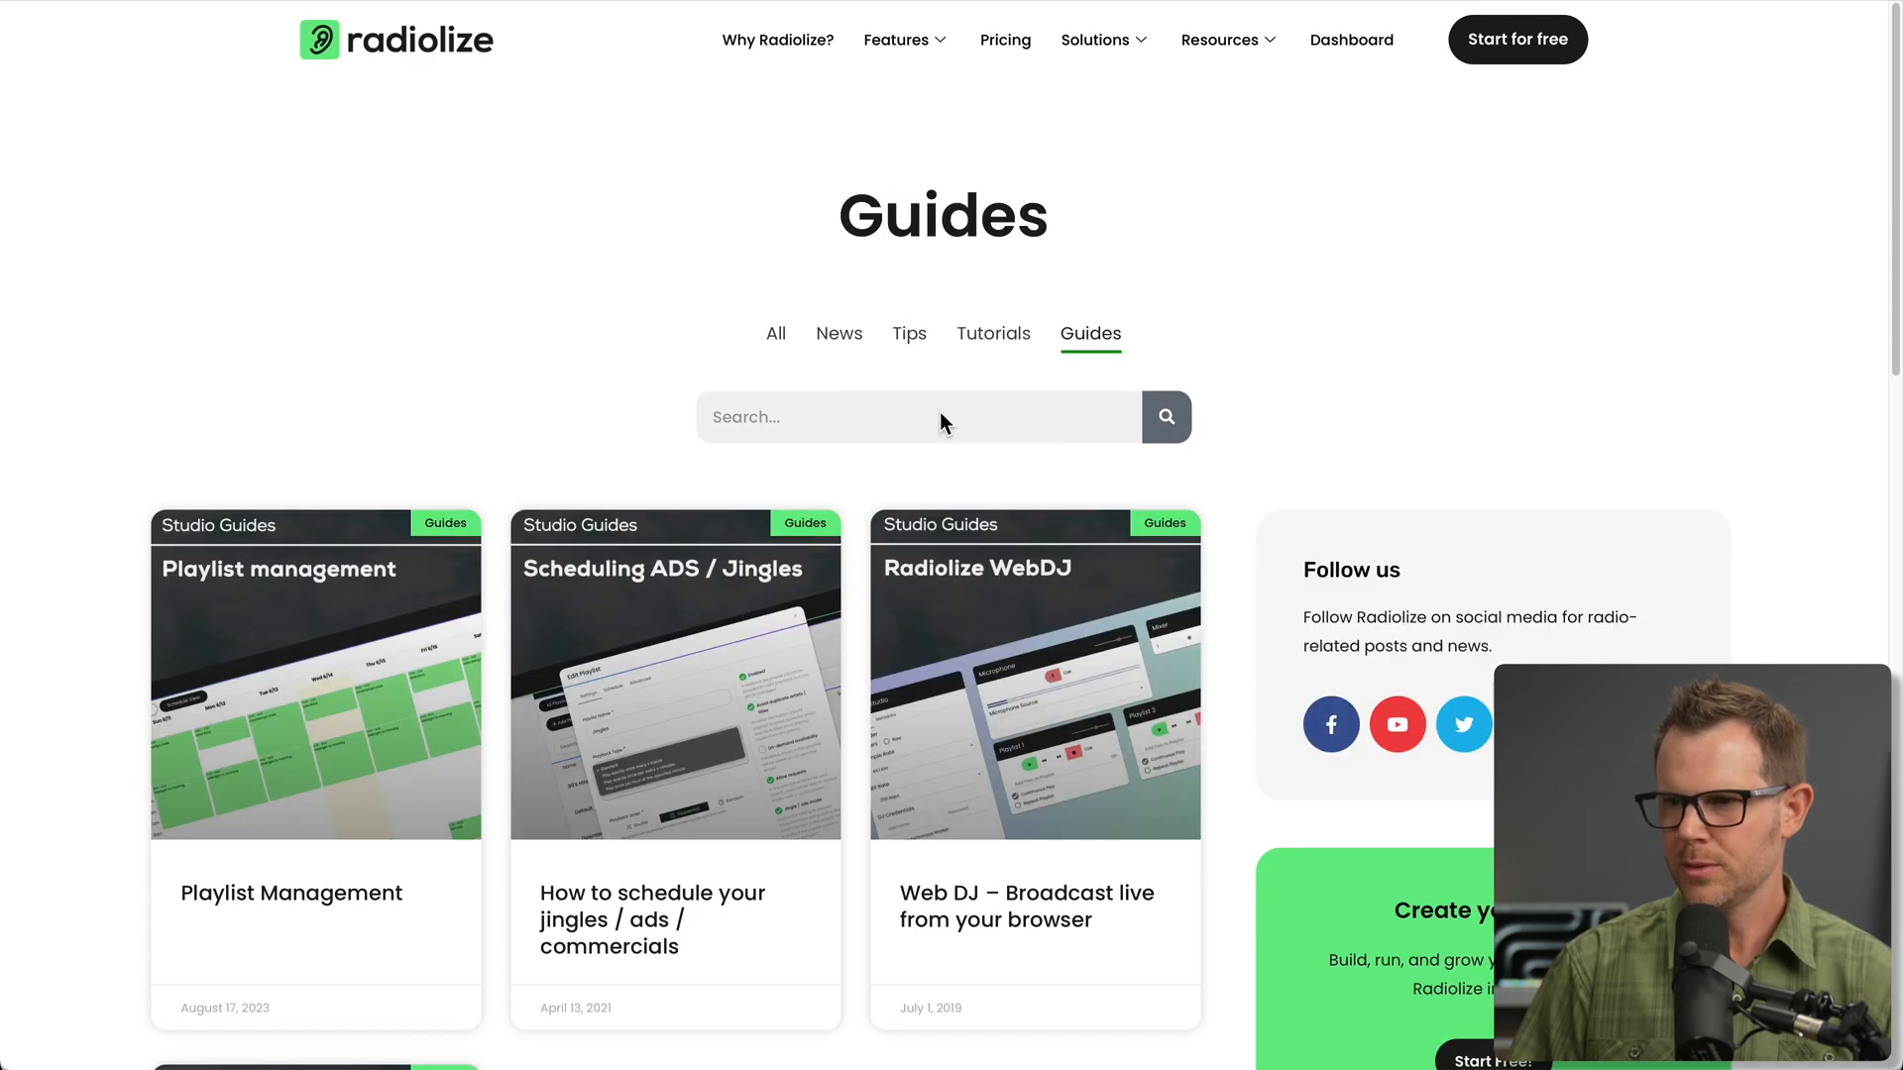
pyautogui.scroll(-3)
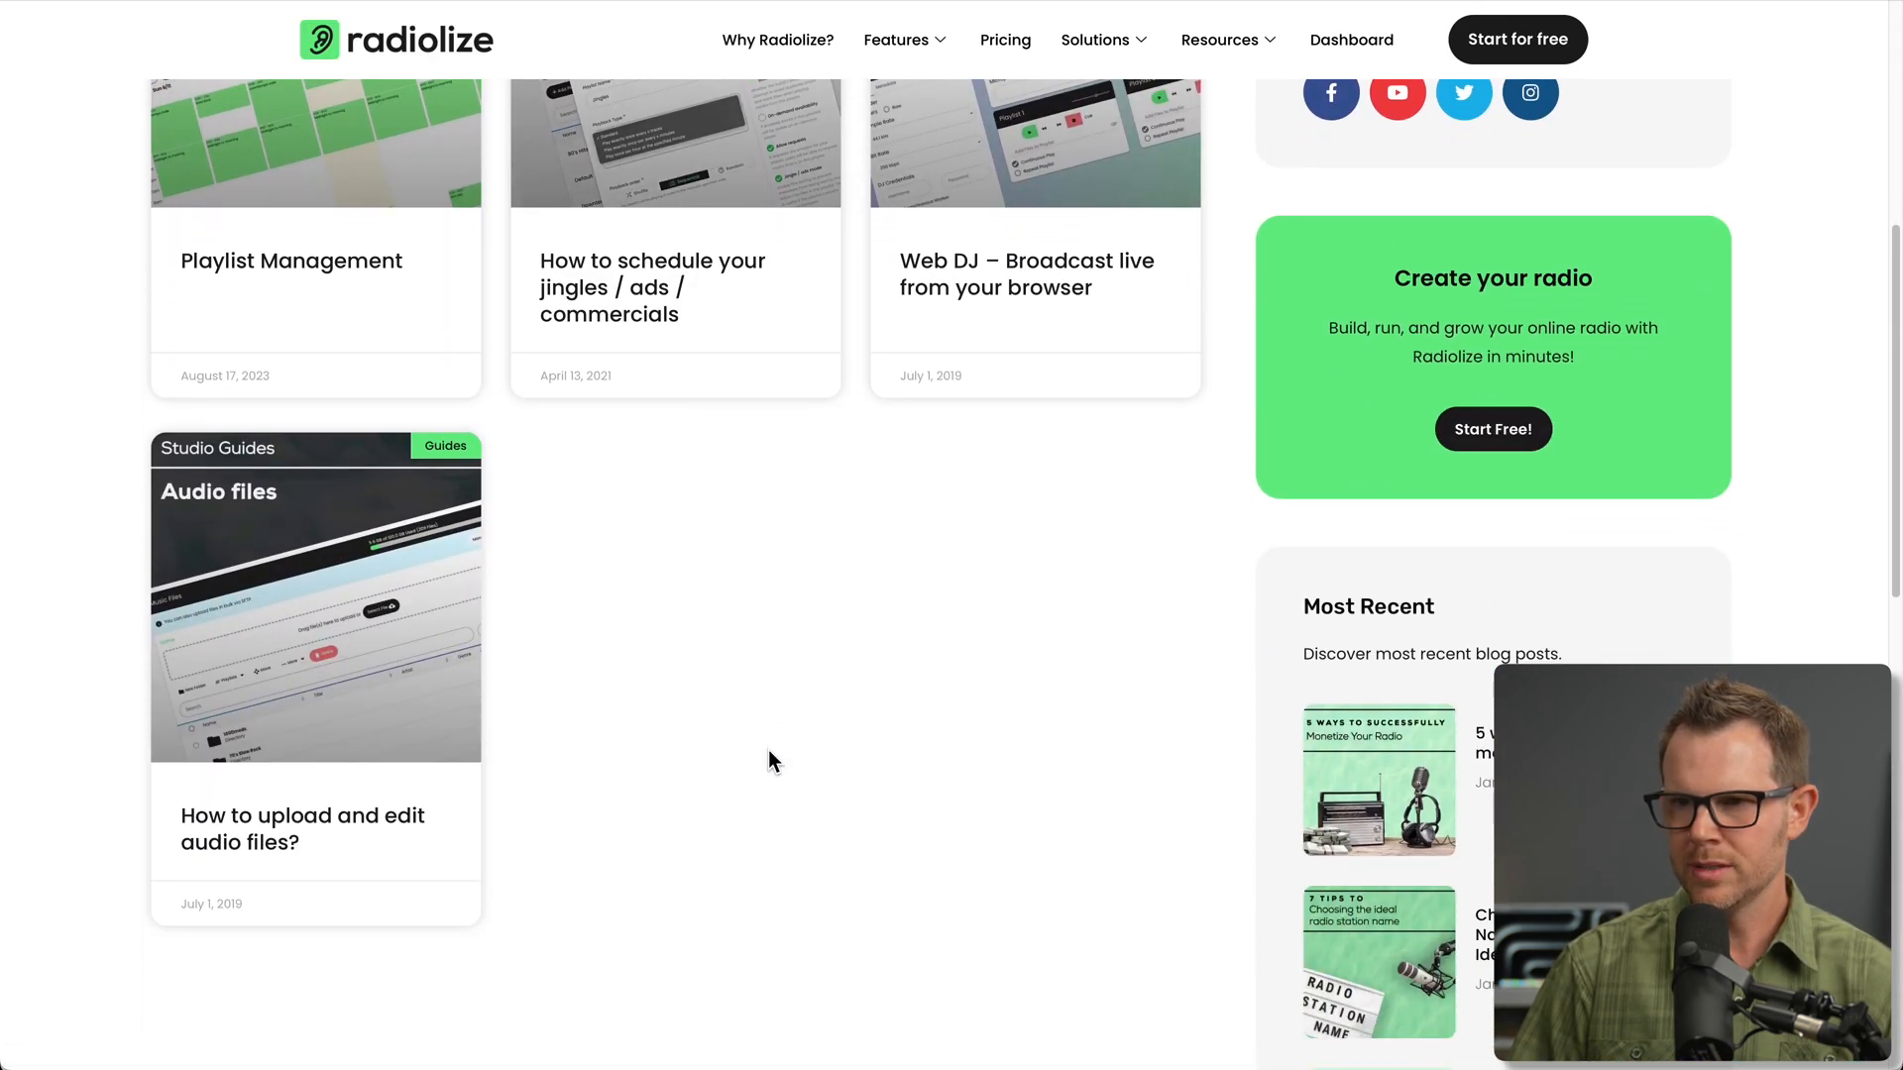
pyautogui.scroll(3)
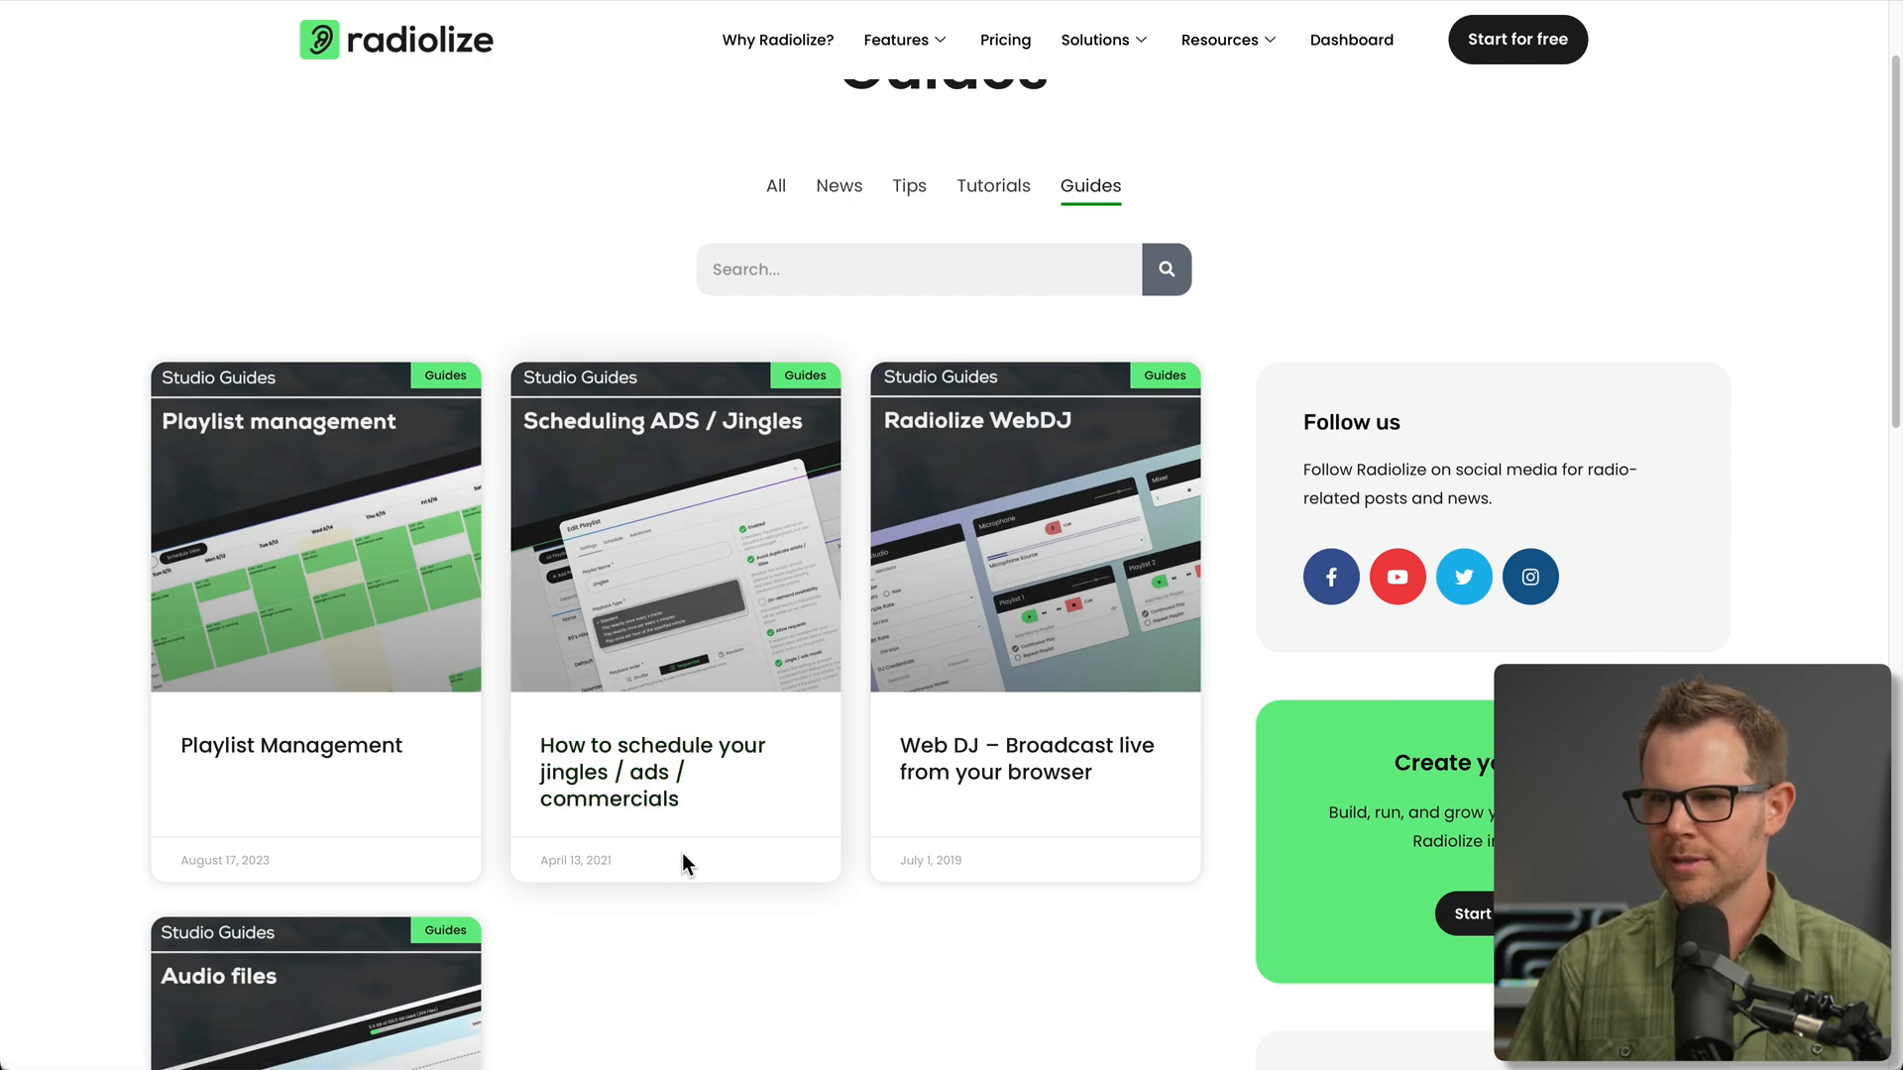
pyautogui.click(1351, 40)
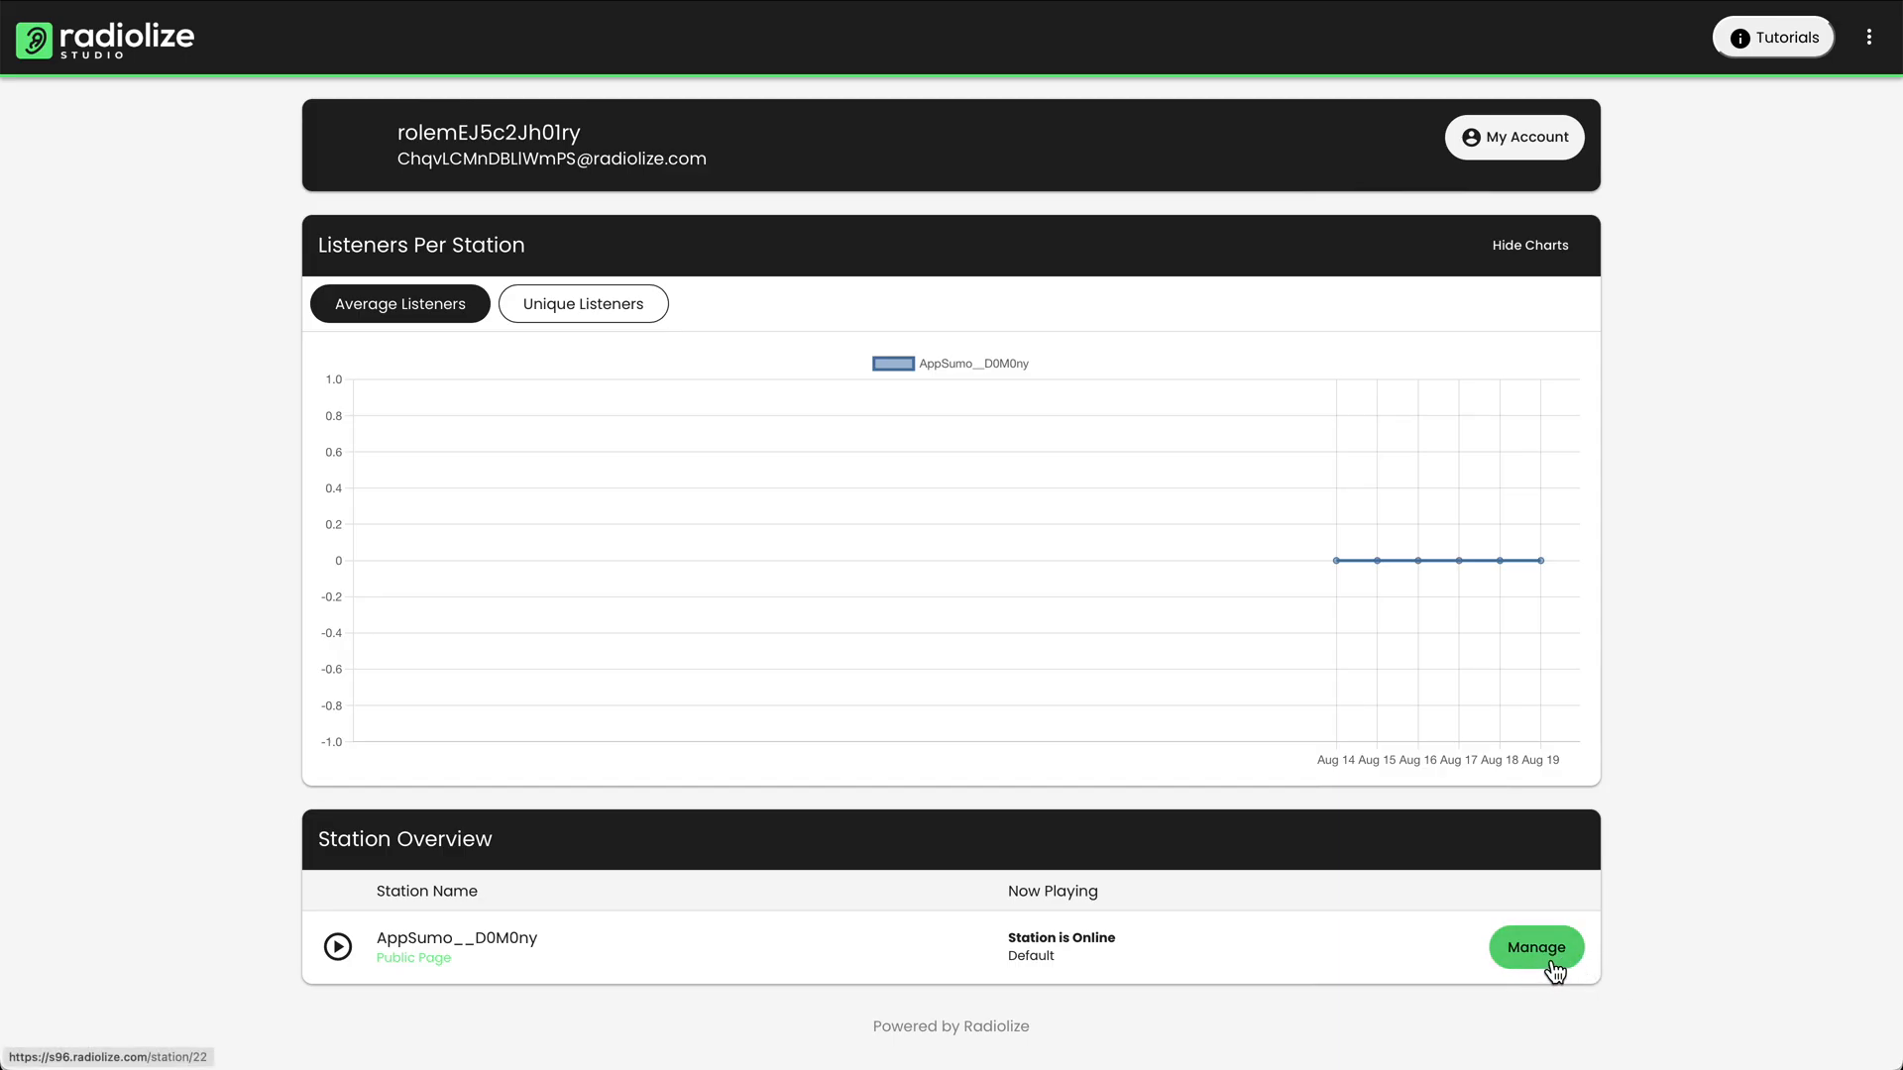
# Manage the AppSumo__D0M0ny station and show its still-empty Music Files media library.
pyautogui.click(1535, 948)
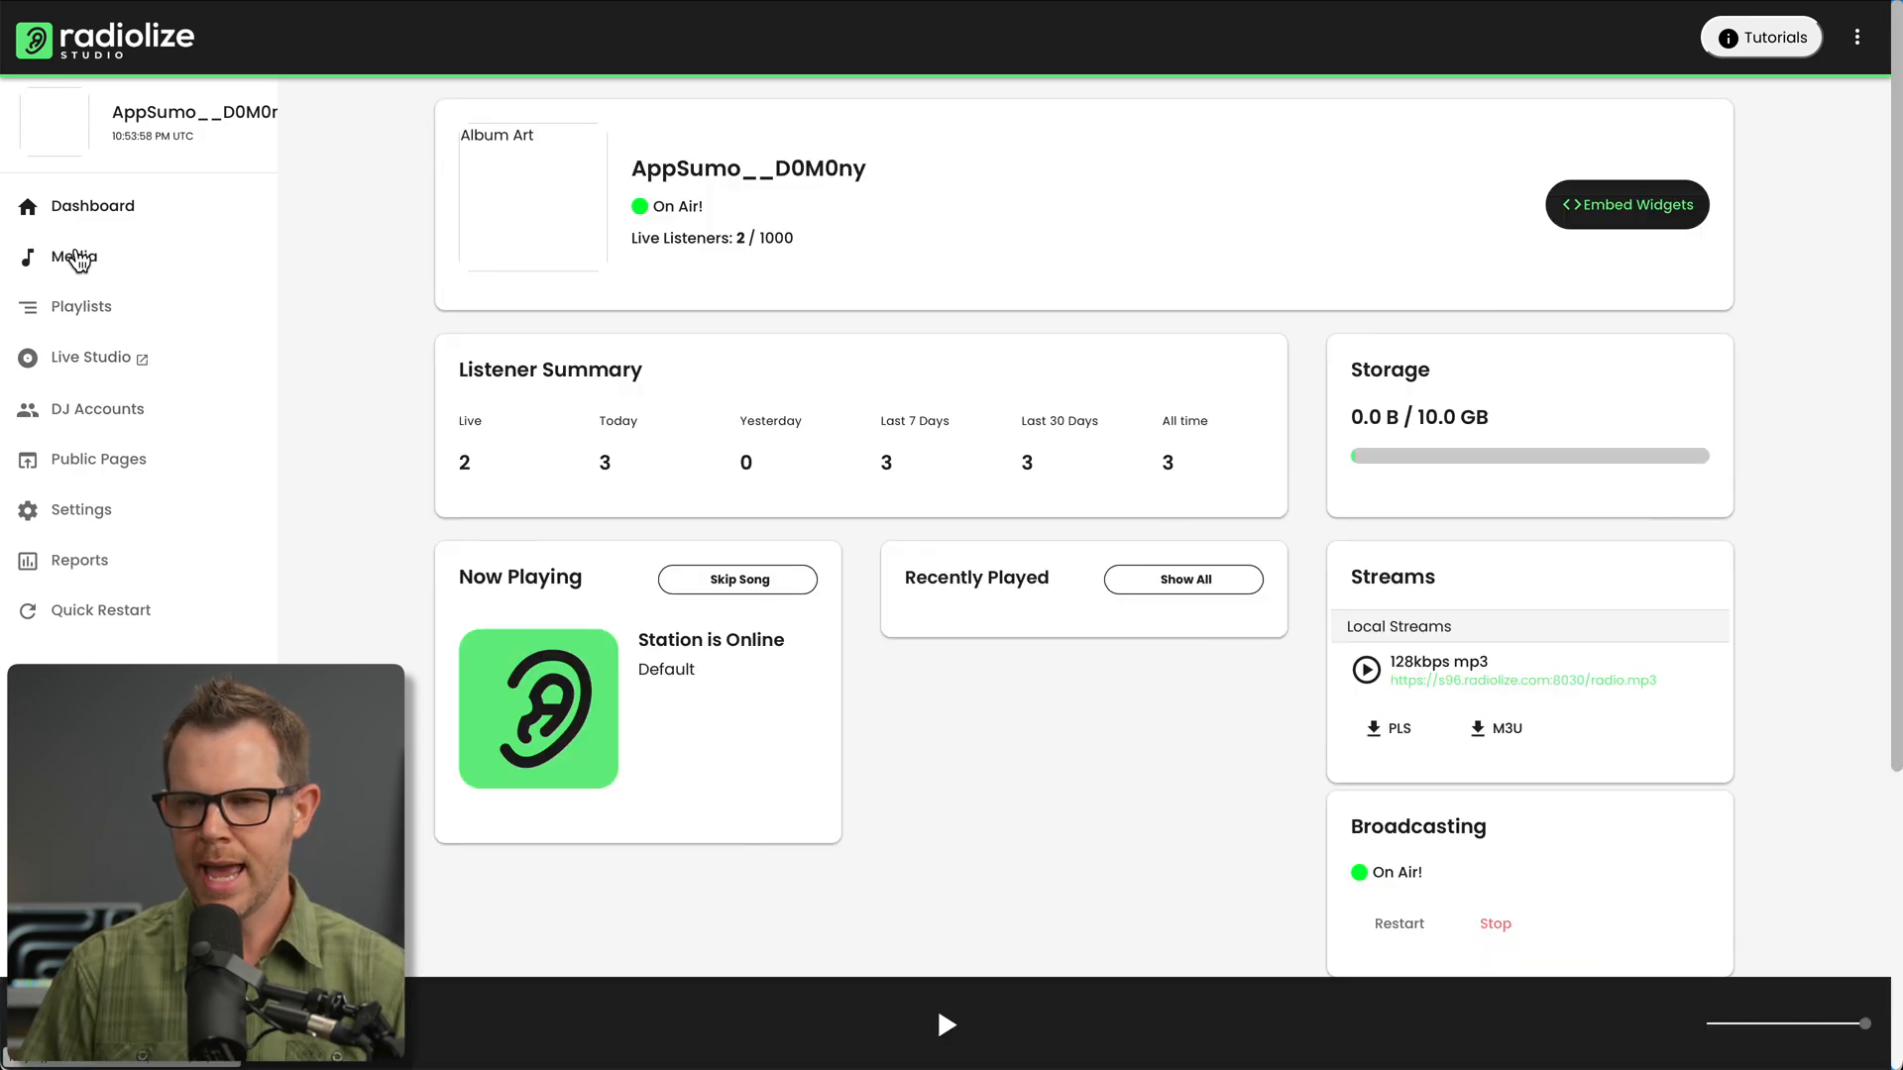
pyautogui.click(71, 258)
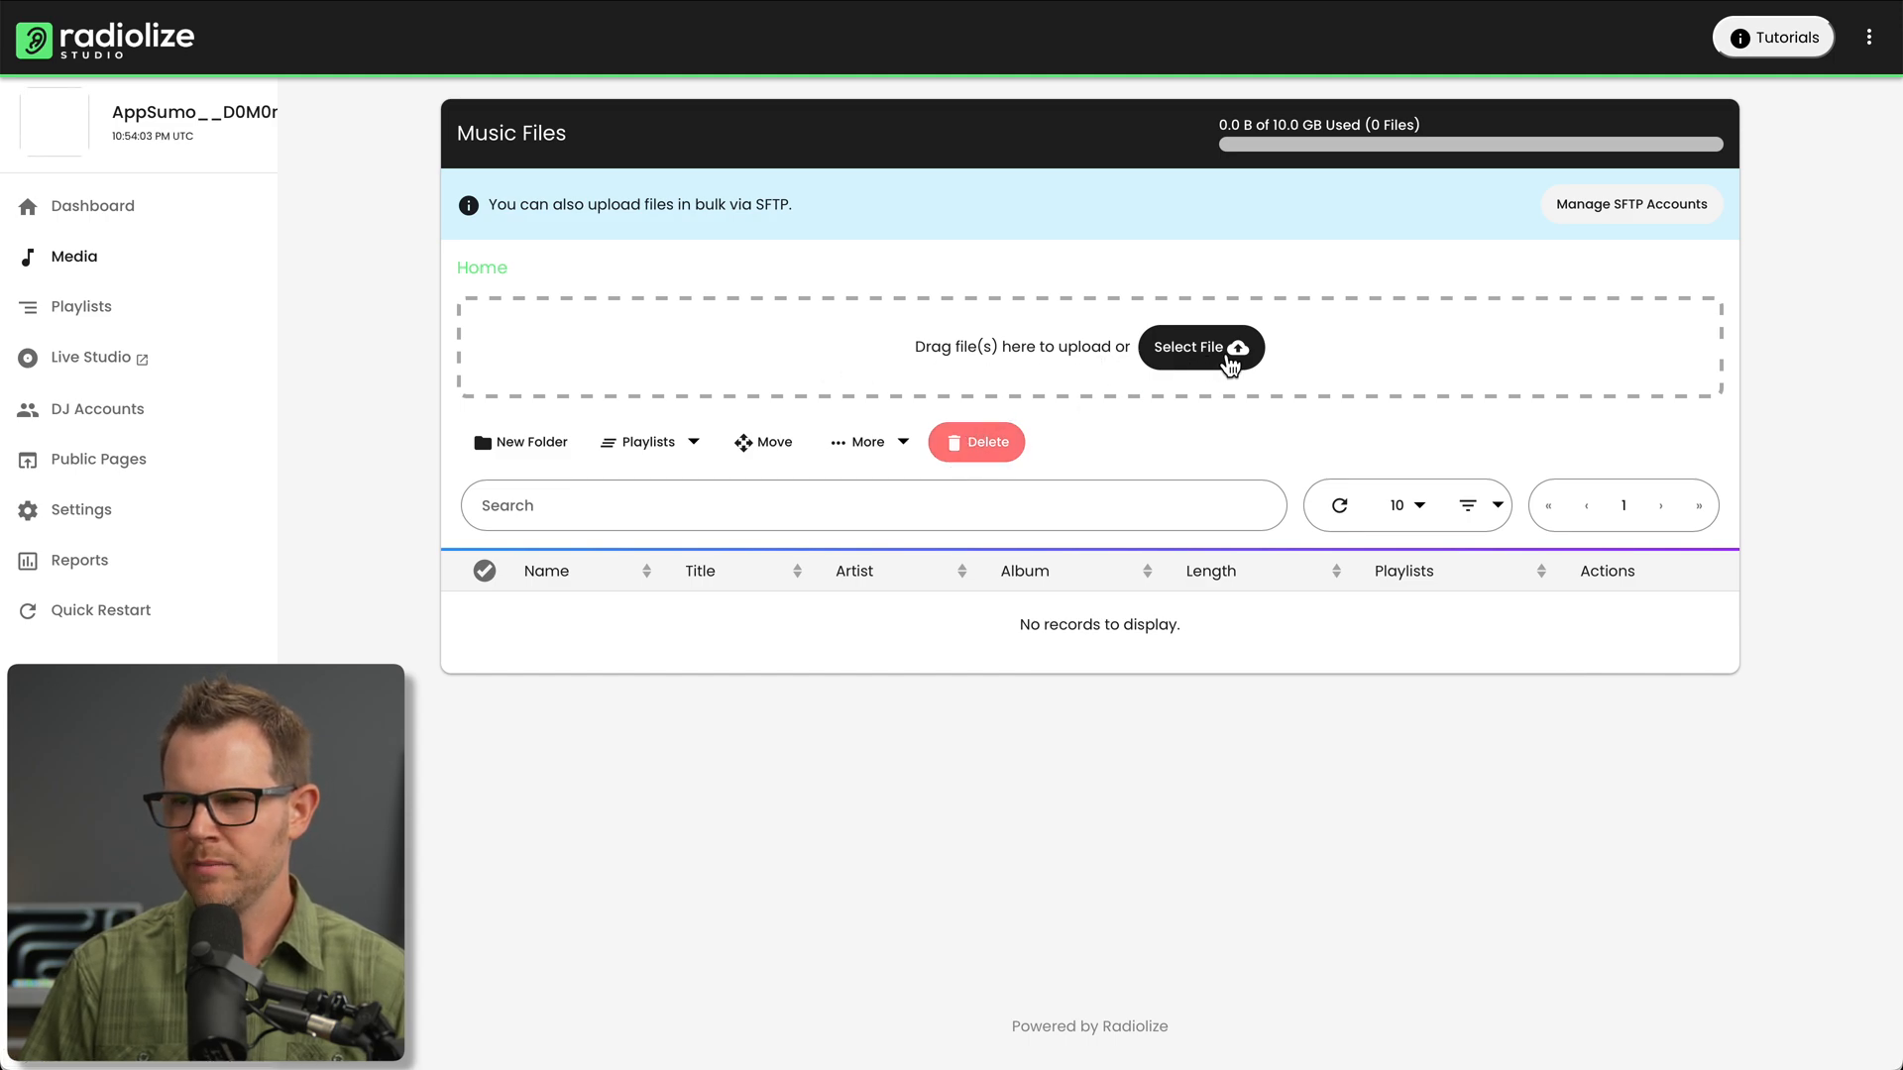
pyautogui.moveTo(545, 239)
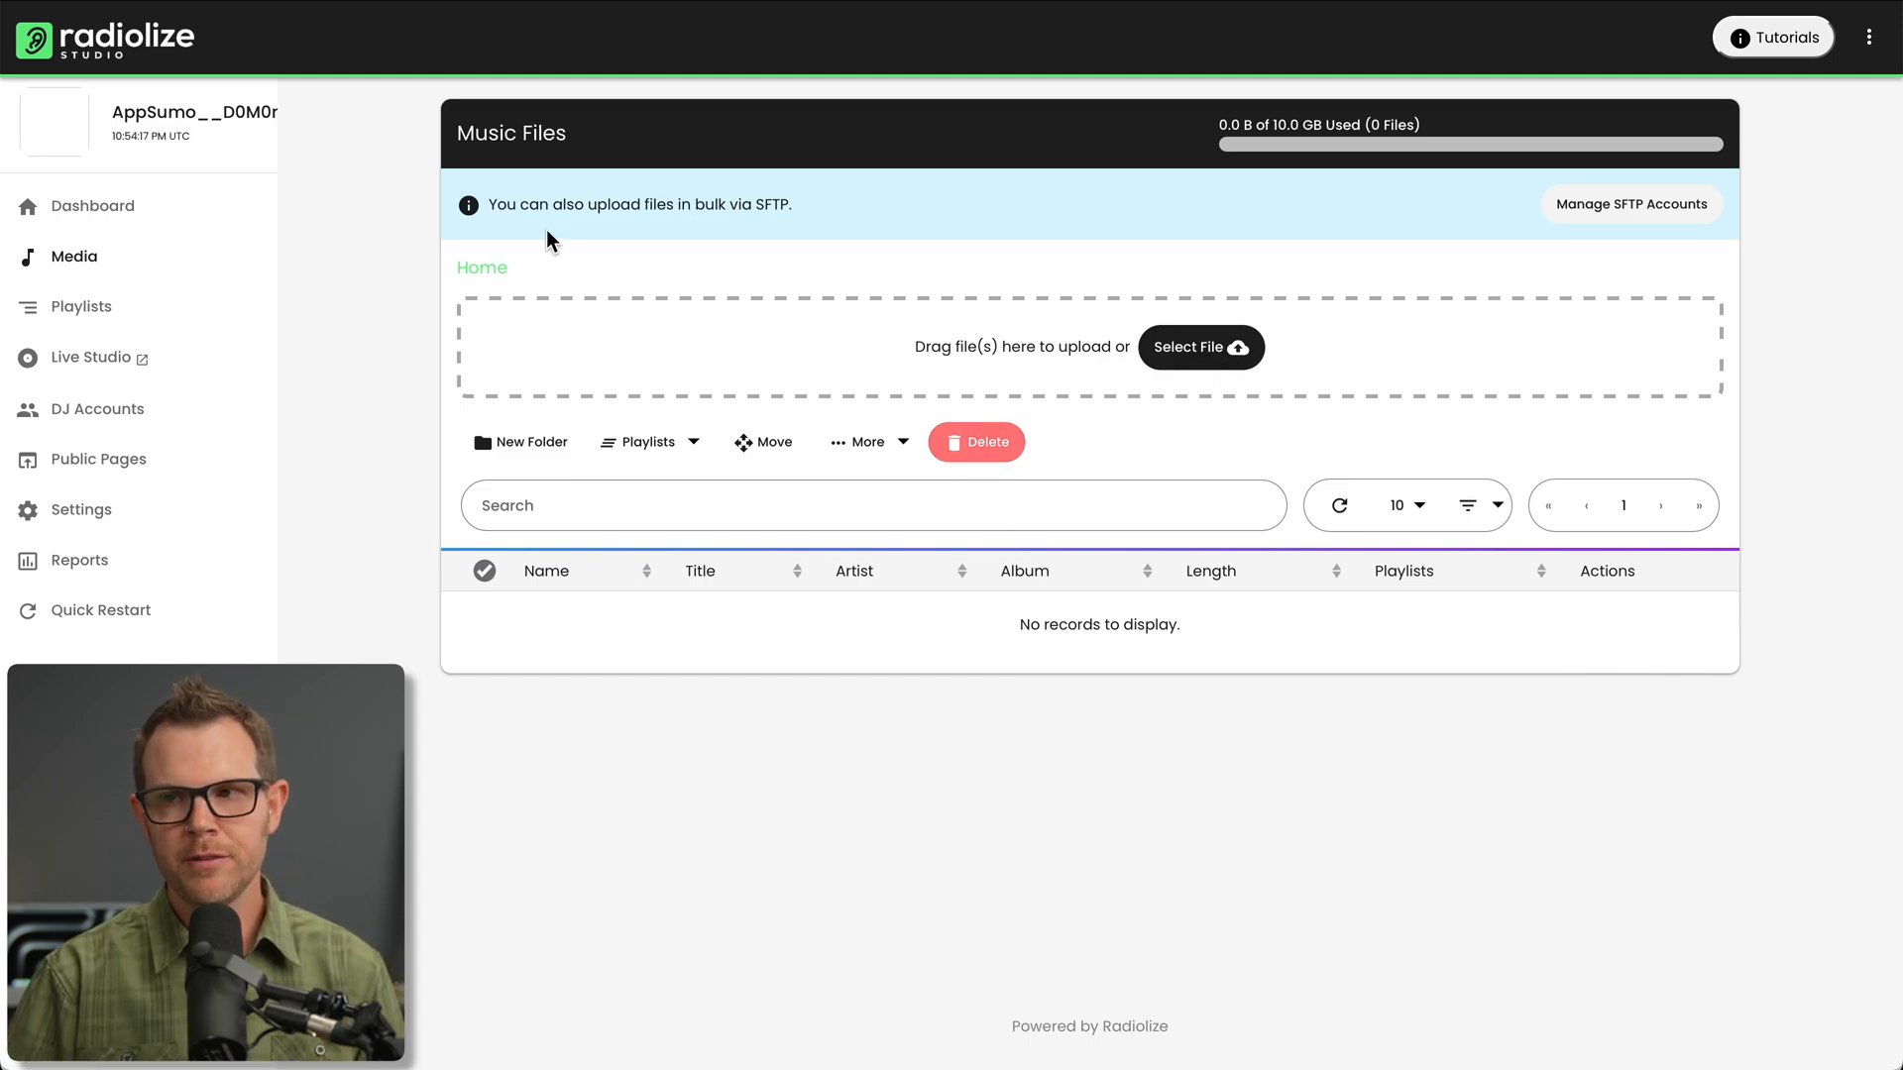
pyautogui.moveTo(735, 242)
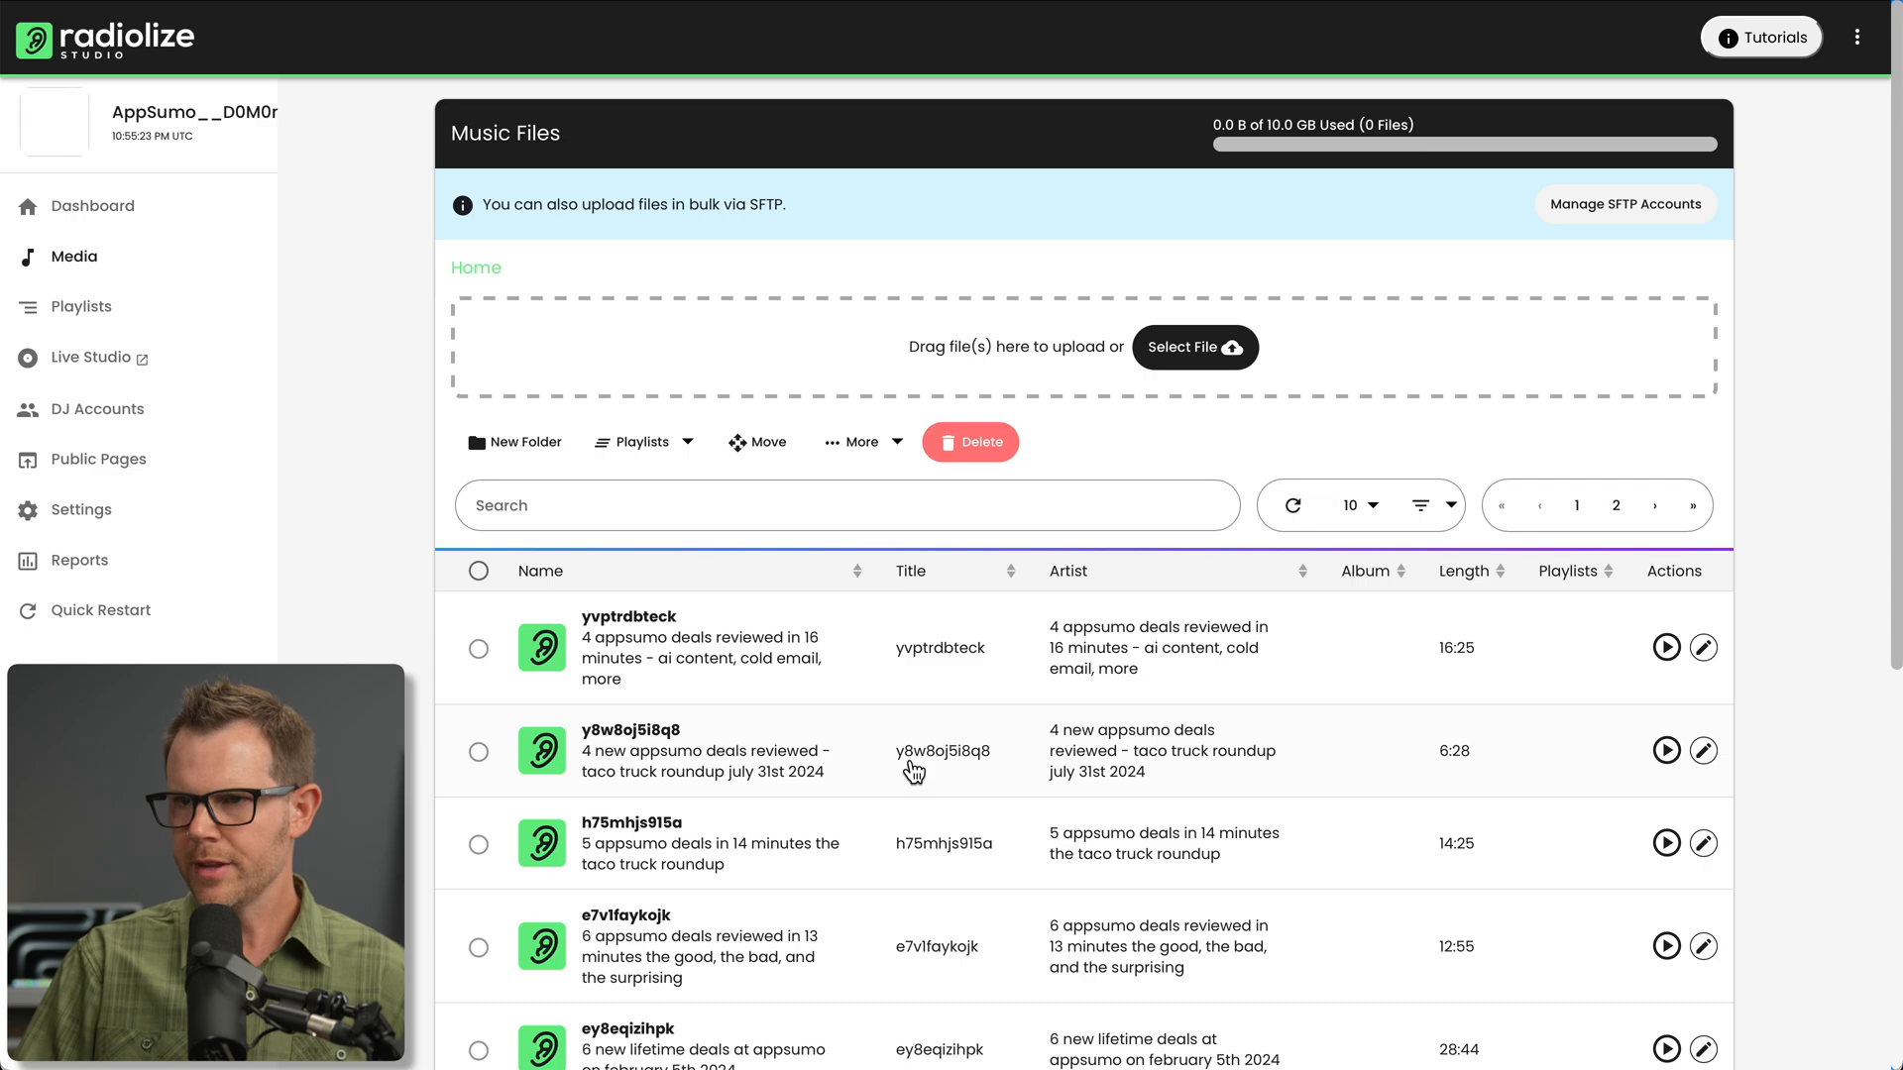
pyautogui.scroll(-3)
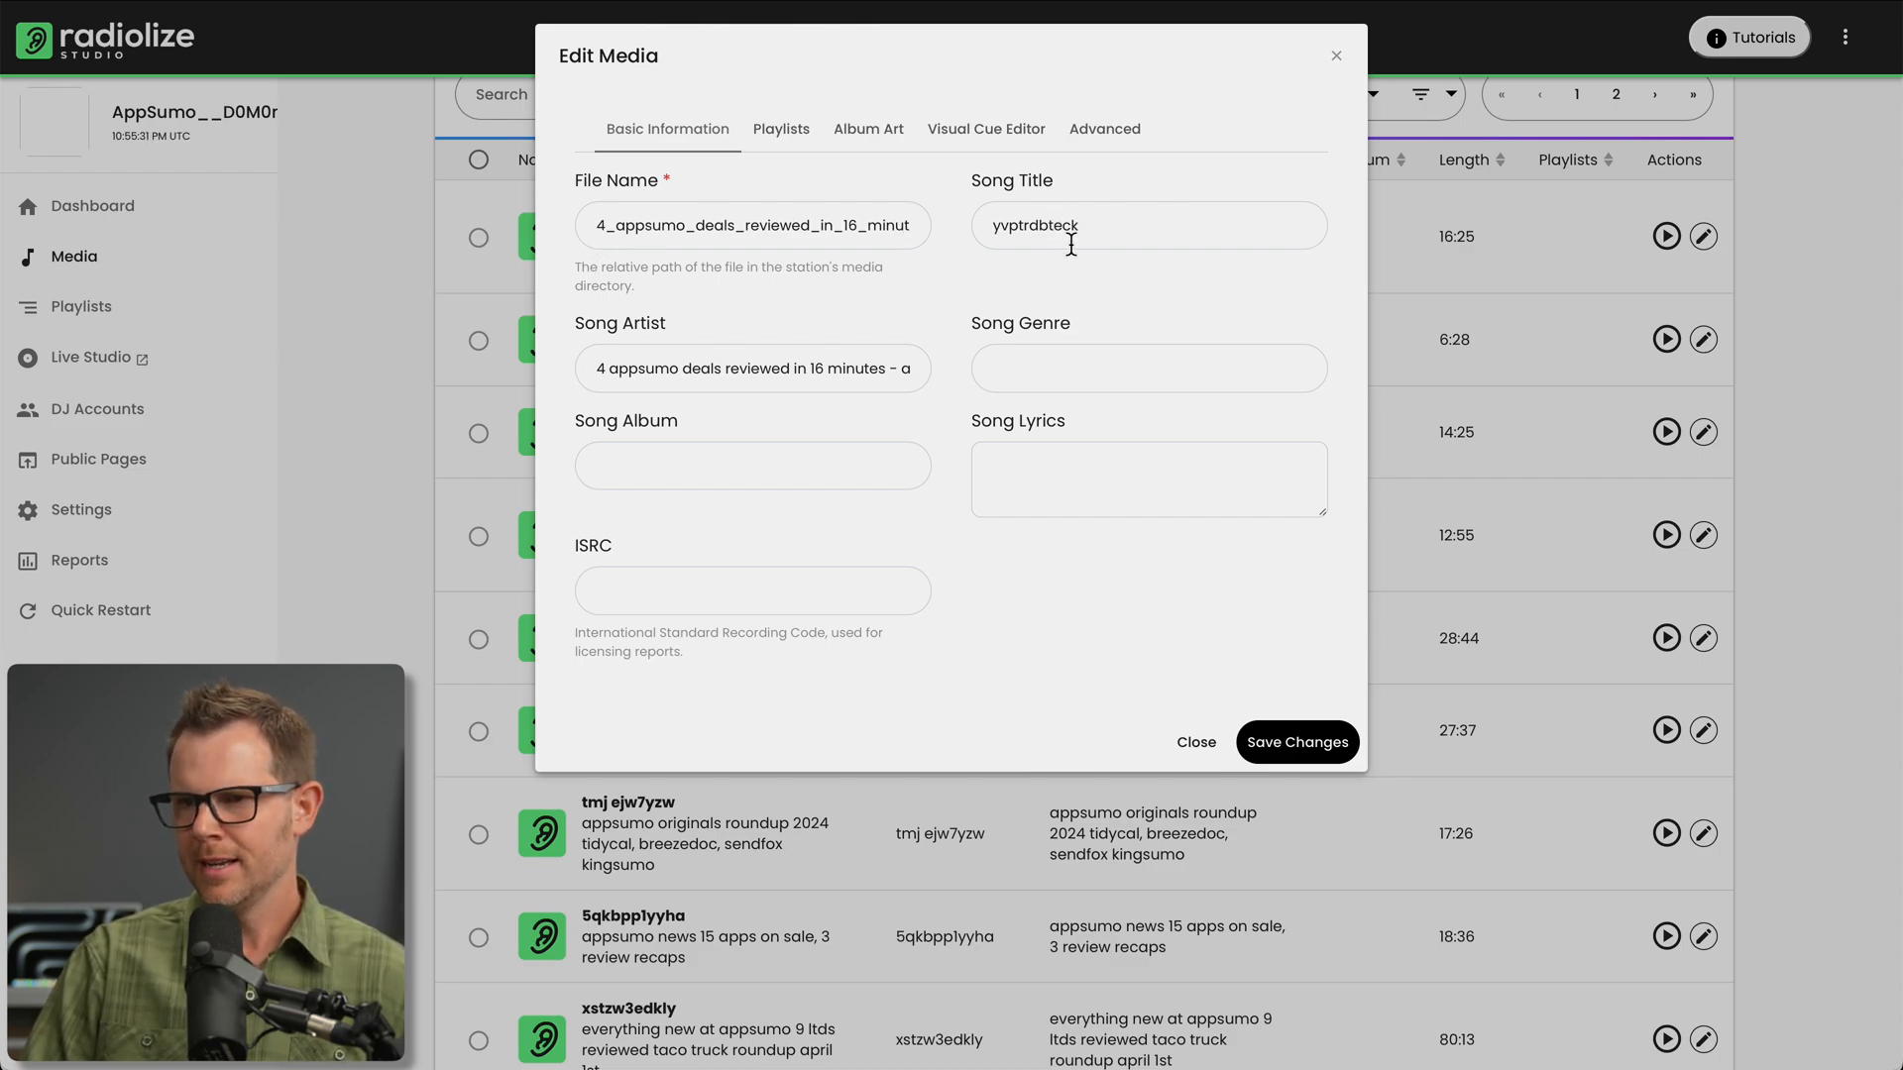
pyautogui.moveTo(687, 389)
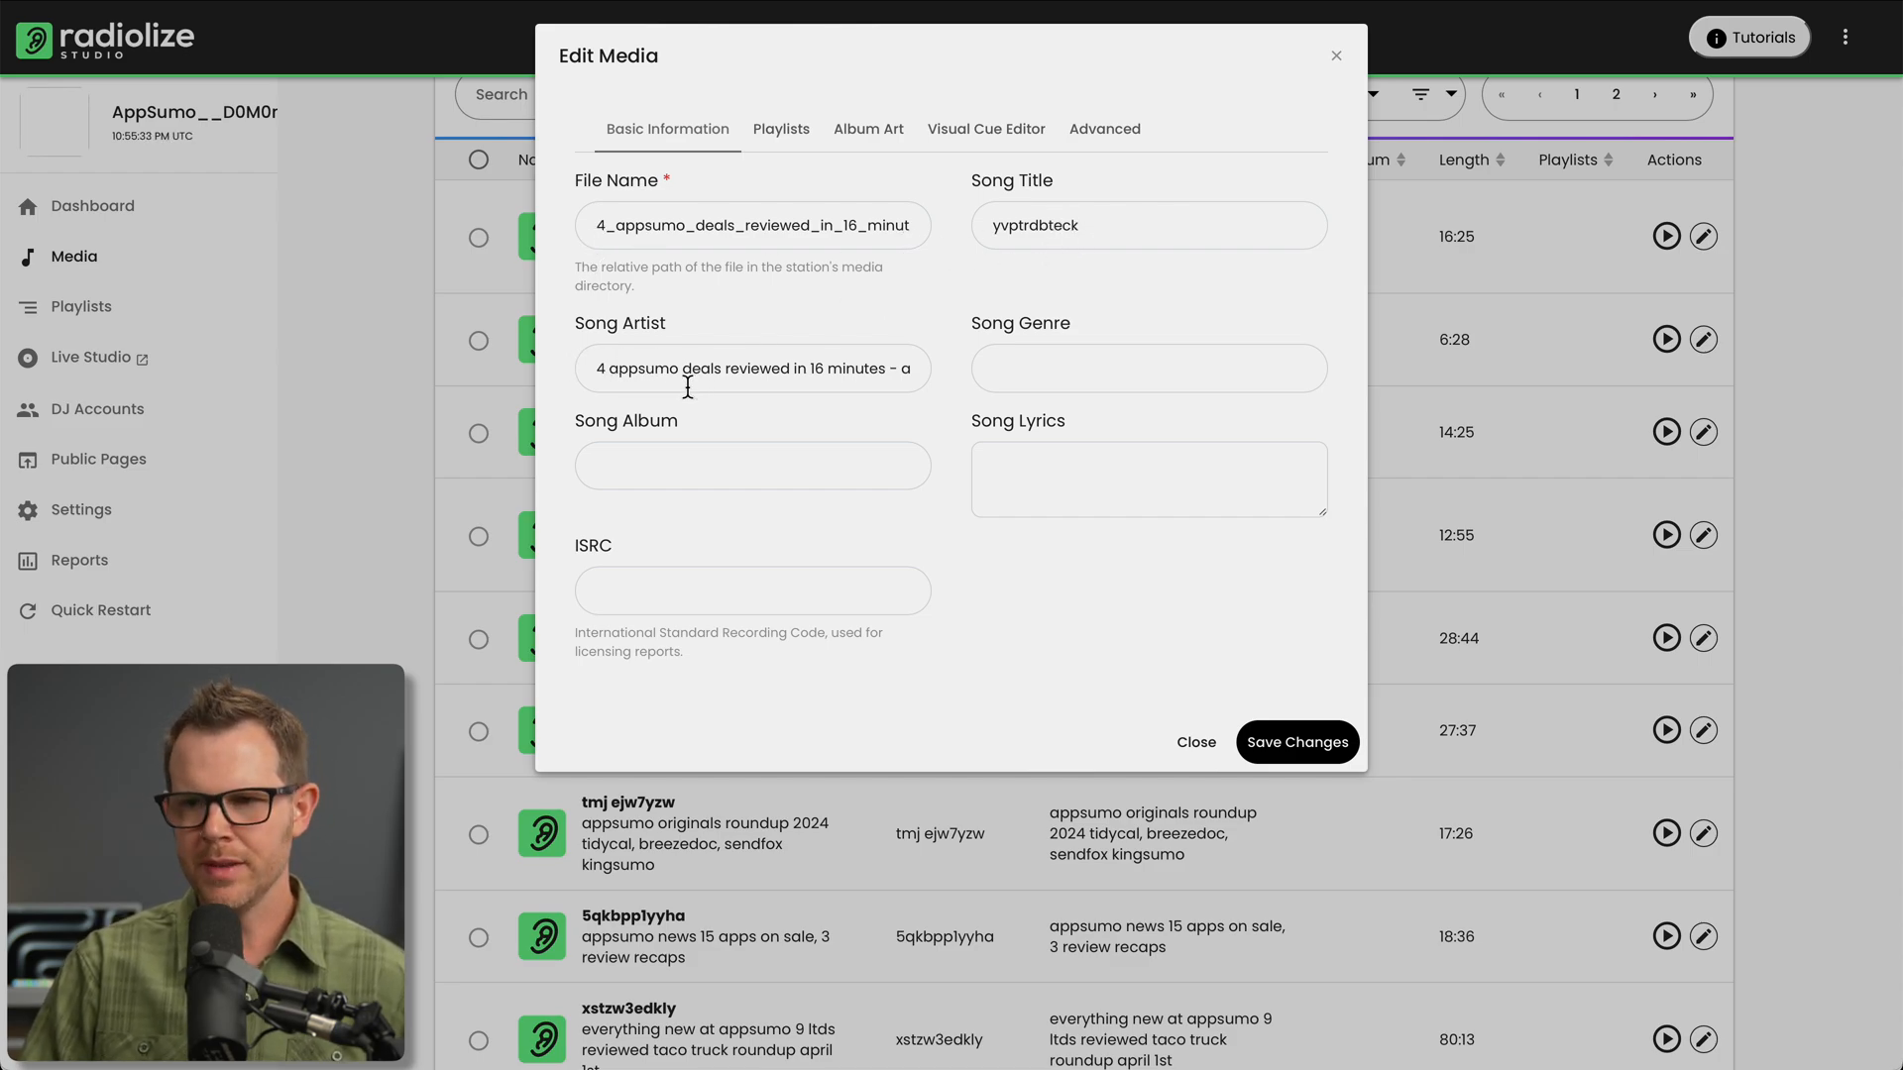
pyautogui.moveTo(856, 267)
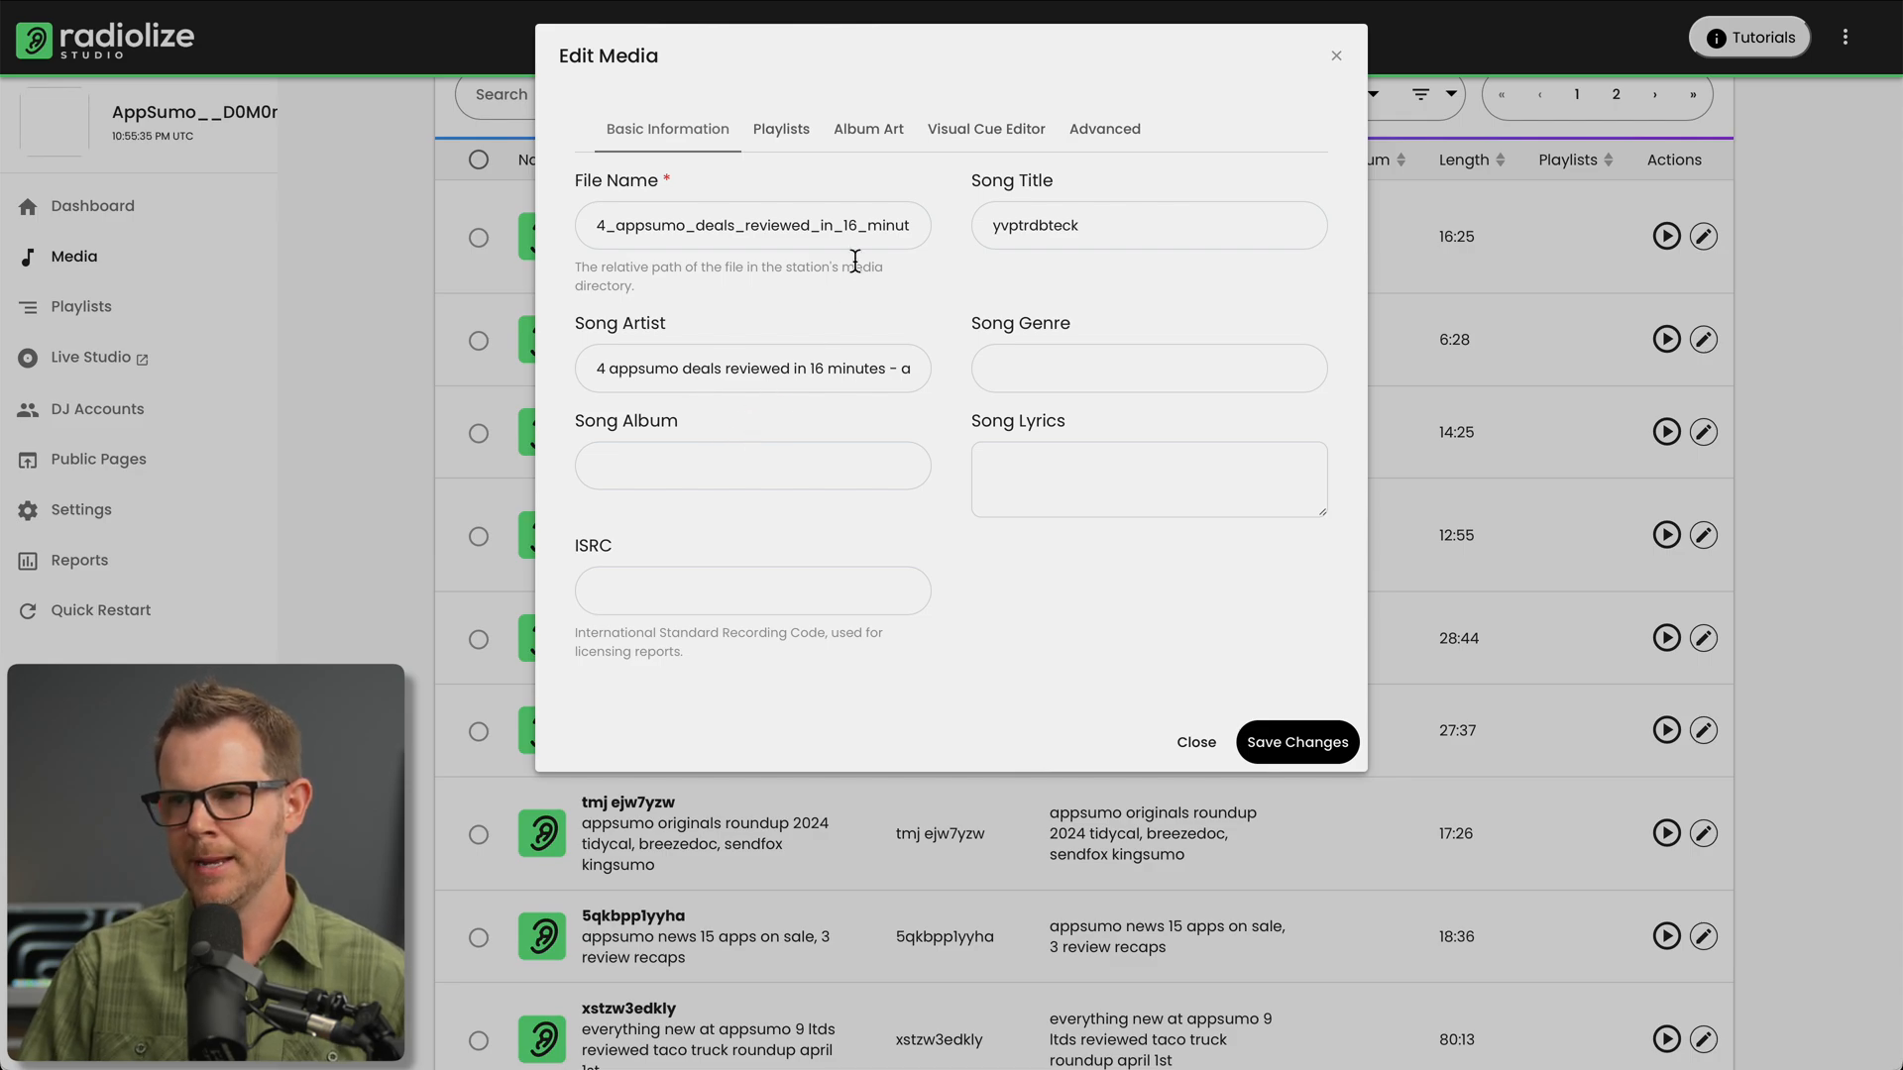
pyautogui.moveTo(1052, 270)
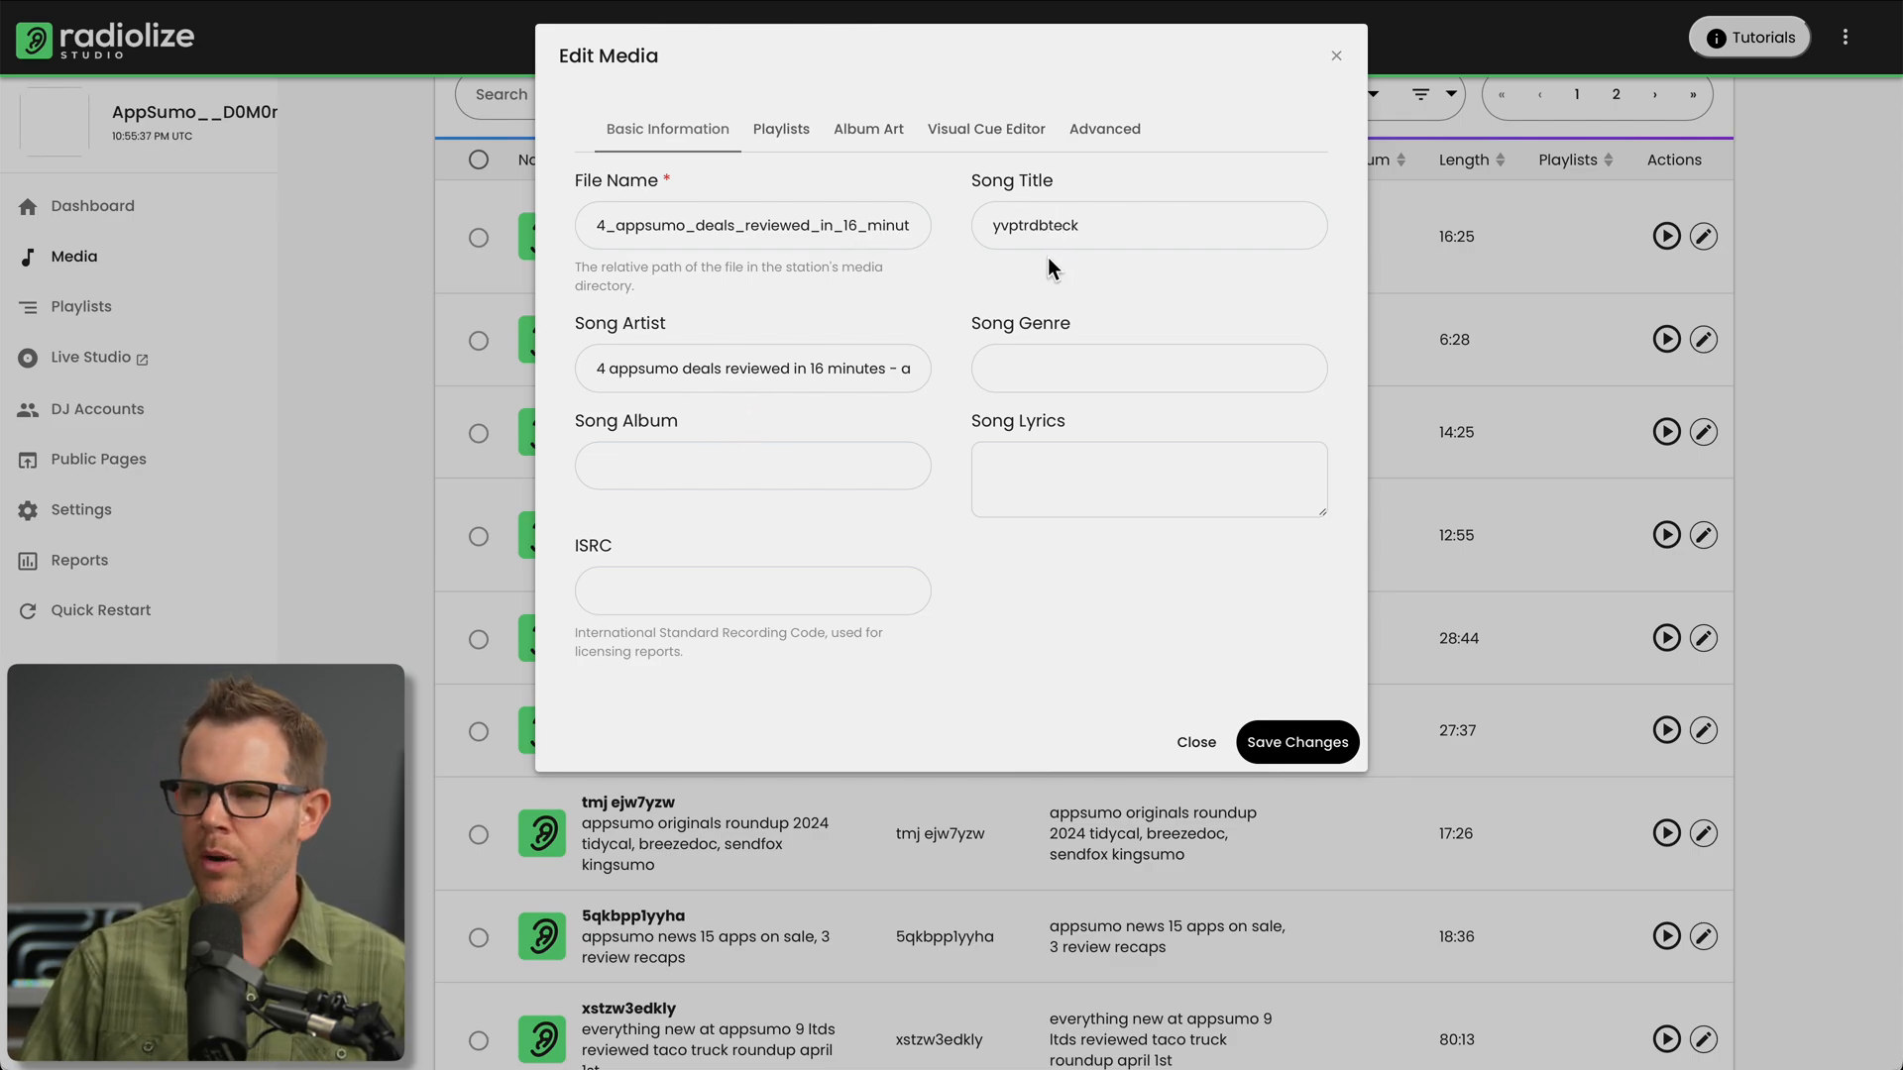
pyautogui.moveTo(1175, 212)
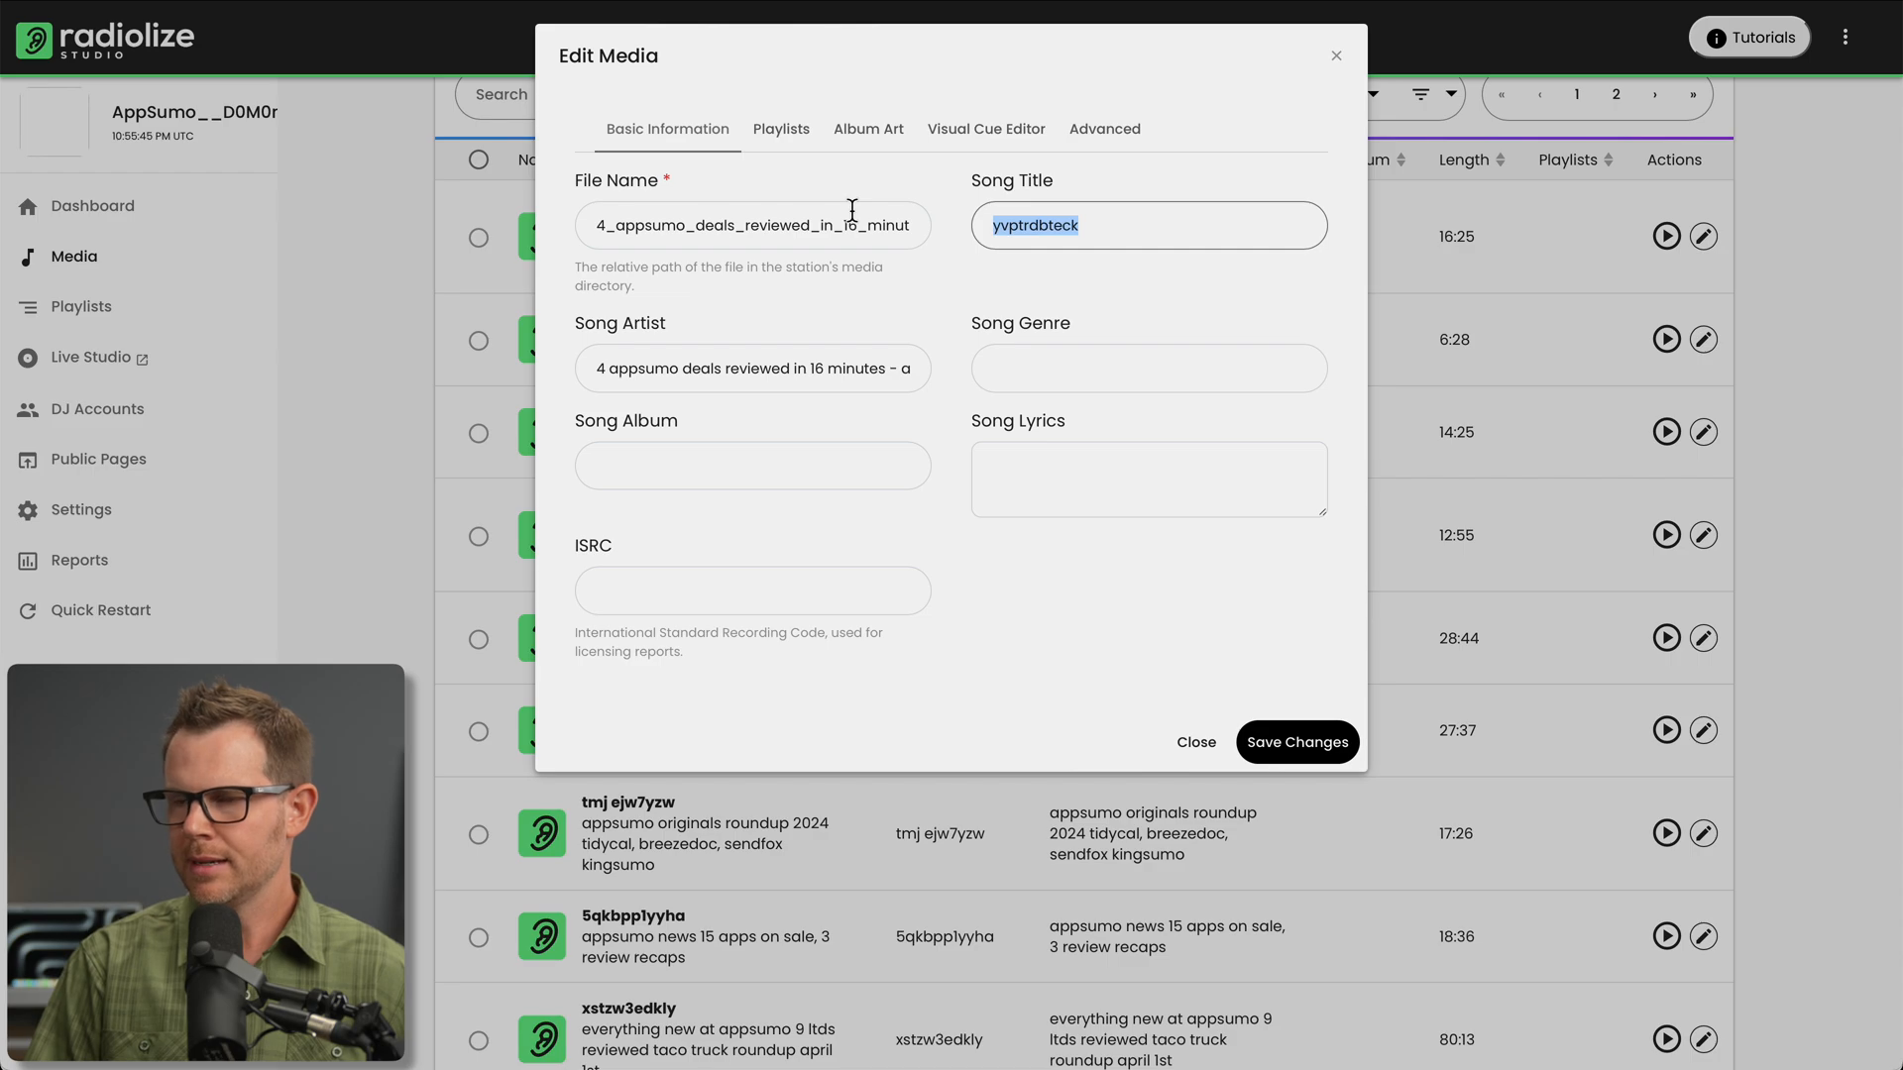
pyautogui.click(1195, 741)
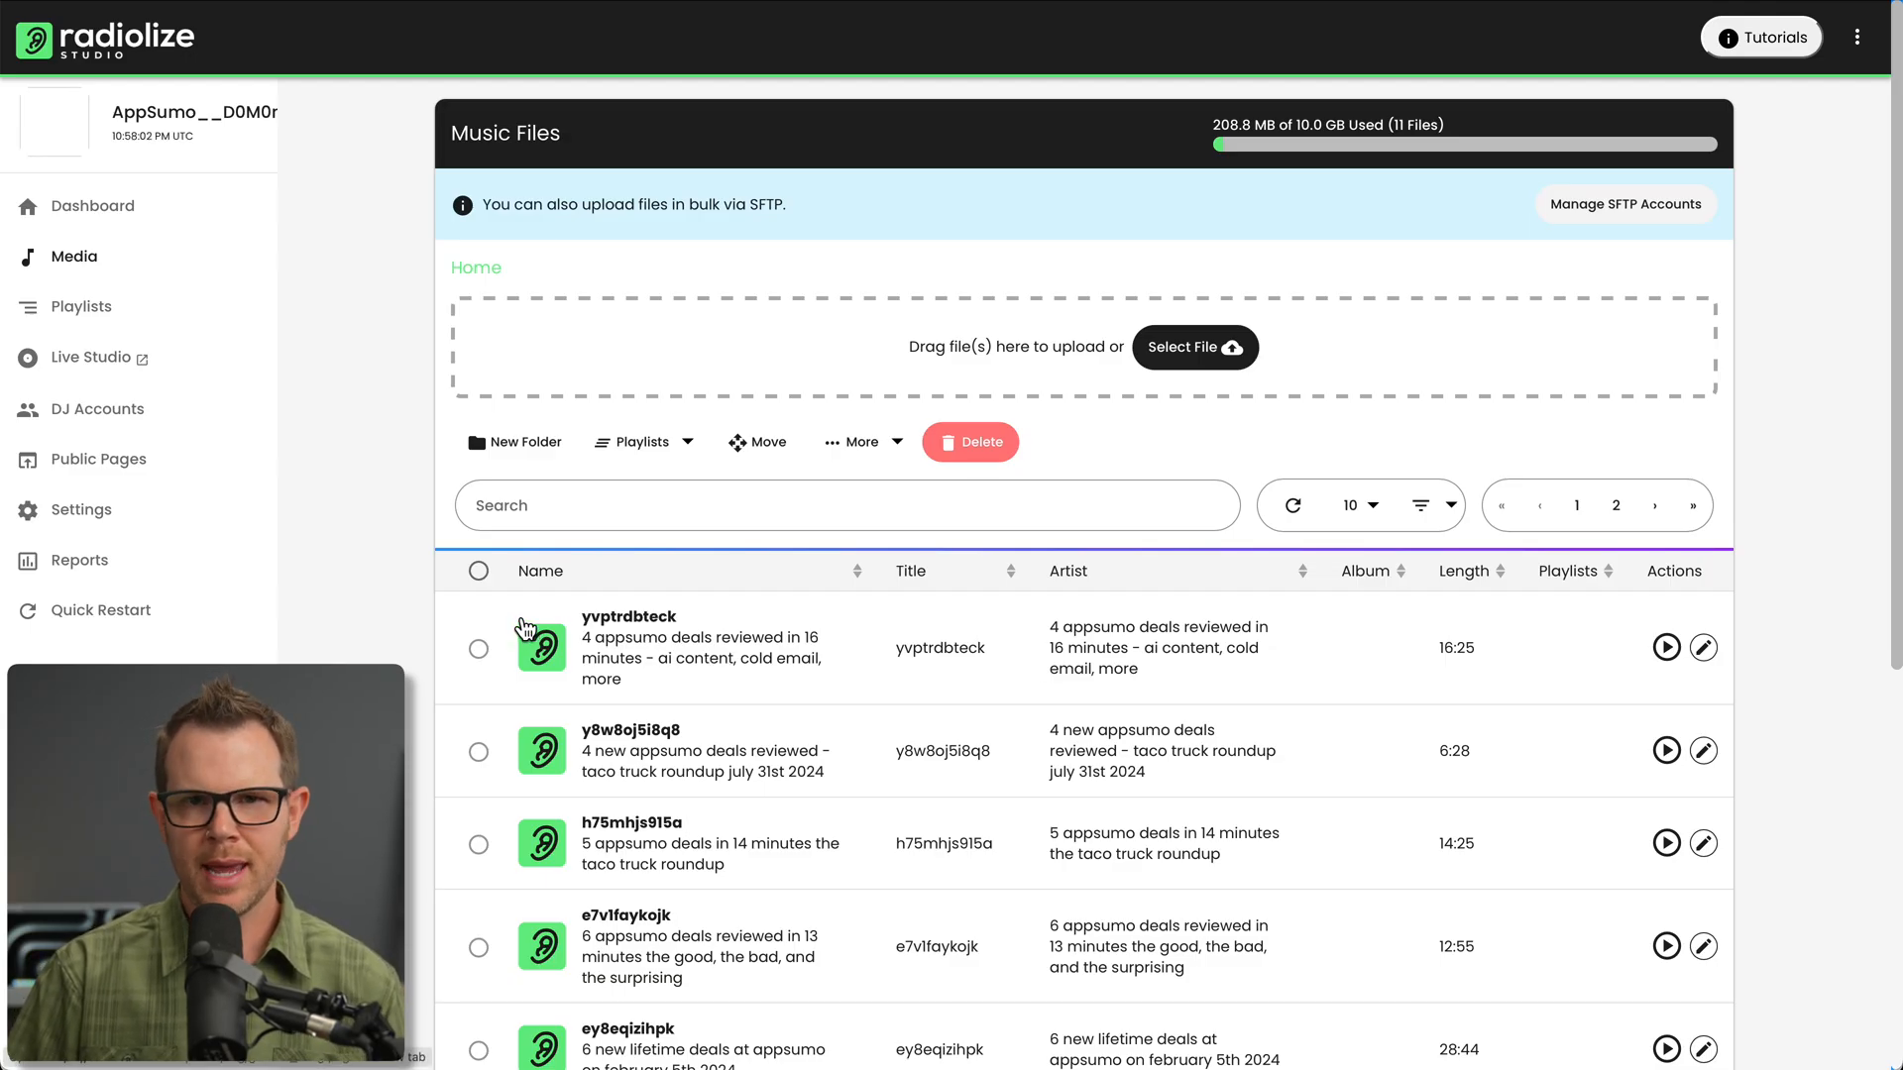
# Assign every uploaded episode to the Taco Truck playlist and save, giving it 10 tracks (4 h 53 min).
pyautogui.click(478, 570)
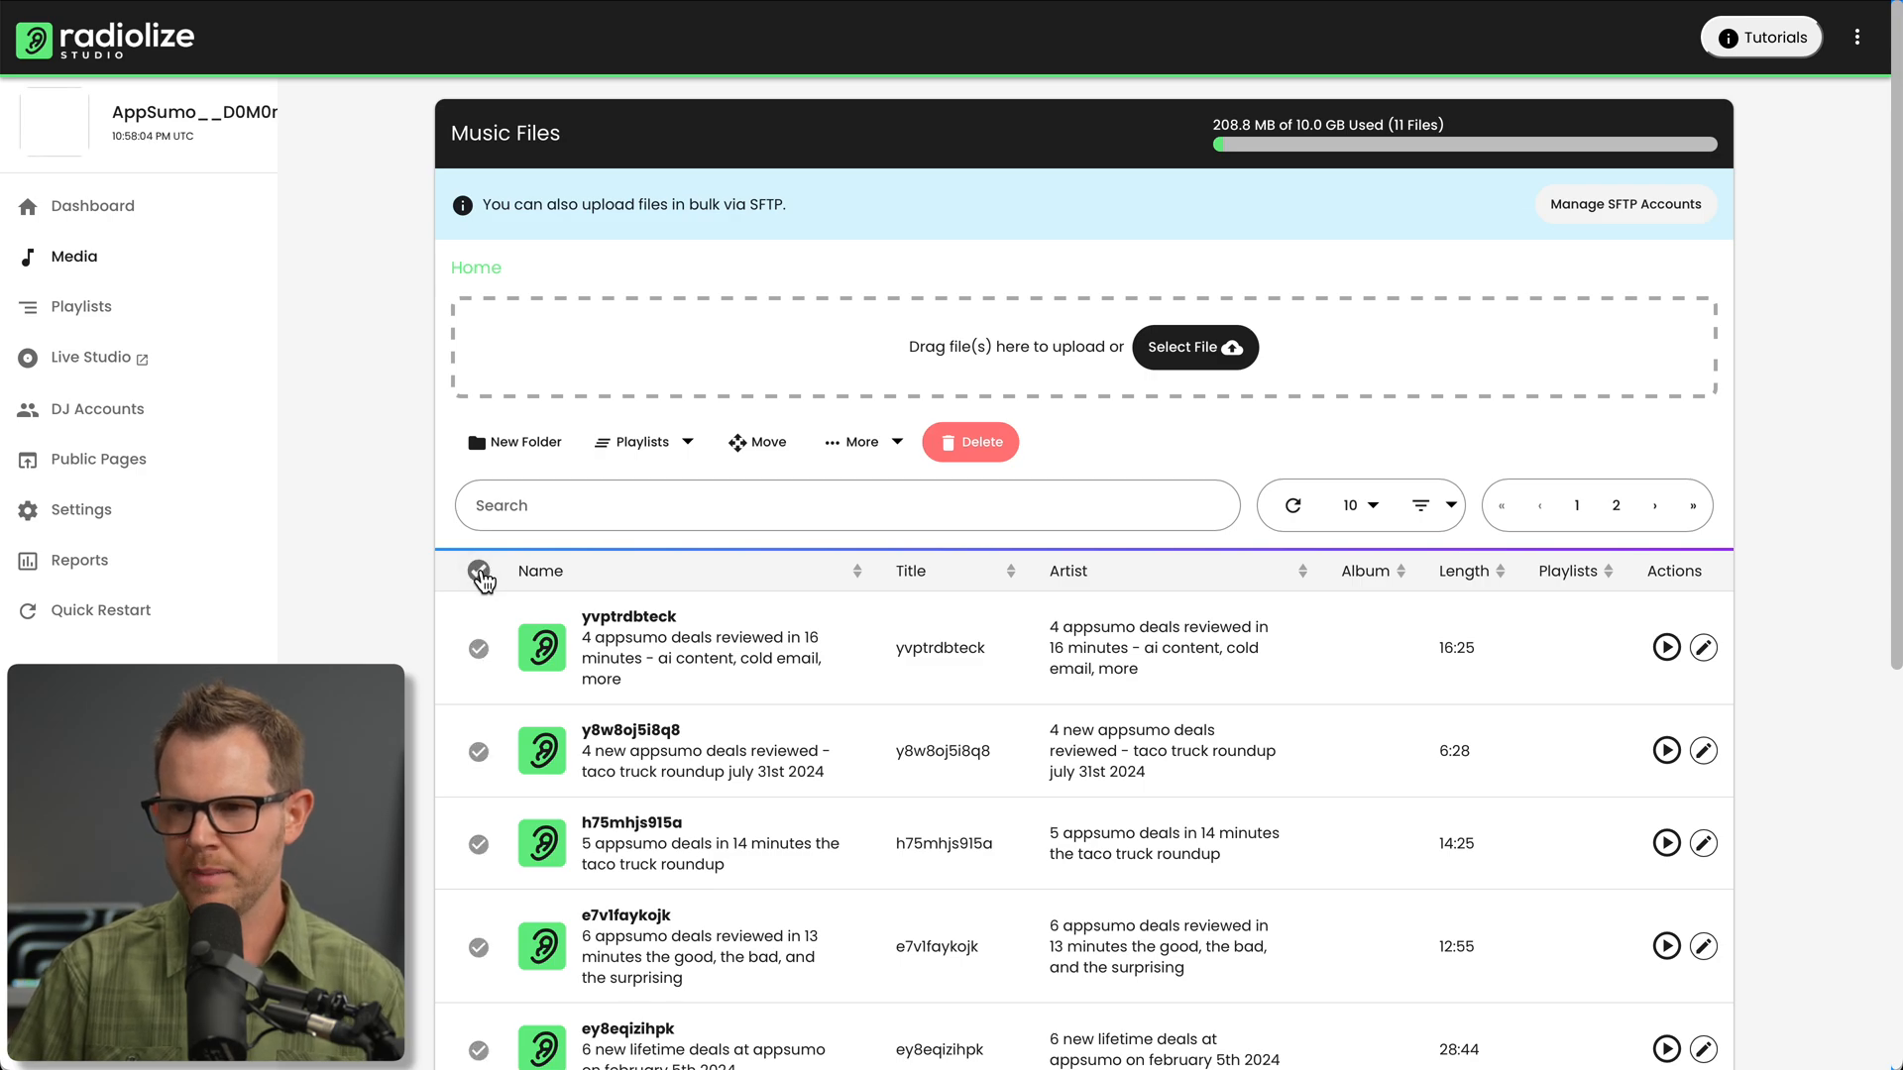
pyautogui.click(642, 442)
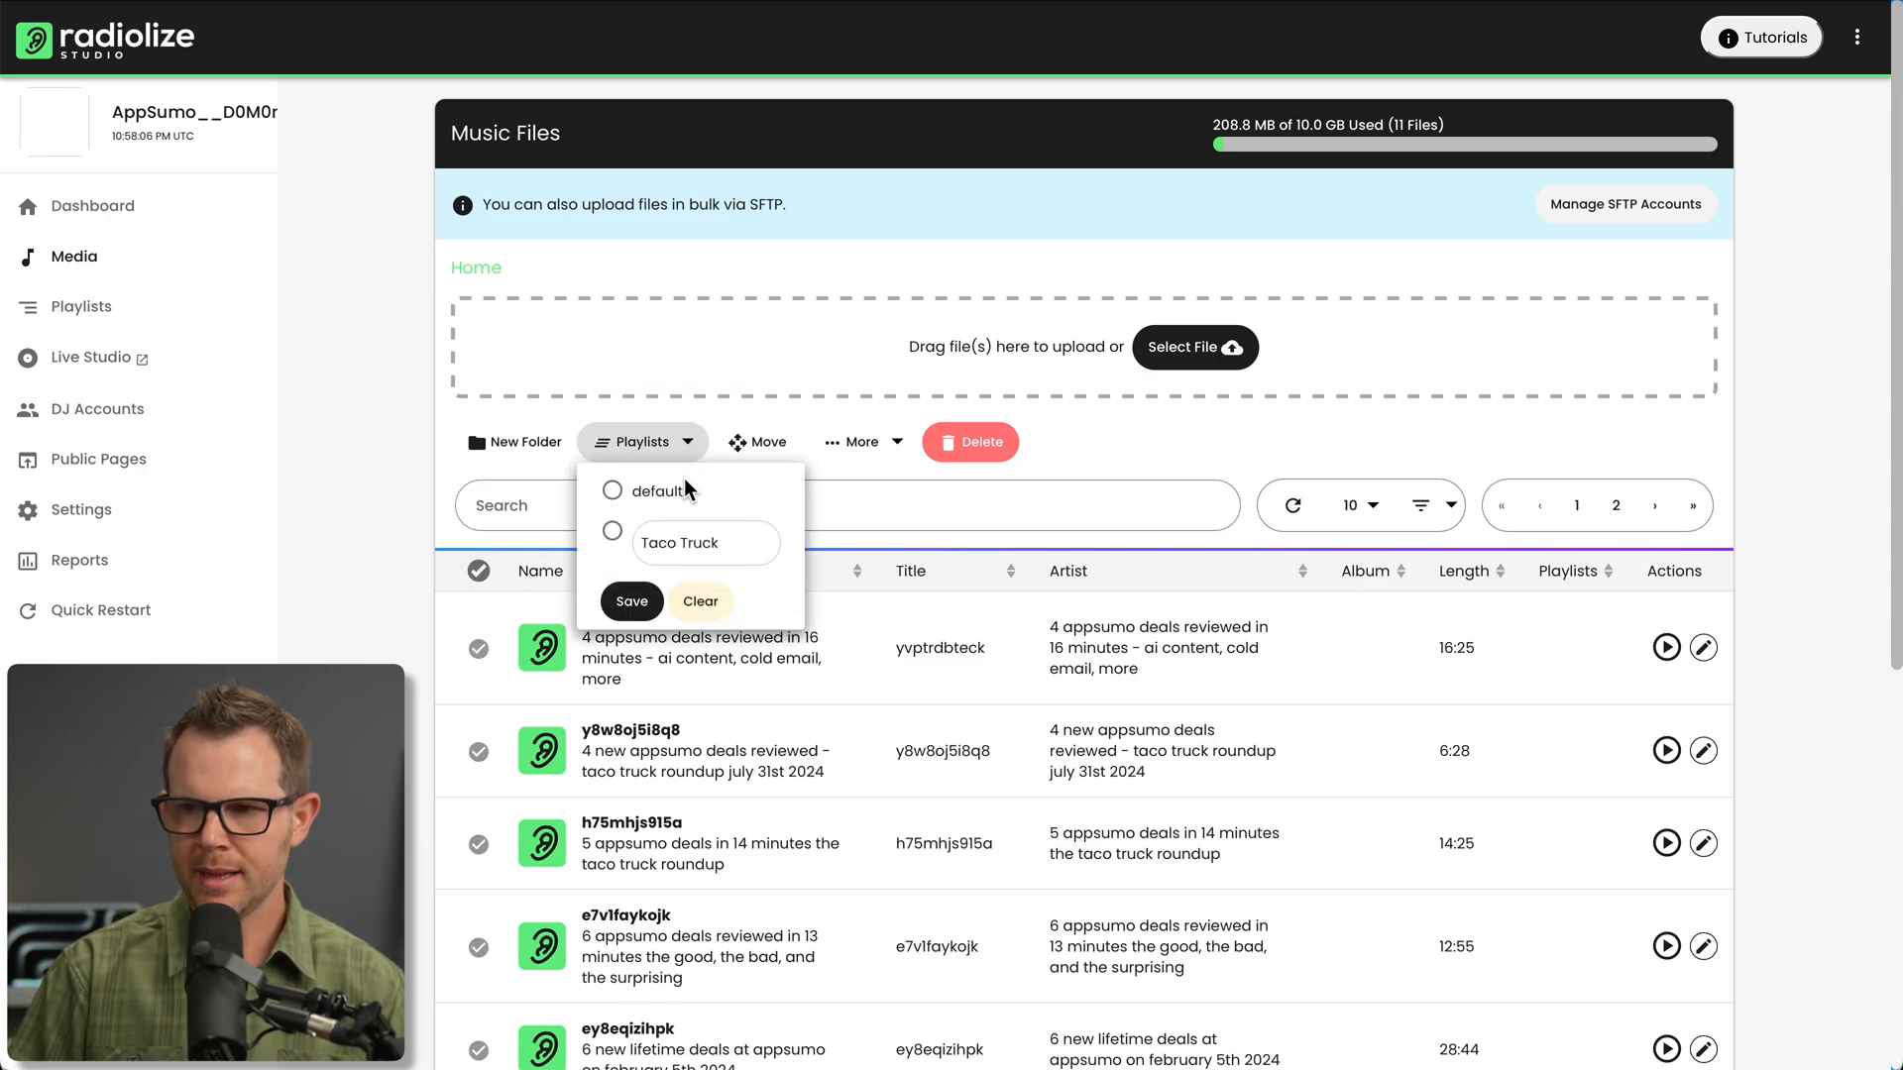
pyautogui.click(610, 531)
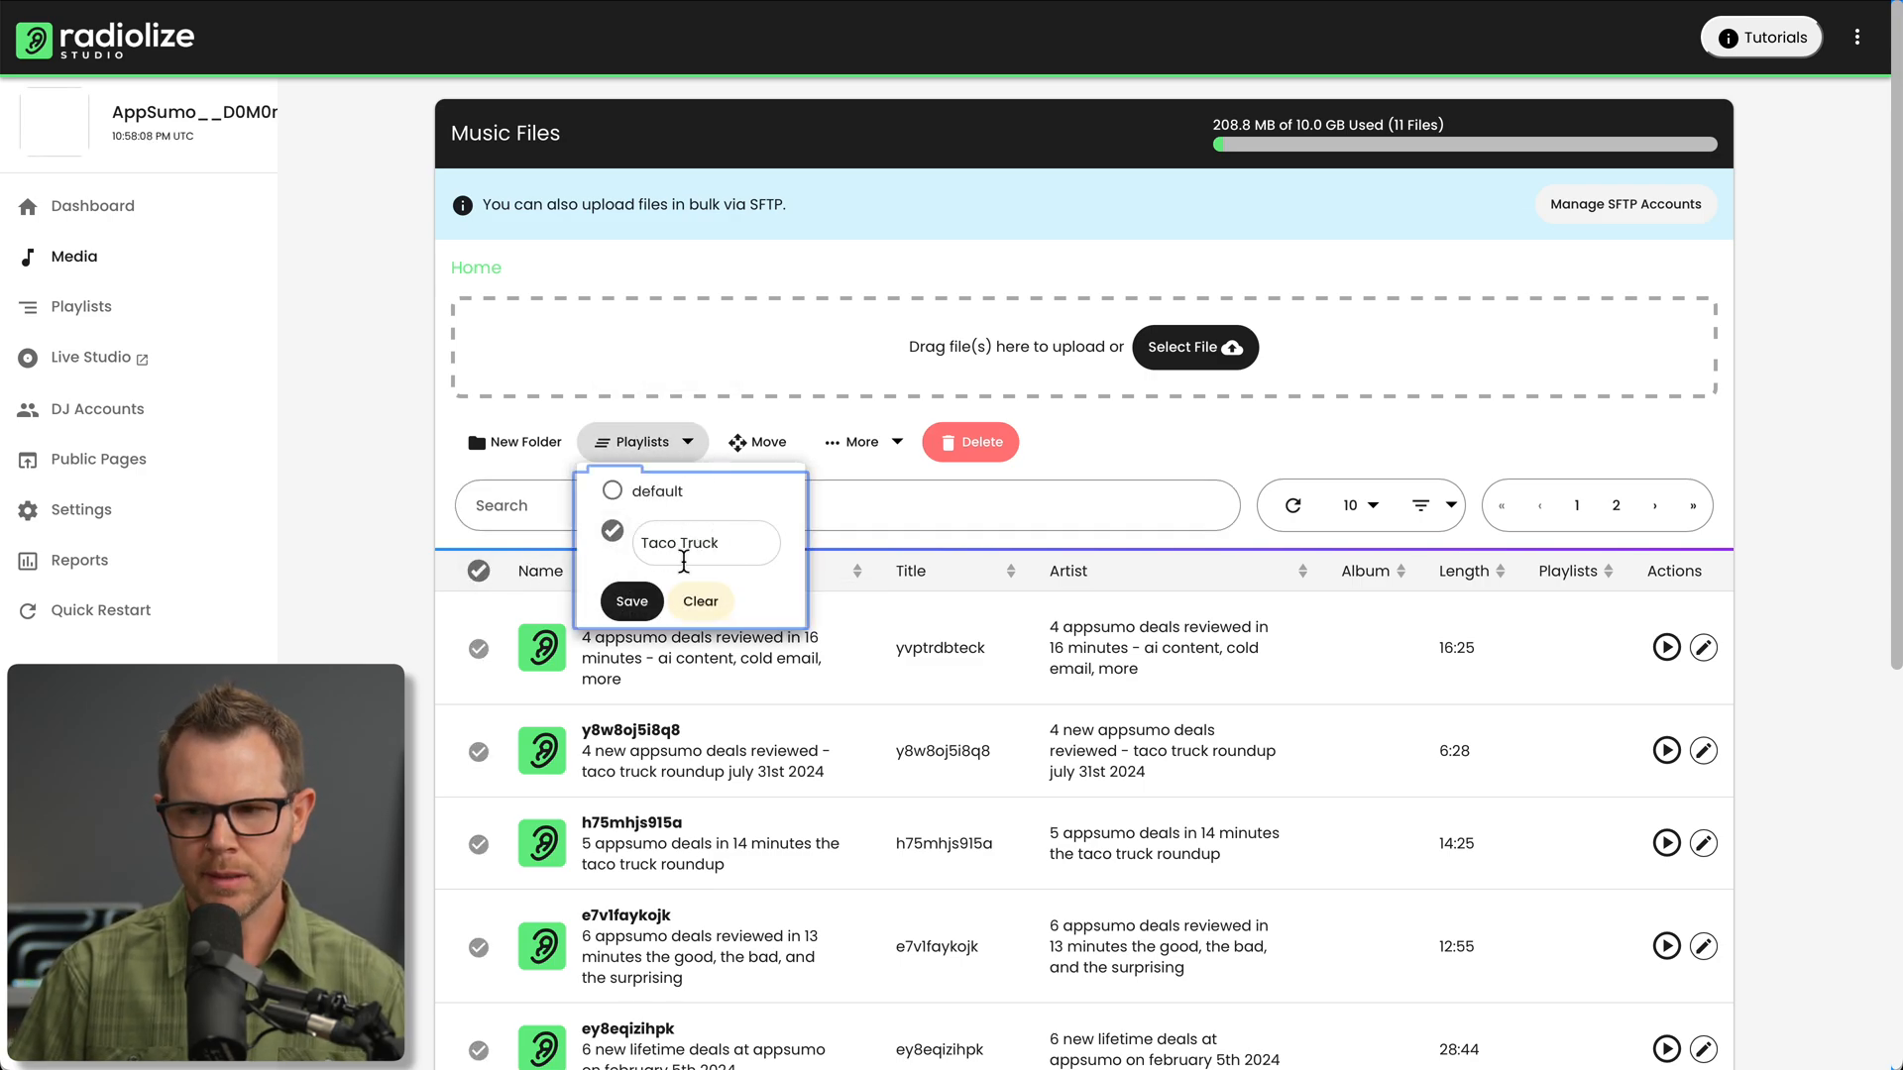
pyautogui.click(630, 601)
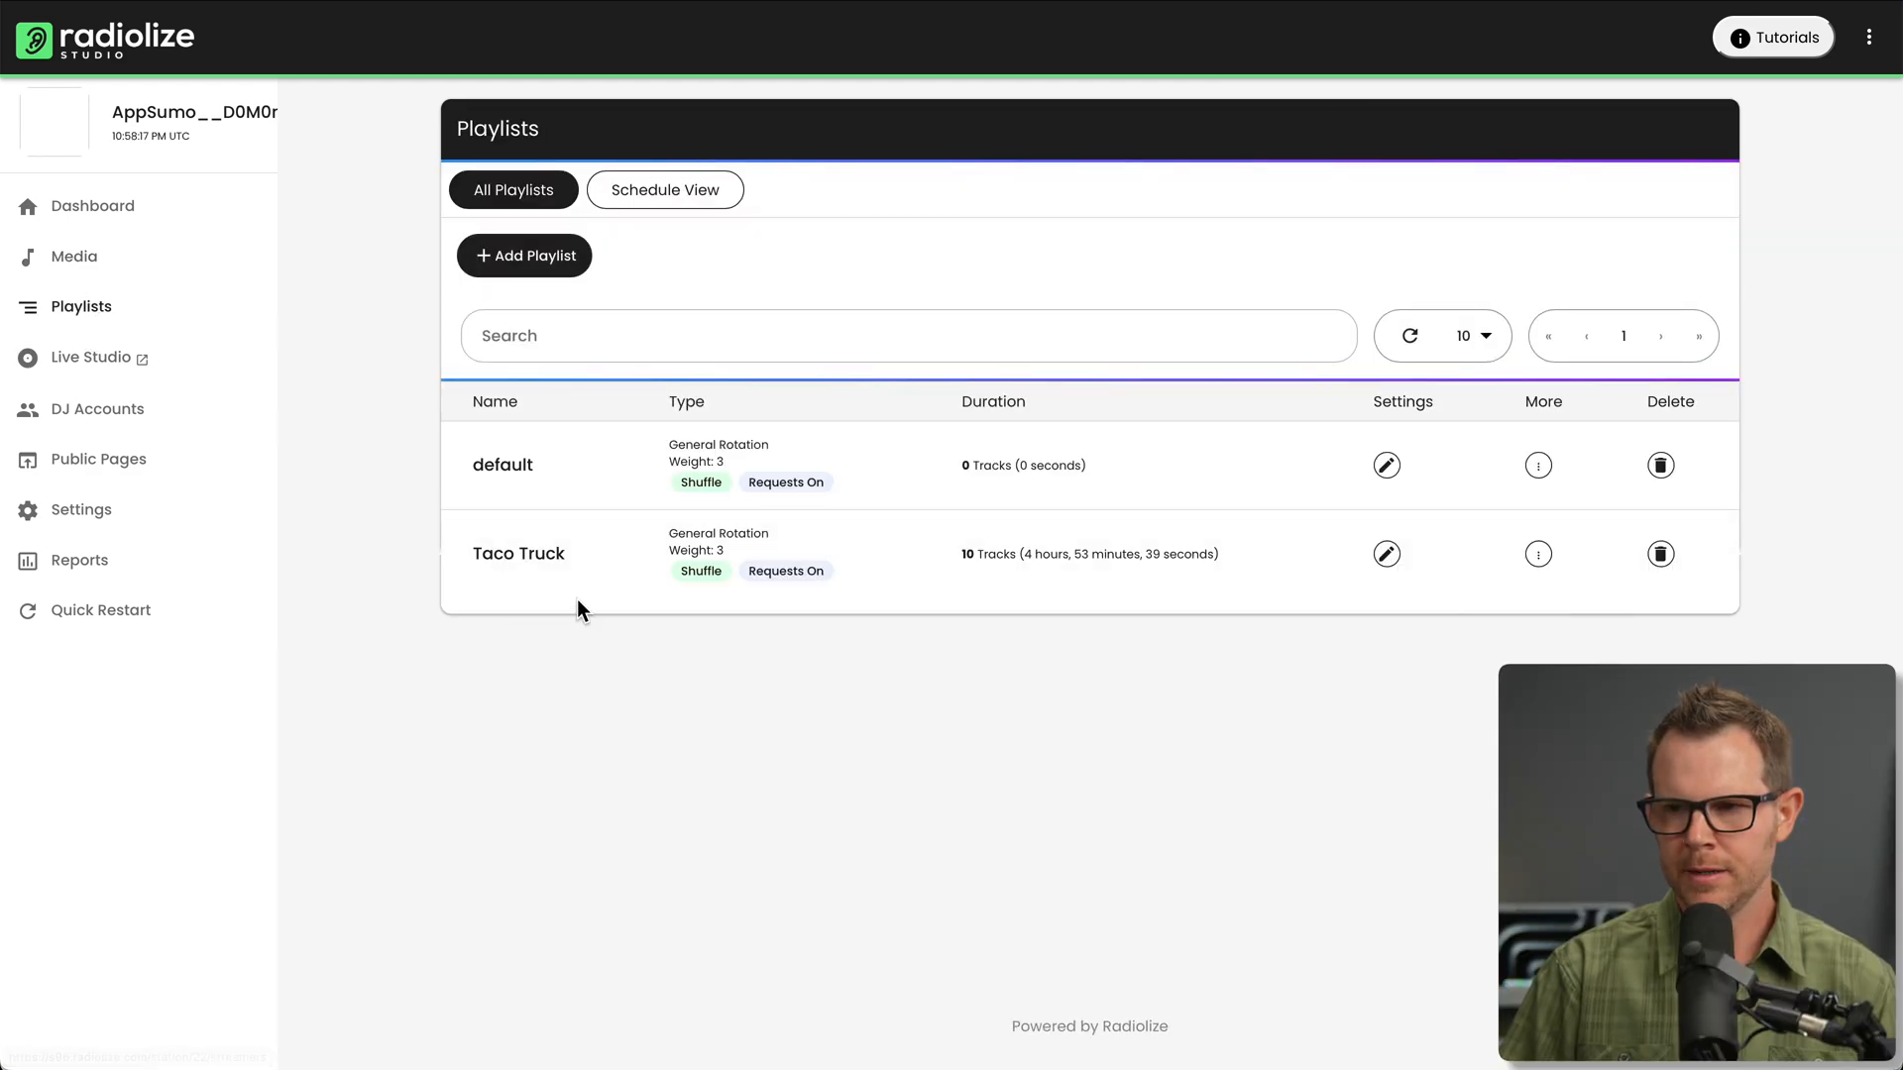
pyautogui.moveTo(995, 581)
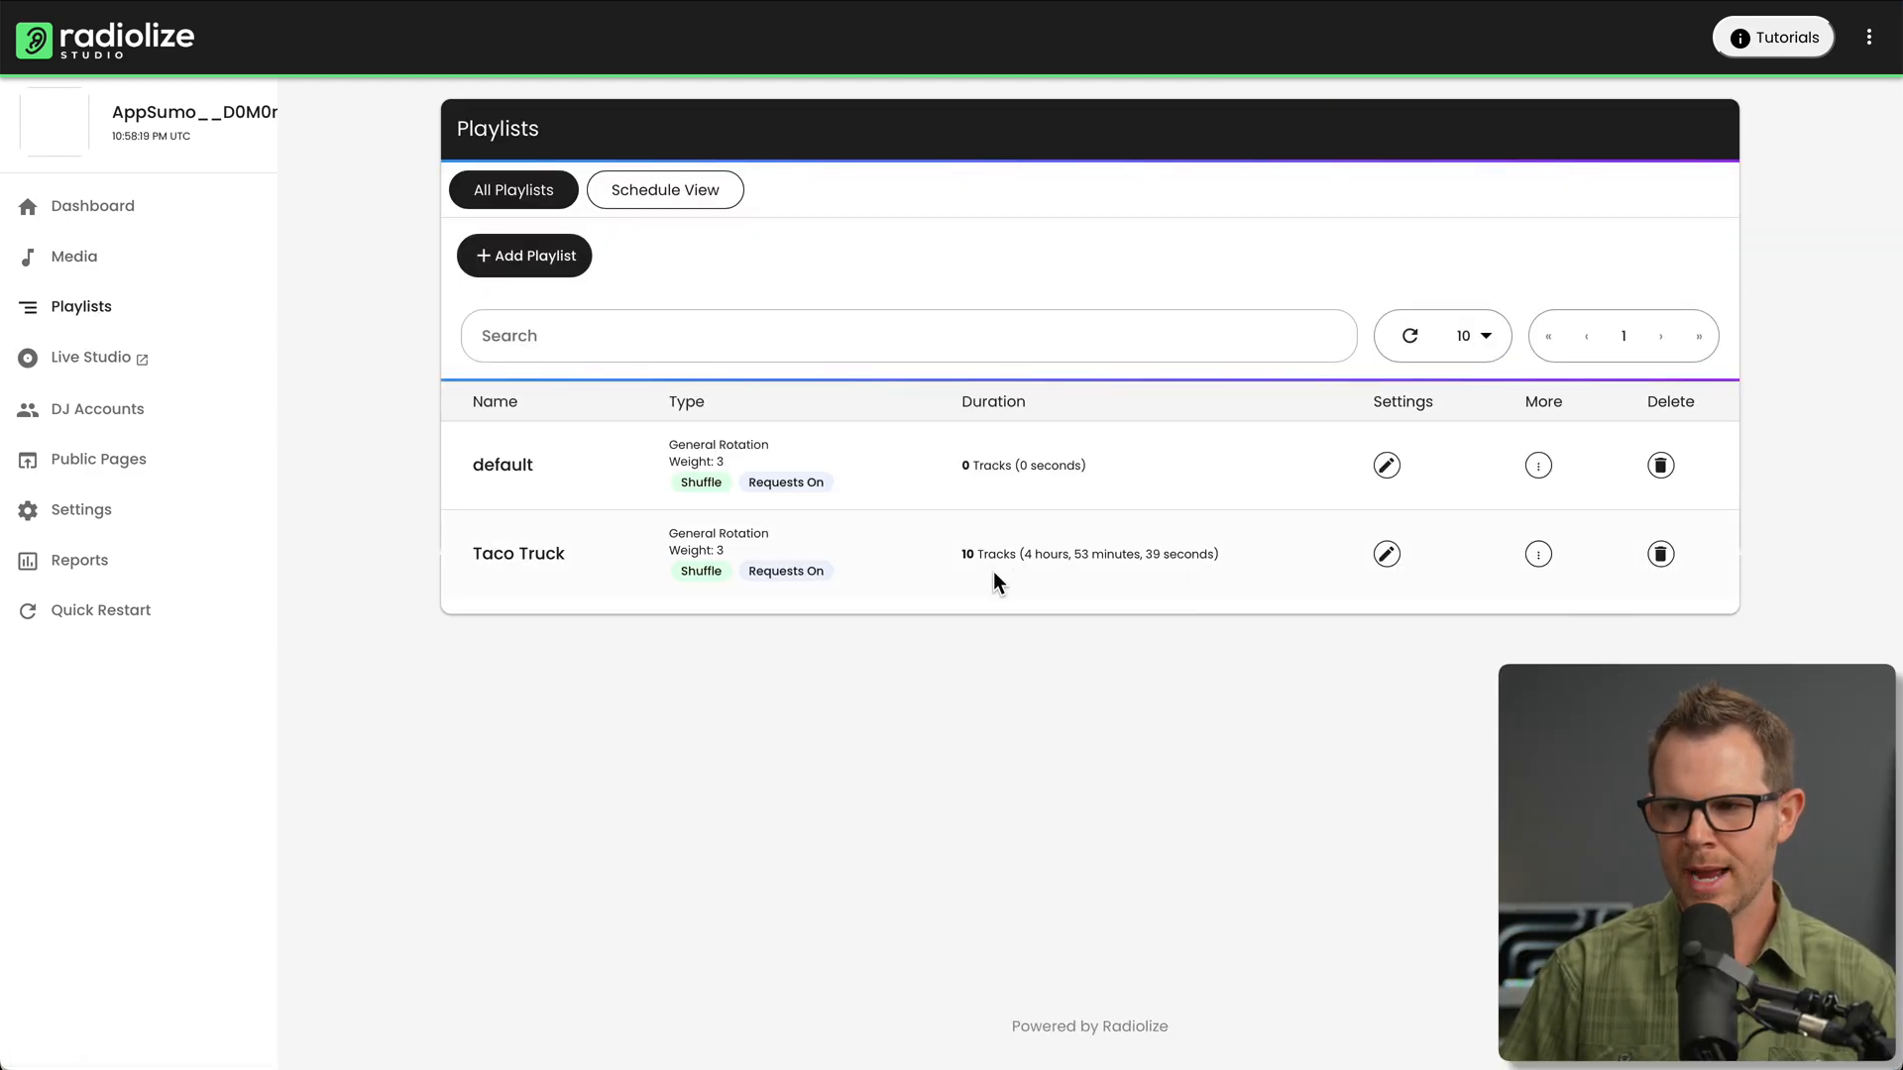
pyautogui.moveTo(1116, 578)
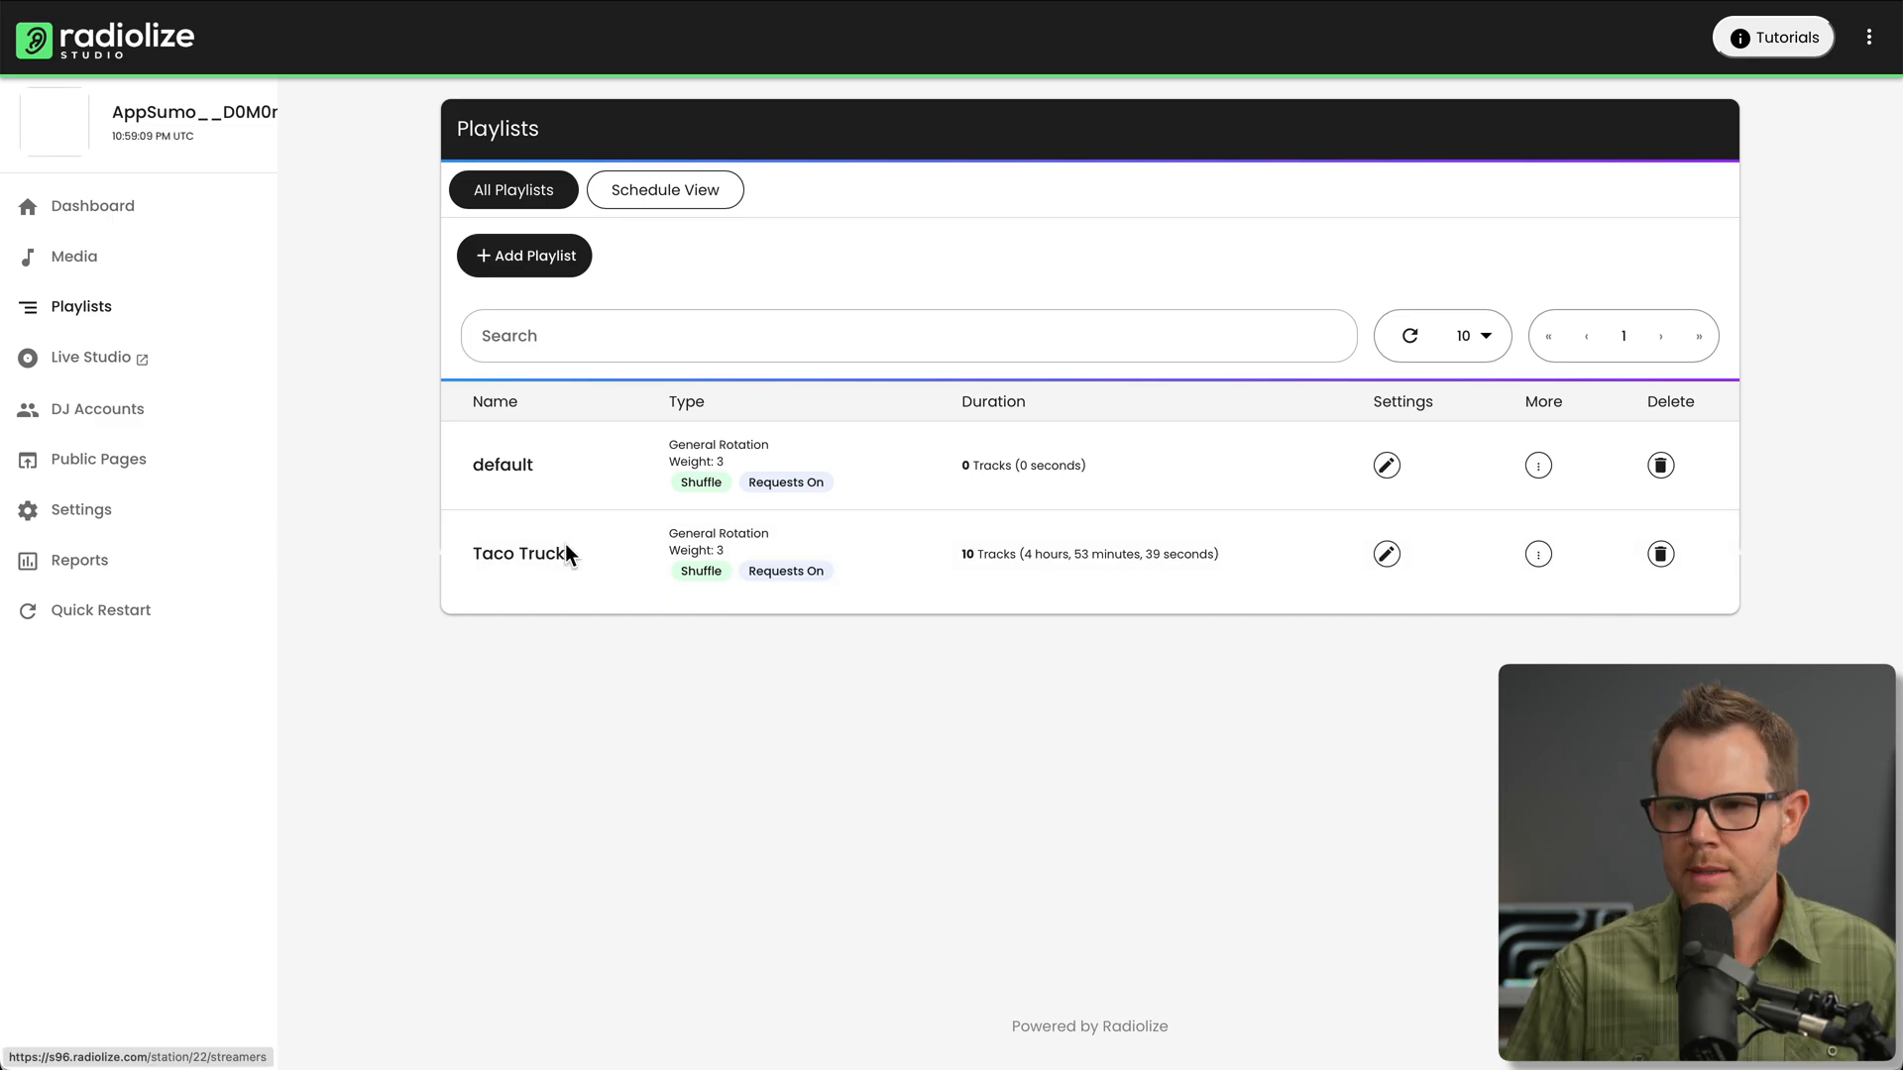
pyautogui.moveTo(1395, 594)
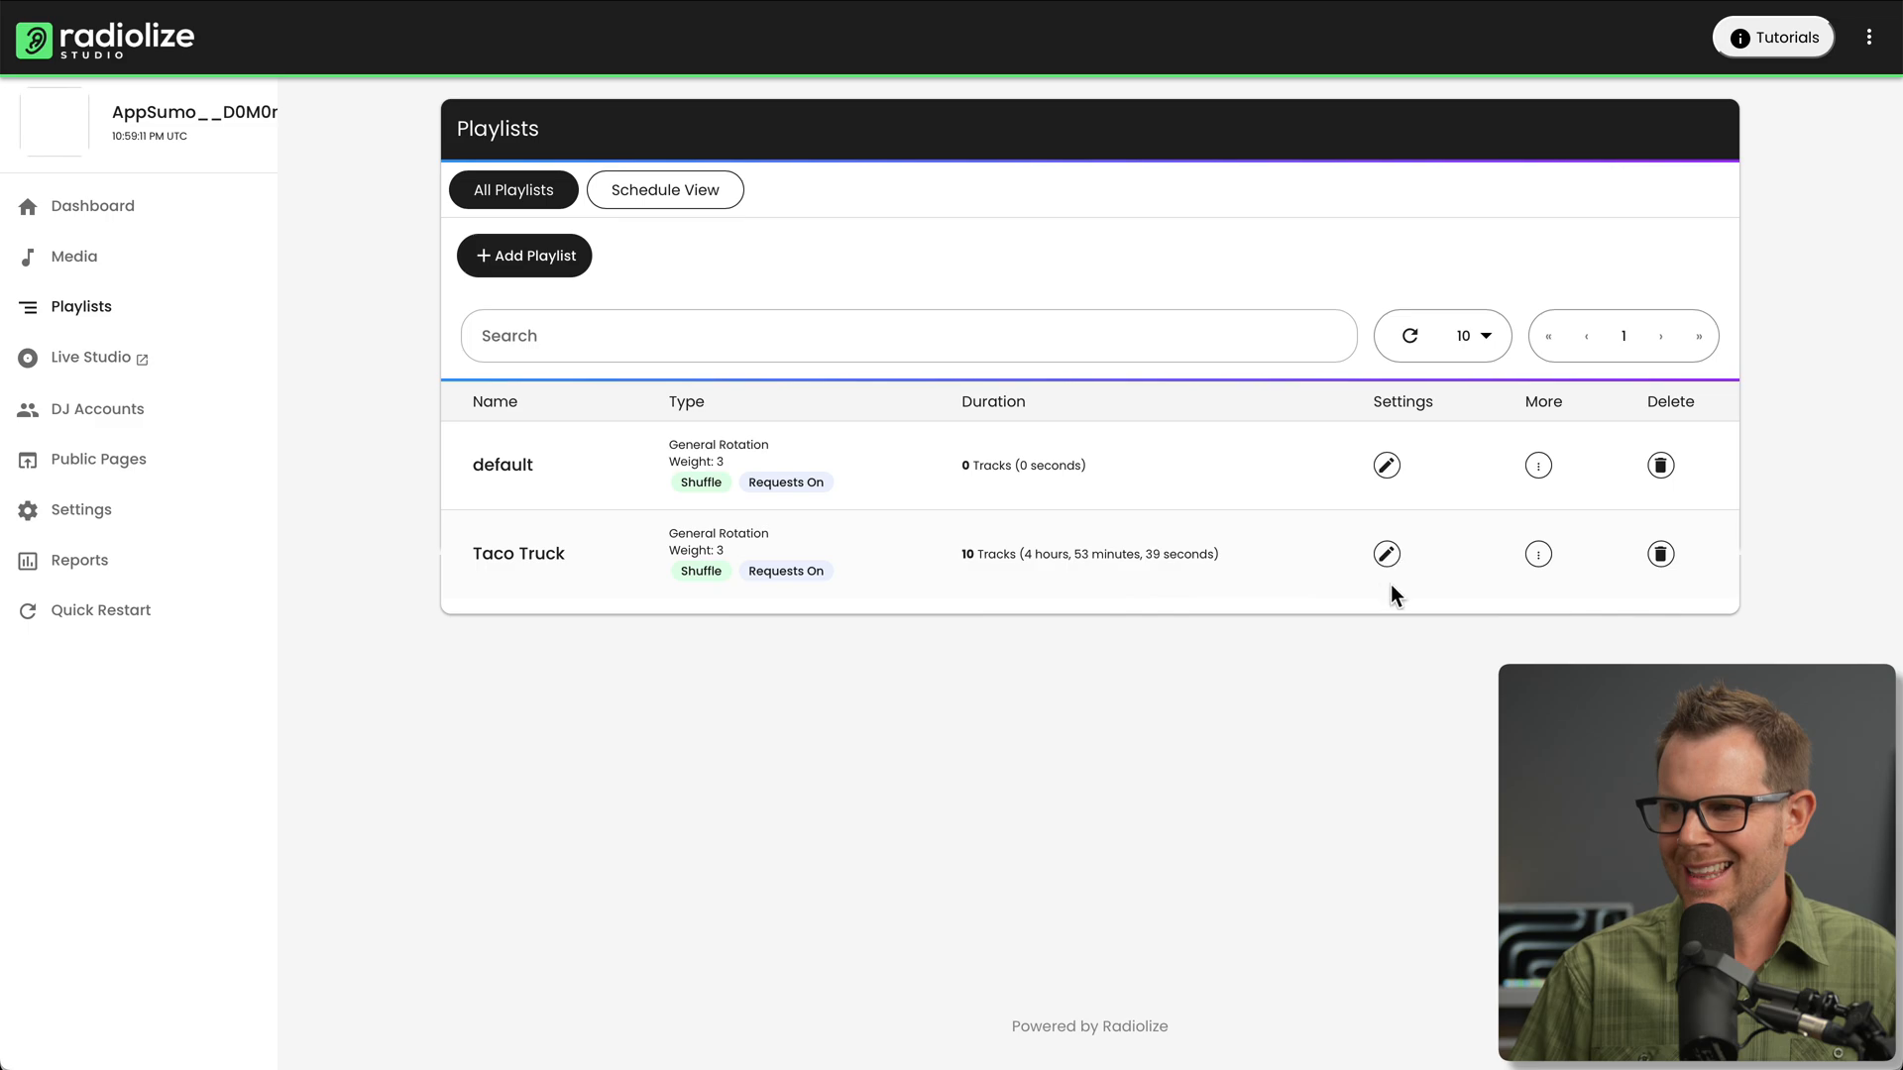
# Open the Taco Truck playlist's edit settings from the playlists list.
pyautogui.click(1387, 554)
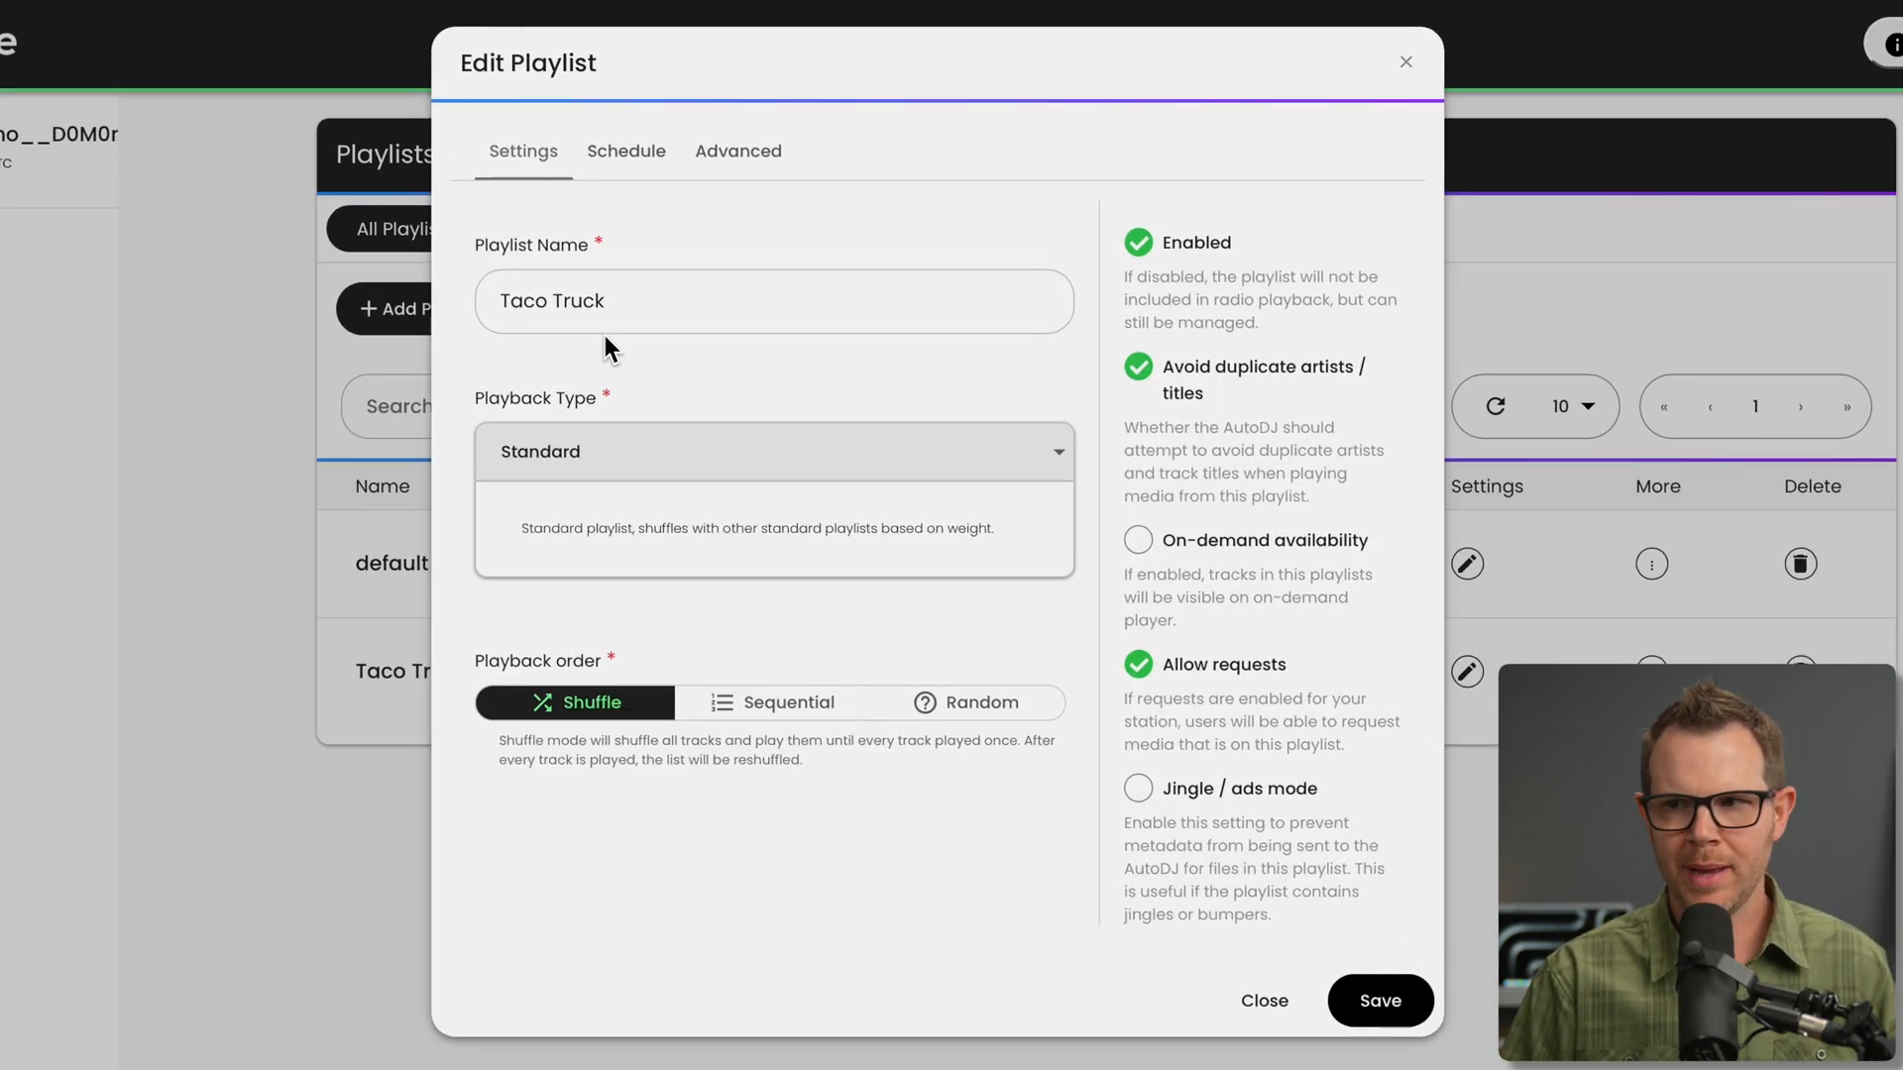
pyautogui.moveTo(1221, 594)
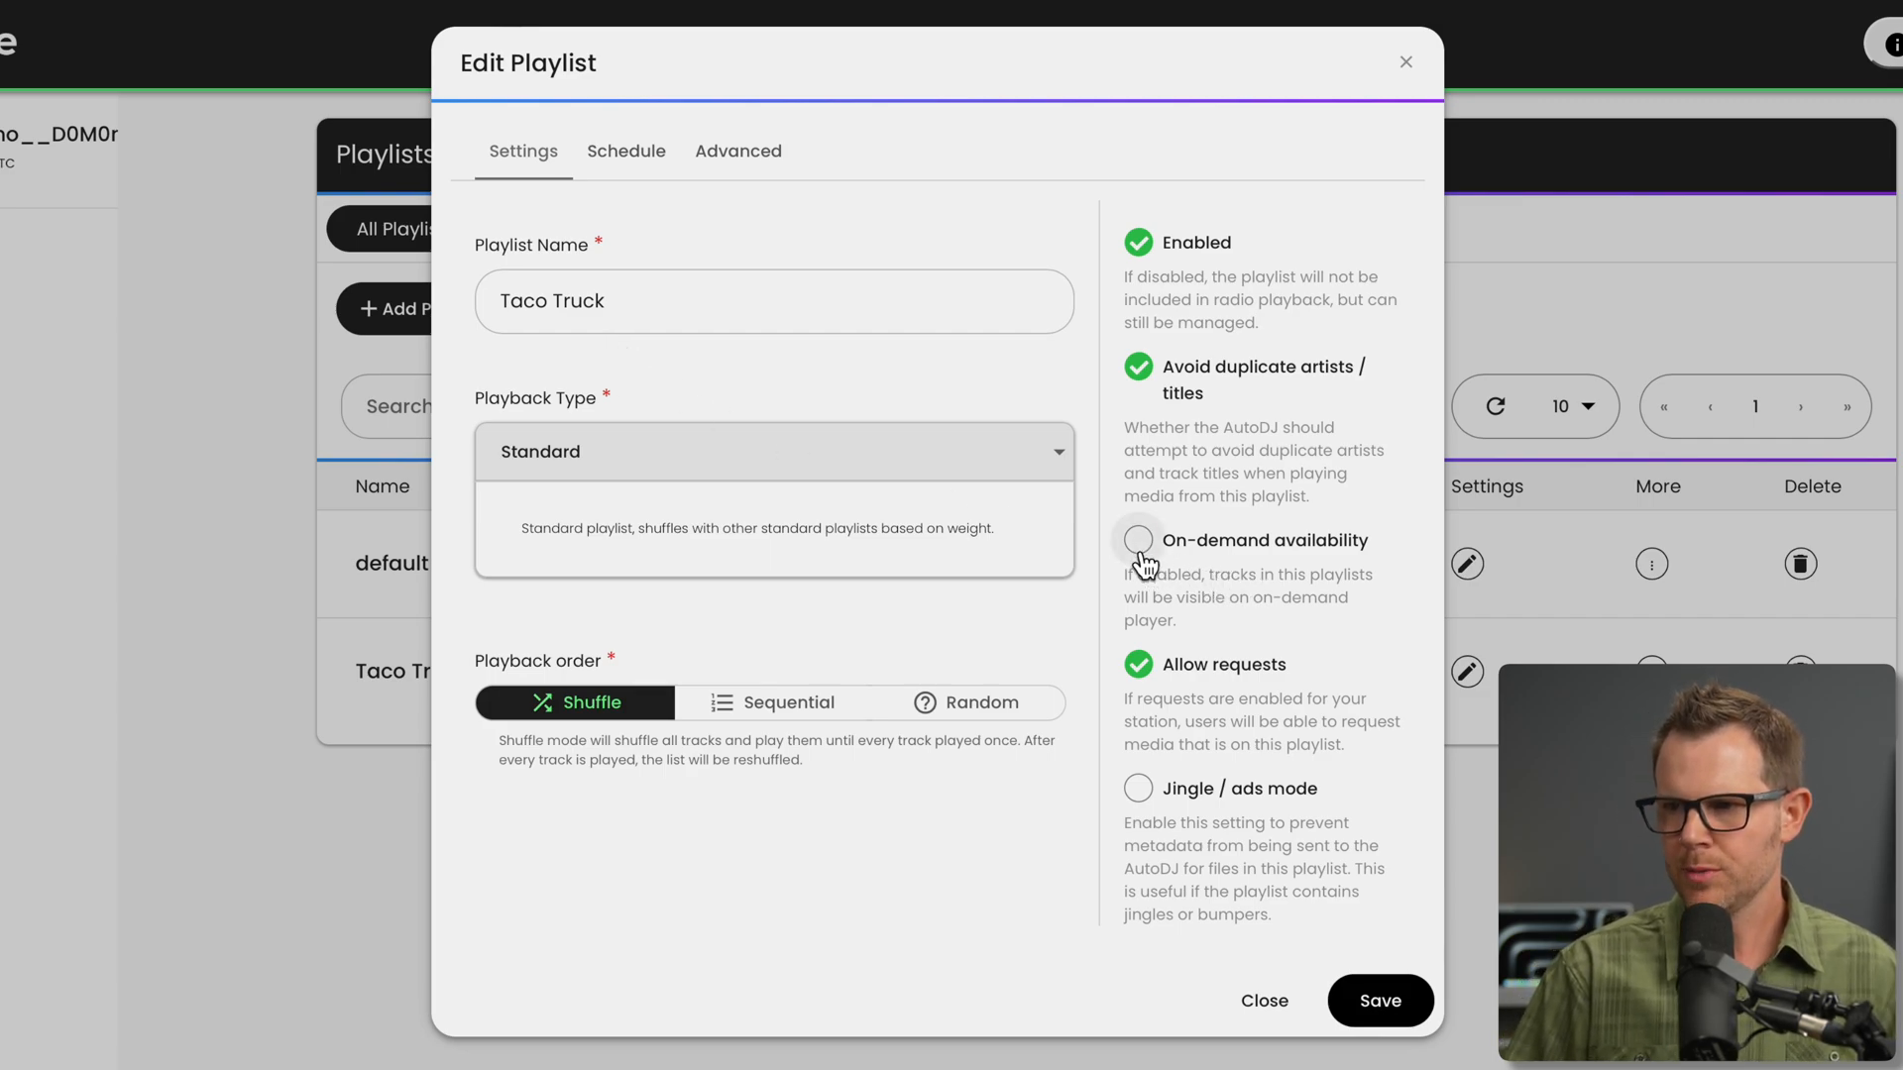
# Enable on-demand availability for Taco Truck and keep the Standard playback type.
pyautogui.click(1137, 539)
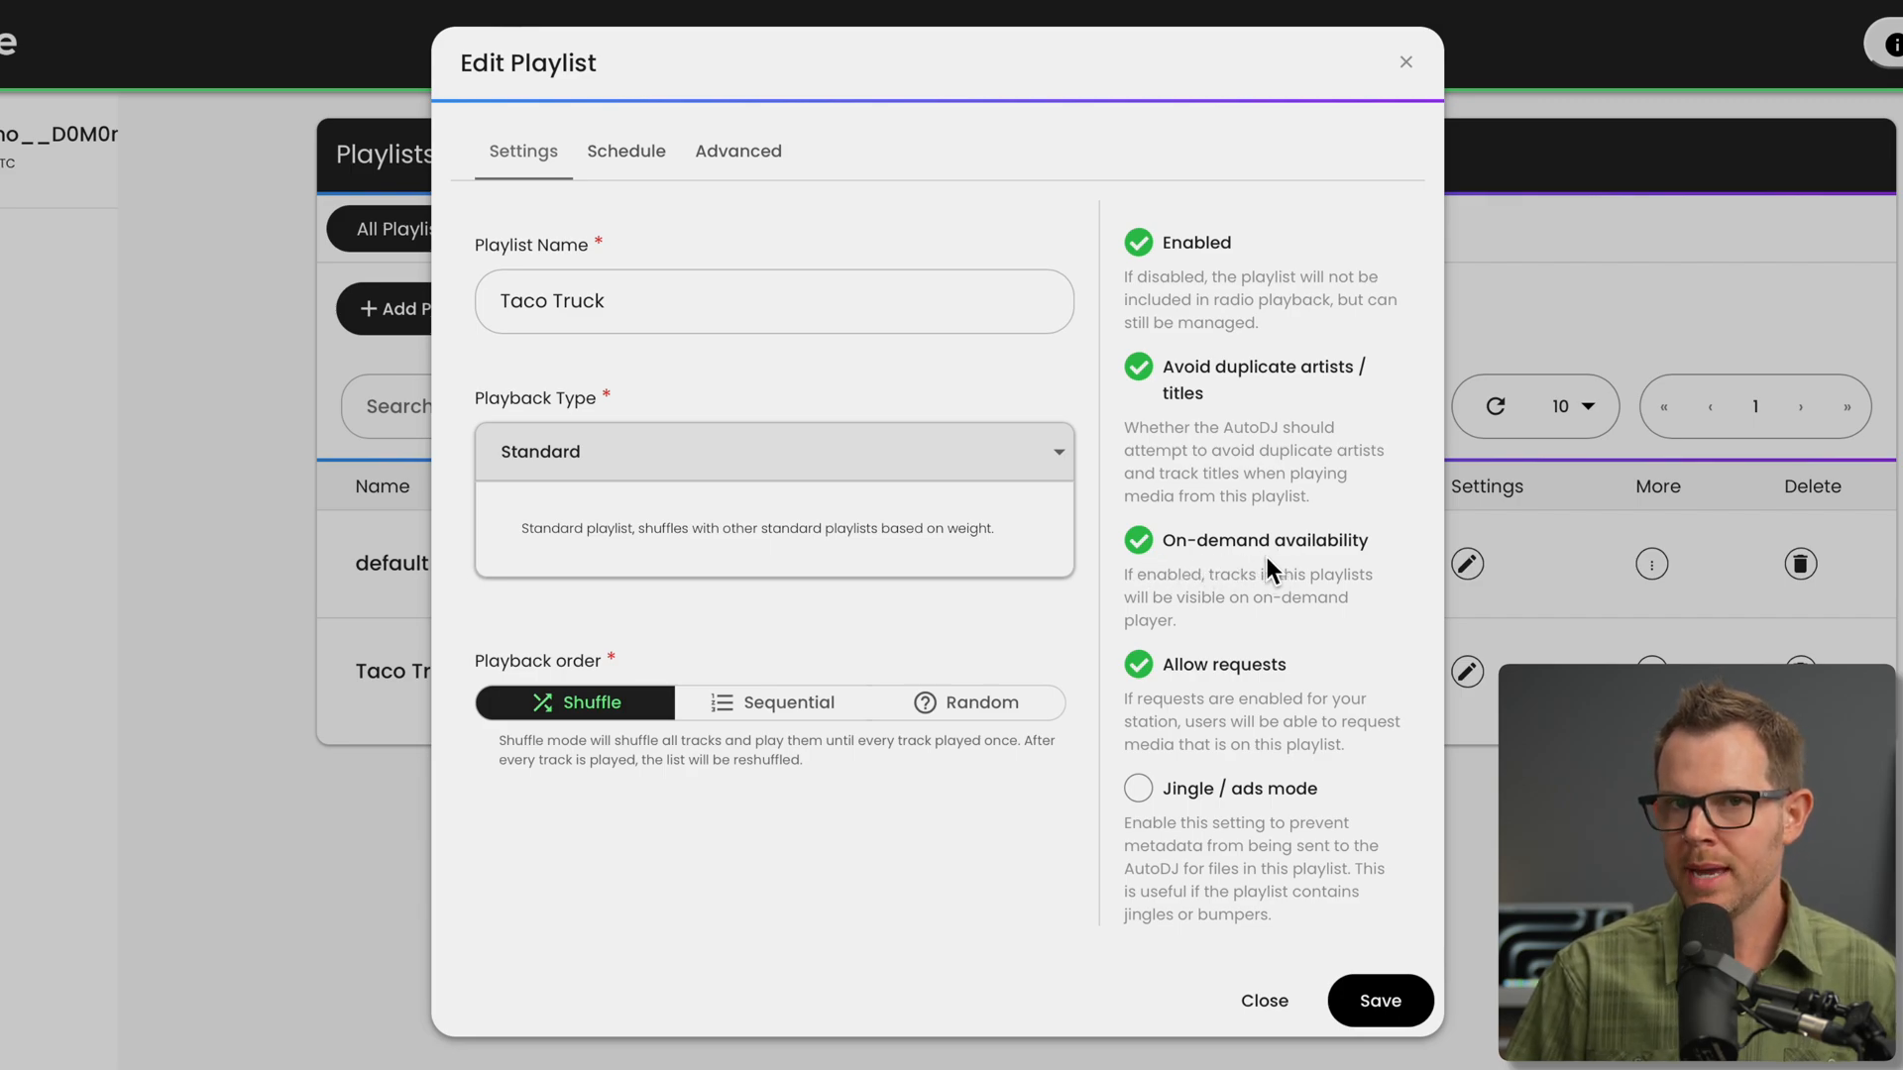
pyautogui.moveTo(1289, 575)
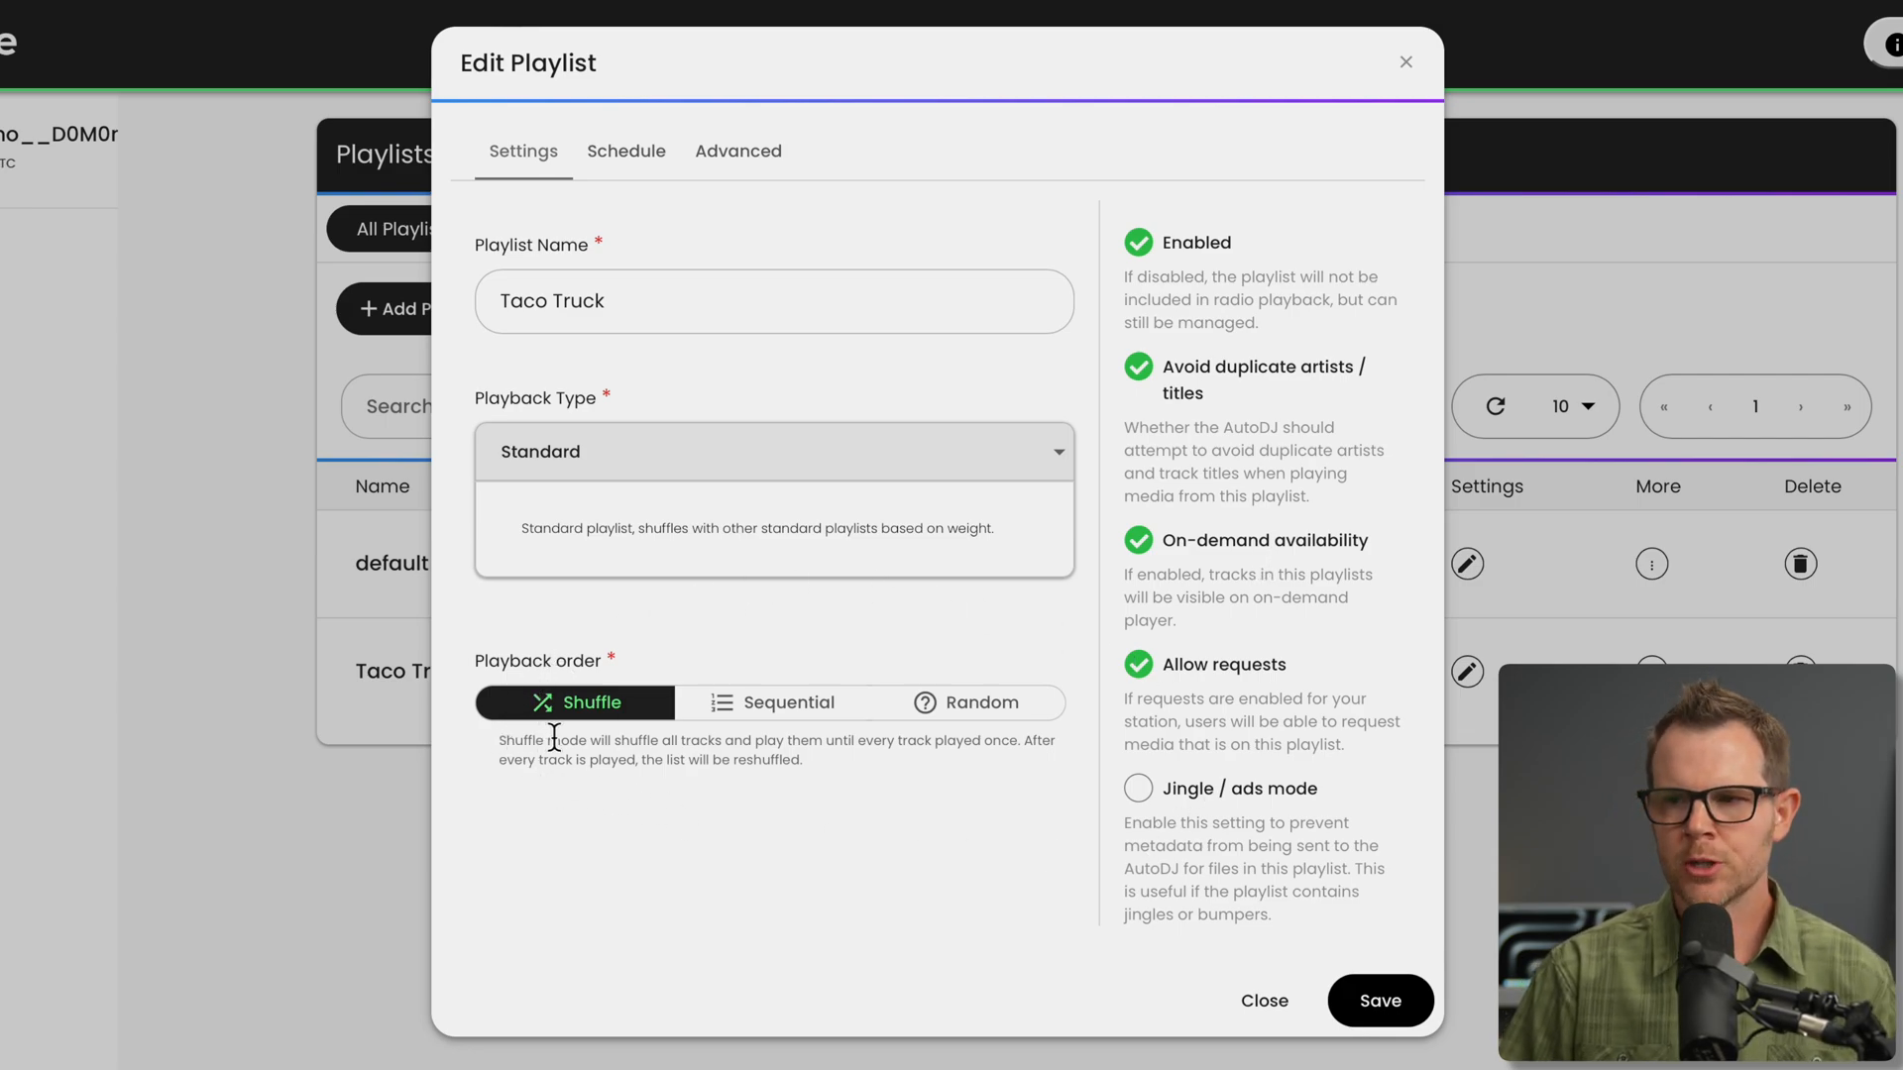
pyautogui.moveTo(830, 770)
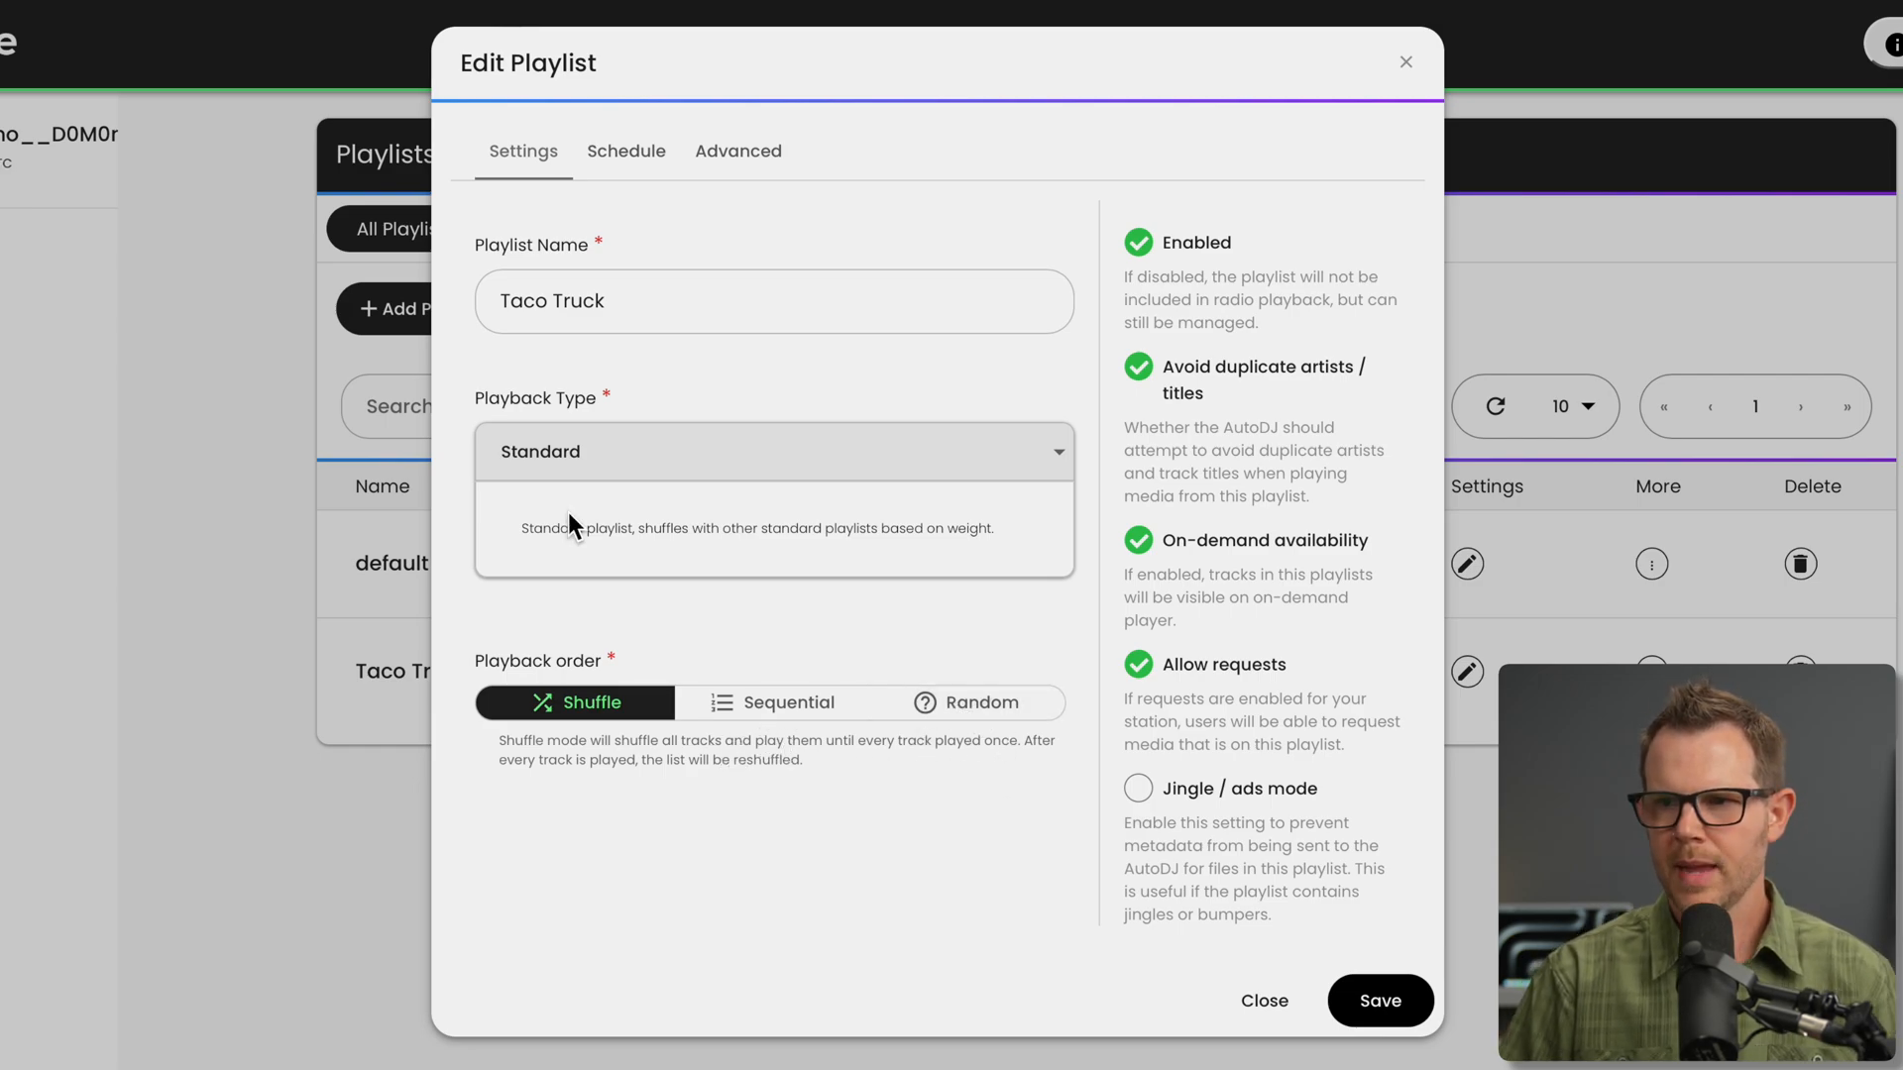
pyautogui.moveTo(1017, 460)
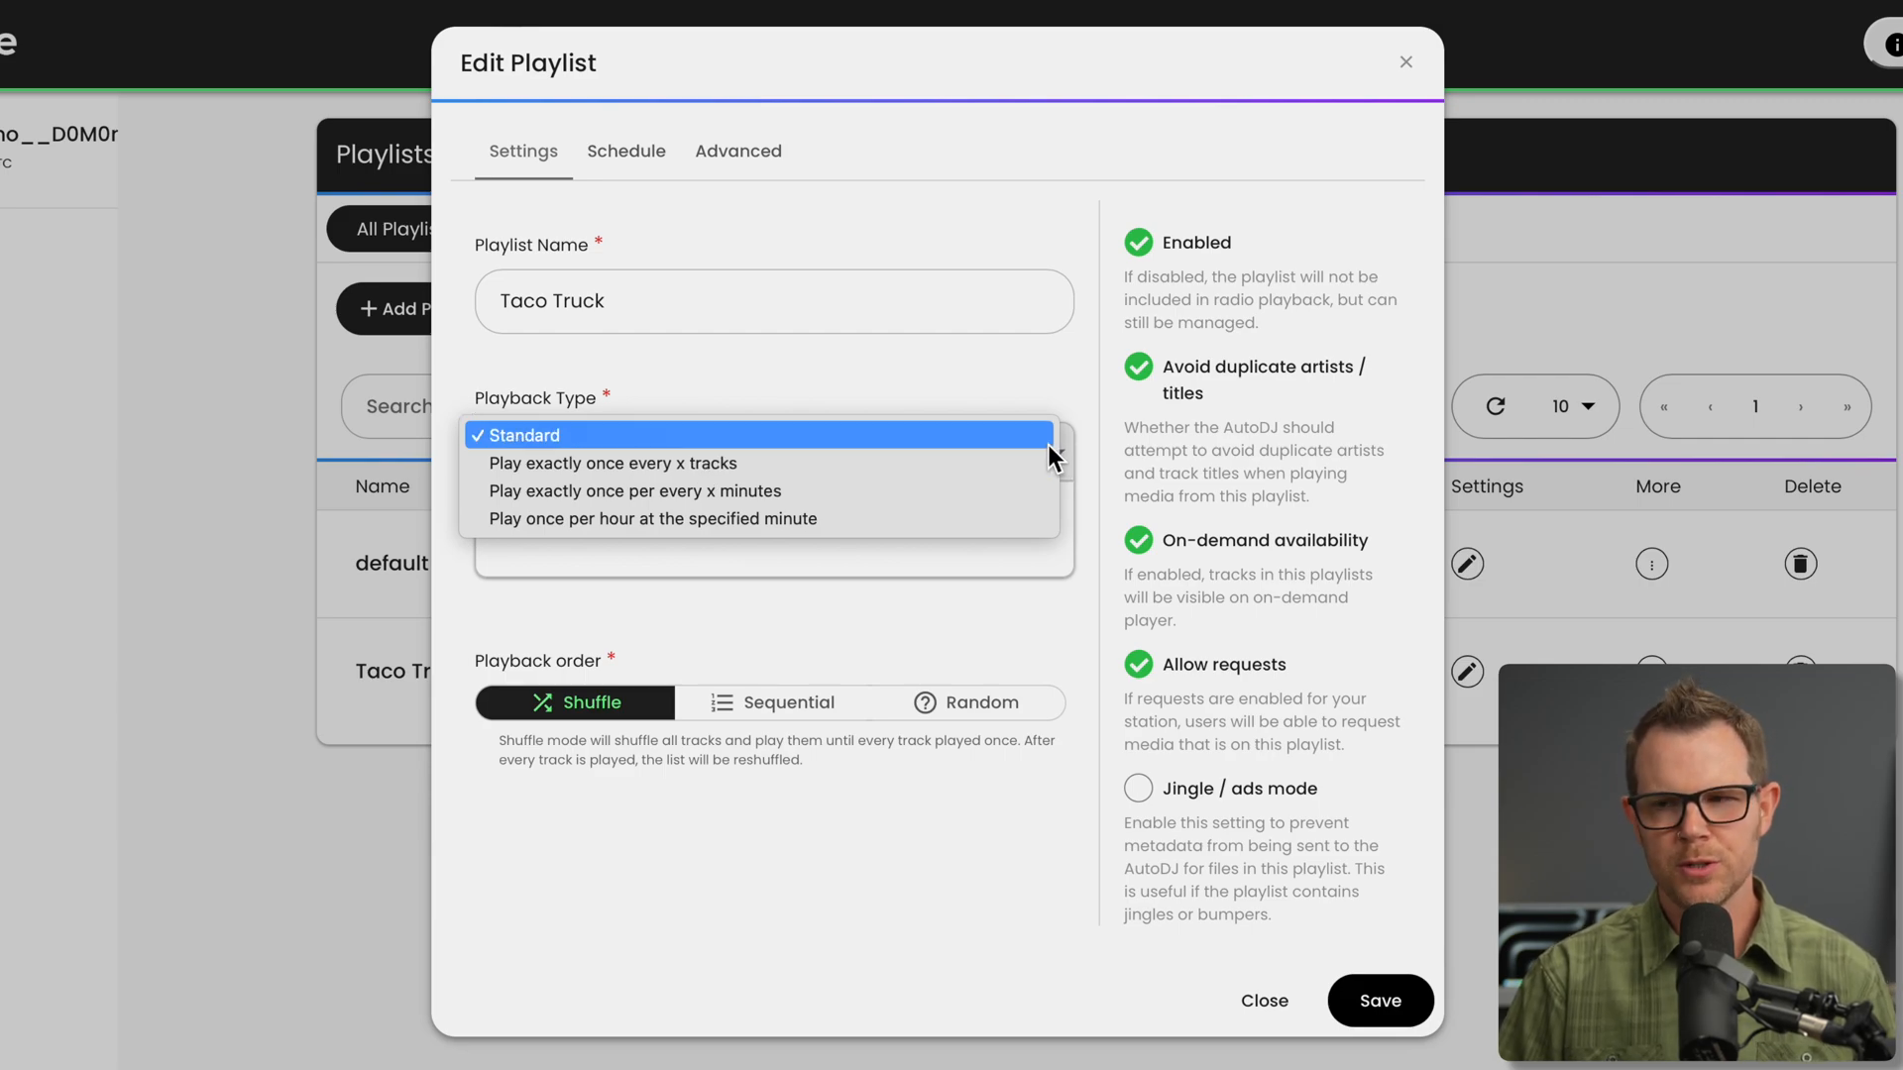
pyautogui.moveTo(971, 515)
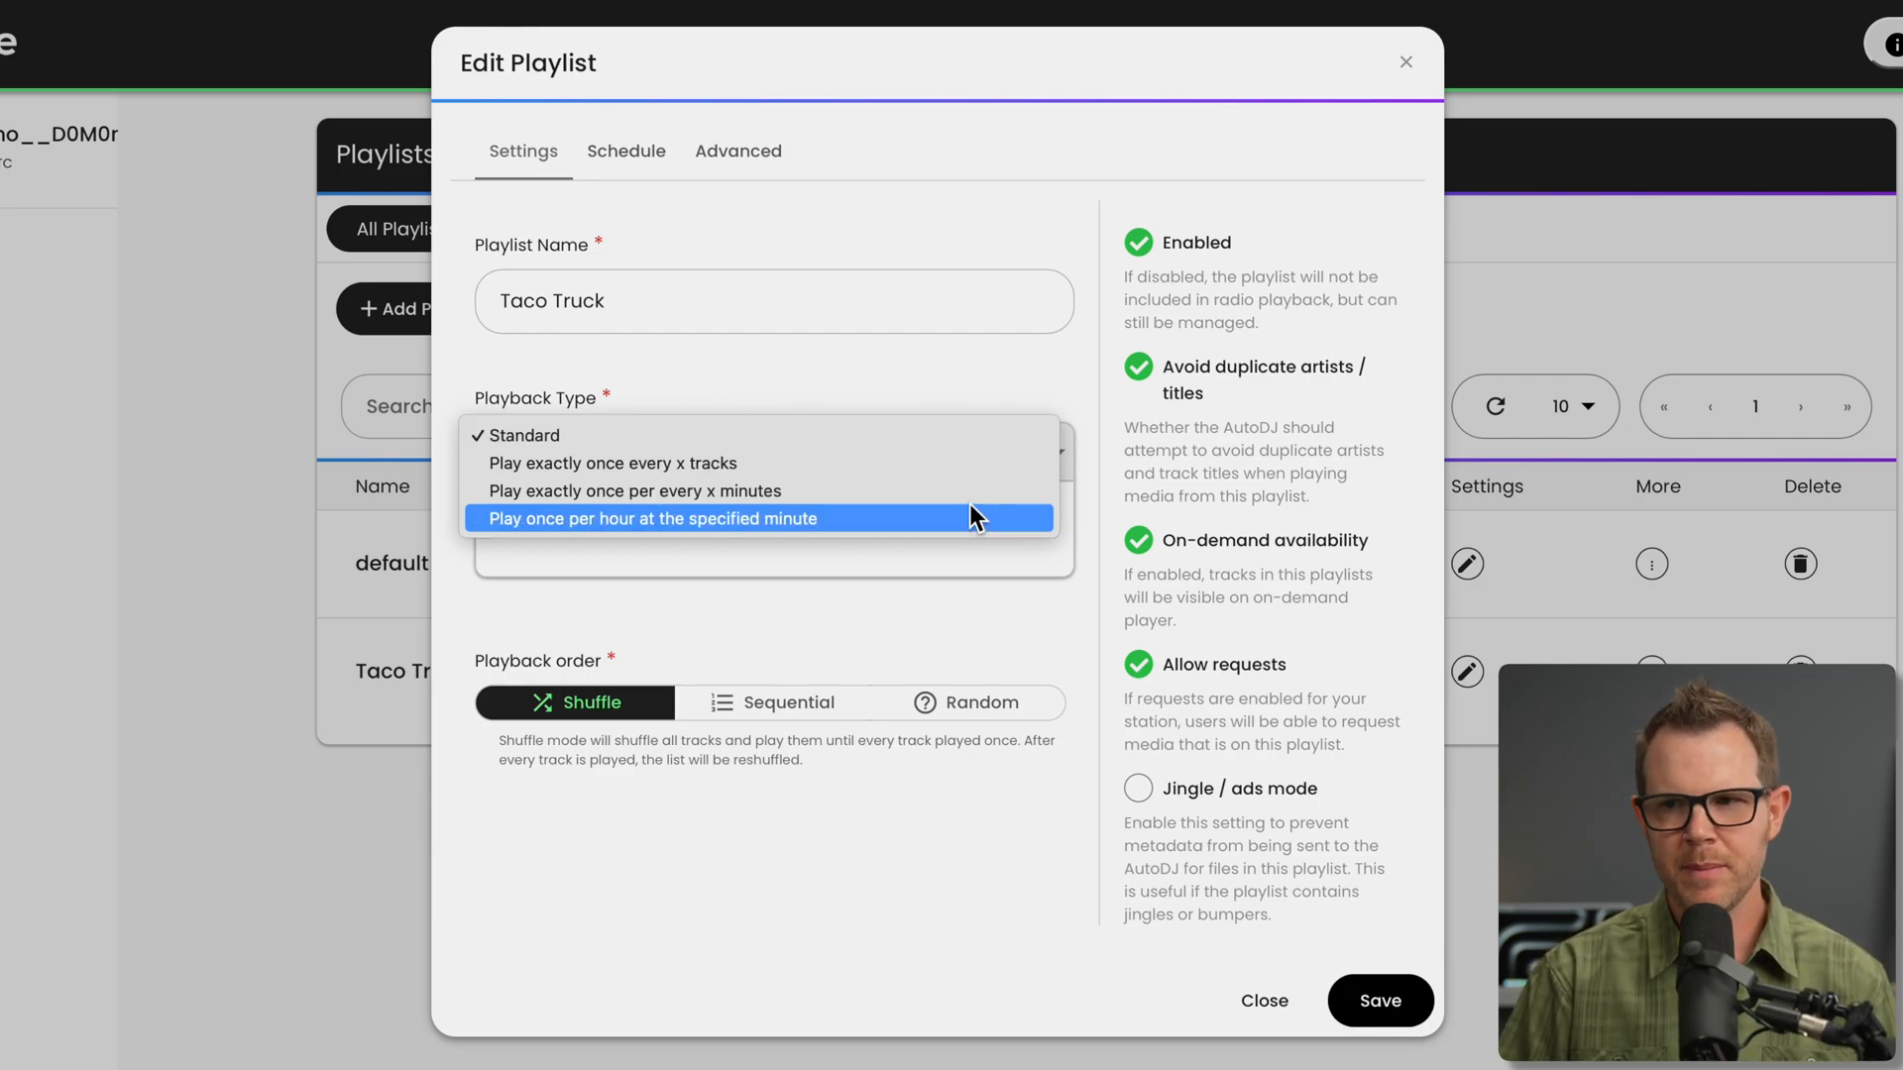
pyautogui.moveTo(991, 448)
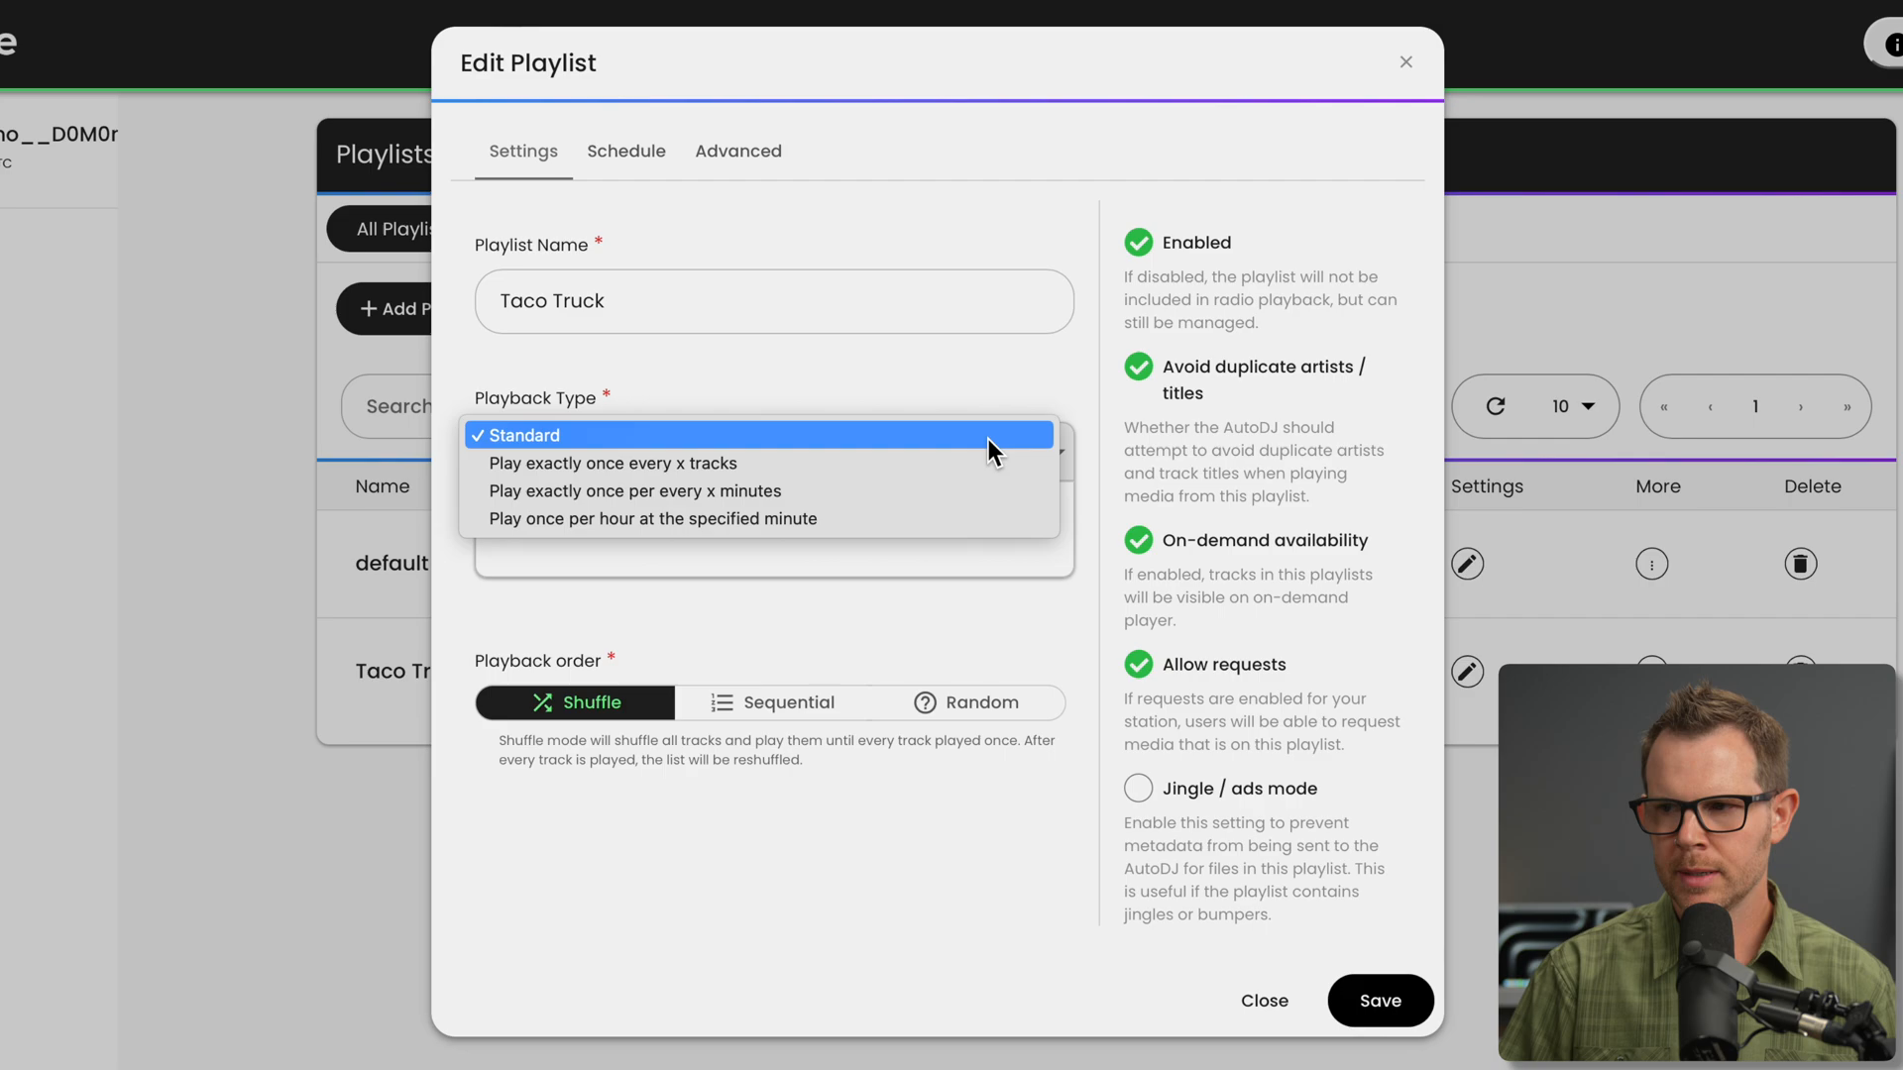
pyautogui.click(578, 434)
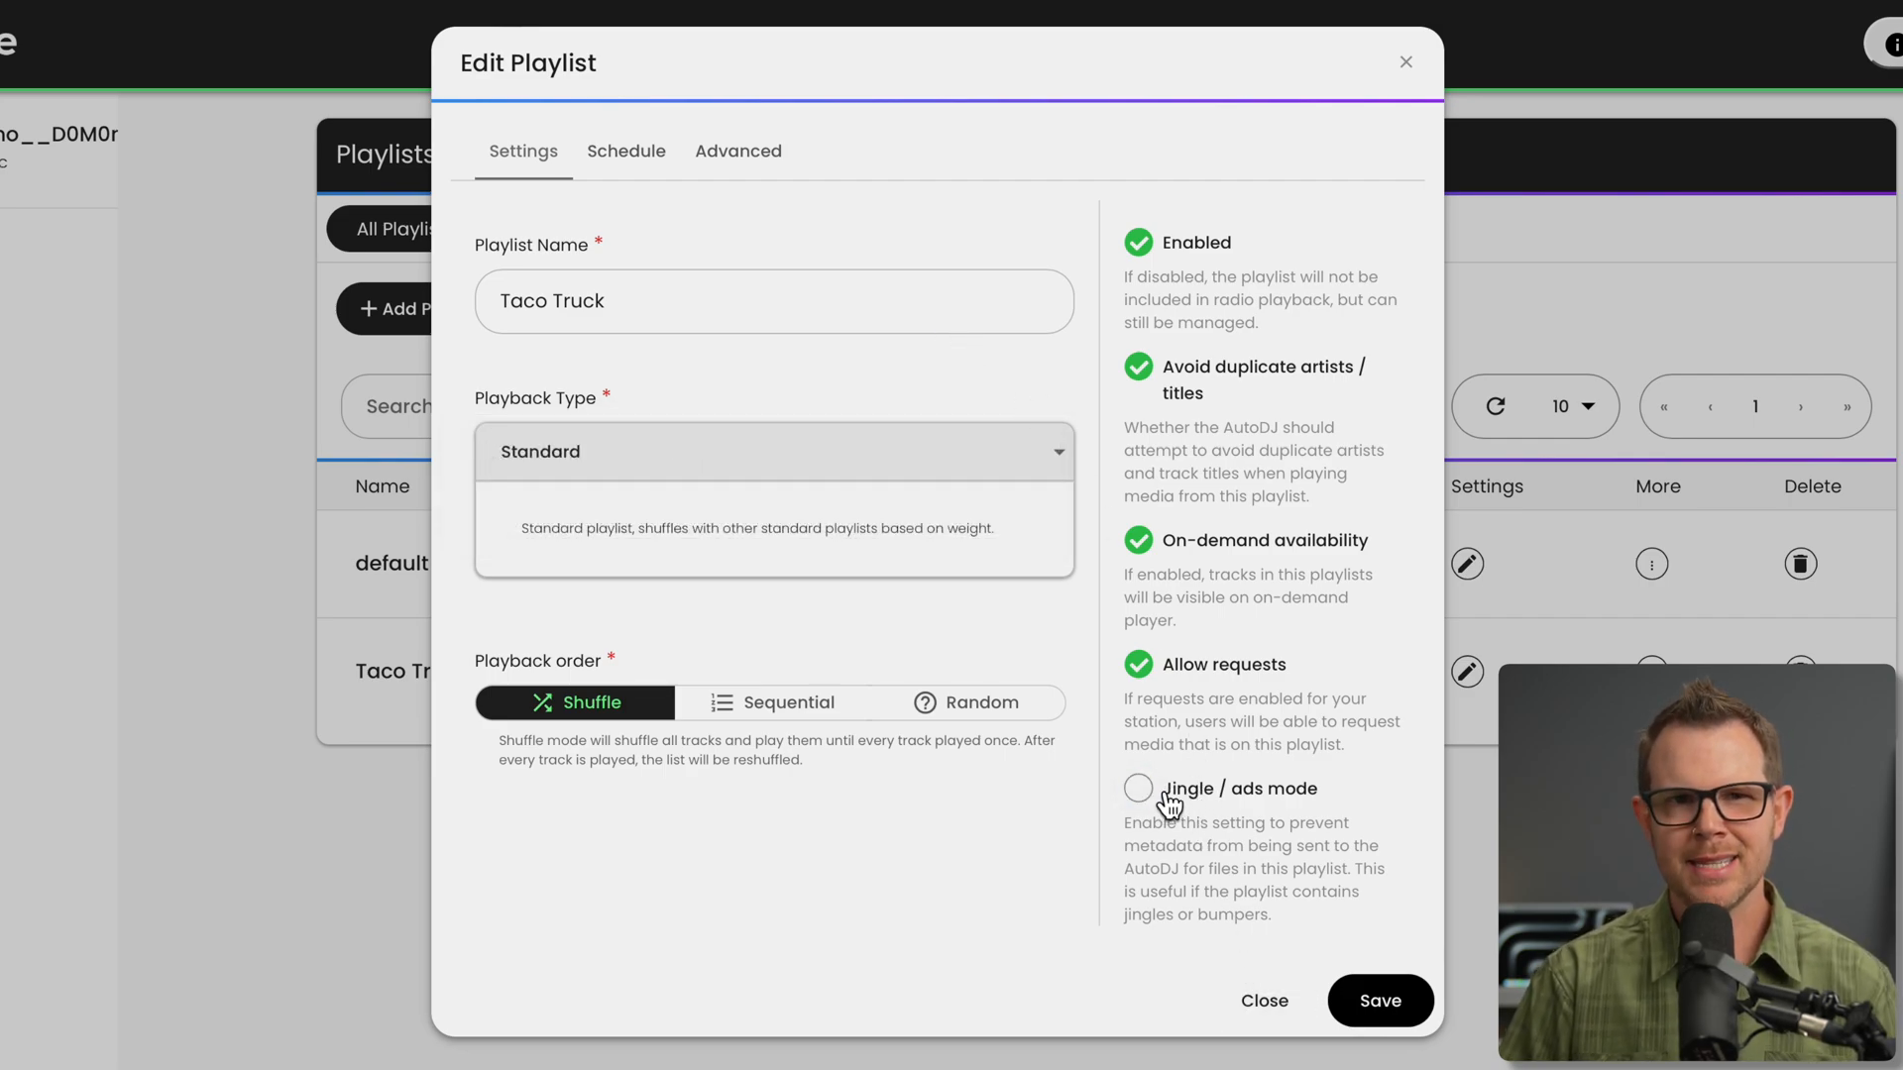
# Review the playlist's Schedule and Advanced tabs, keeping 12:01 AM to 12:00 AM playback.
pyautogui.click(626, 151)
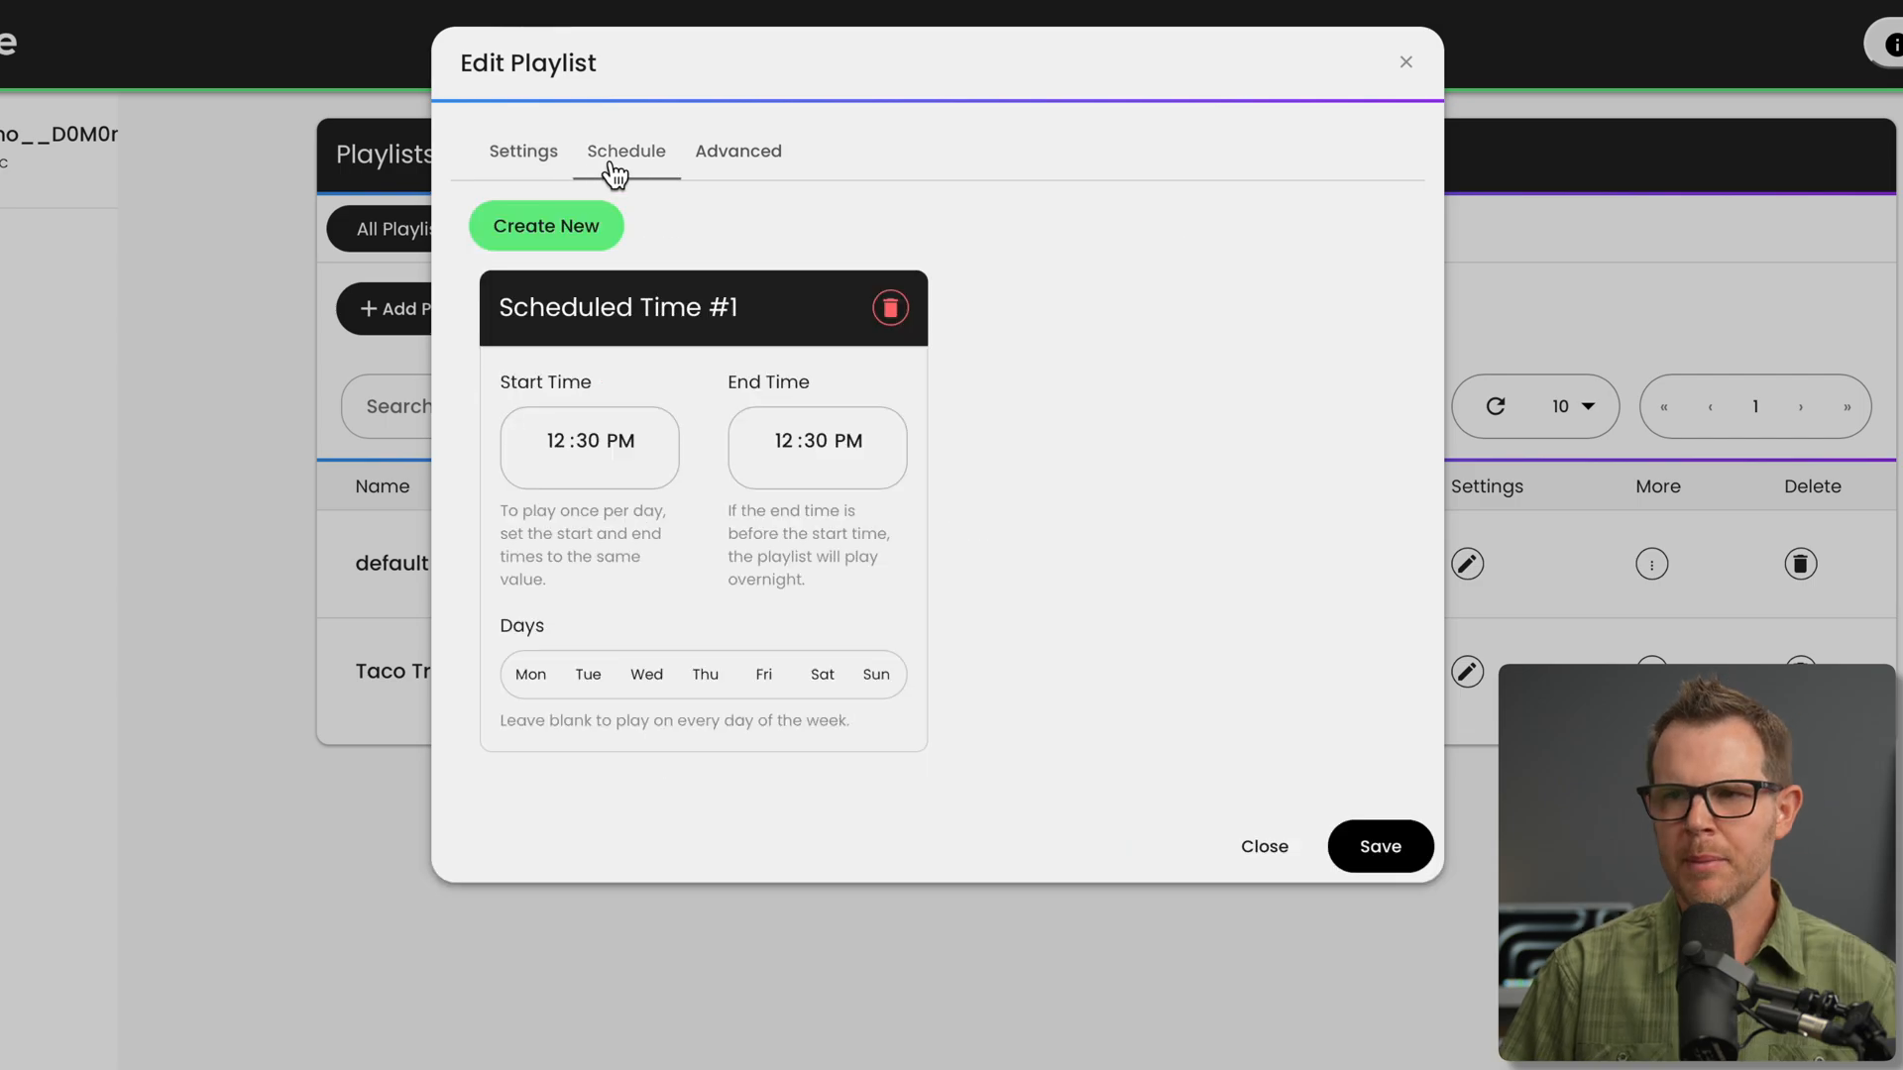
pyautogui.moveTo(729, 363)
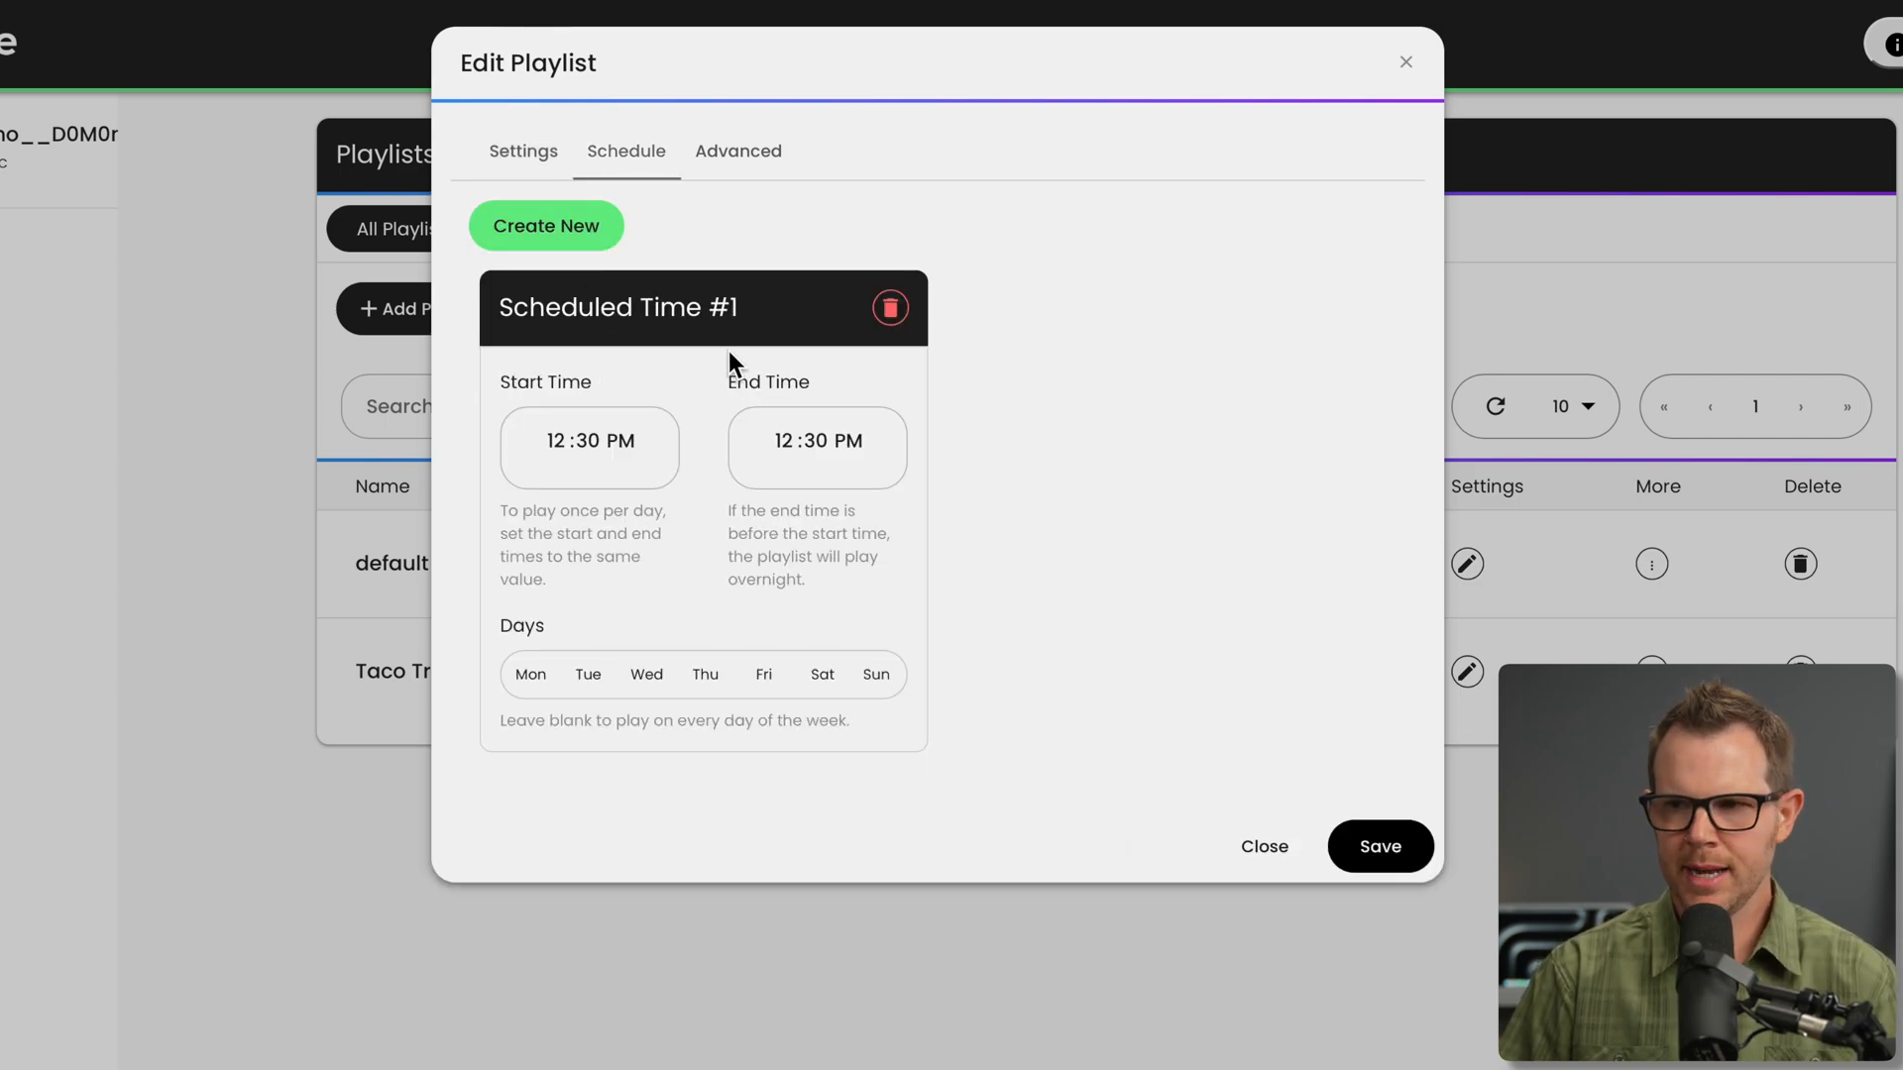
pyautogui.moveTo(571, 464)
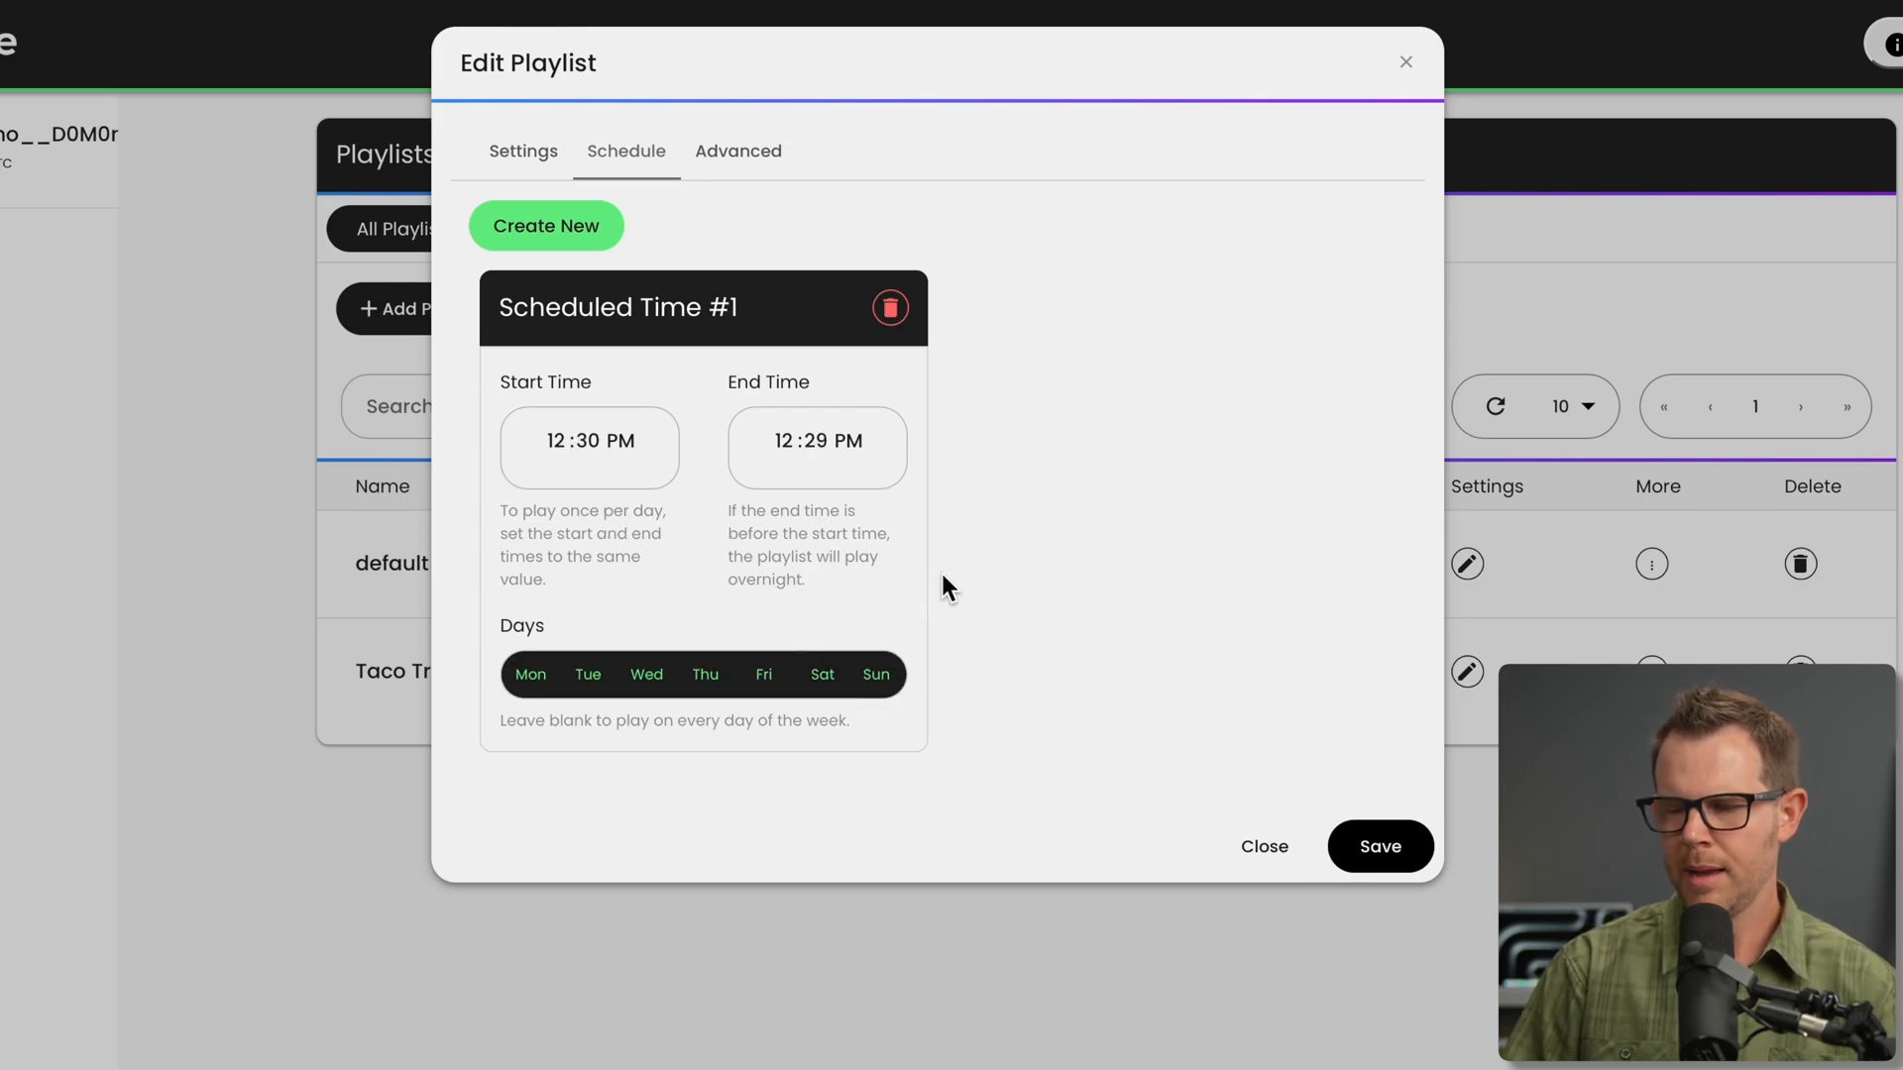
pyautogui.moveTo(614, 271)
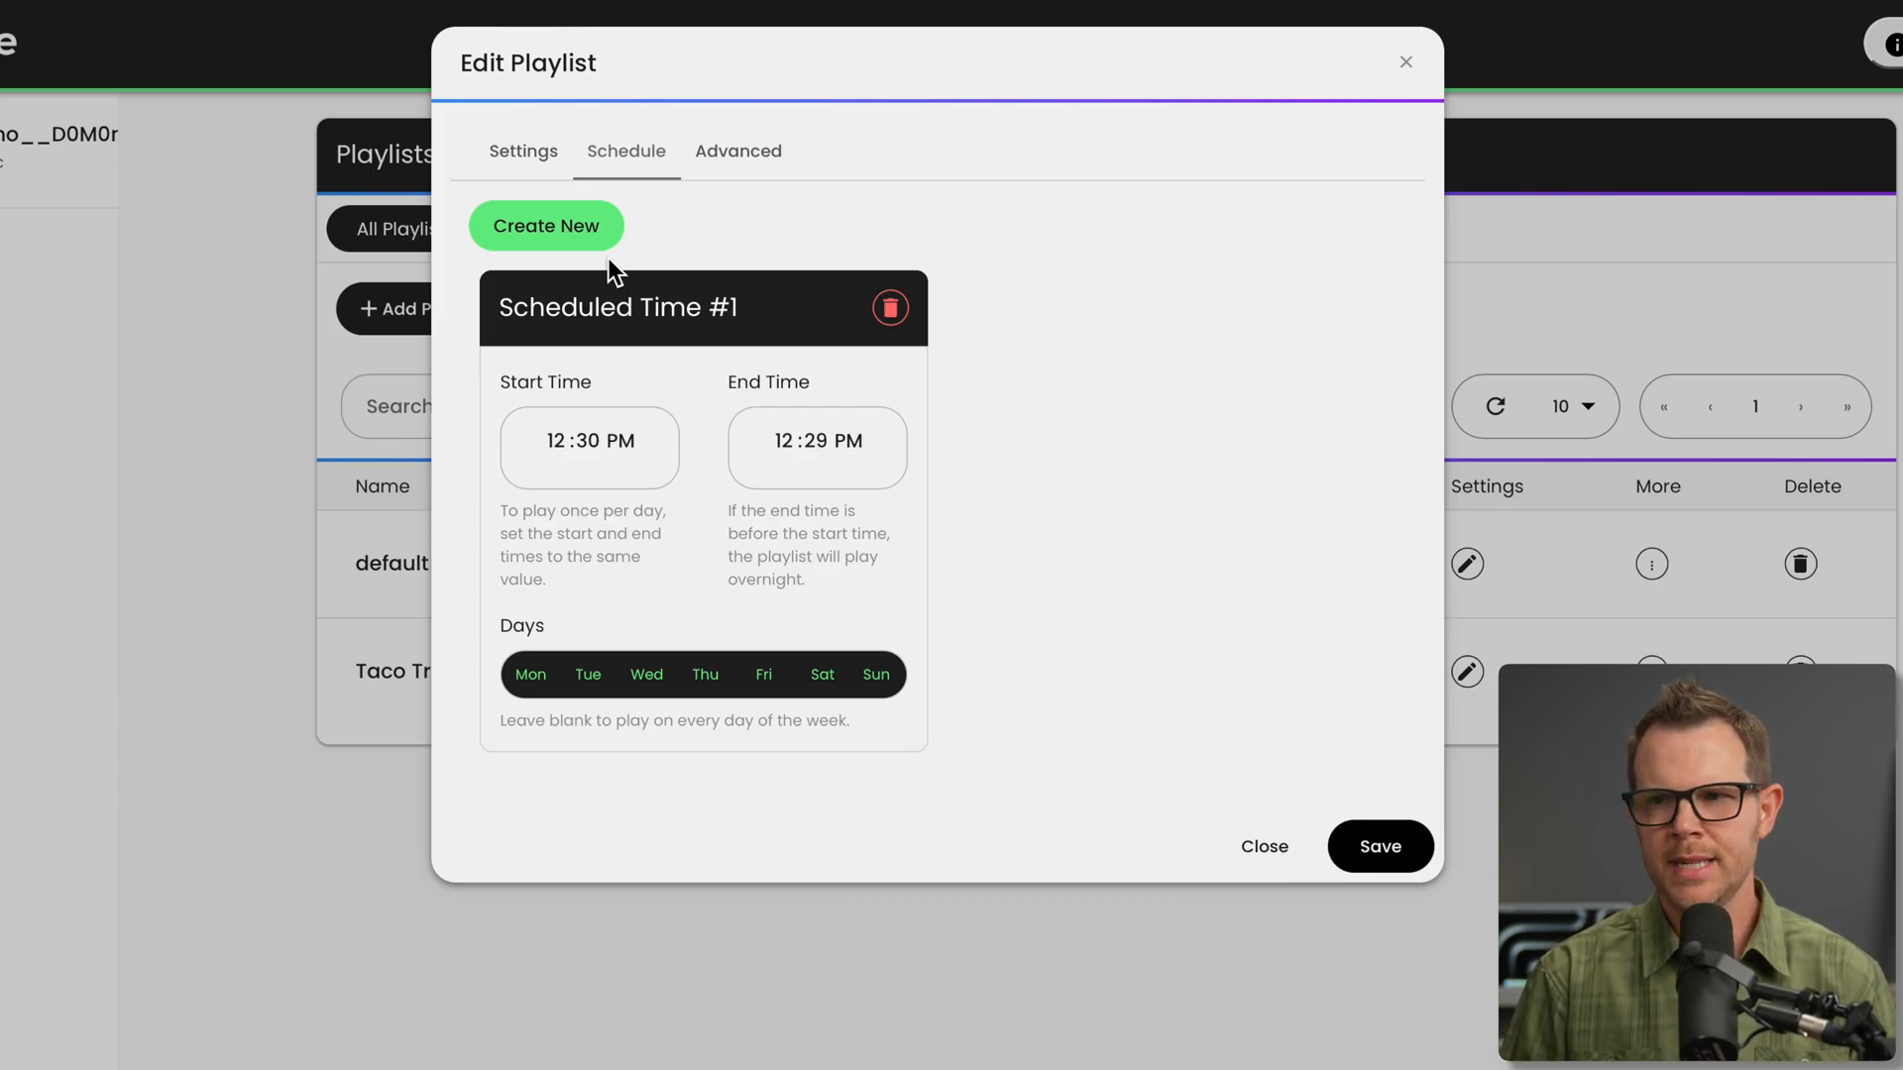
pyautogui.click(738, 151)
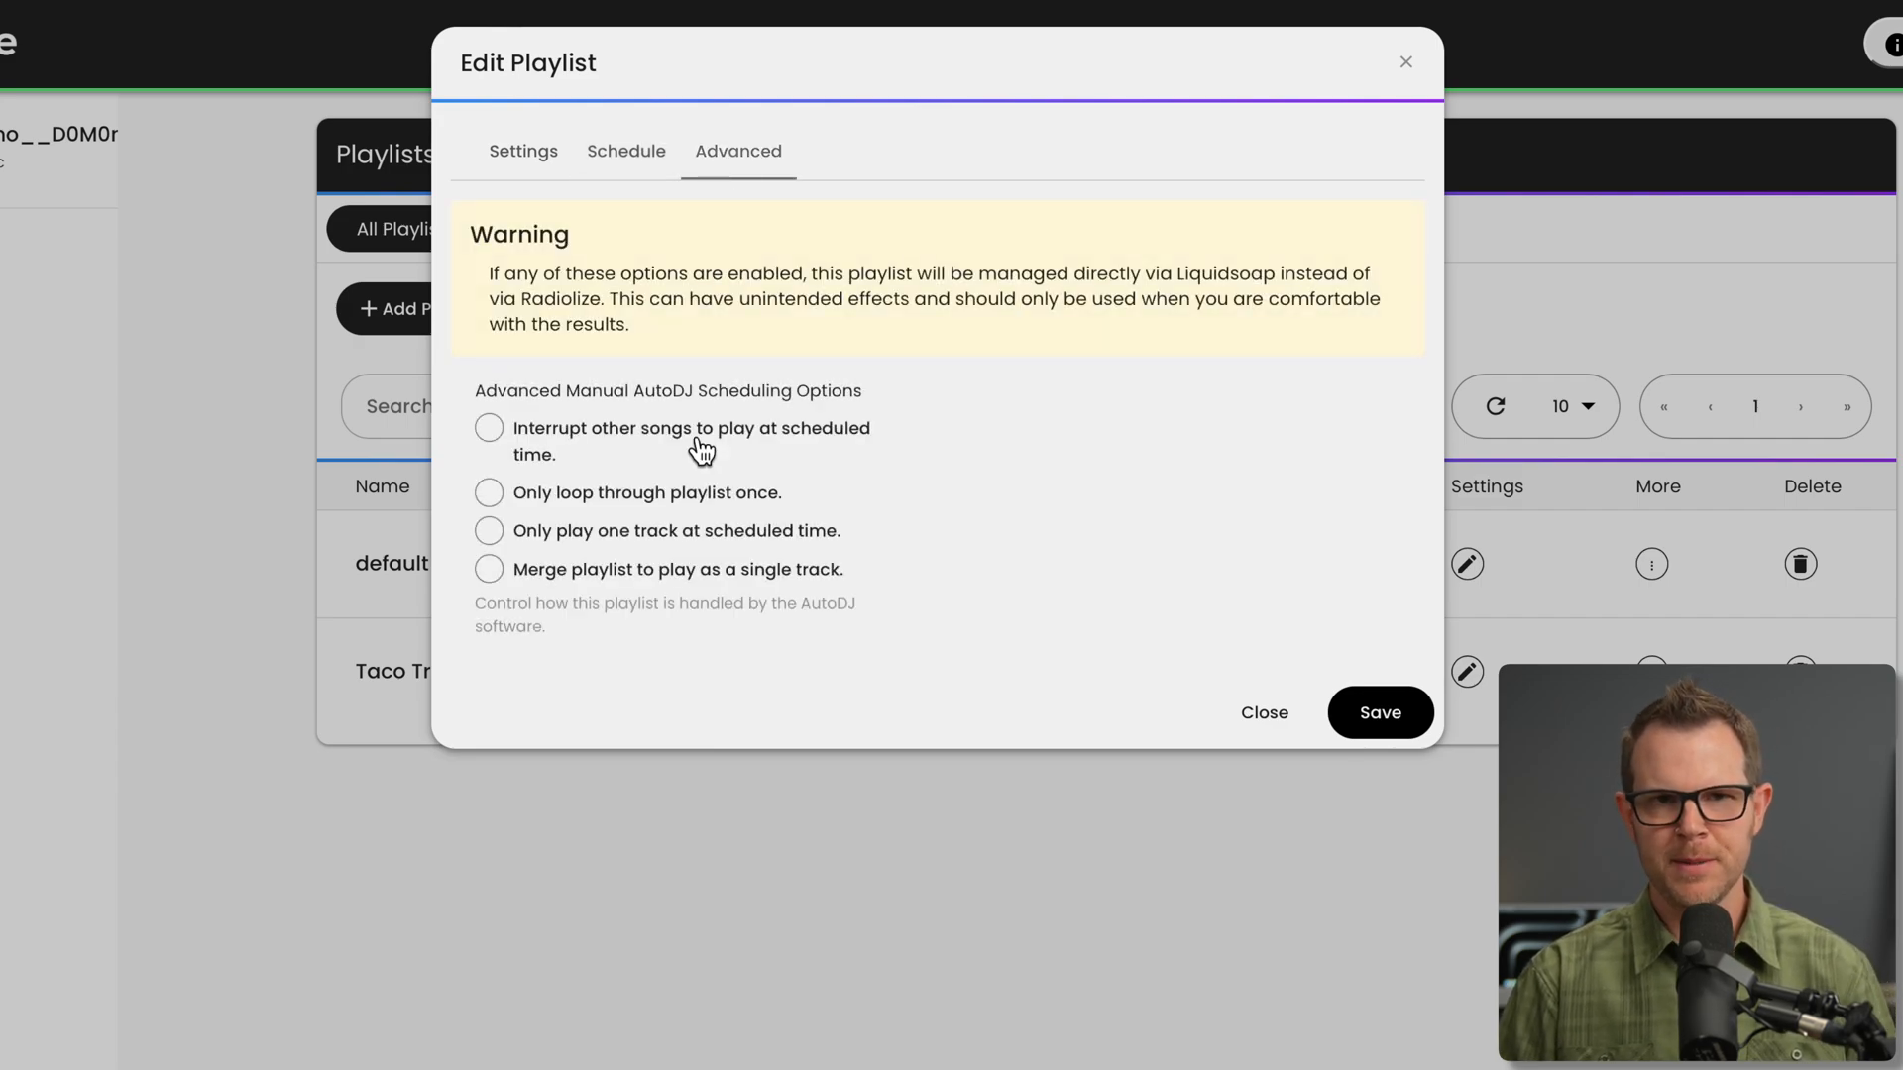
pyautogui.moveTo(711, 464)
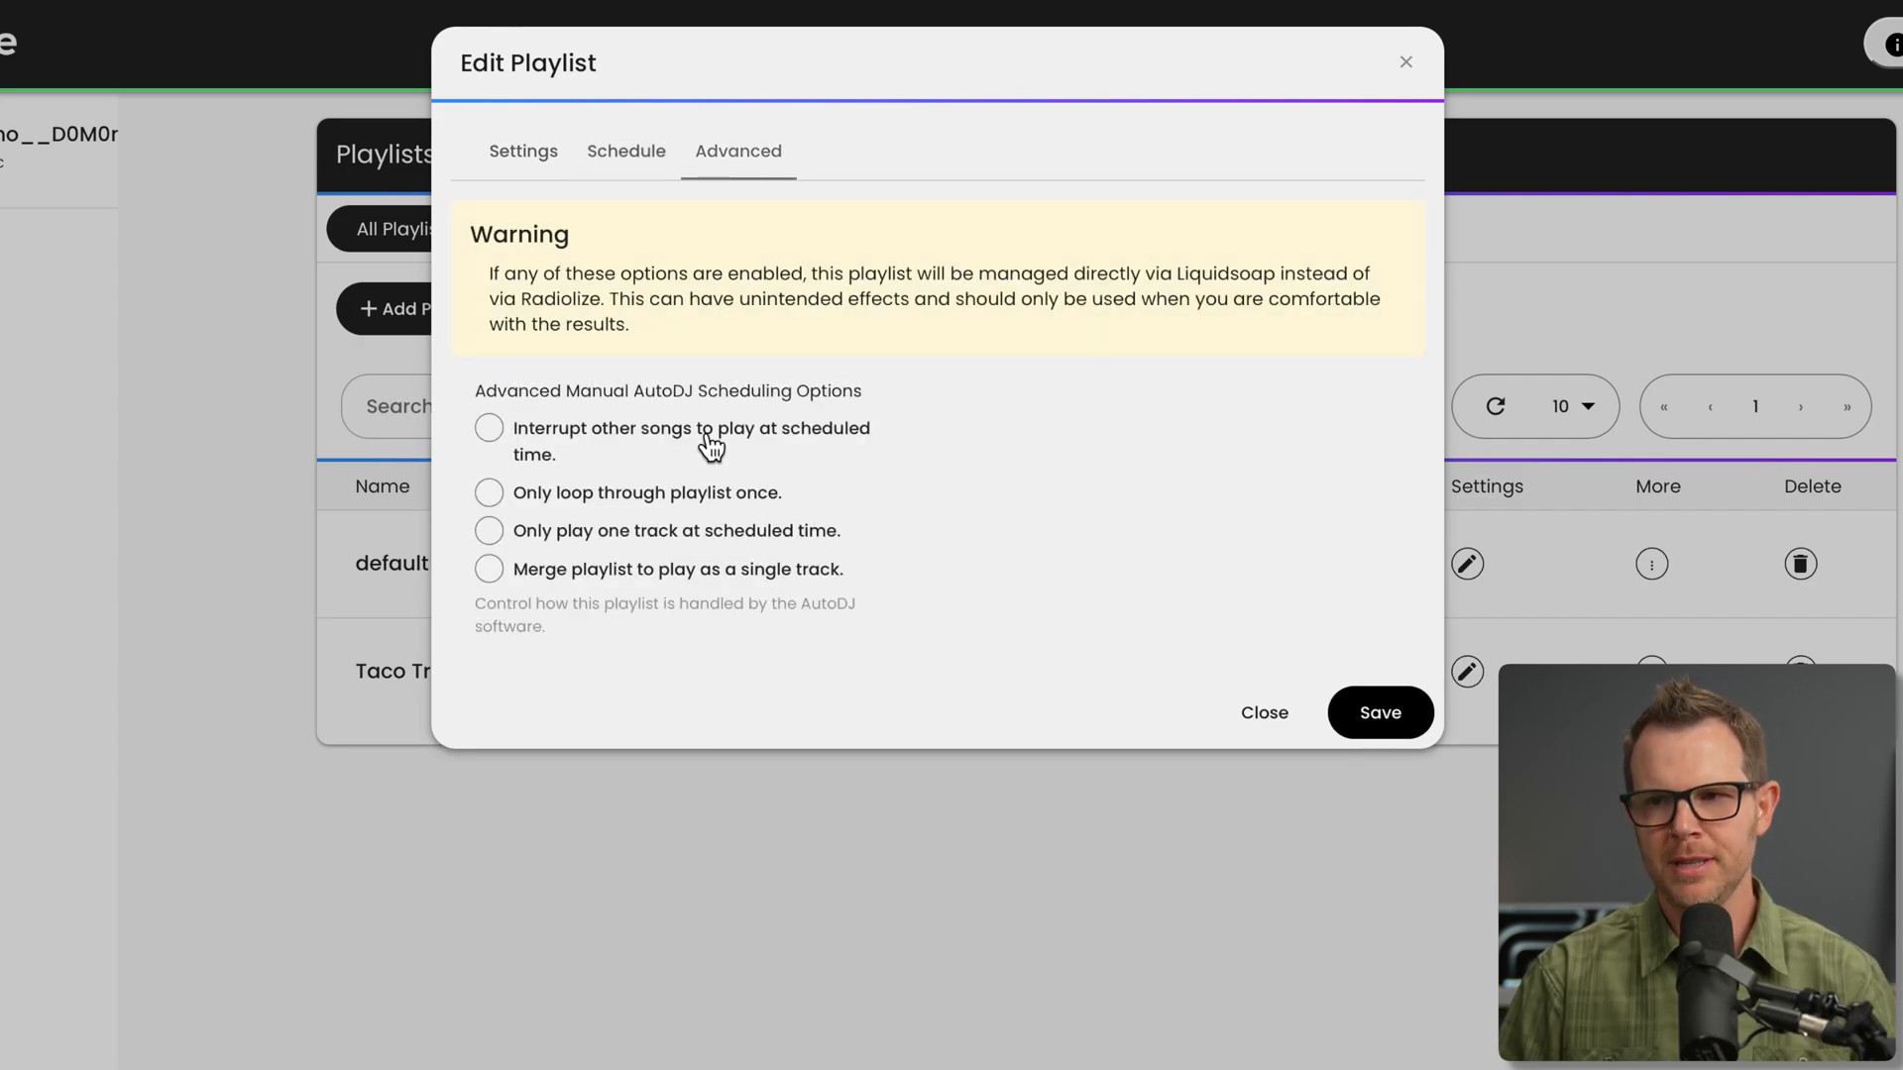
pyautogui.moveTo(888, 630)
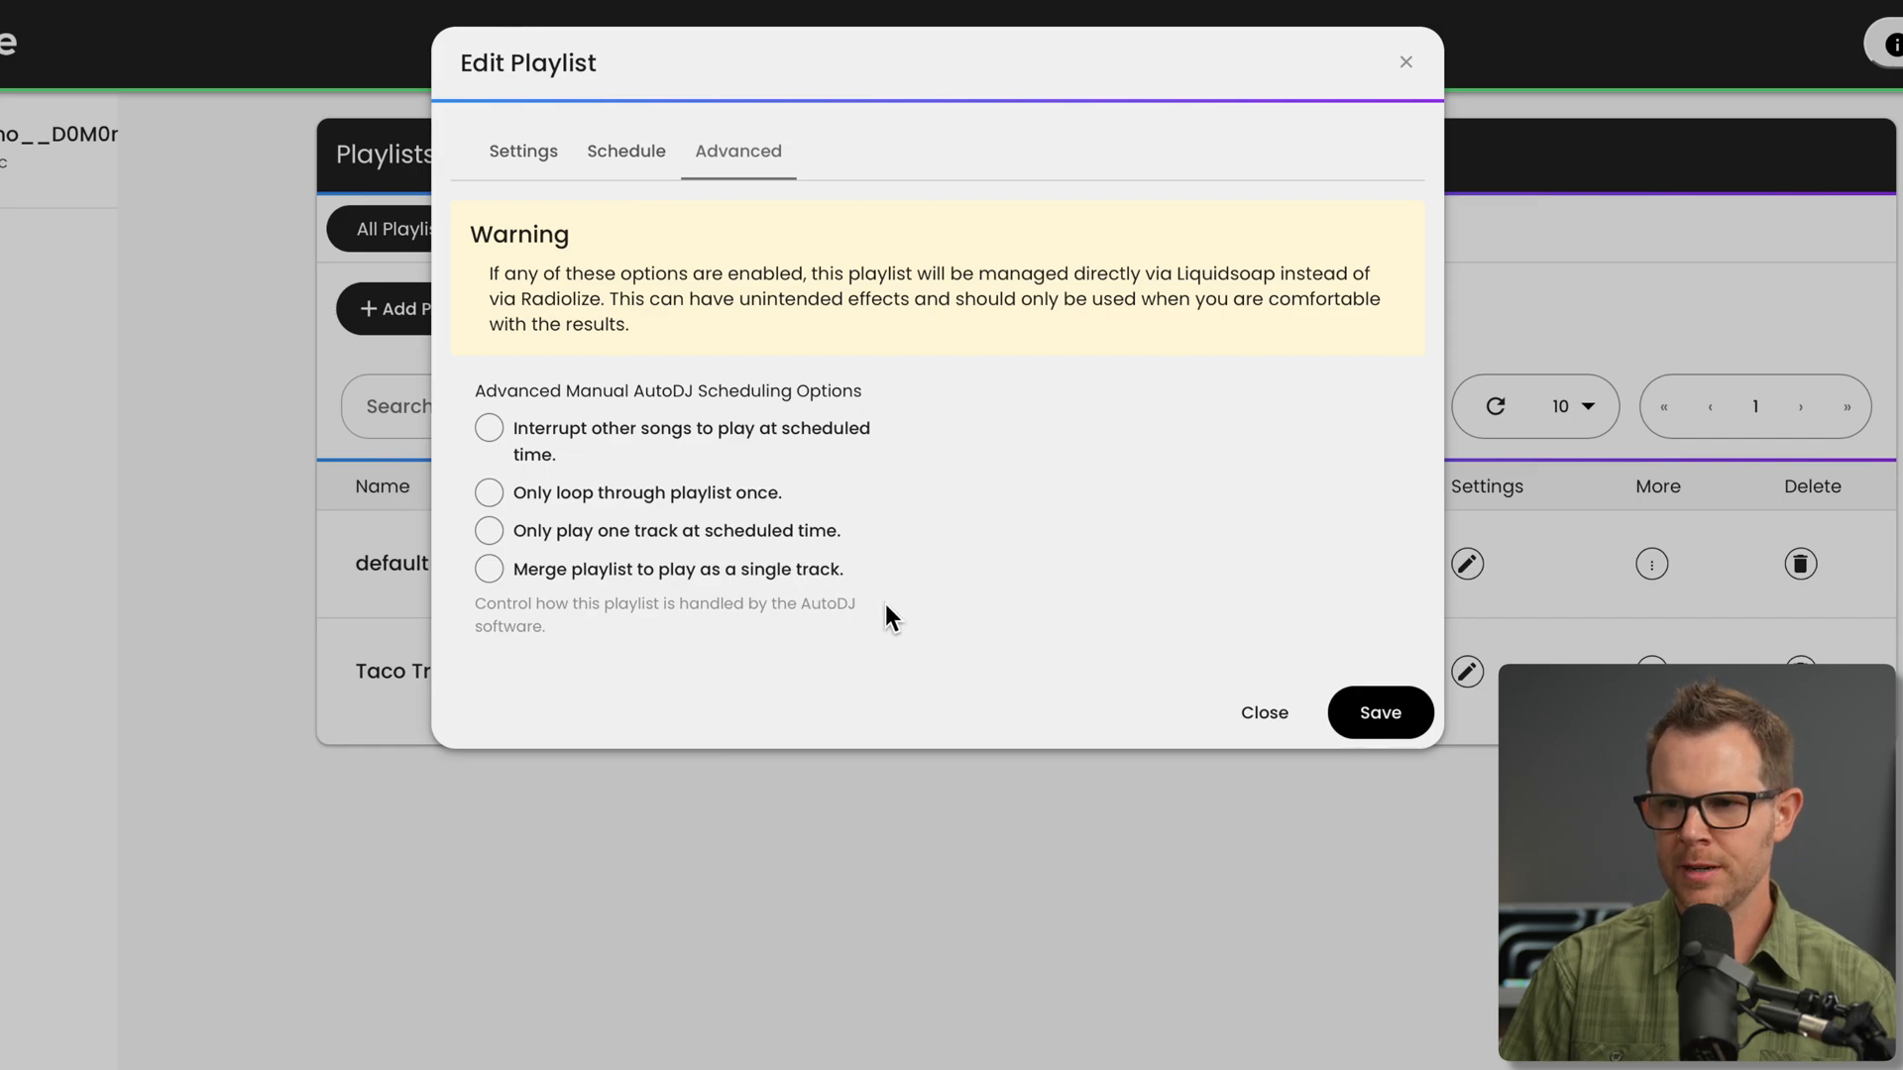
pyautogui.click(626, 150)
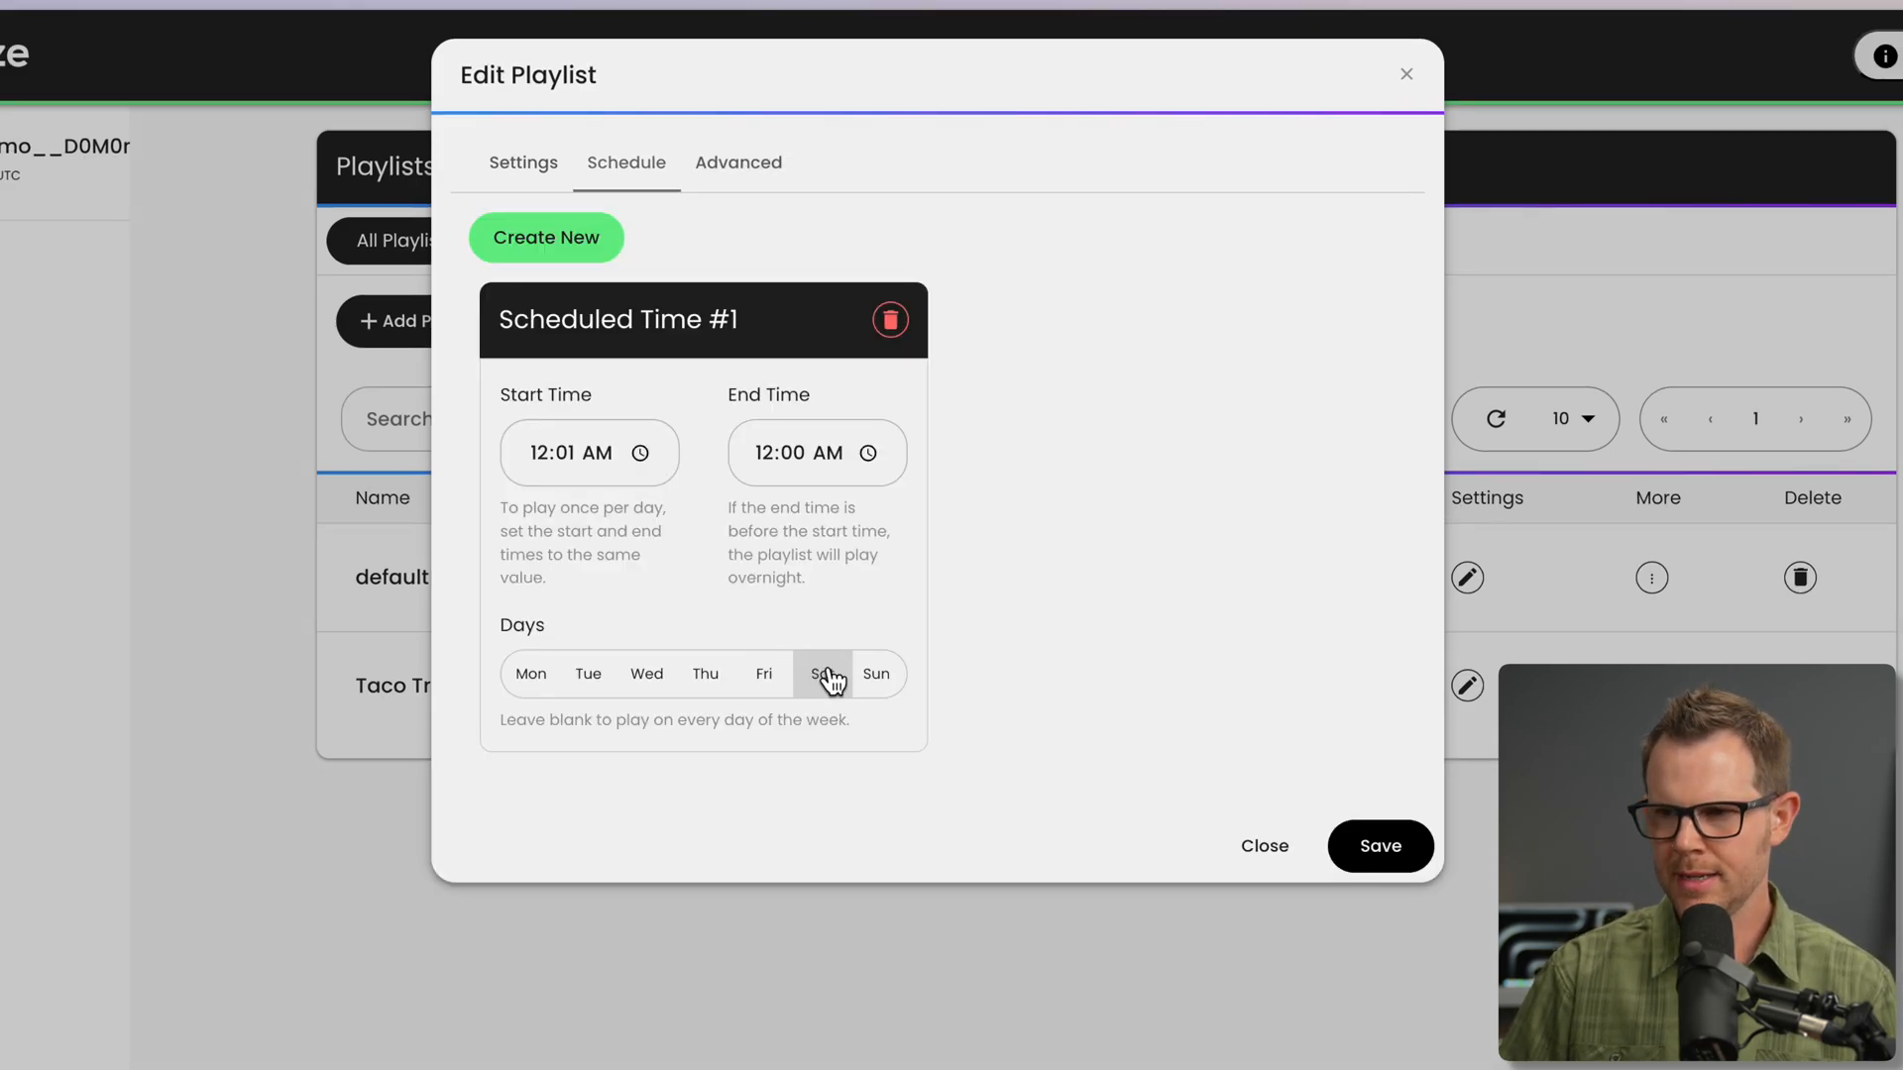
# Leave the Days selection empty so it plays every day, and save the schedule.
pyautogui.click(822, 673)
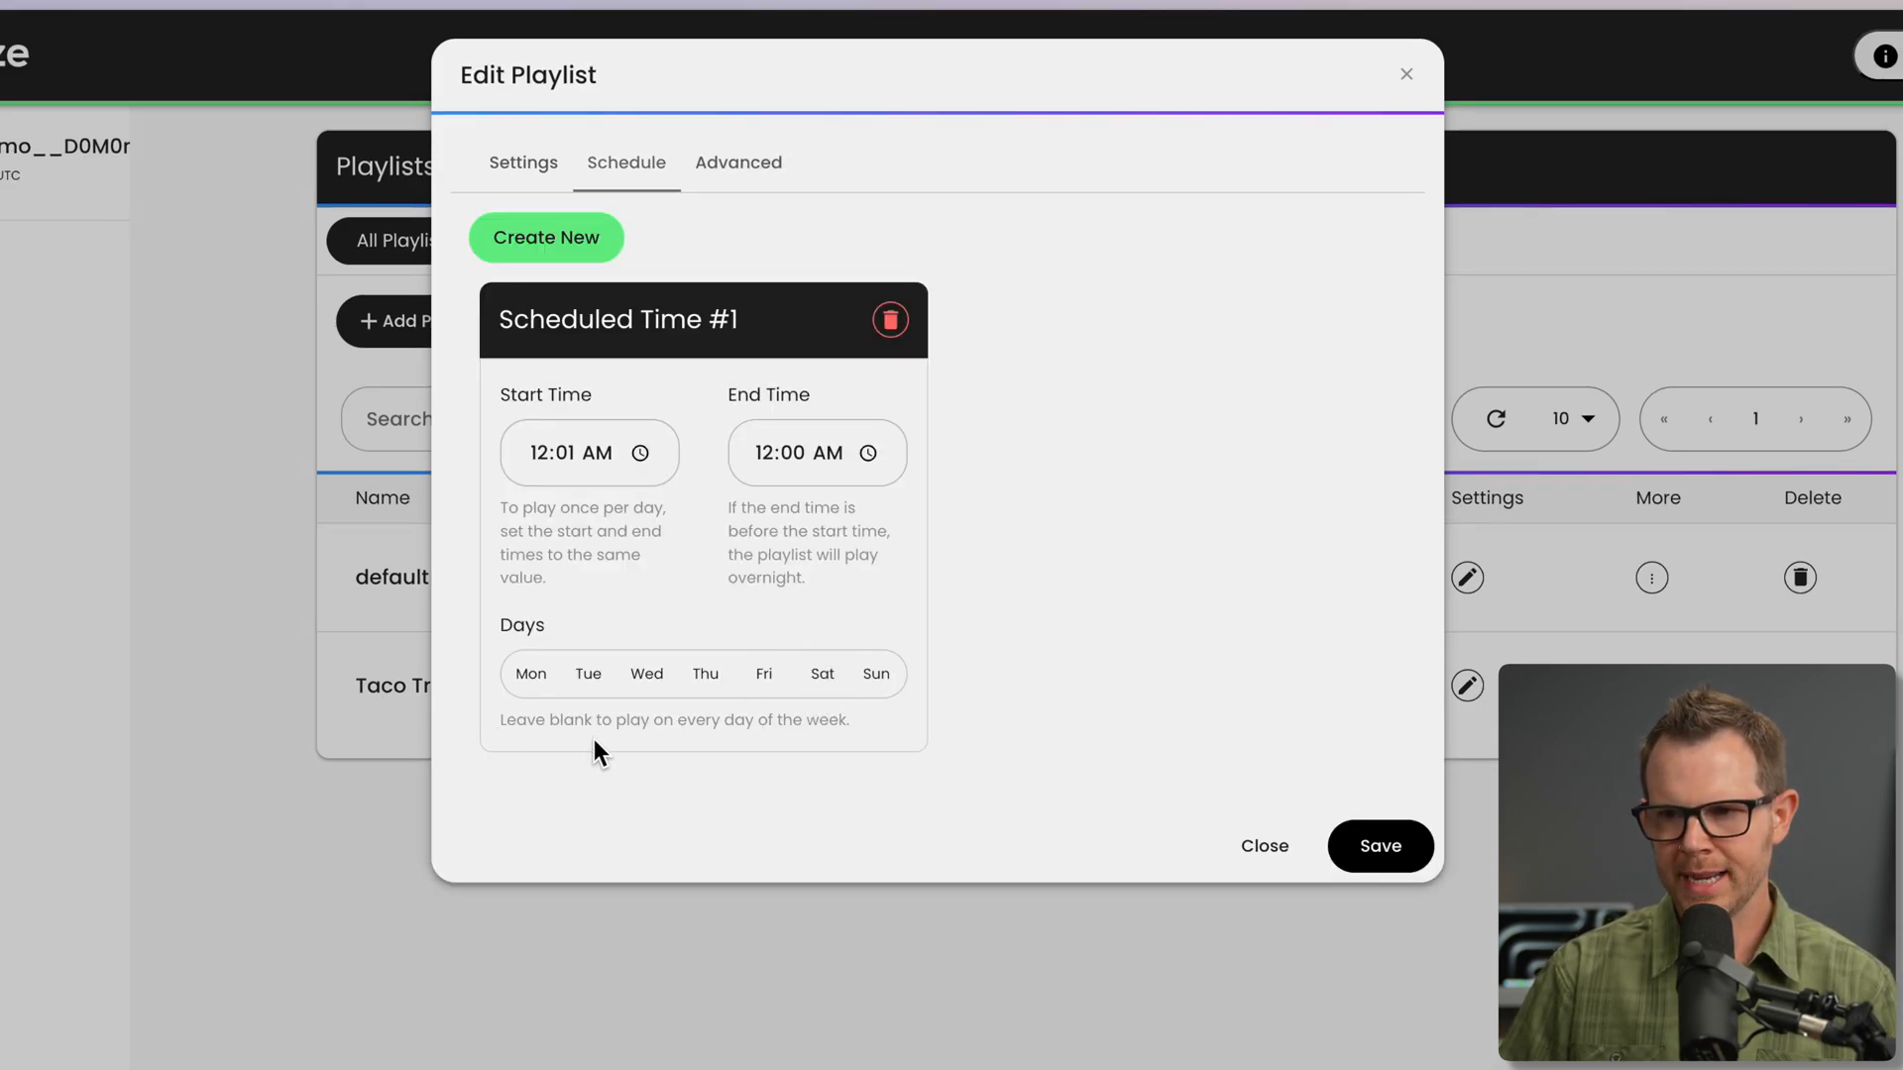
pyautogui.click(876, 673)
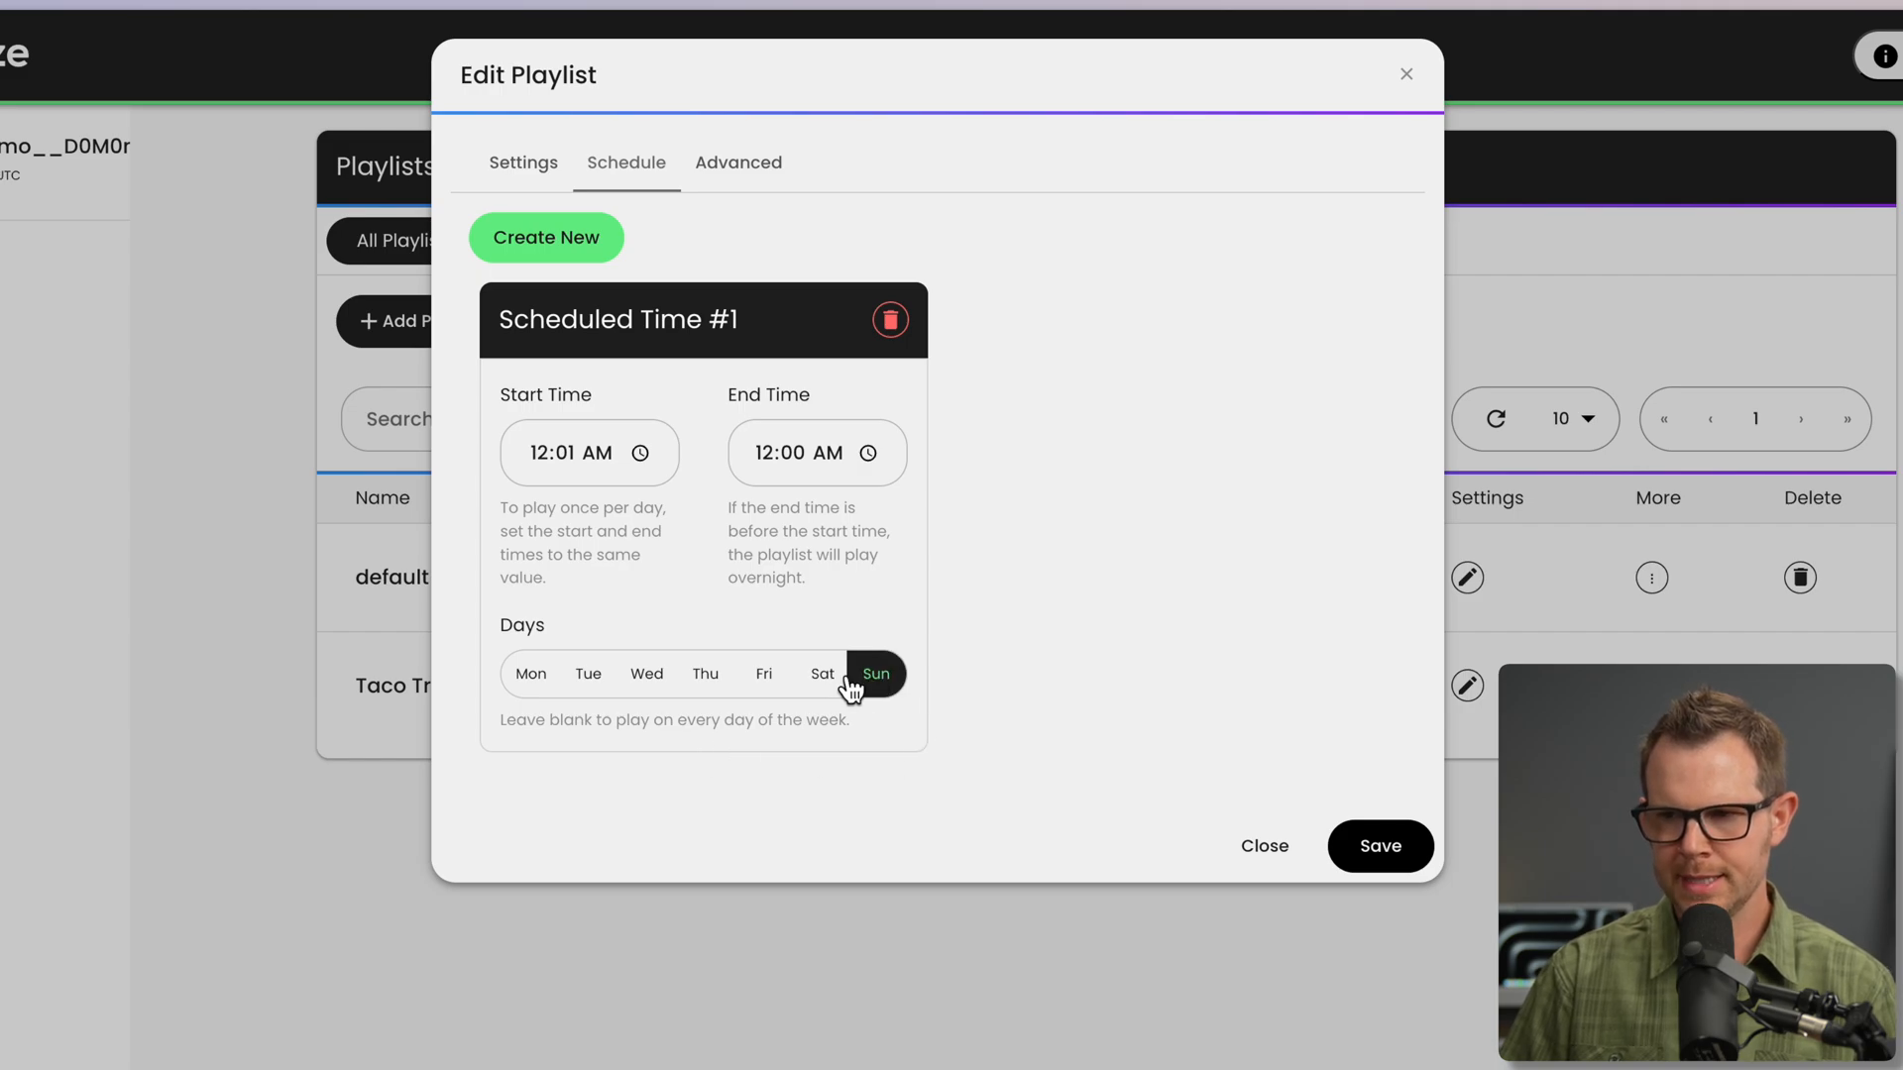
pyautogui.click(876, 674)
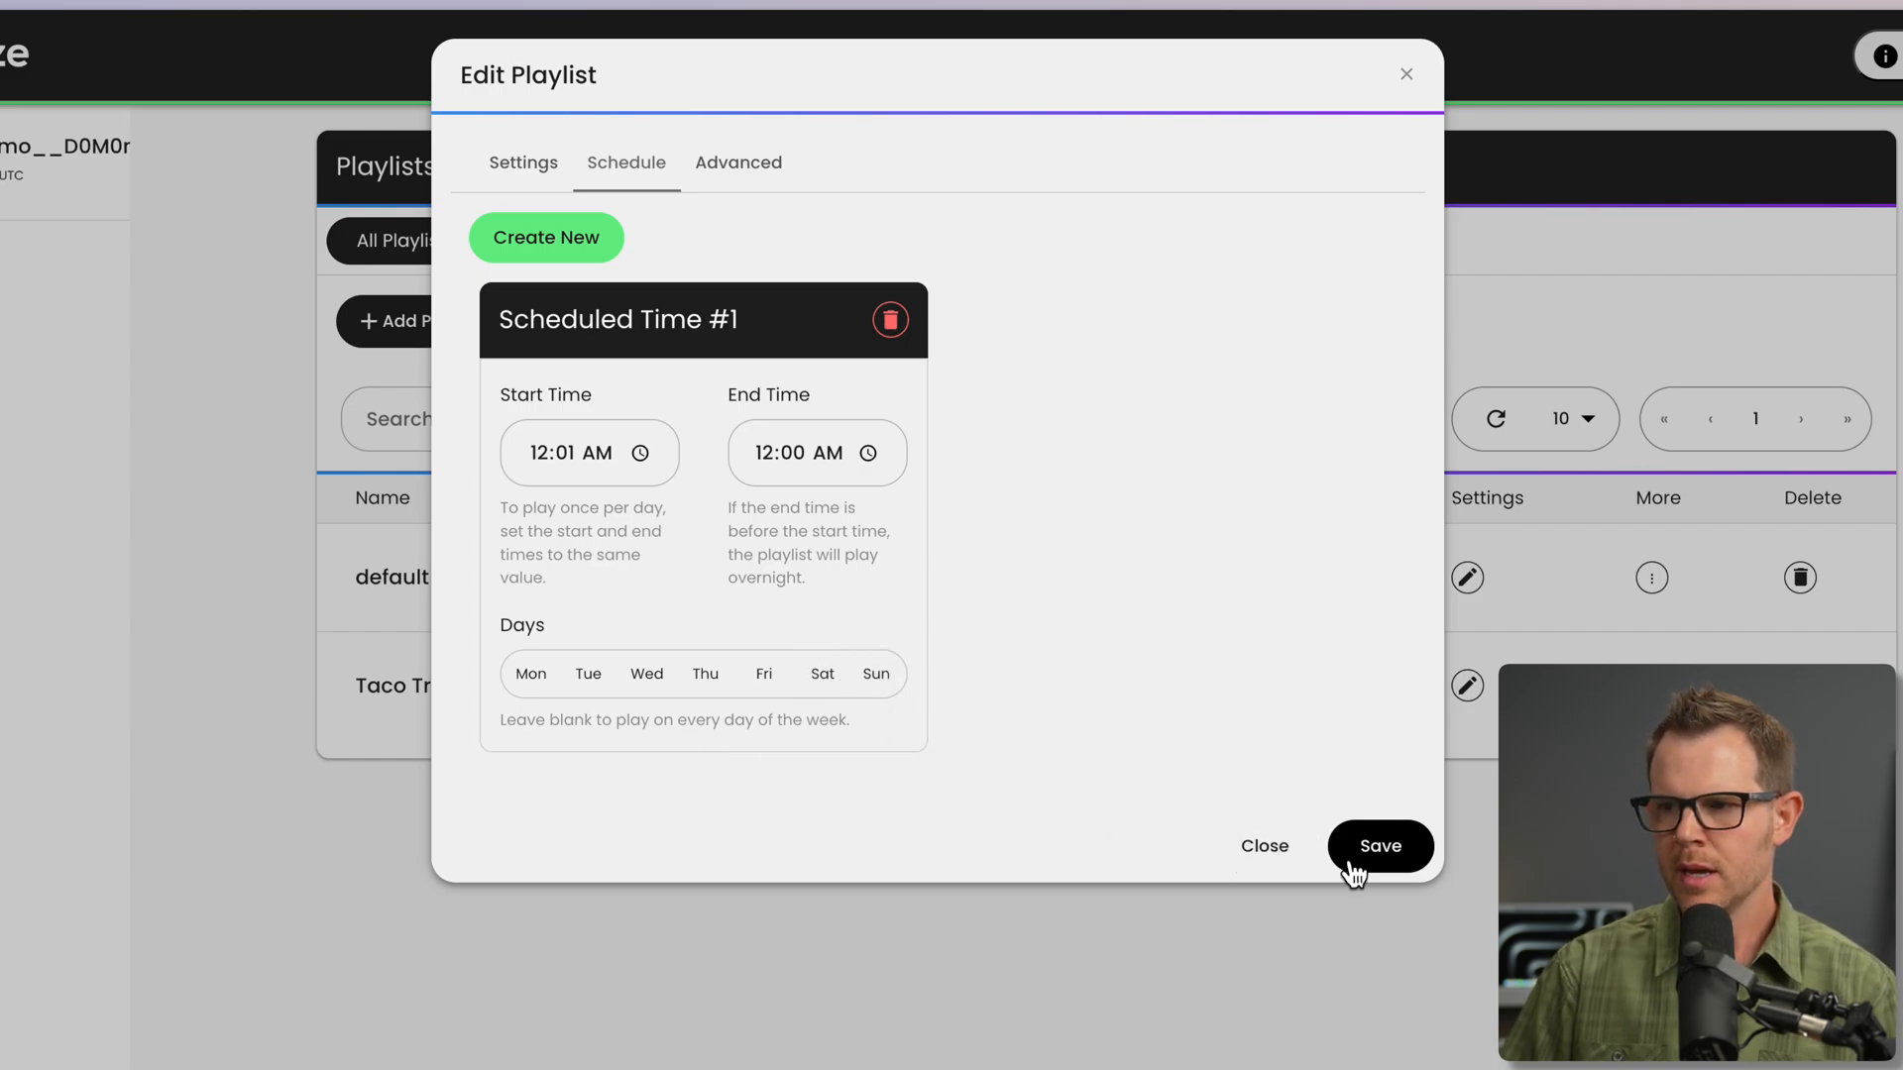
pyautogui.click(1380, 847)
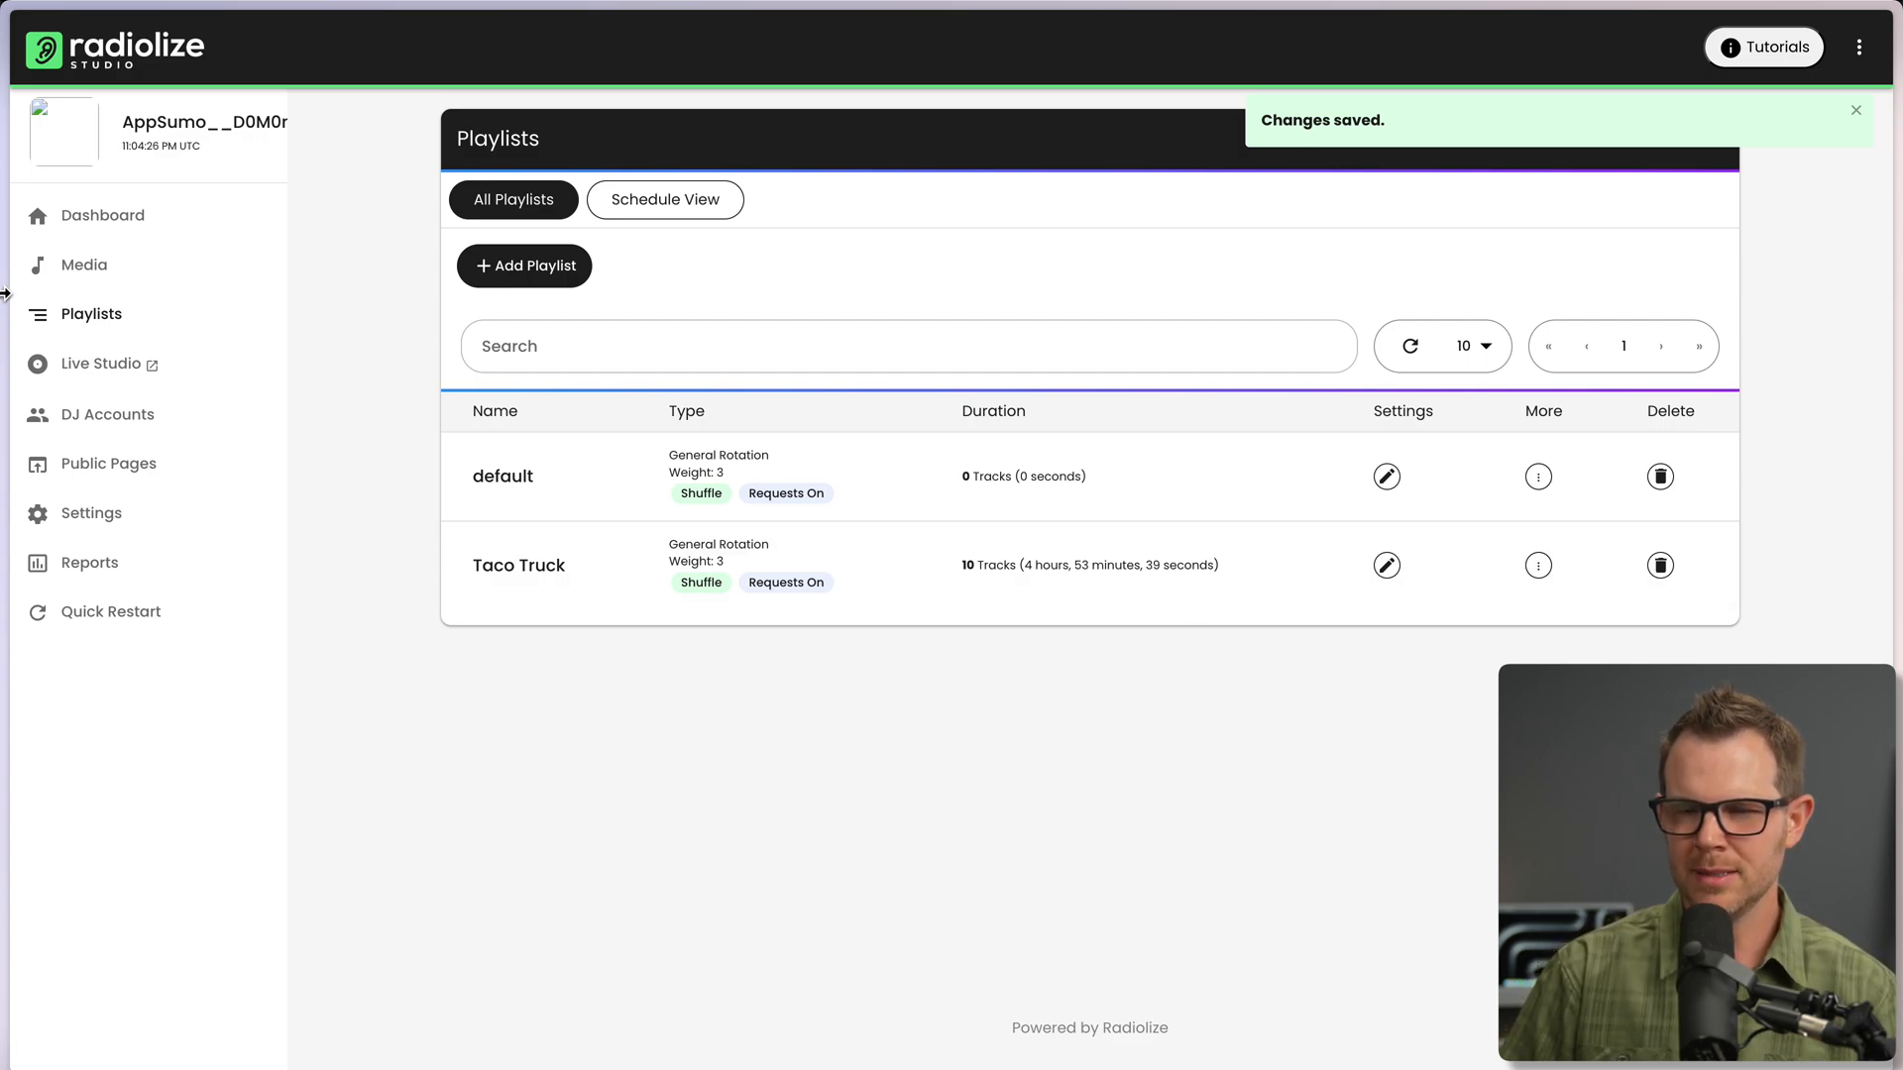
# Enable on-demand availability in the Taco Truck playlist settings.
pyautogui.click(107, 464)
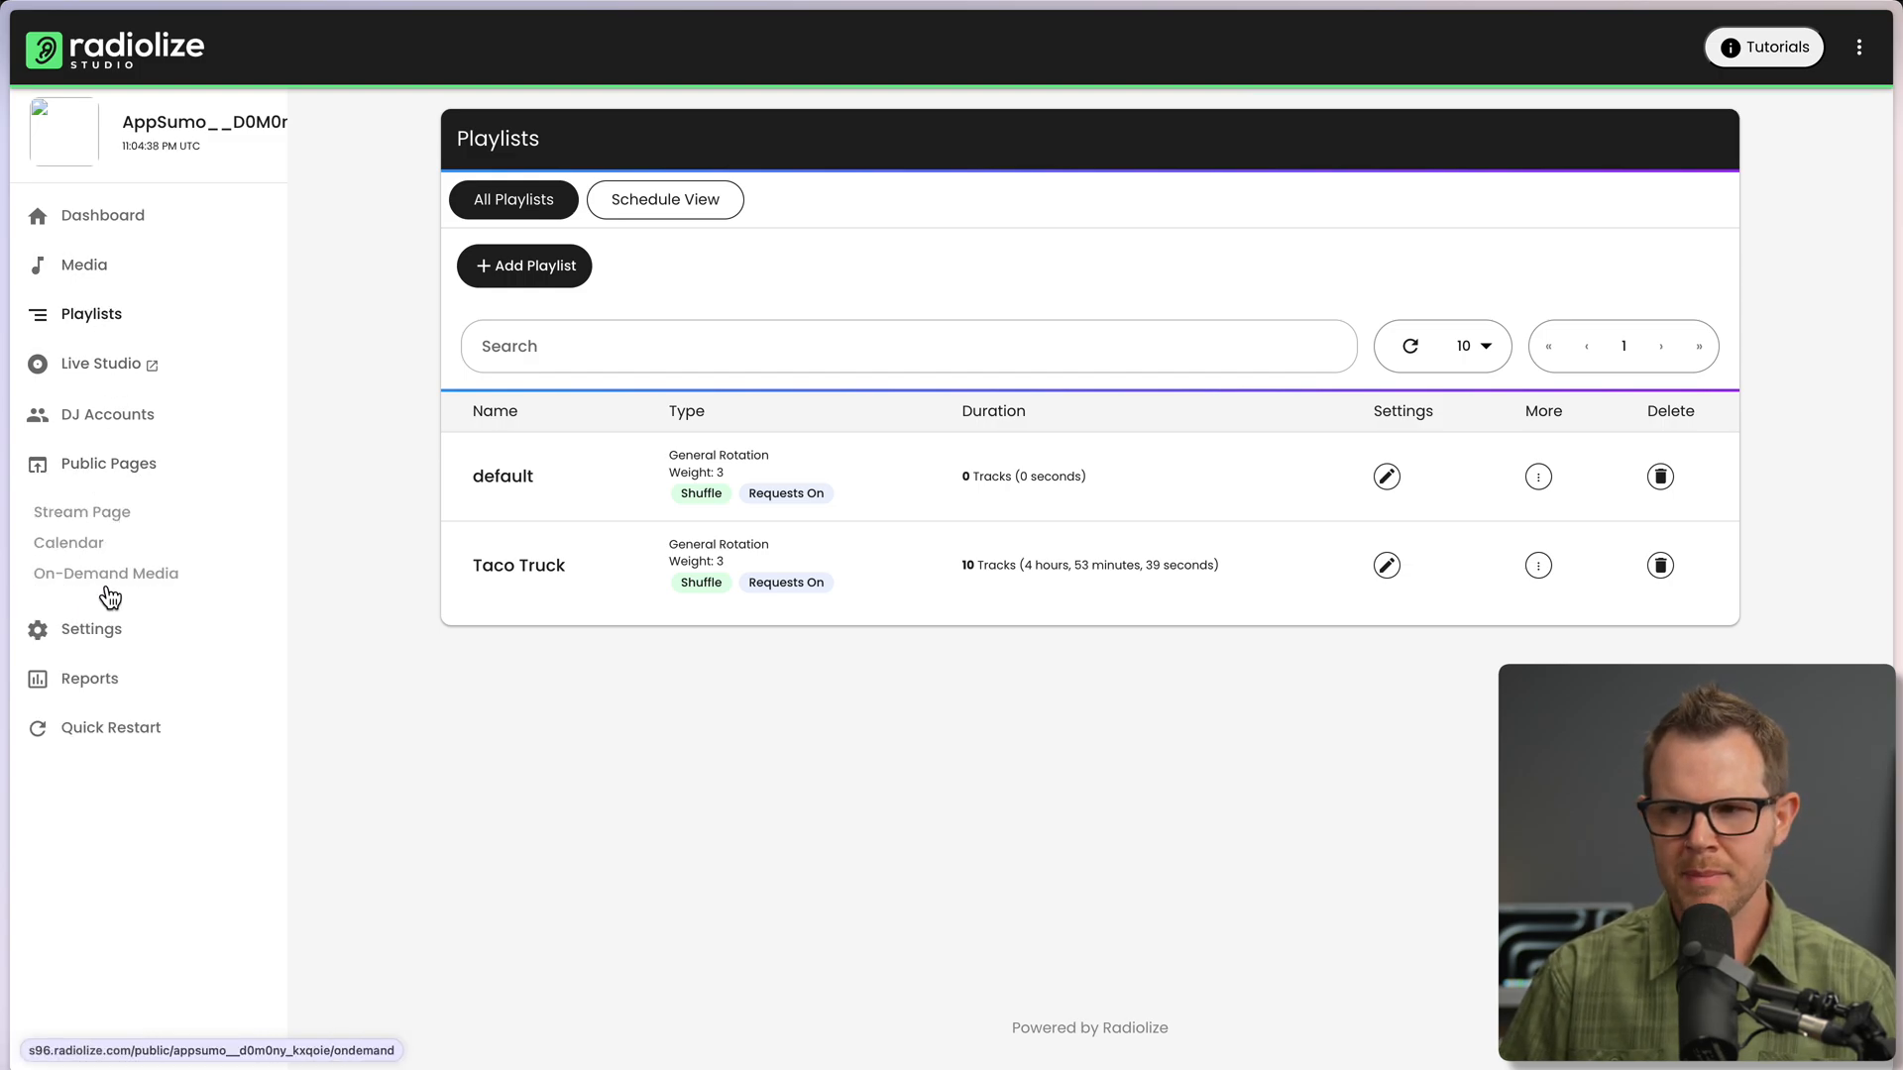
pyautogui.click(1387, 565)
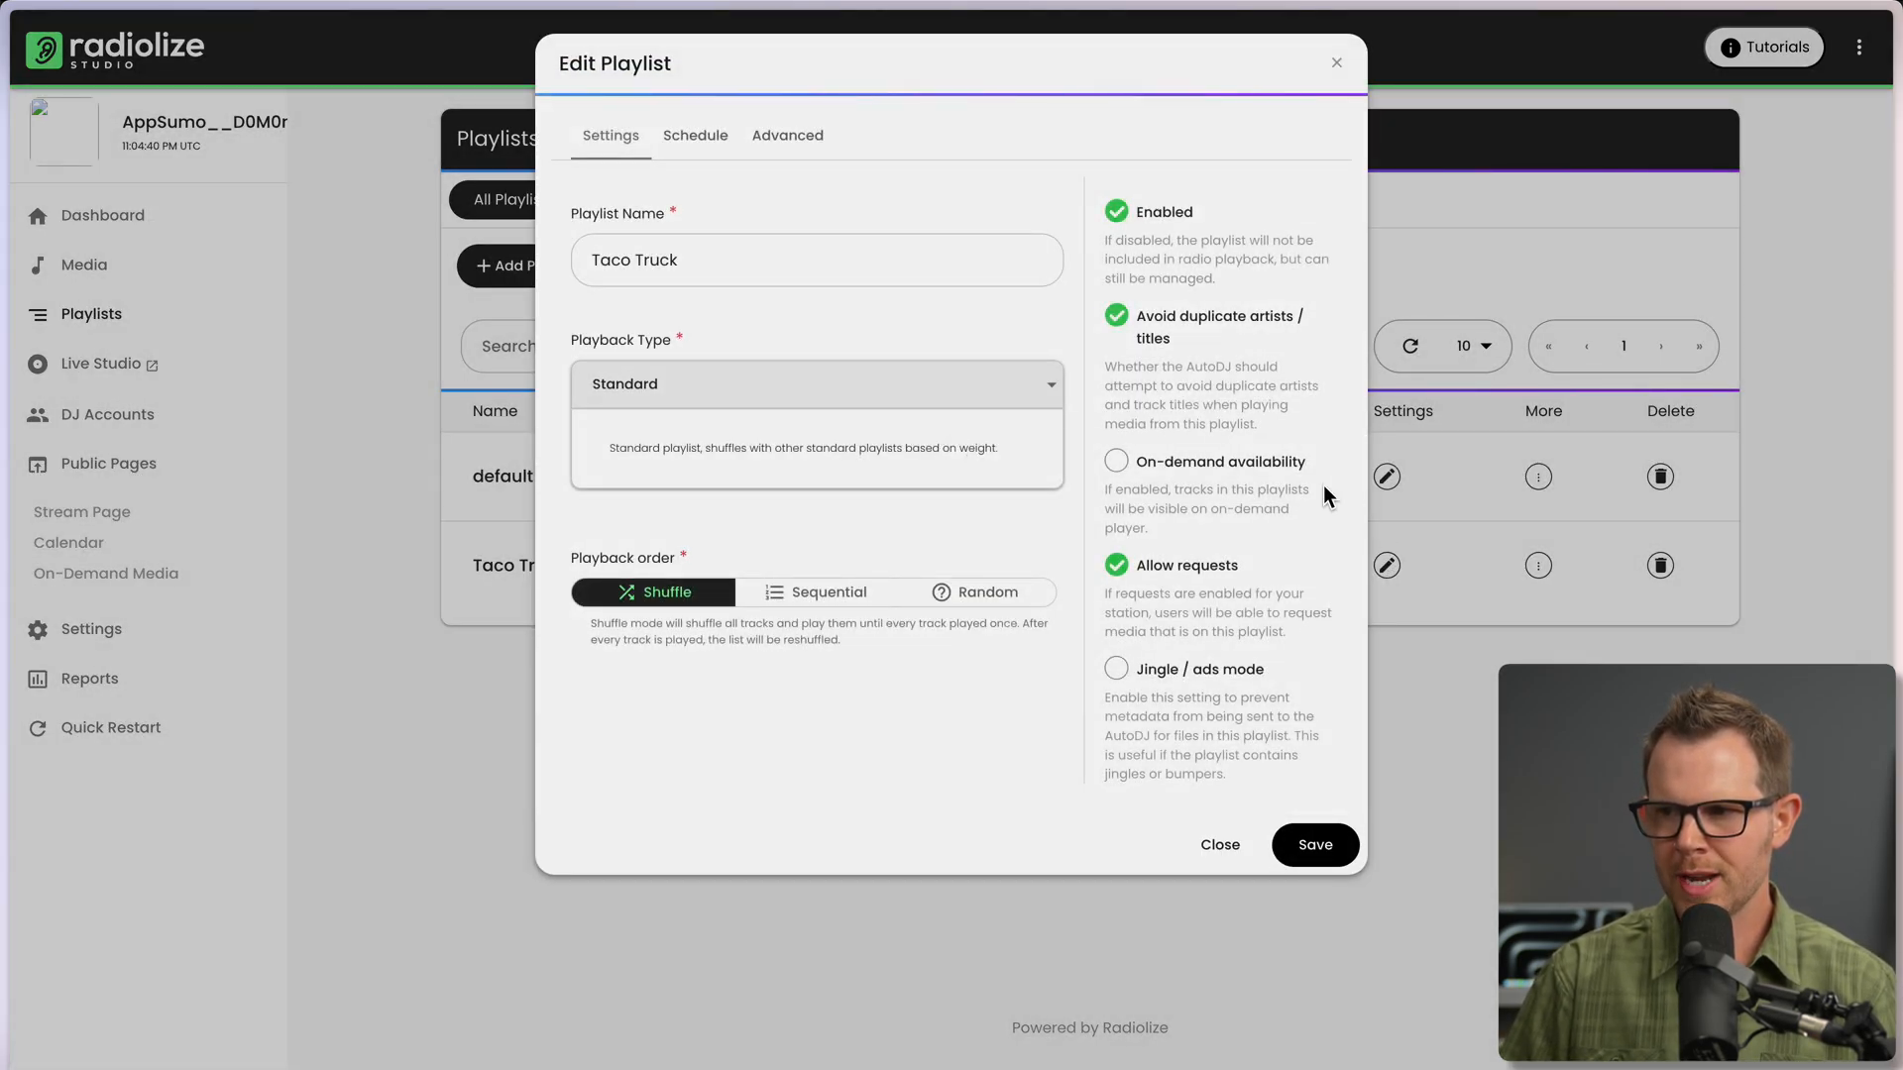
pyautogui.click(1116, 461)
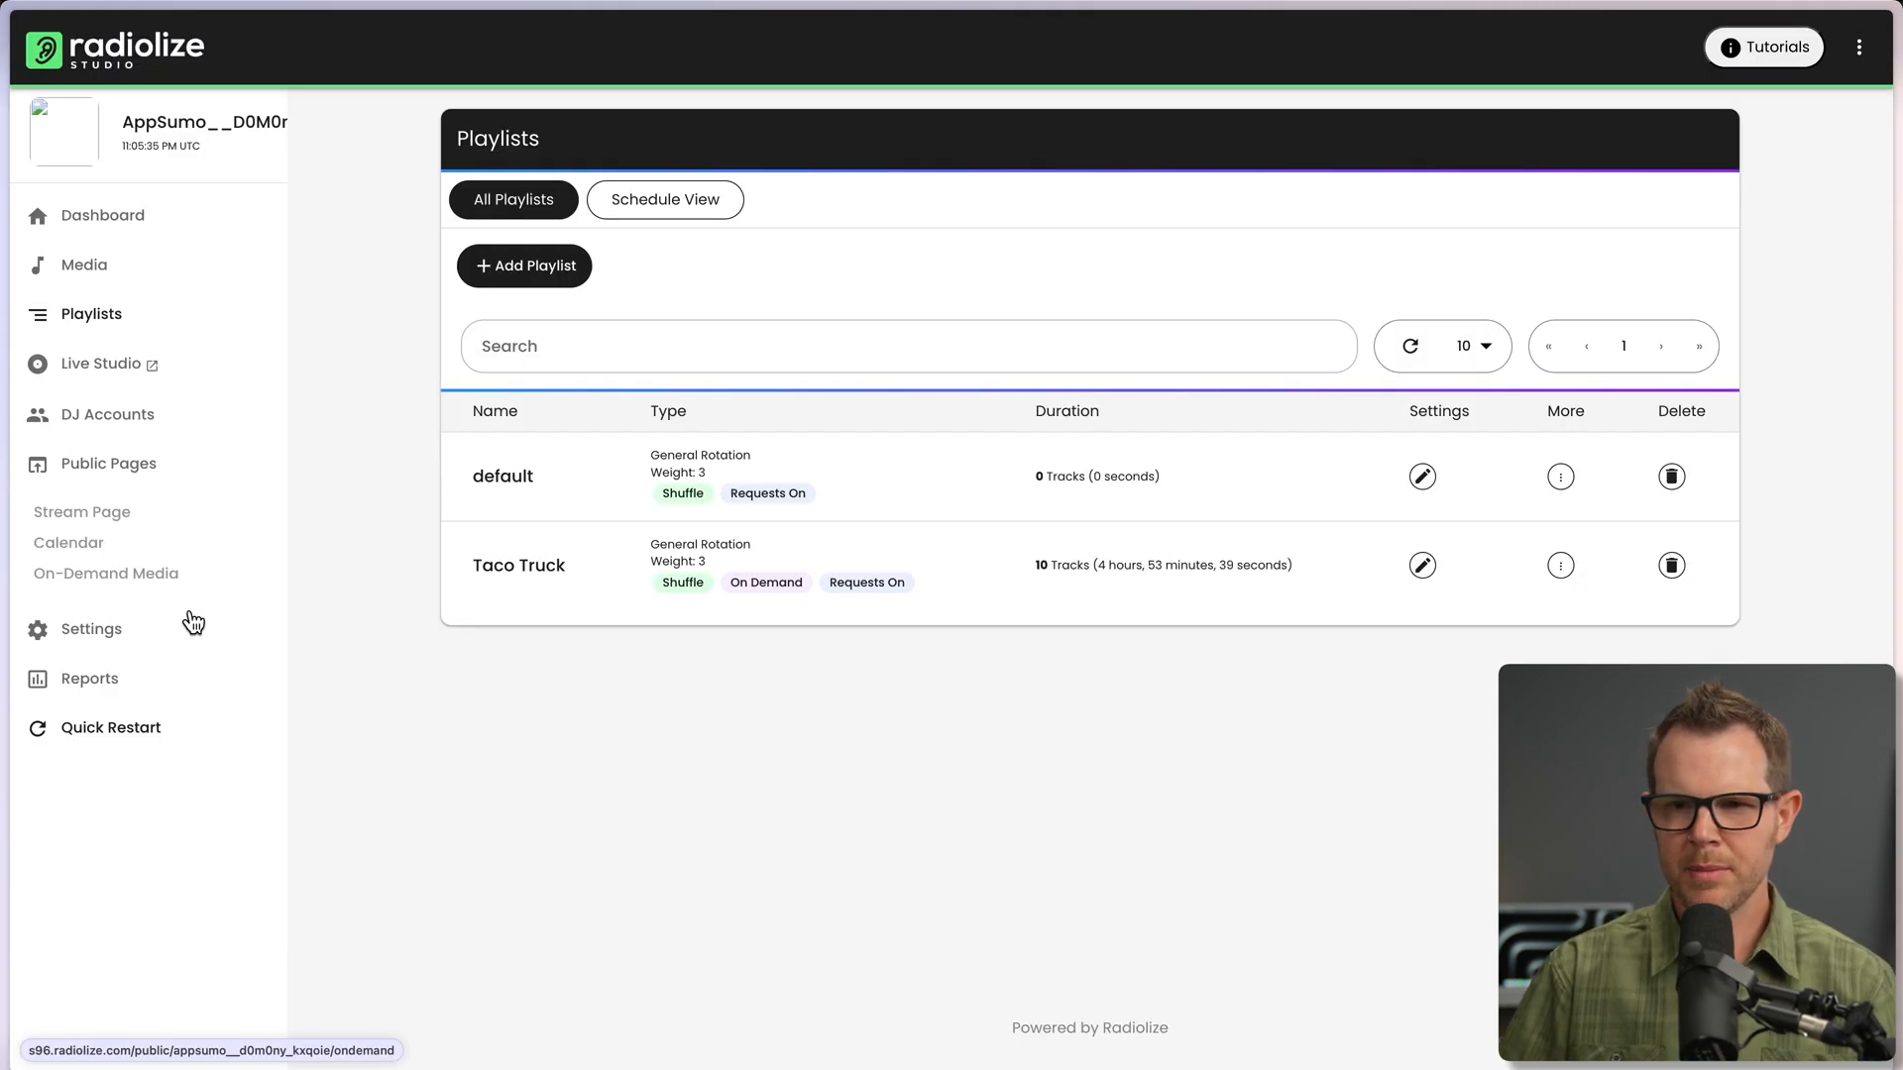
# Restart the station's broadcast and confirm the restart.
pyautogui.click(109, 727)
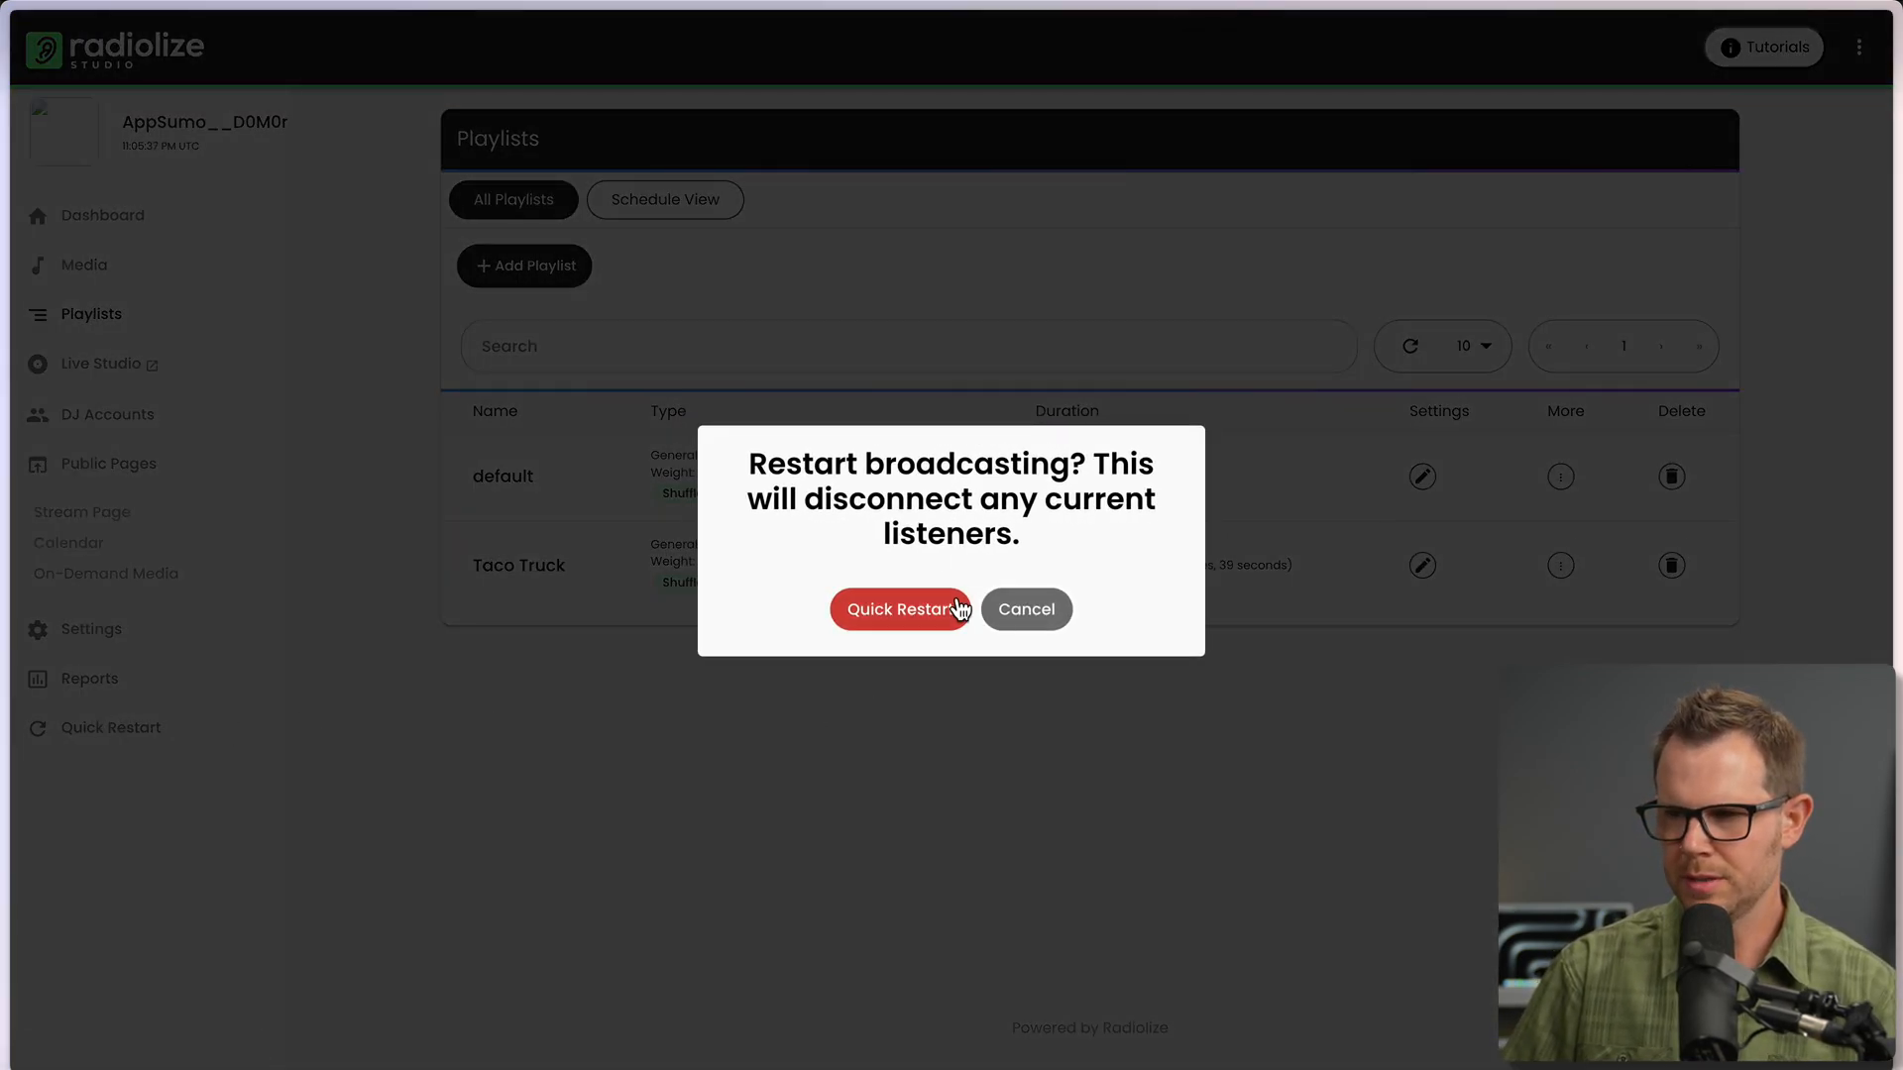
pyautogui.click(900, 610)
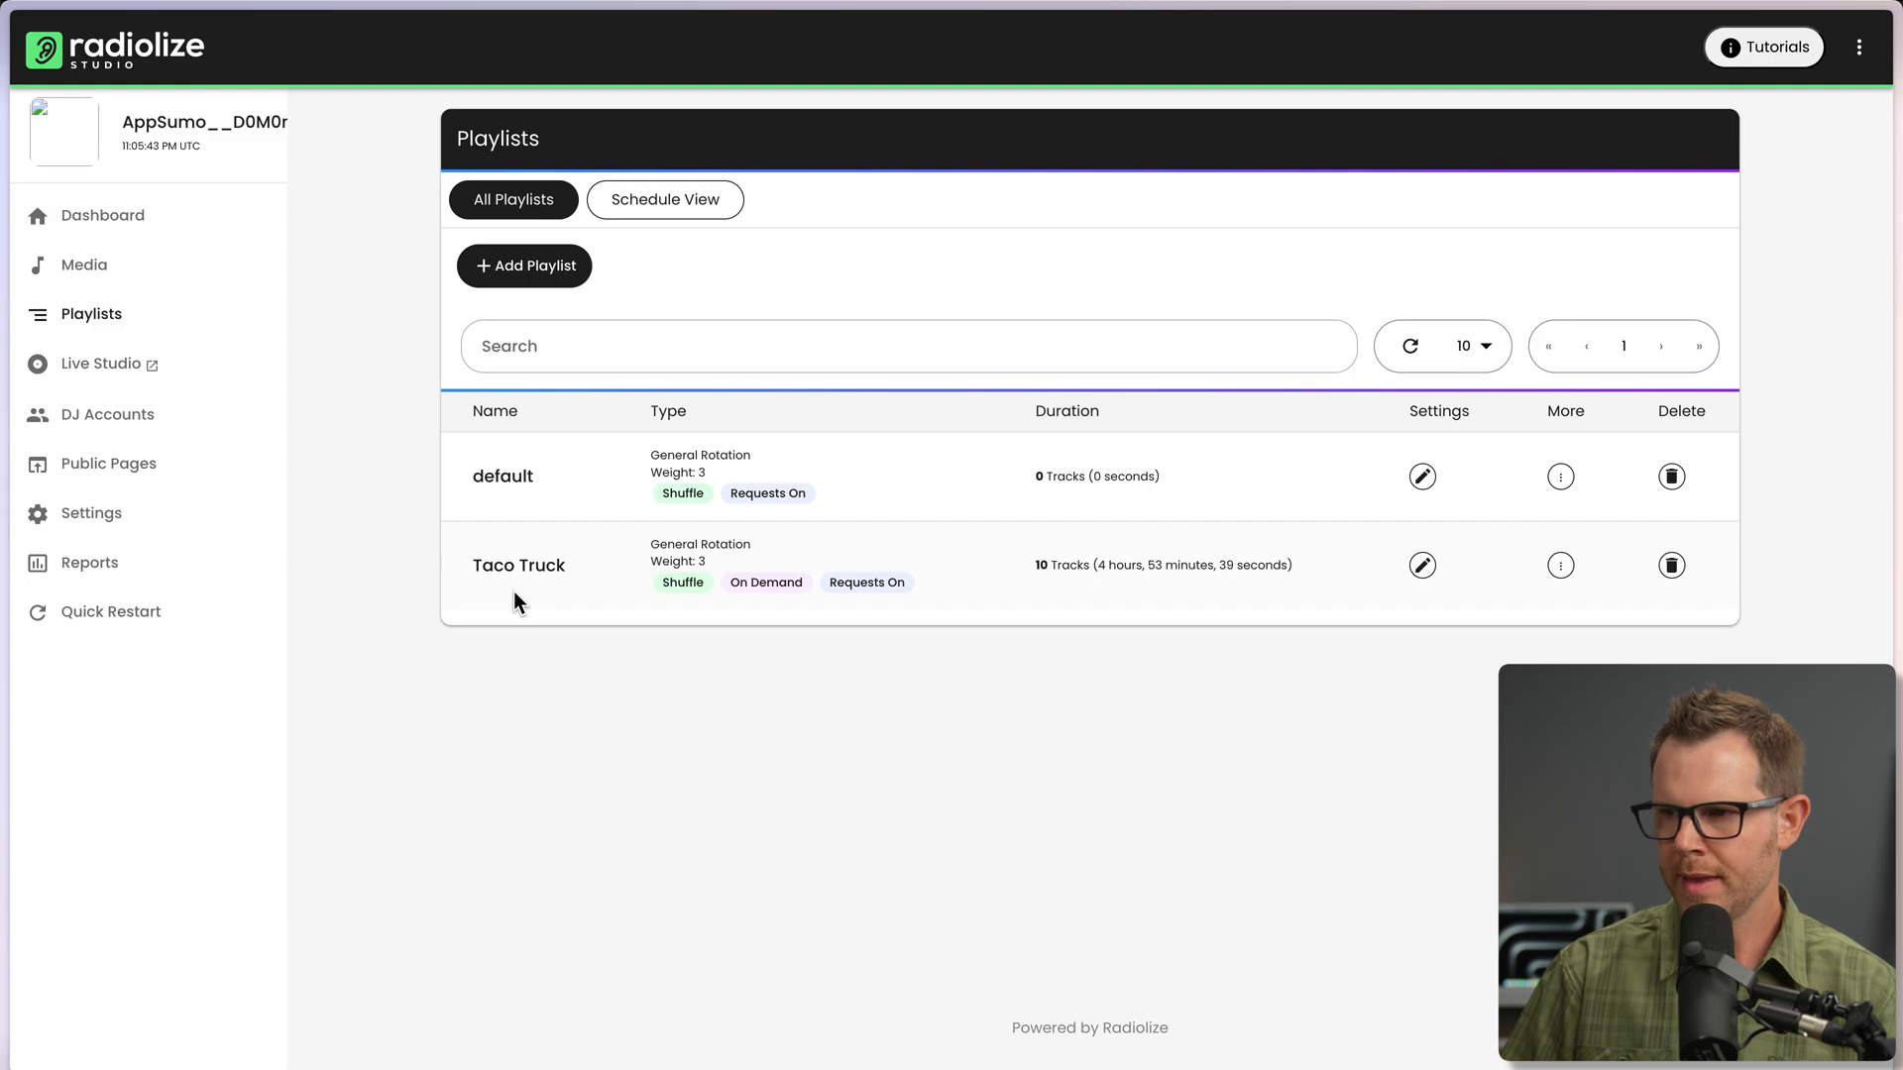
pyautogui.click(108, 464)
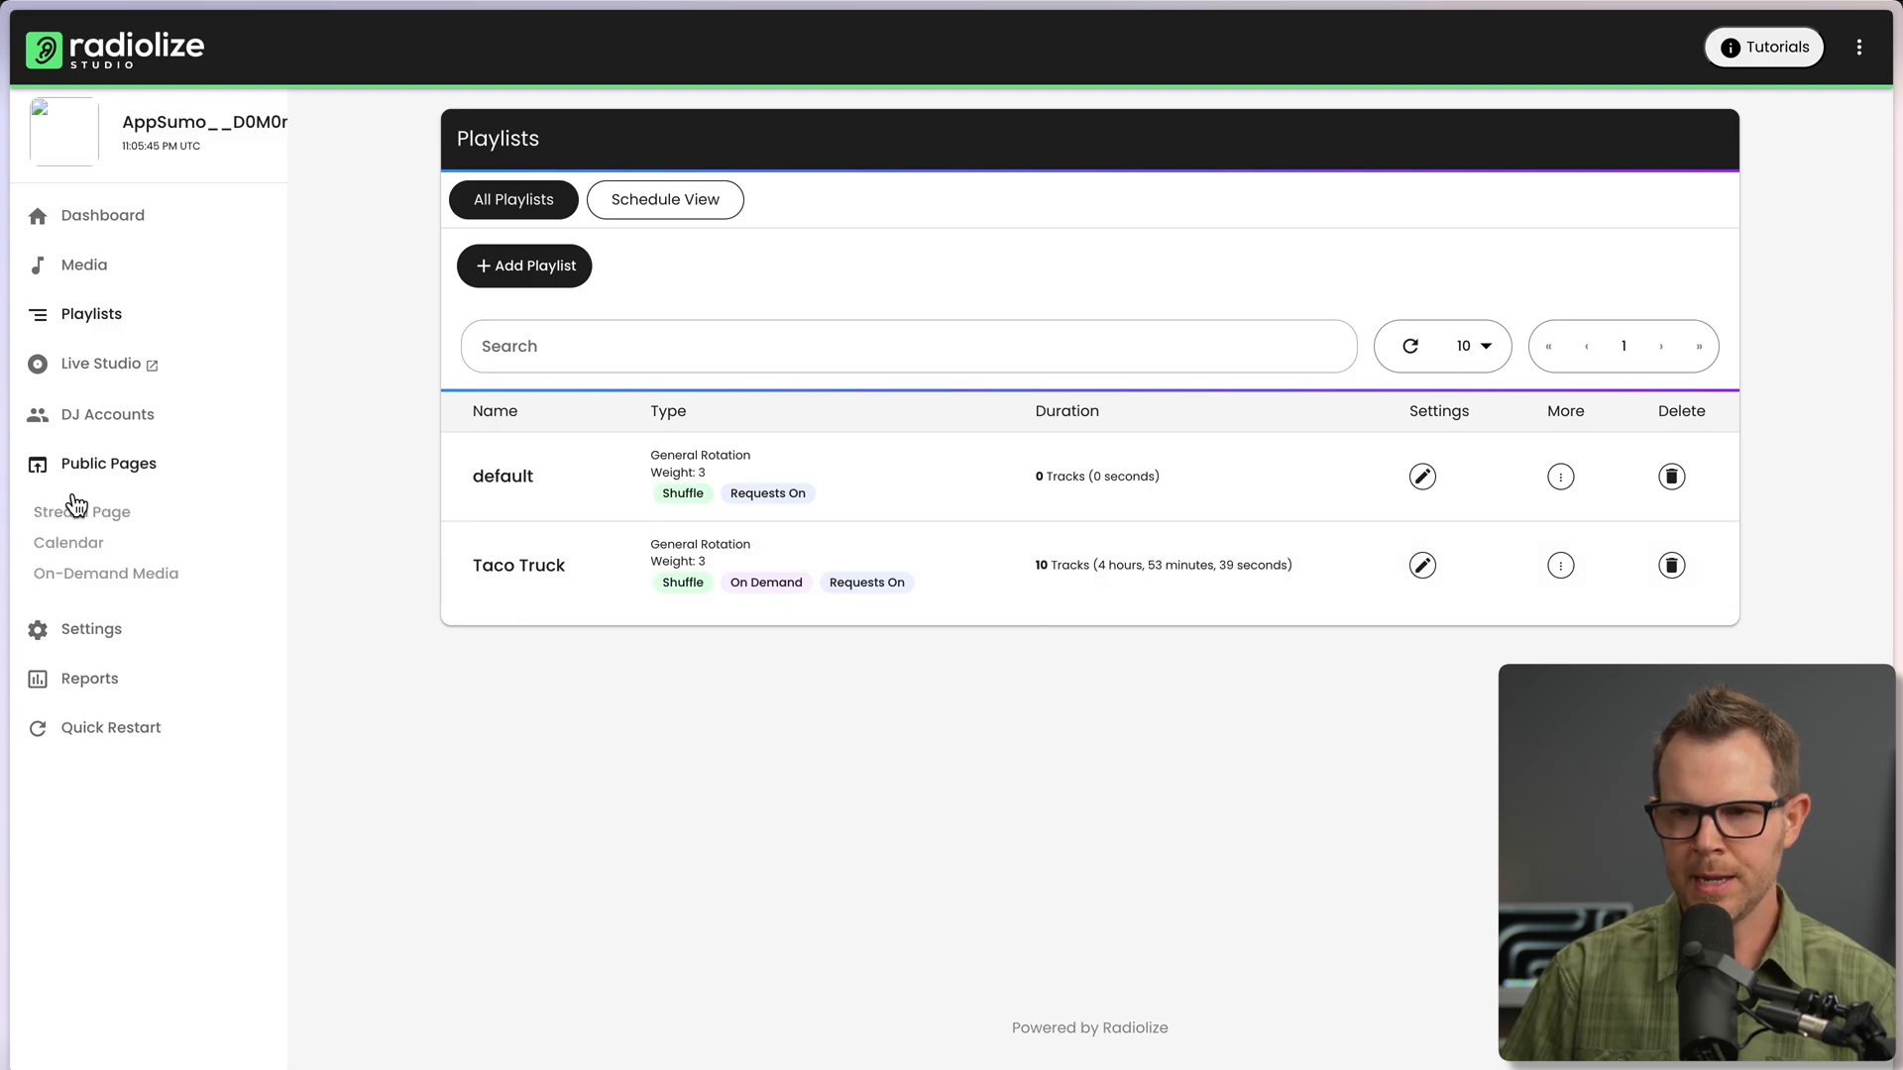
pyautogui.moveTo(357, 686)
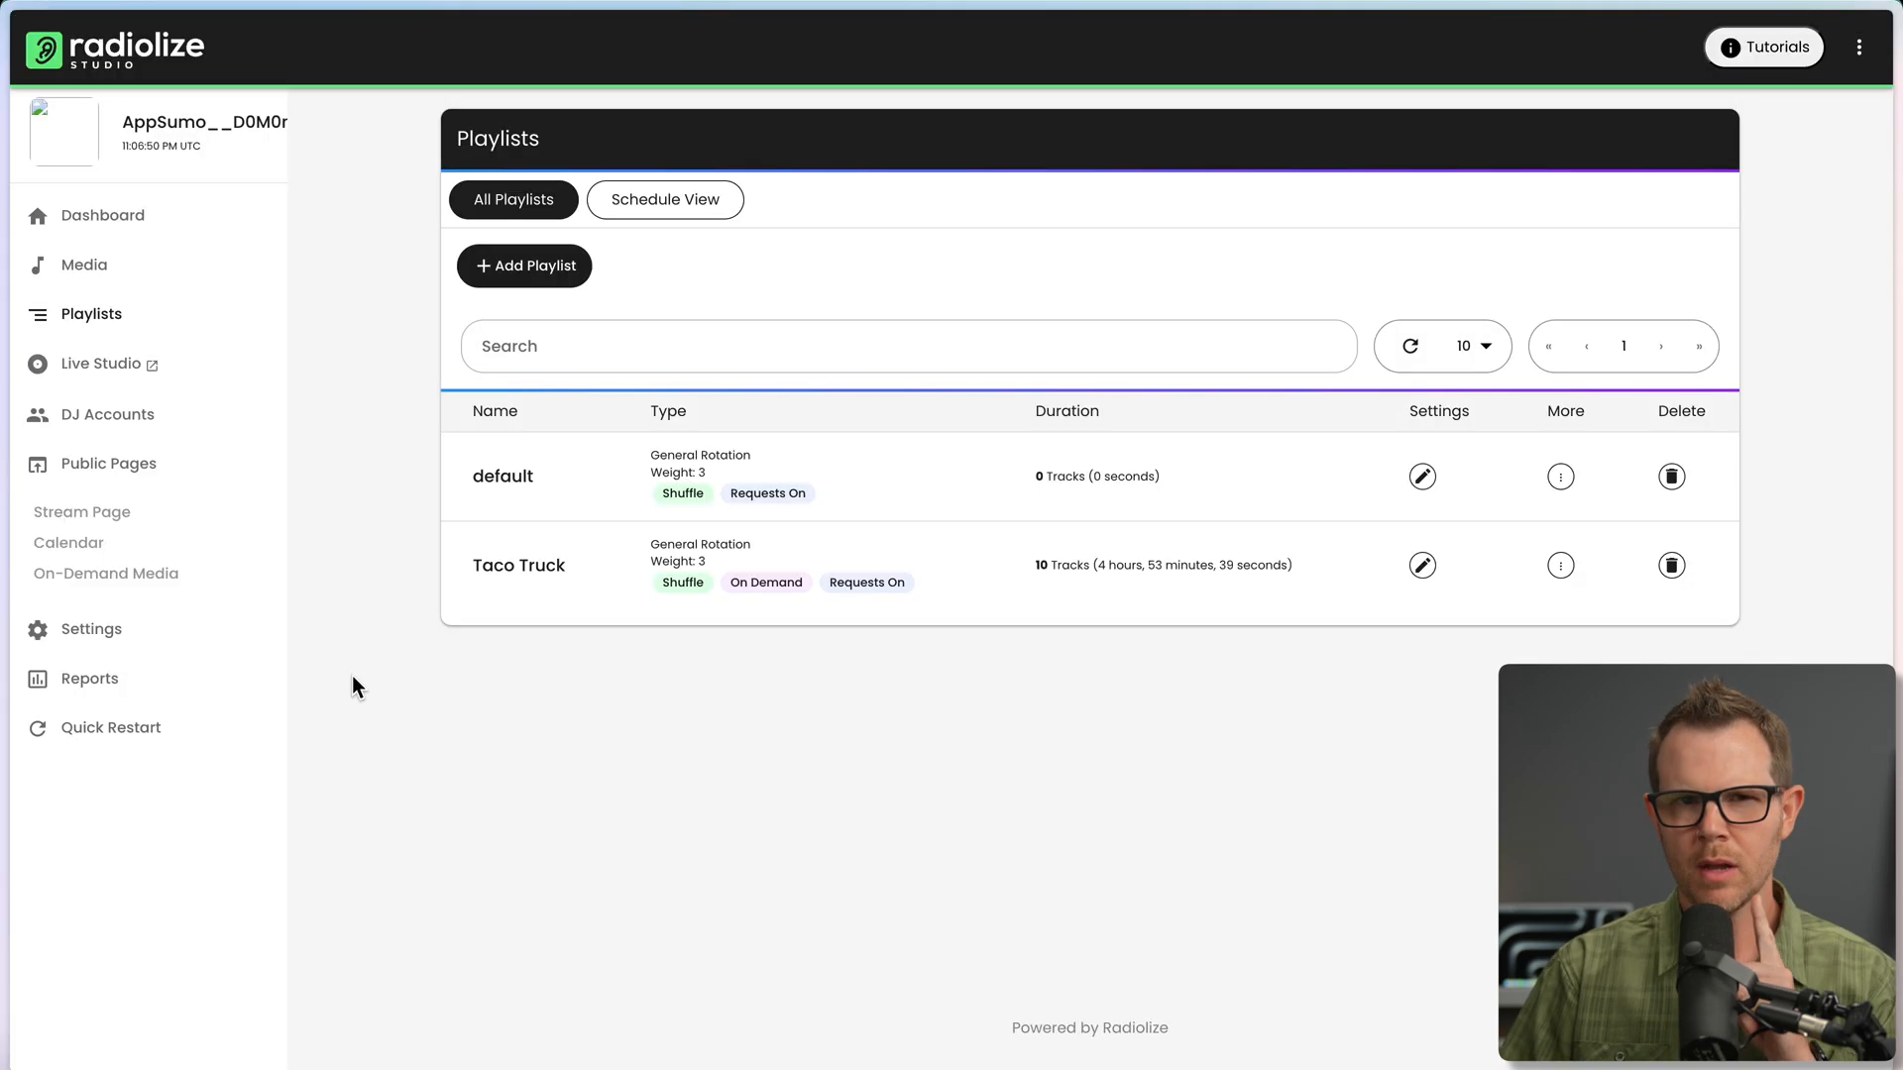
pyautogui.moveTo(107, 607)
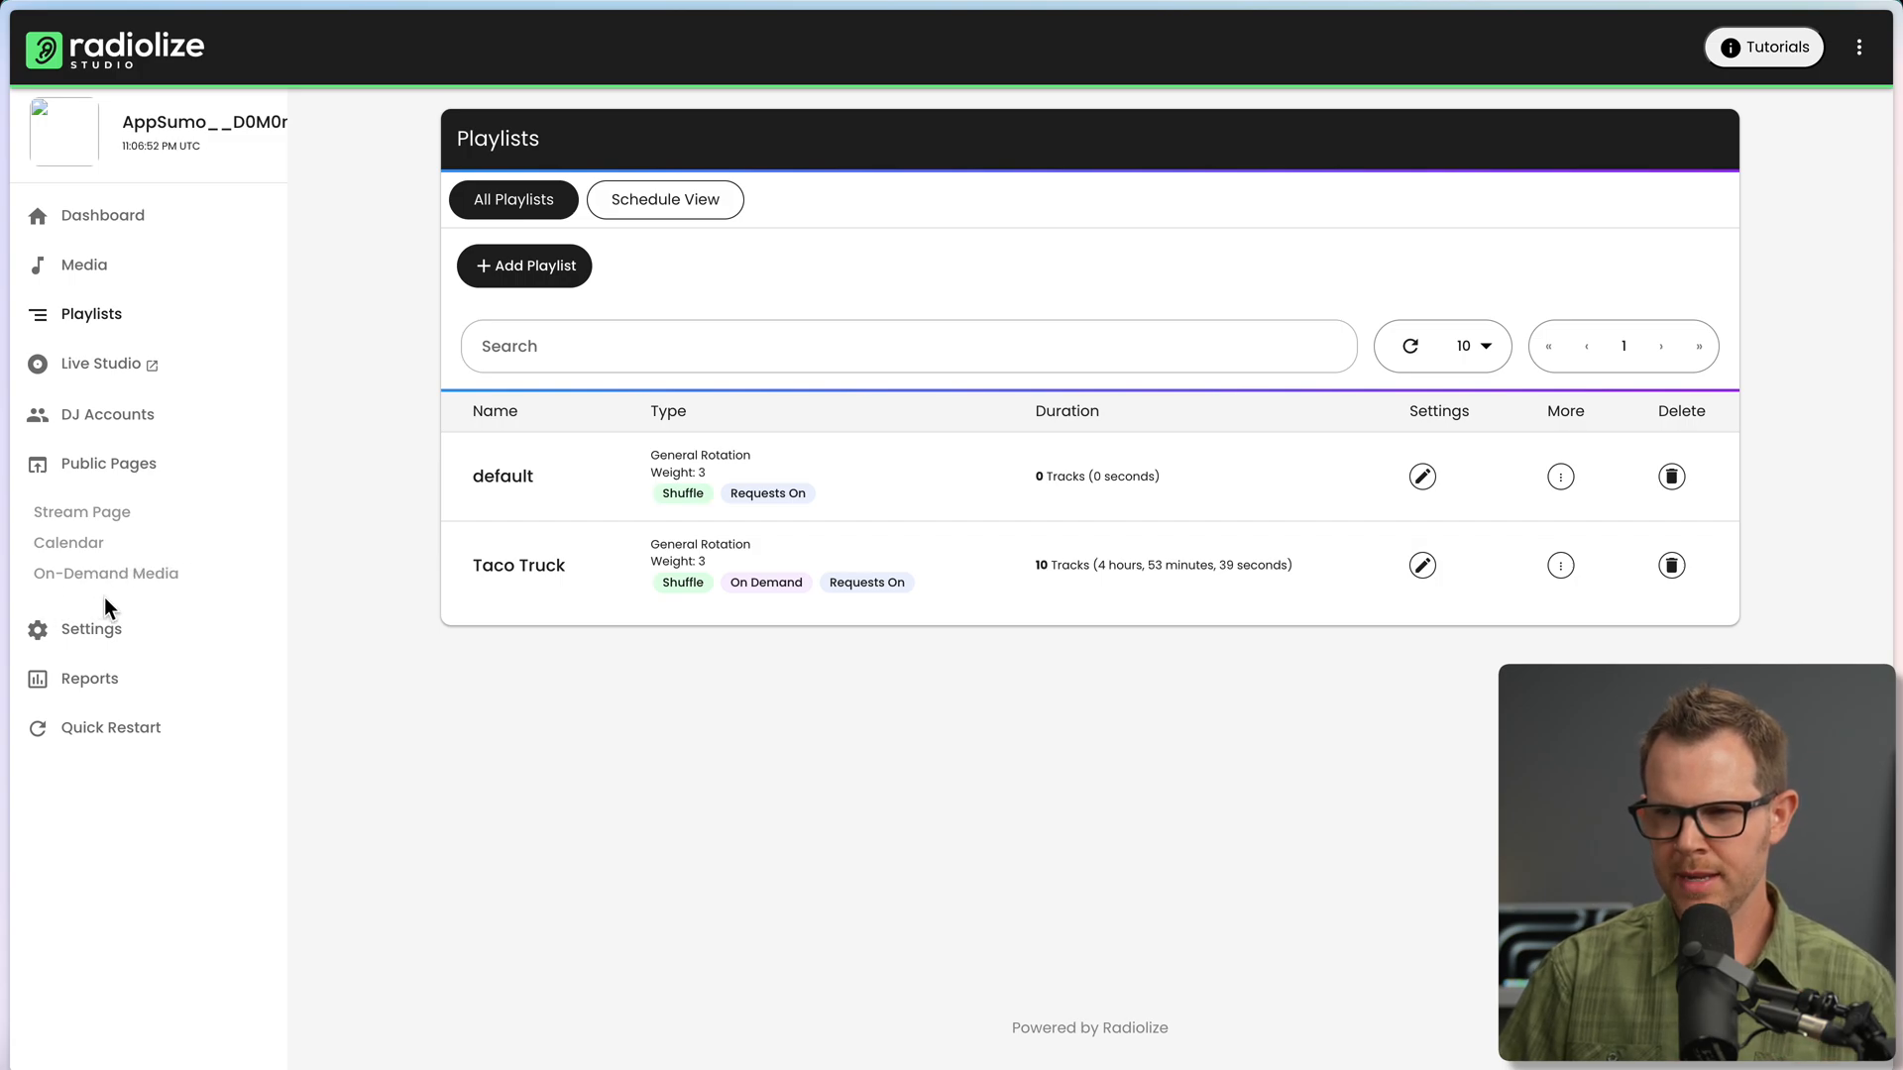
pyautogui.moveTo(111, 559)
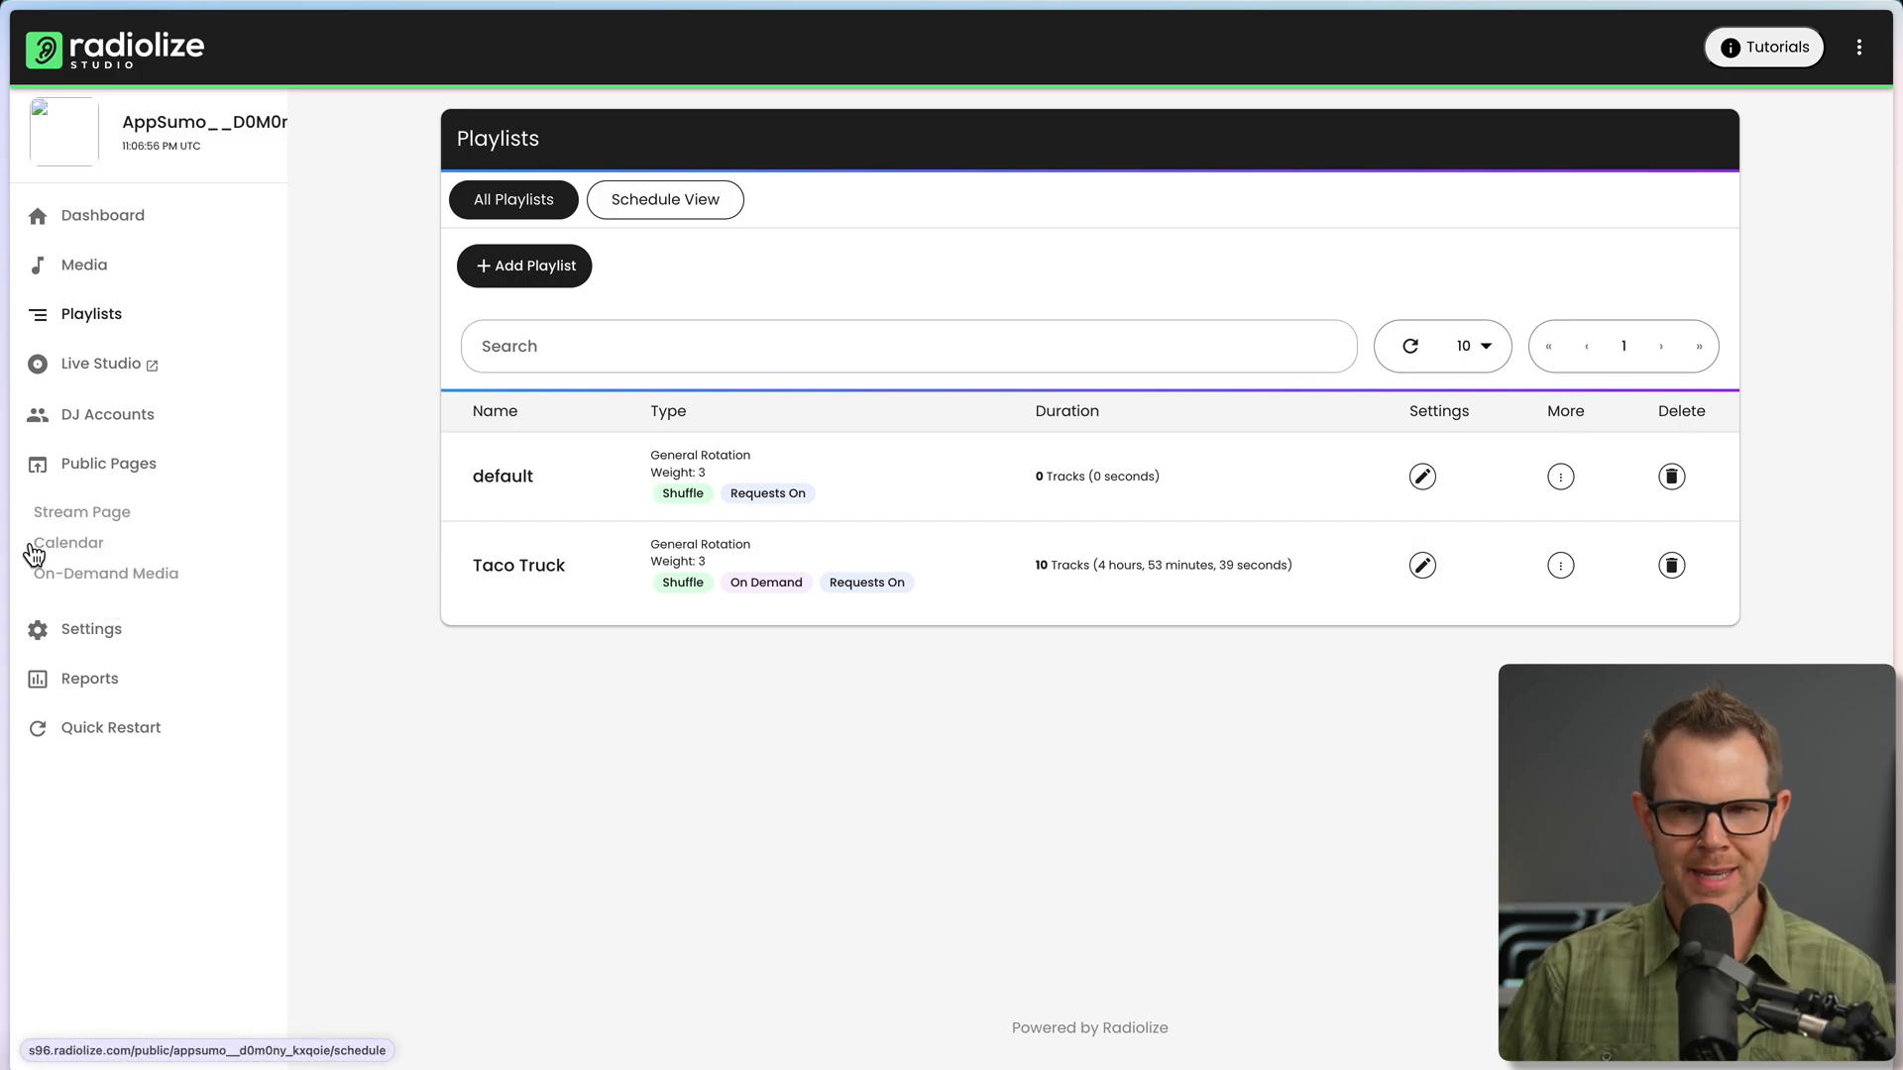
pyautogui.click(70, 543)
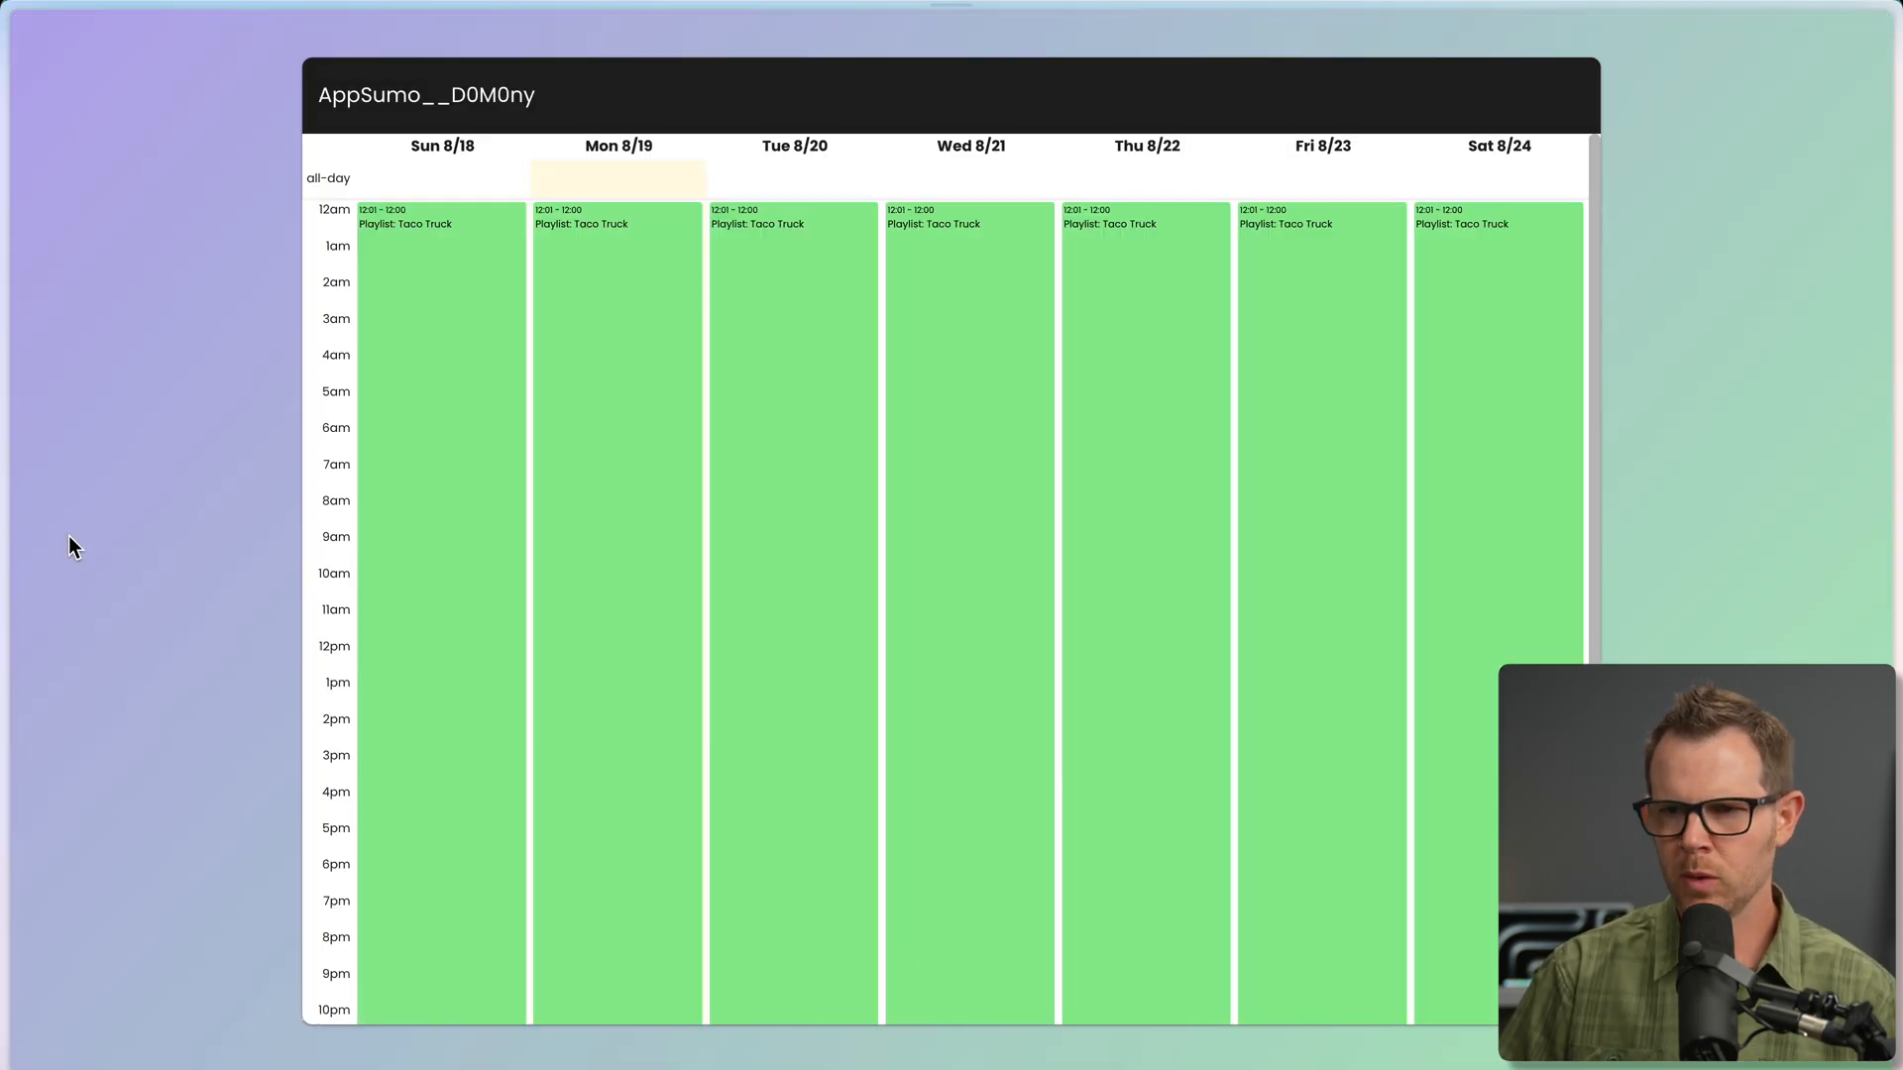
pyautogui.scroll(-3)
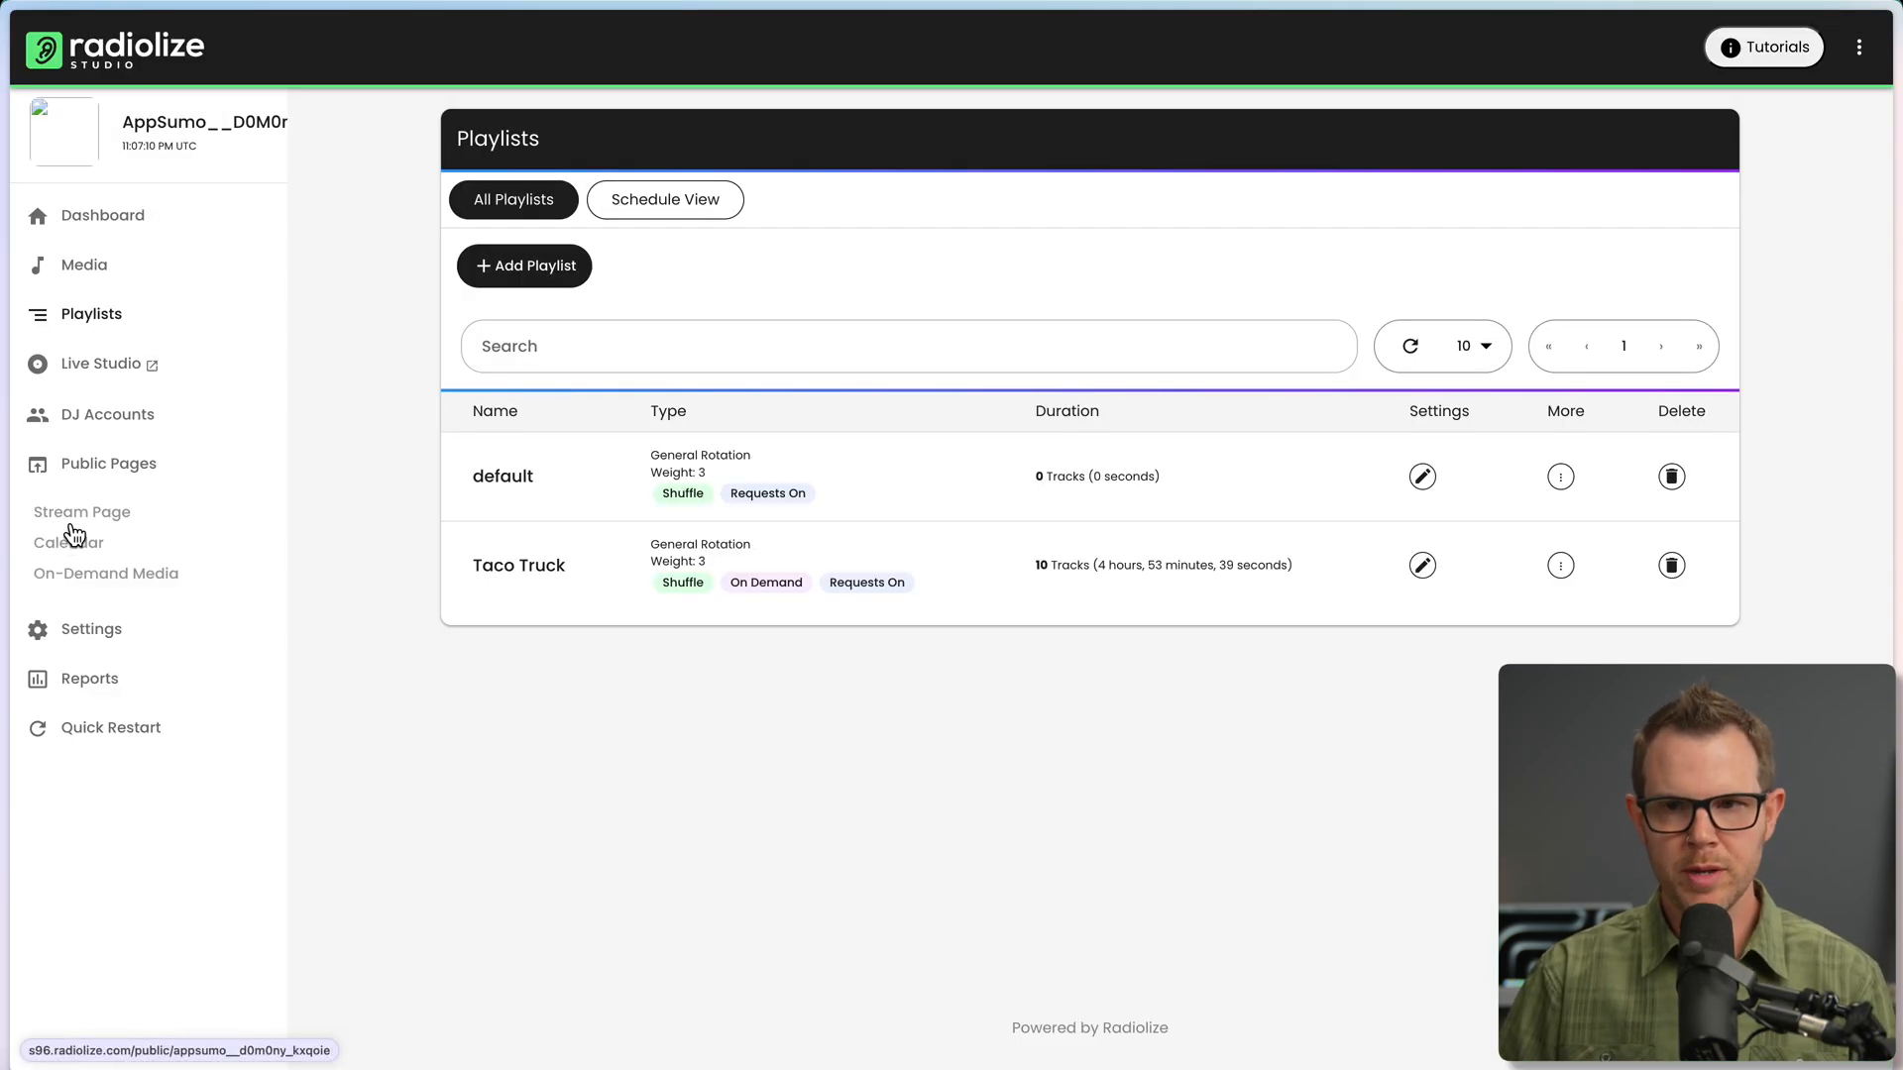
pyautogui.click(83, 511)
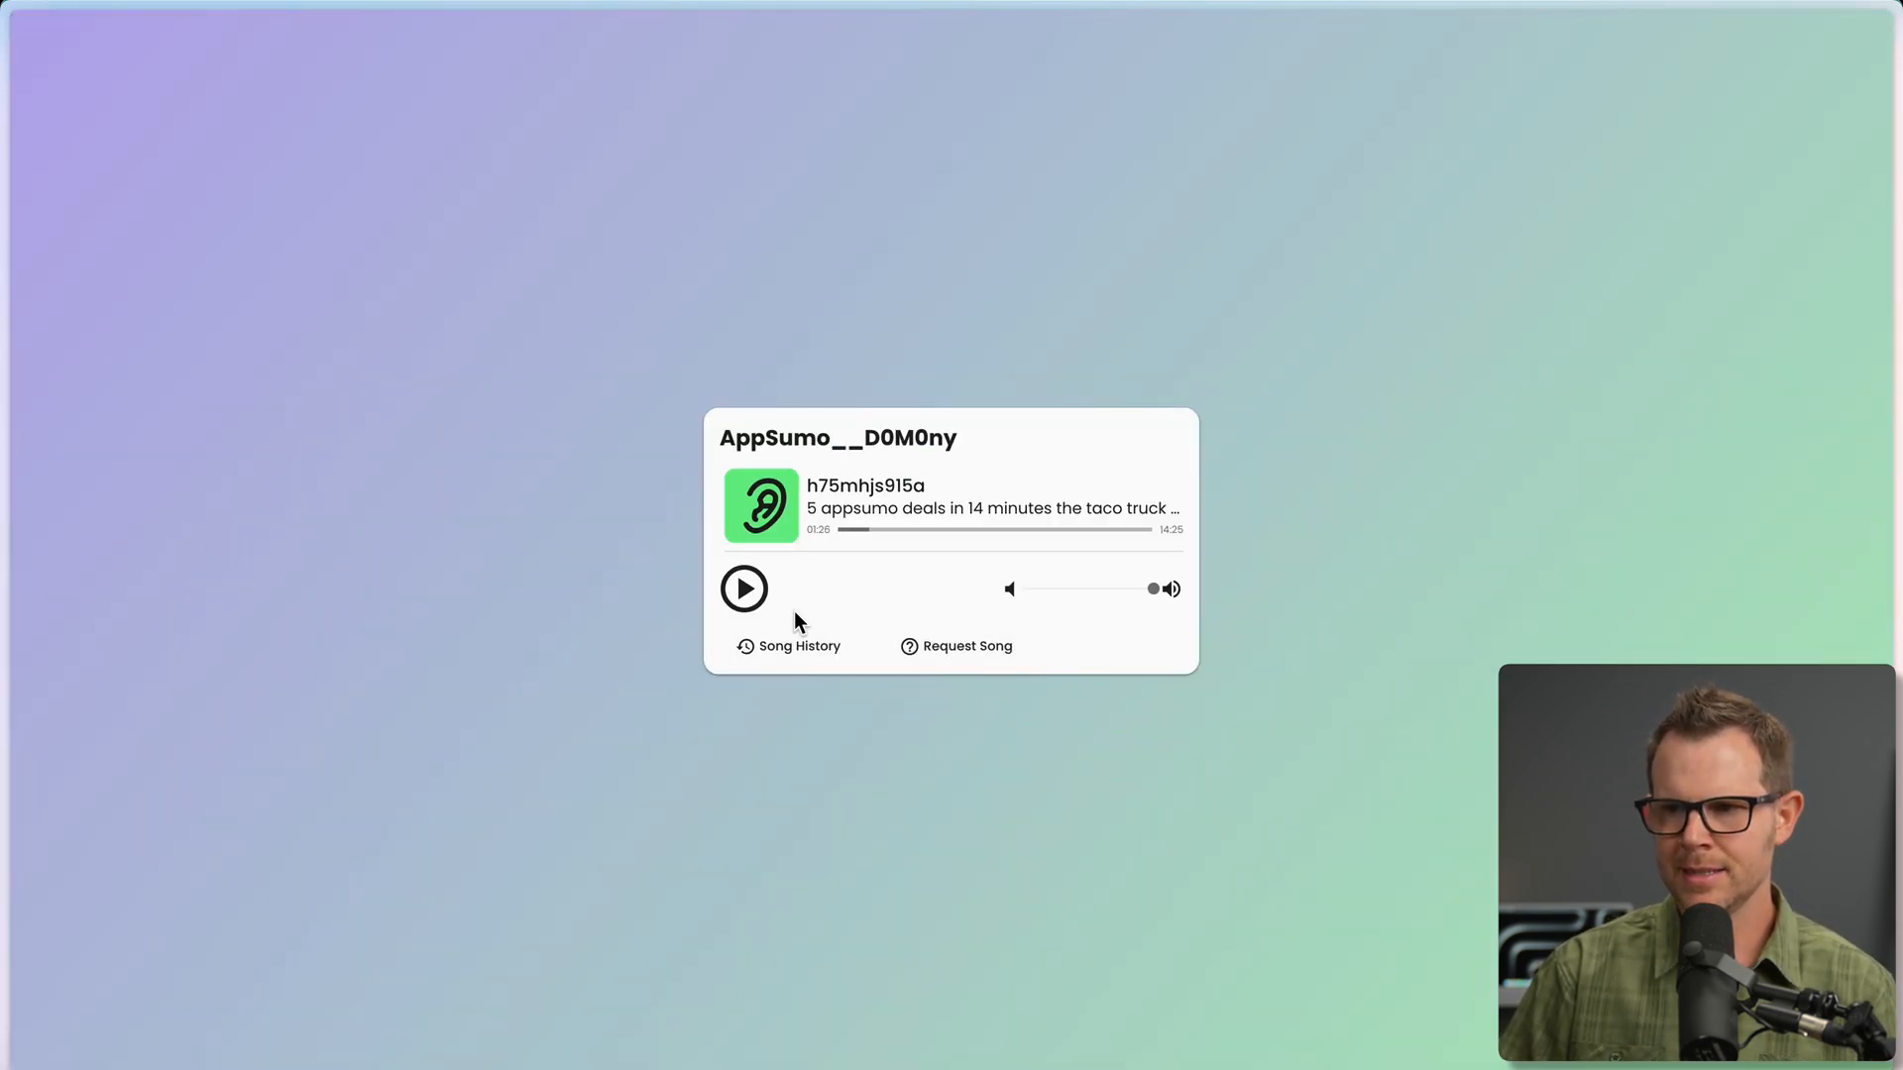
pyautogui.moveTo(832, 553)
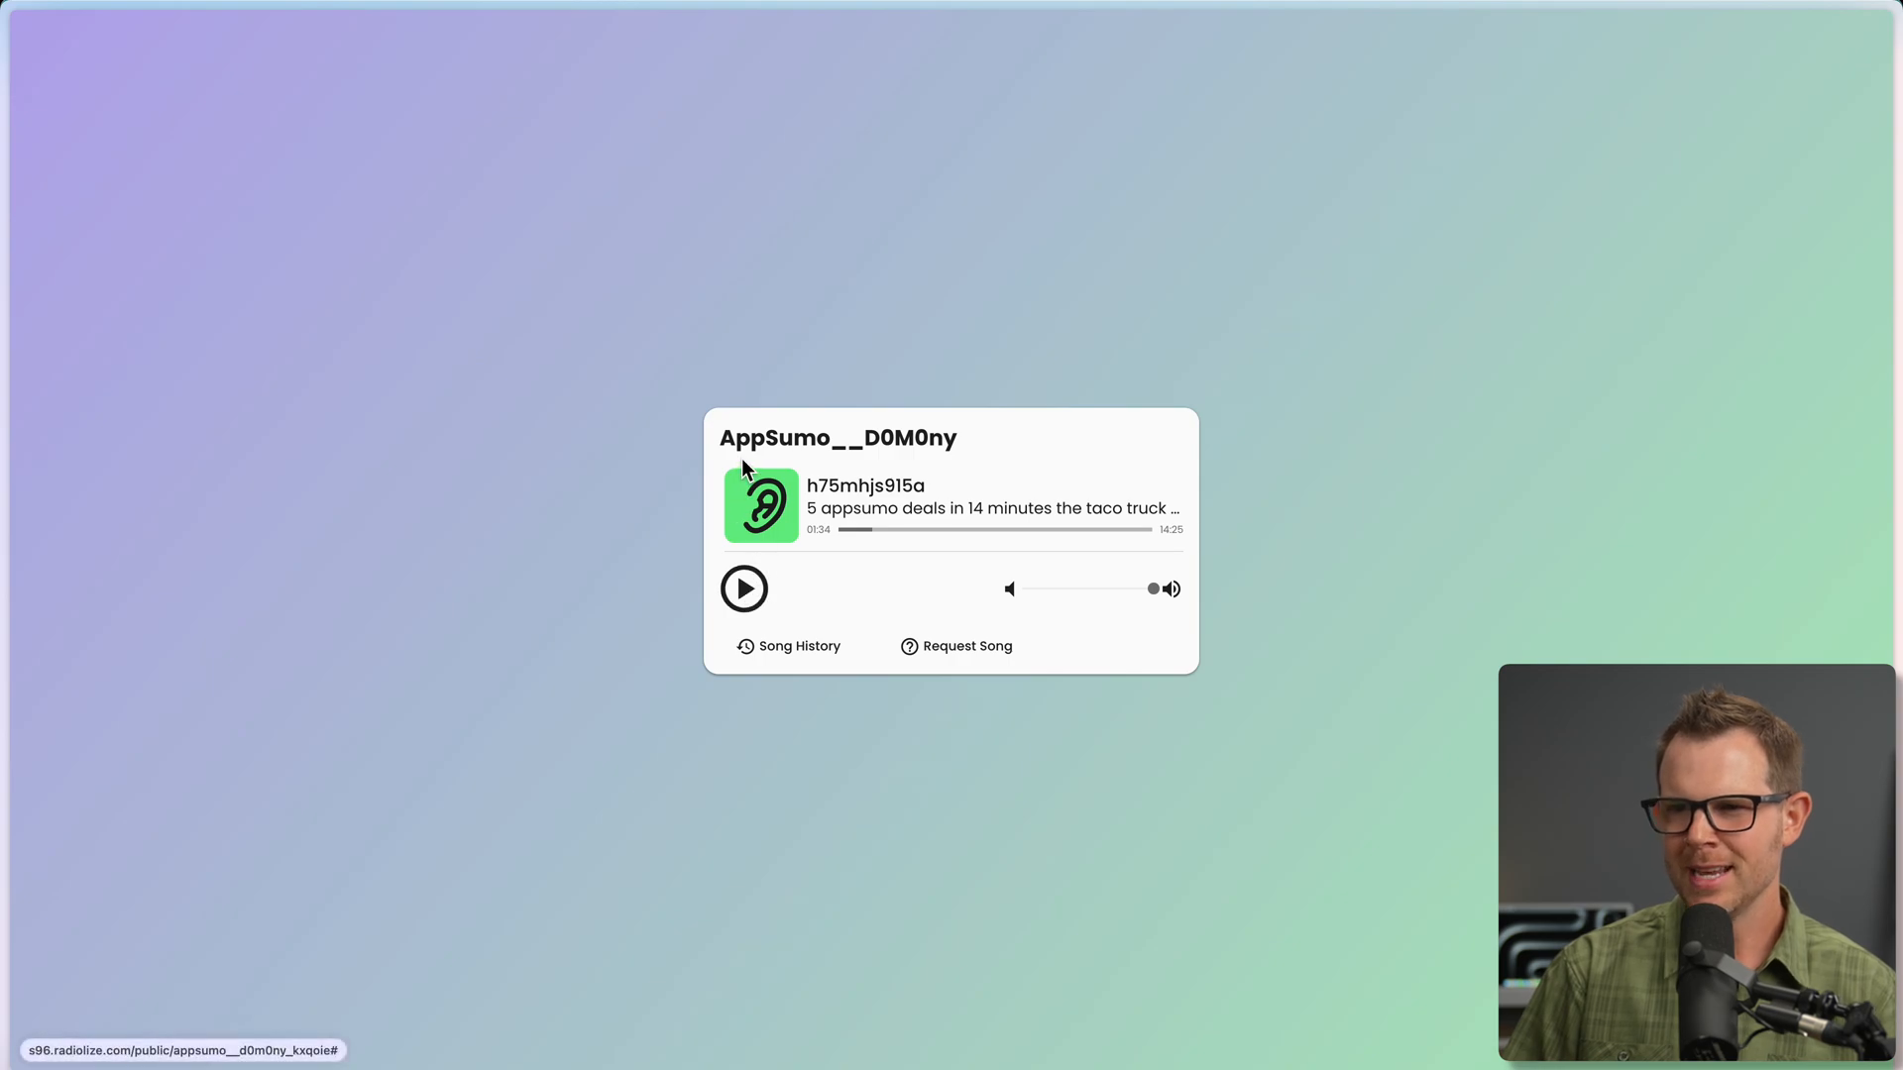
pyautogui.doubleClick(837, 438)
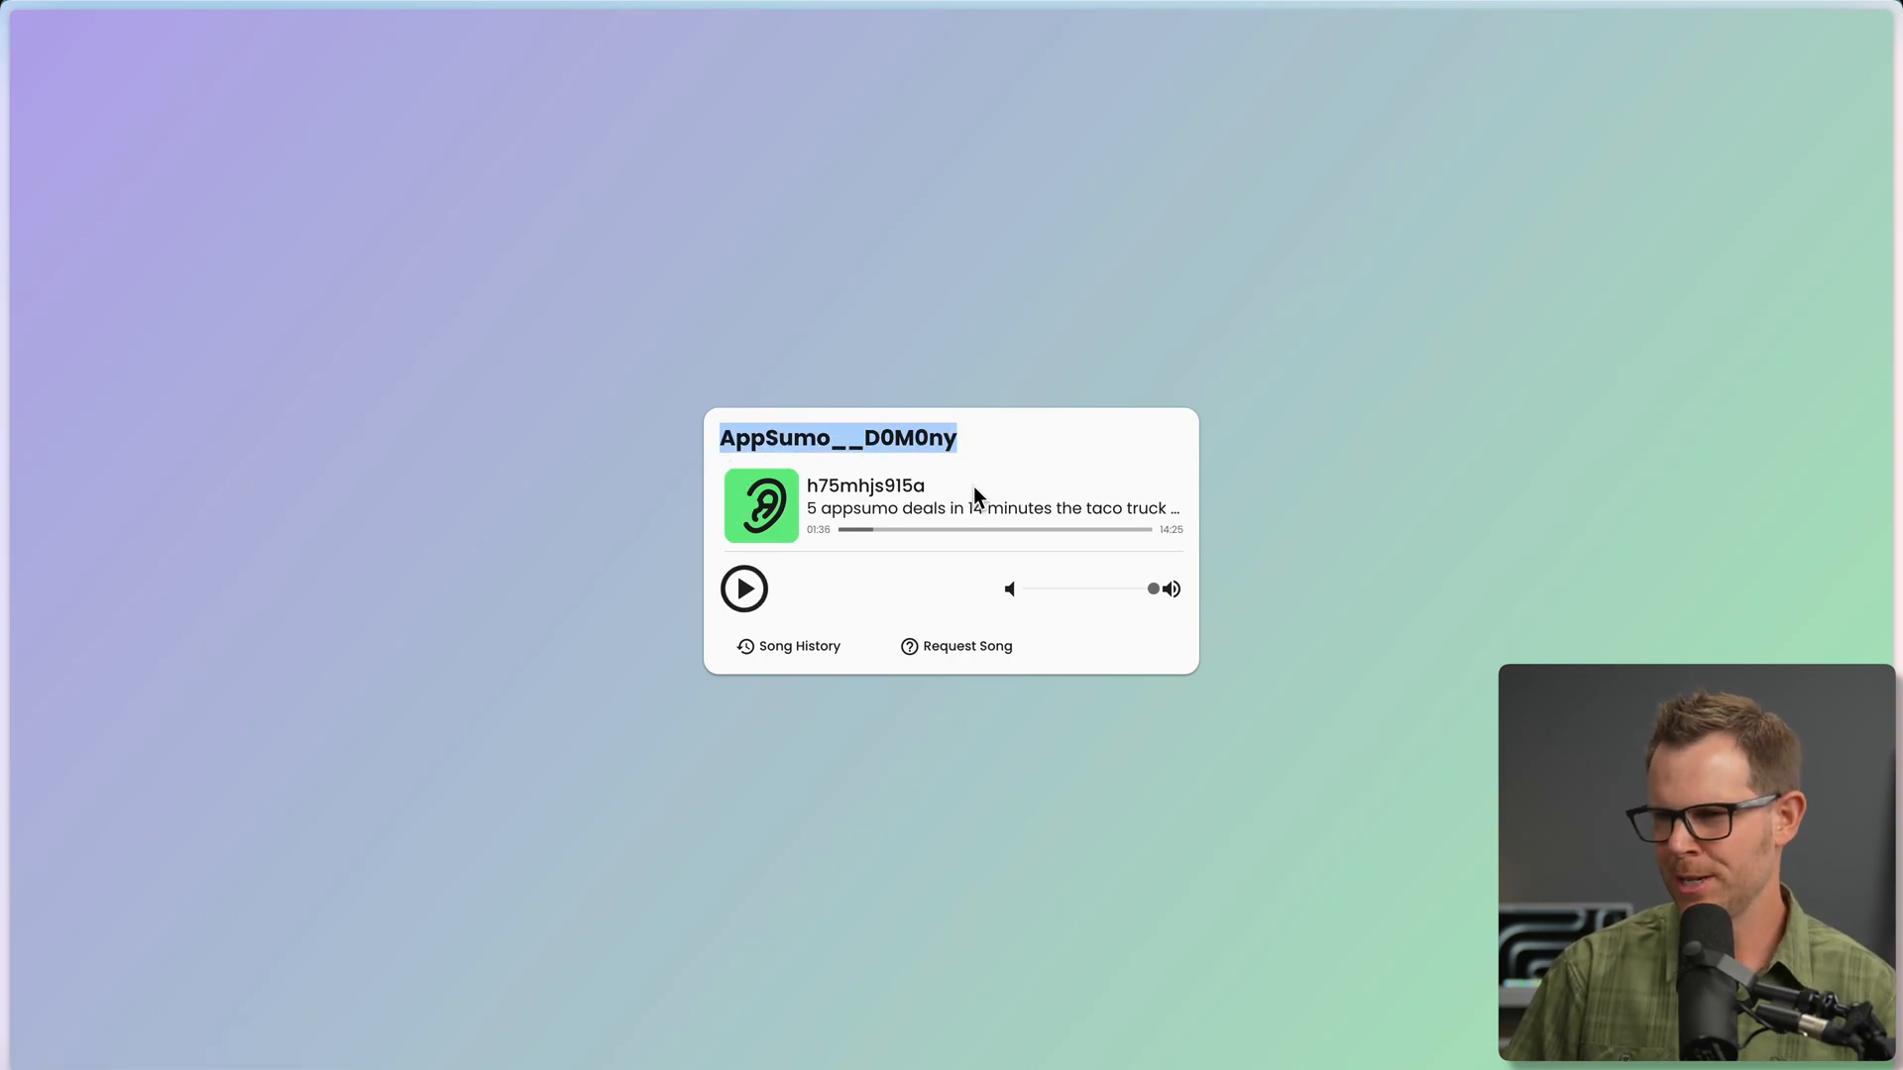
pyautogui.click(745, 589)
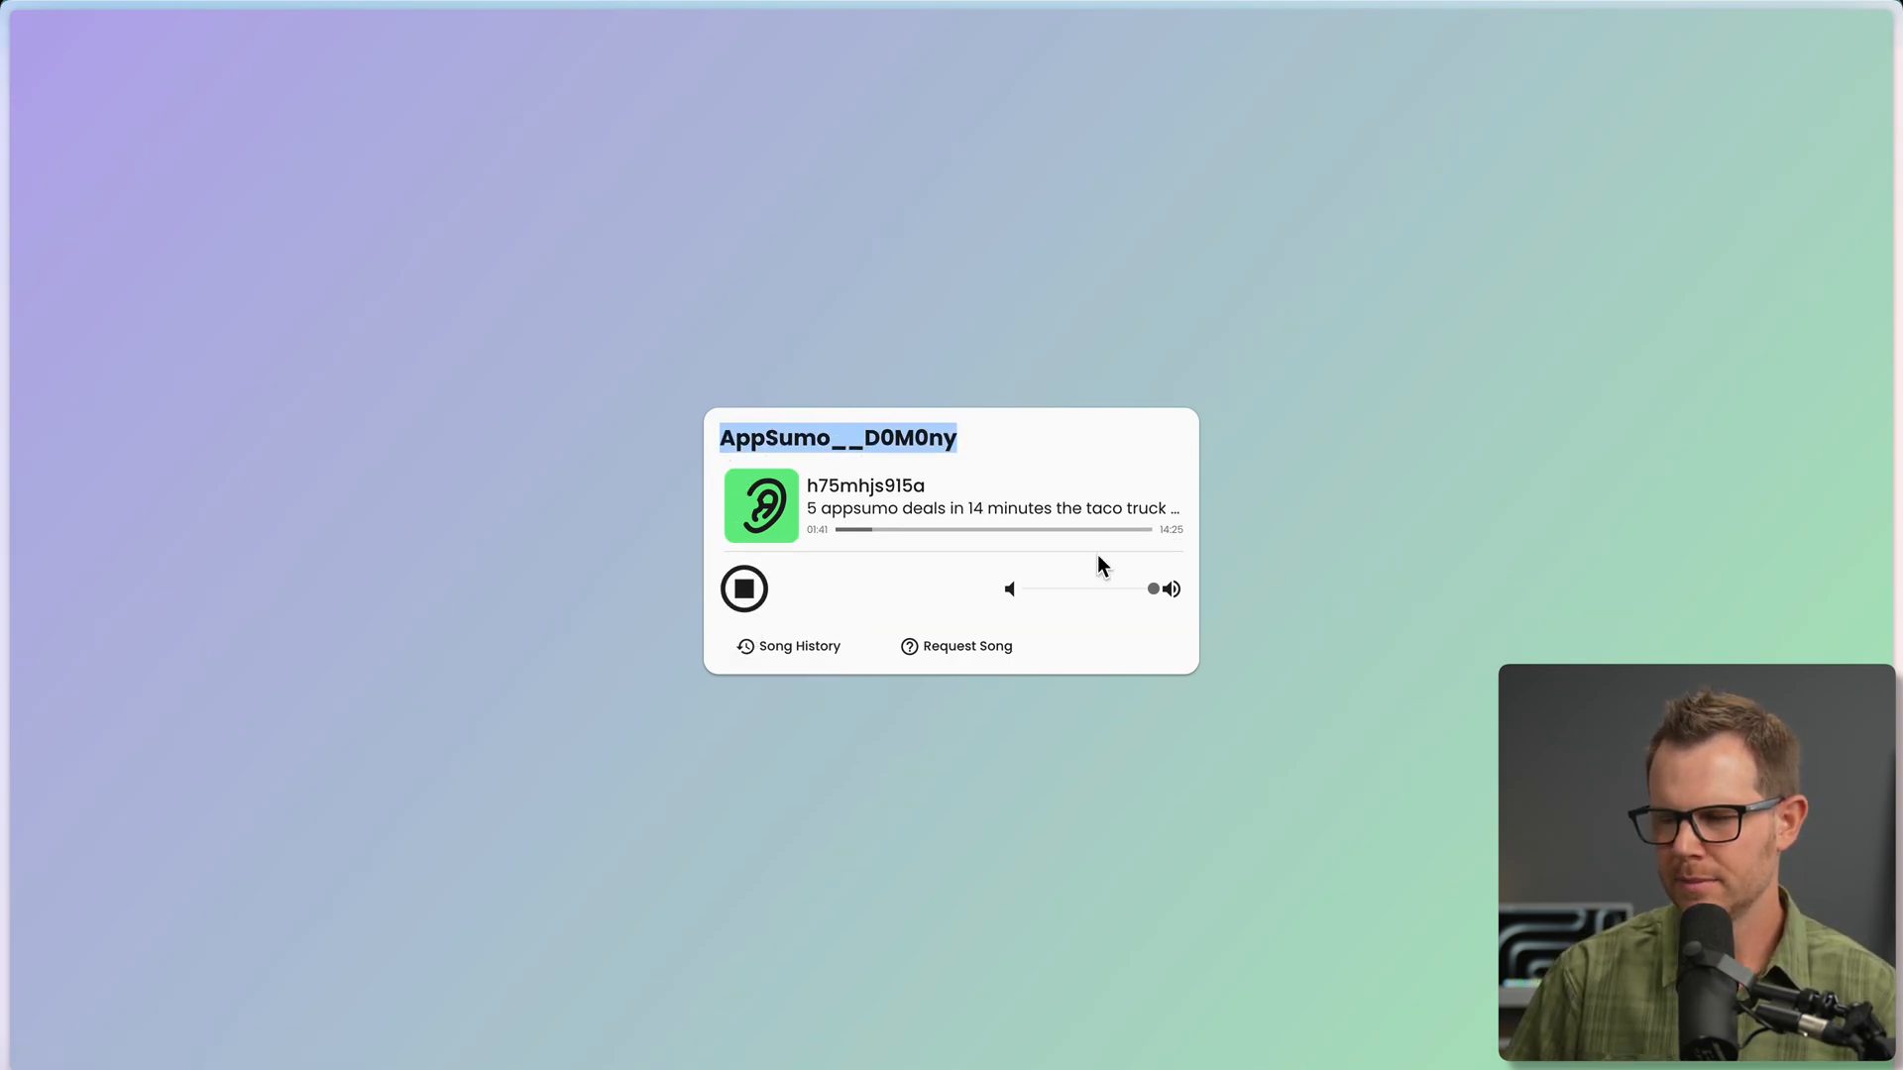
pyautogui.moveTo(745, 592)
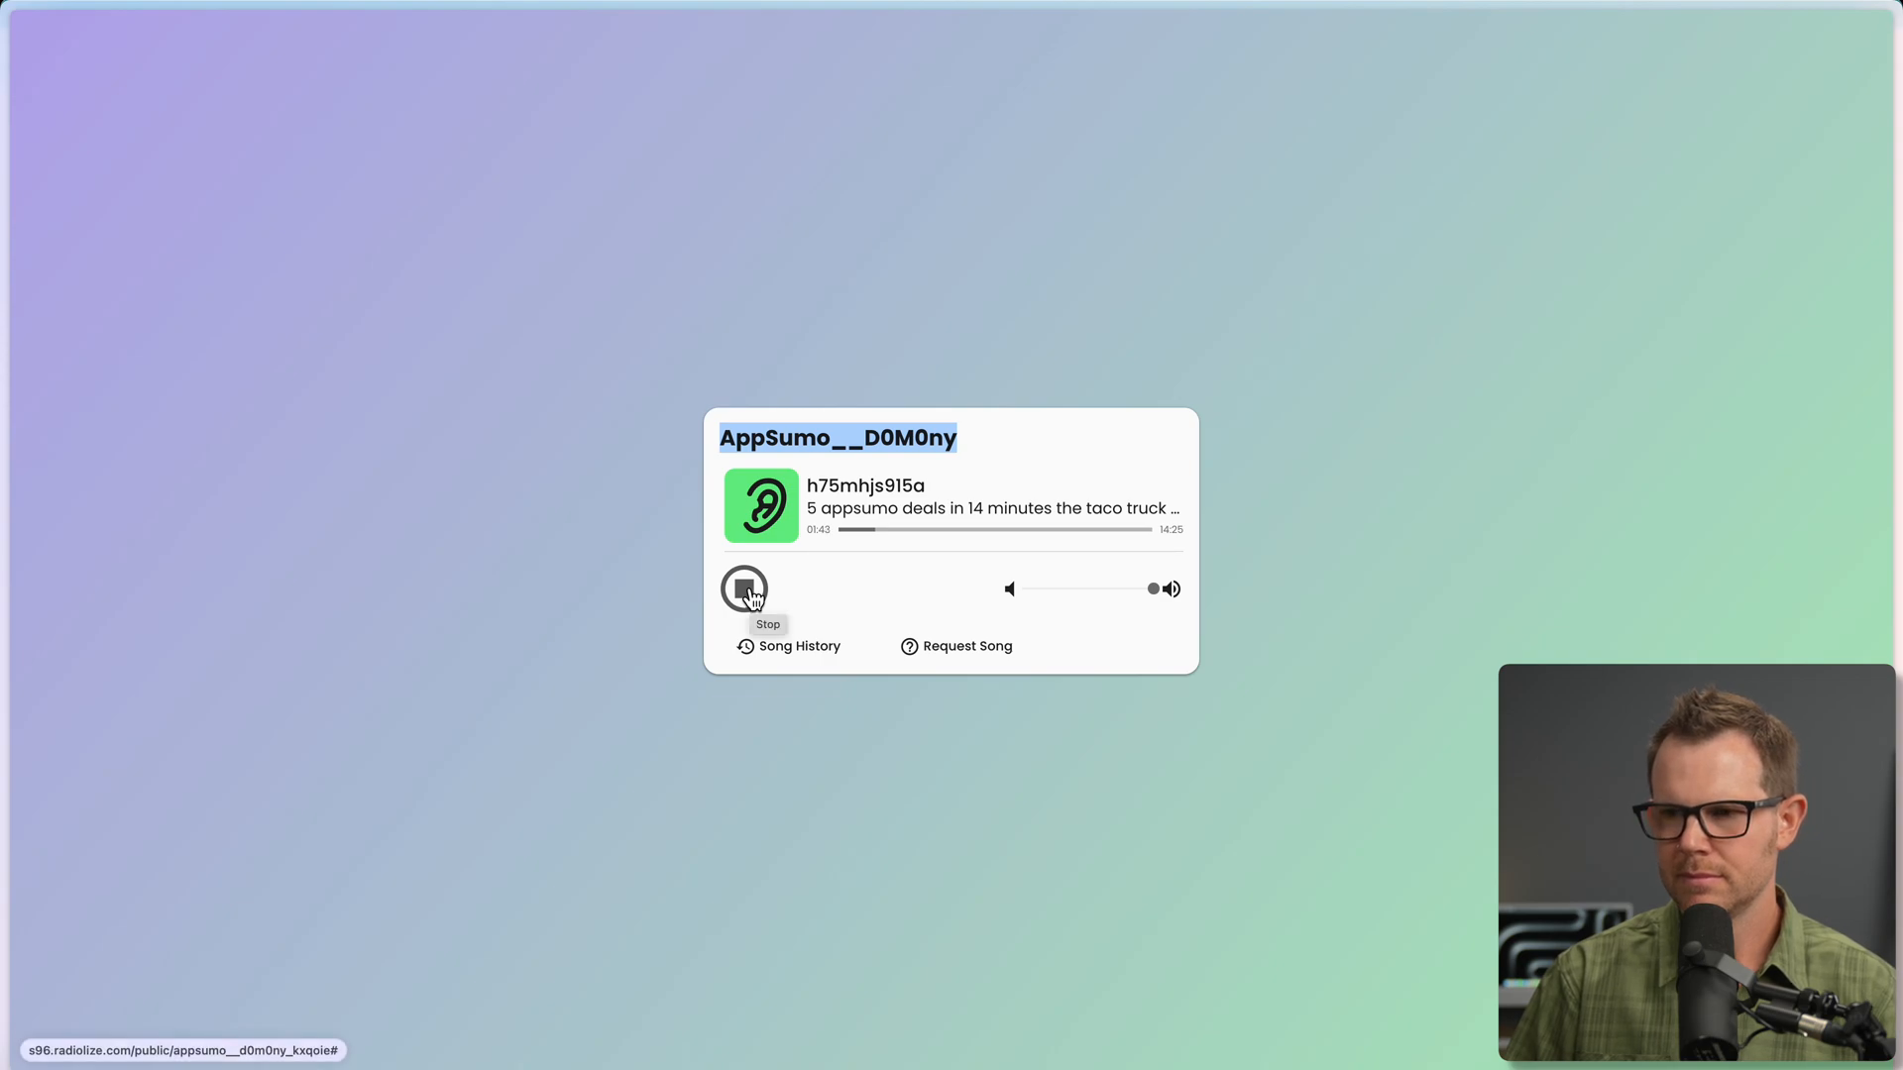
pyautogui.click(745, 589)
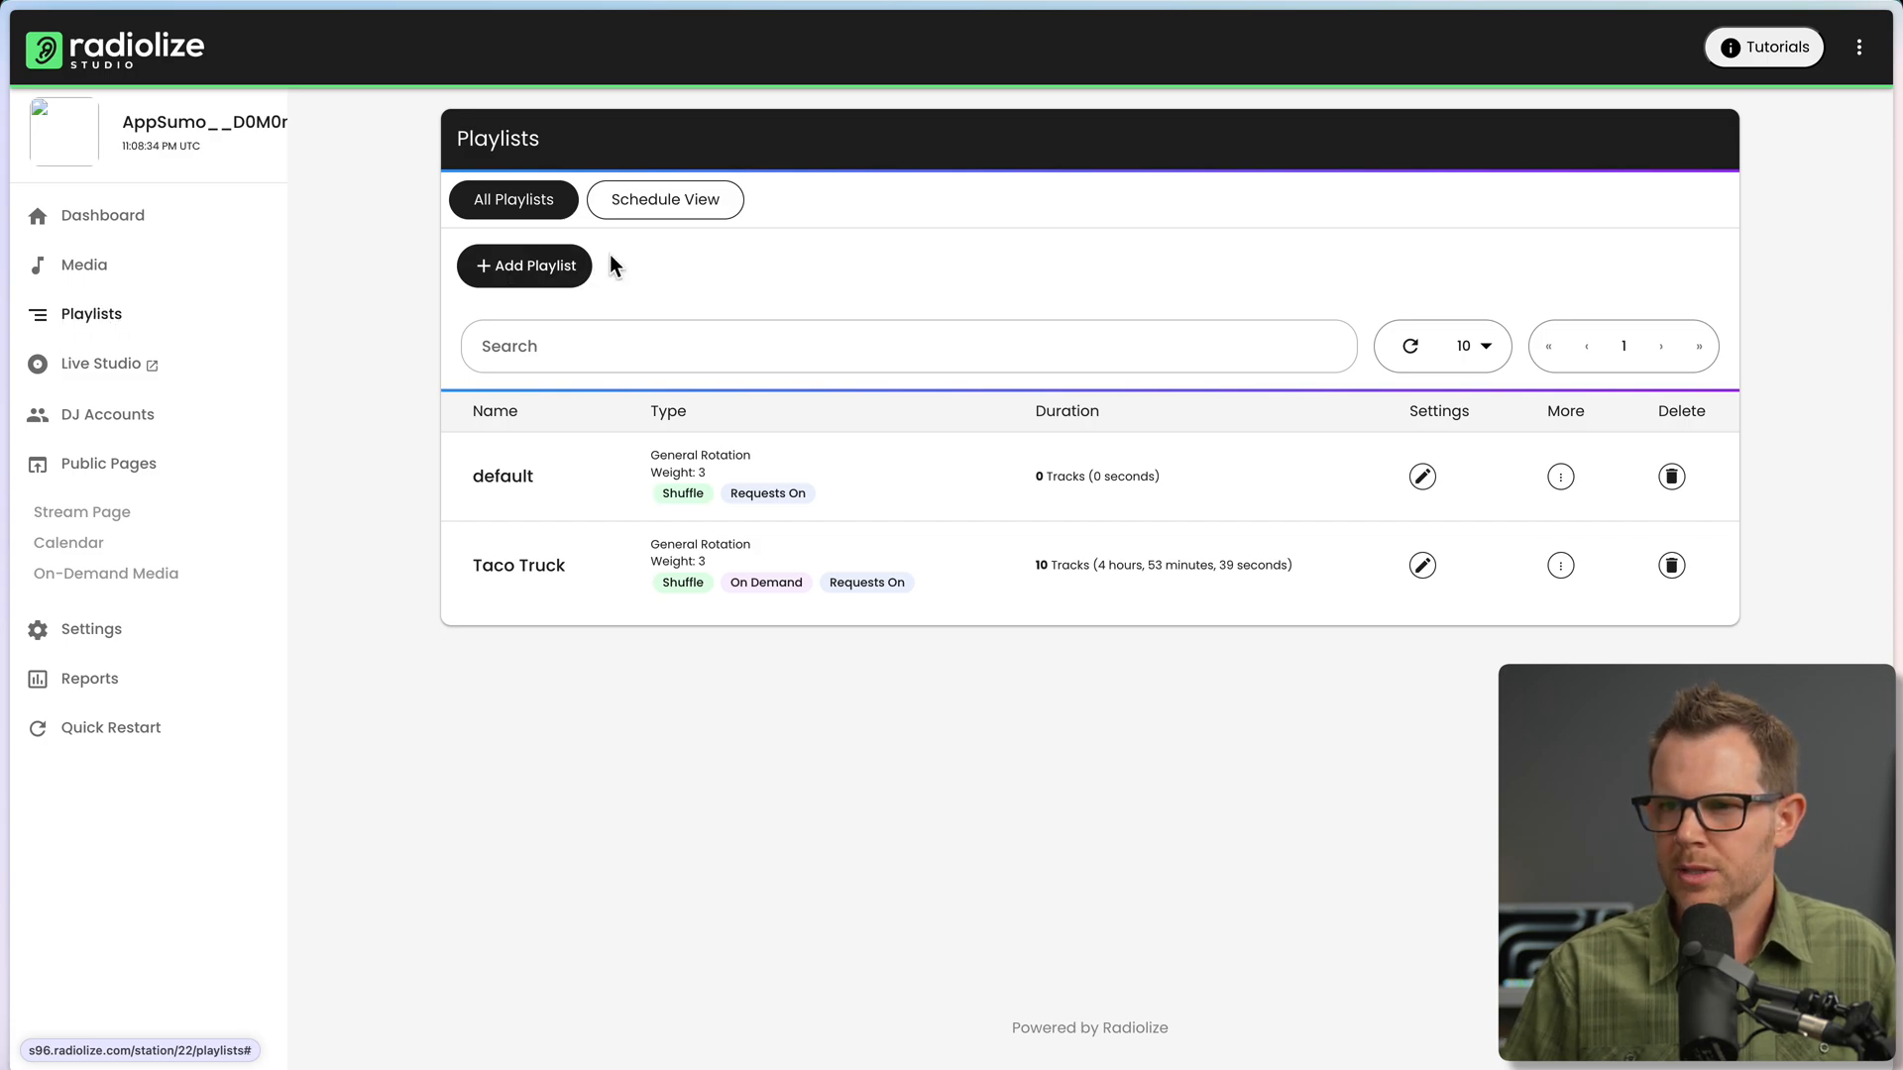
# Glance at the weekly playlist schedule, then go to the station's profile settings.
pyautogui.click(666, 198)
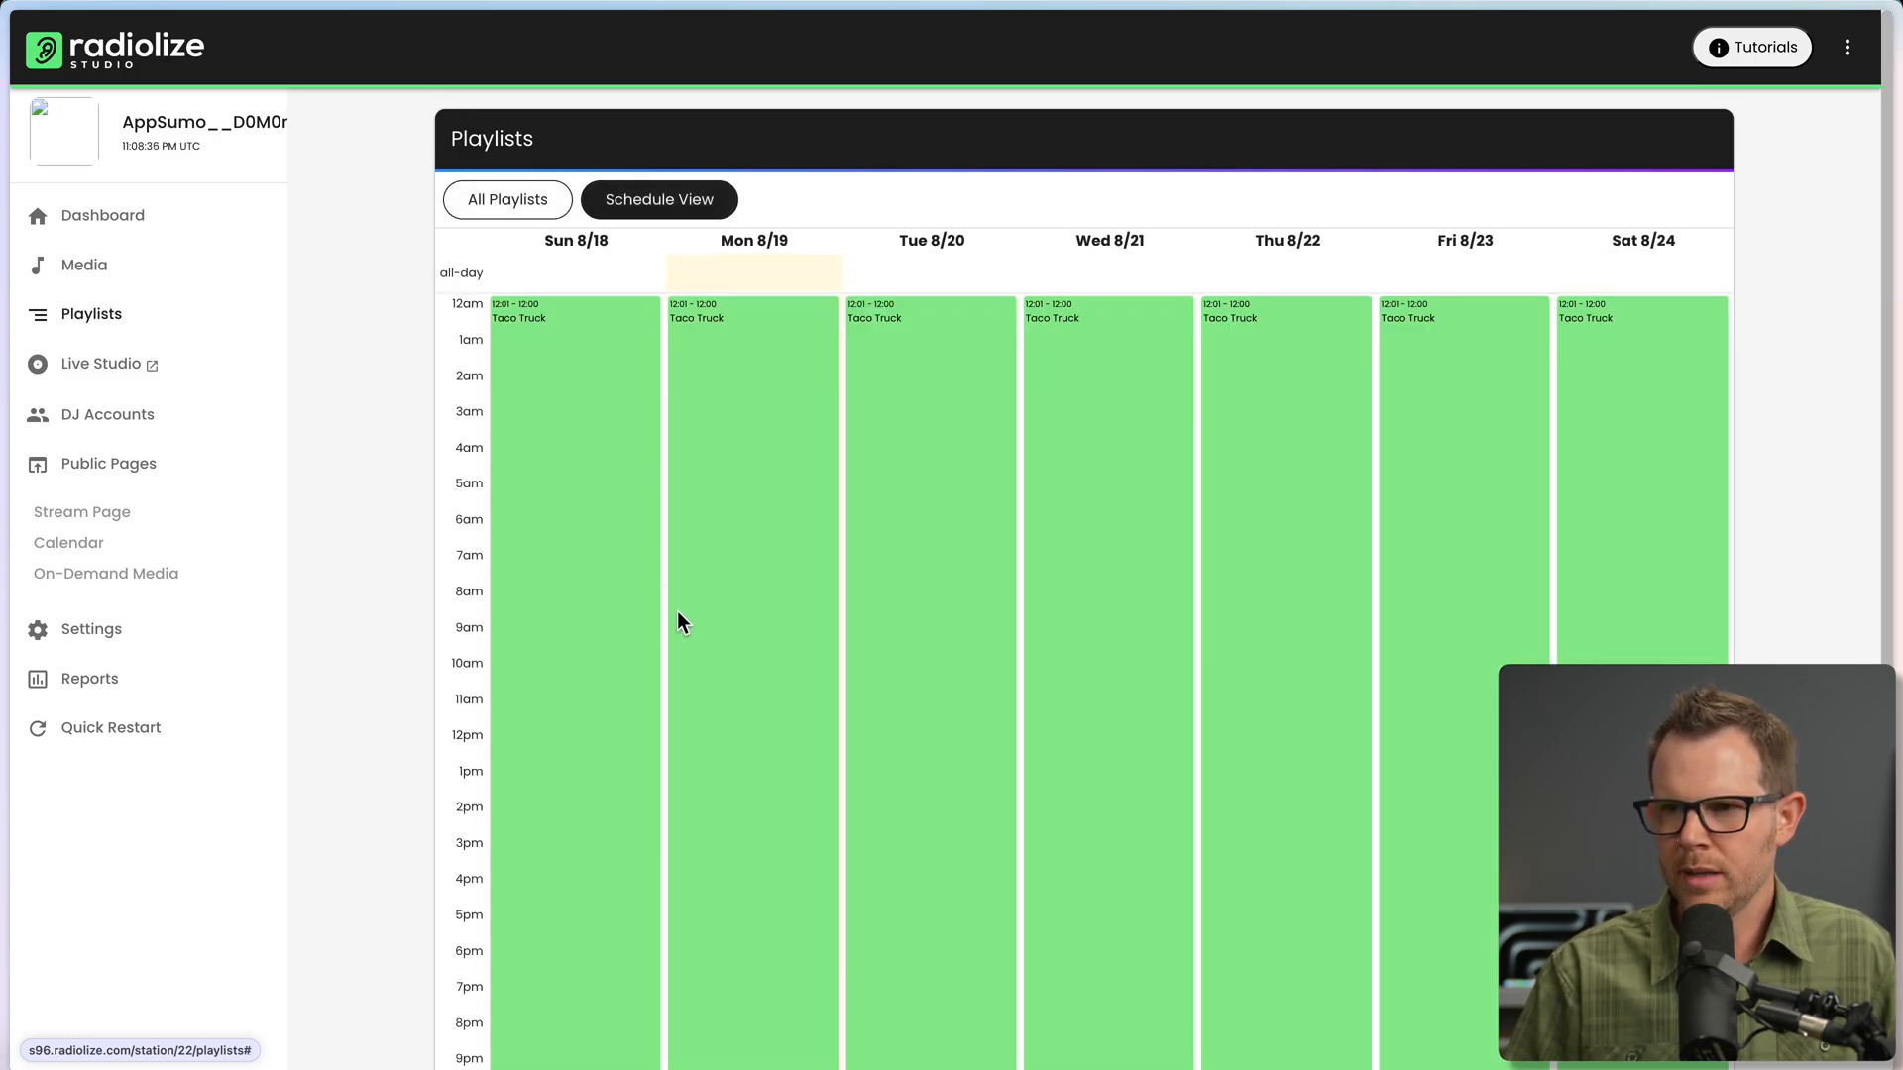
pyautogui.moveTo(1185, 781)
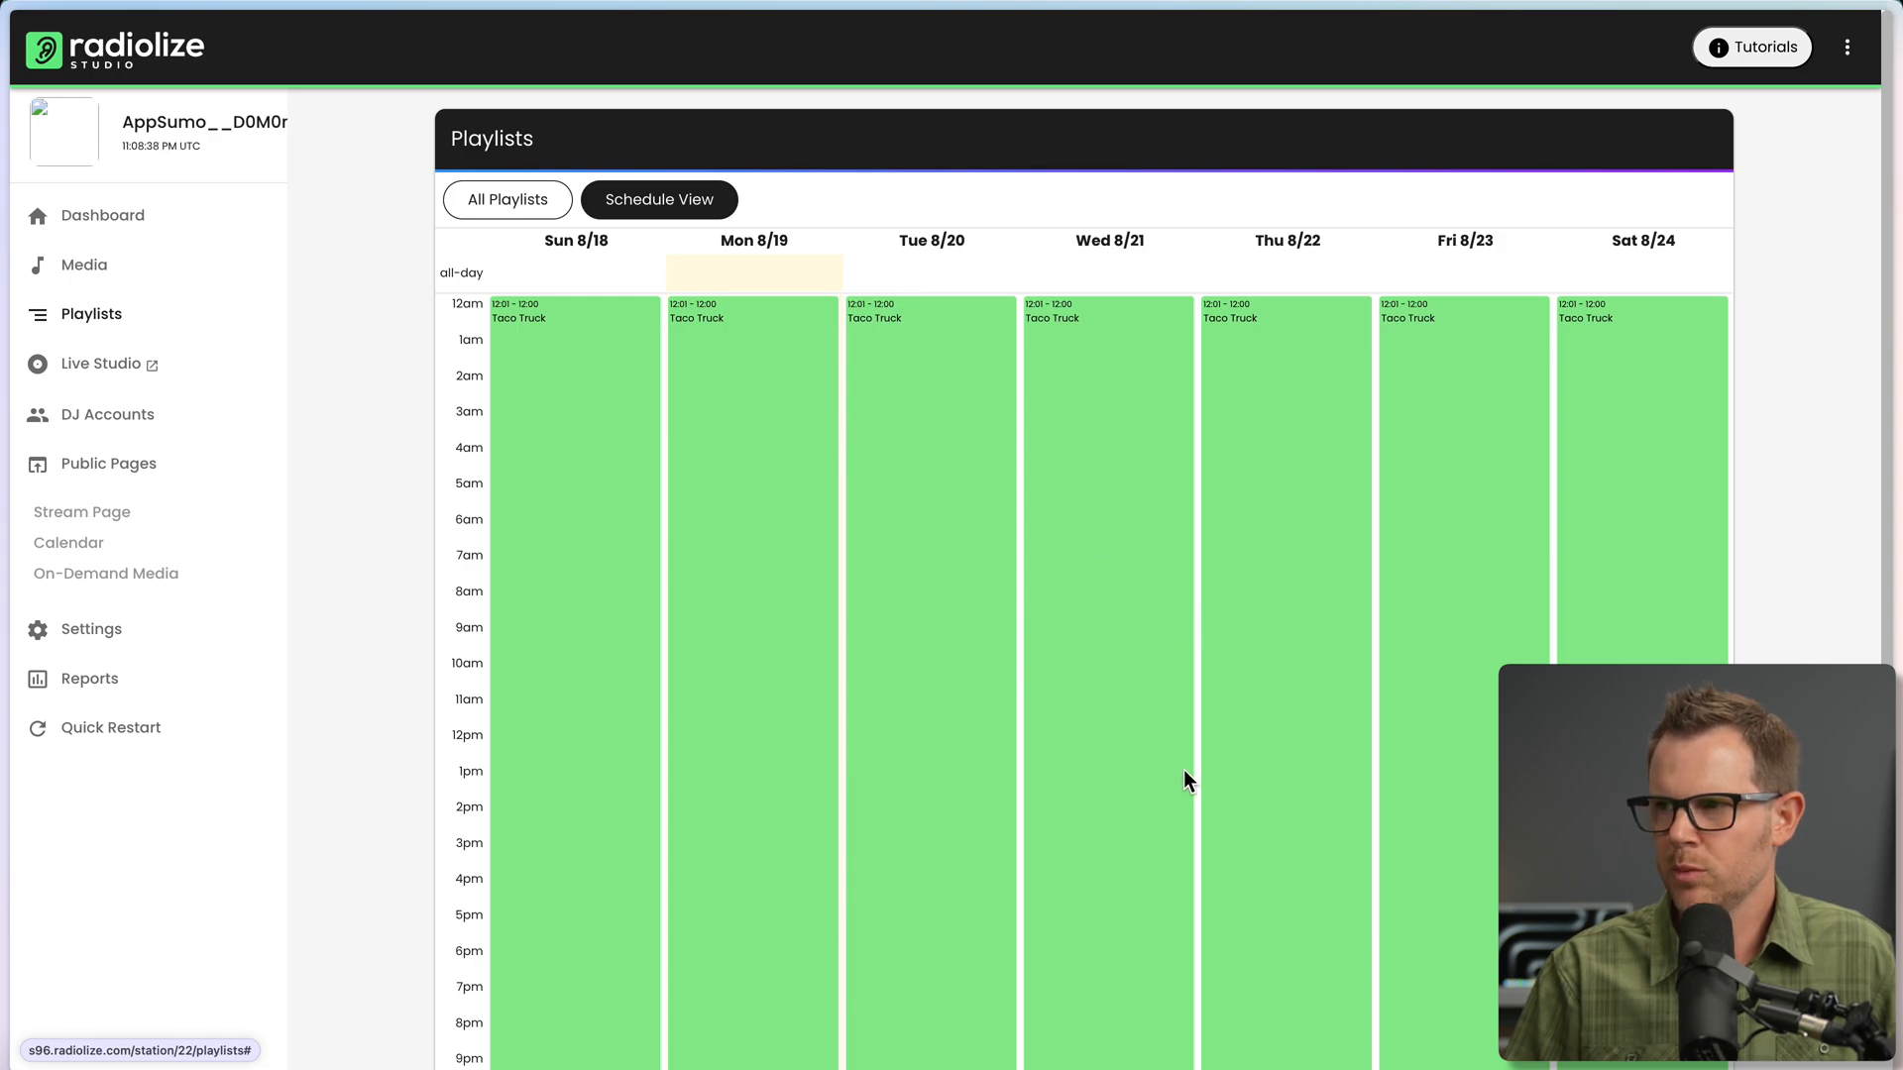
pyautogui.click(508, 198)
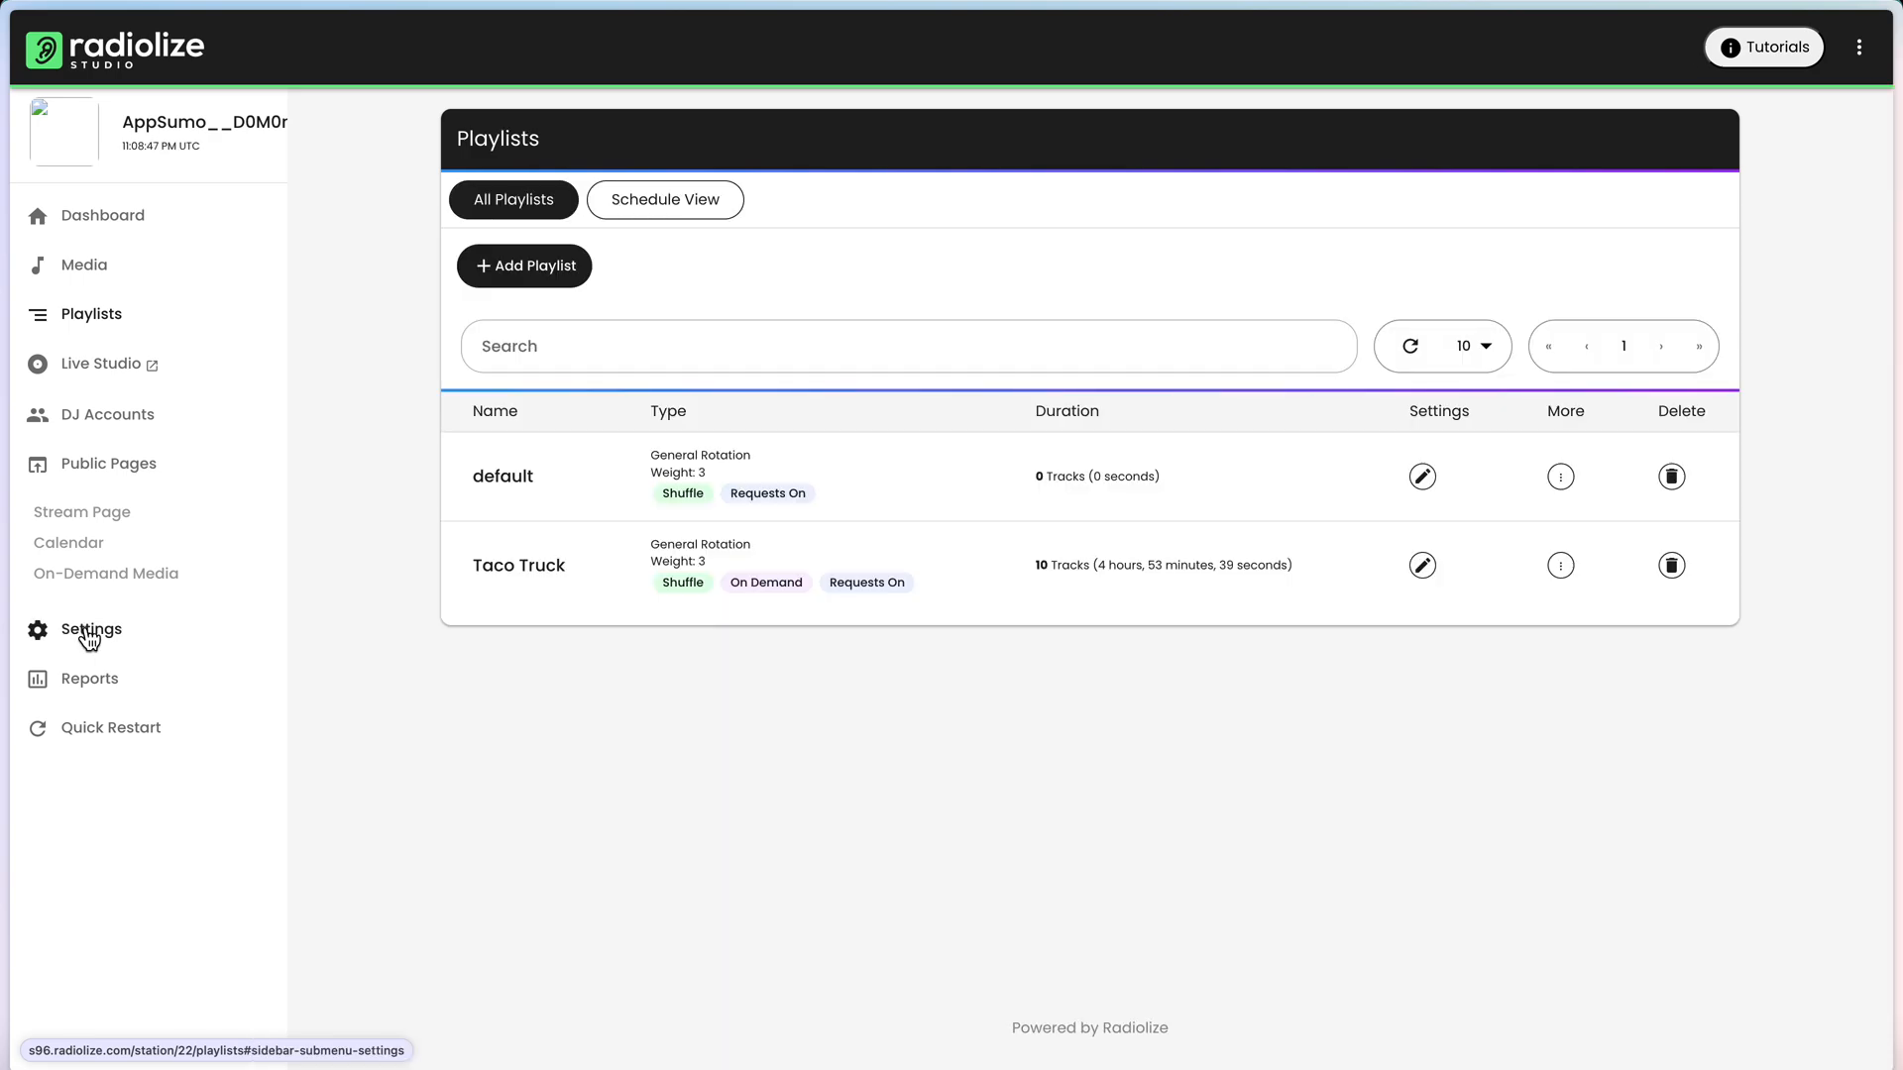
pyautogui.click(92, 630)
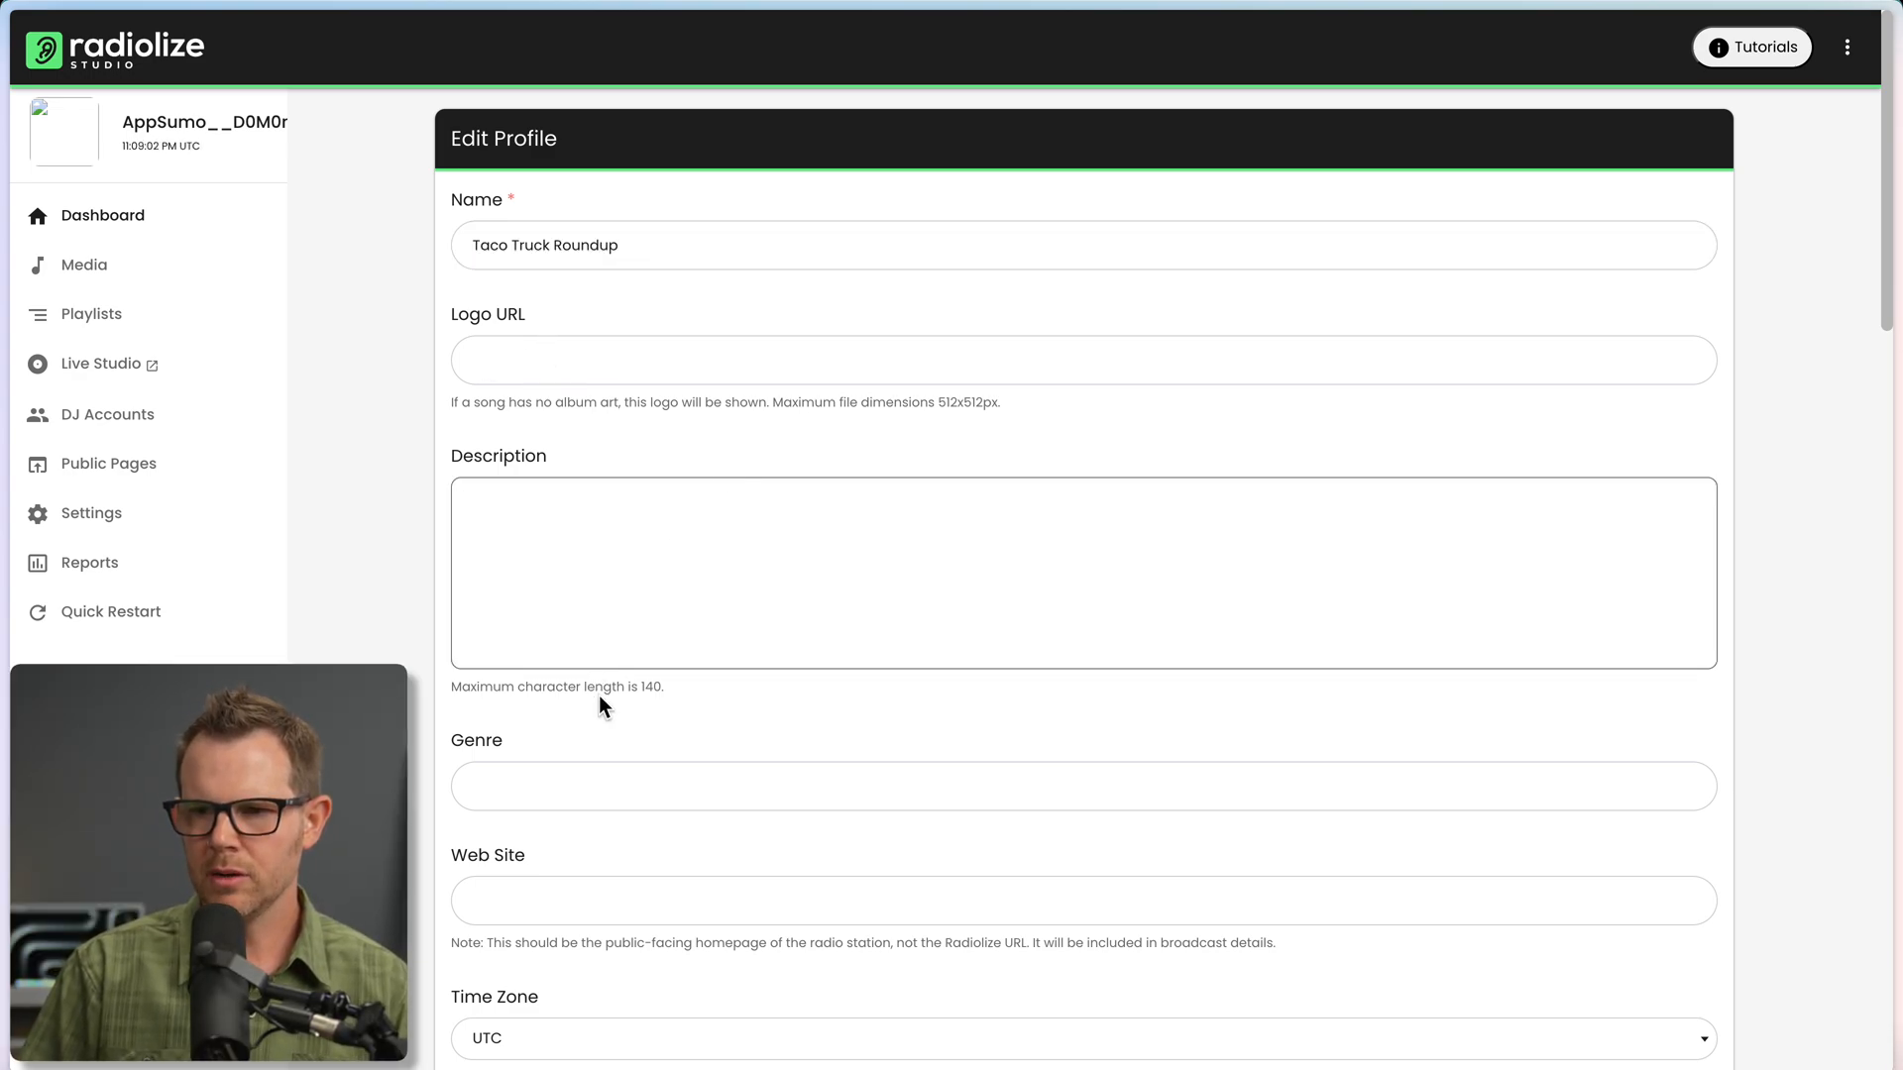
# Enable Compression and Normalization for the station audio and scroll down to save.
pyautogui.scroll(-3)
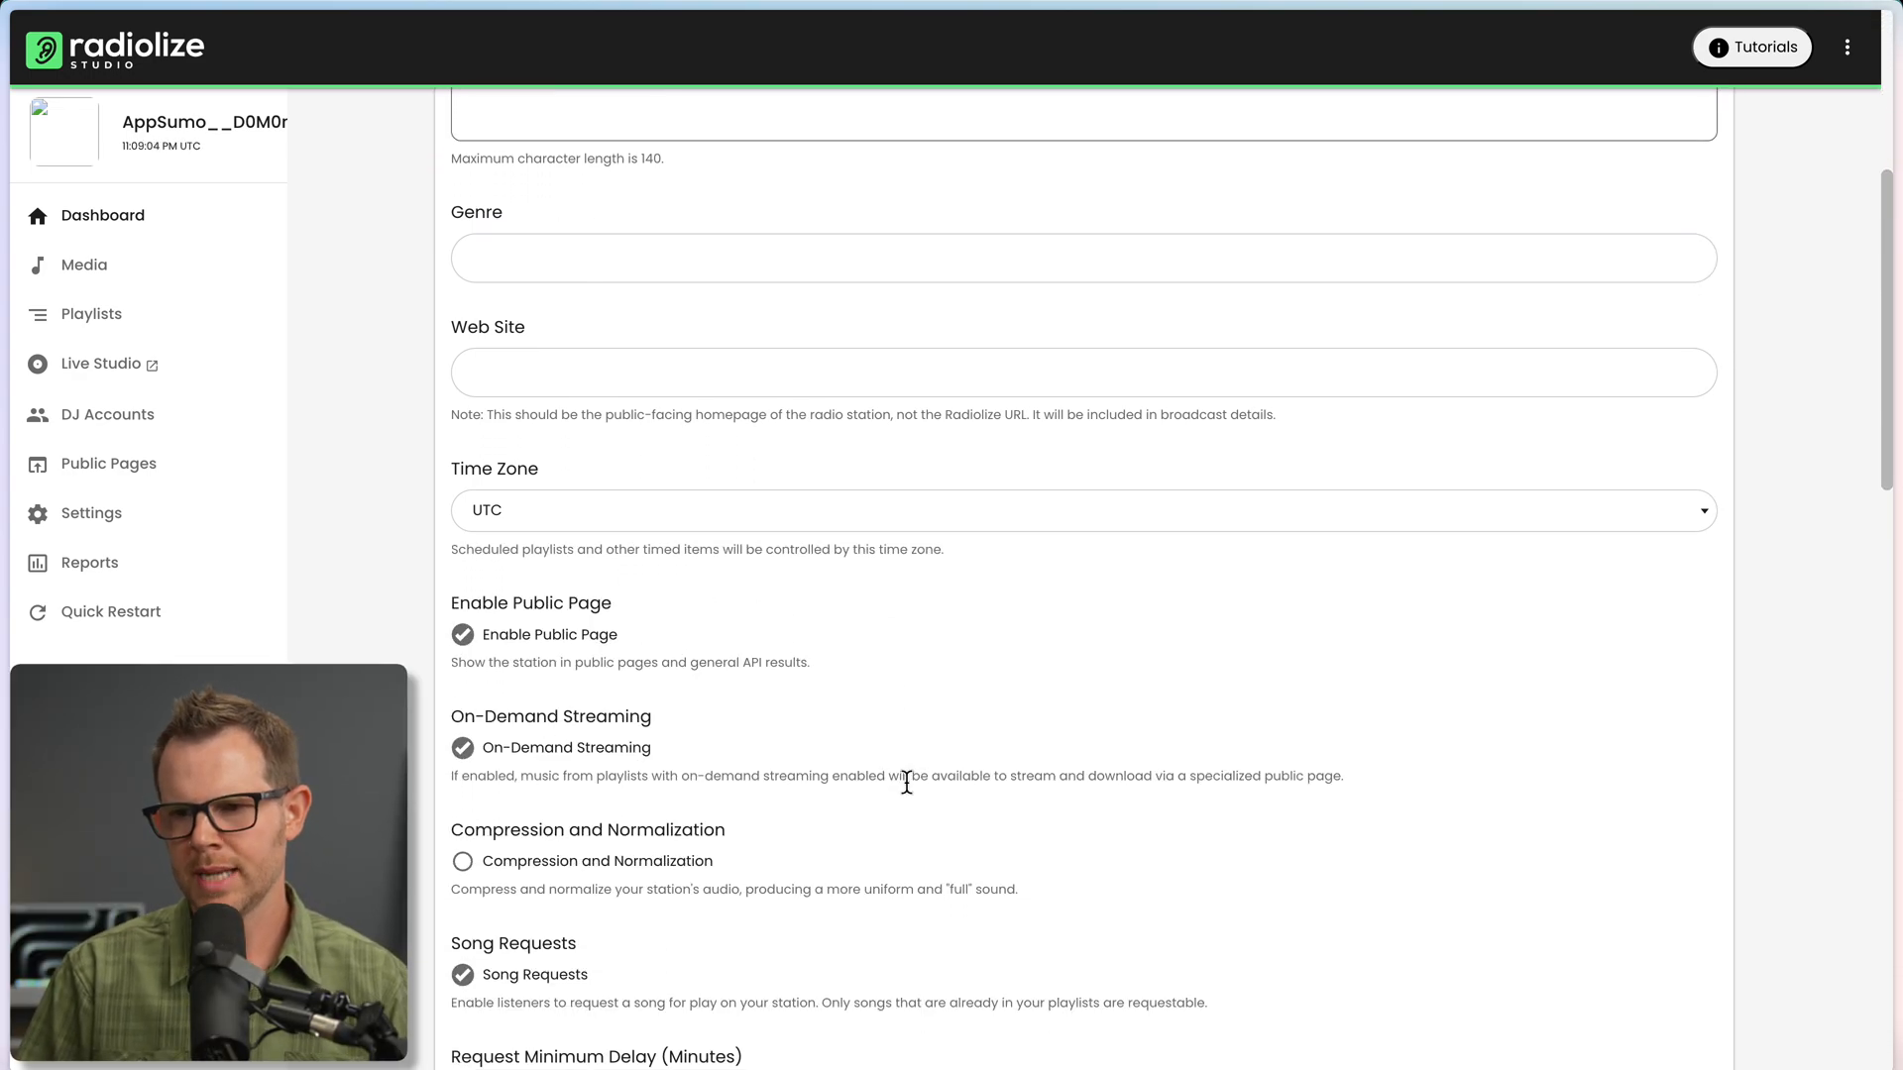
pyautogui.scroll(-3)
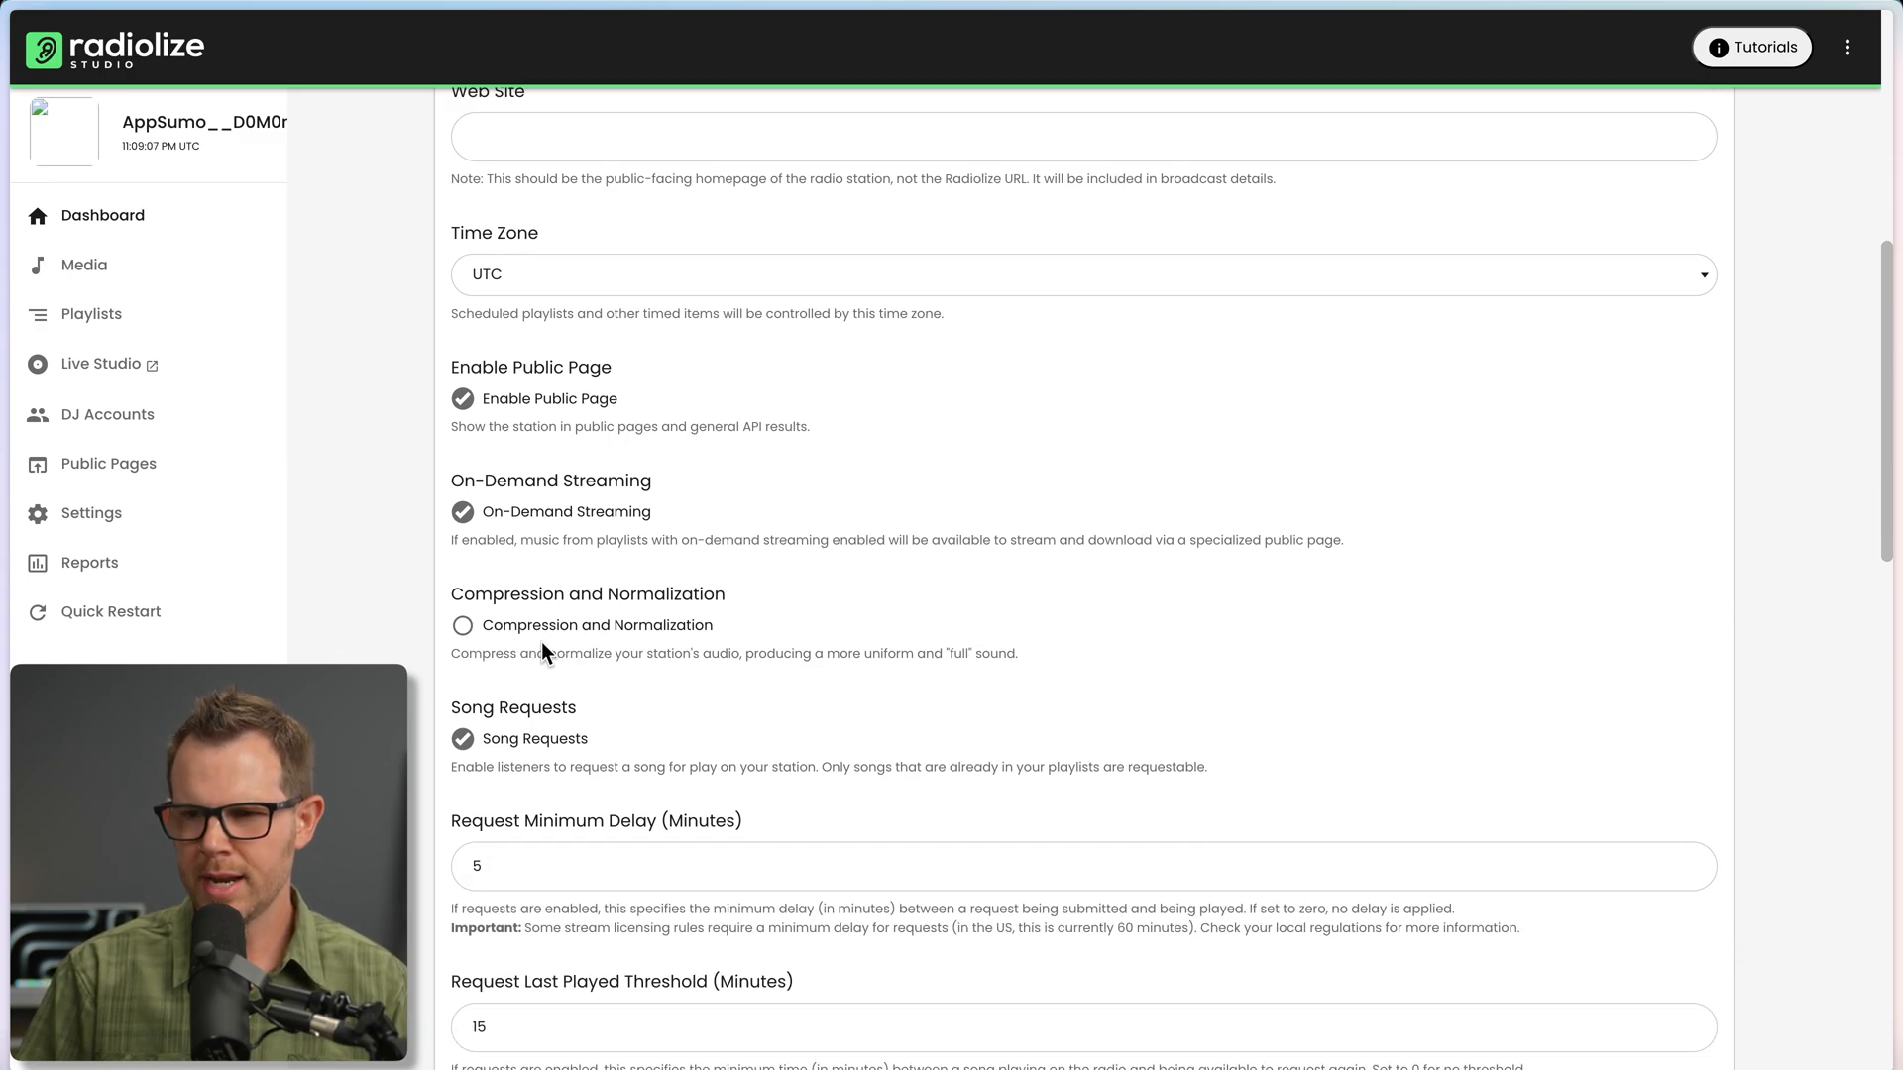
pyautogui.click(462, 624)
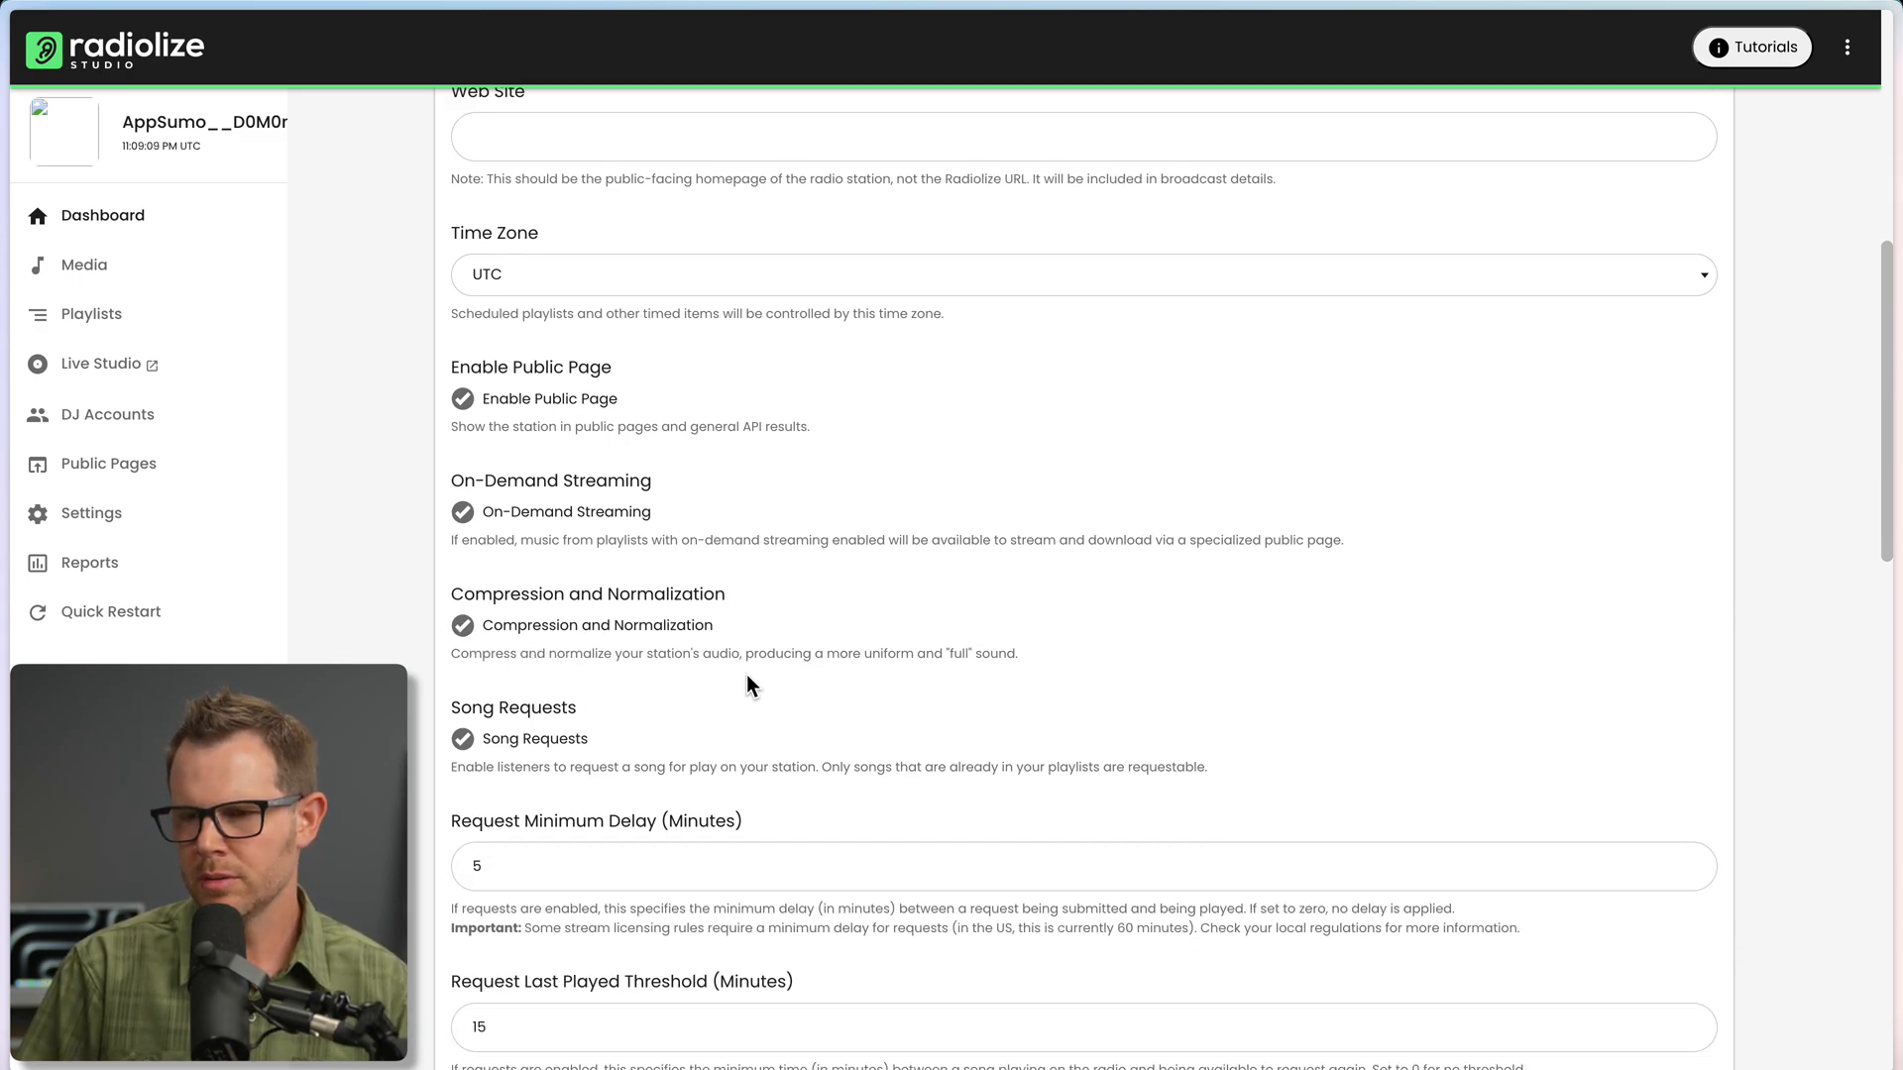
pyautogui.scroll(-3)
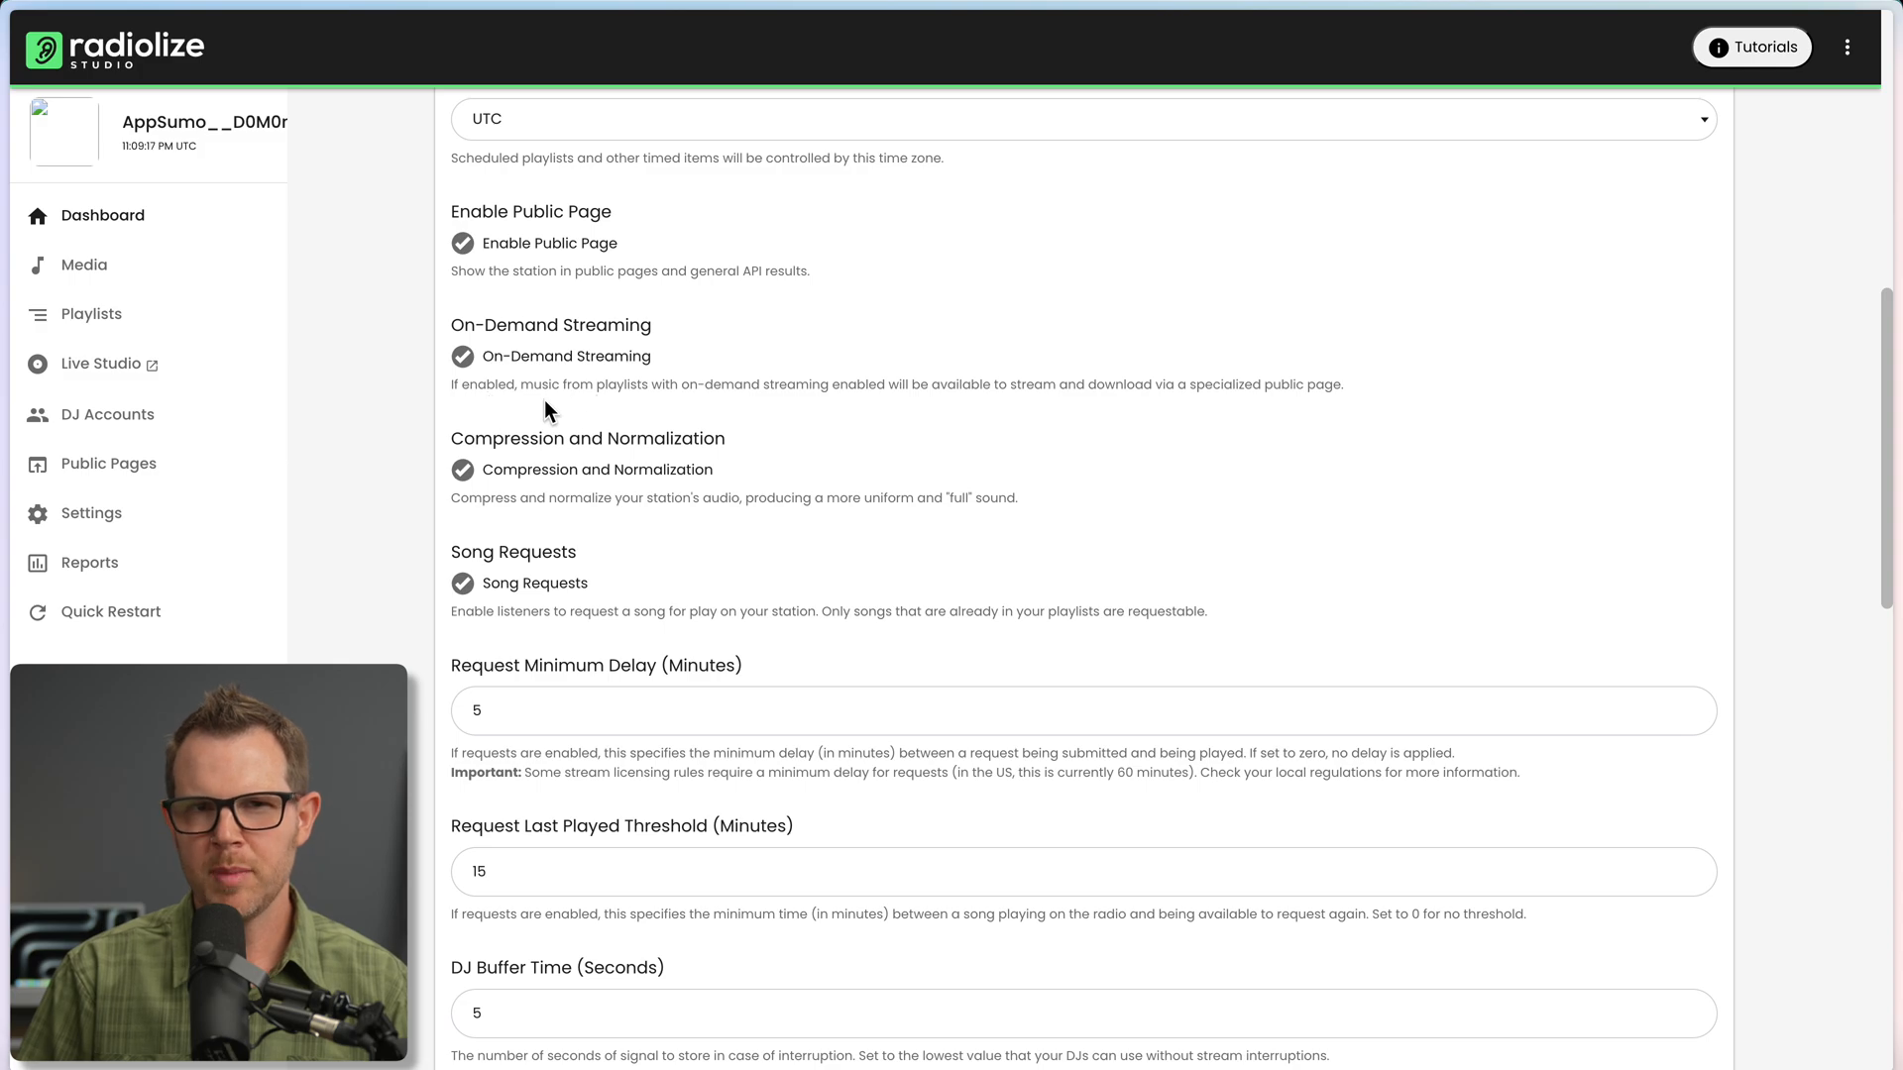
pyautogui.scroll(-3)
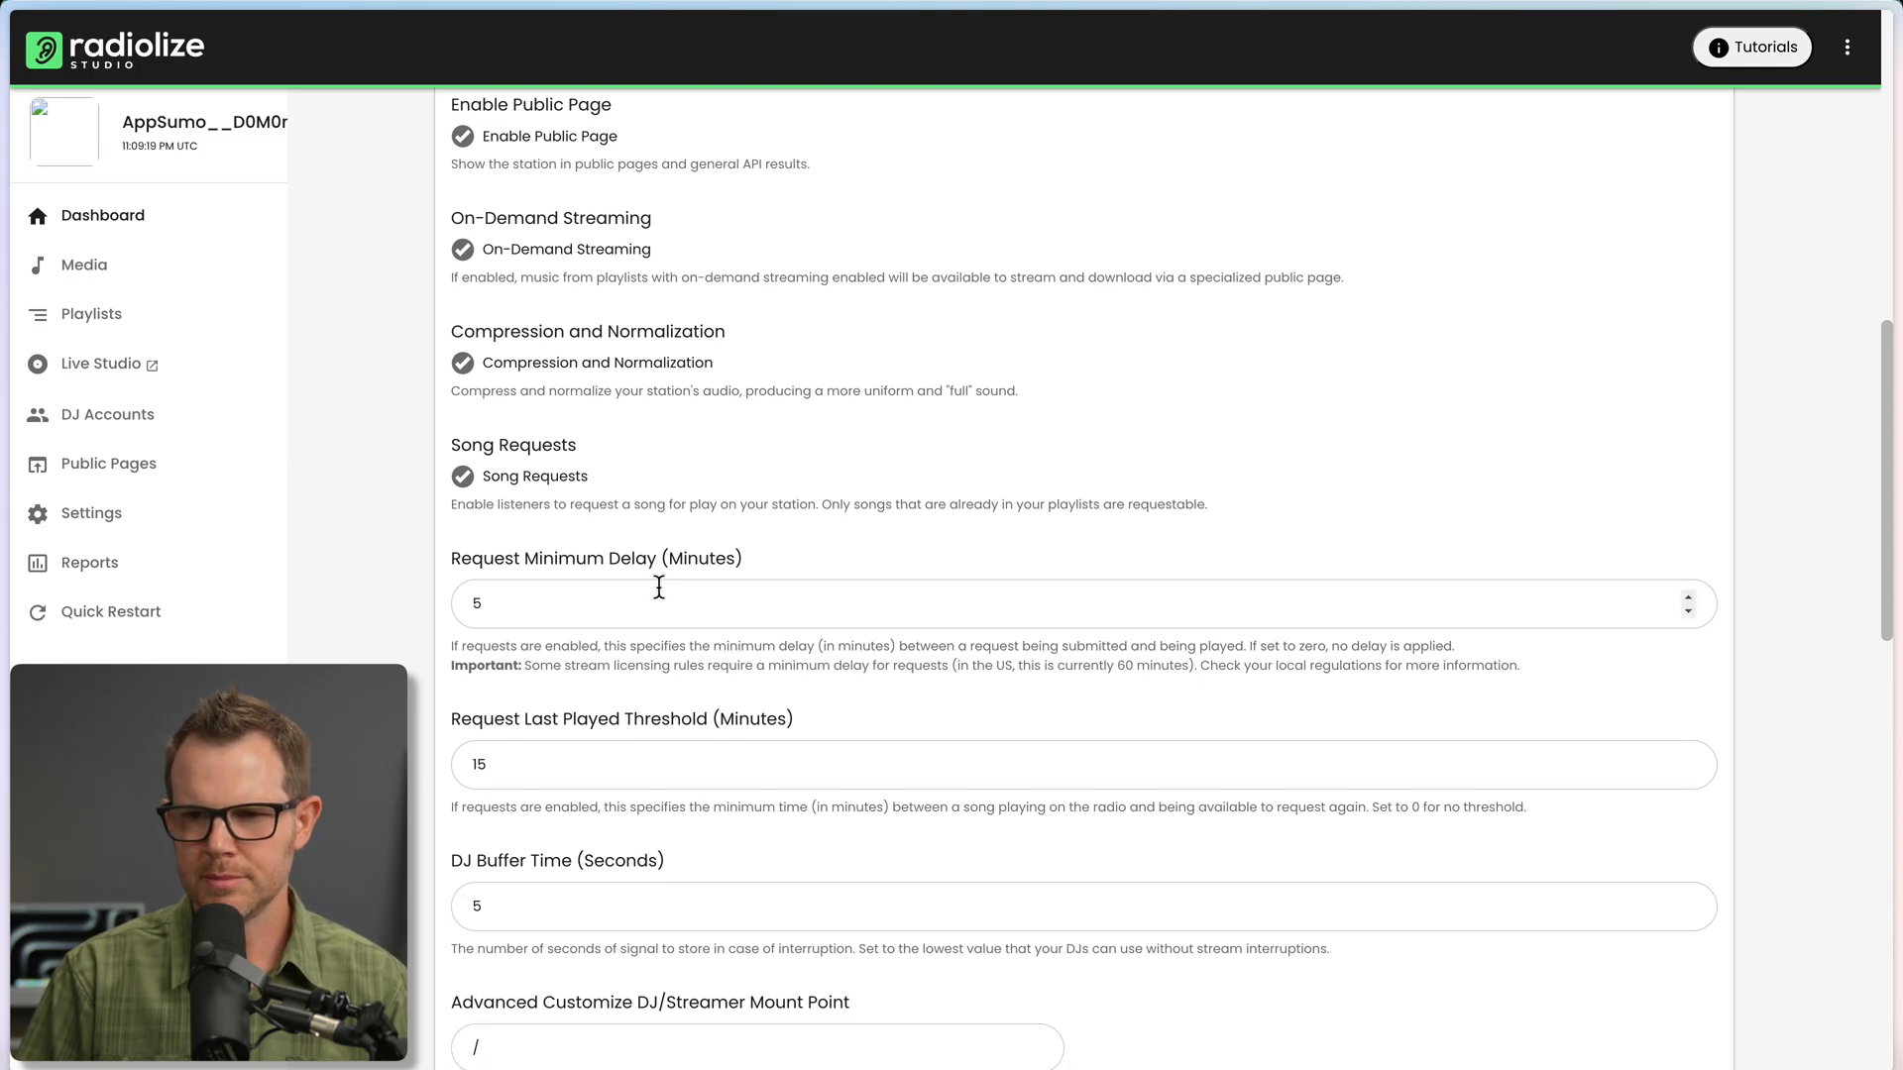
pyautogui.scroll(-3)
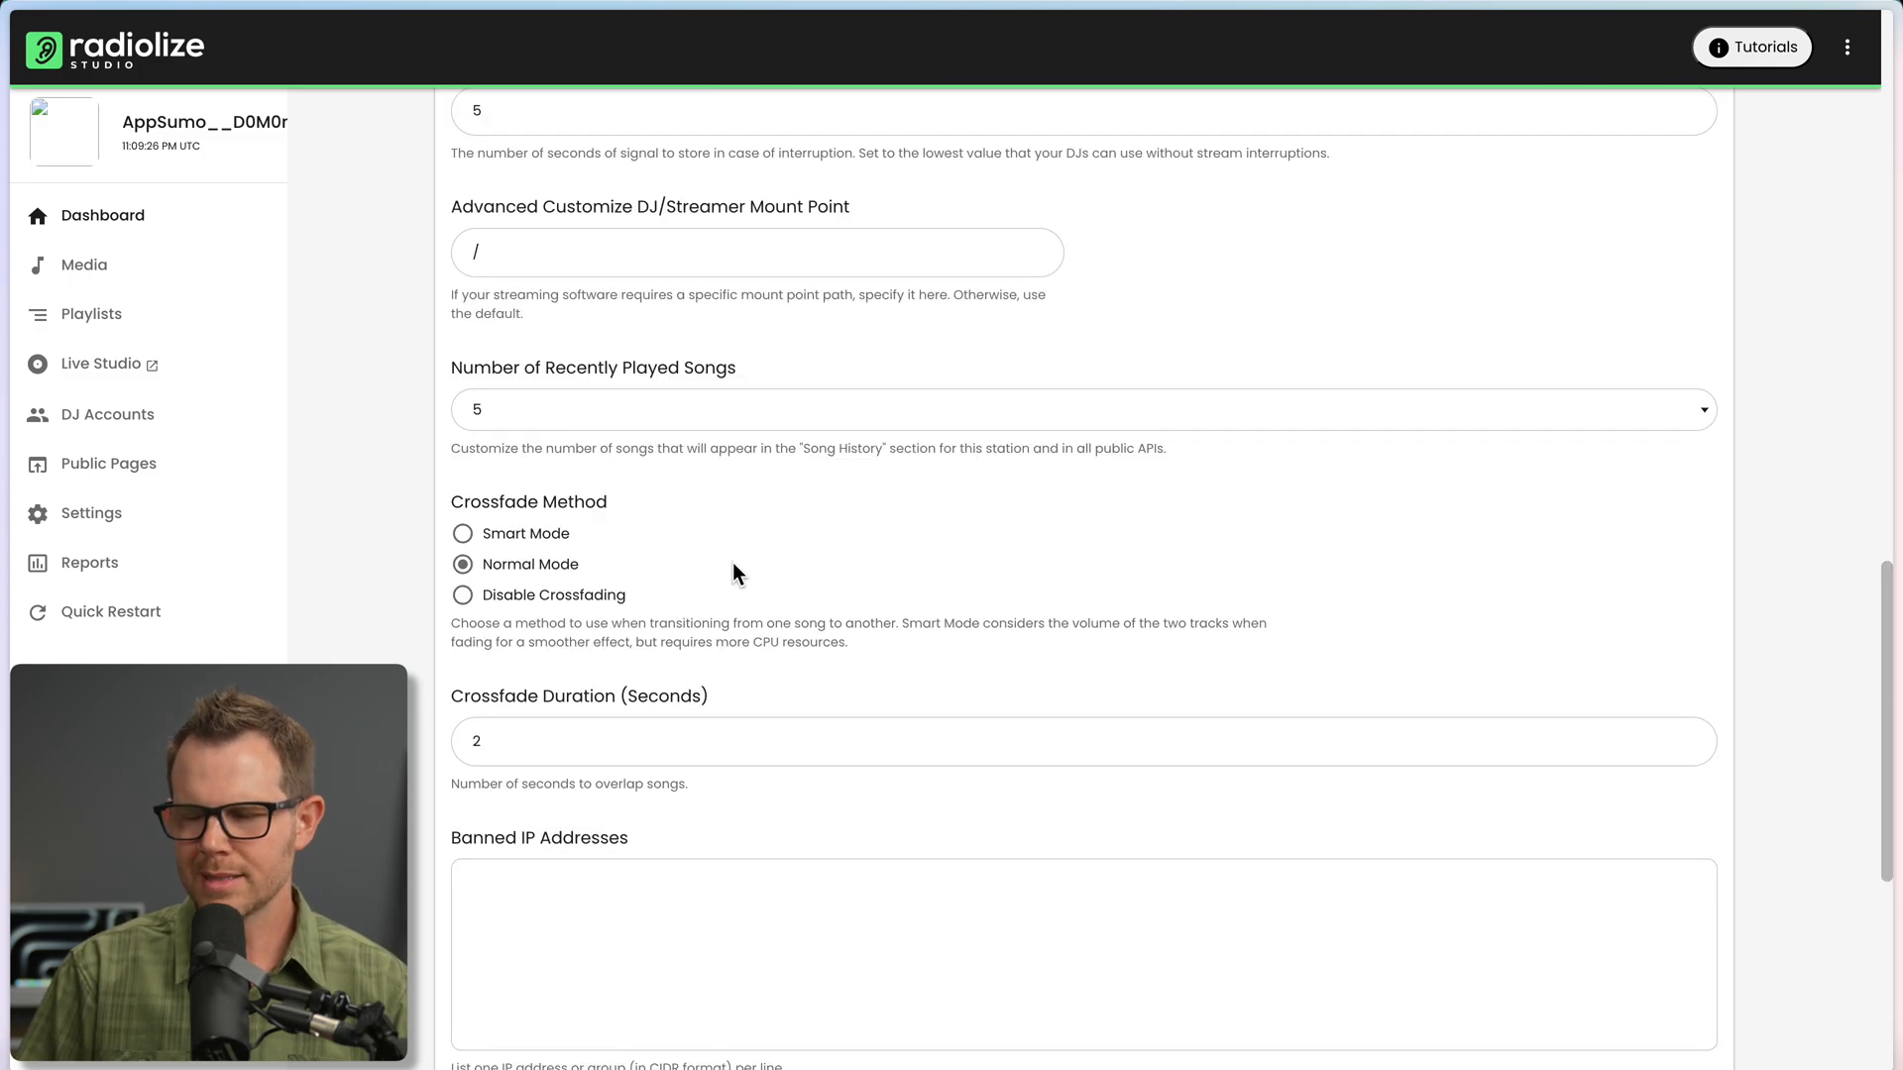
pyautogui.scroll(-3)
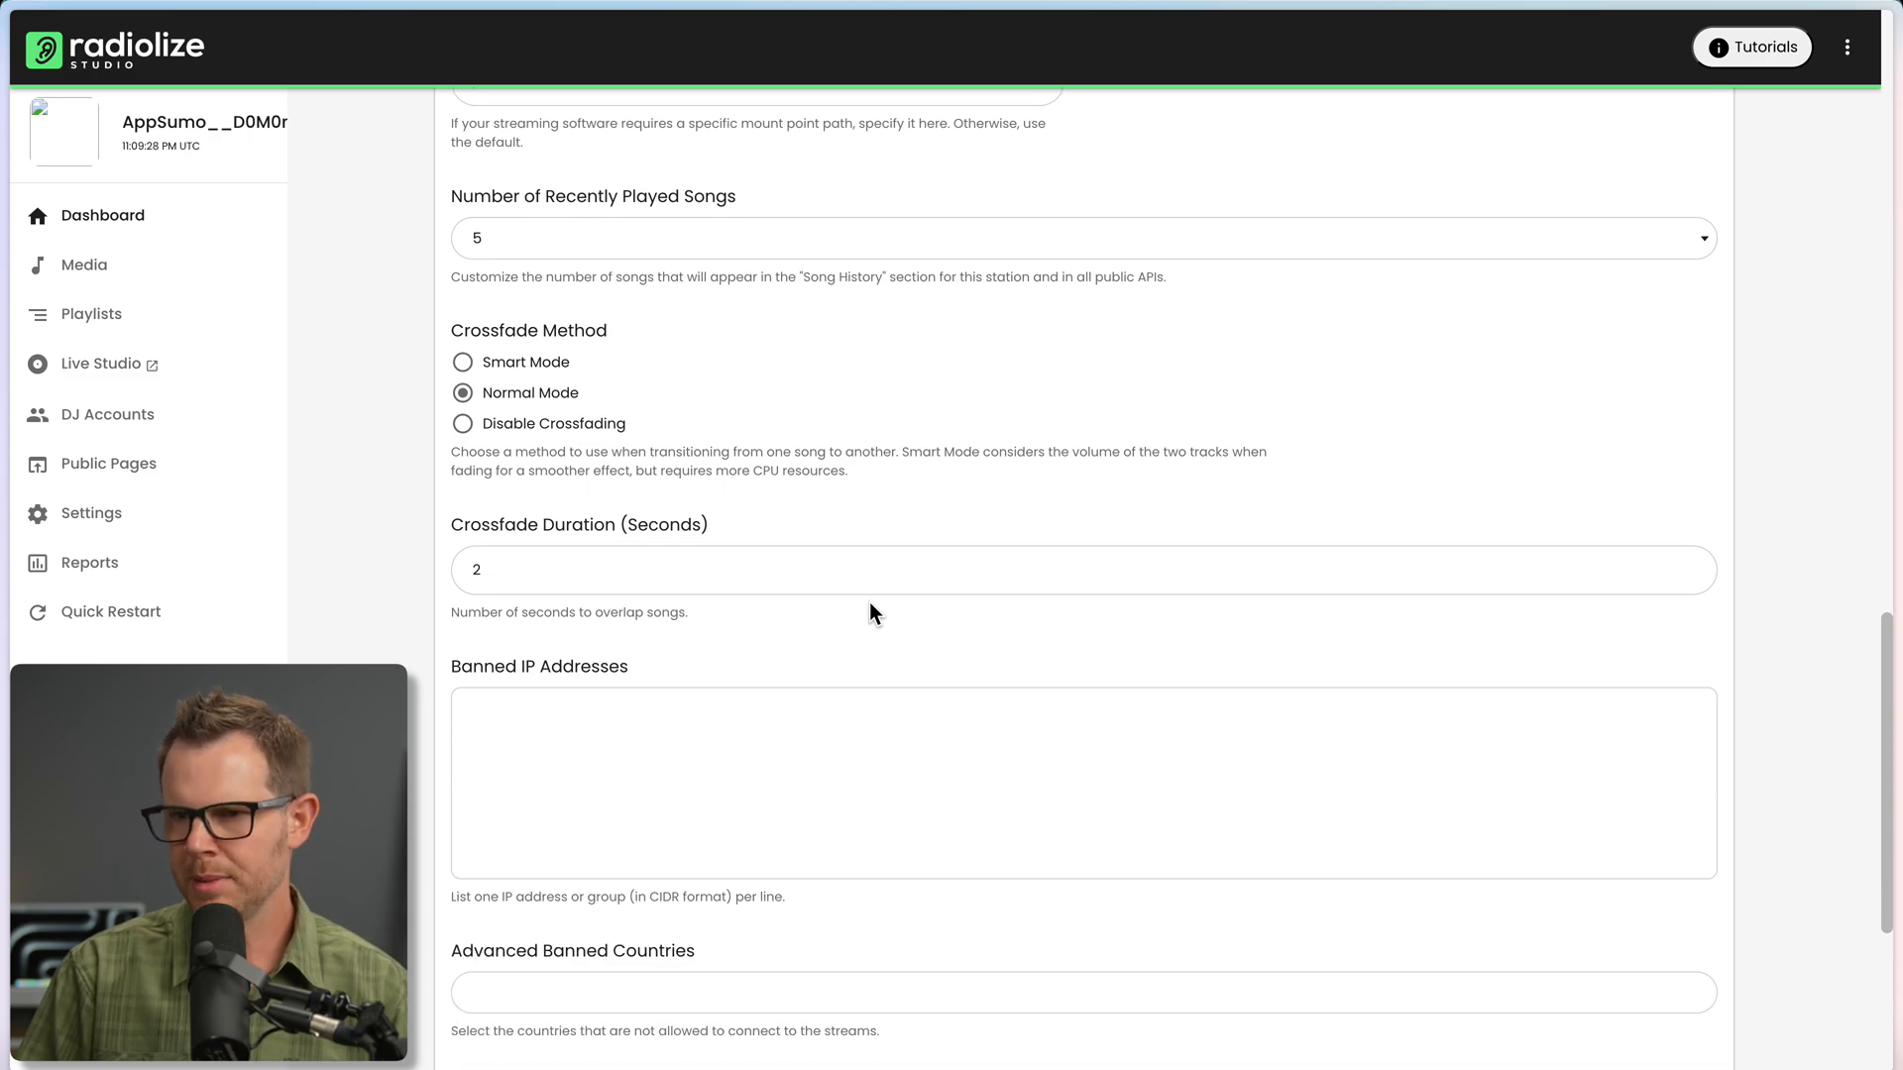
pyautogui.scroll(-3)
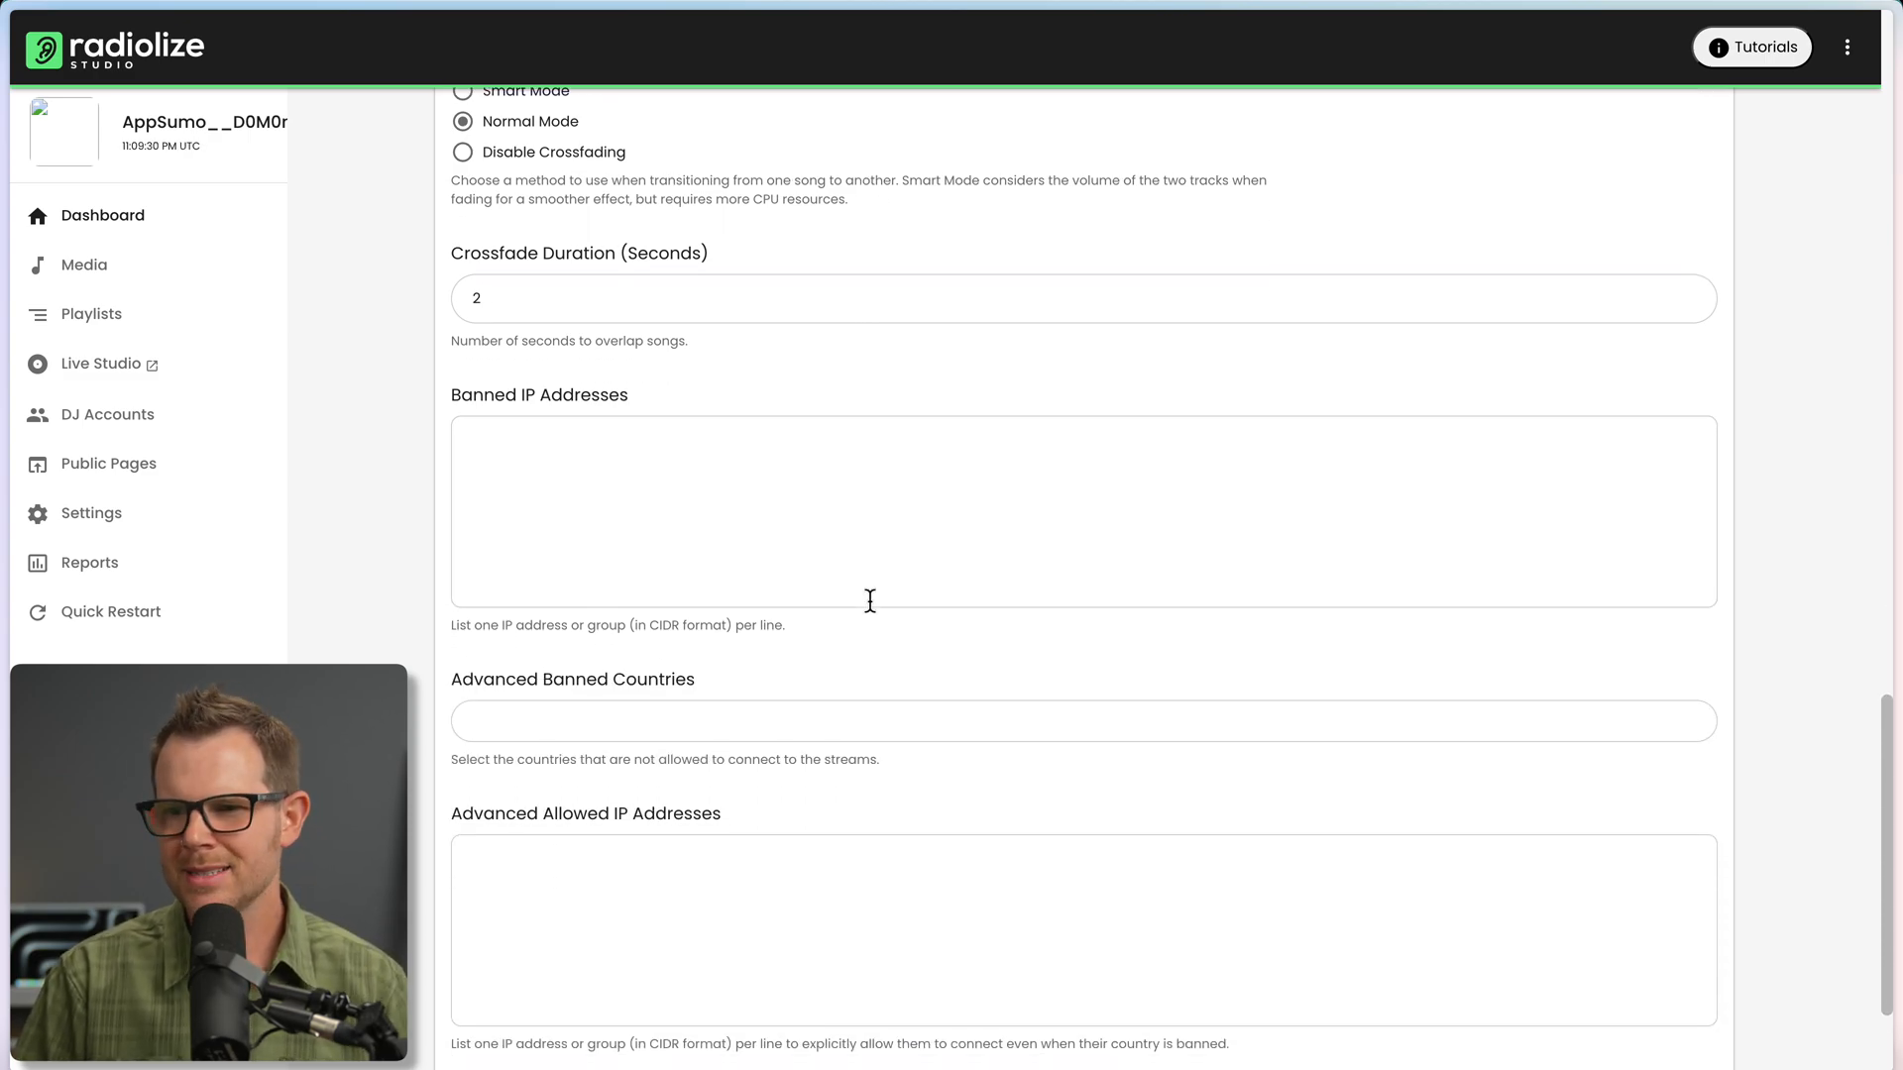
pyautogui.scroll(-3)
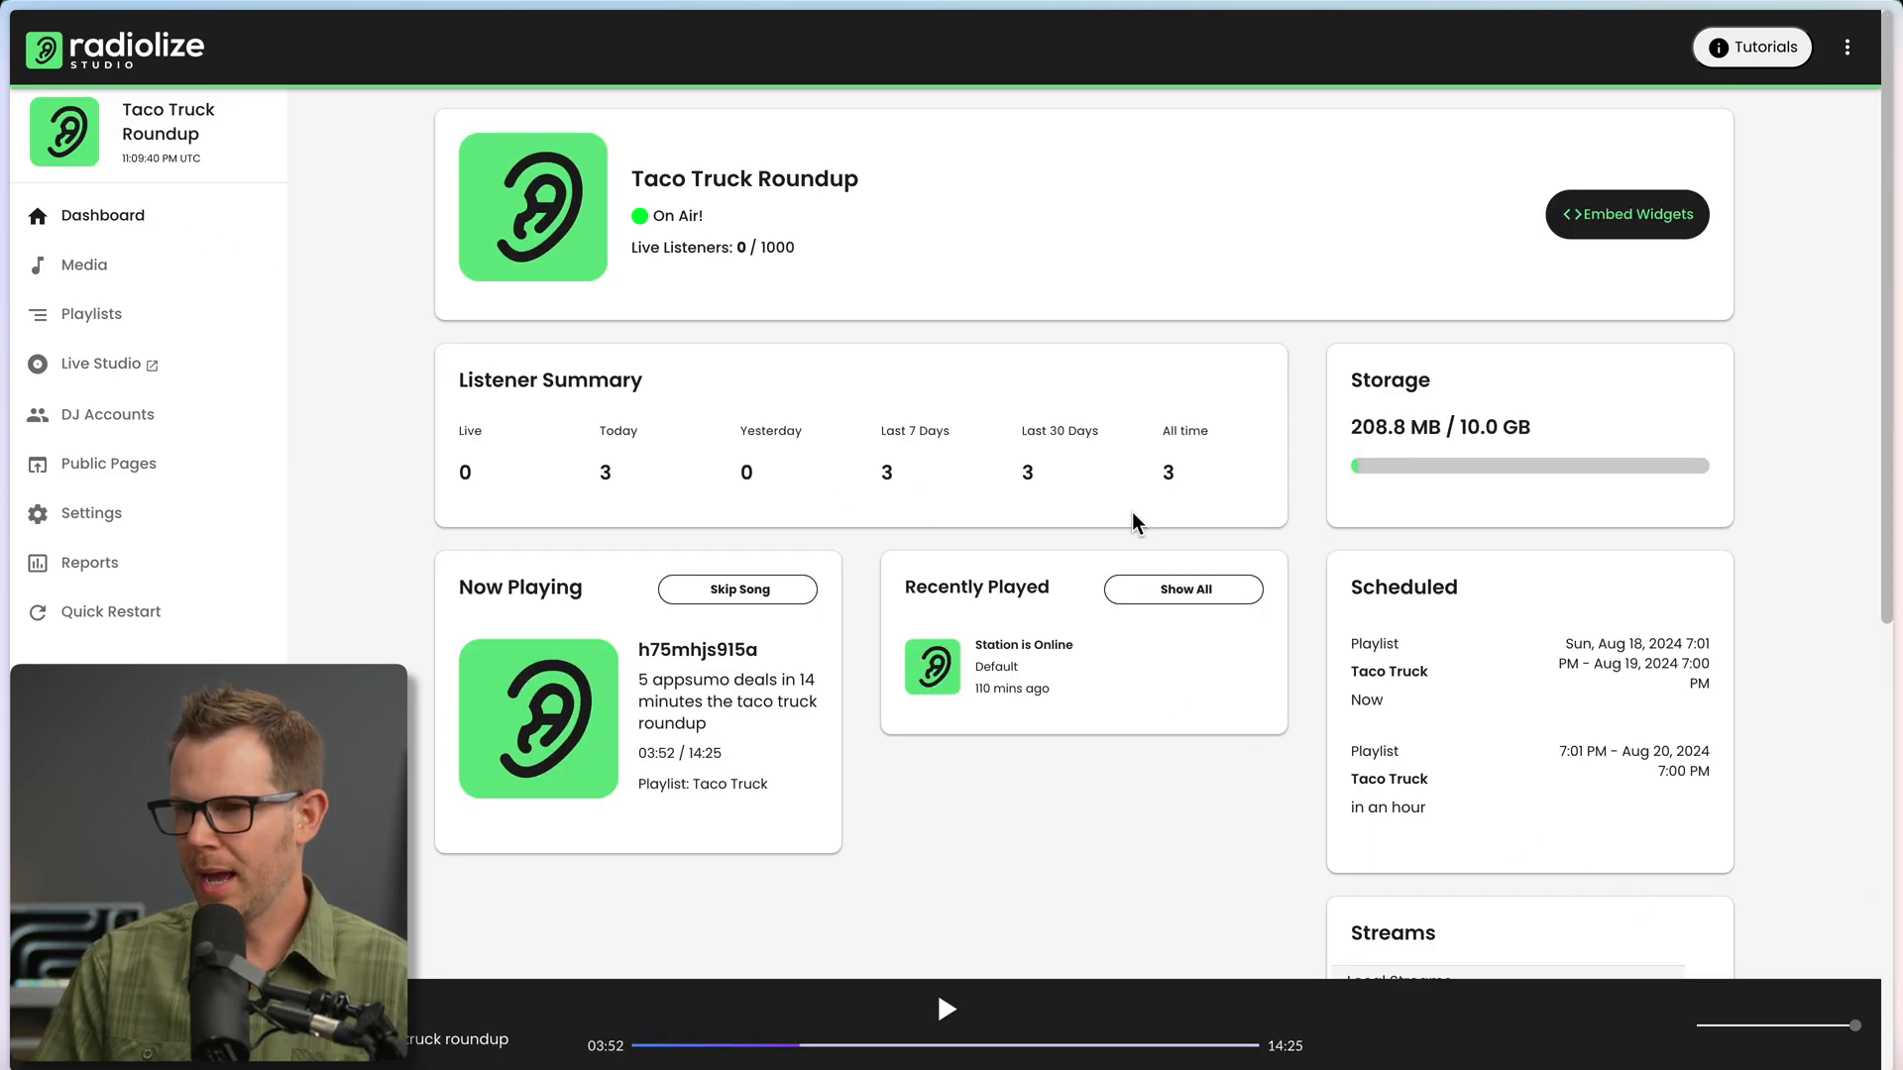
pyautogui.moveTo(1106, 555)
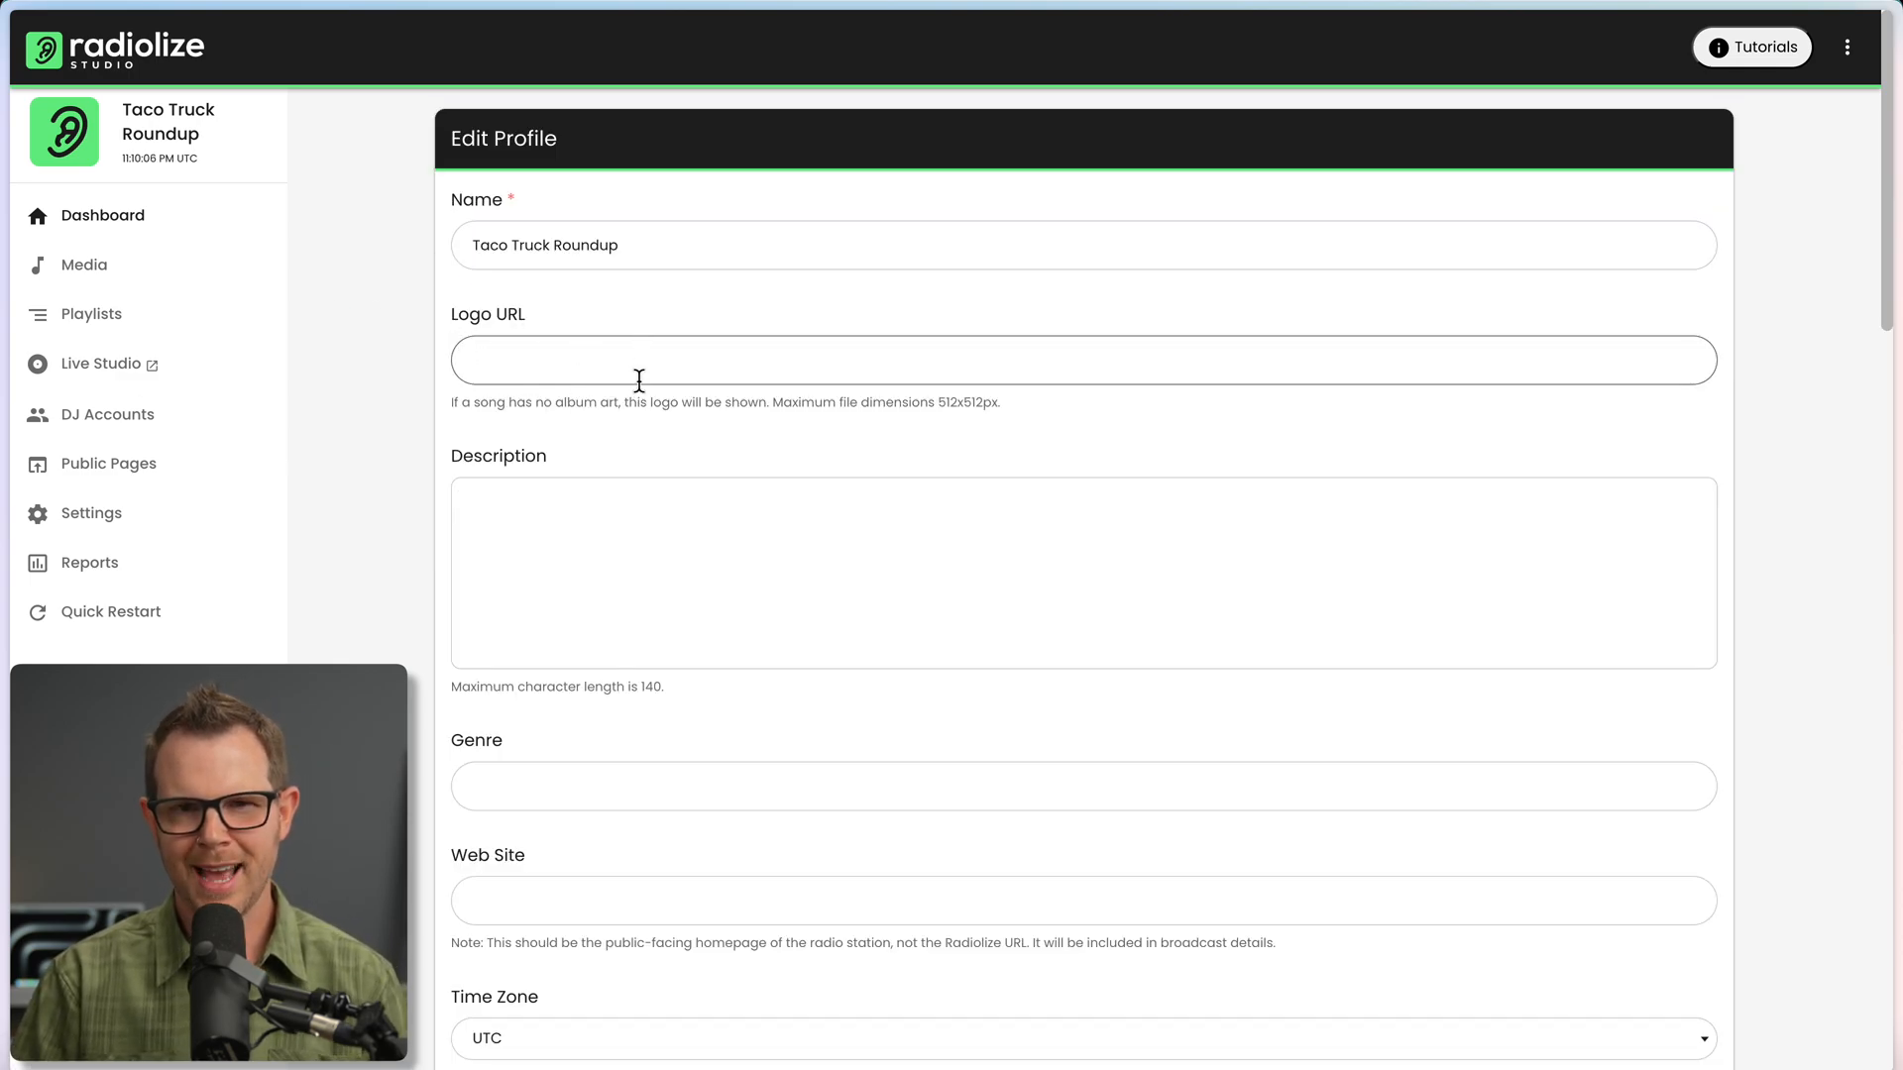
pyautogui.moveTo(781, 400)
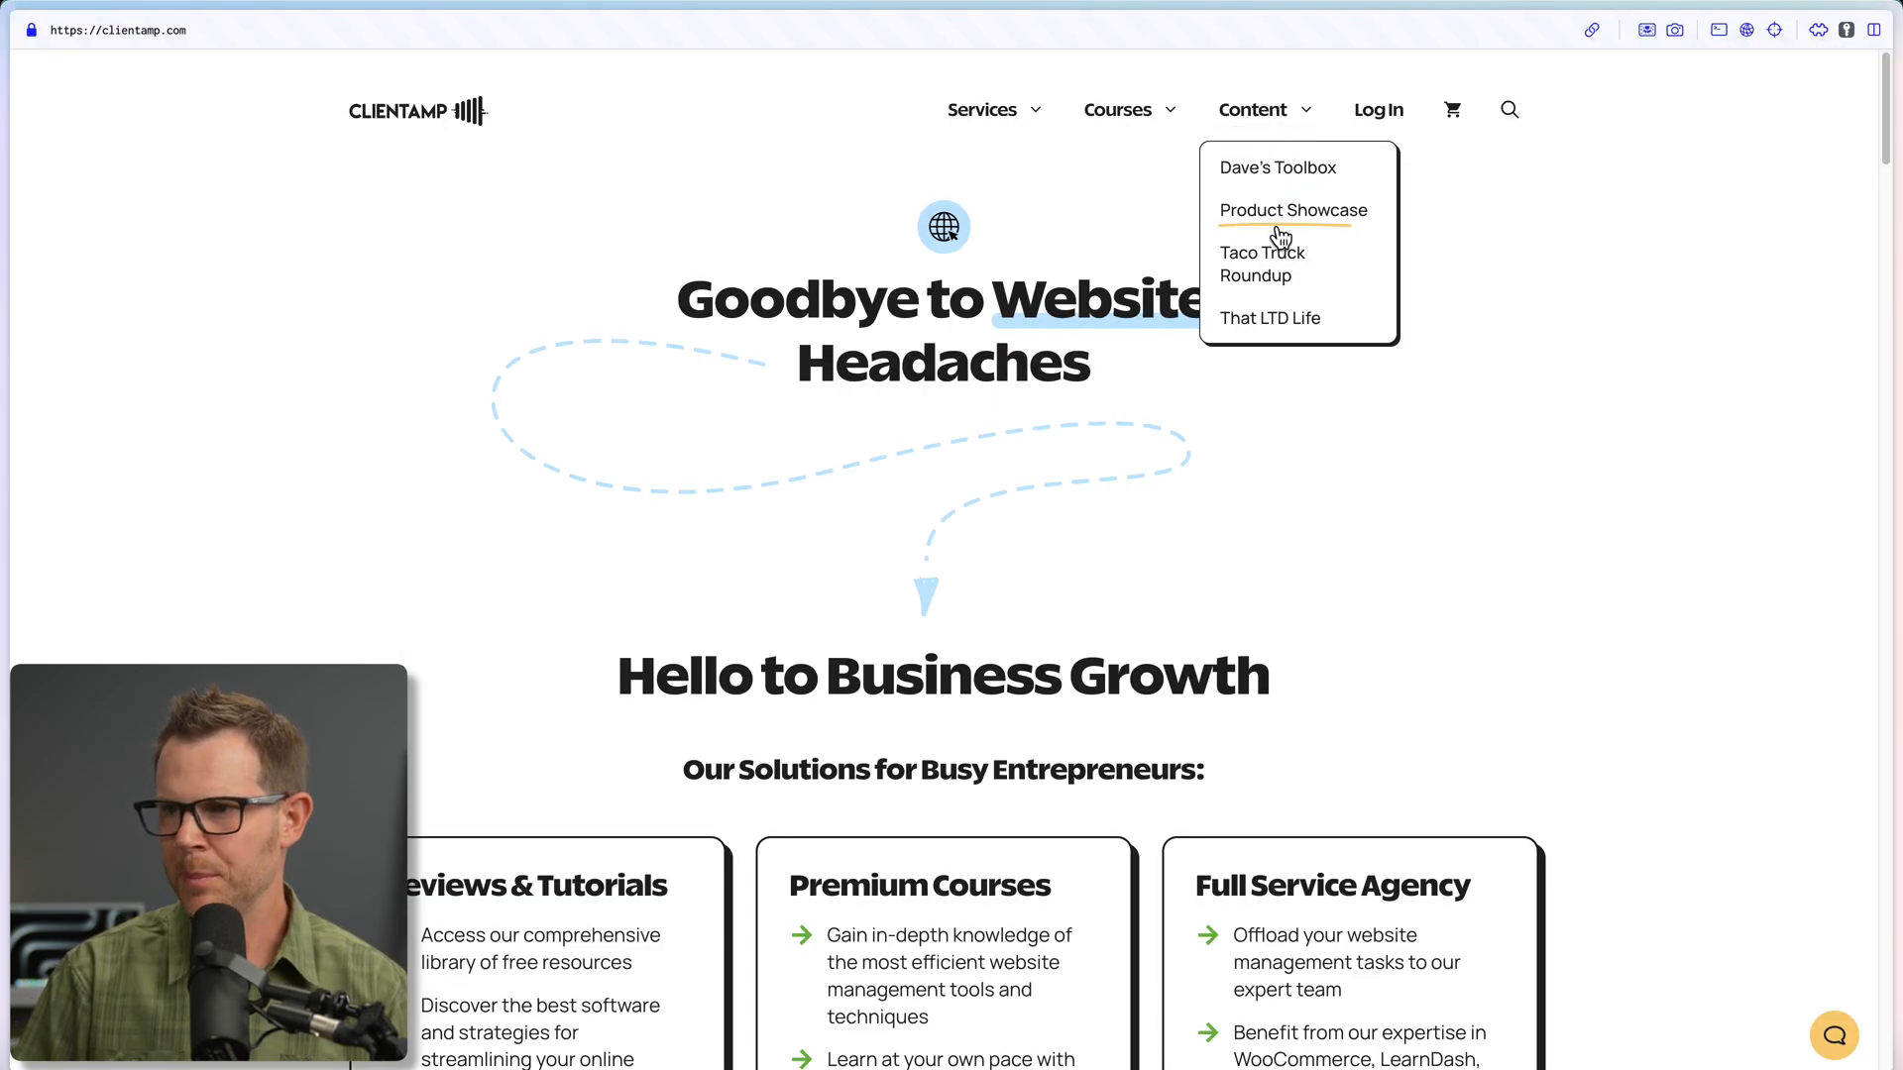
# Copy the Taco Truck Roundup show logo's image address for the station's Logo URL.
pyautogui.click(1262, 263)
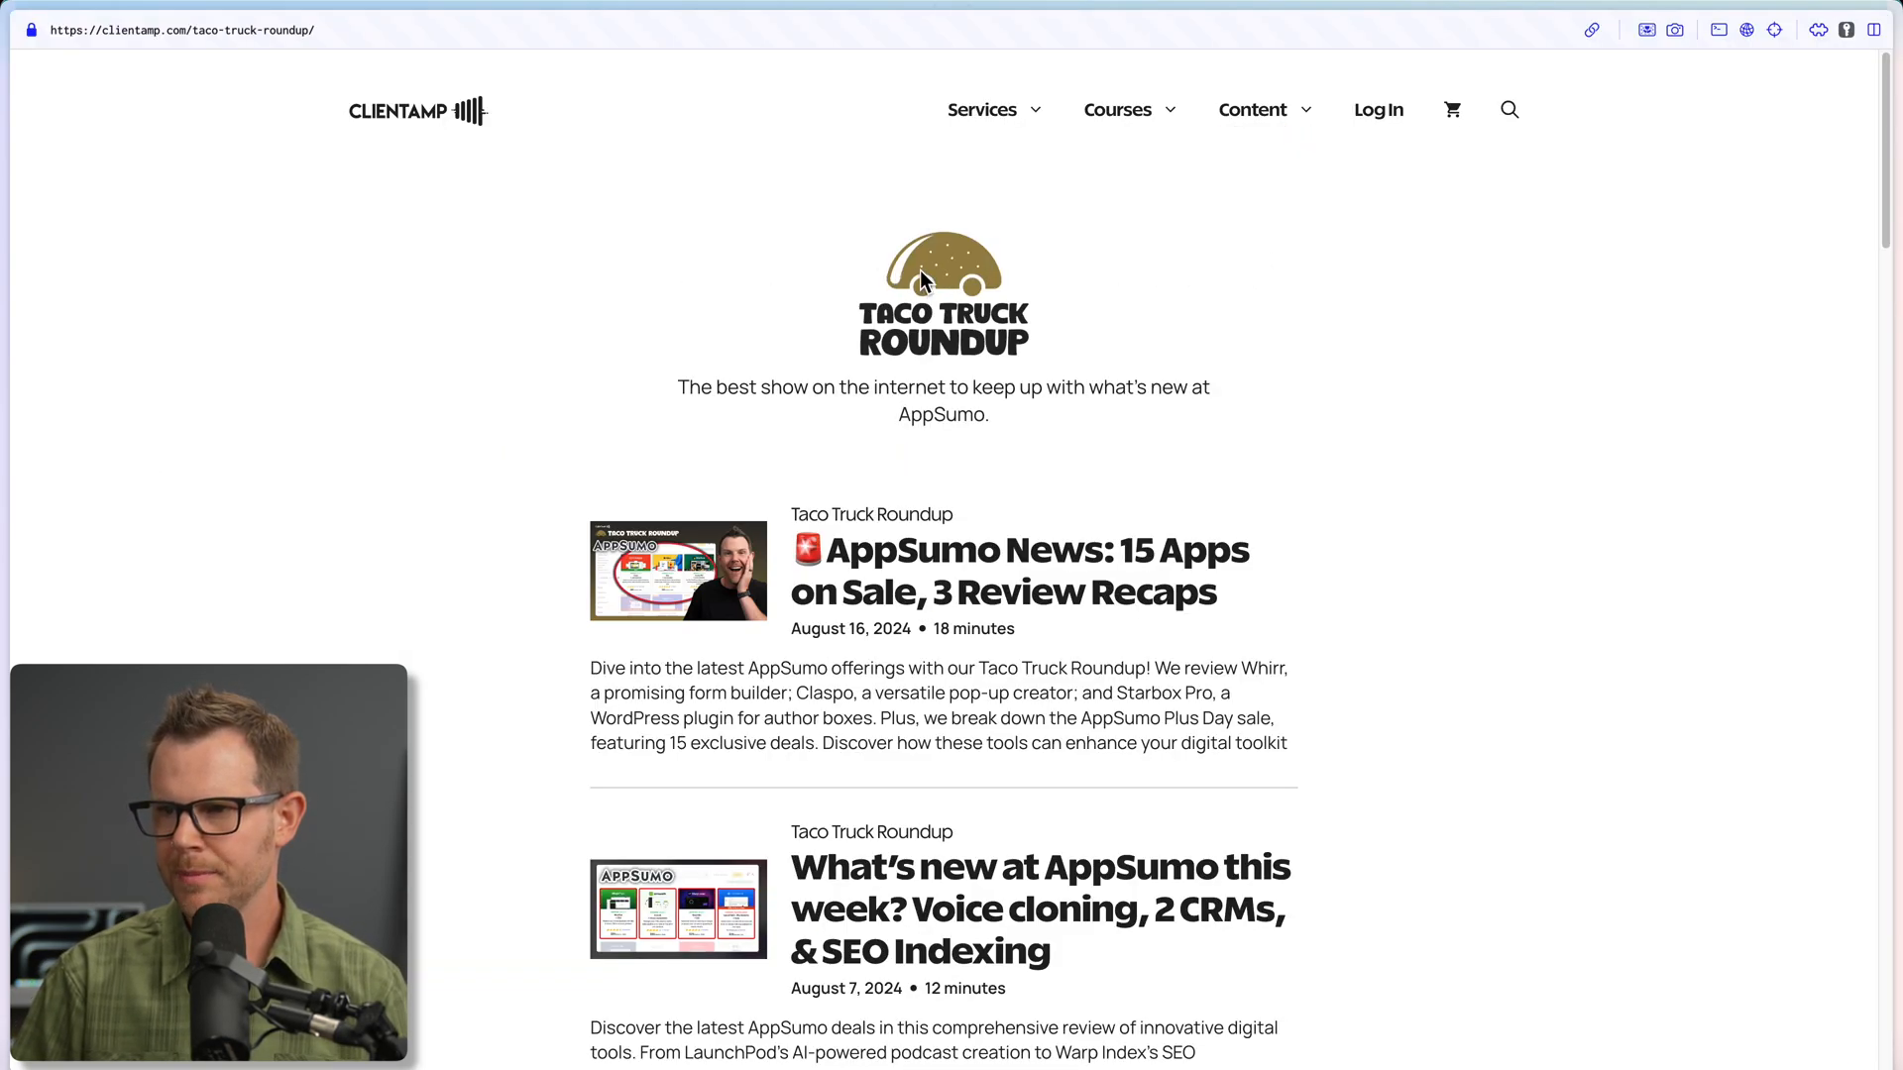
pyautogui.rightClick(927, 279)
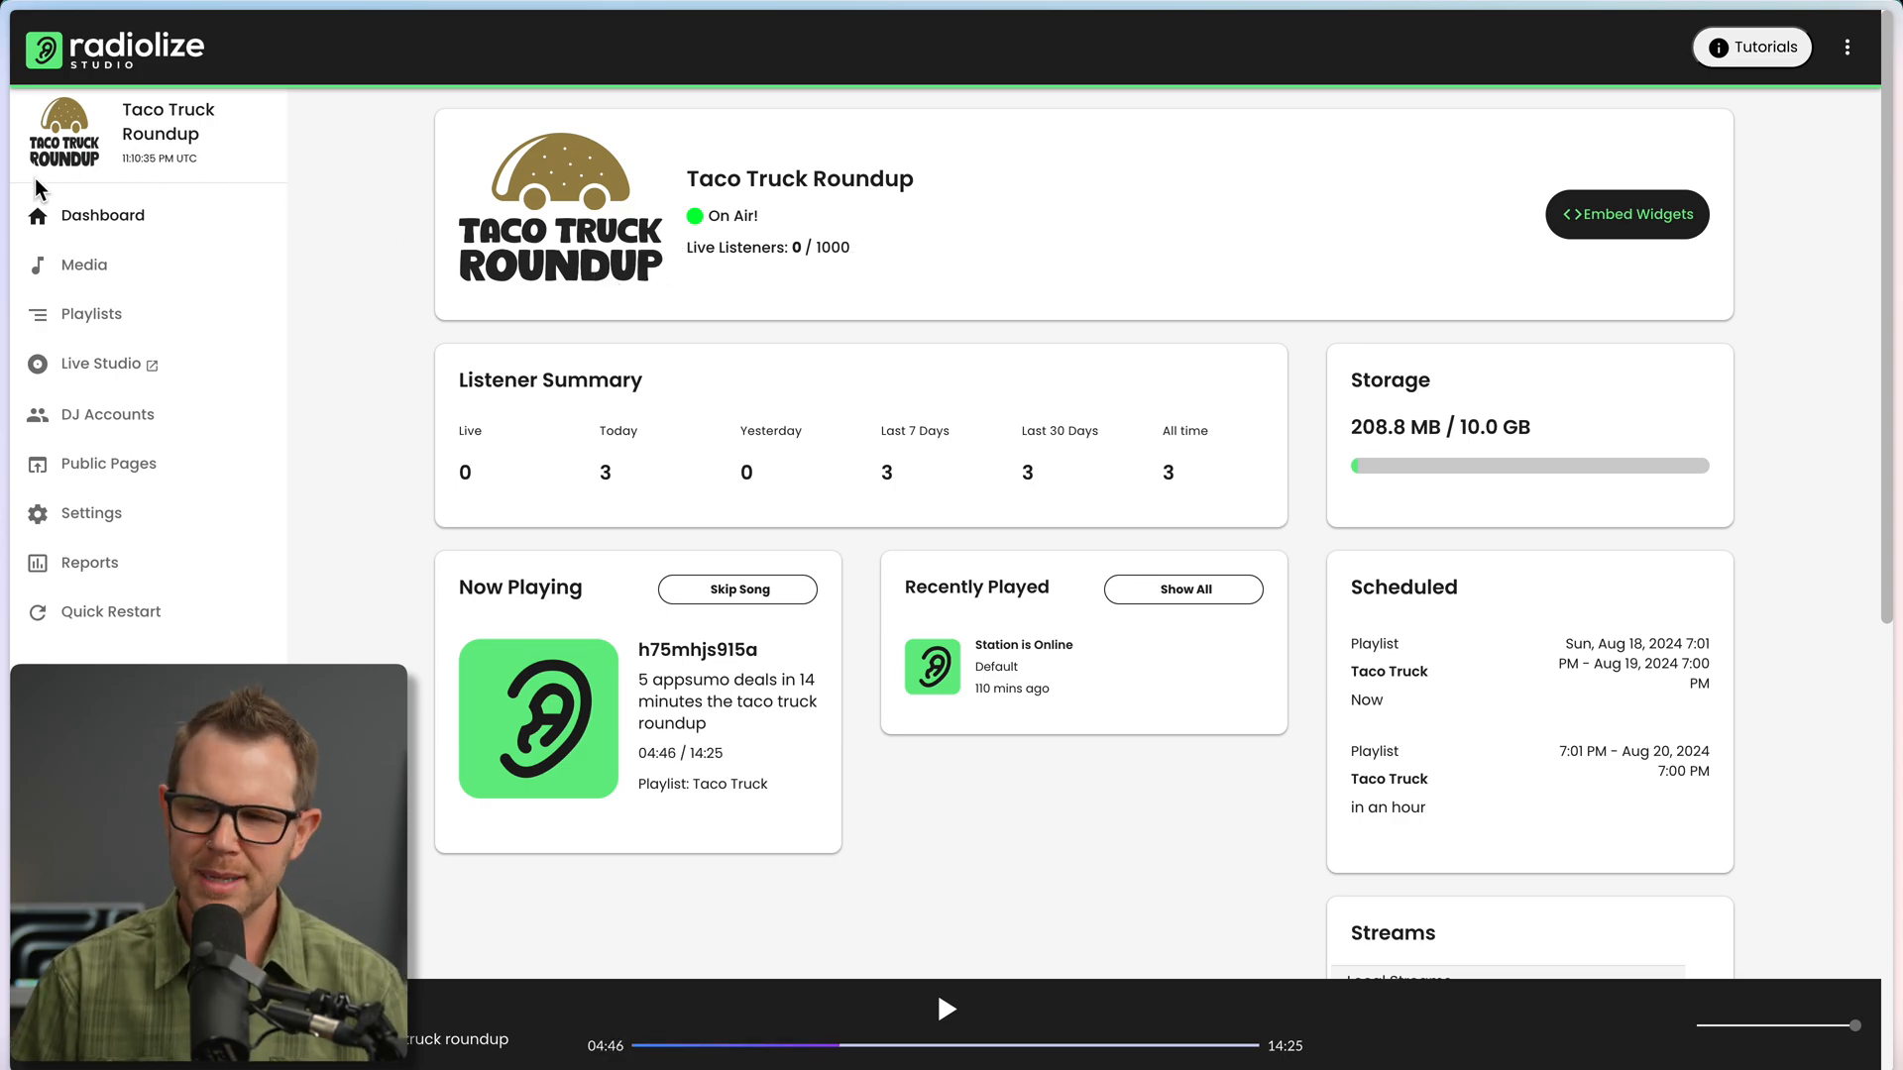
pyautogui.click(91, 513)
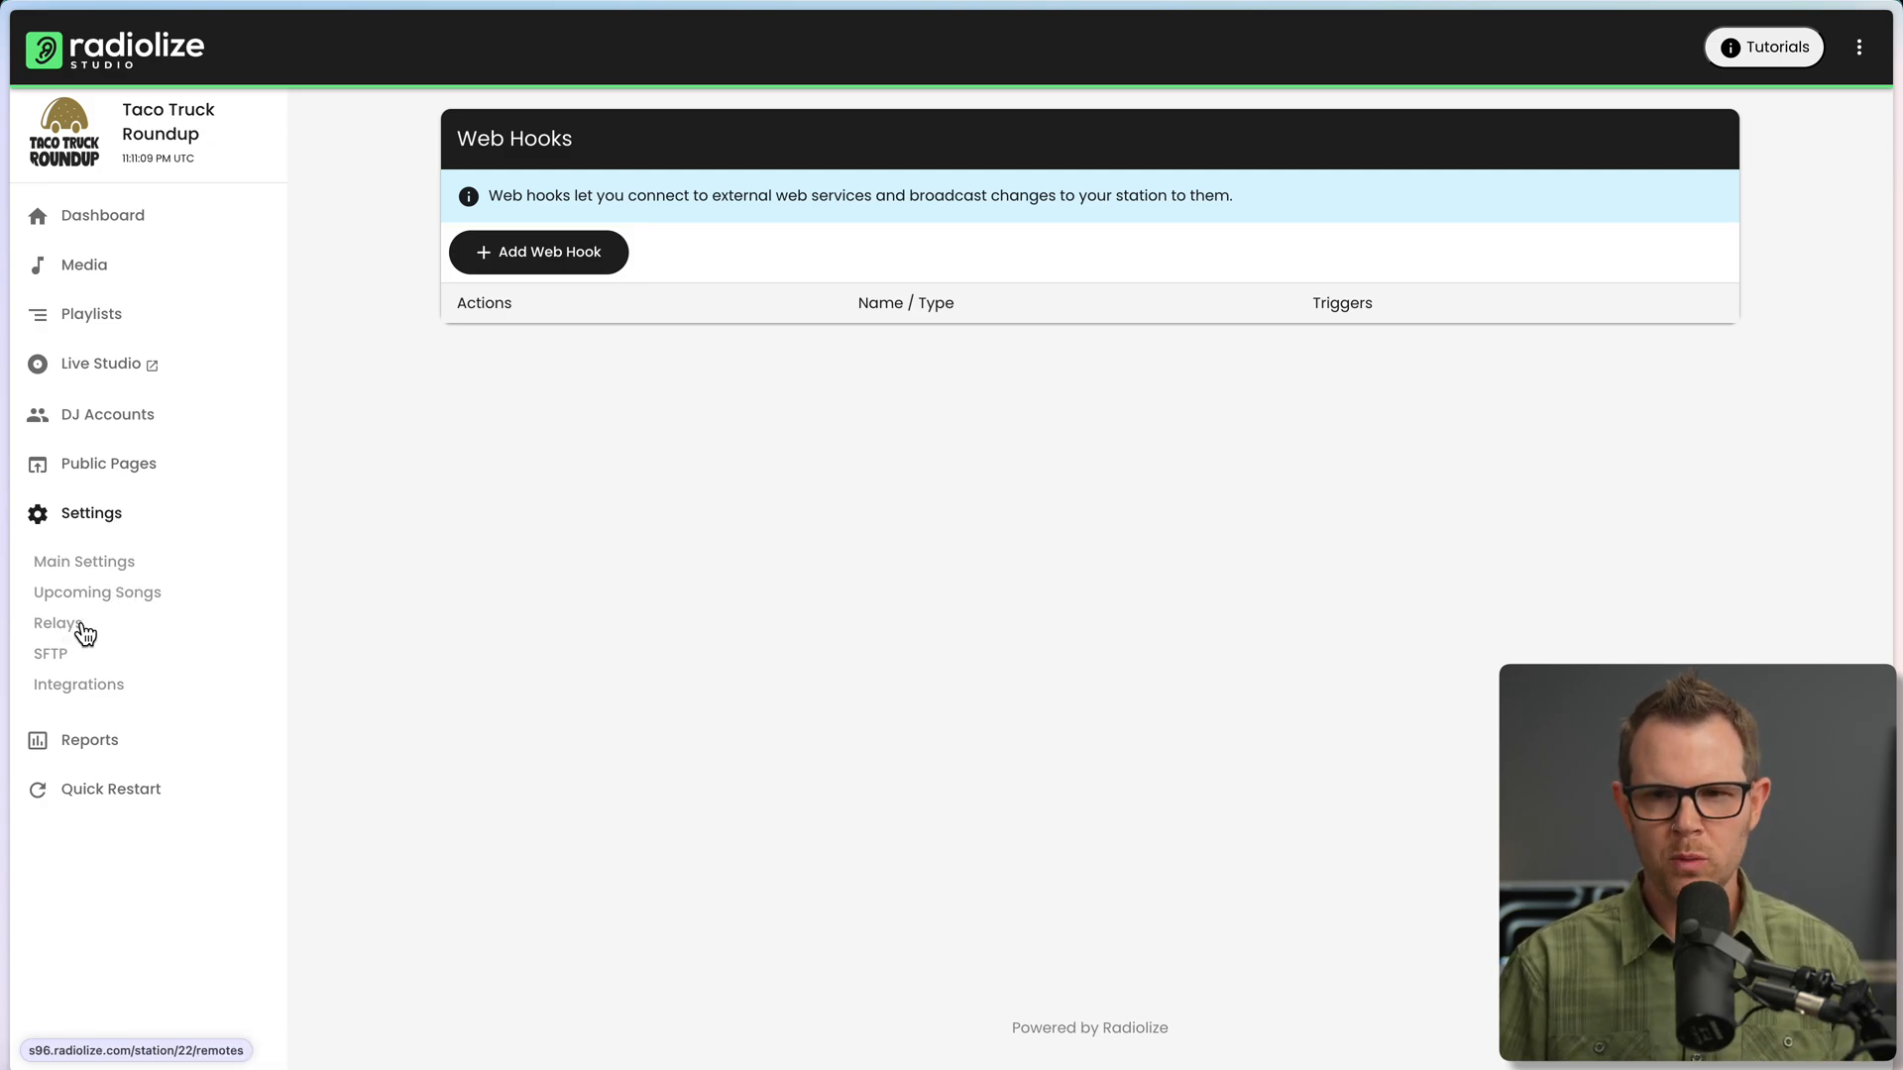
# Open the station's Remote Relays settings page, showing no relays configured.
pyautogui.click(52, 623)
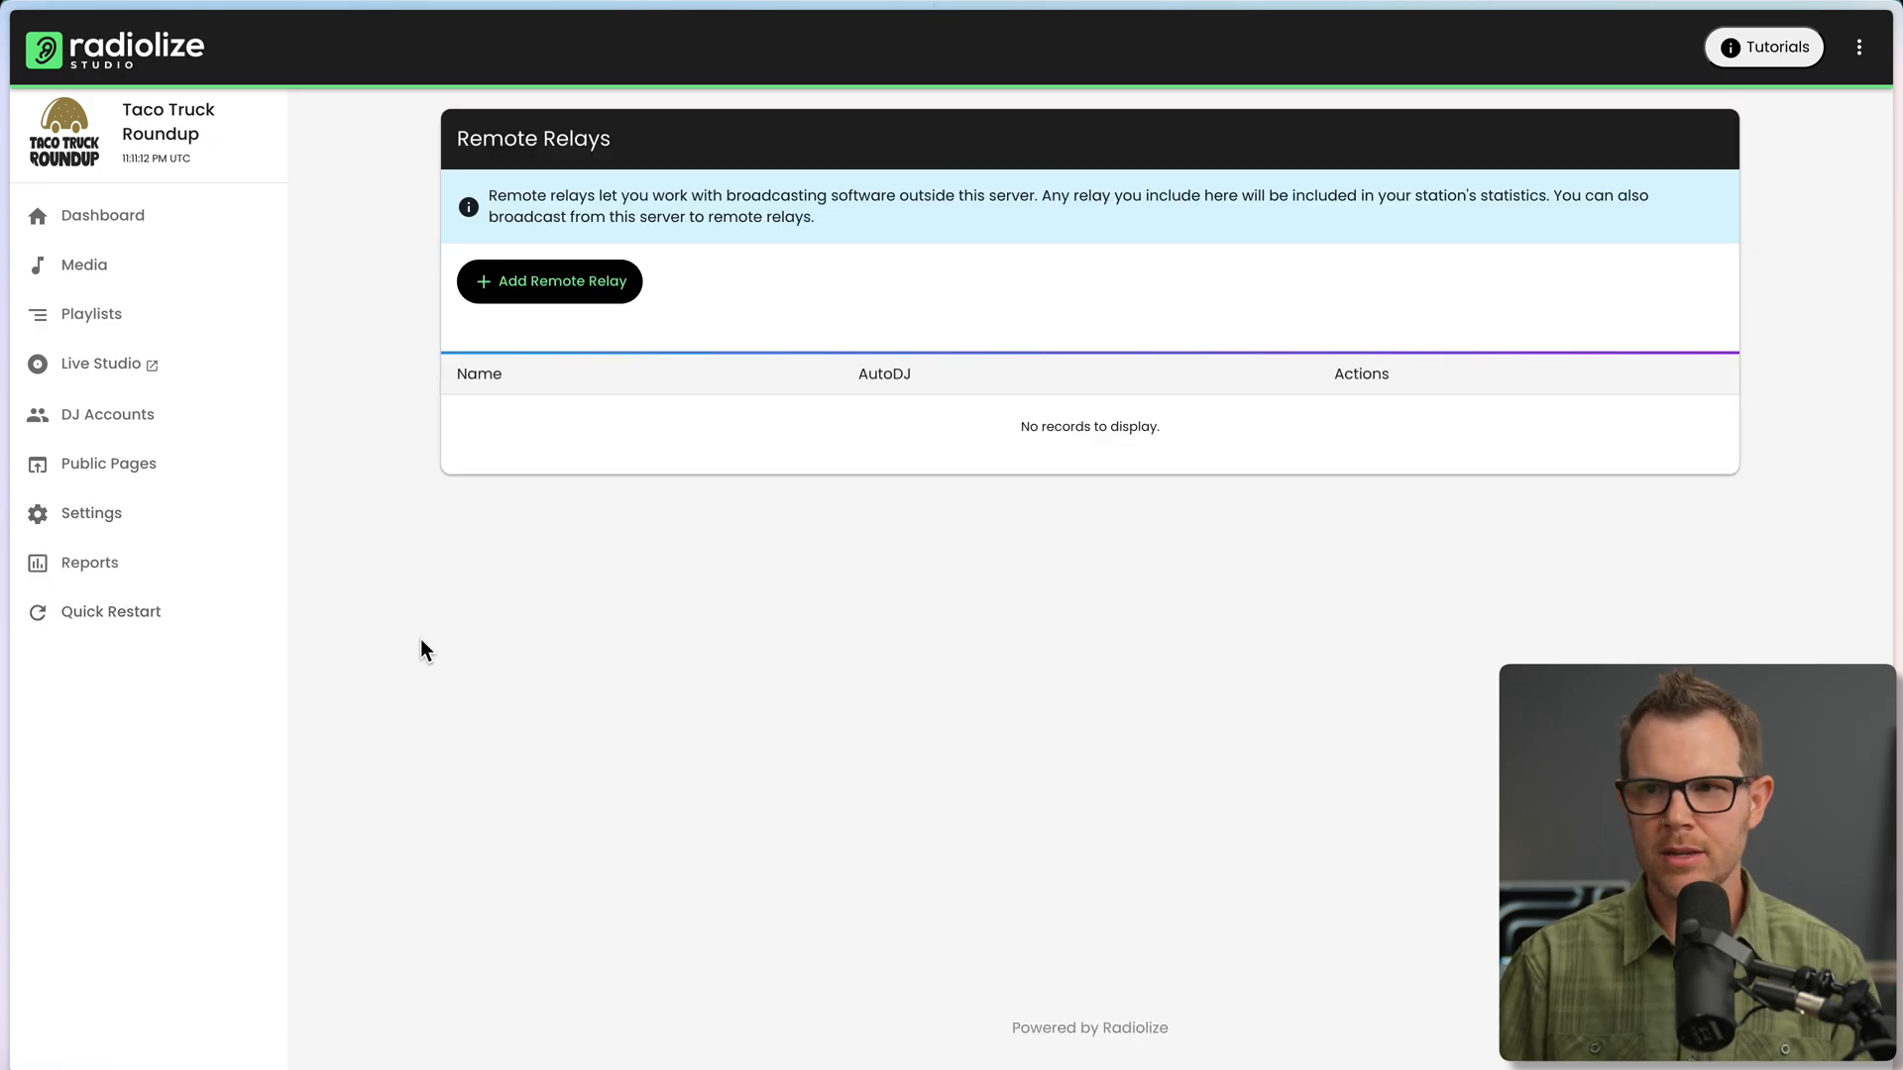
pyautogui.moveTo(579, 587)
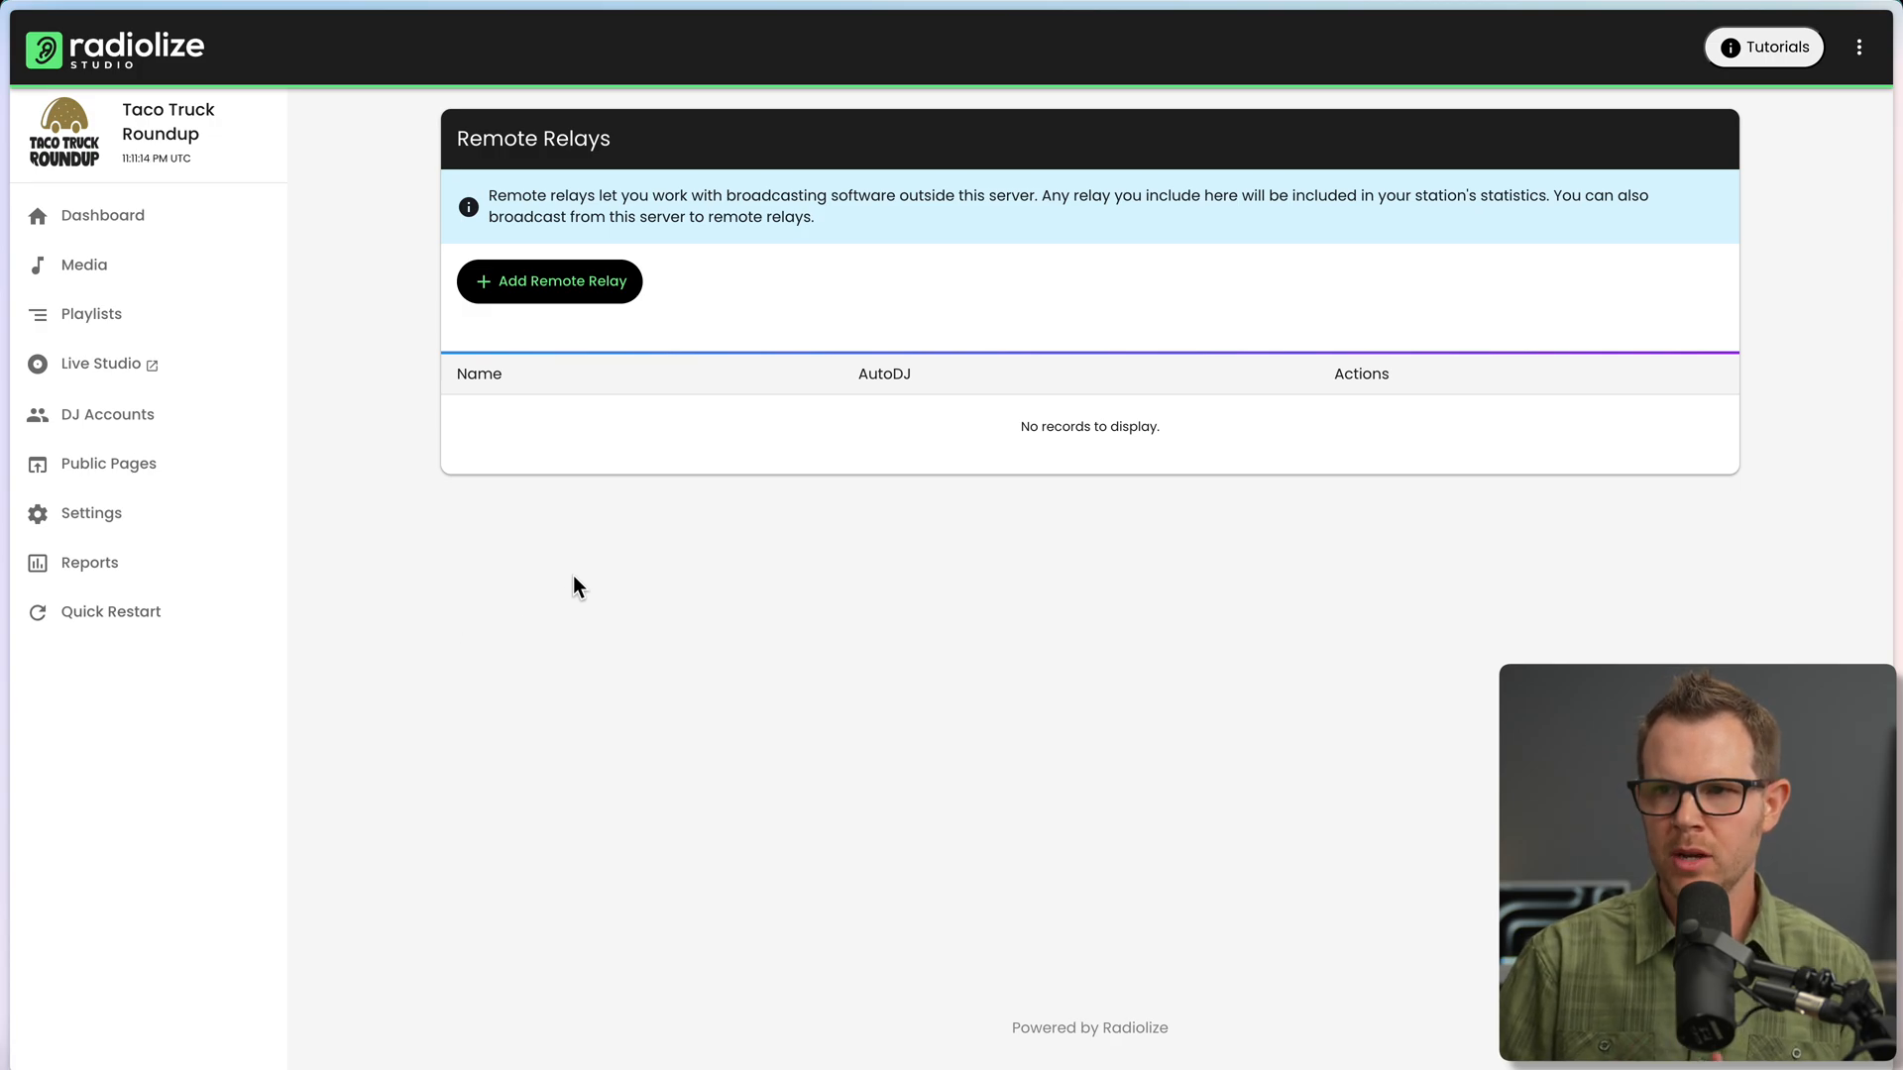
pyautogui.moveTo(592, 606)
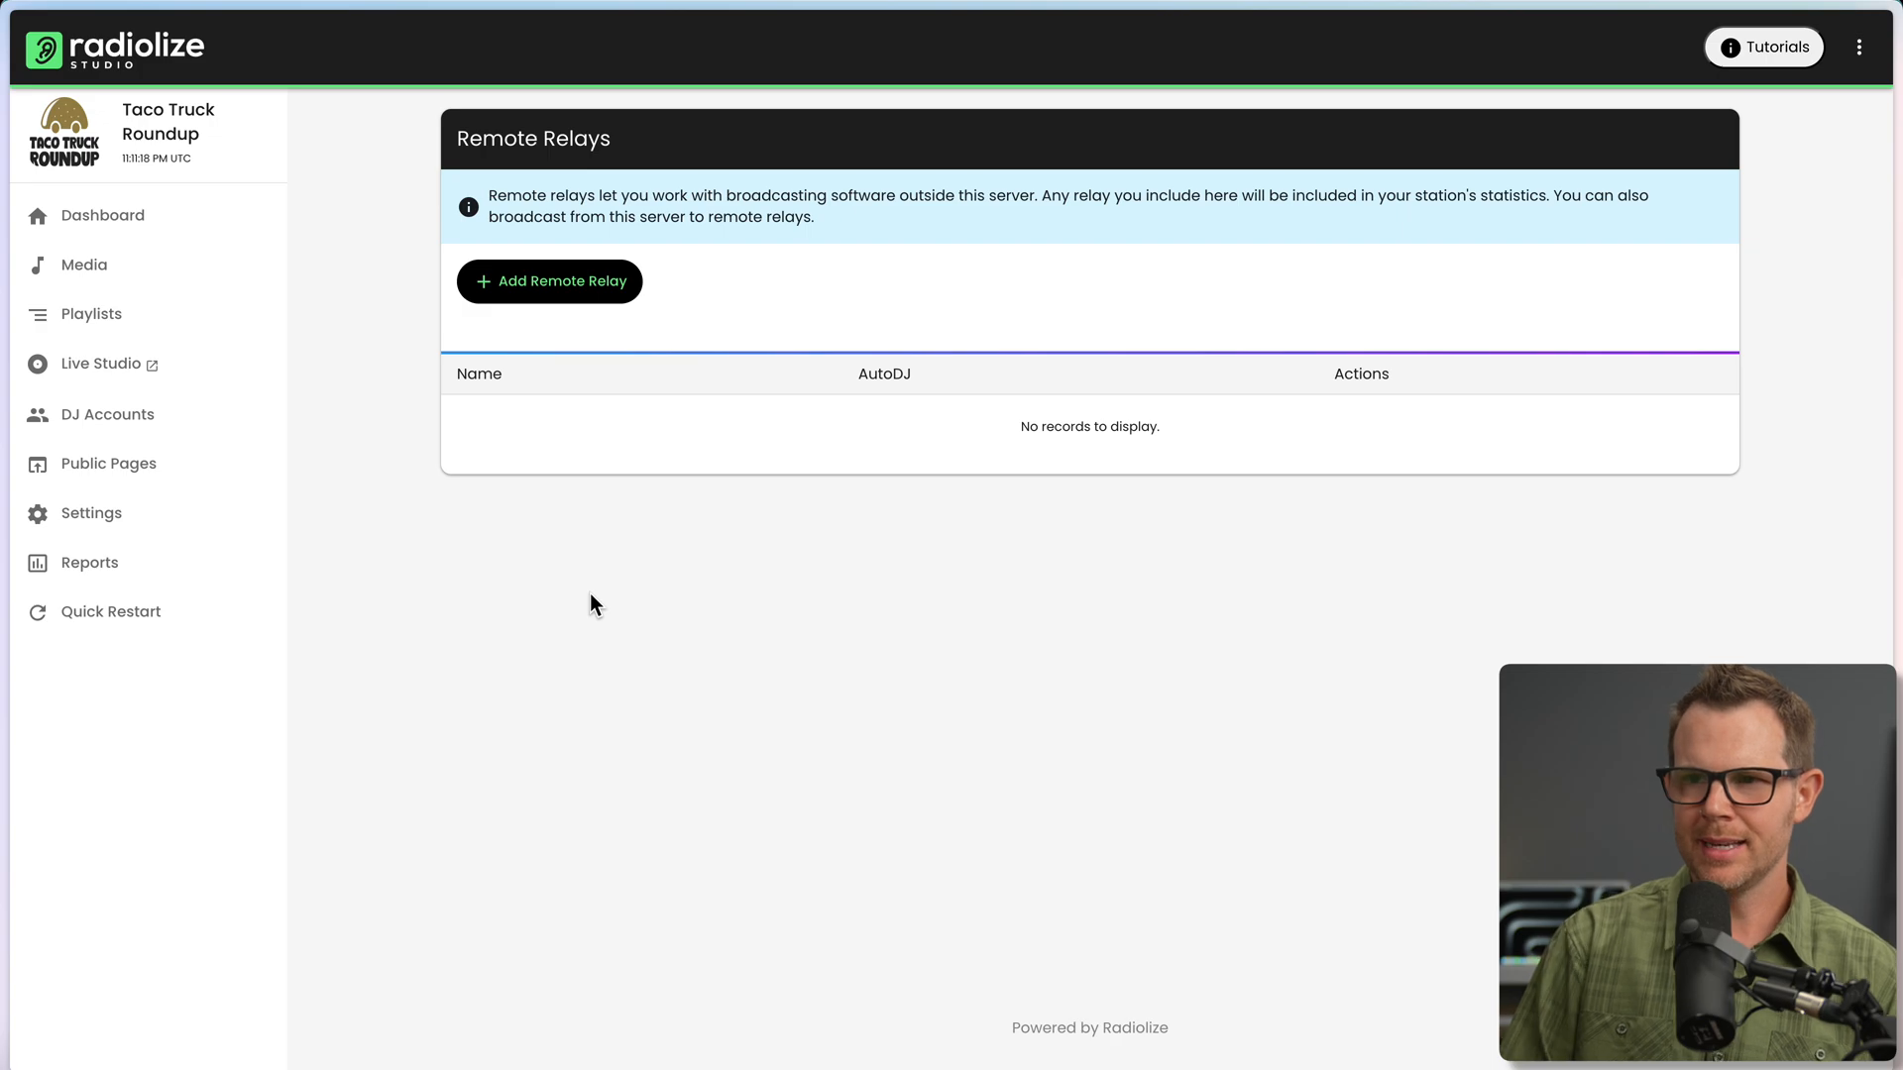
pyautogui.moveTo(771, 245)
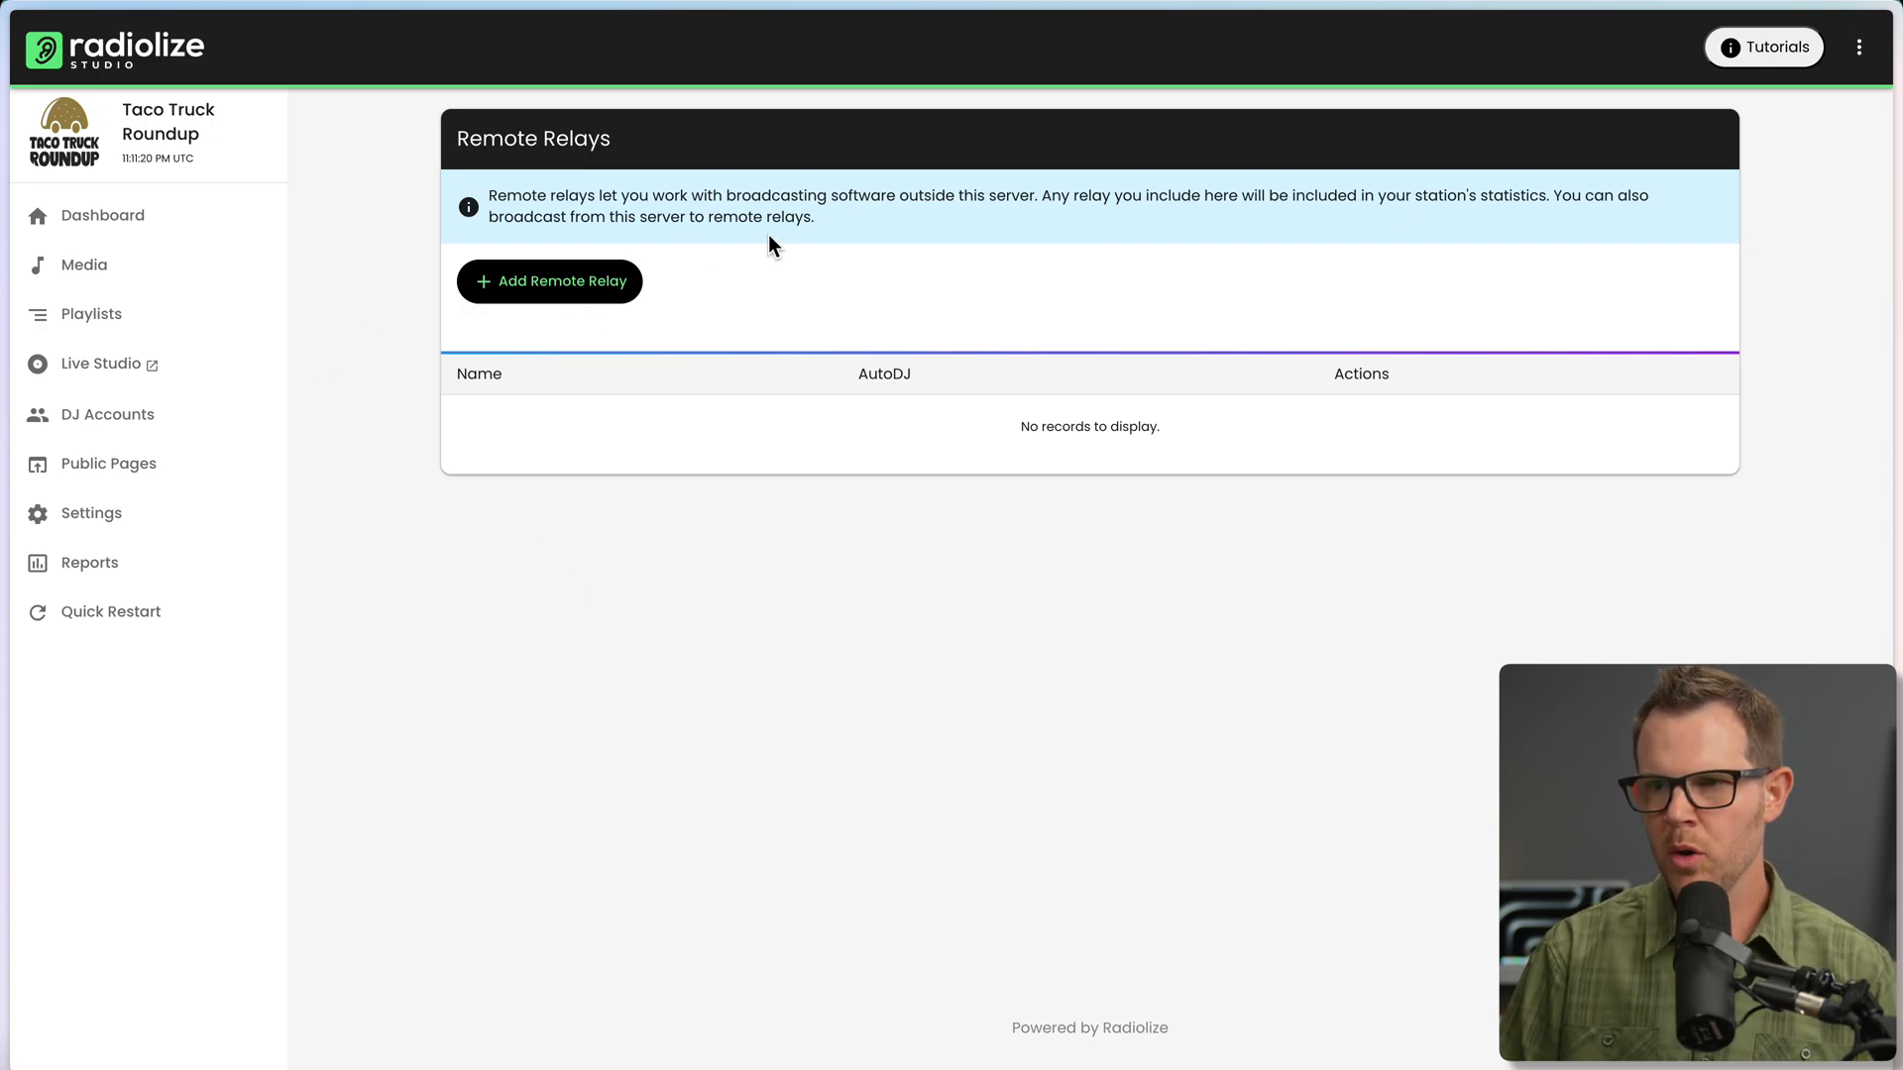
pyautogui.moveTo(814, 277)
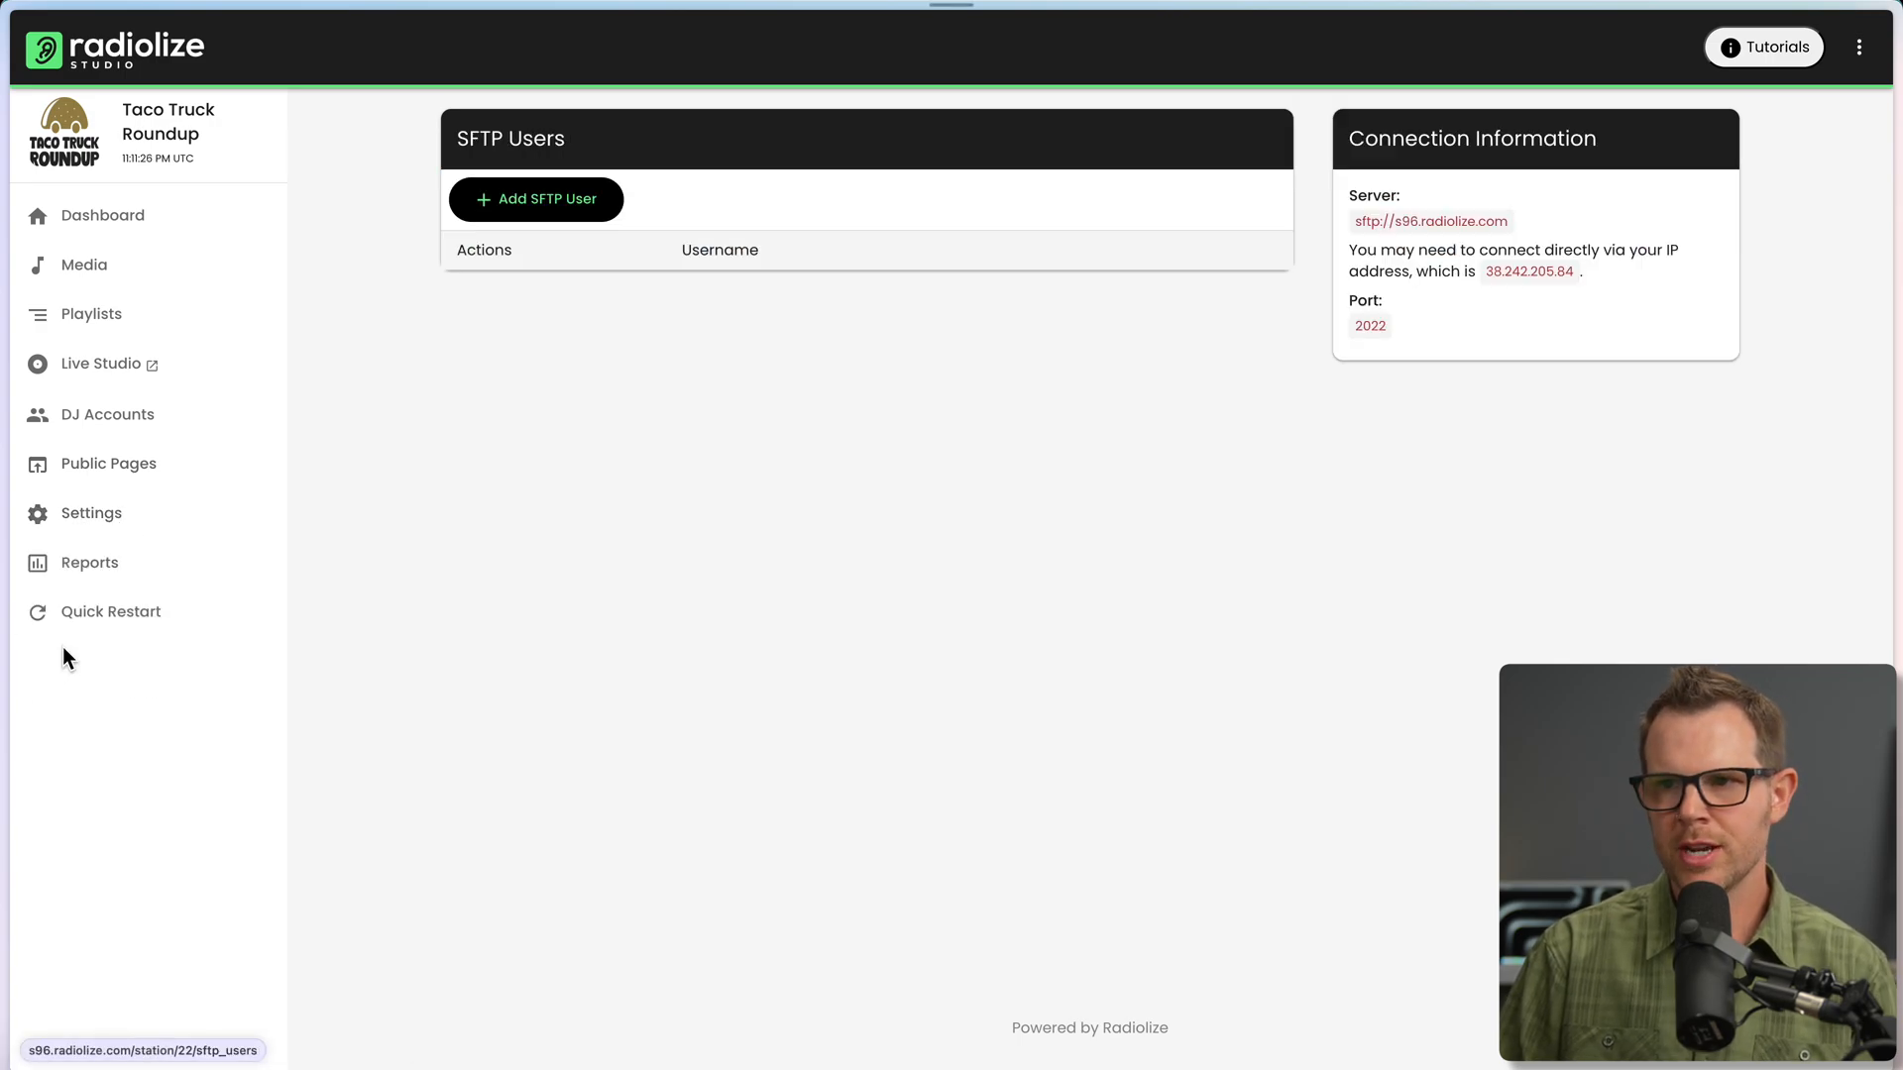
pyautogui.moveTo(1447, 426)
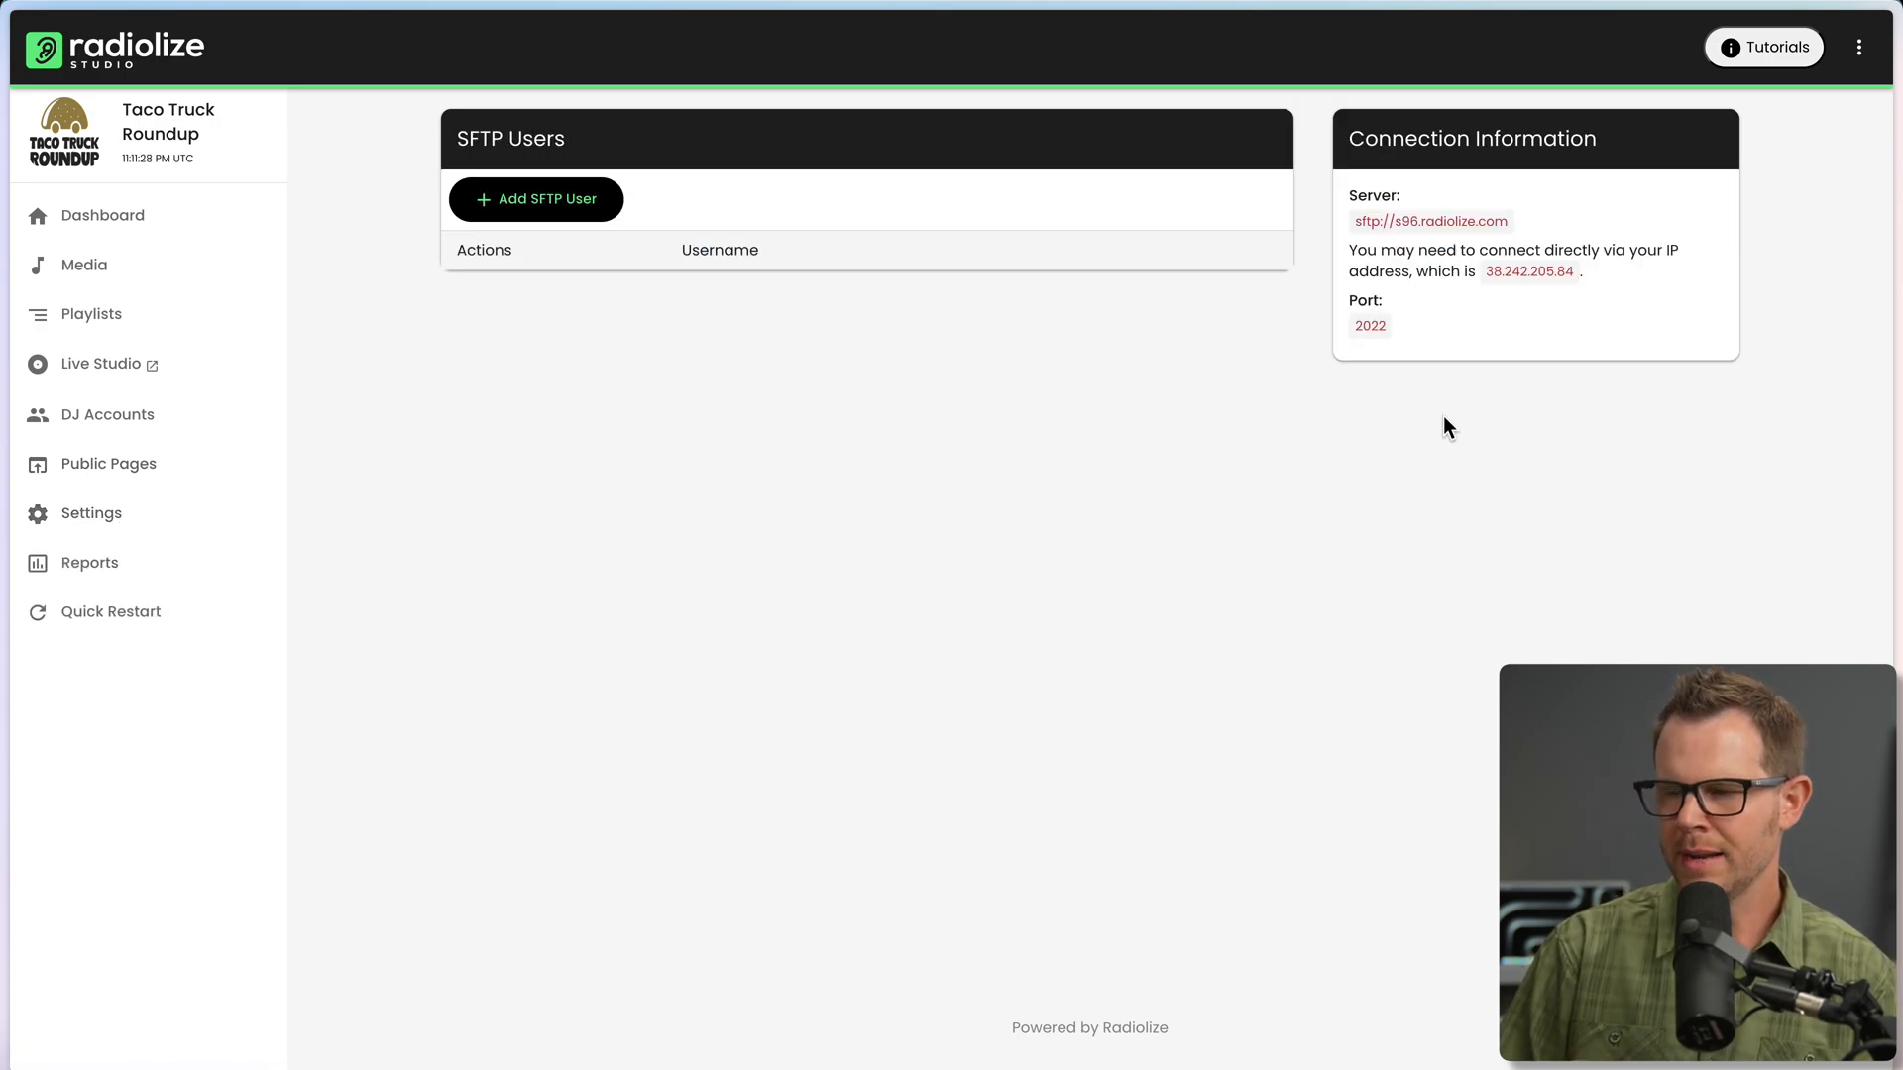
pyautogui.moveTo(496, 226)
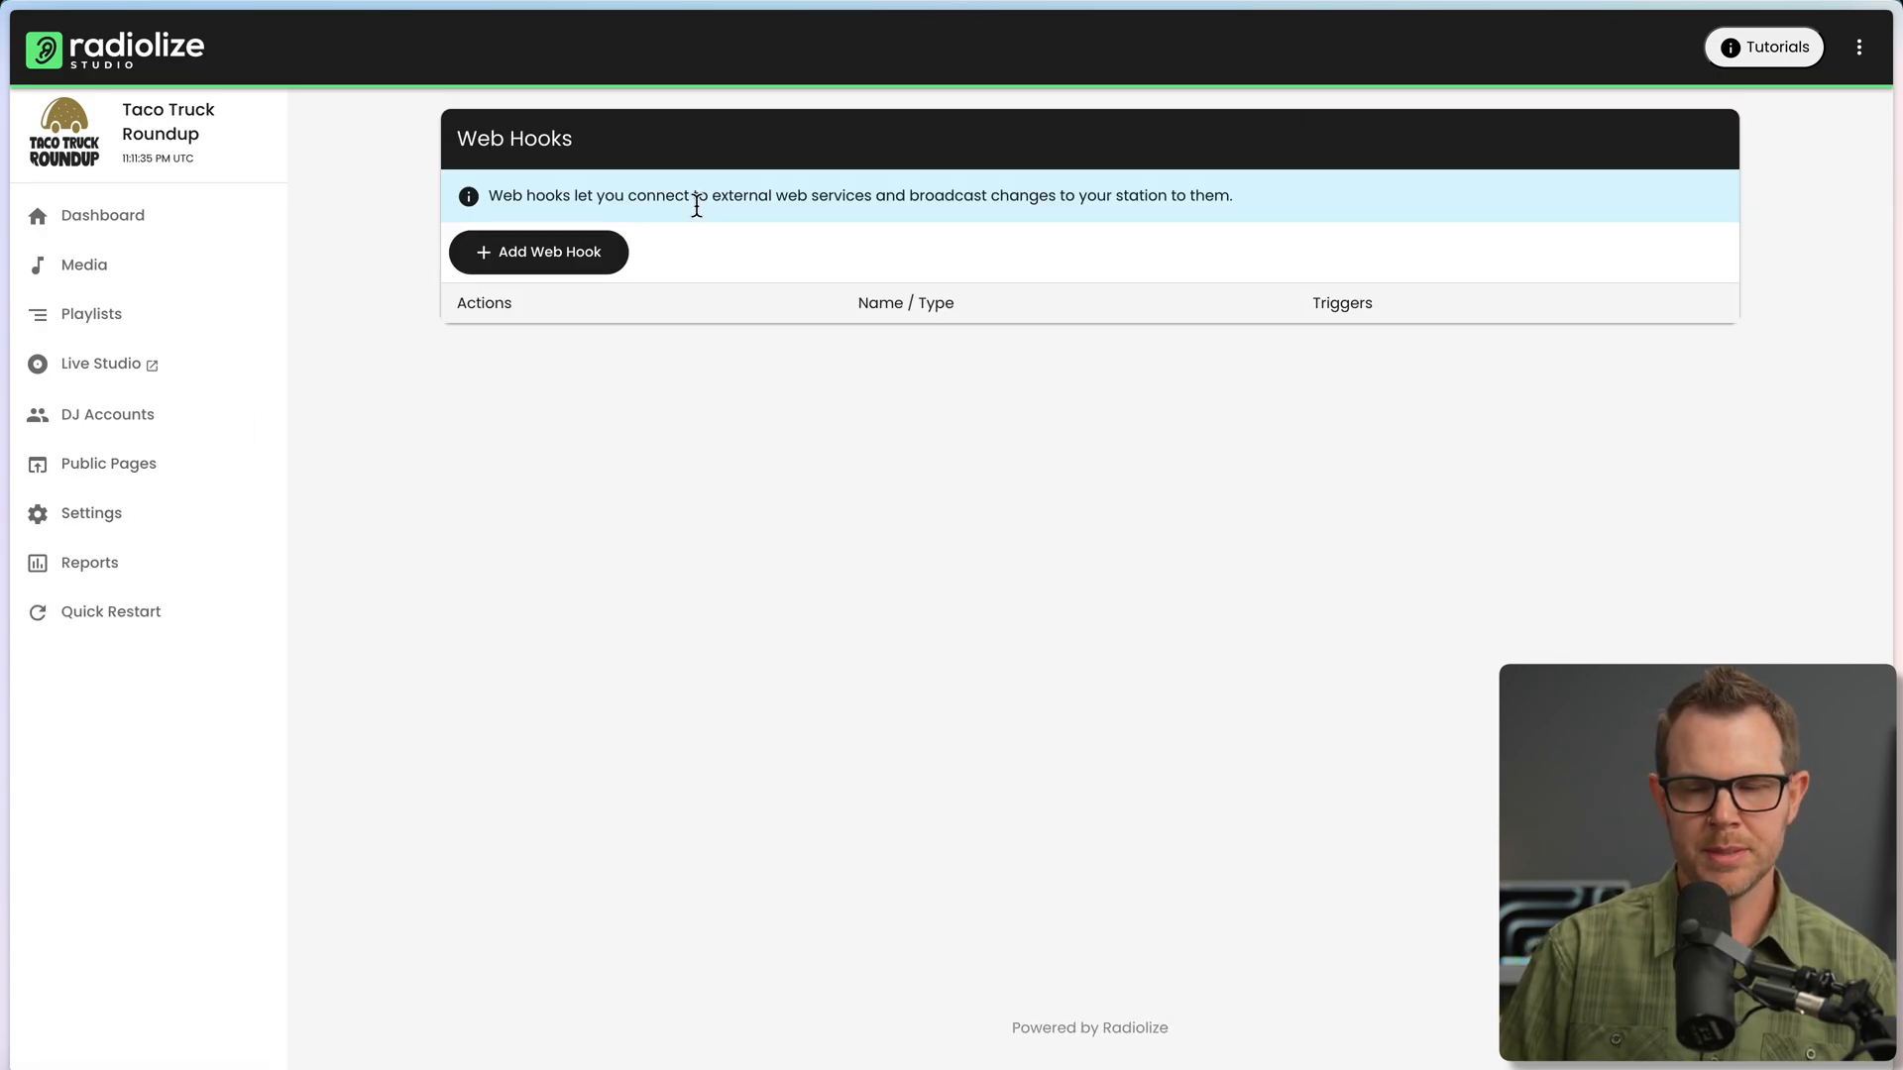
# Start adding a new web hook to see the available hook types.
pyautogui.click(537, 251)
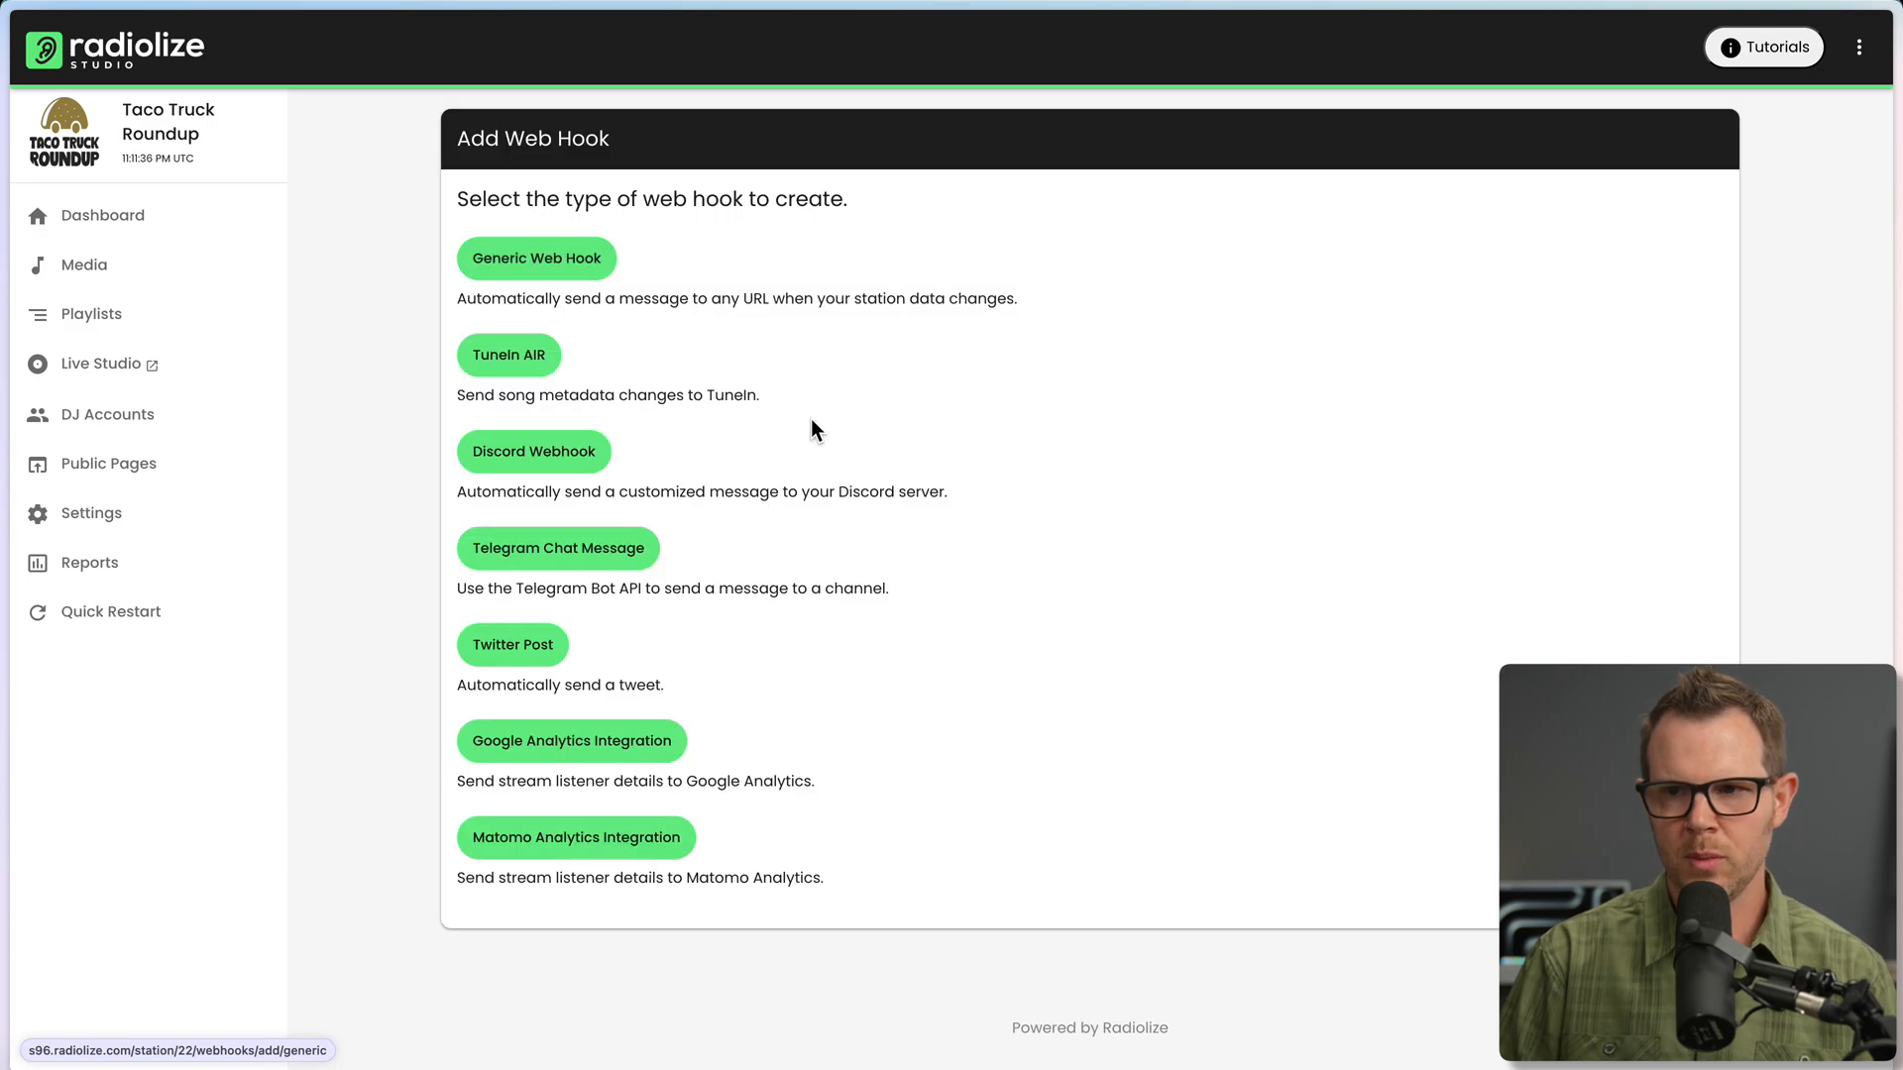
pyautogui.moveTo(769, 297)
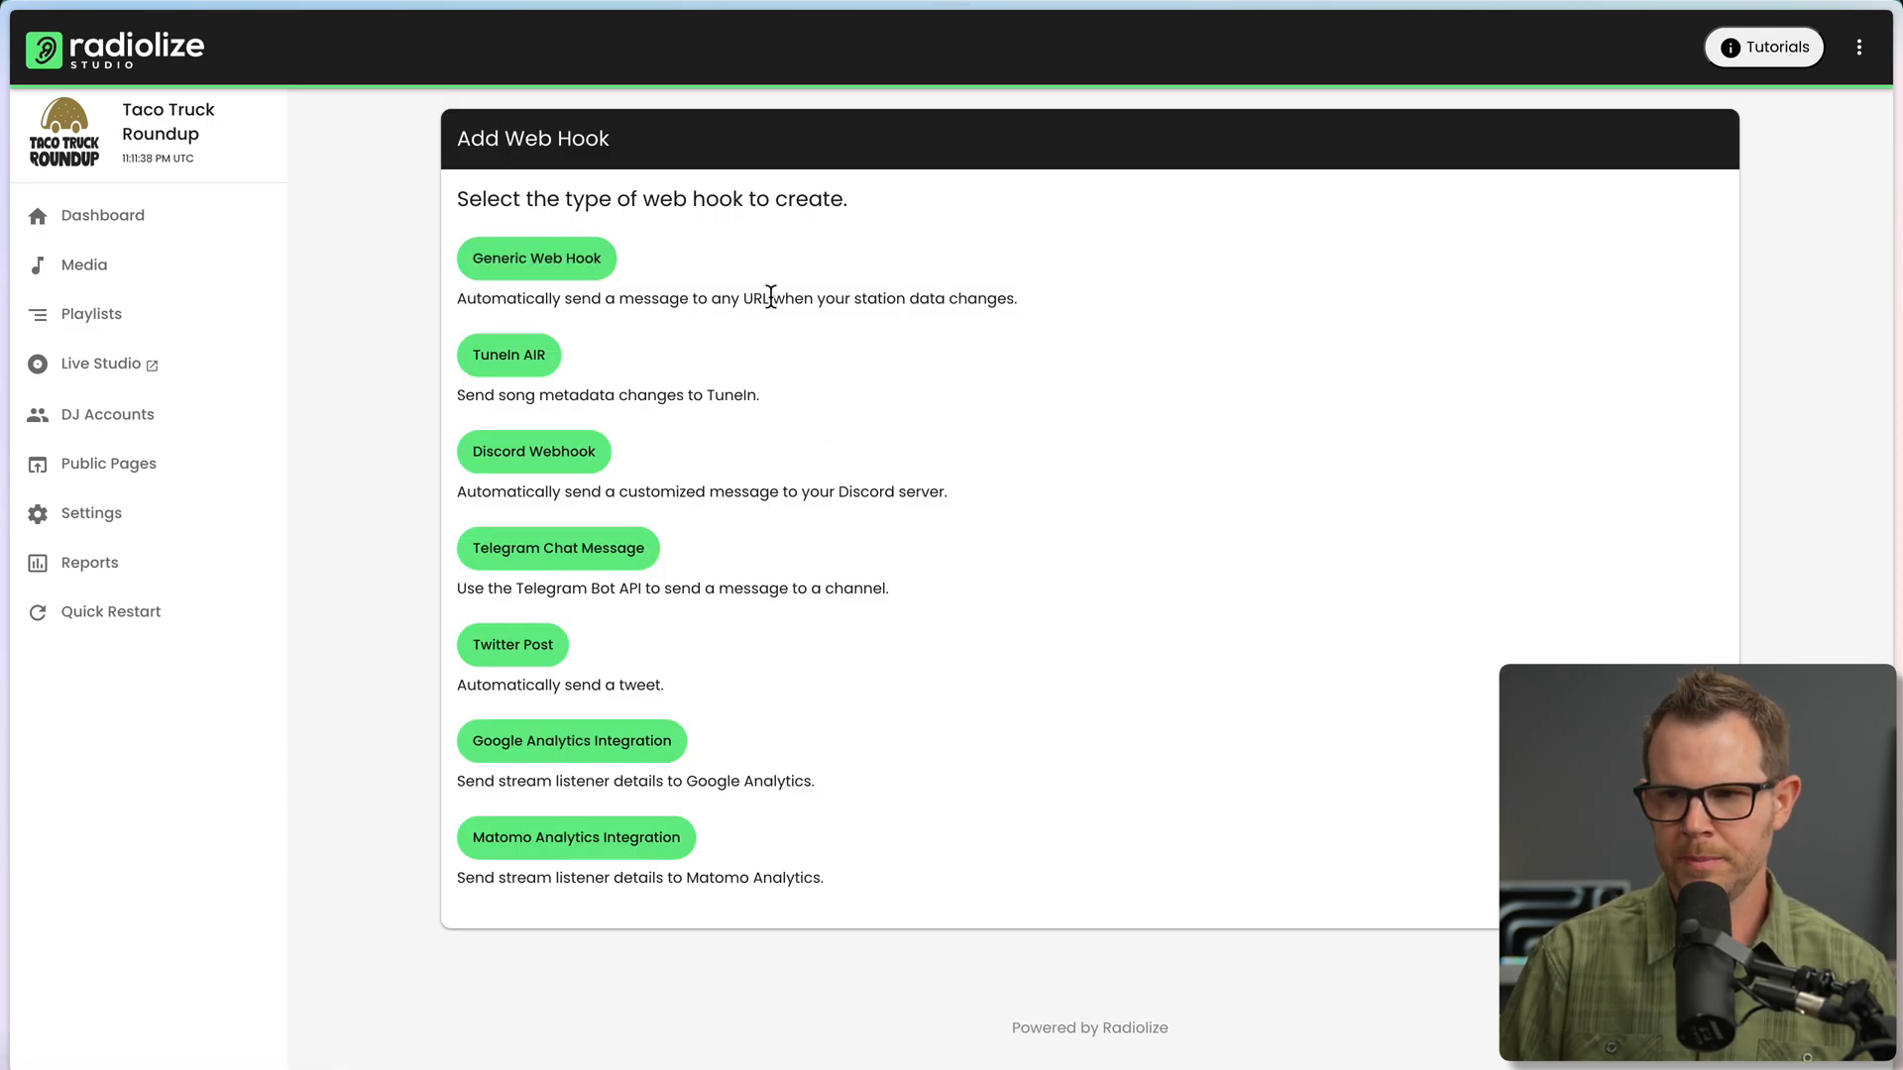
pyautogui.moveTo(860, 535)
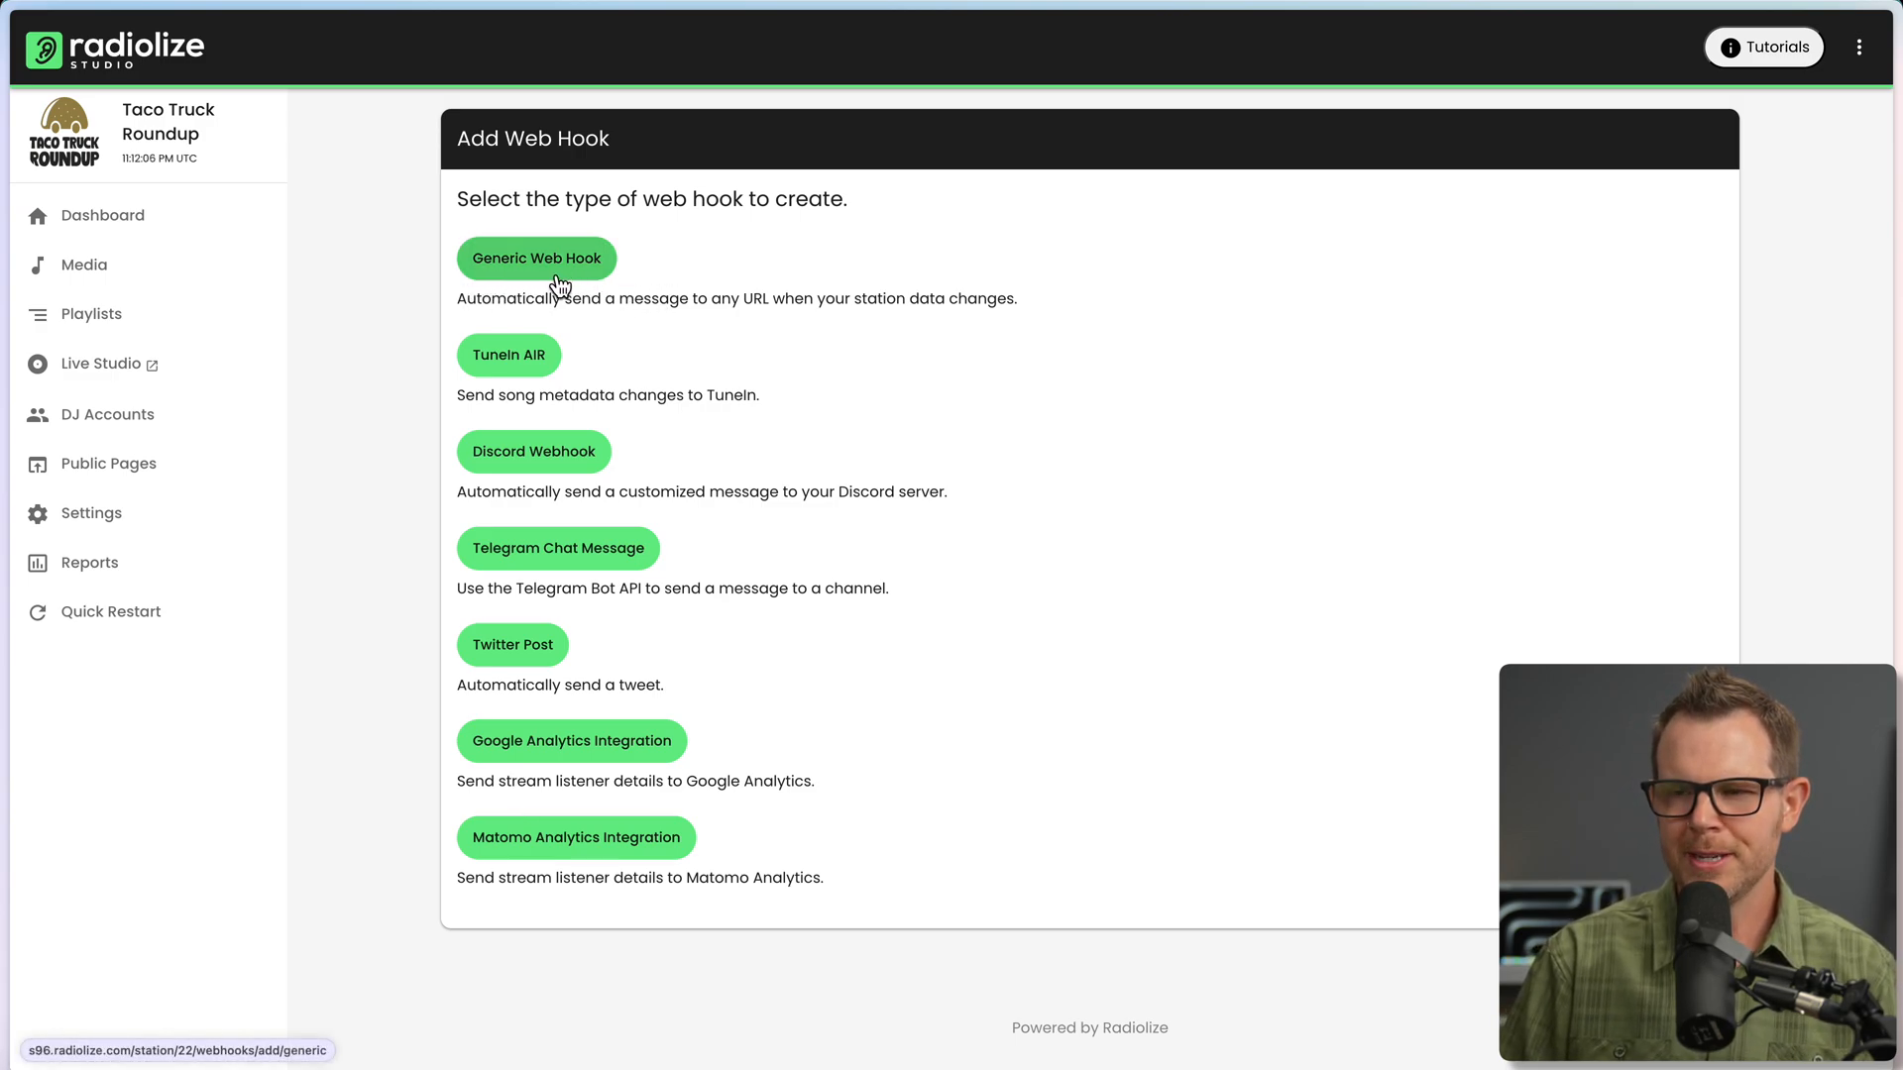
pyautogui.moveTo(478, 327)
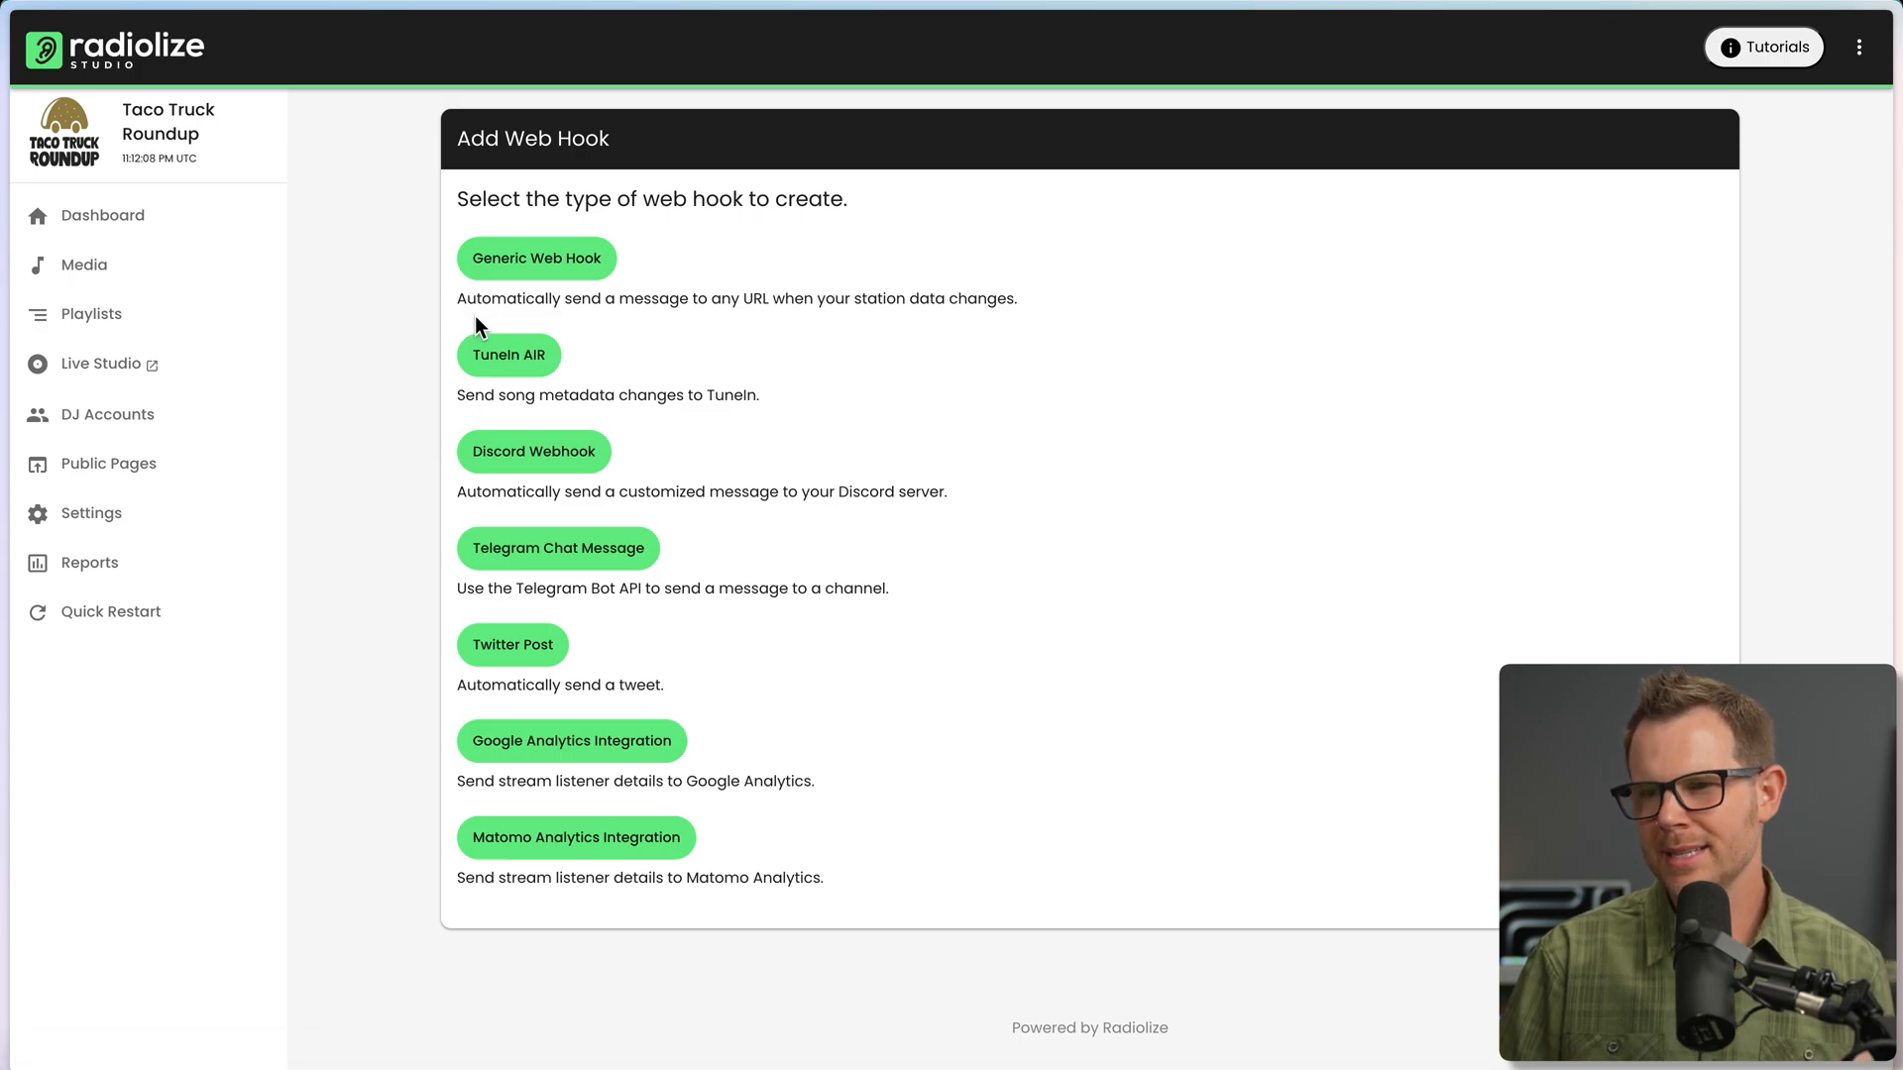
pyautogui.moveTo(777, 335)
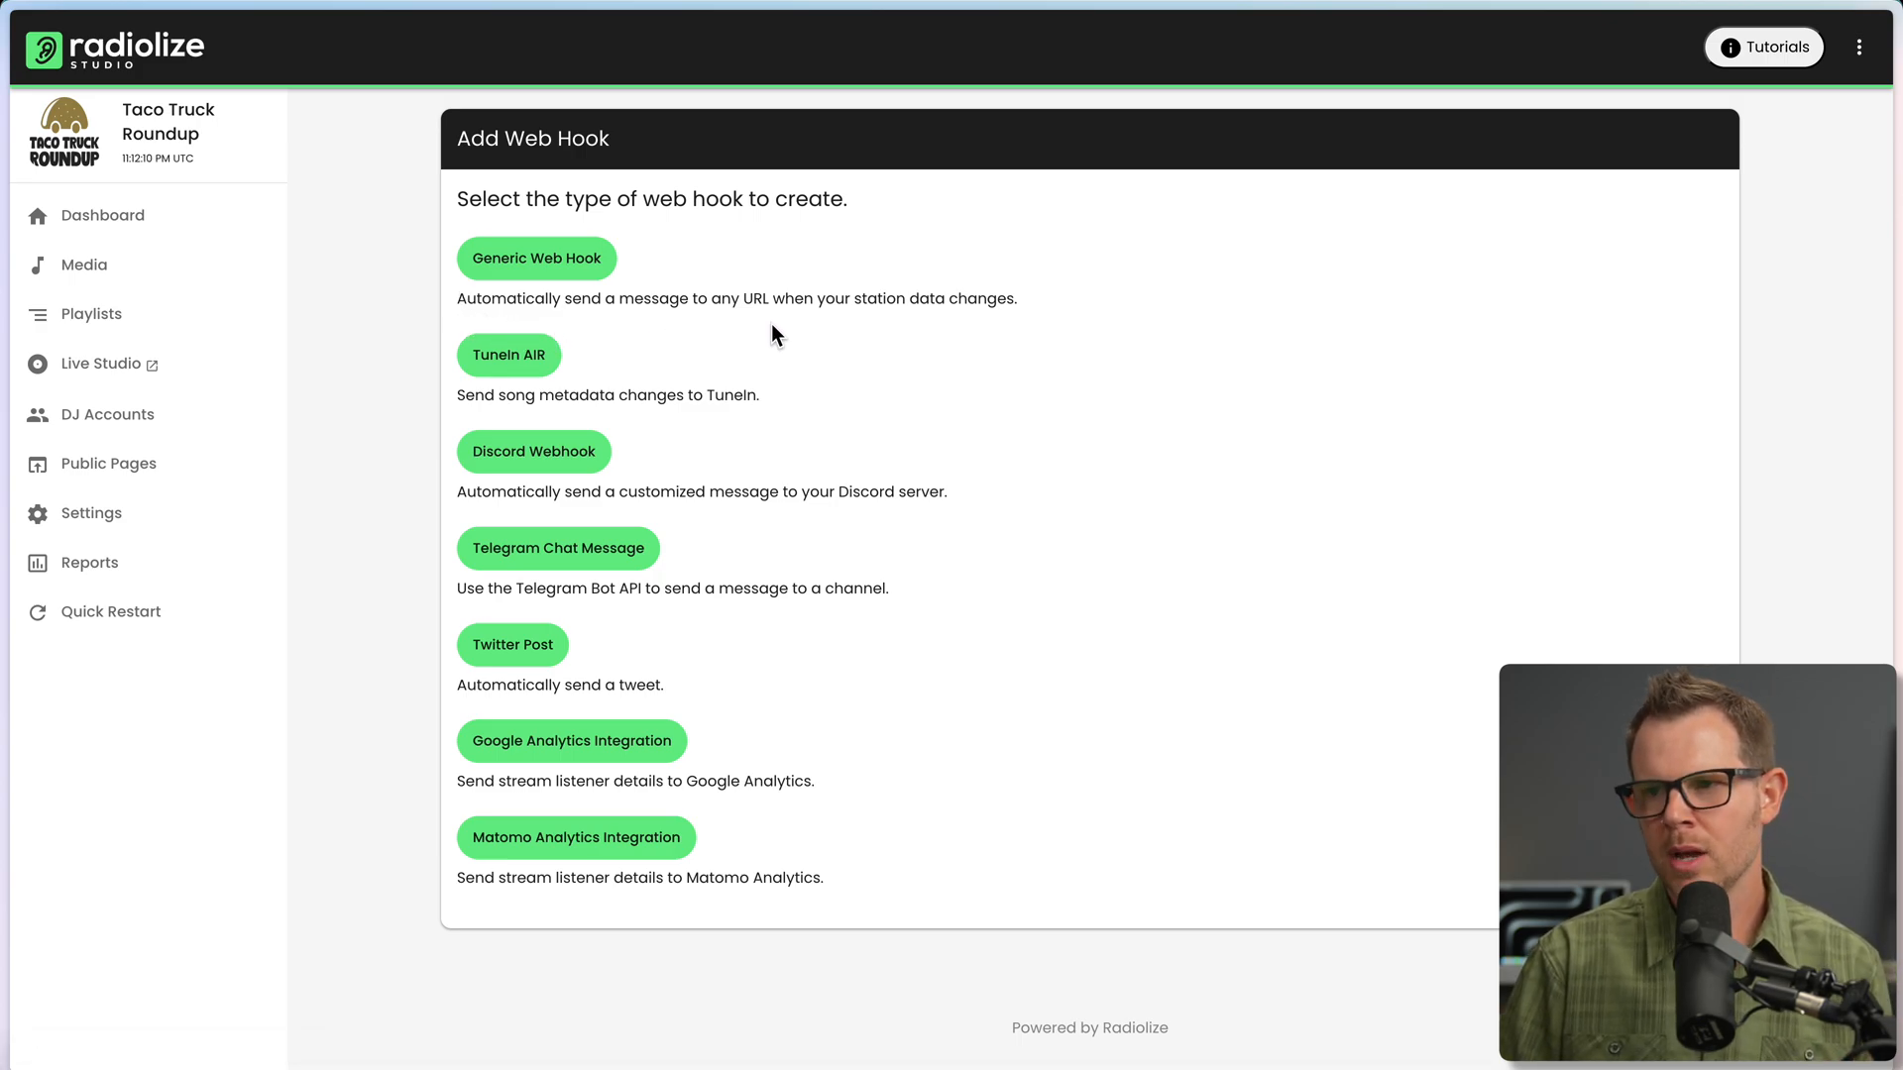
pyautogui.moveTo(971, 341)
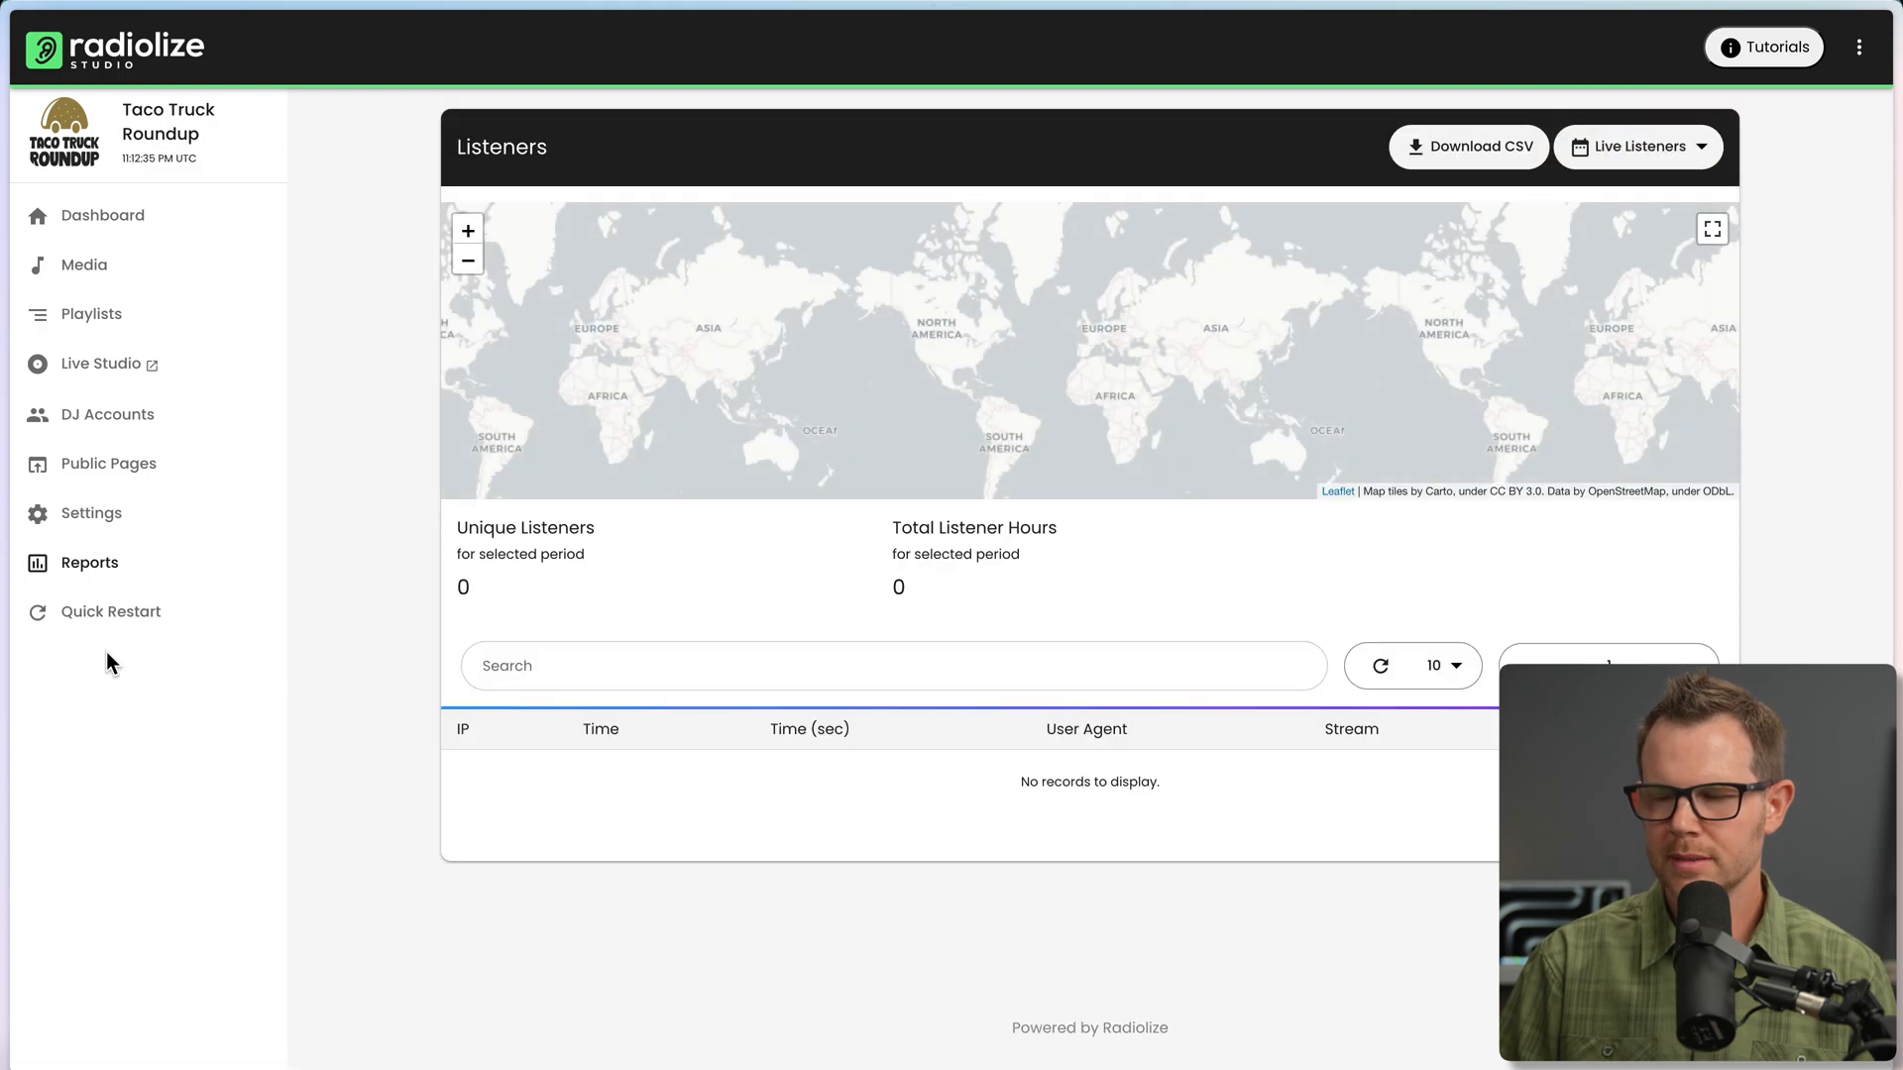
pyautogui.moveTo(91, 571)
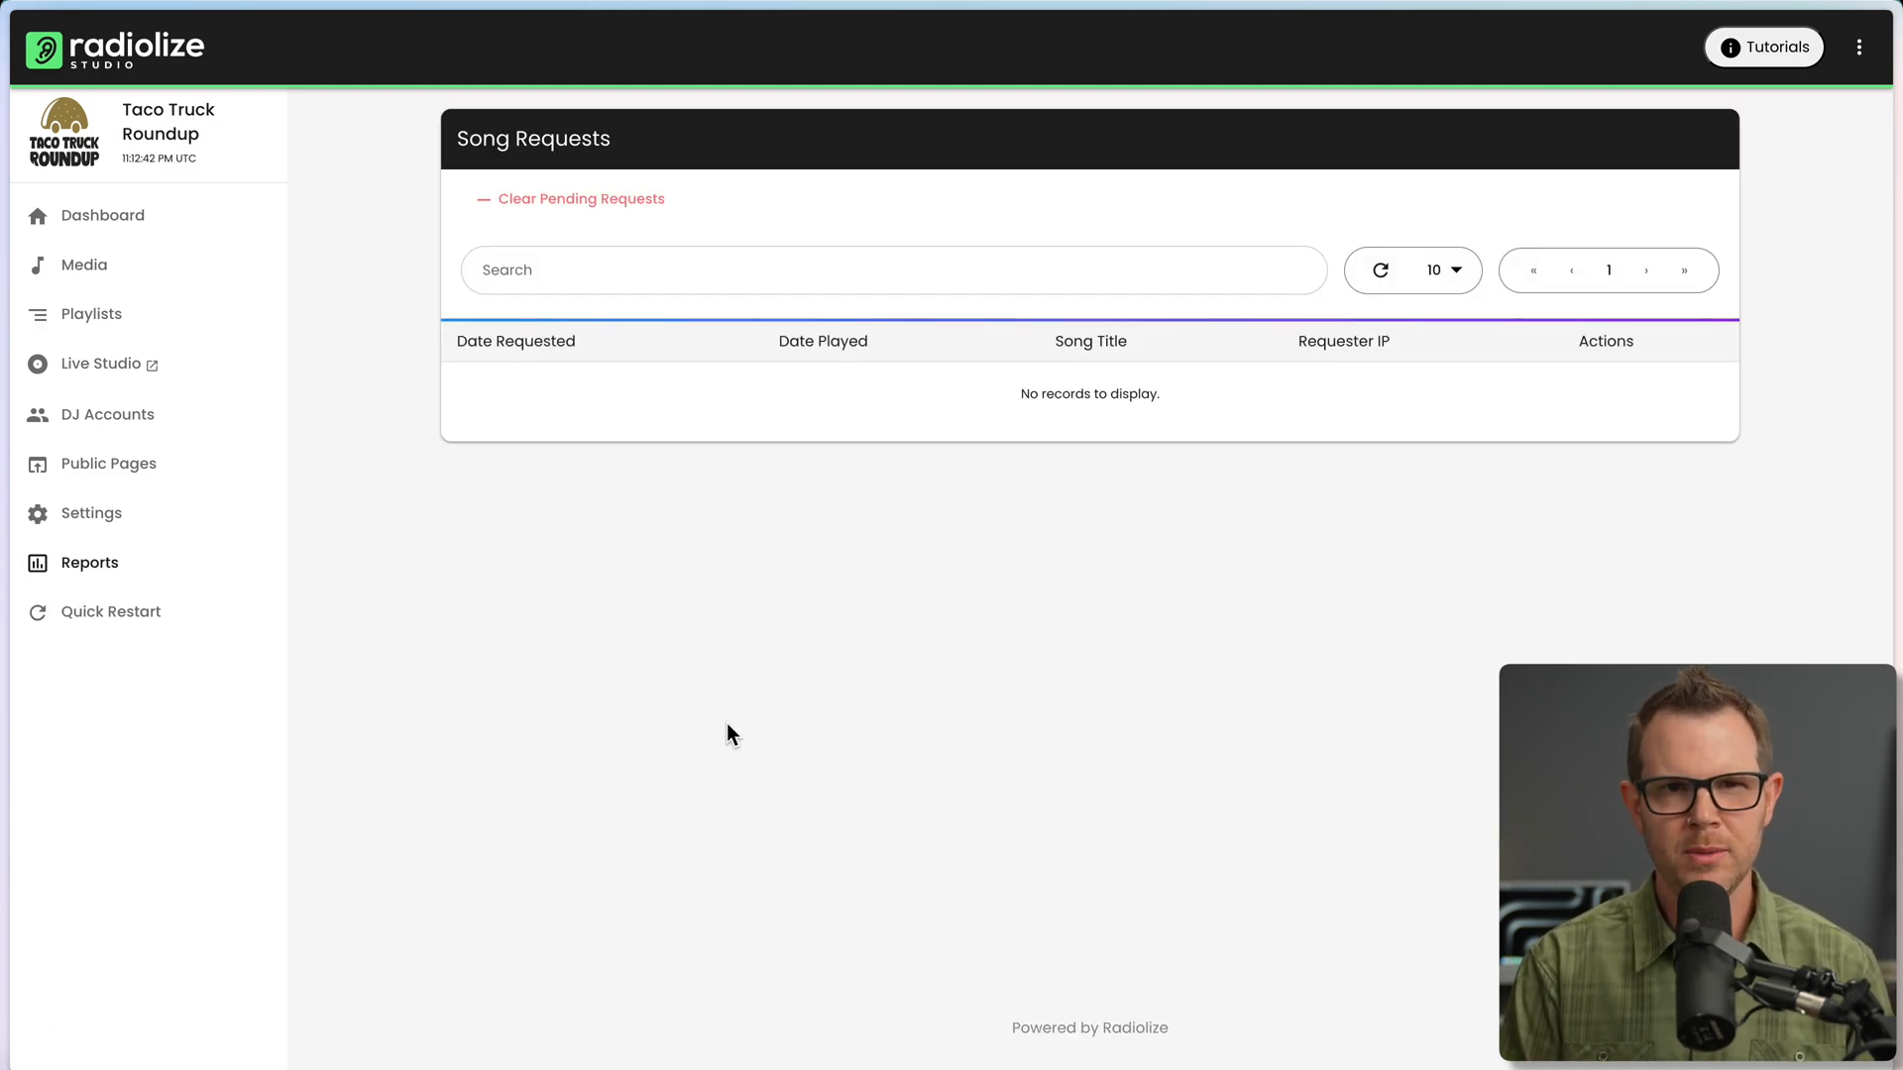
pyautogui.moveTo(166, 666)
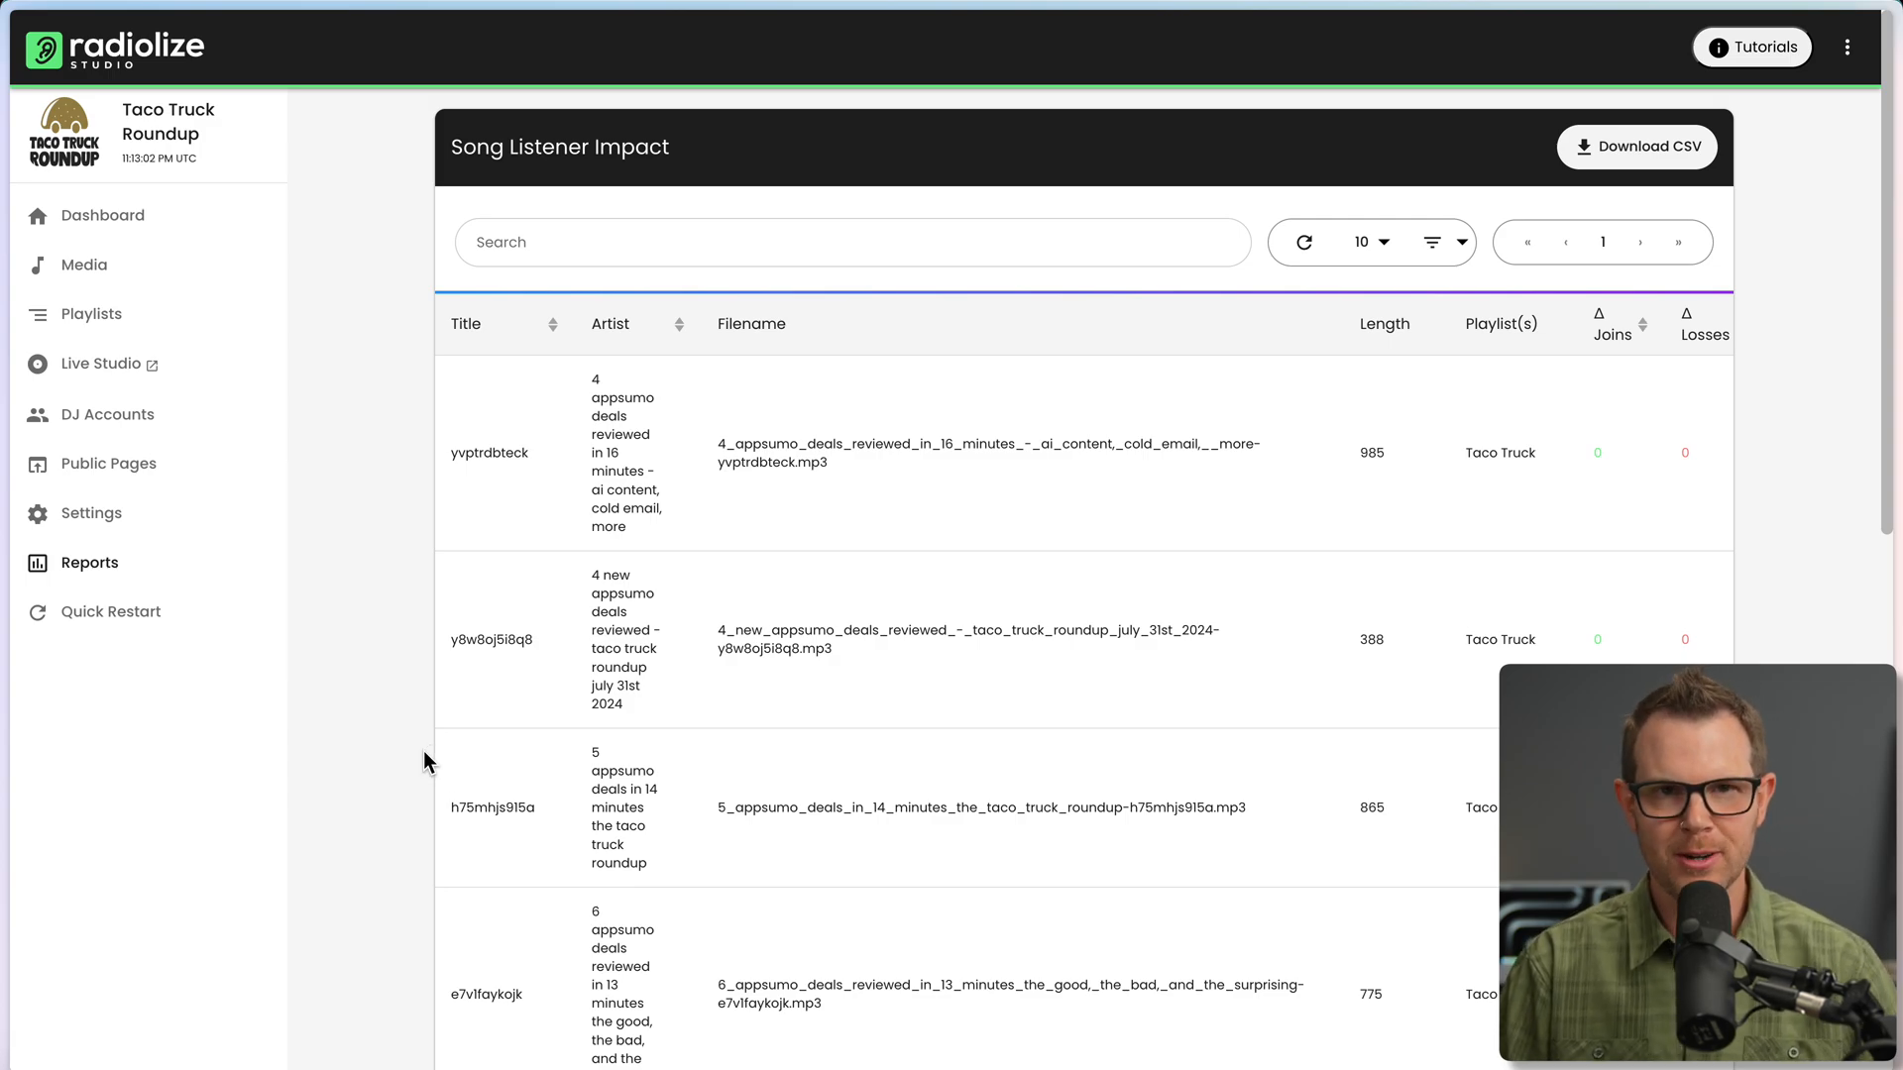
pyautogui.moveTo(95, 571)
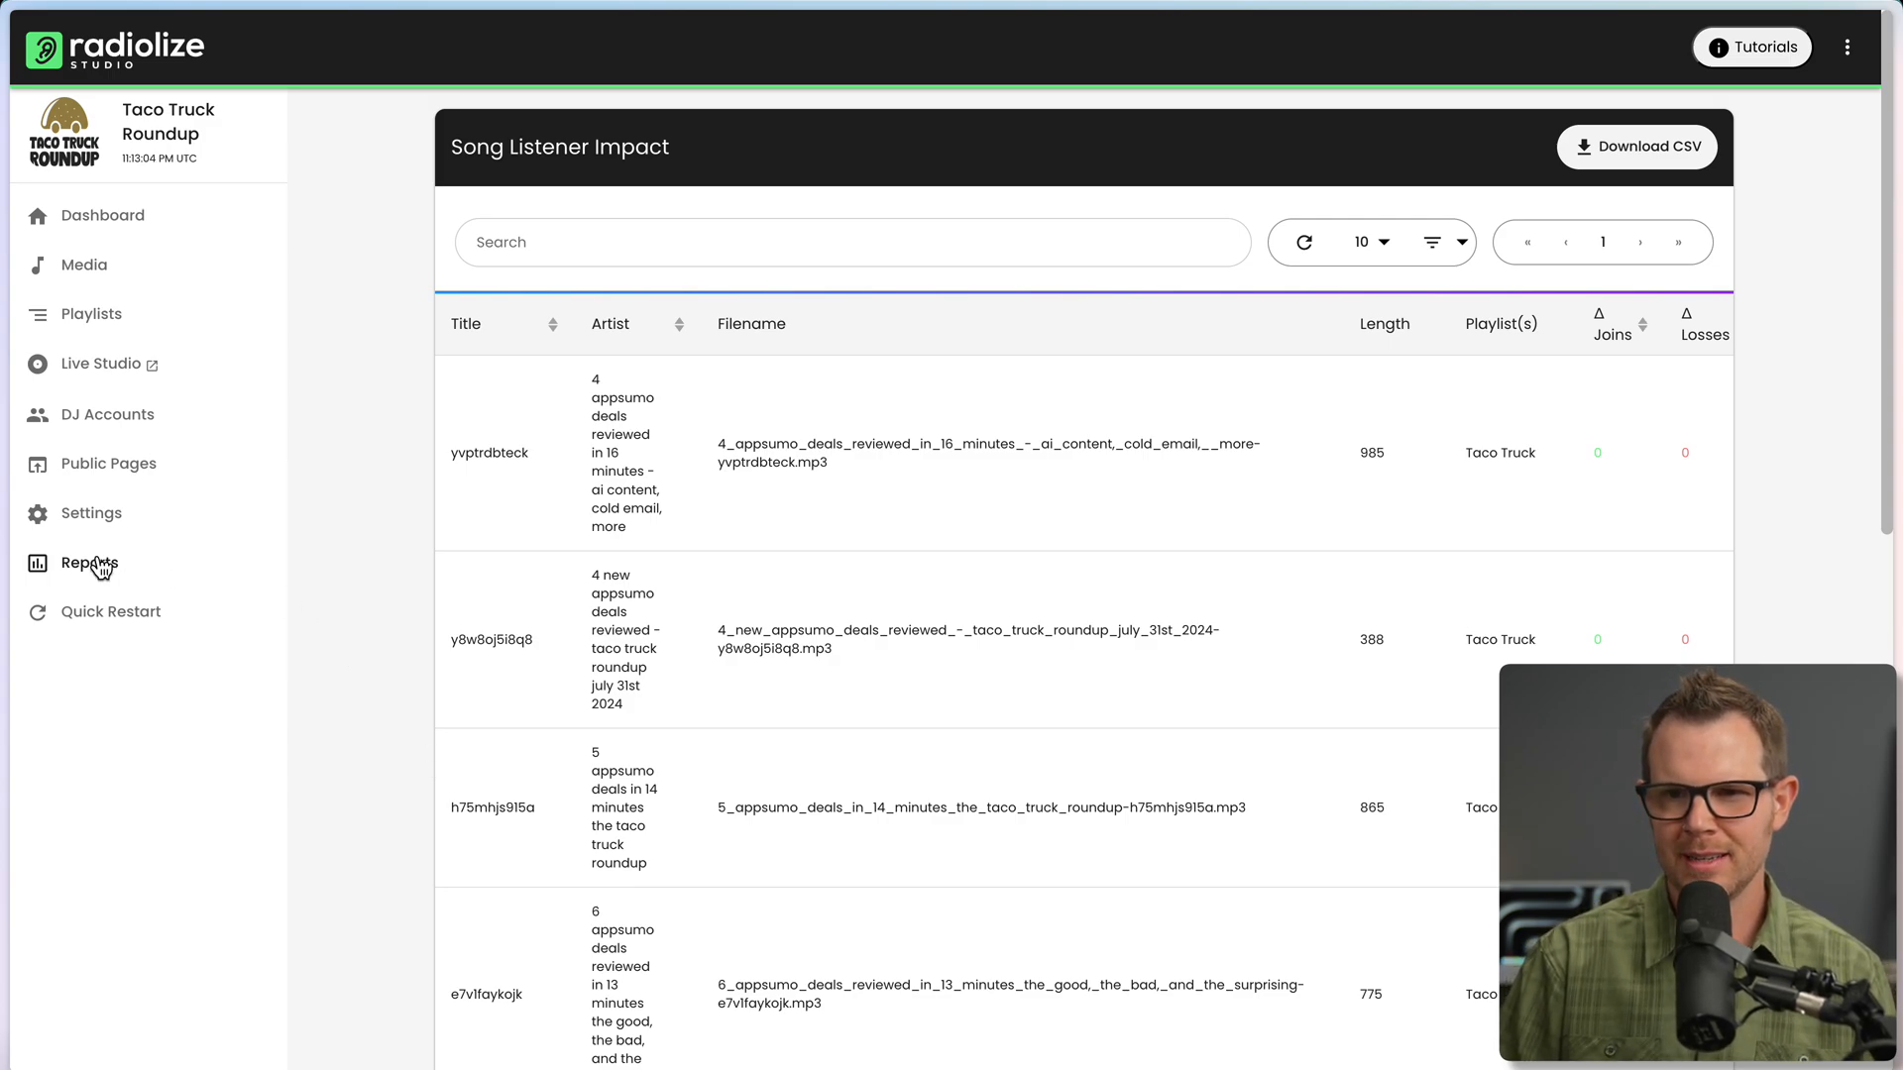
# Browse the station reports, including unprocessable files, and open SoundExchange Royalties.
pyautogui.click(83, 265)
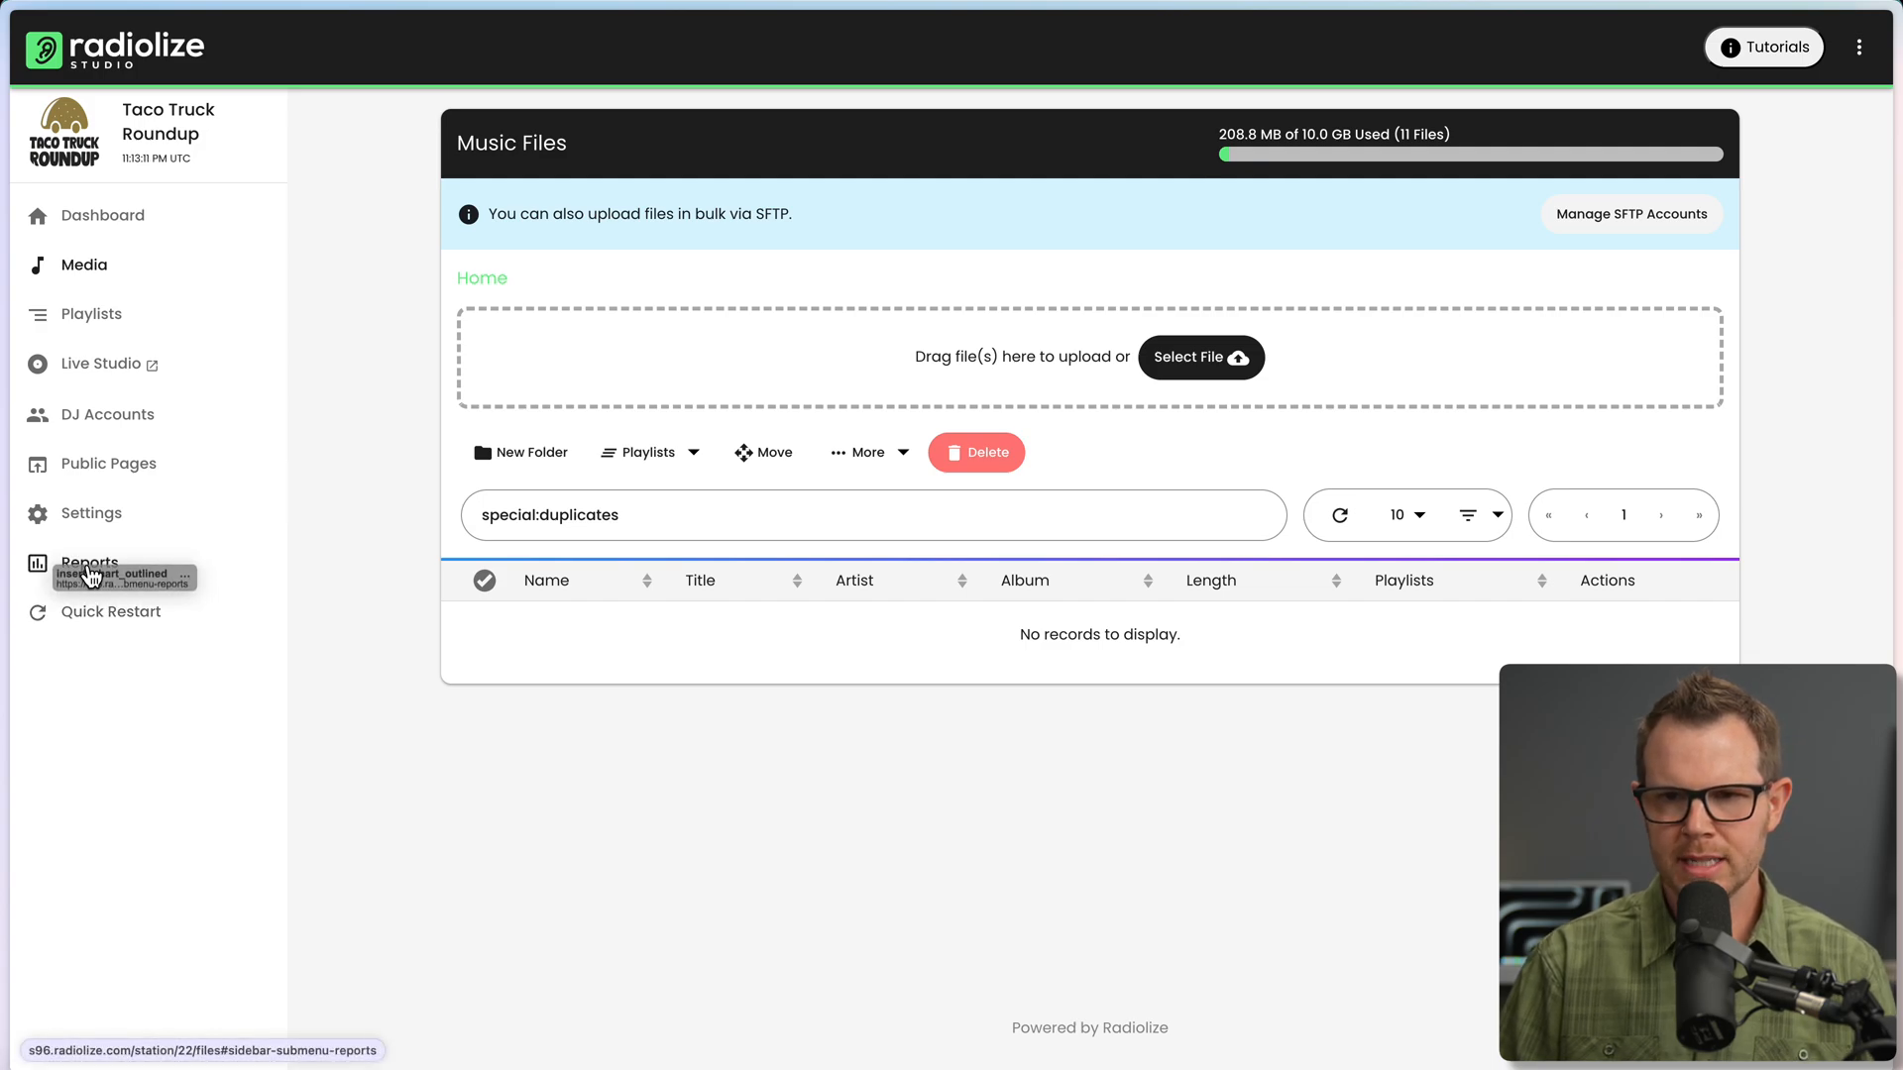
pyautogui.click(89, 563)
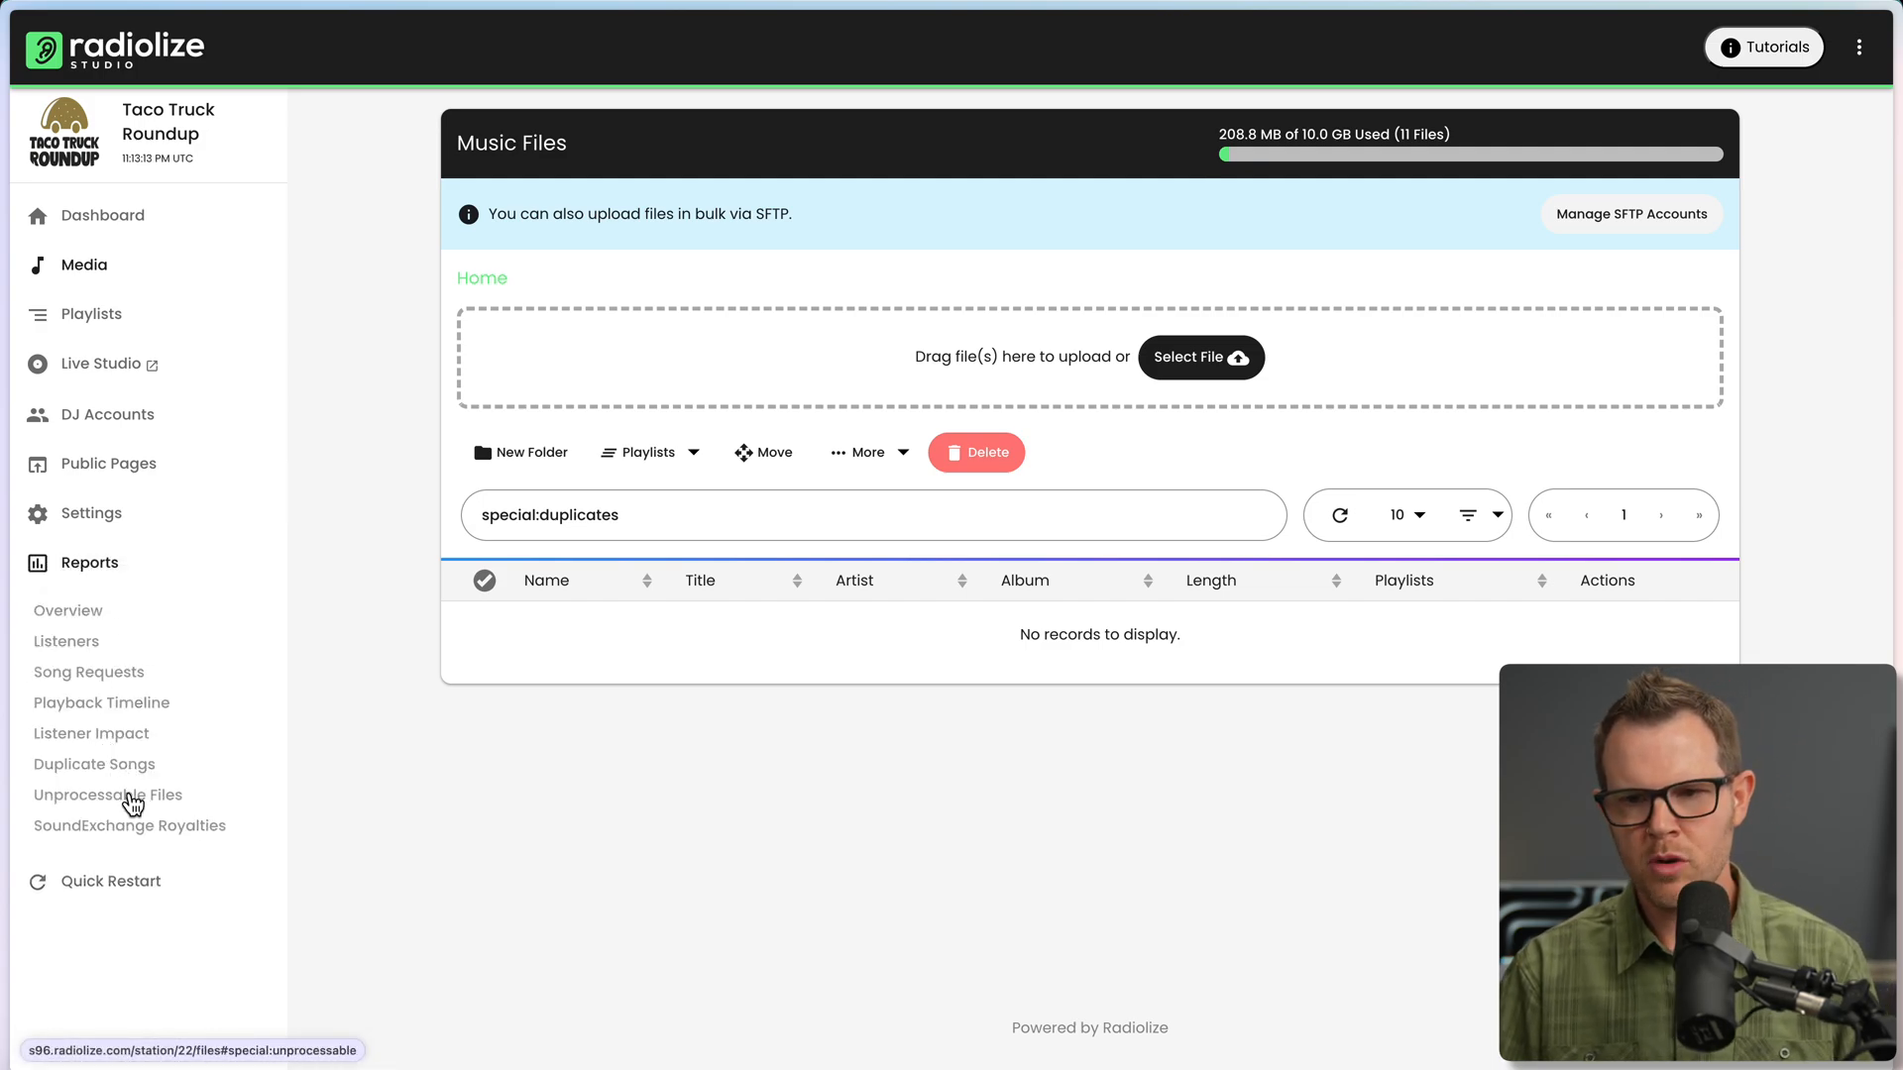
pyautogui.click(107, 795)
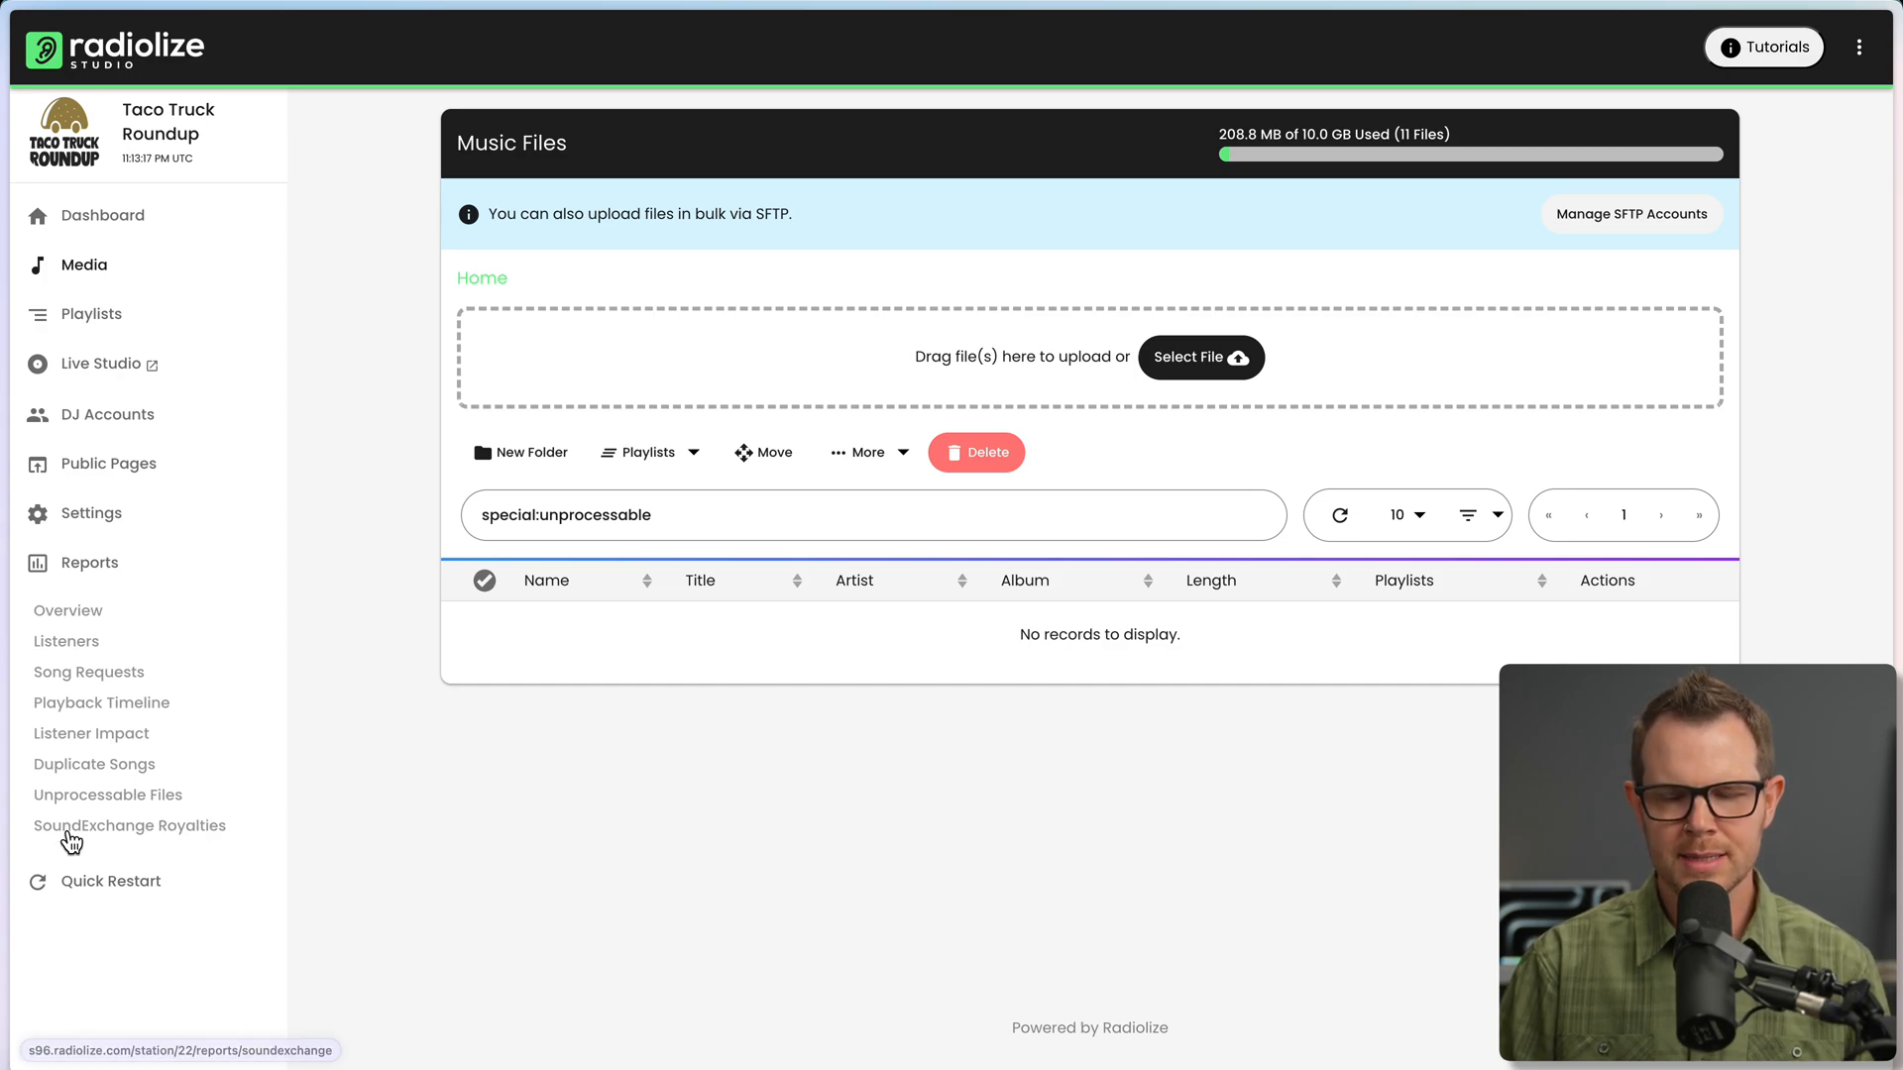
pyautogui.click(131, 824)
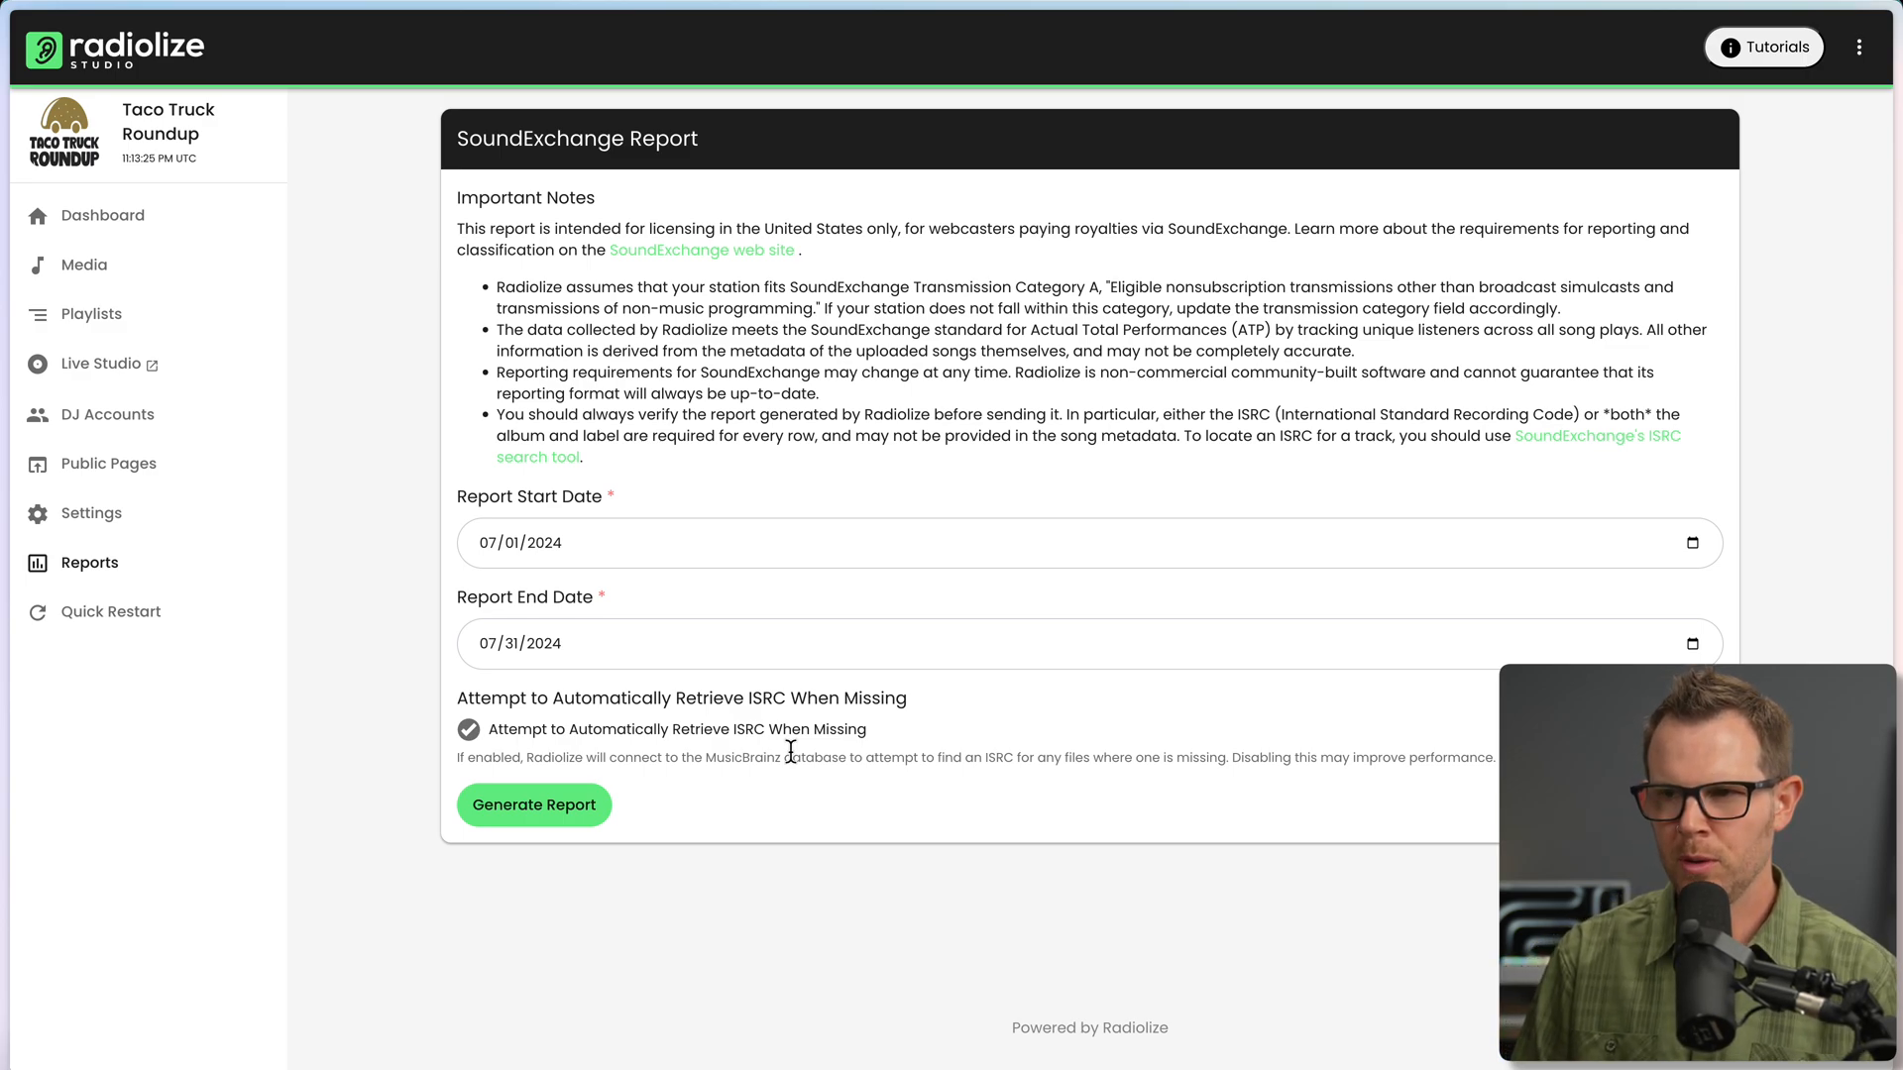
pyautogui.moveTo(912, 744)
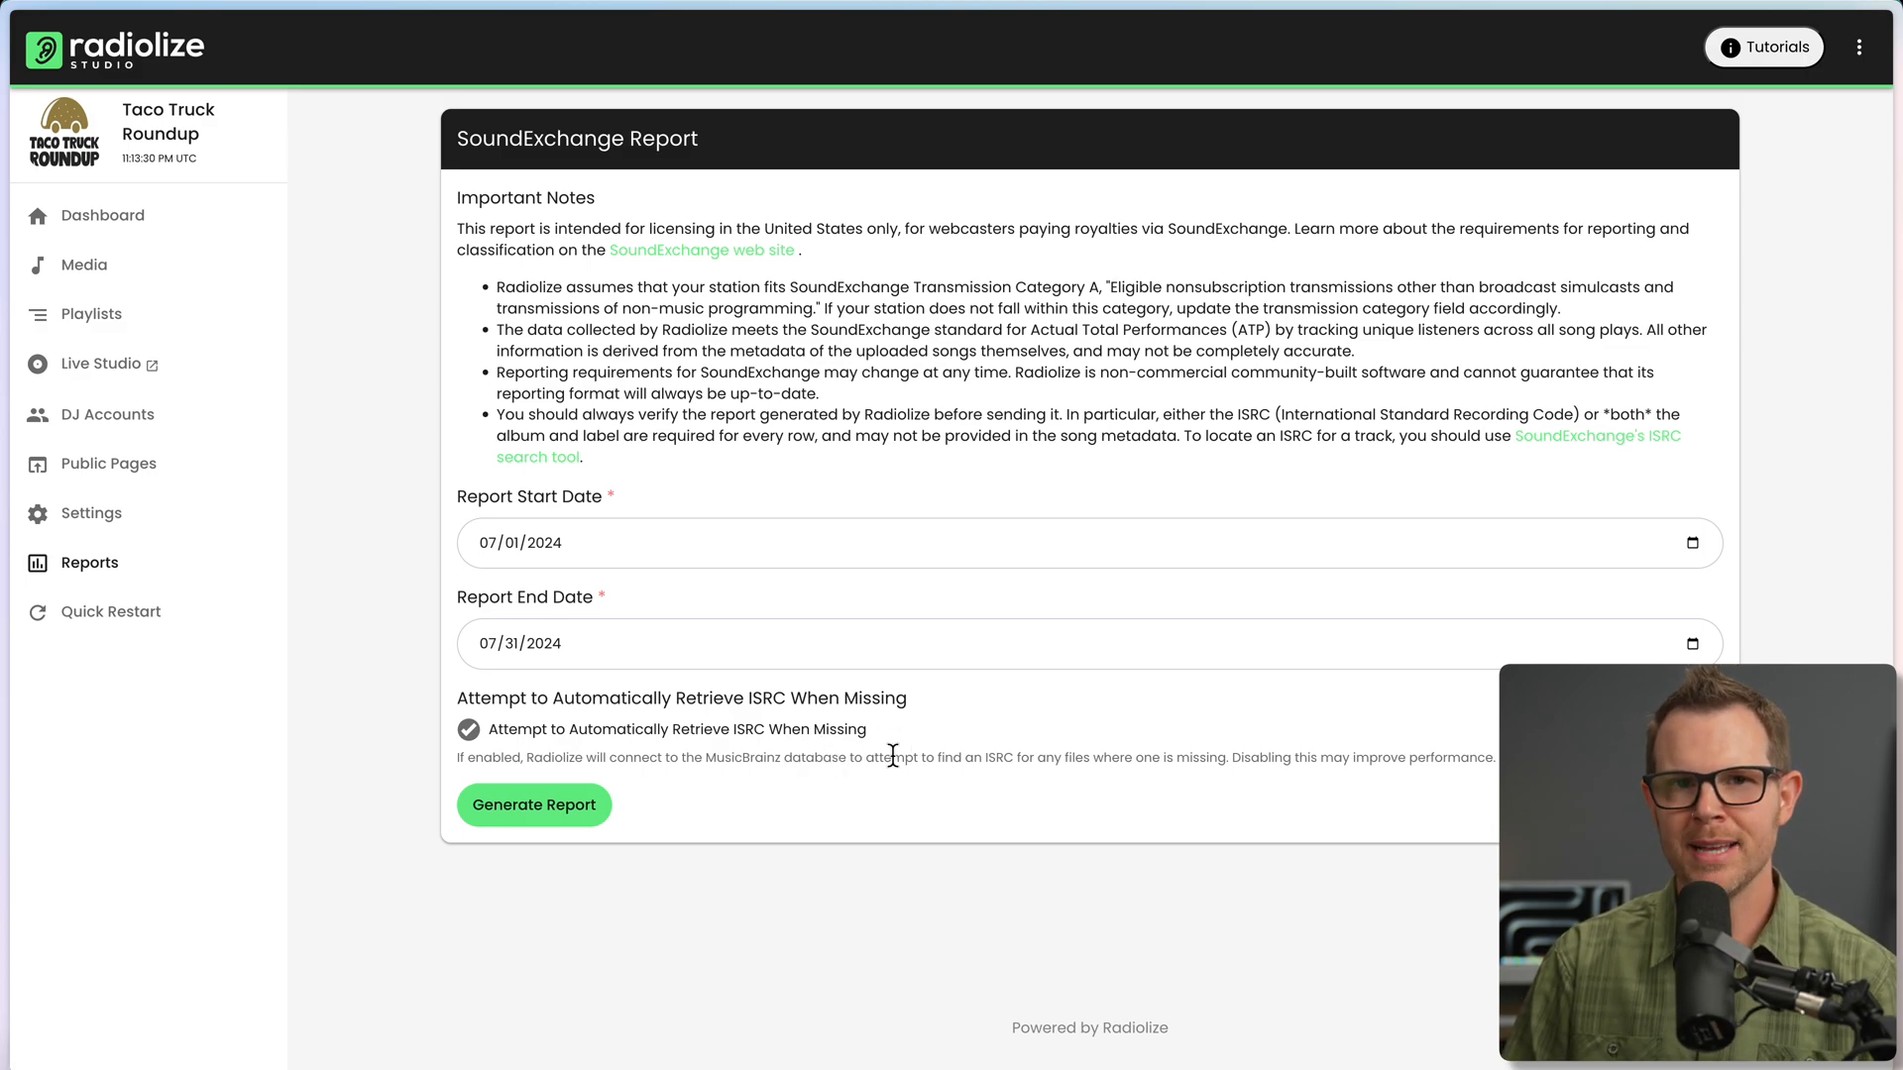
pyautogui.moveTo(975, 739)
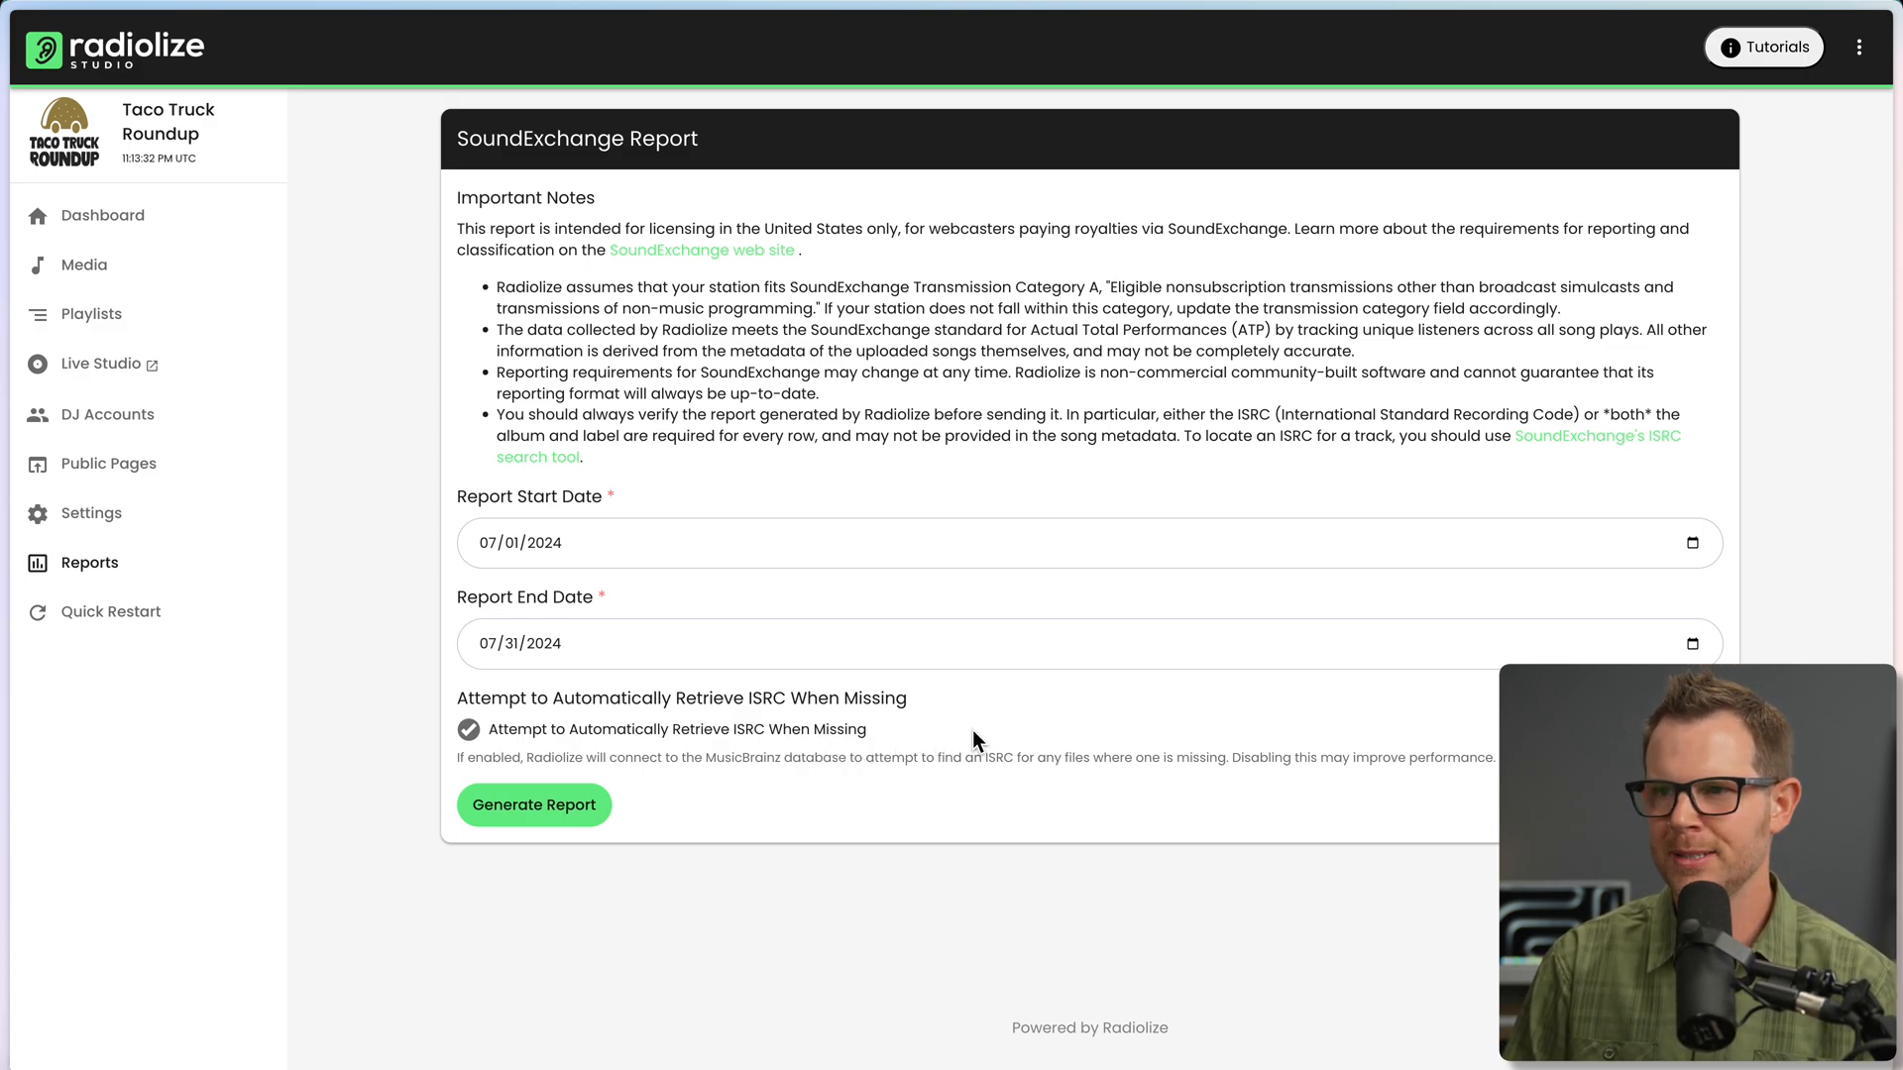
pyautogui.moveTo(373, 541)
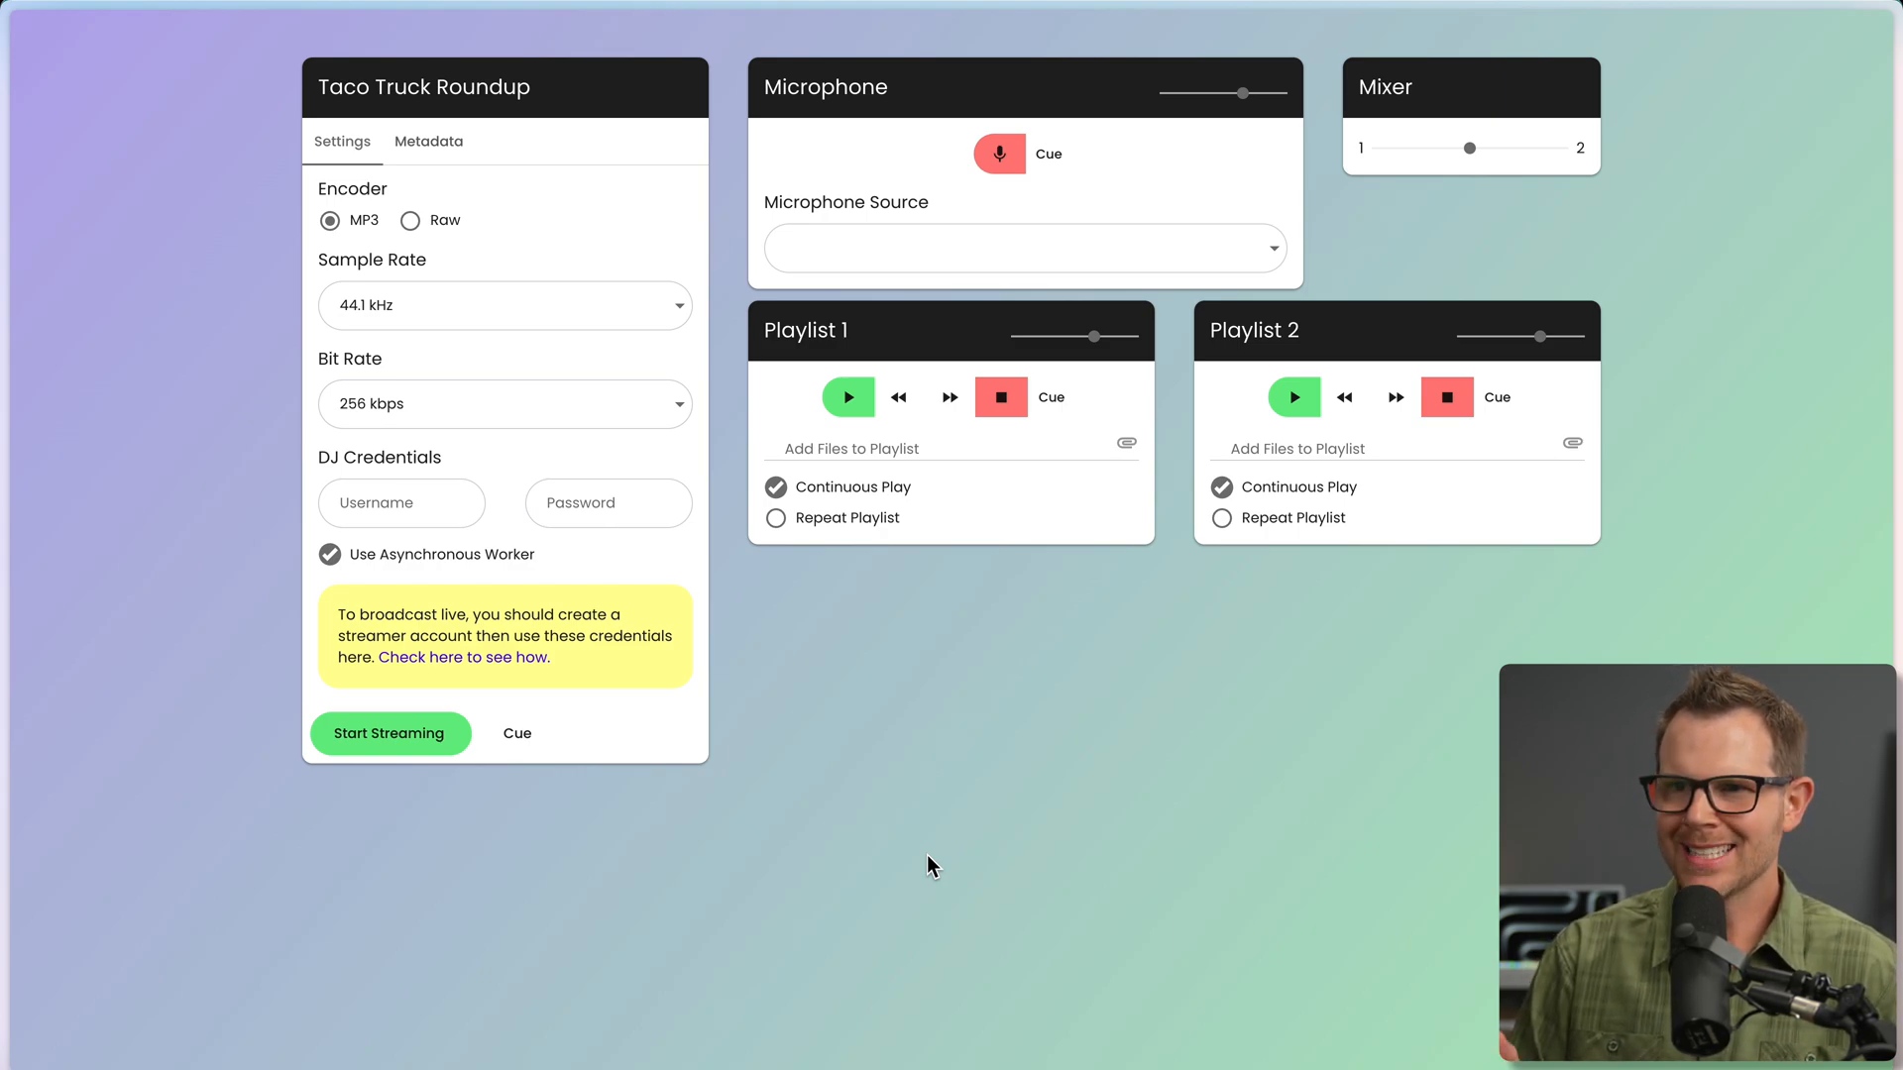
pyautogui.moveTo(908, 559)
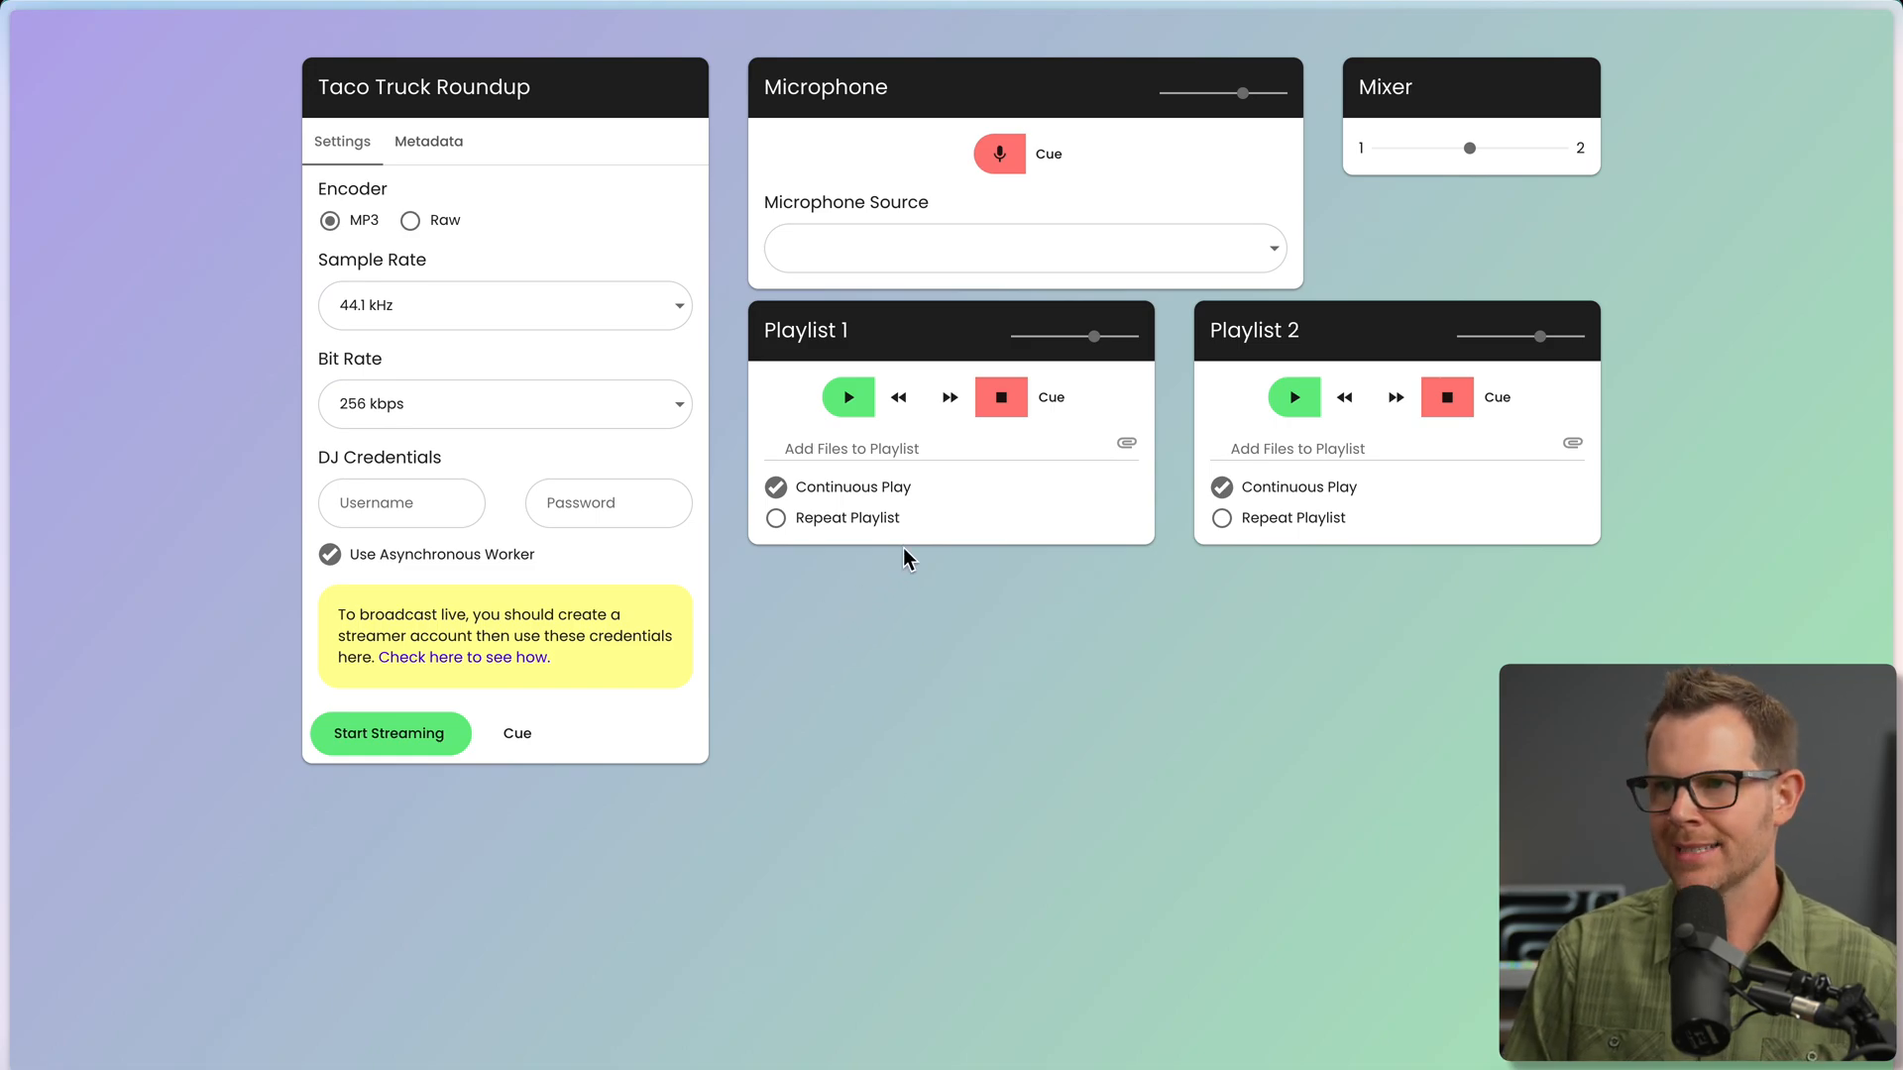
pyautogui.moveTo(349, 765)
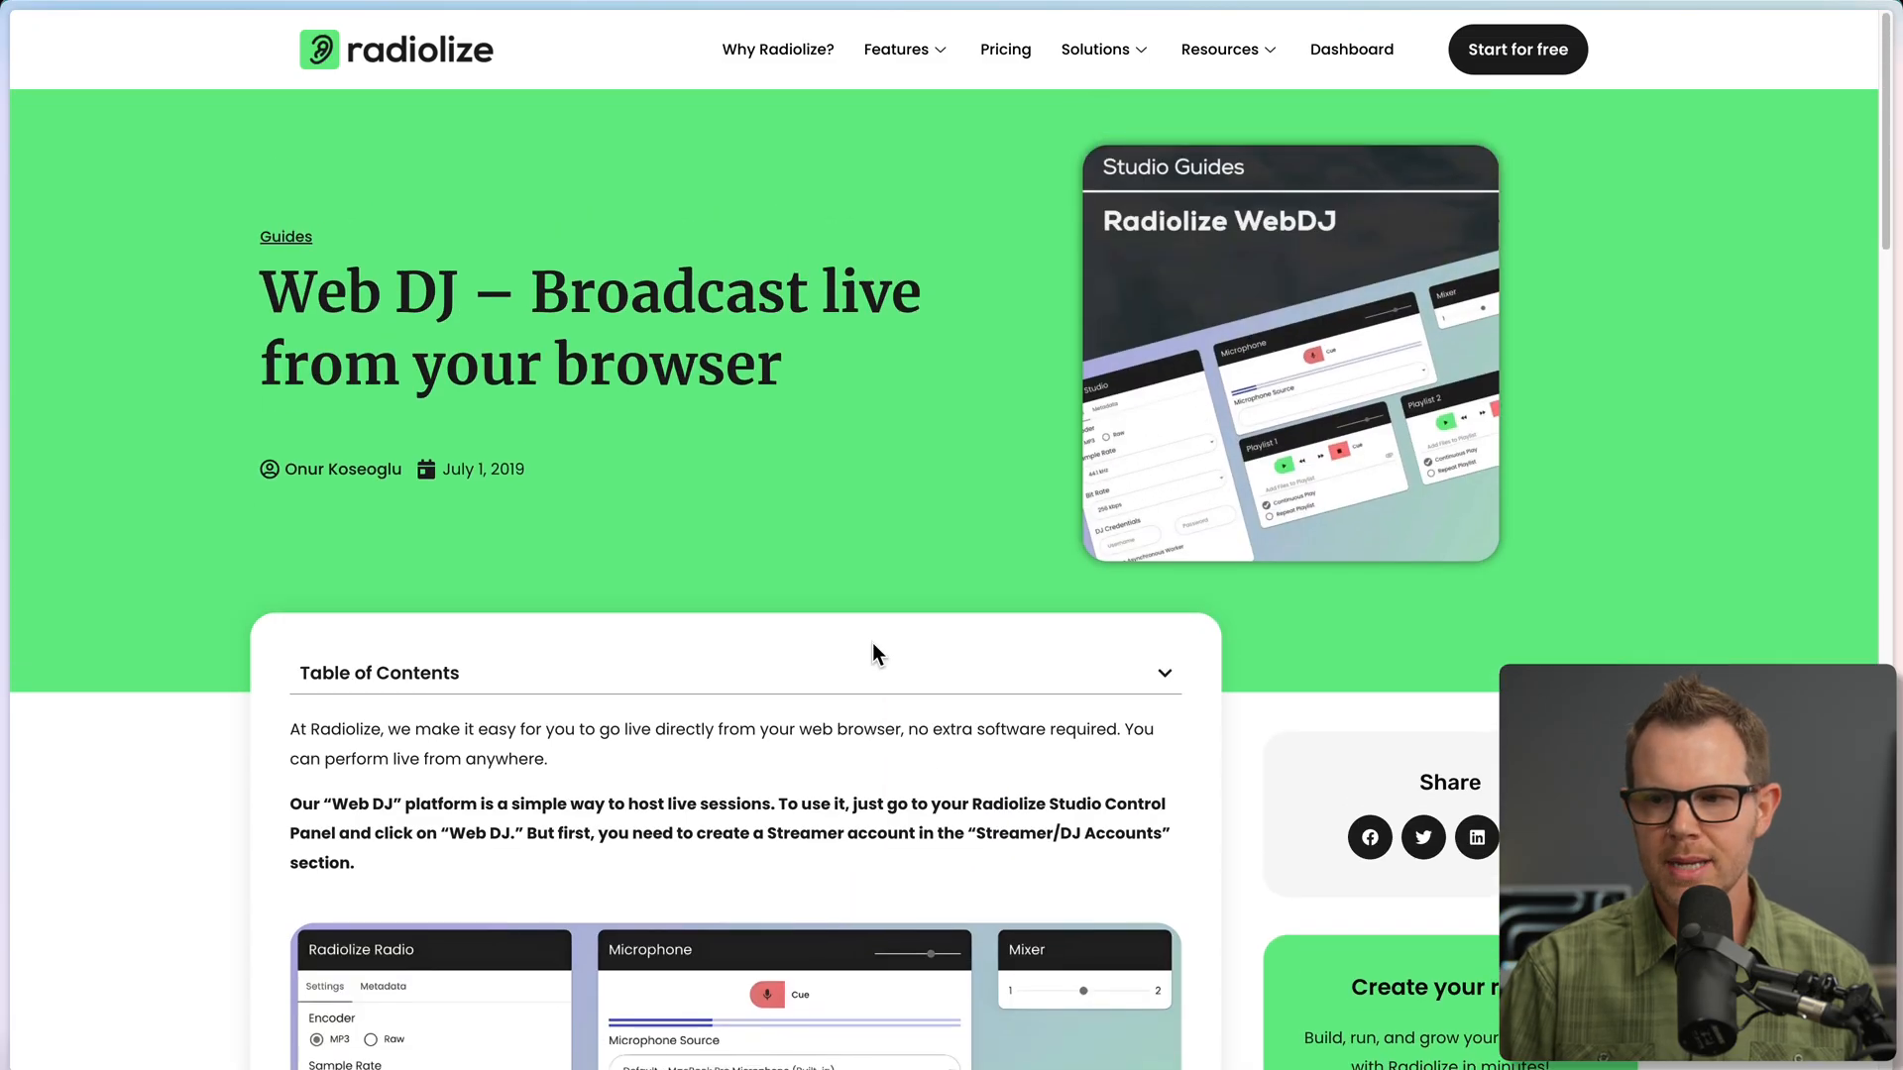
pyautogui.moveTo(868, 872)
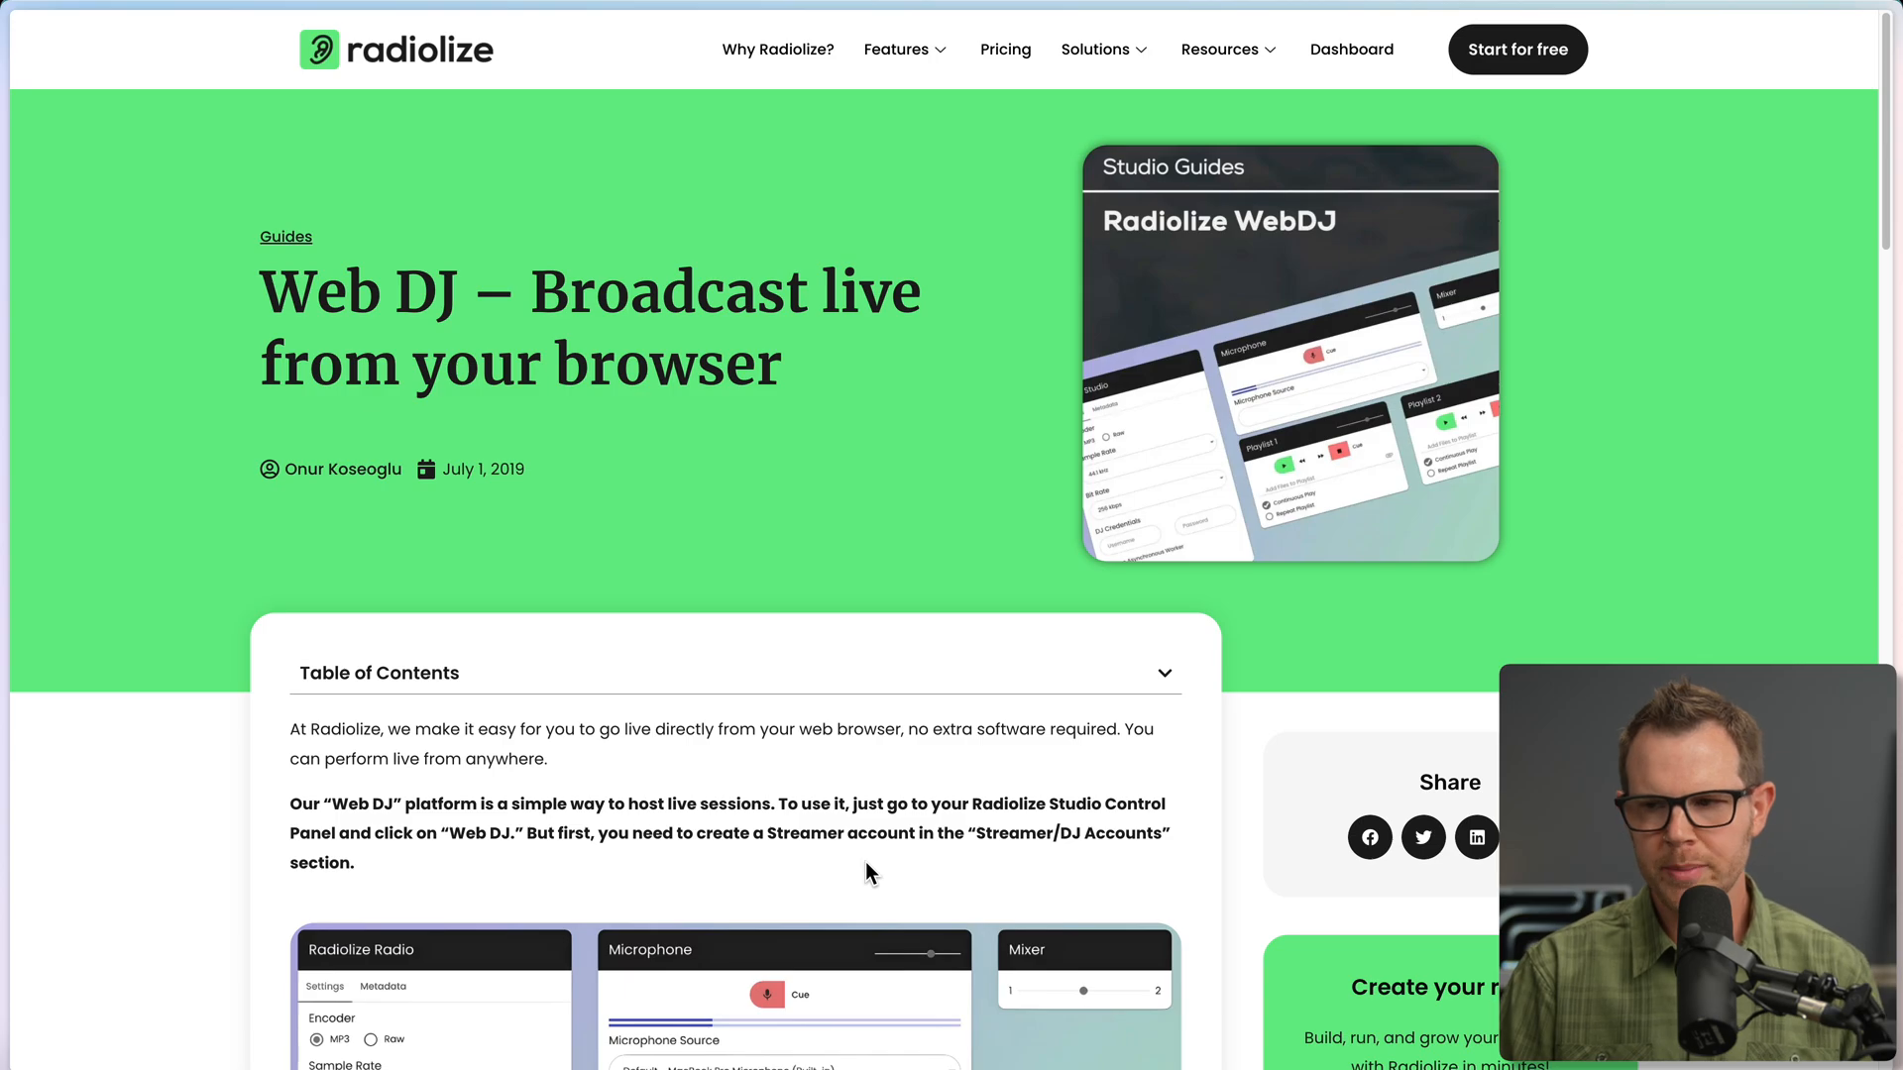
pyautogui.scroll(-3)
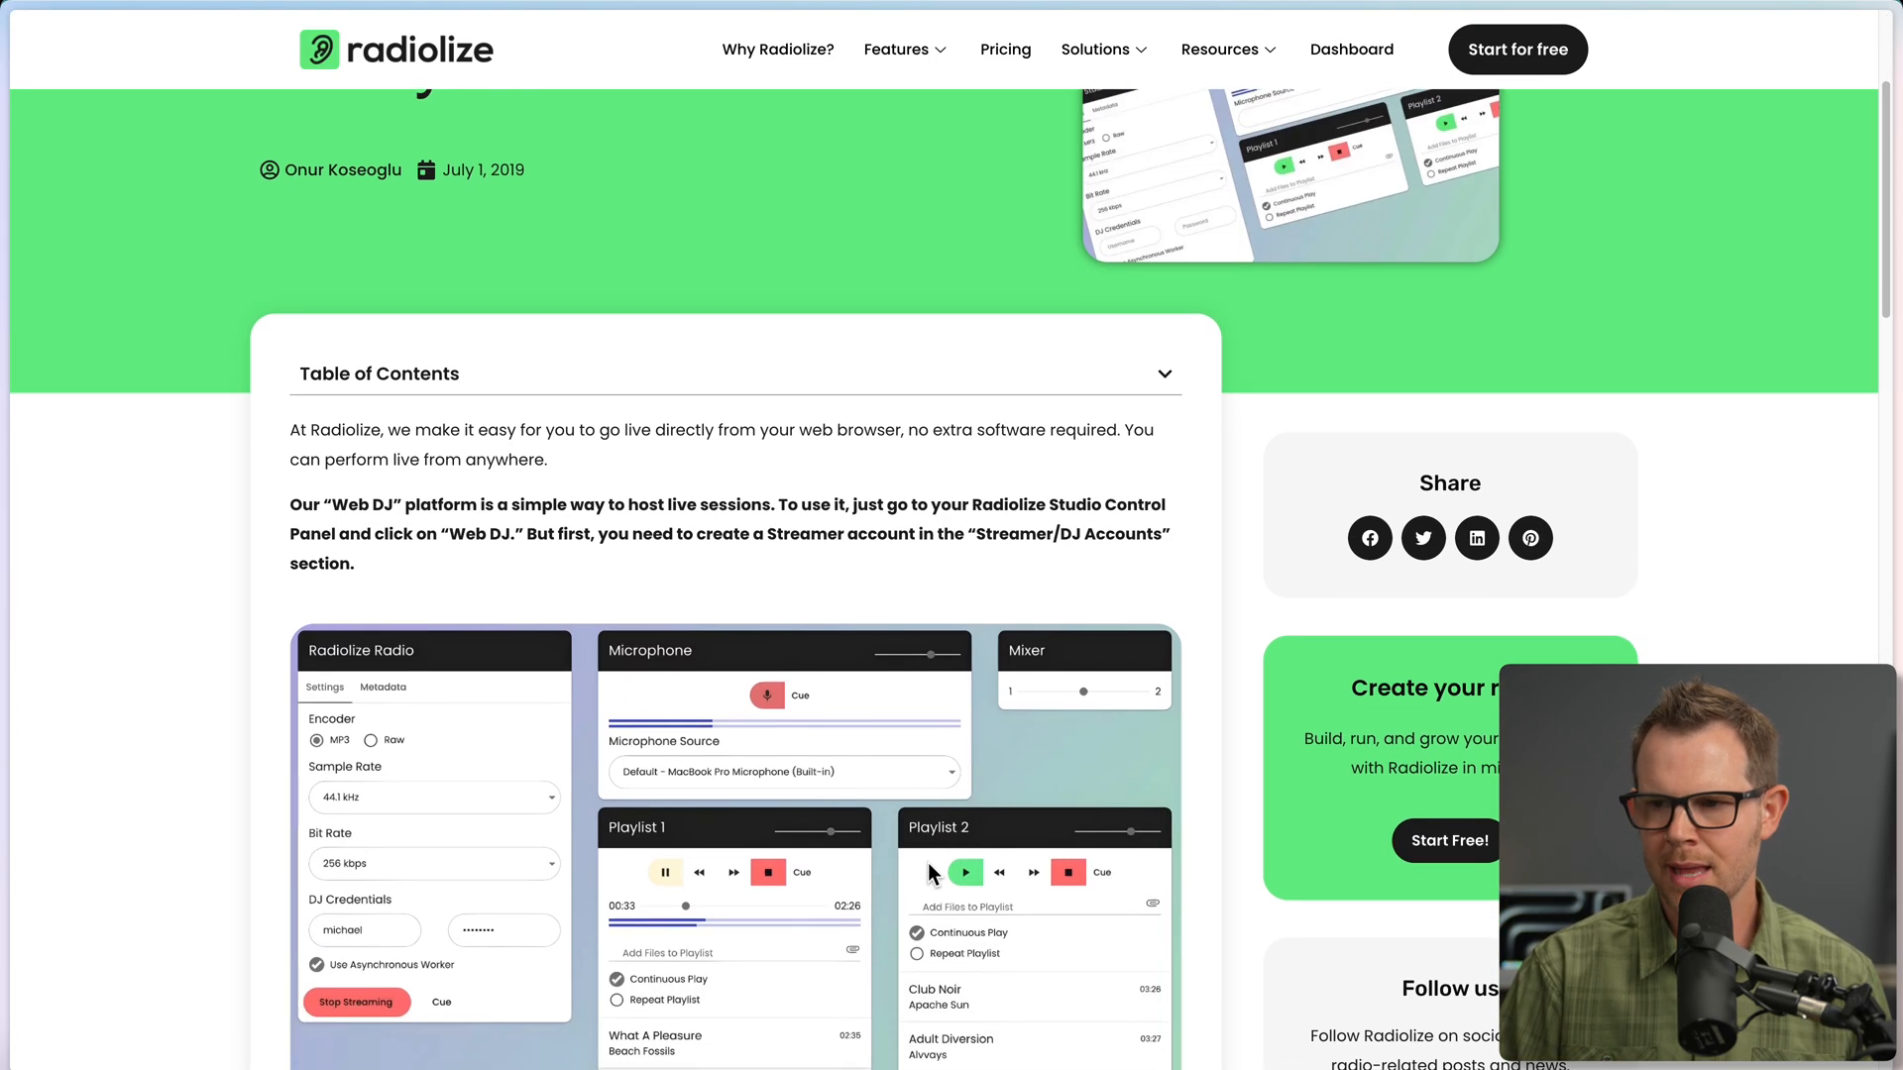
pyautogui.scroll(-3)
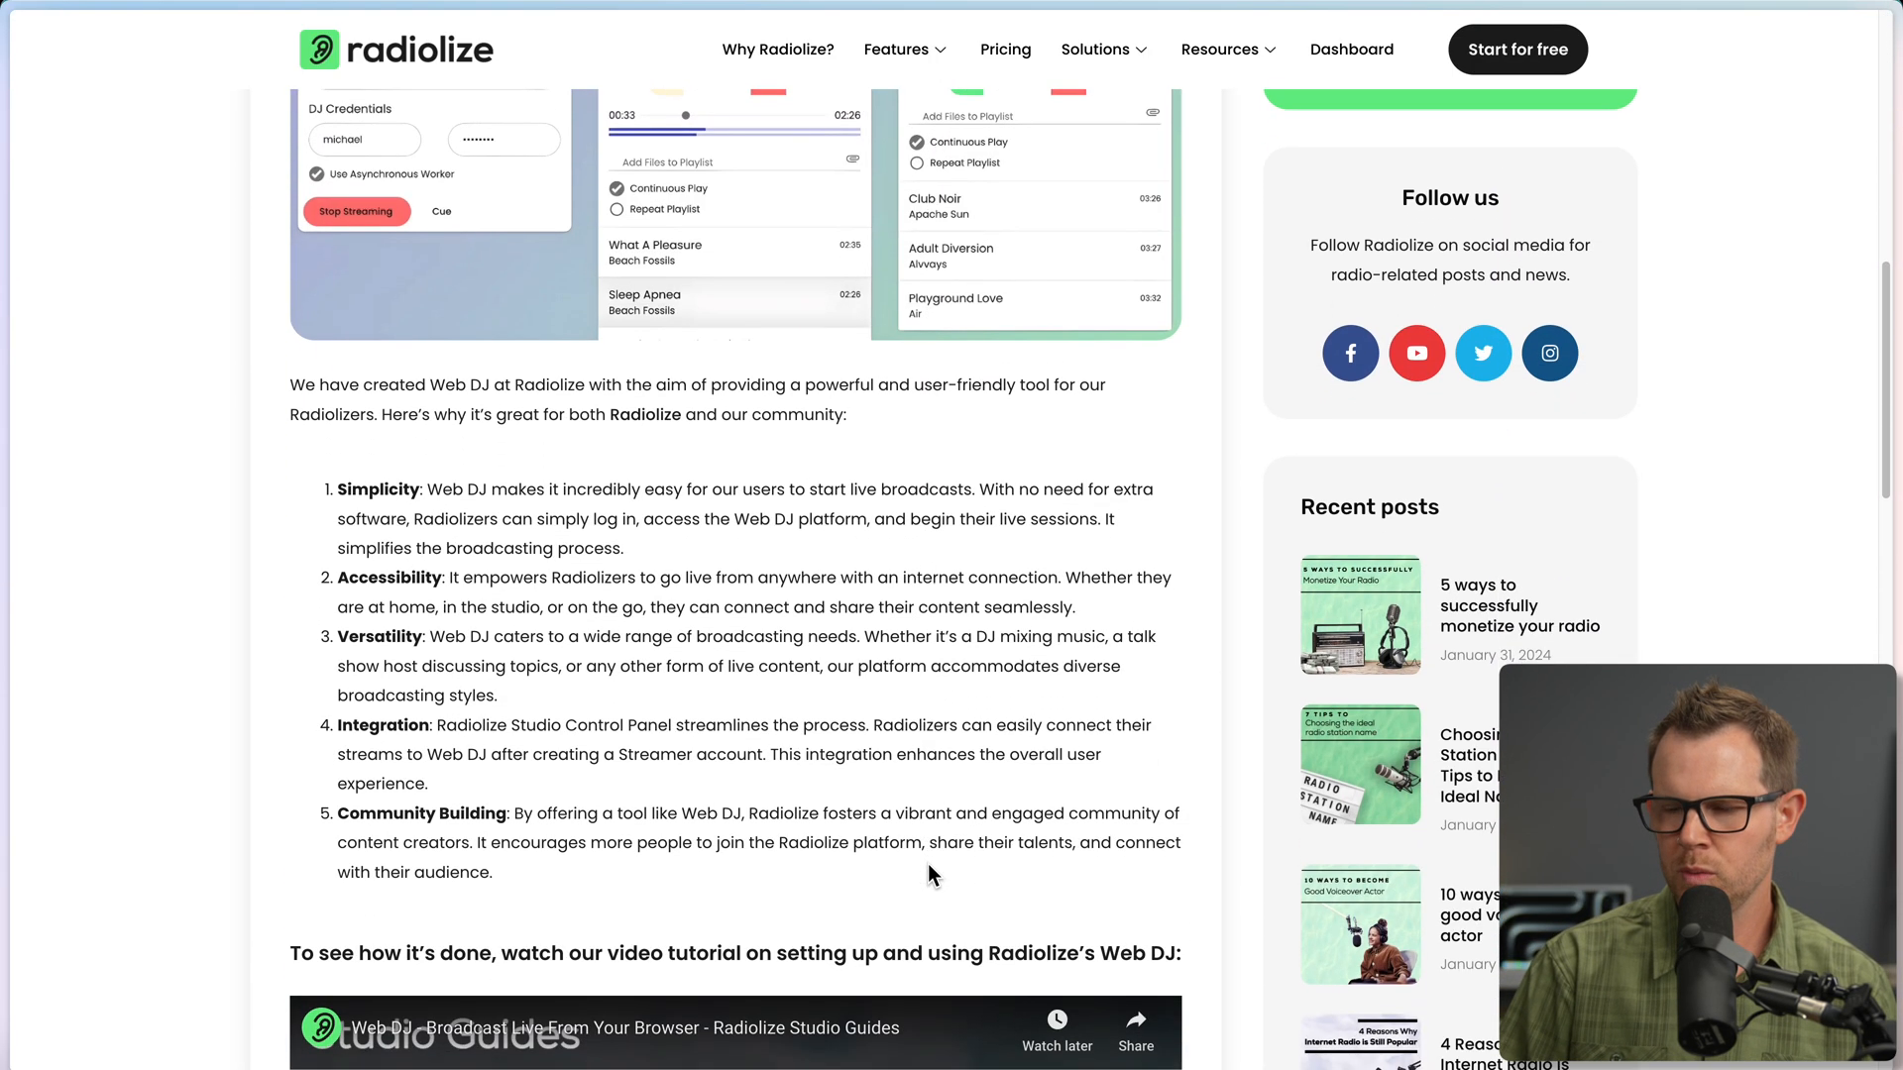
pyautogui.scroll(-3)
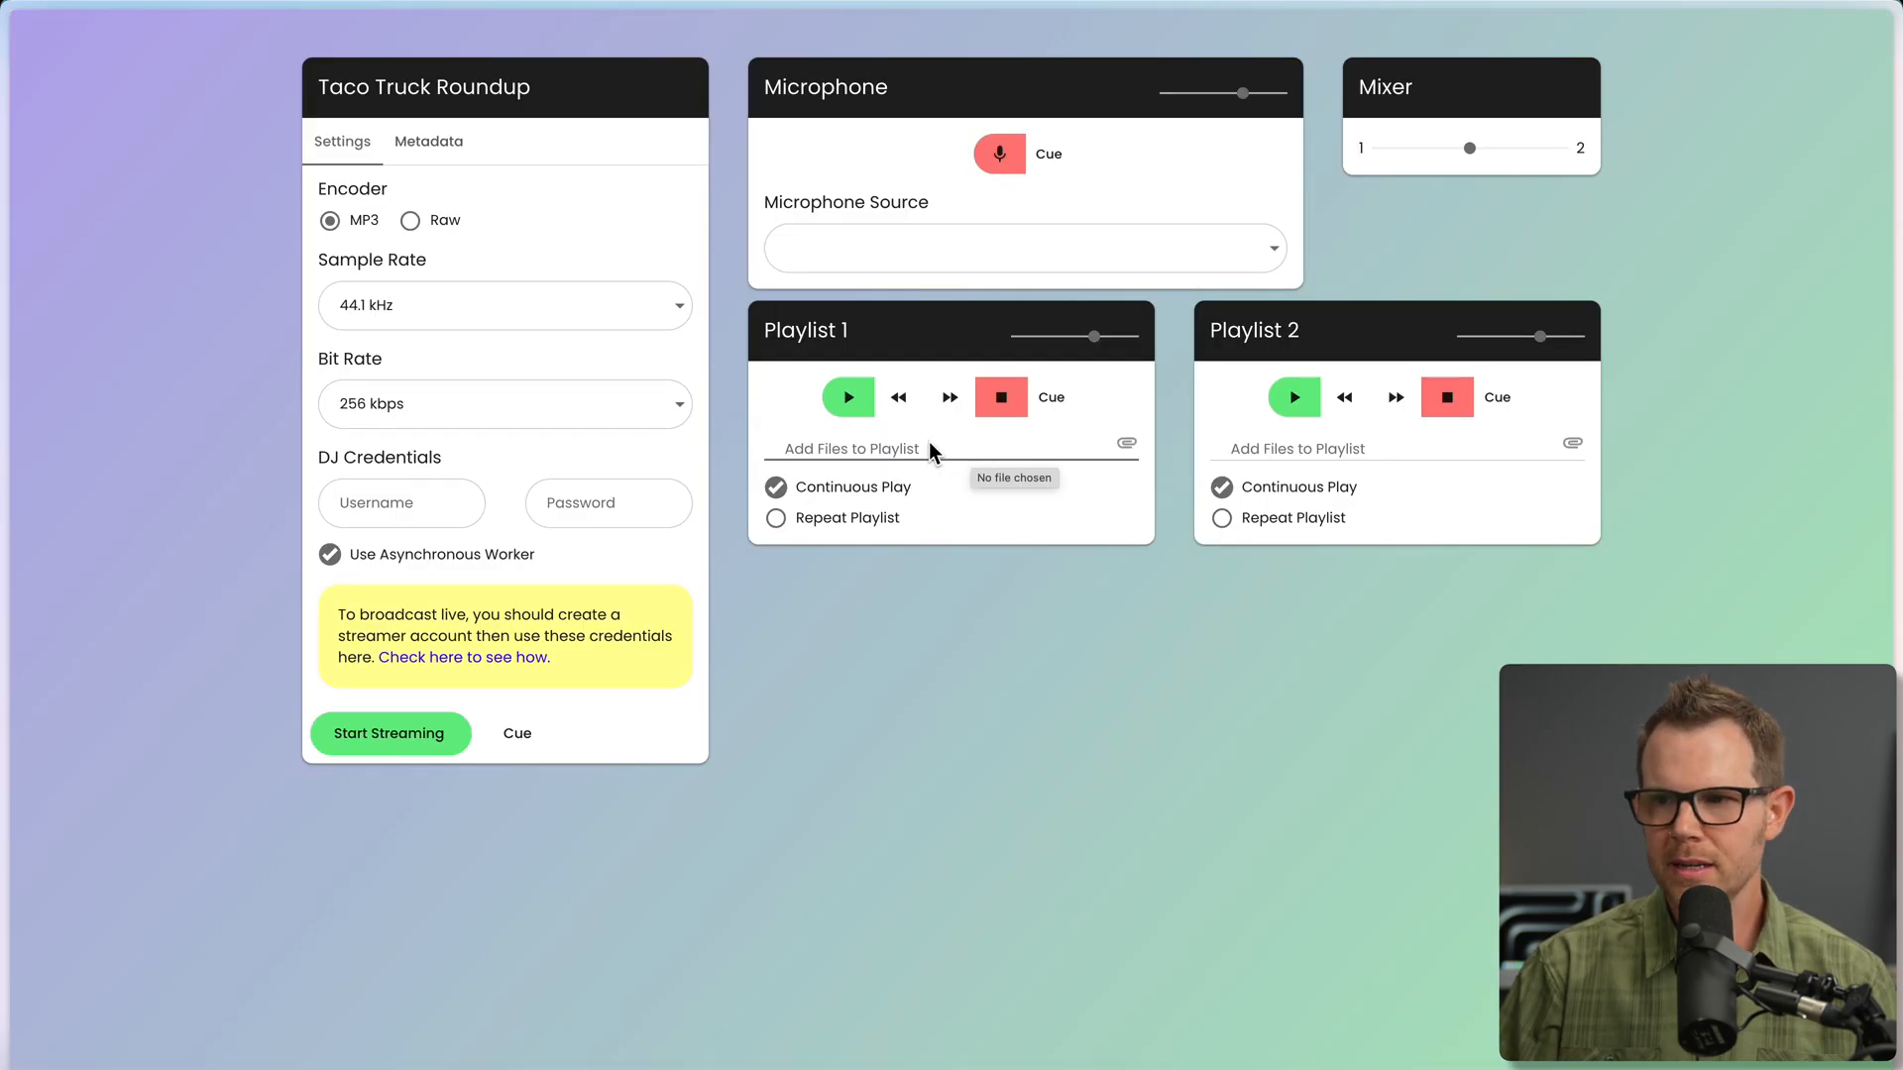
pyautogui.moveTo(1479, 460)
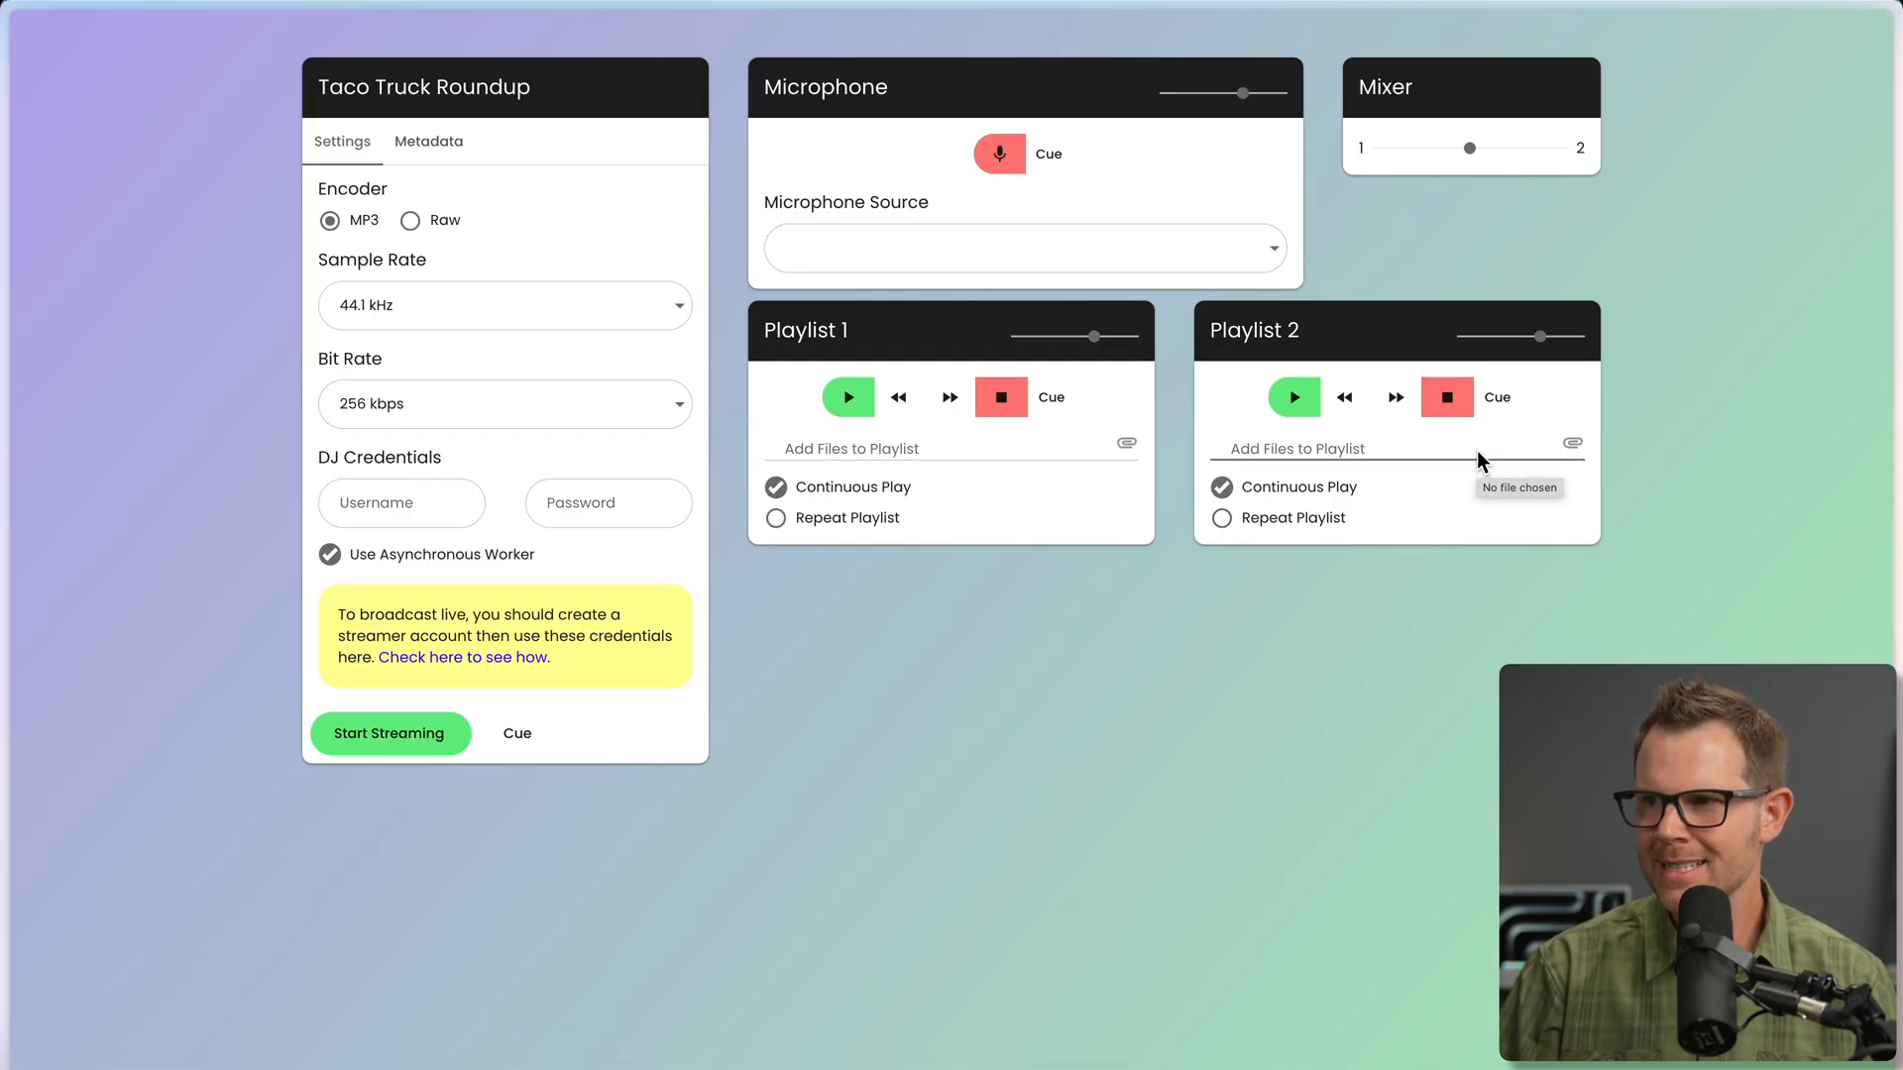
# Drag the Web DJ mixer fully toward Playlist 2, then back toward Playlist 1.
pyautogui.moveTo(1468, 147); pyautogui.dragTo(1562, 146)
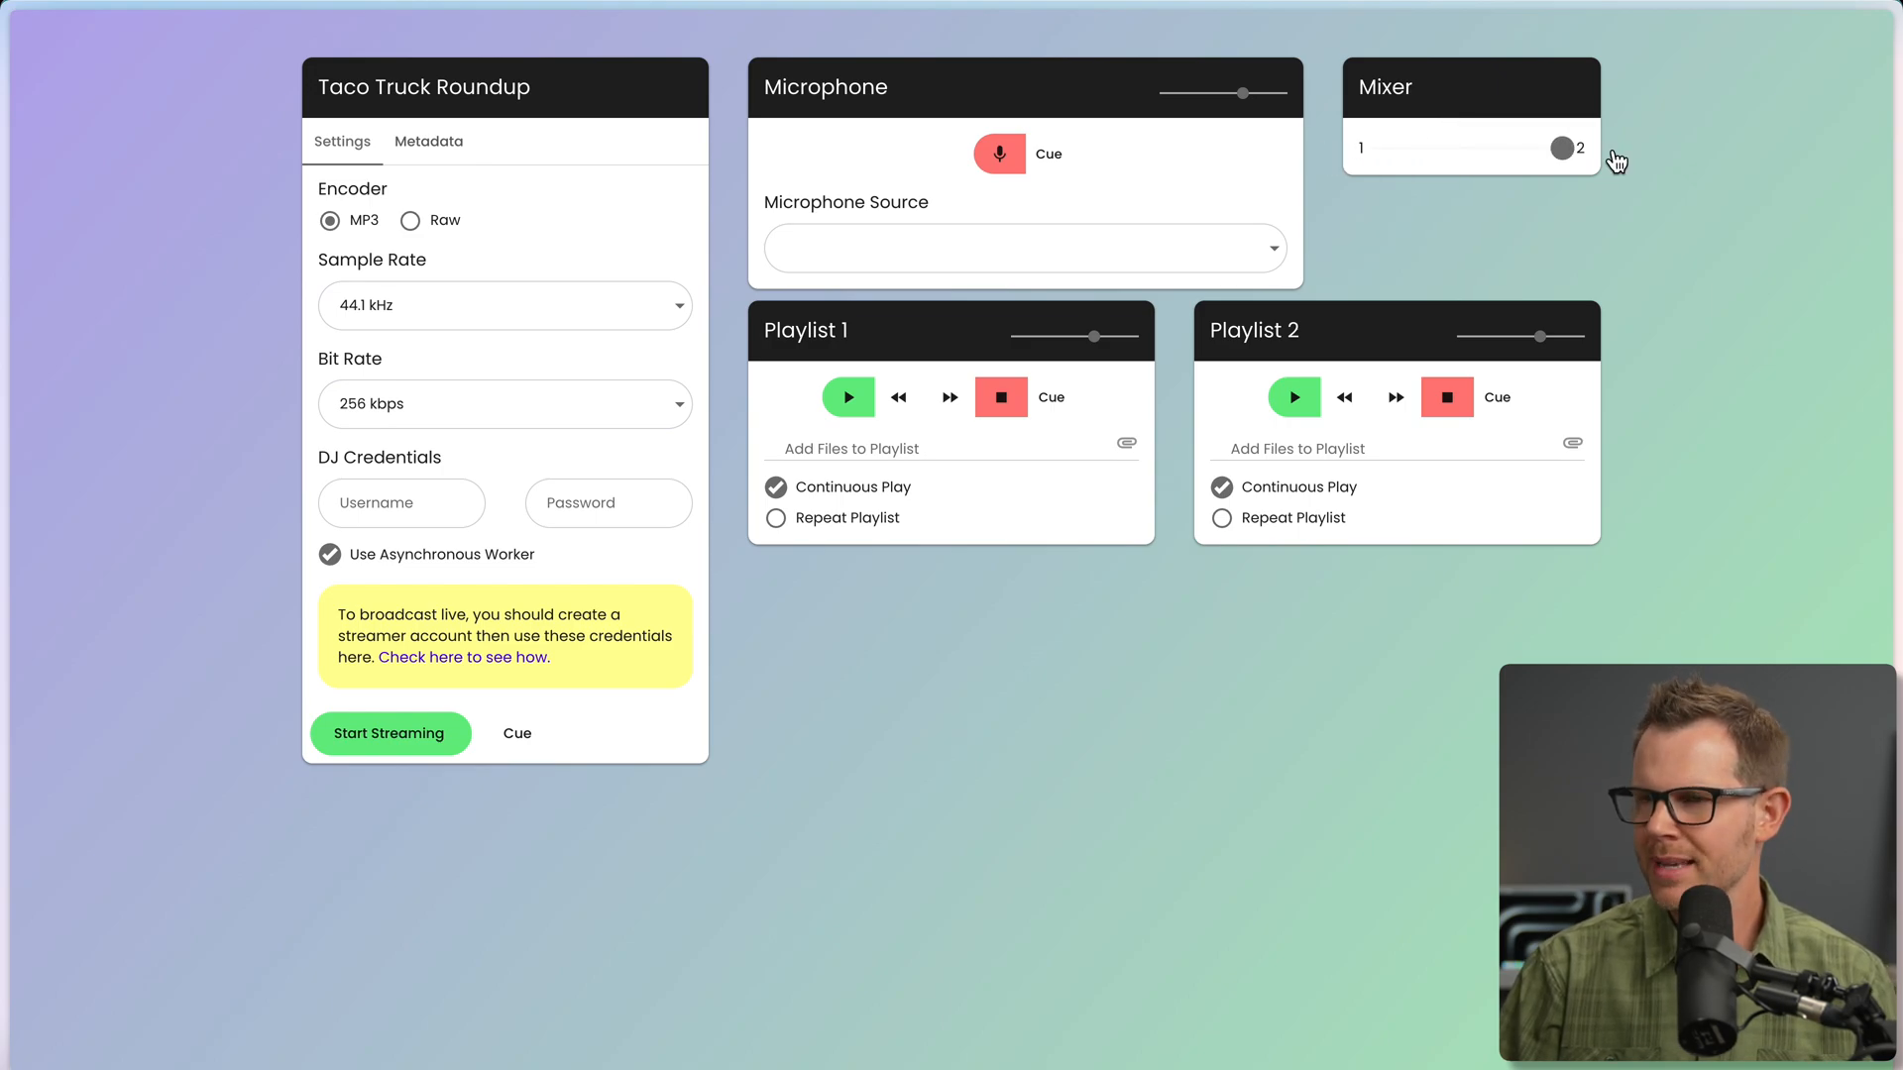
pyautogui.moveTo(1557, 148); pyautogui.dragTo(1478, 149)
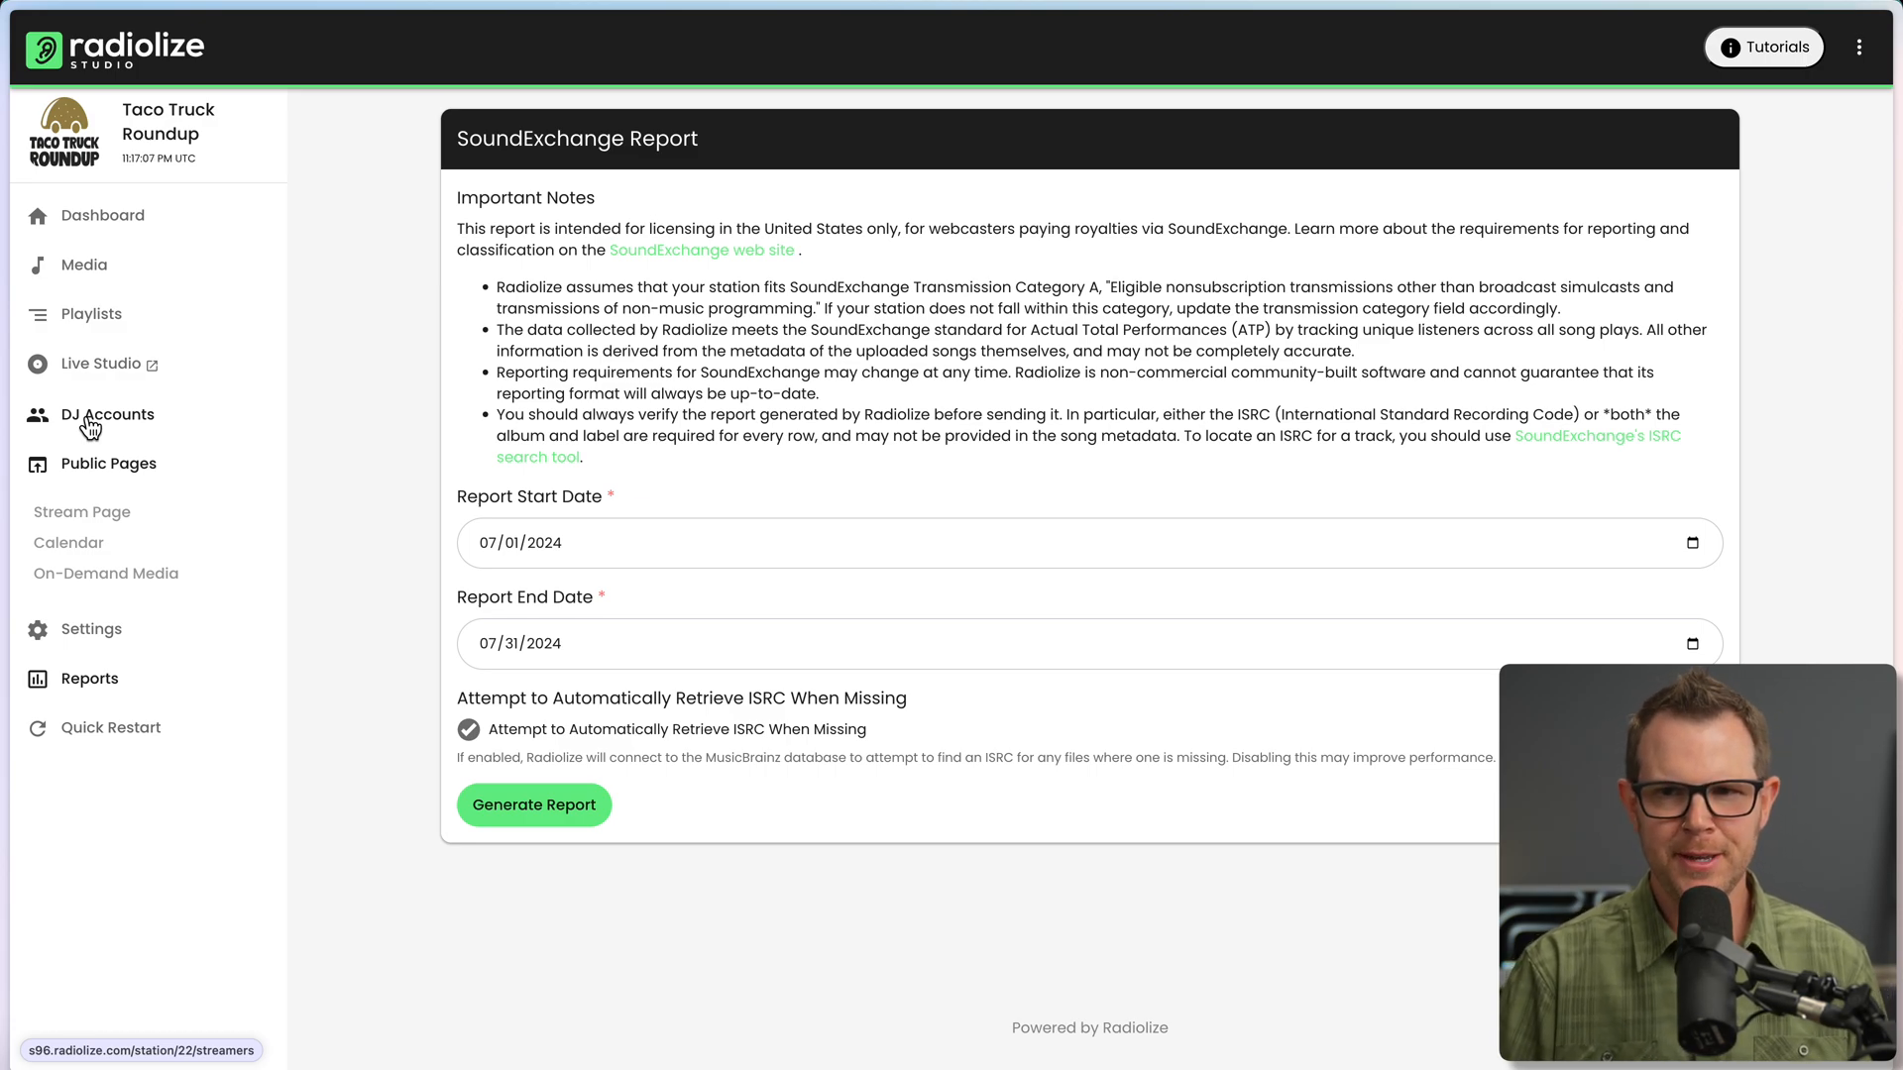
# View the Streamer/DJ Accounts for Taco Truck Roundup and close the Add Streamer form unsaved.
pyautogui.click(107, 414)
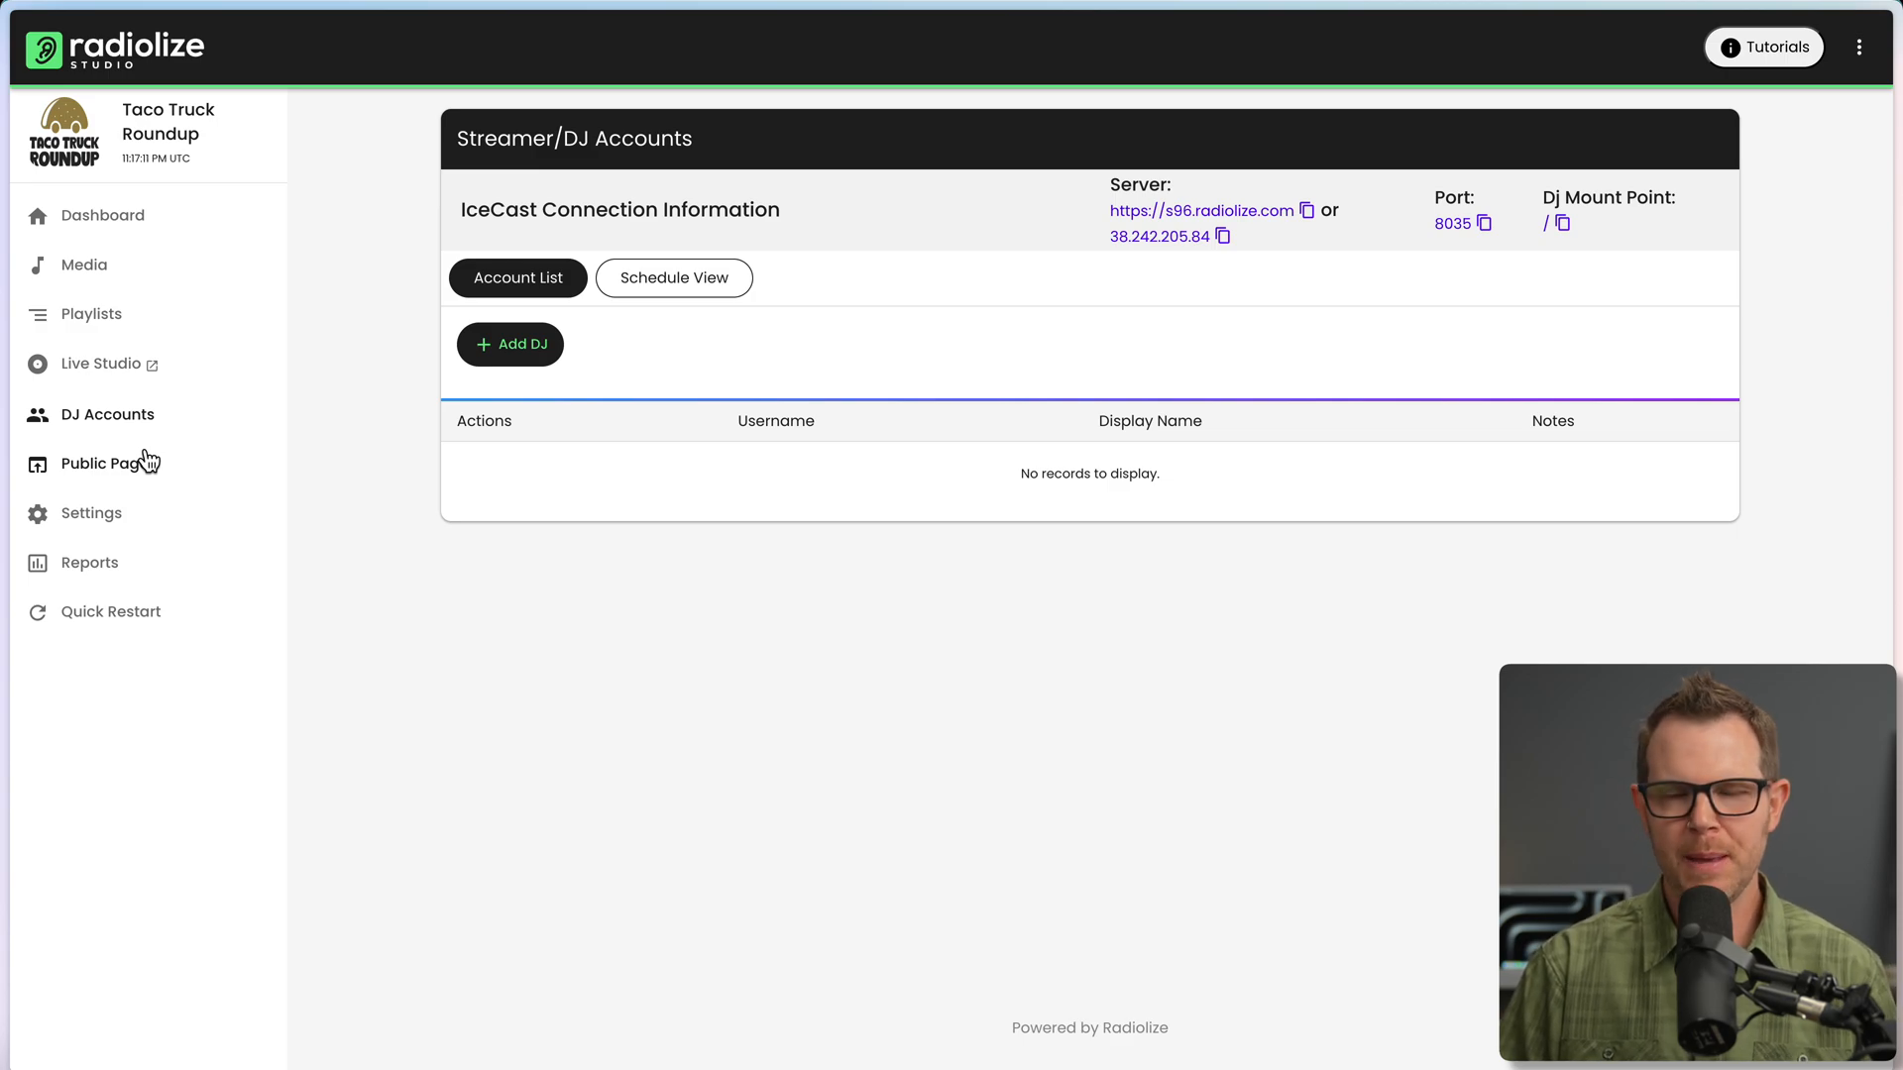
pyautogui.click(509, 345)
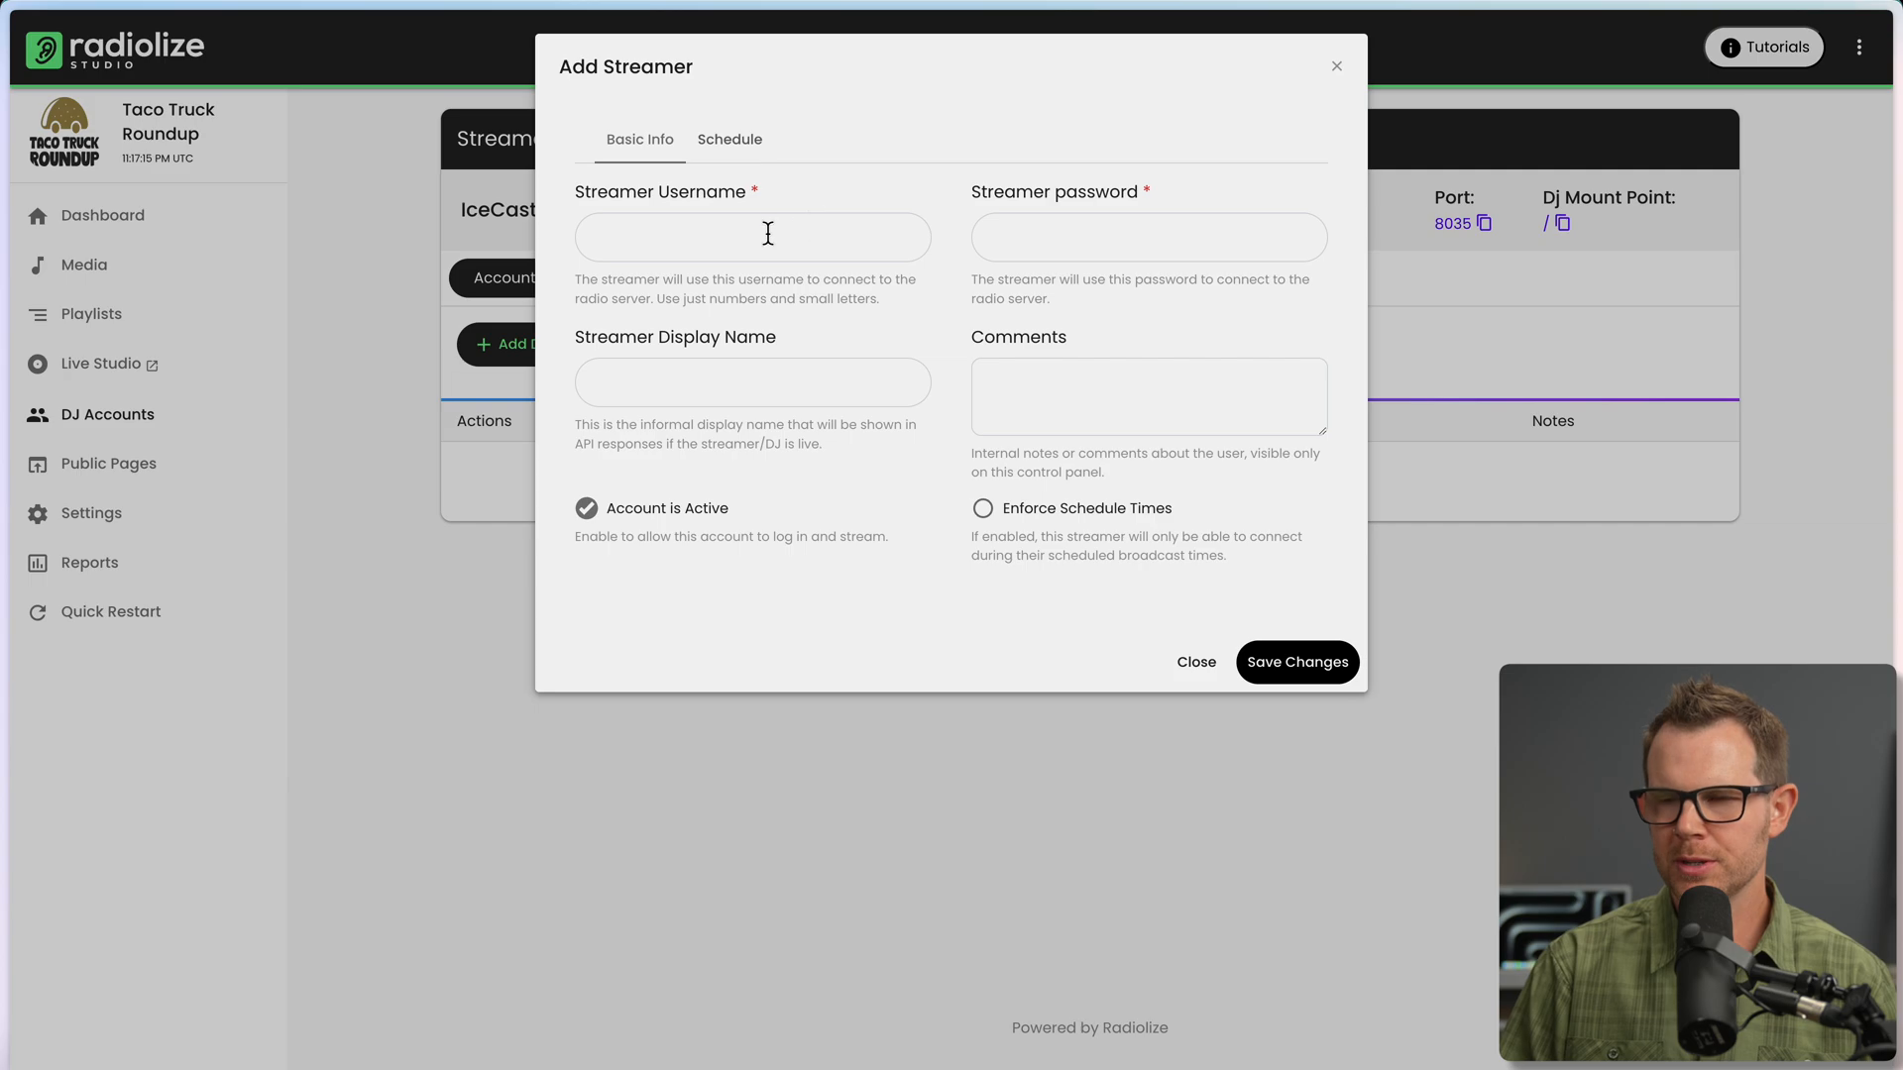
pyautogui.moveTo(1132, 448)
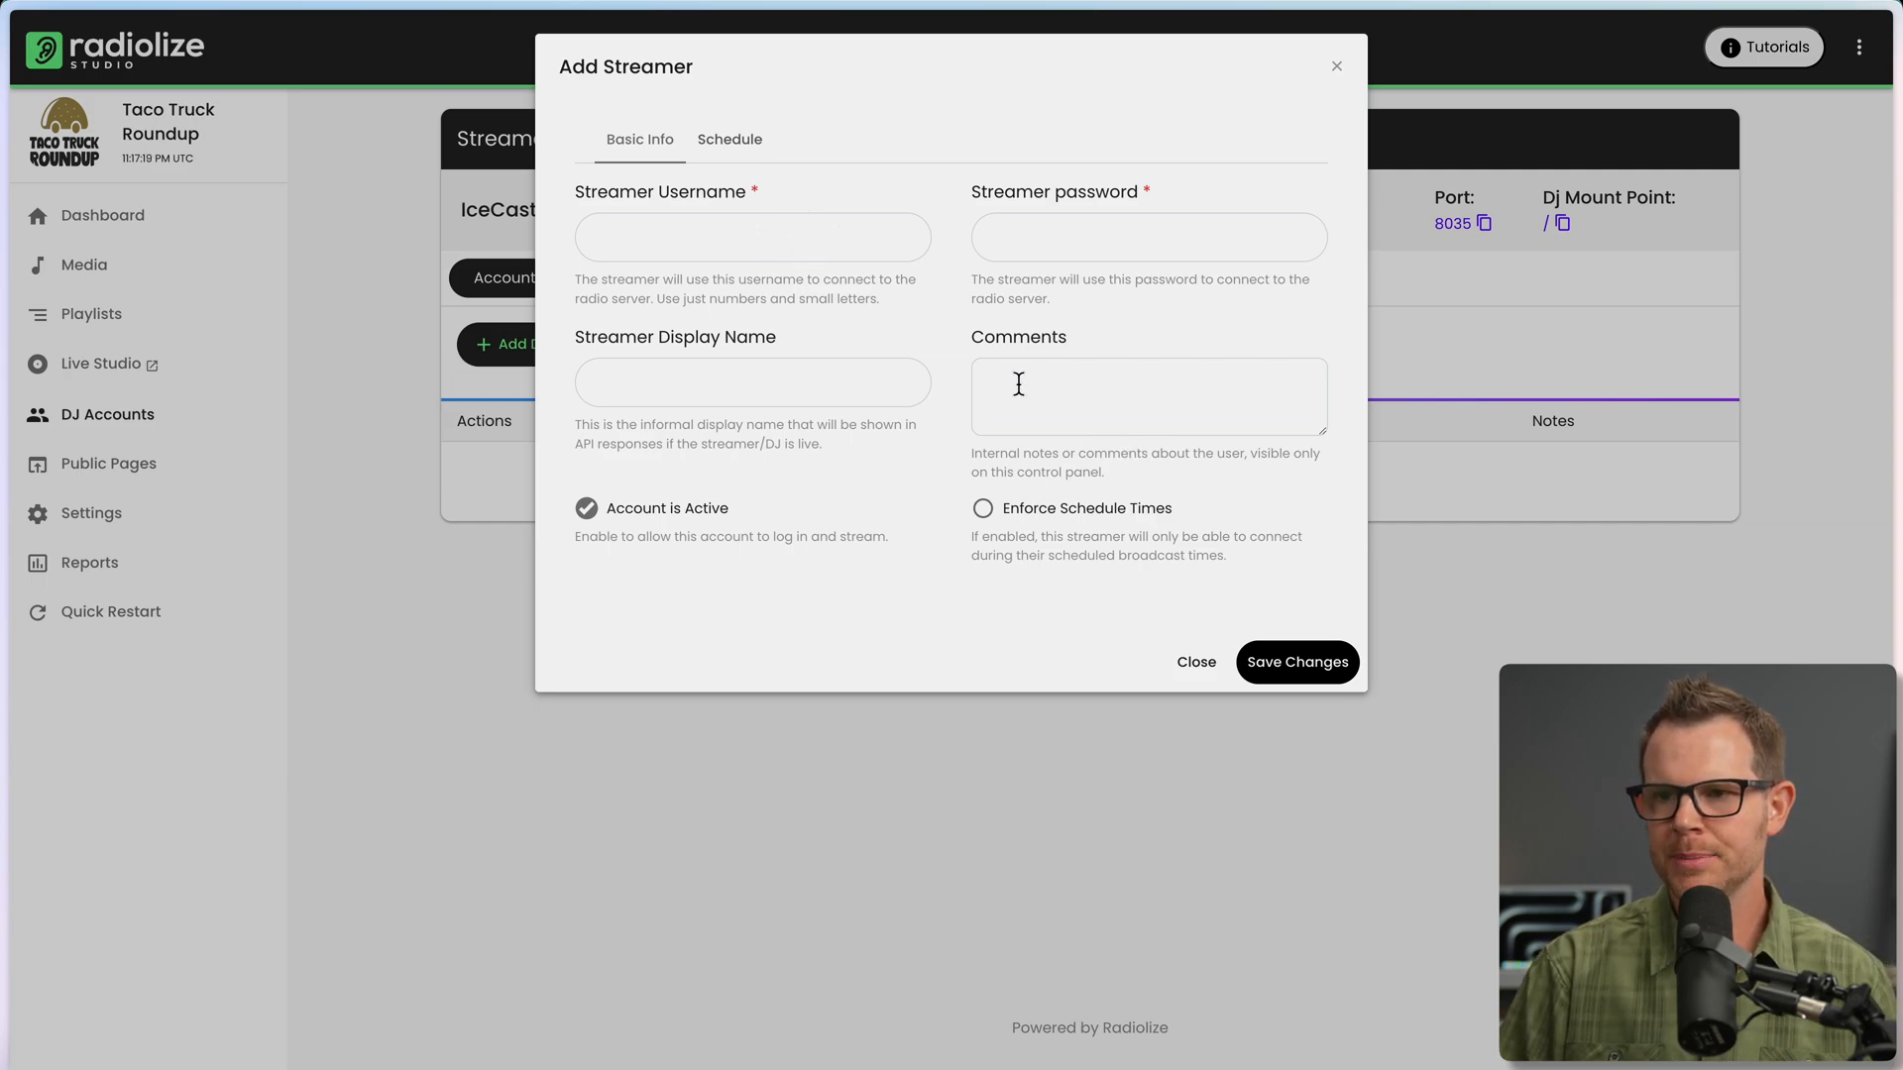
pyautogui.moveTo(1209, 617)
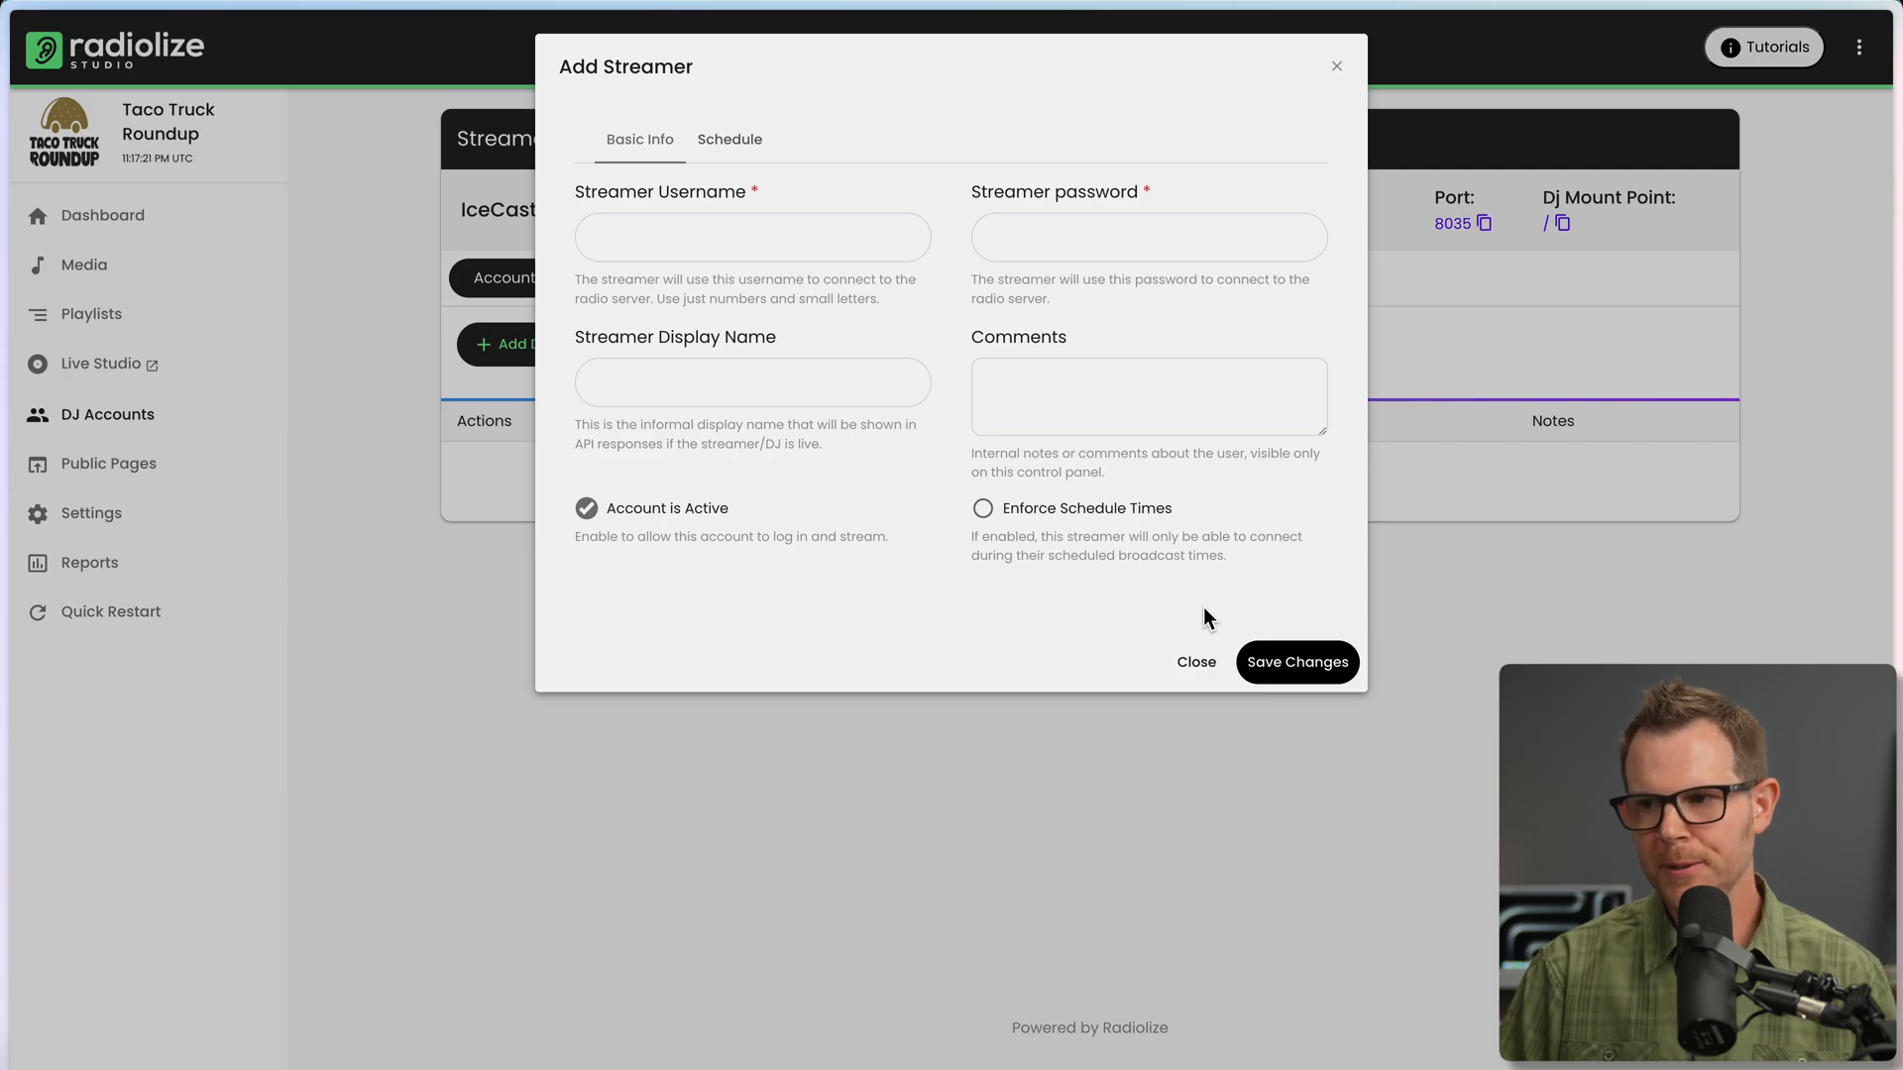
pyautogui.click(1197, 662)
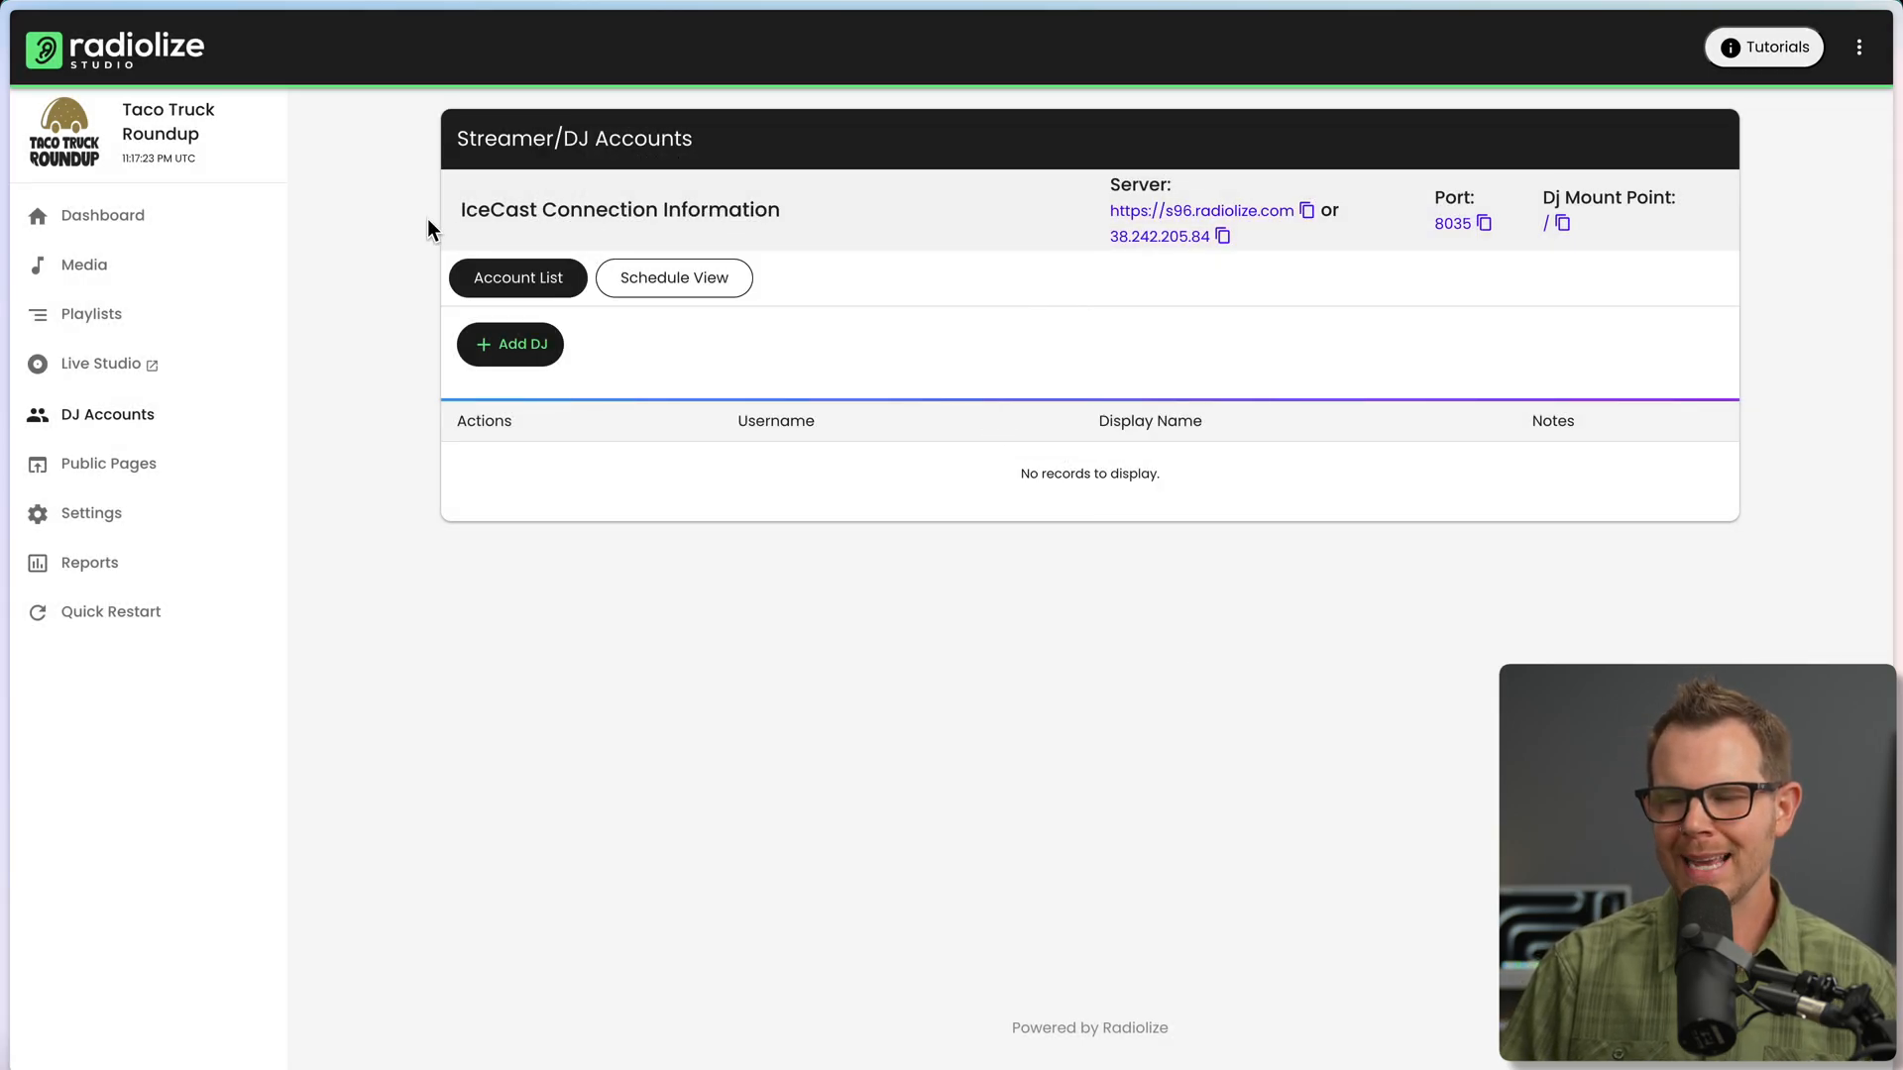
pyautogui.moveTo(1304, 274)
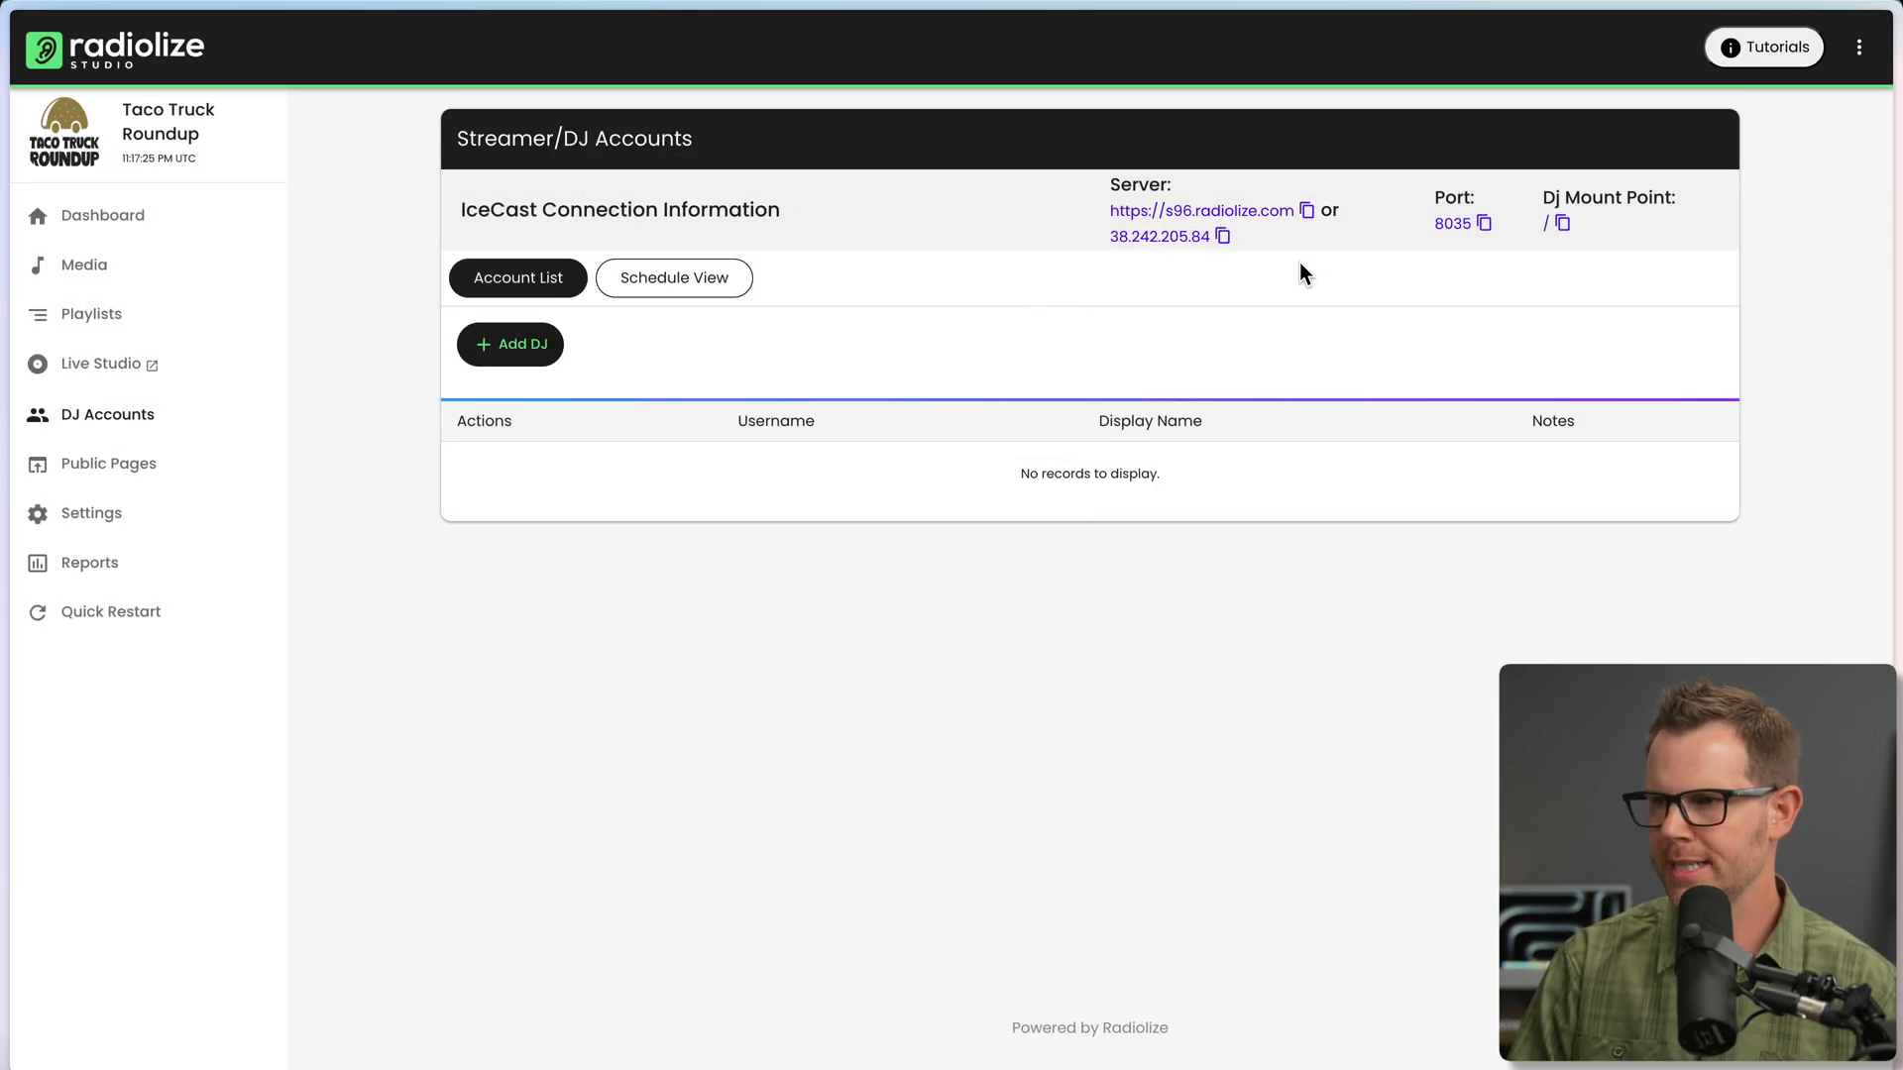
pyautogui.moveTo(533, 412)
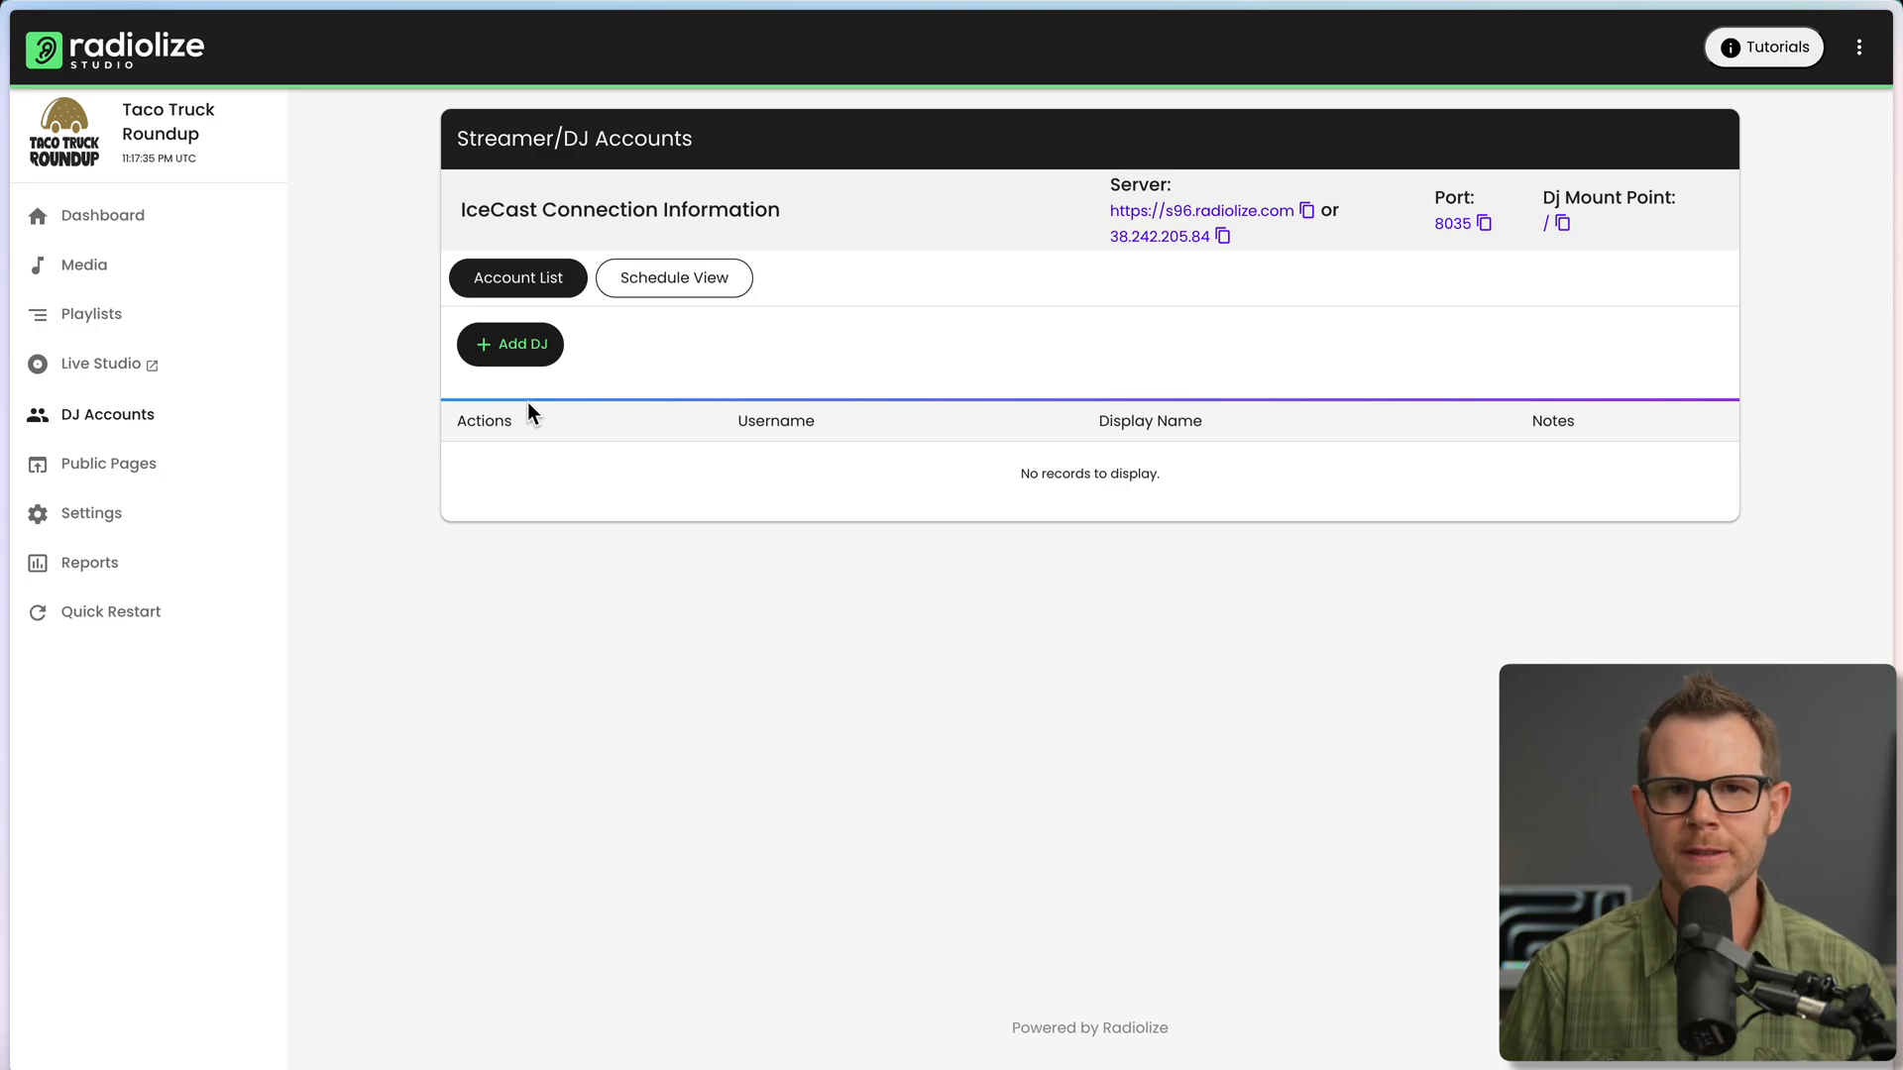
pyautogui.moveTo(250, 484)
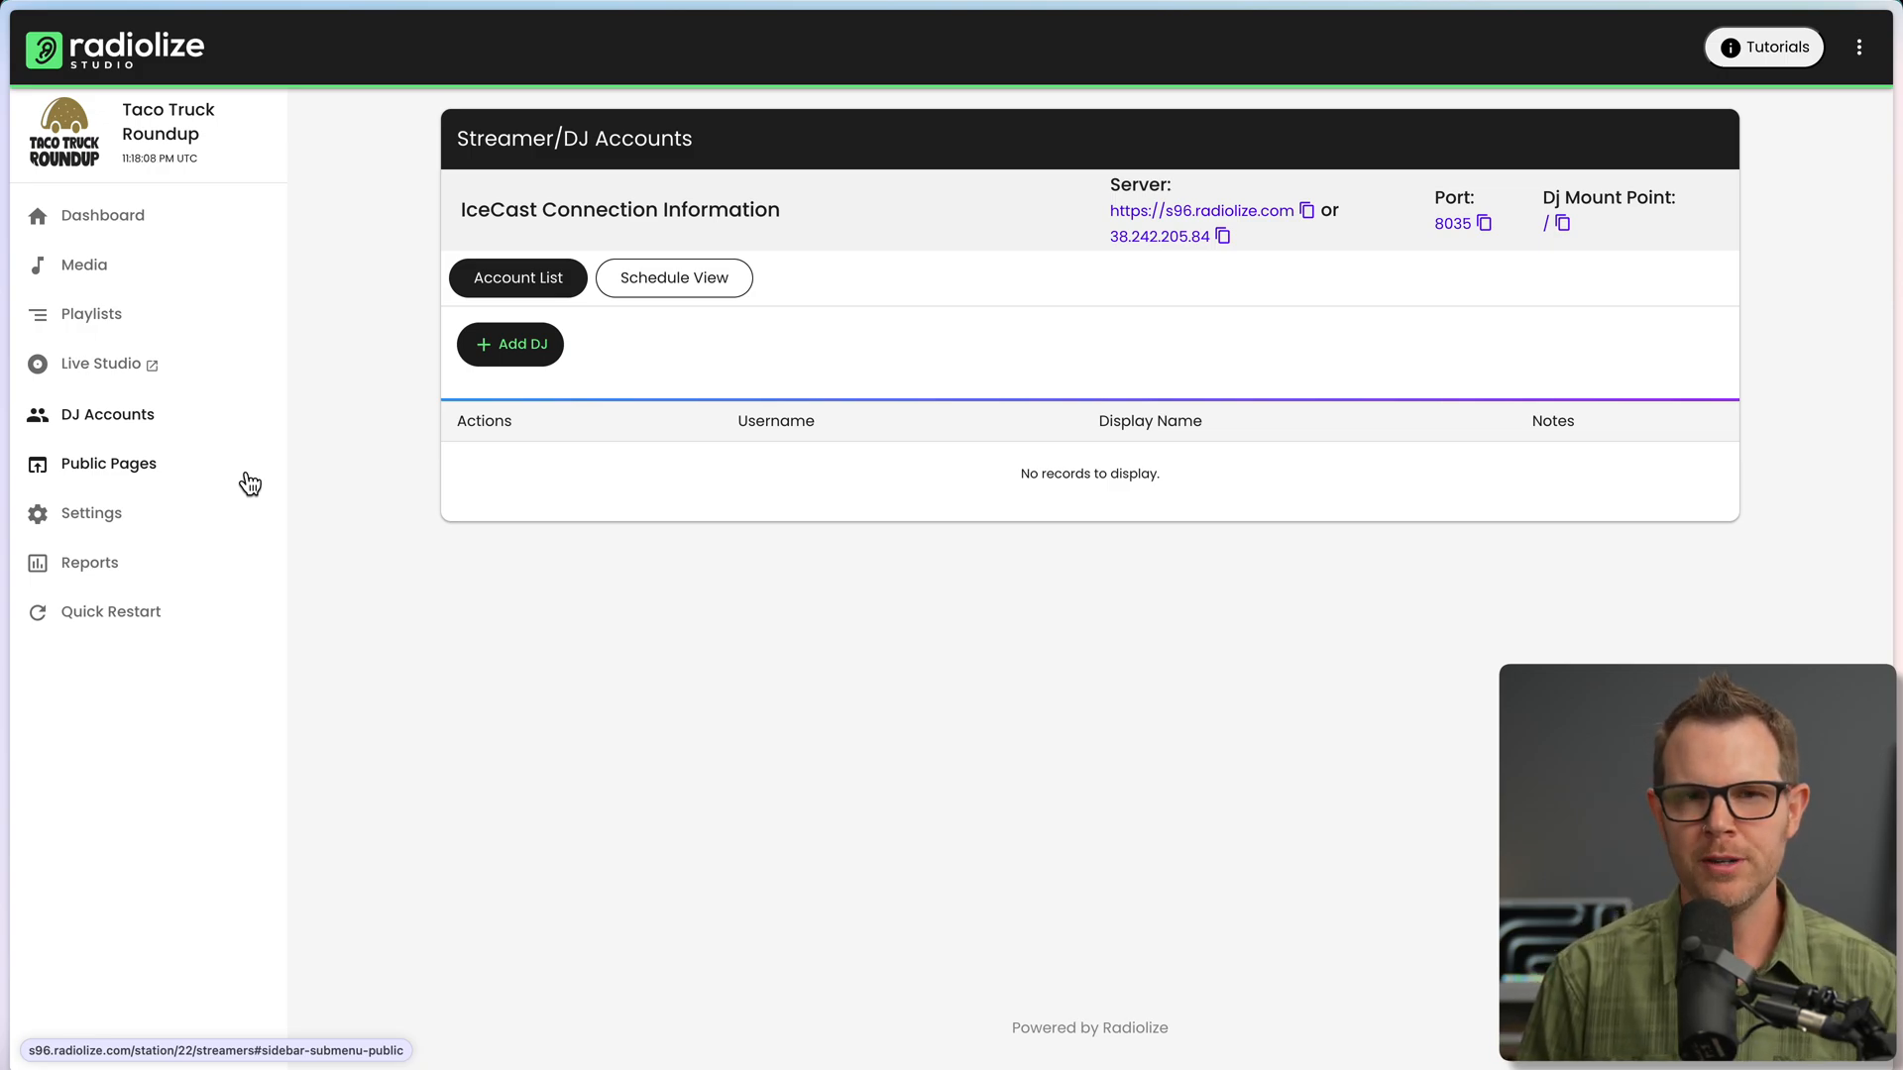
# Show the public On-Demand Media page listing the ten Taco Truck Roundup episodes.
pyautogui.click(107, 464)
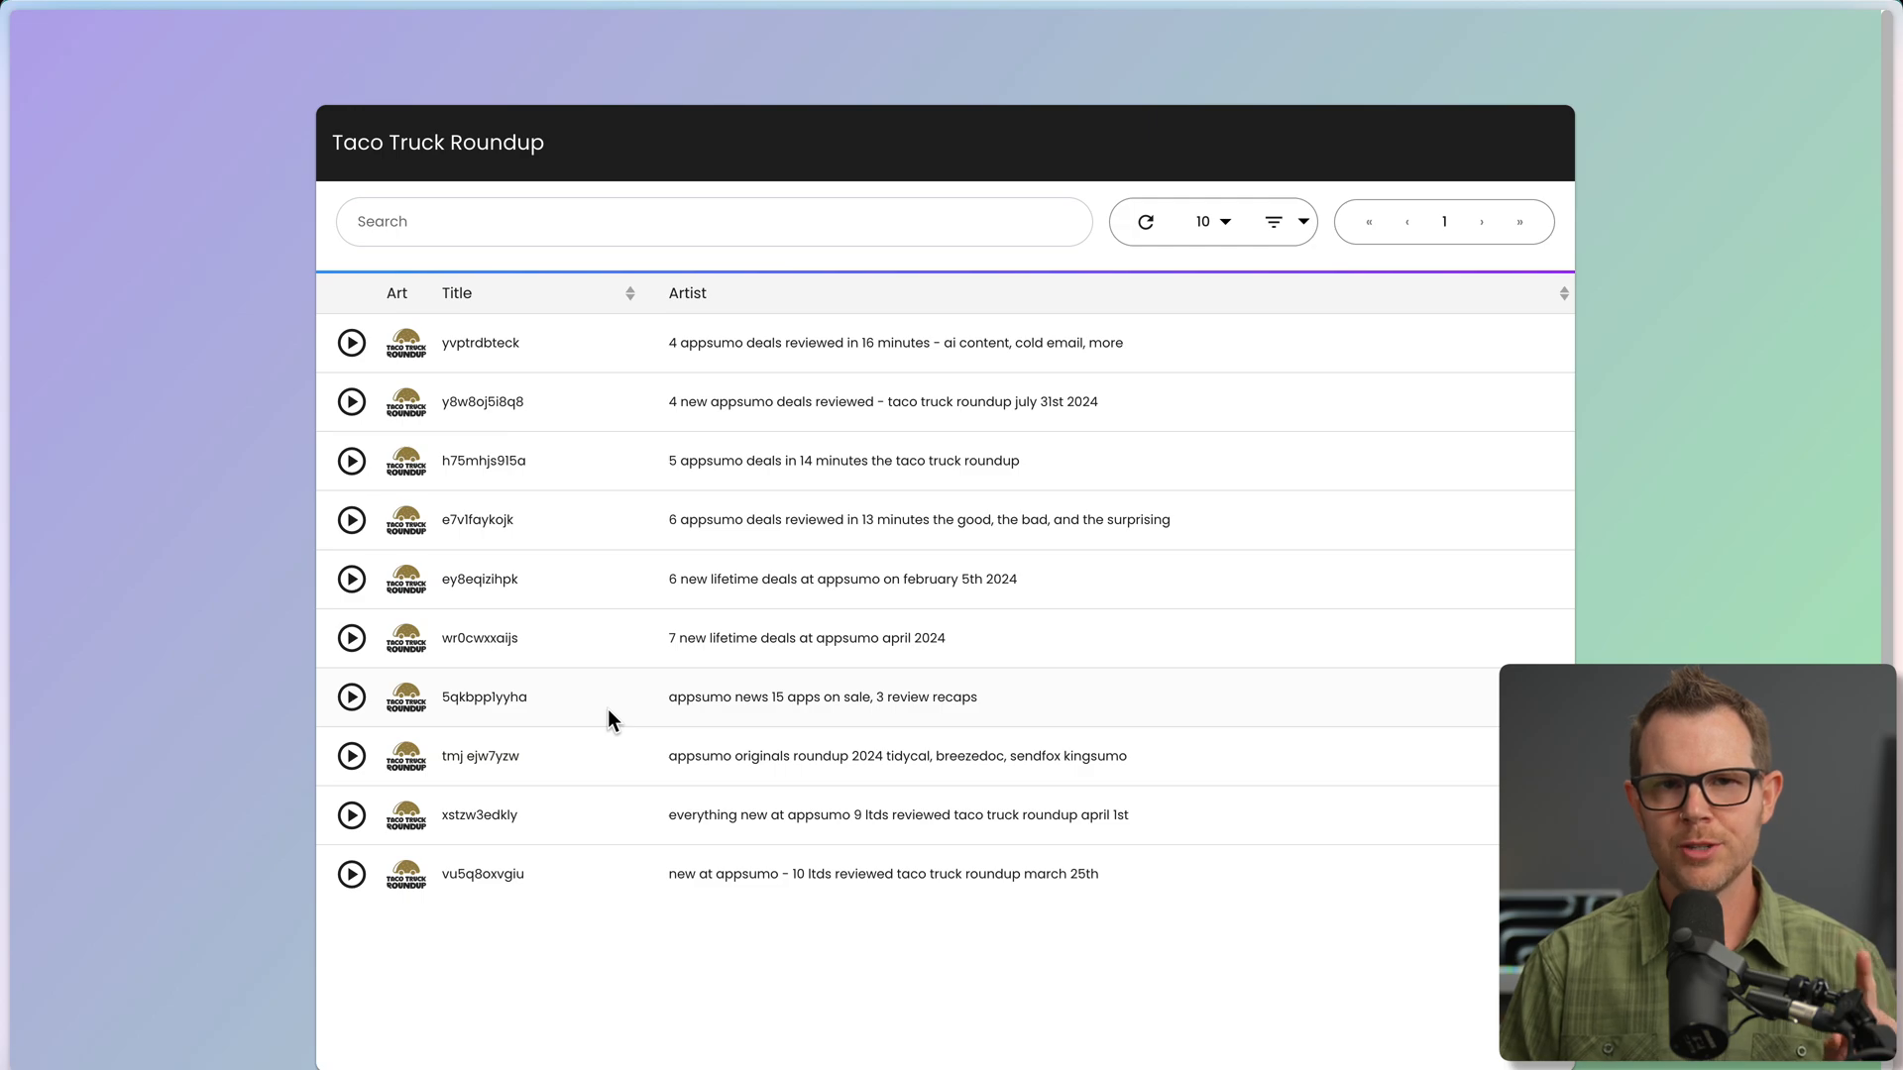
pyautogui.moveTo(617, 720)
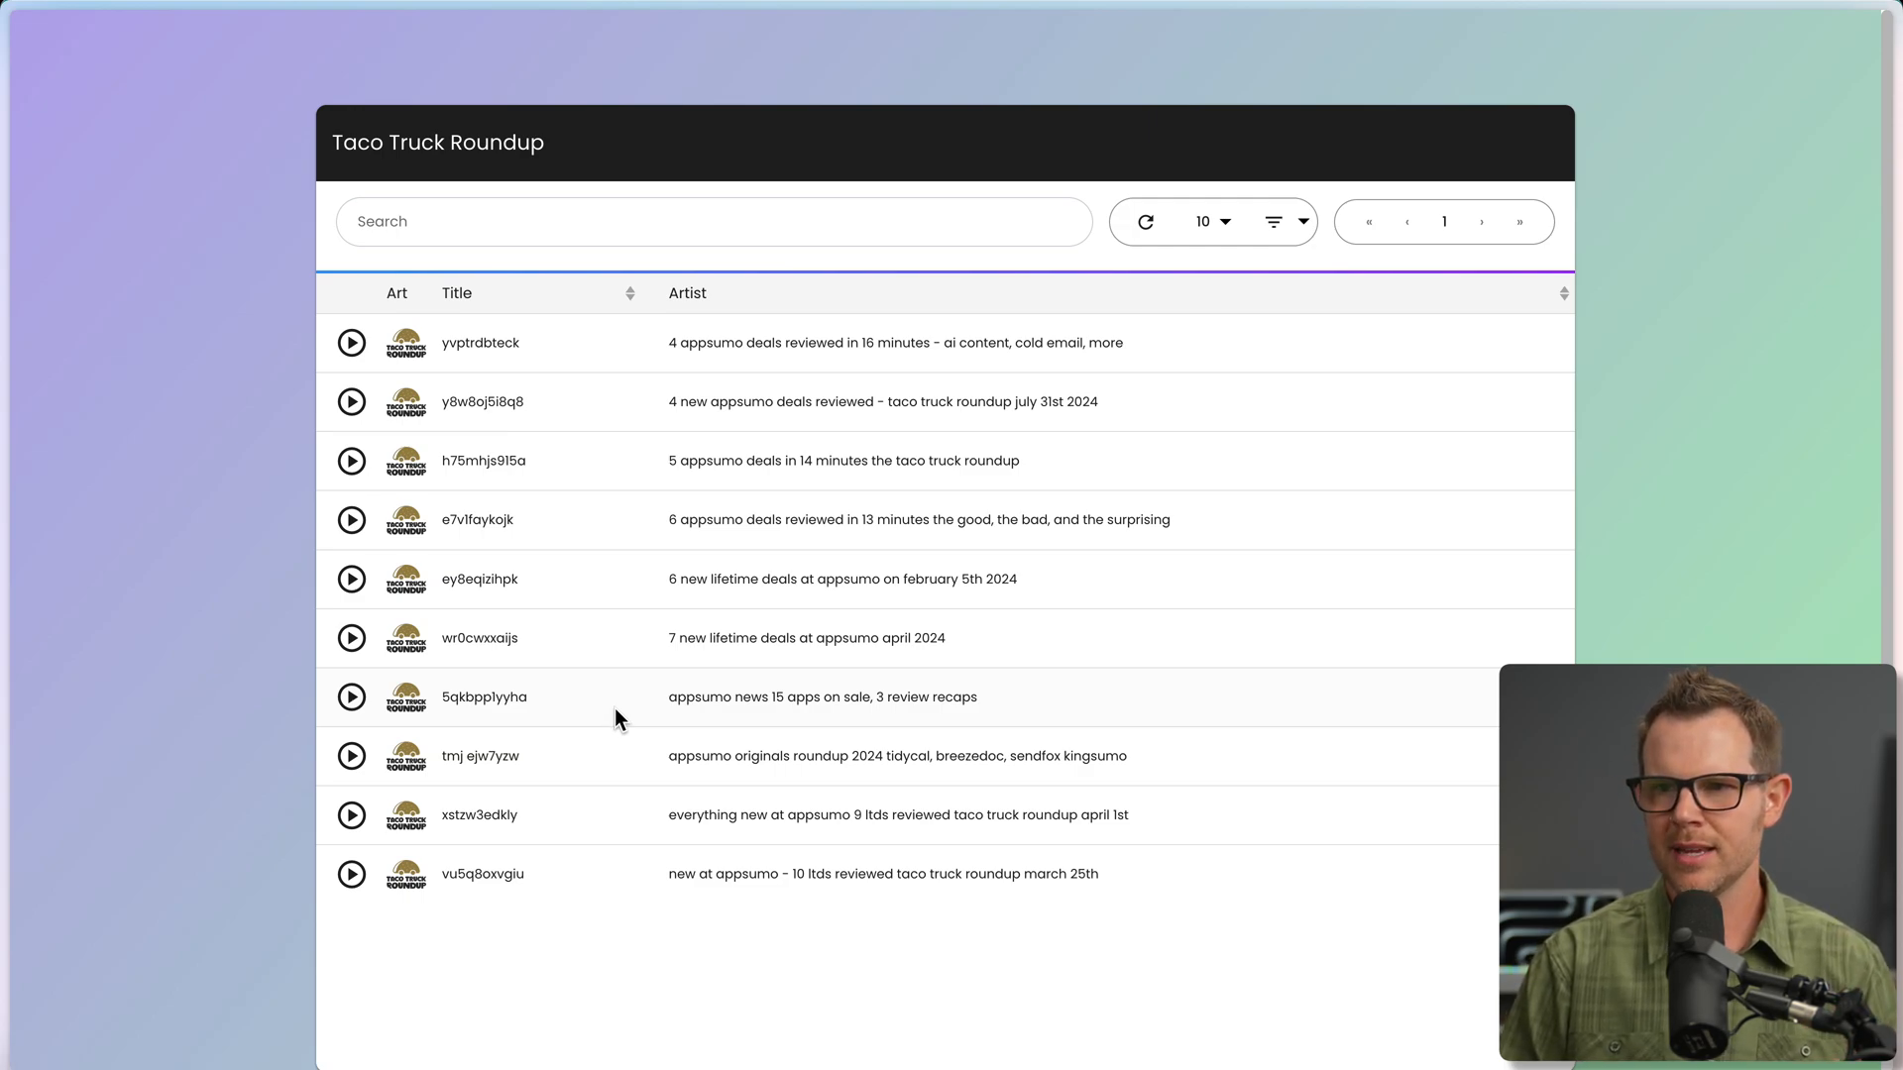
pyautogui.moveTo(369, 440)
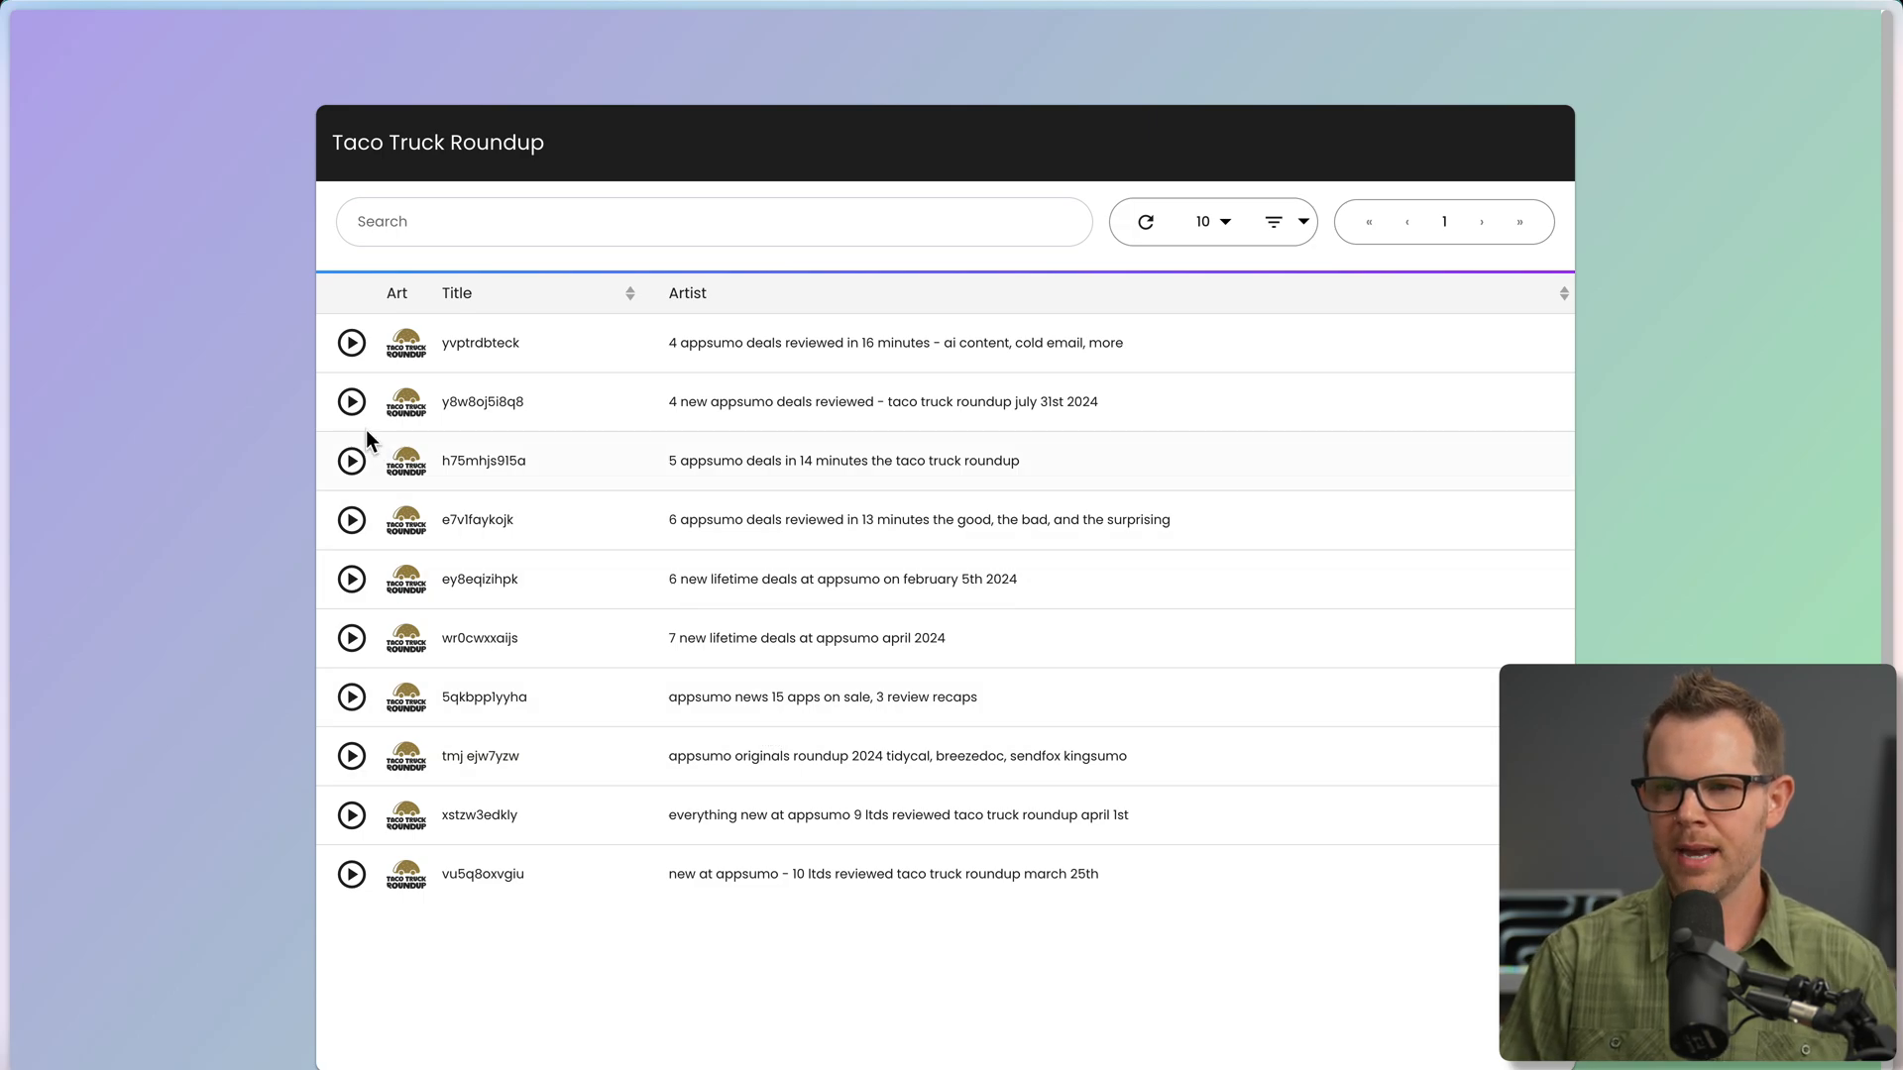
pyautogui.moveTo(365, 620)
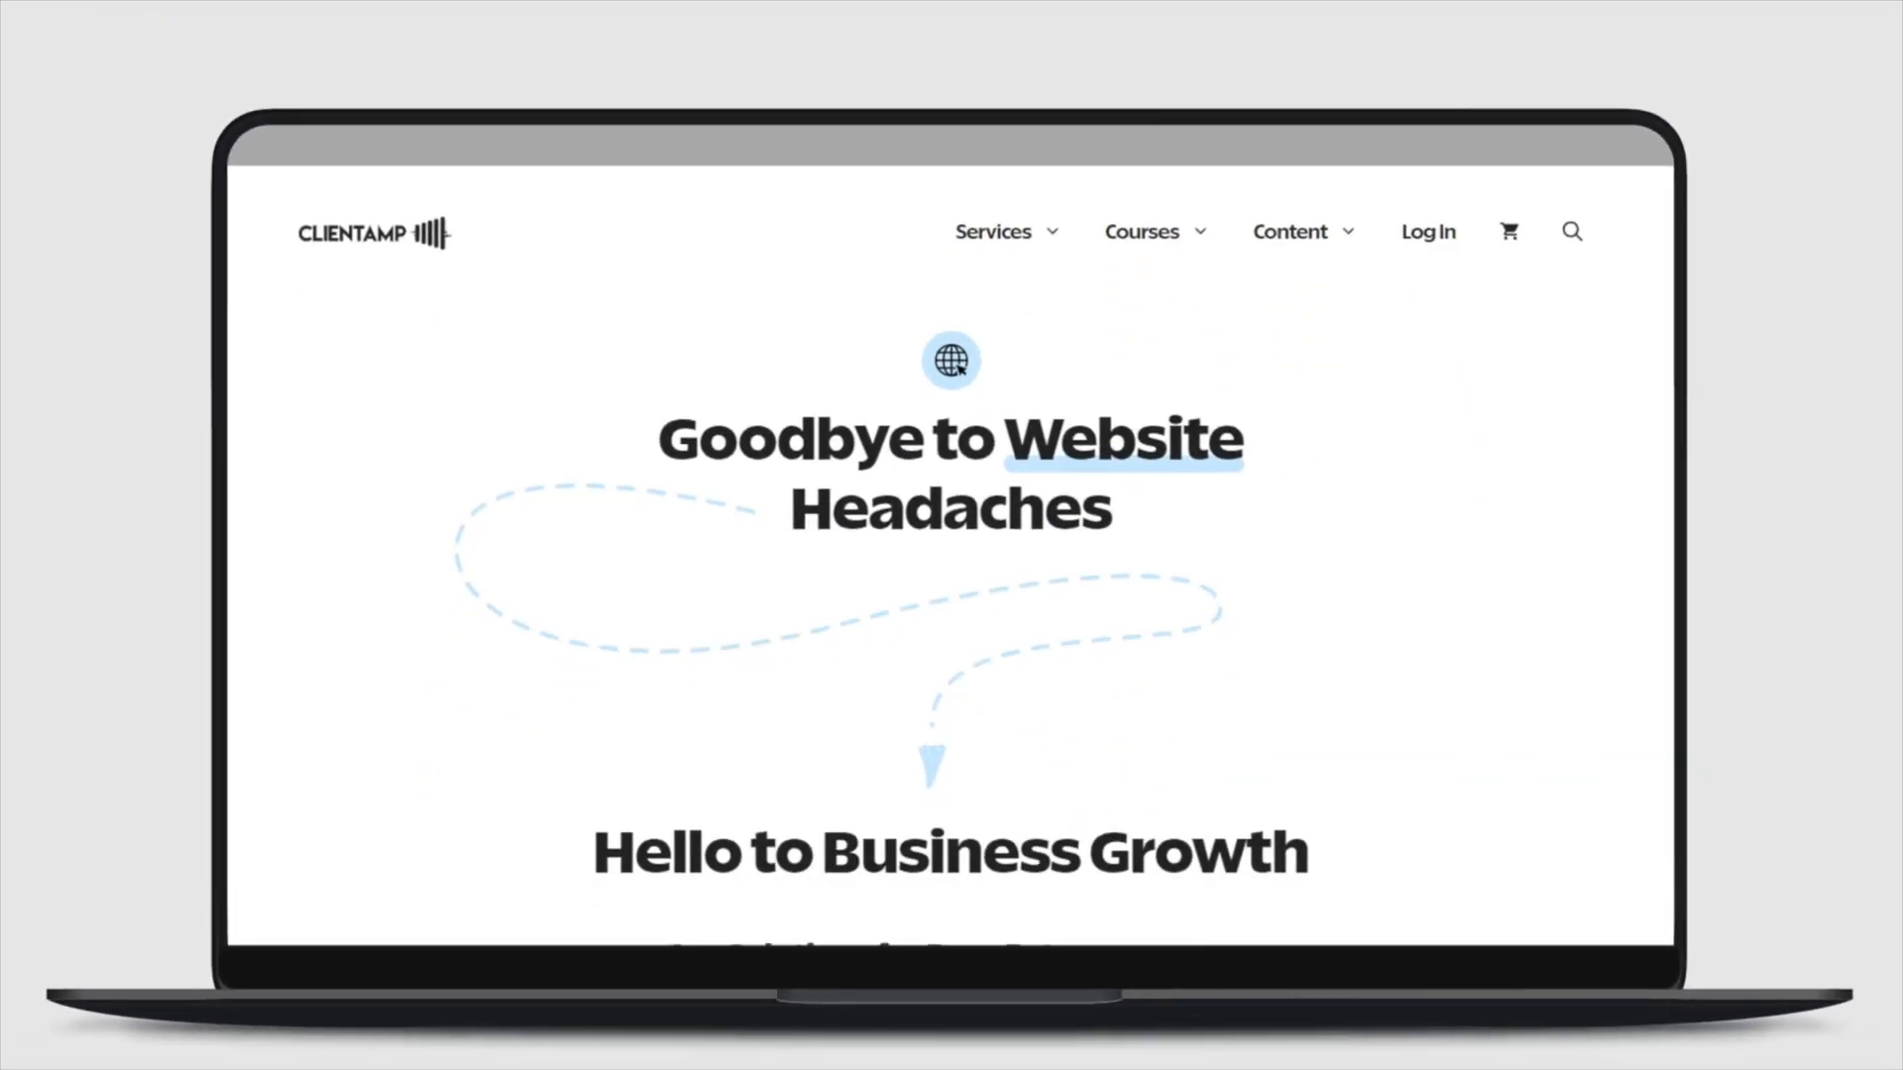
pyautogui.scroll(-3)
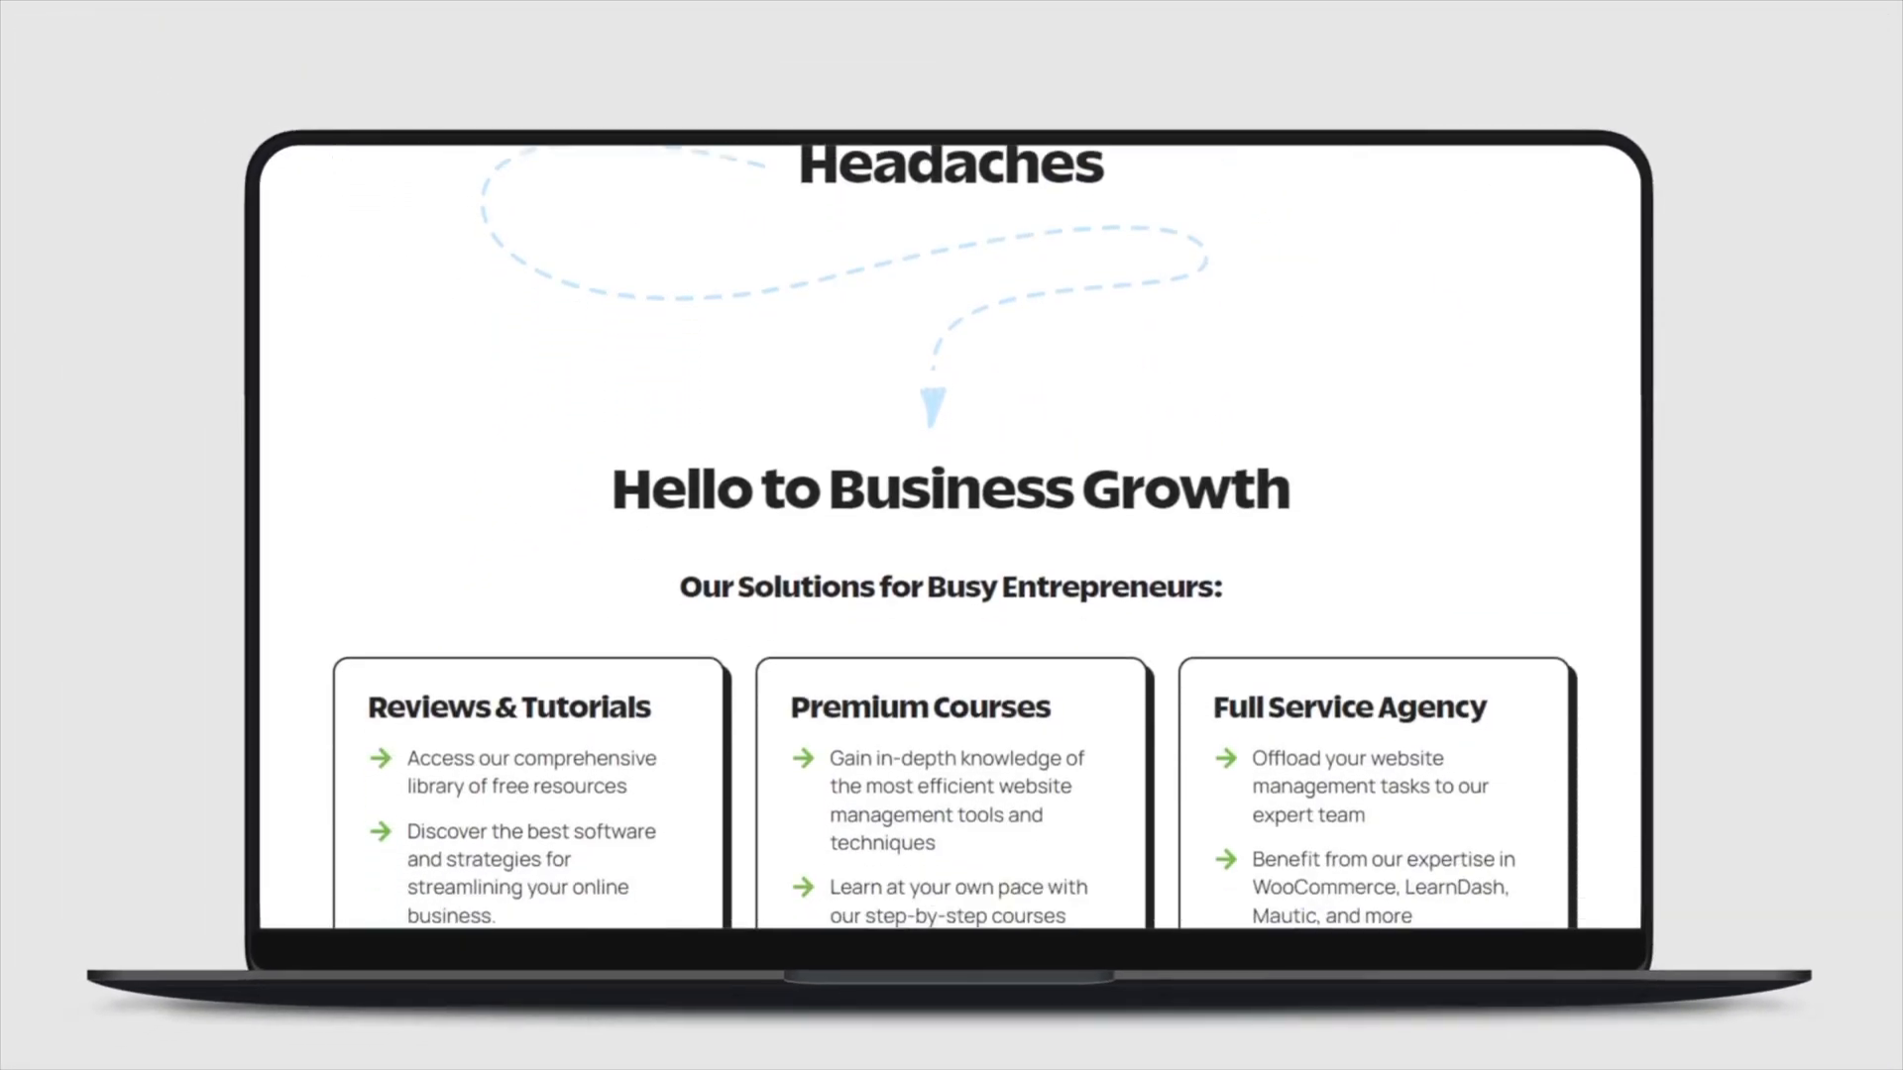